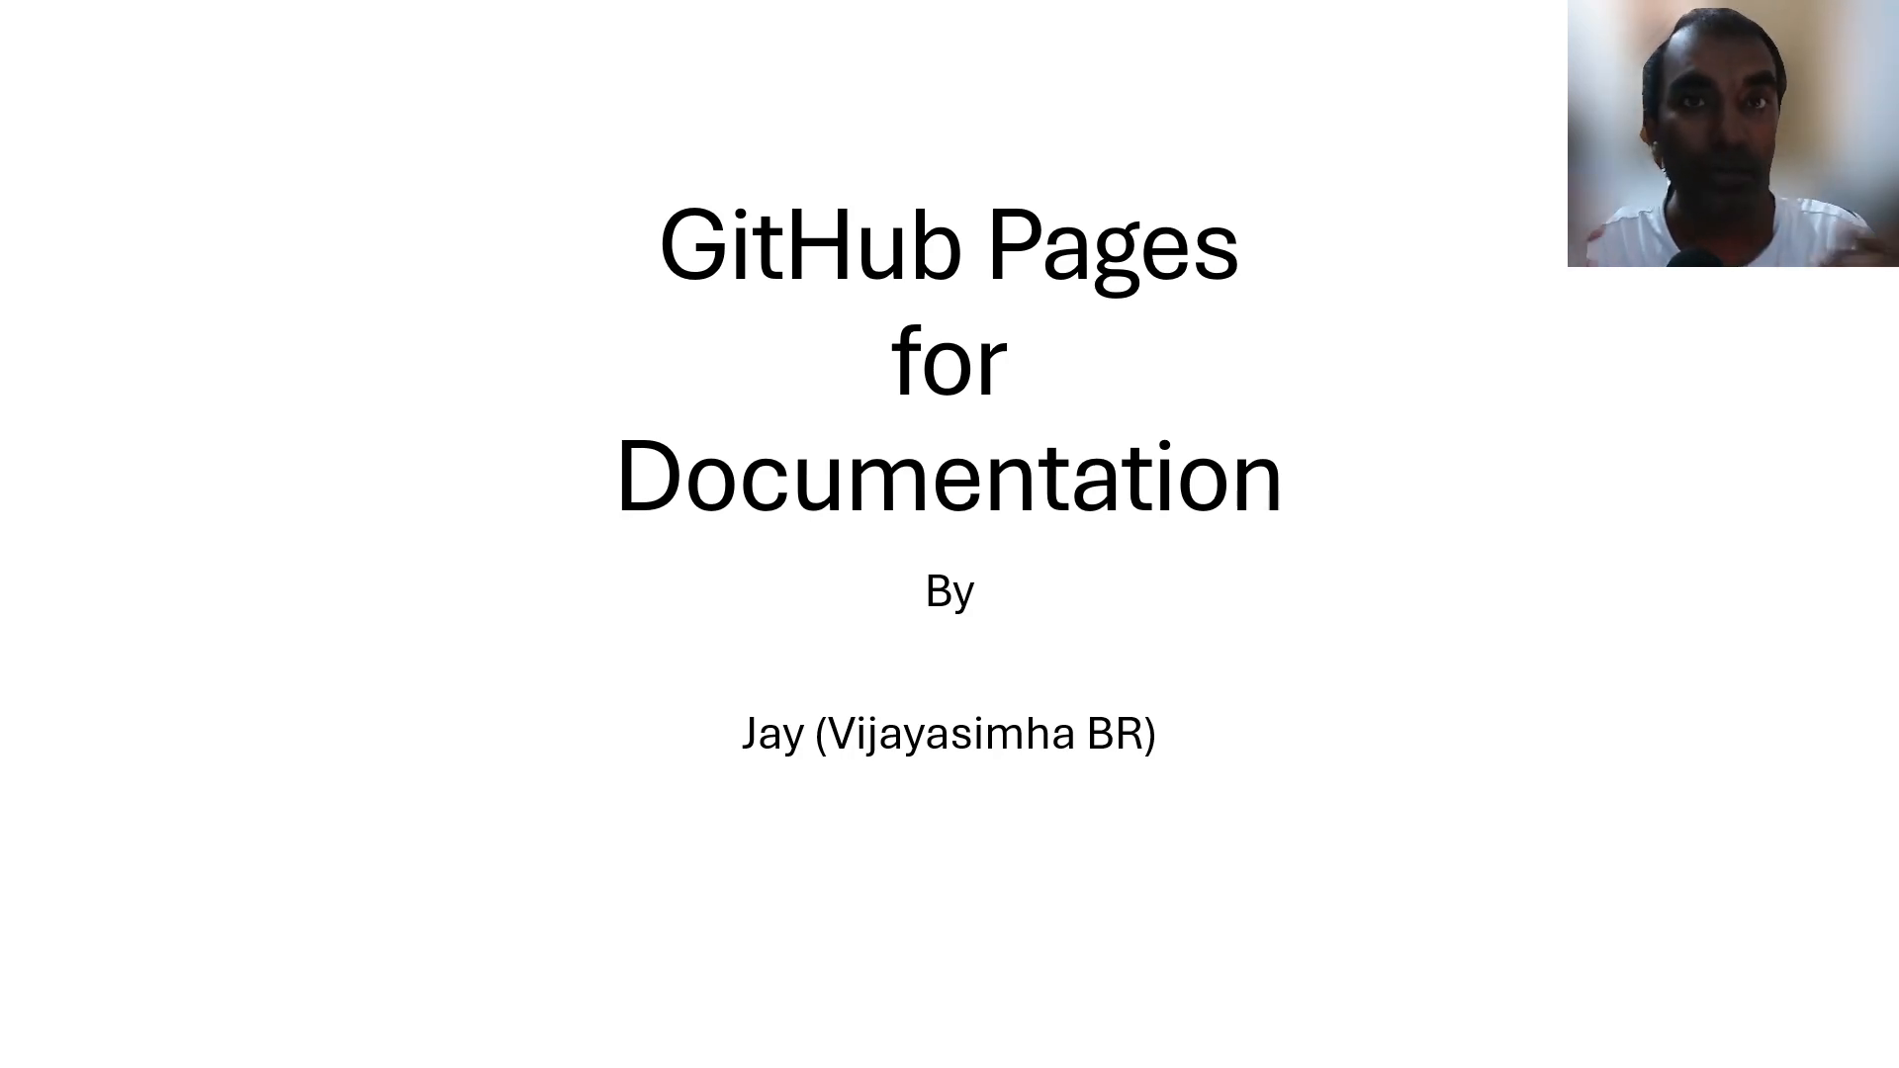
Step: Exit the slideshow and left-align the GitHub text box on the contact slide via Home > Align Left
{"action": "left_click", "coordinate": [665, 1045]}
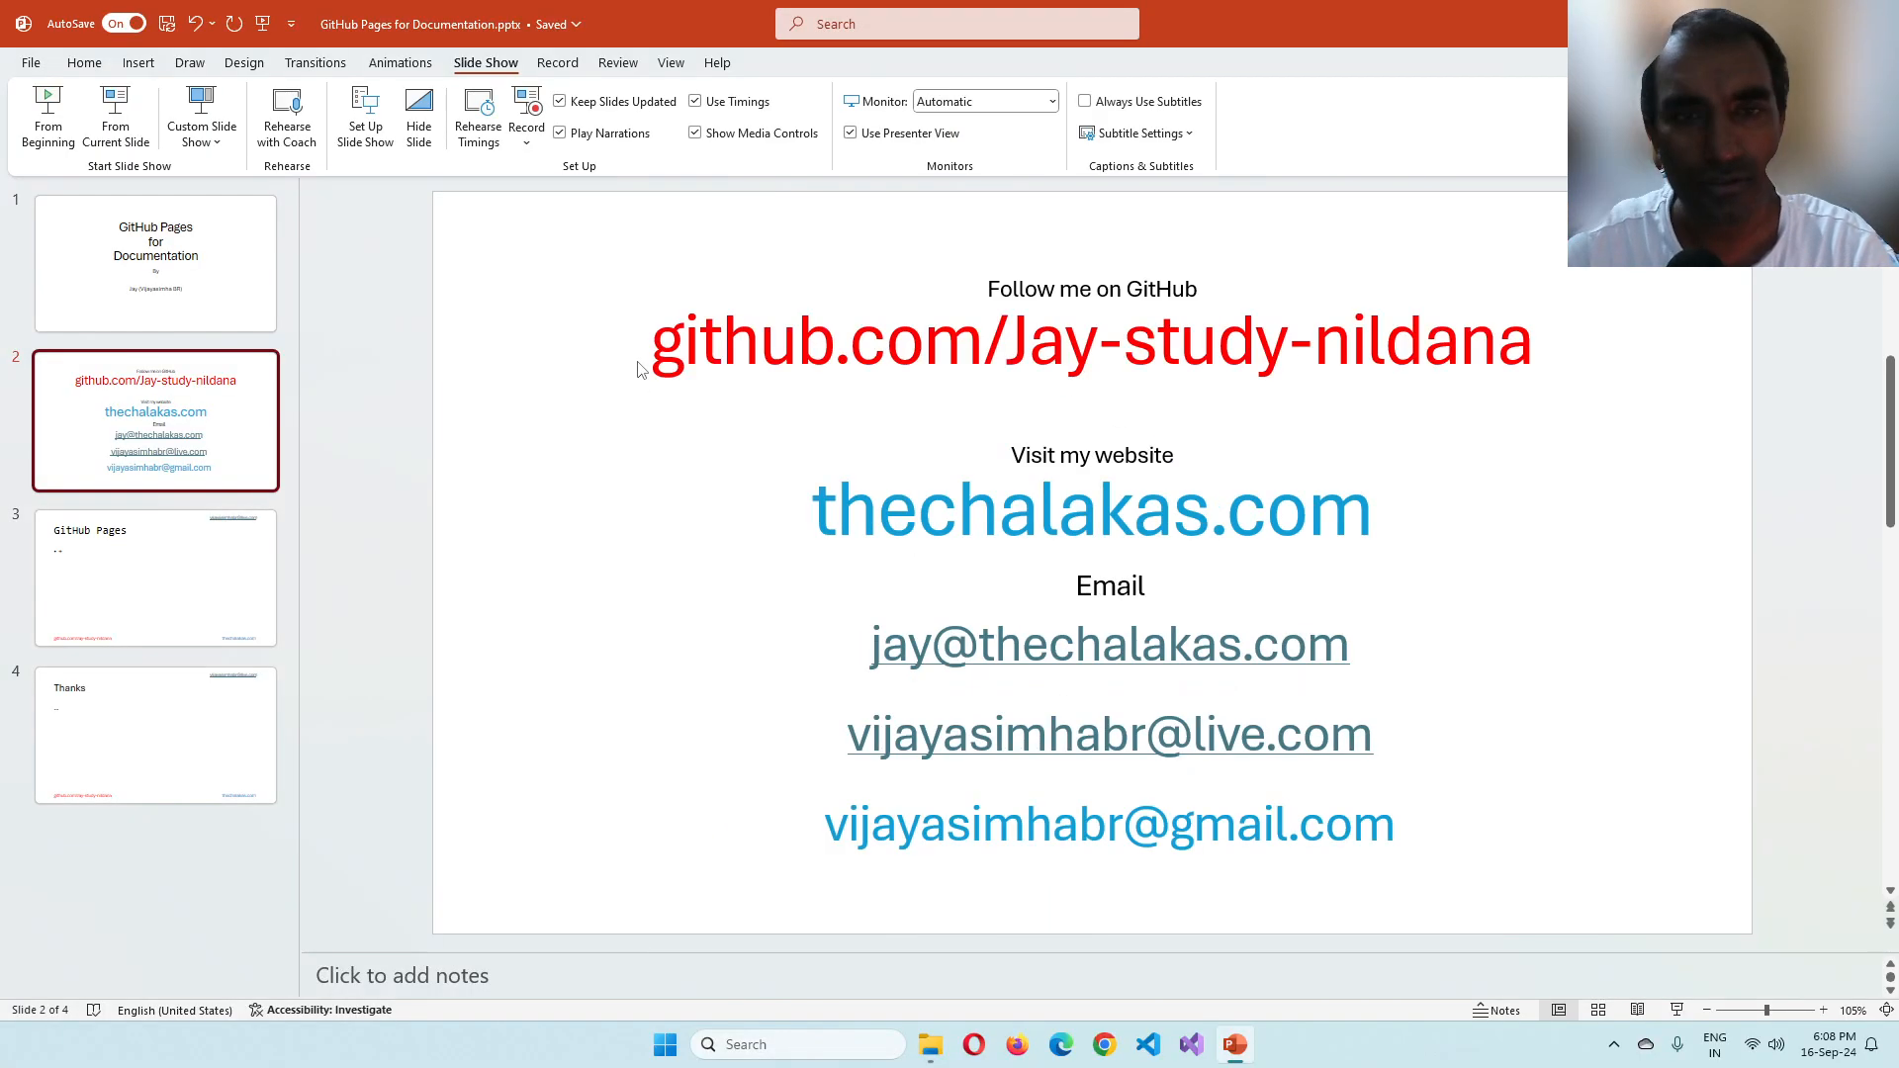
{"action": "left_click", "coordinate": [1090, 338]}
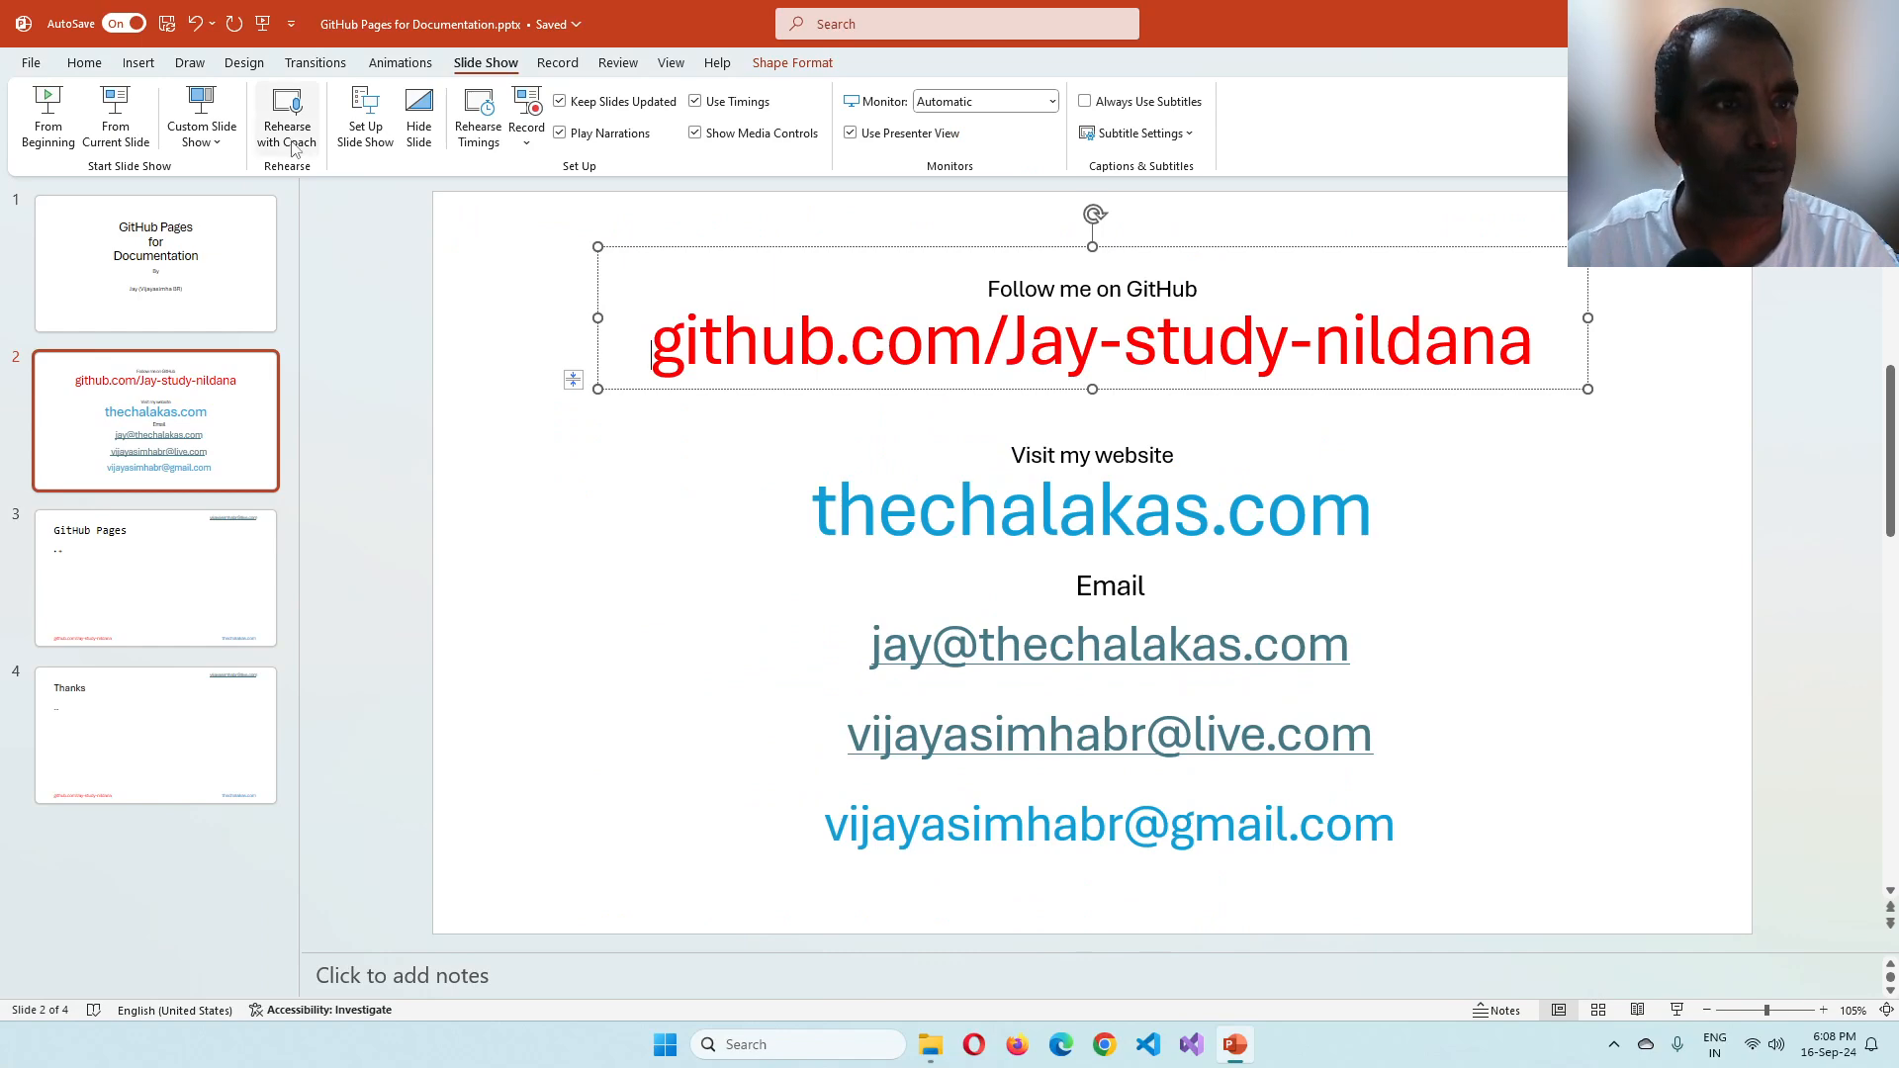
{"action": "left_click", "coordinate": [83, 61]}
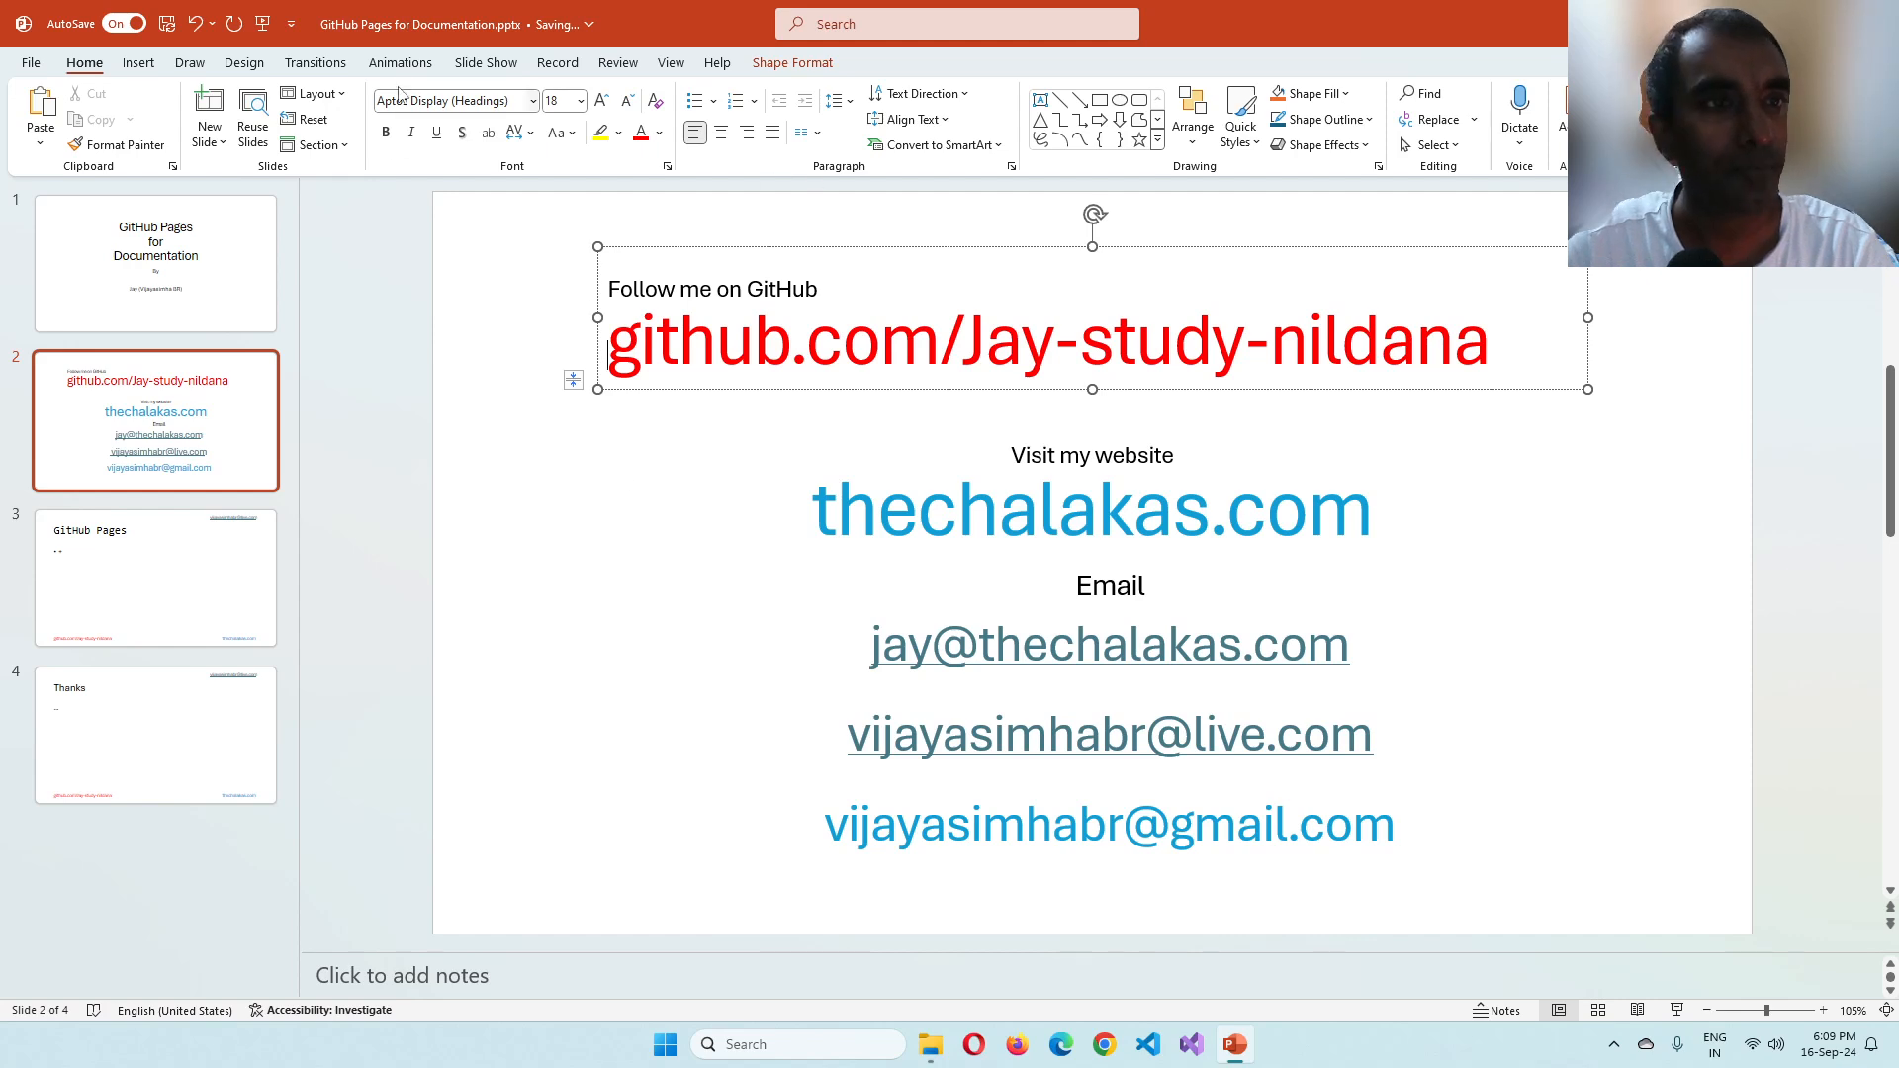
{"action": "left_click", "coordinate": [483, 61]}
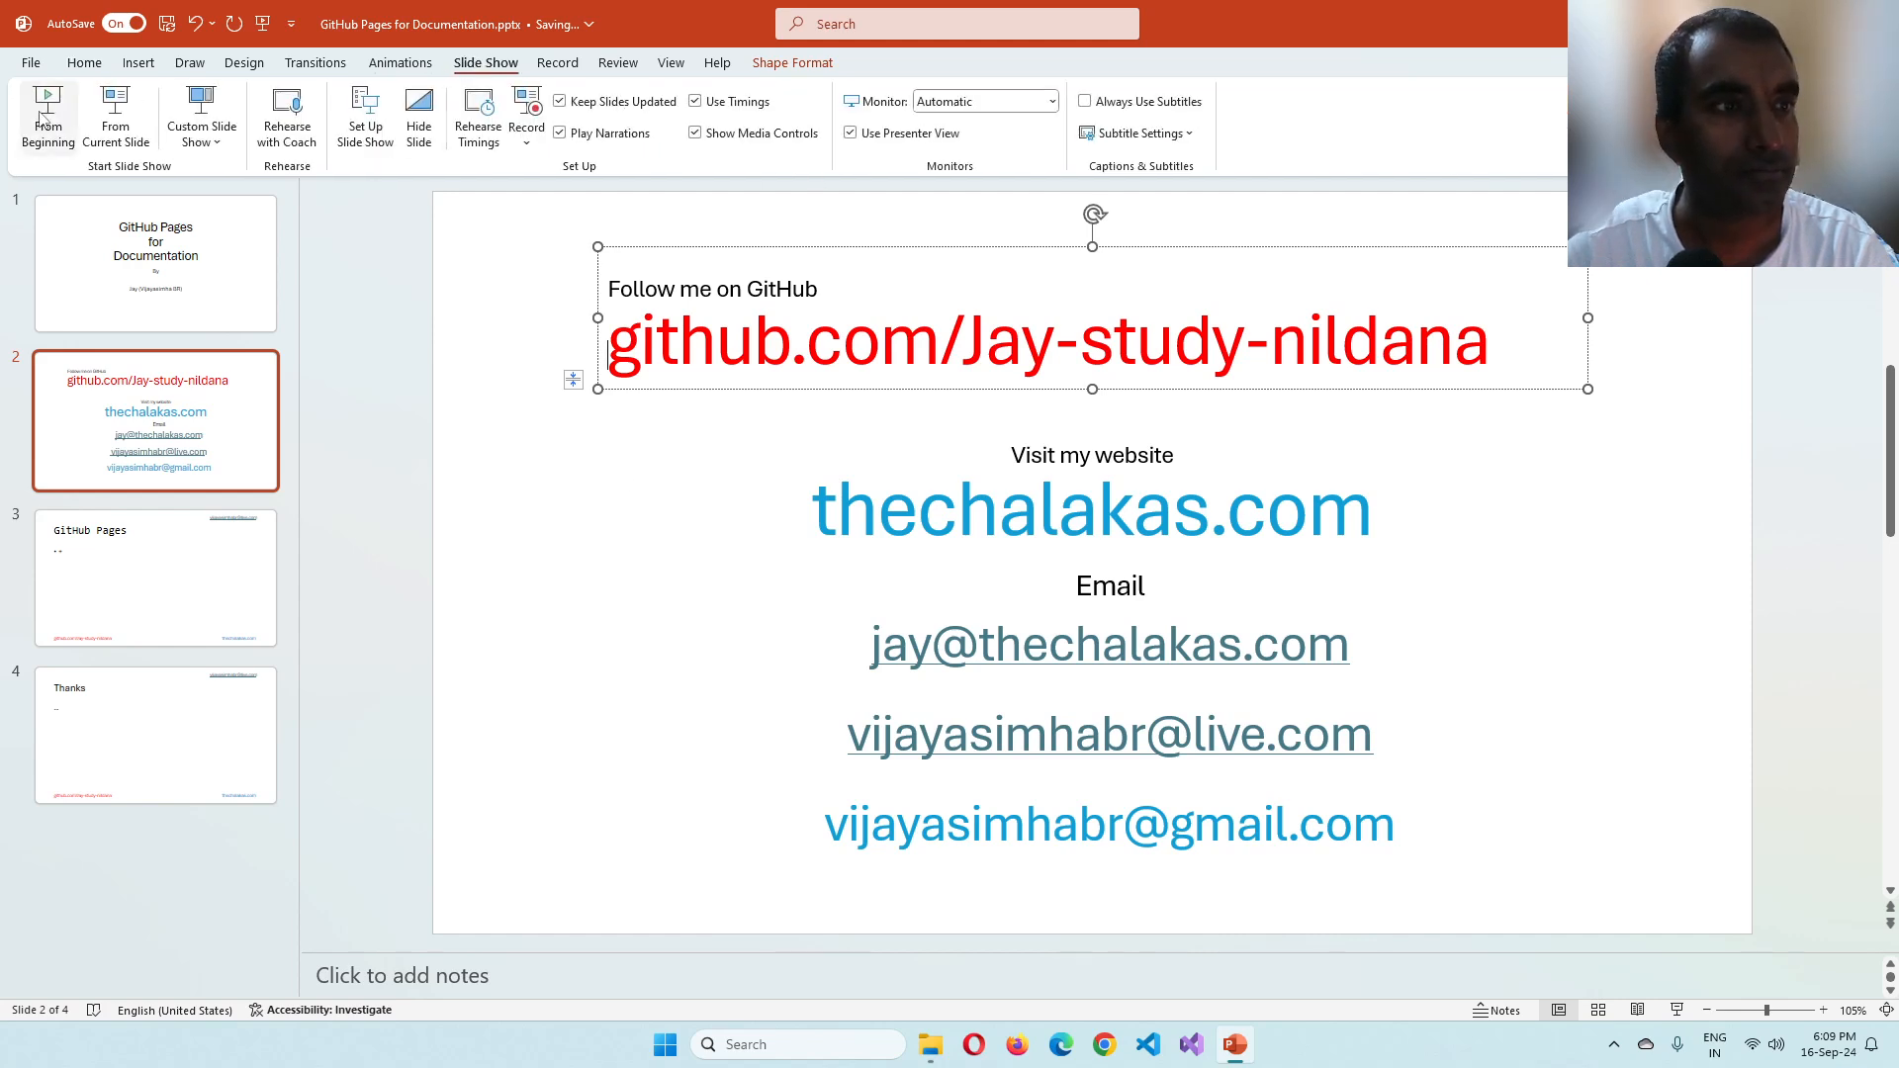
Step: Run the slideshow from the beginning and advance to the 'GitHub Pages' slide
{"action": "left_click", "coordinate": [117, 117]}
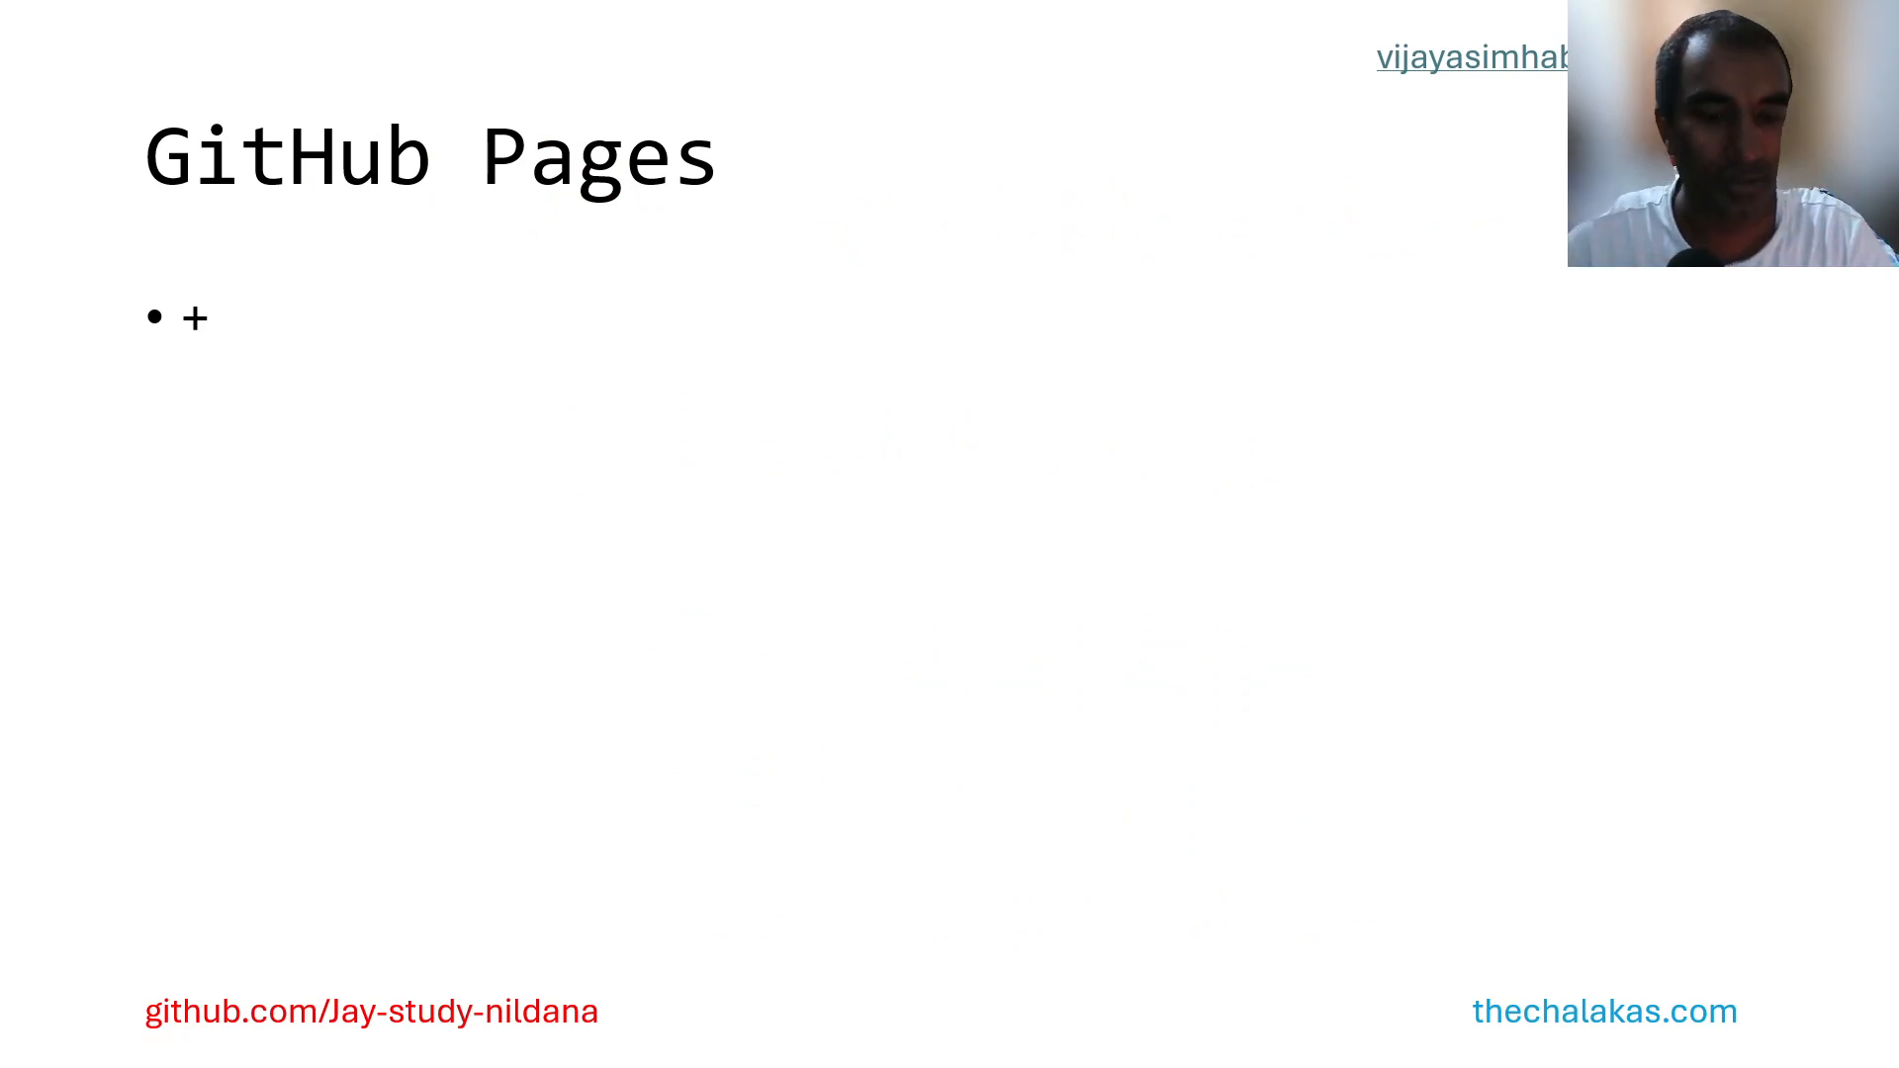
{"action": "mouse_move", "coordinate": [1055, 538]}
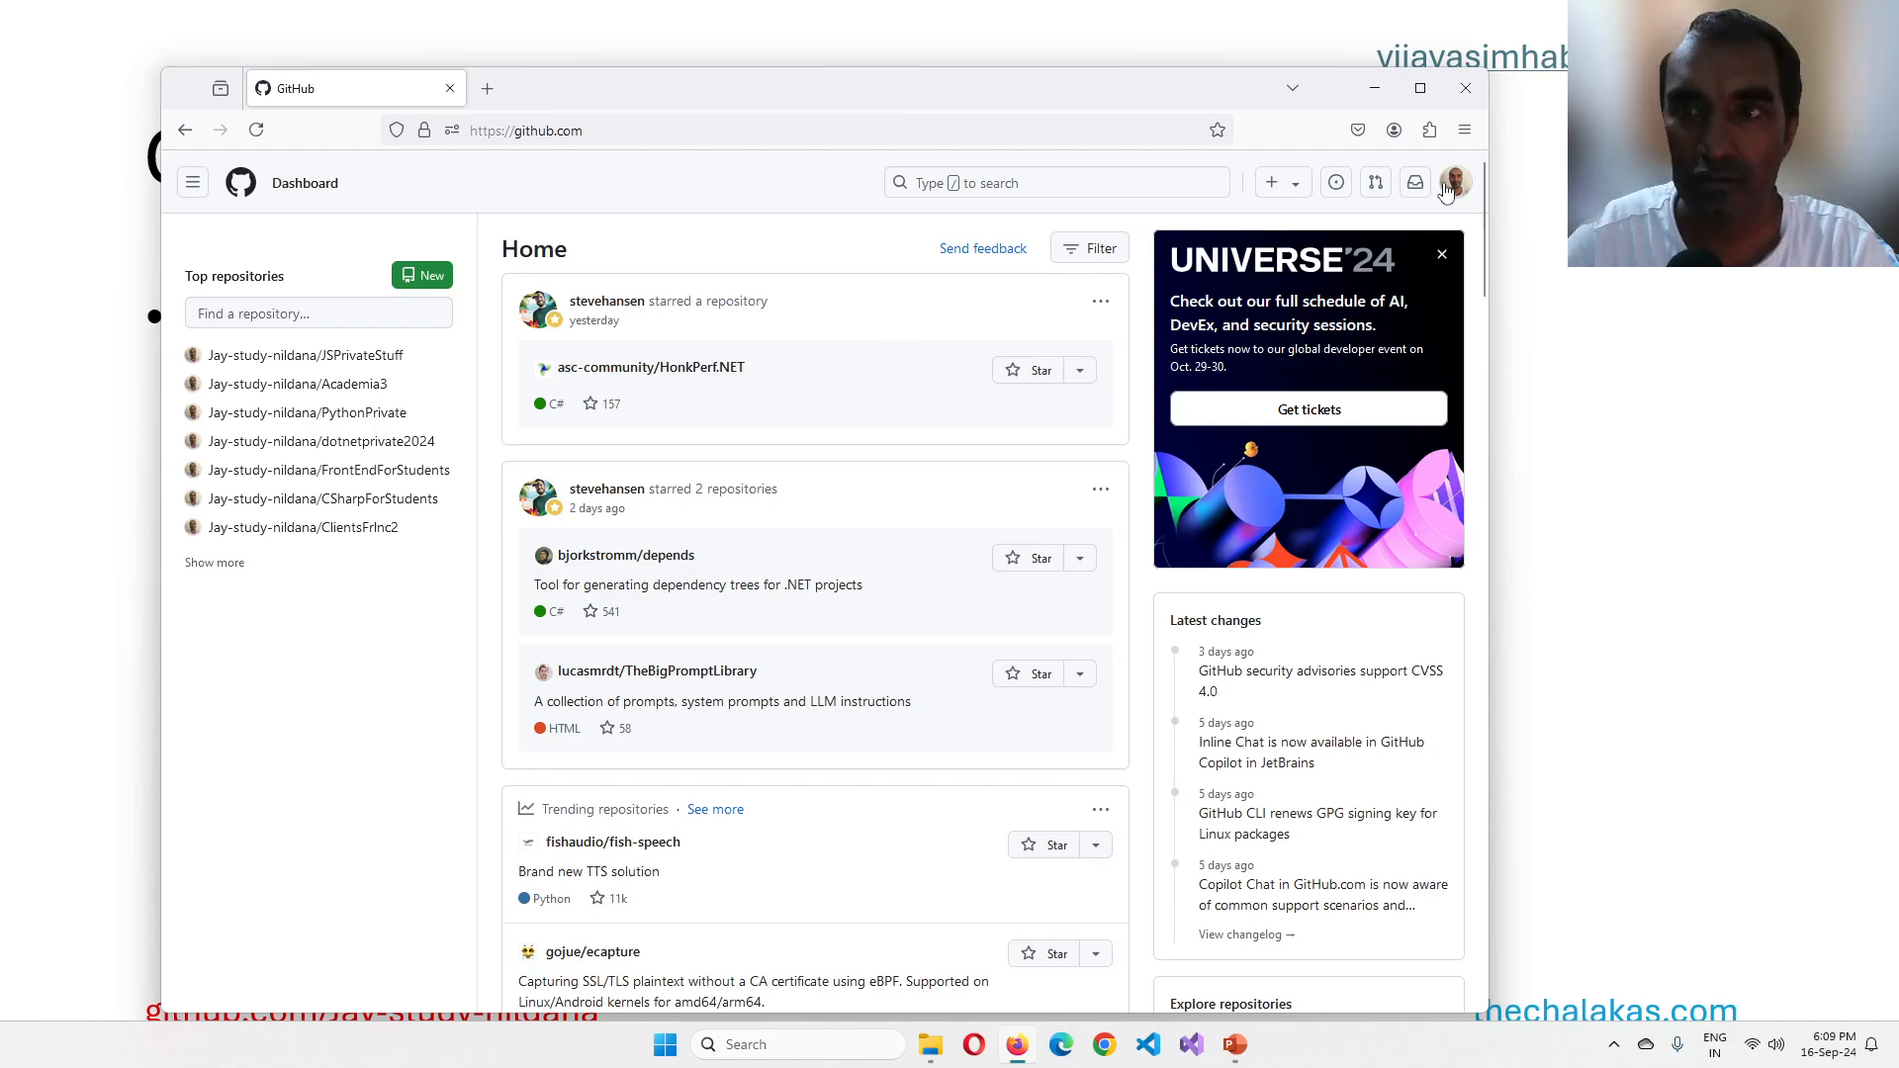
Step: From your profile, open the pinned comicbookshop repository in a new tab
{"action": "left_click", "coordinate": [1454, 182]}
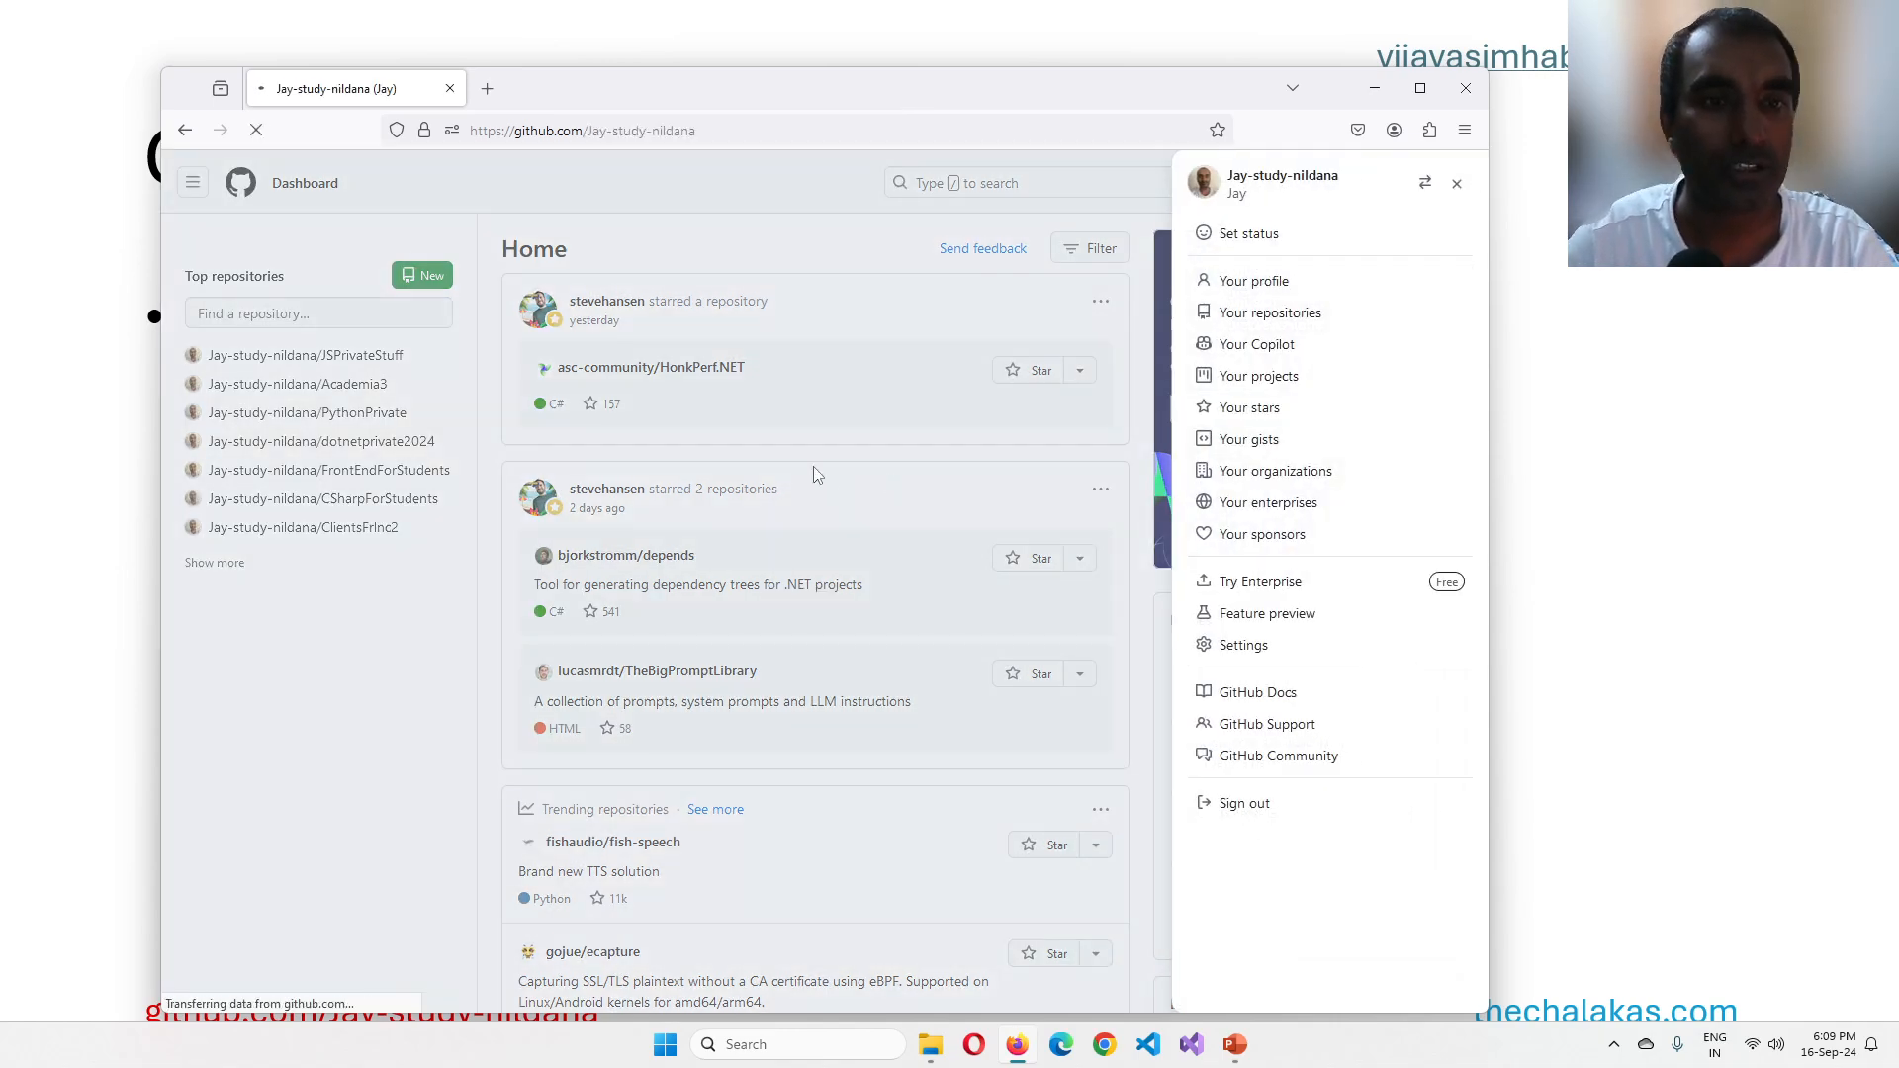
{"action": "left_click", "coordinate": [1253, 279]}
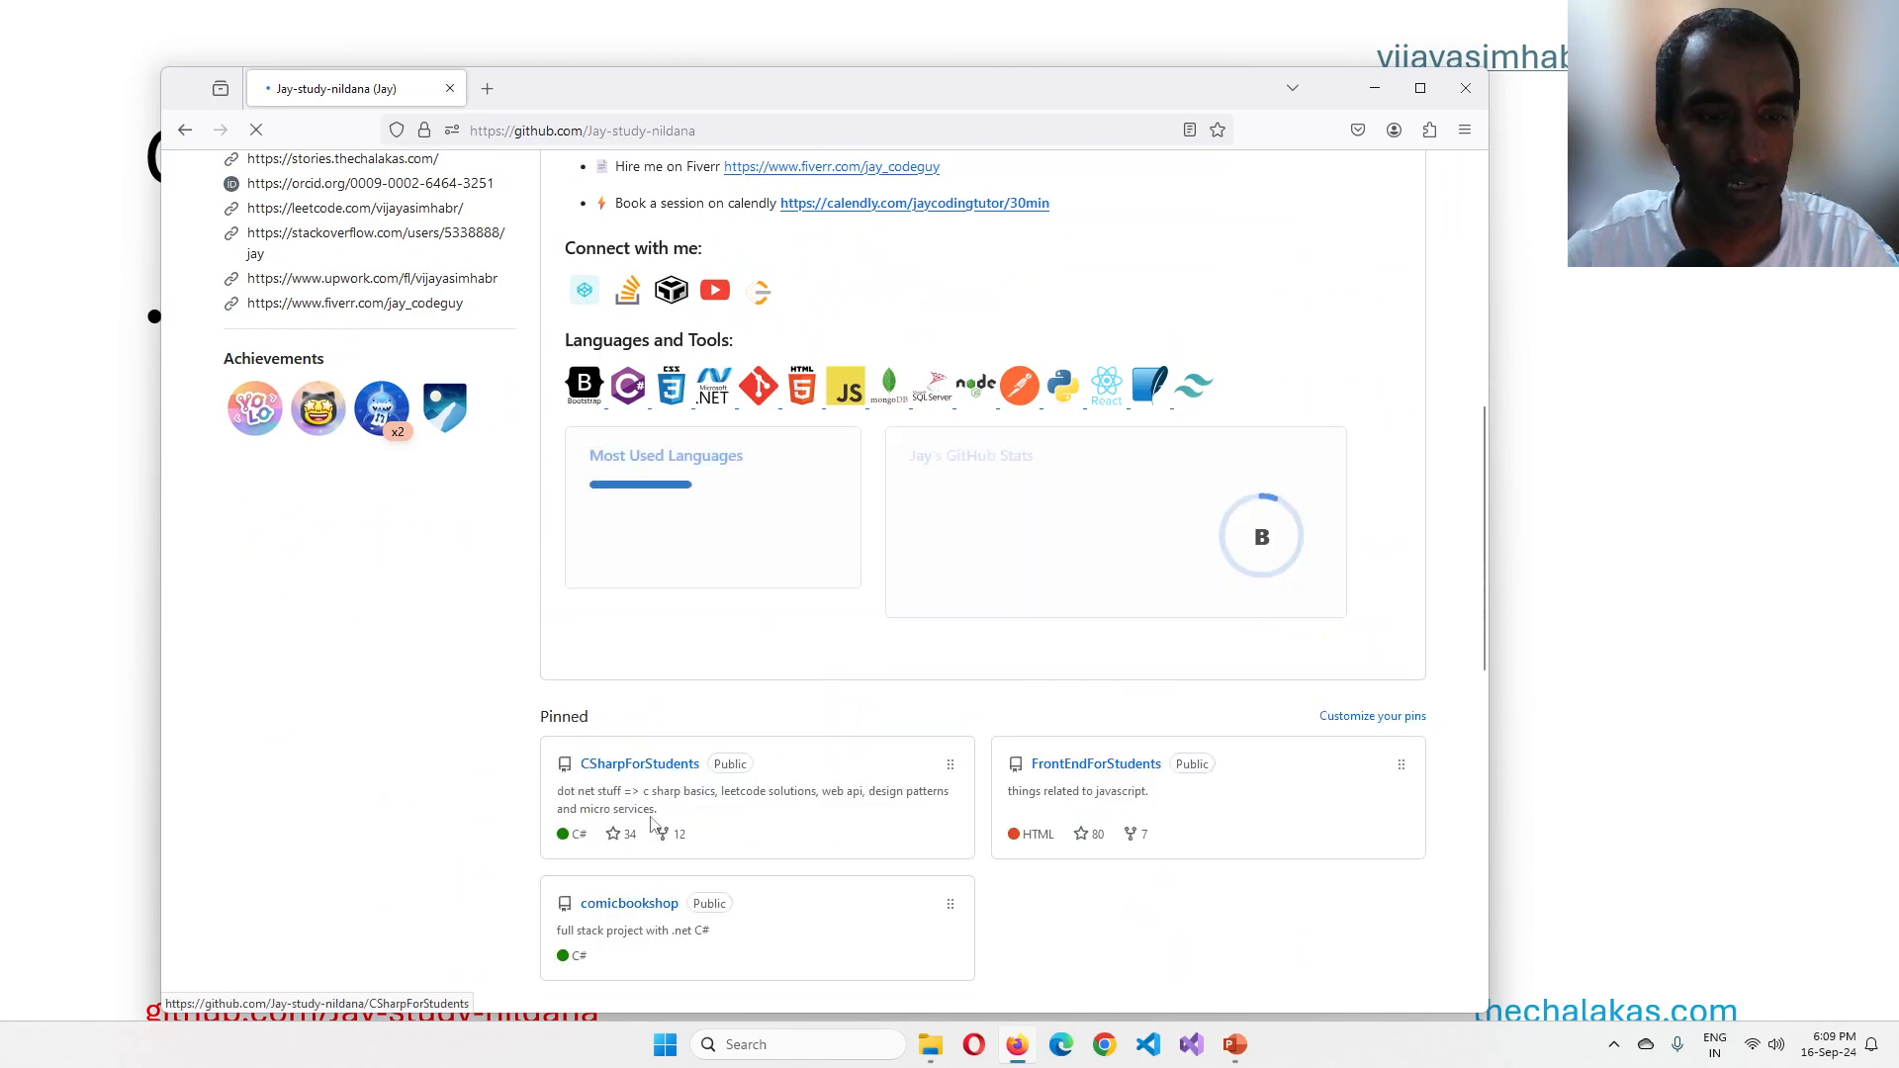
{"action": "scroll", "scroll_direction": "down", "scroll_amount": 3}
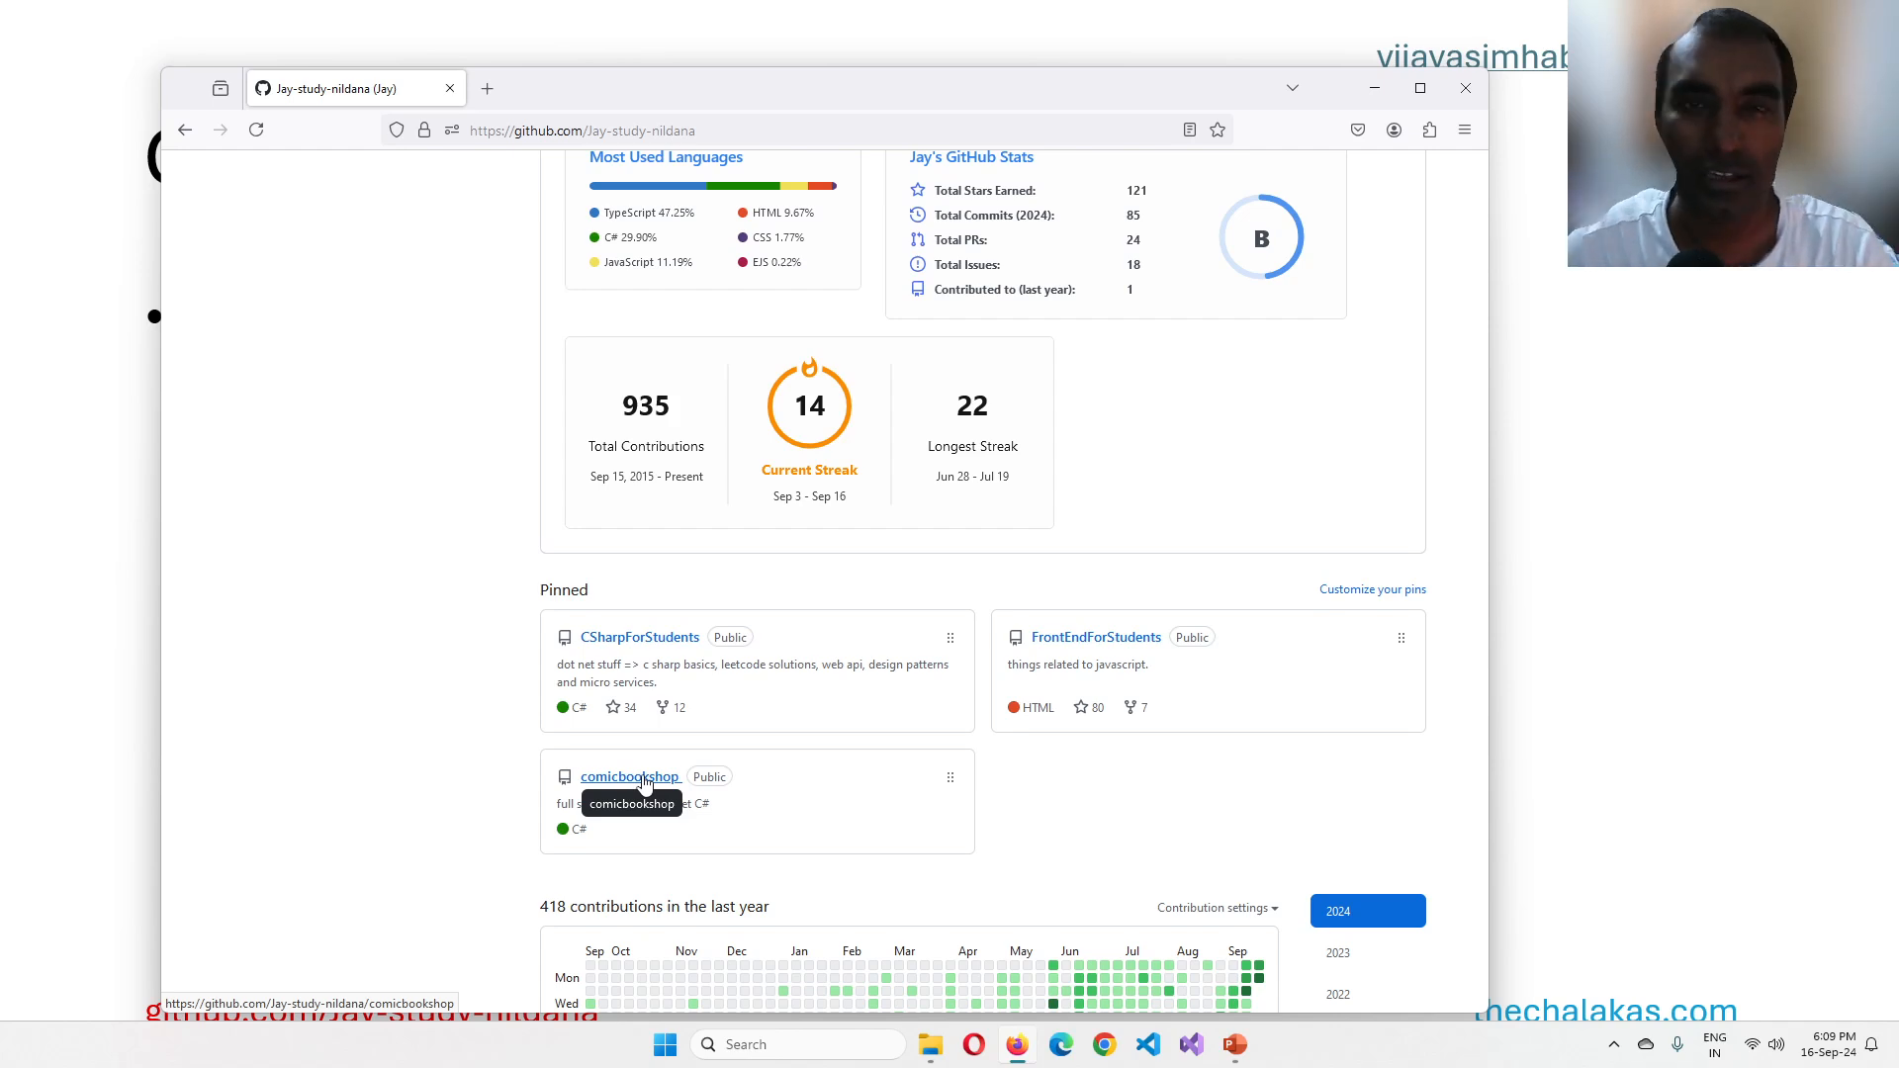
{"action": "right_click", "coordinate": [629, 775]}
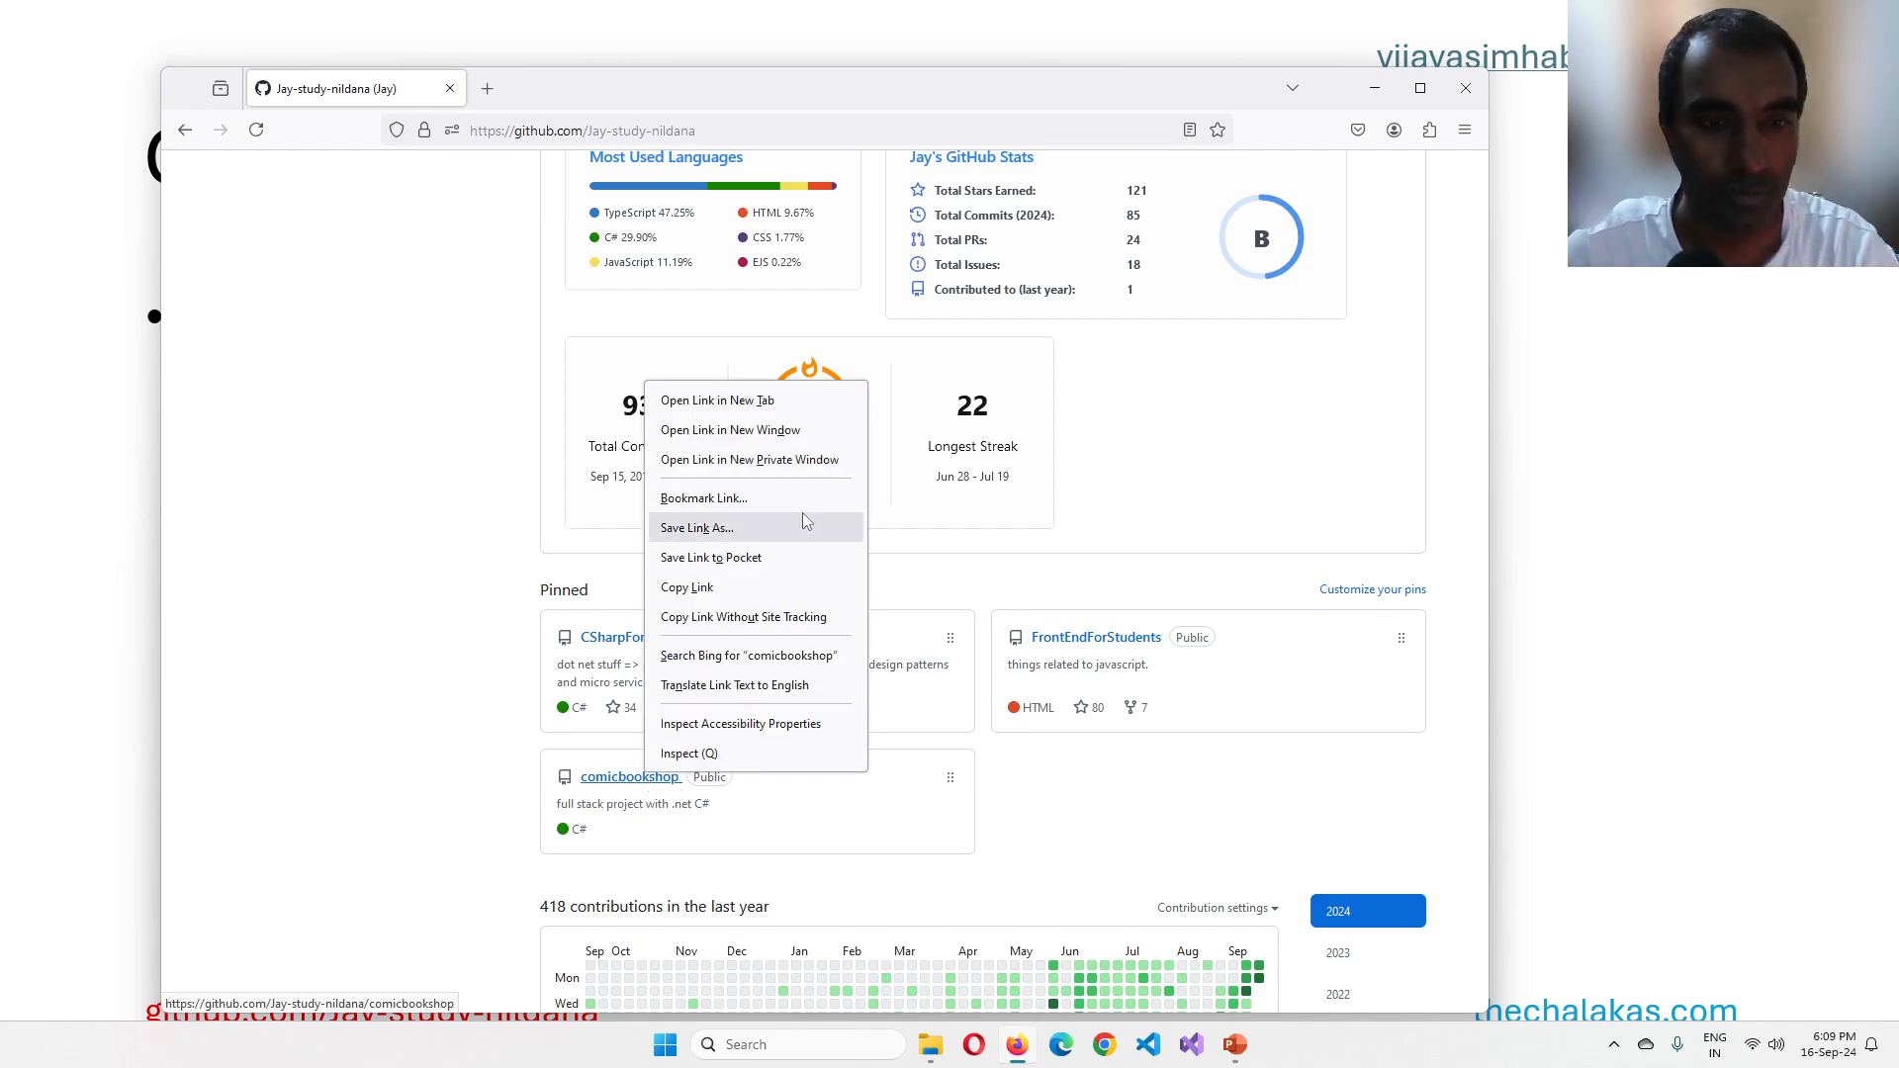
{"action": "left_click", "coordinate": [717, 400]}
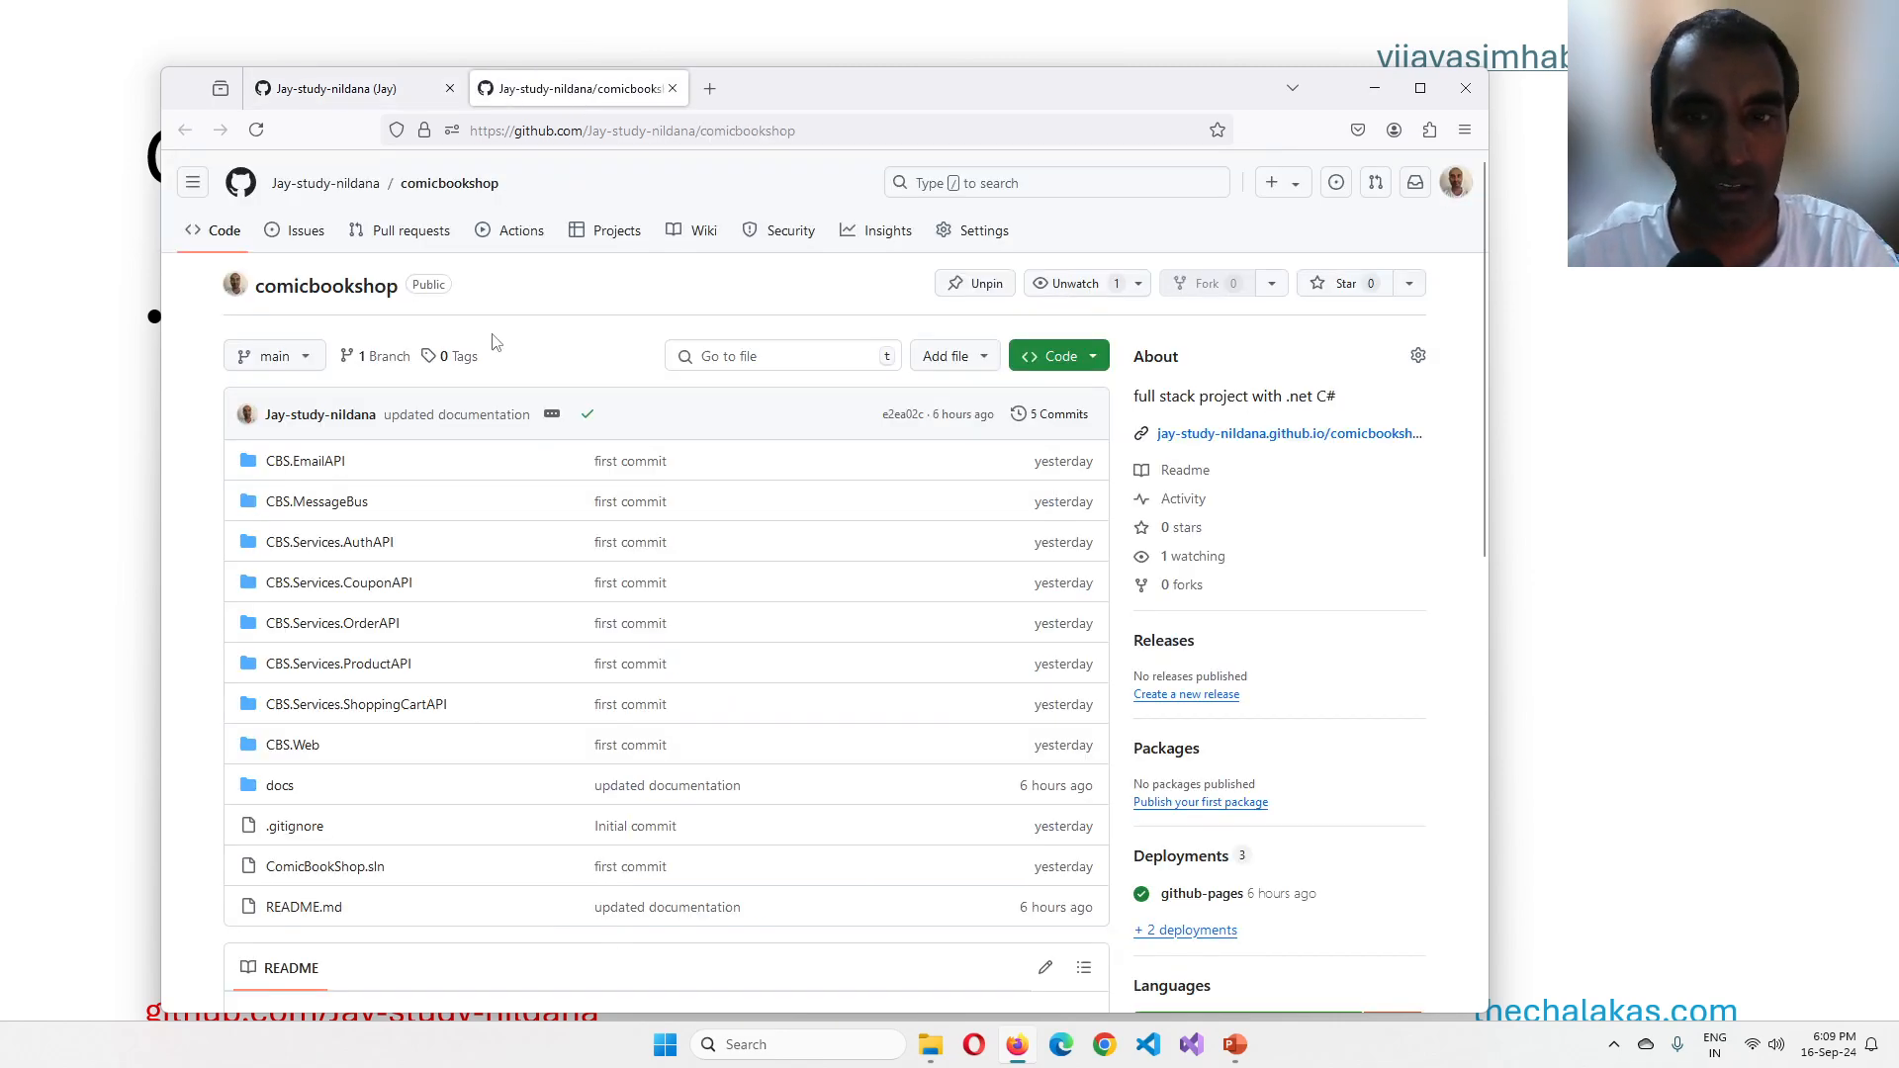
Step: Review the comicbookshop README with its documentation link and the About Pages link
{"action": "scroll", "scroll_direction": "down", "scroll_amount": 3}
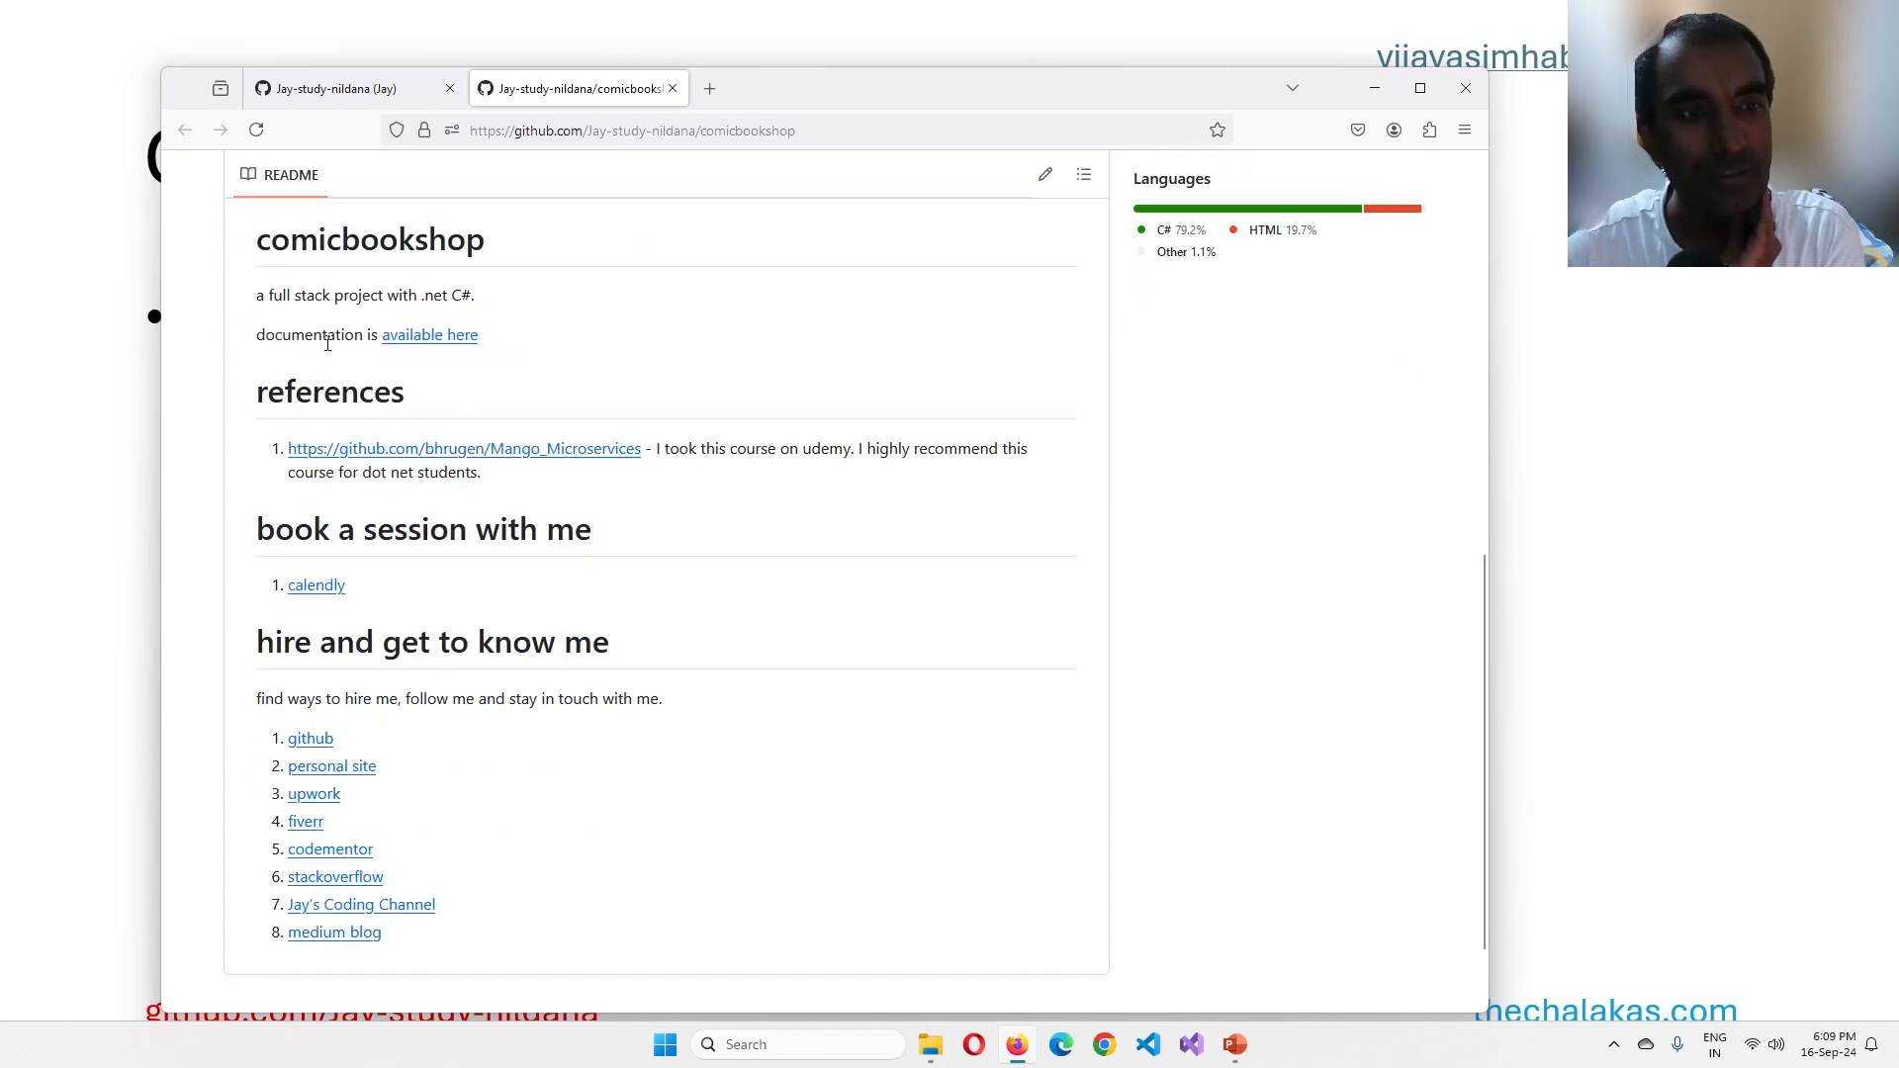
{"action": "mouse_move", "coordinate": [445, 345]}
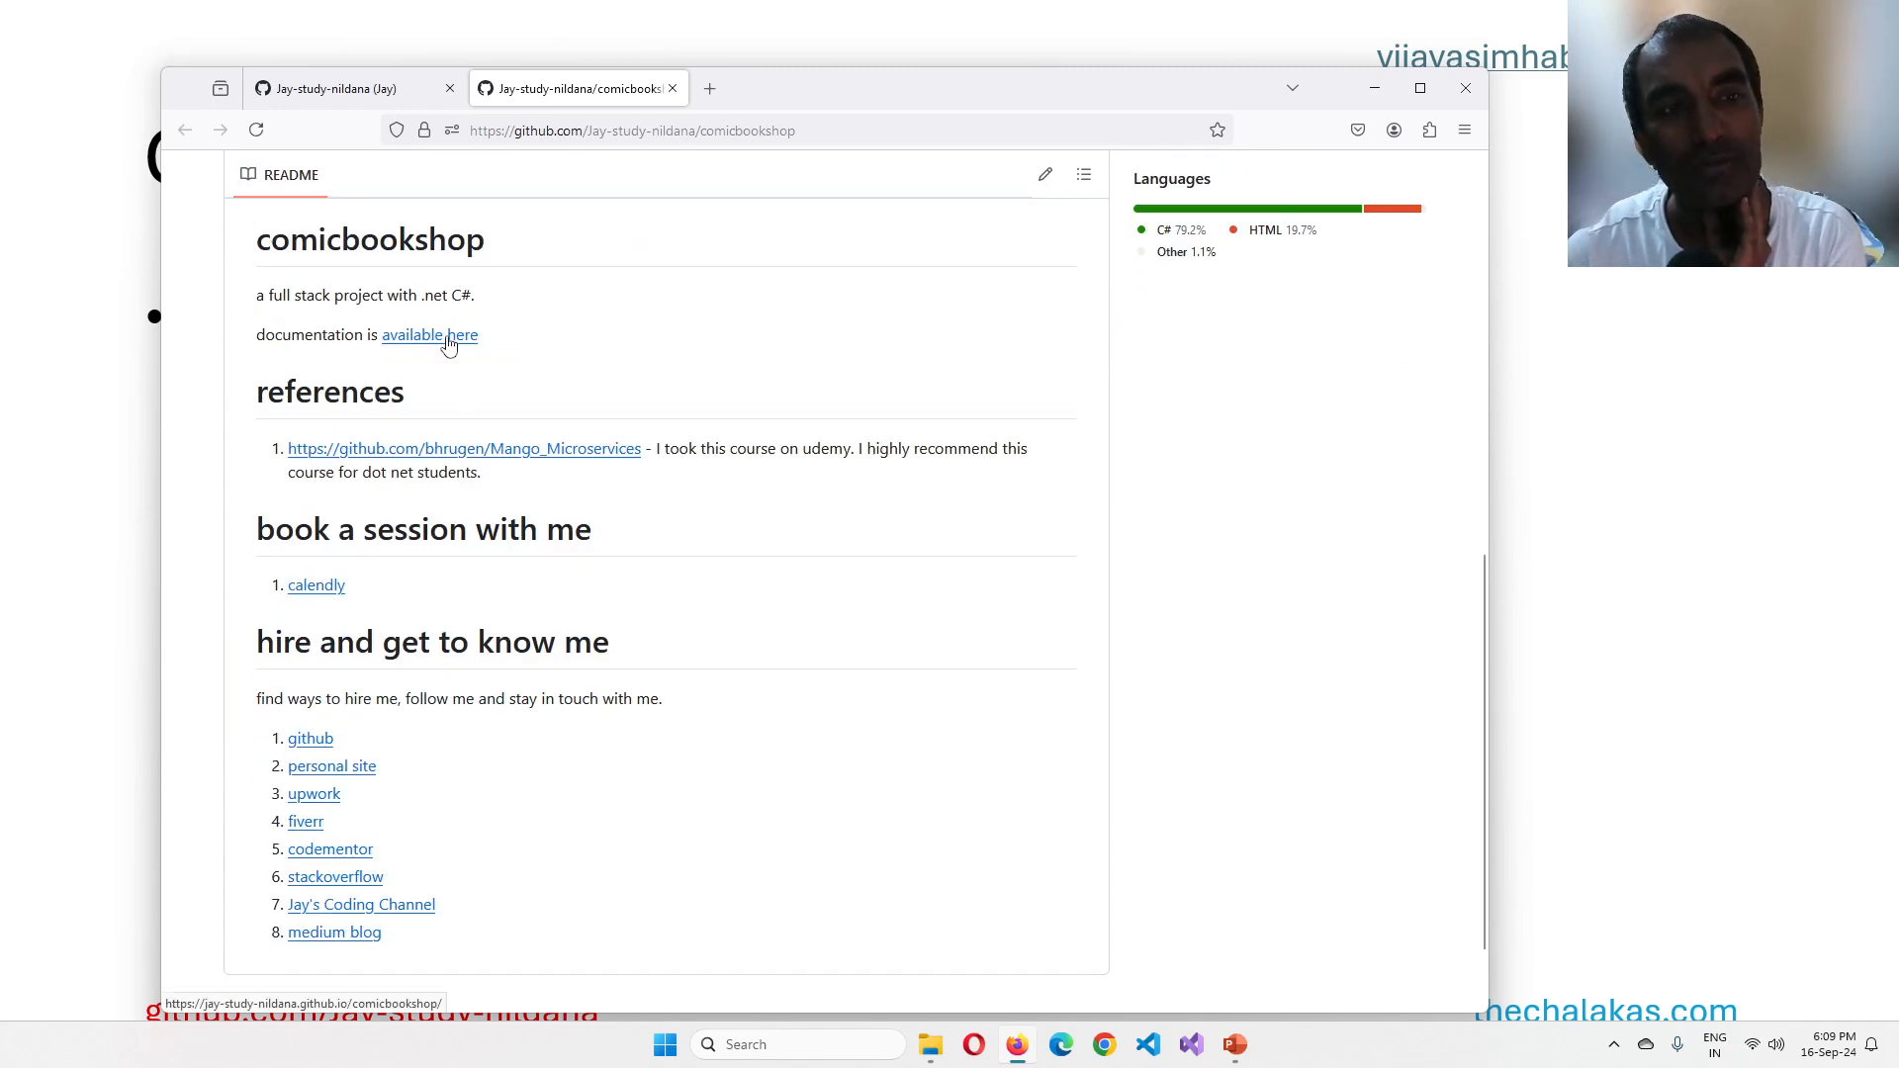
{"action": "left_click", "coordinate": [630, 131]}
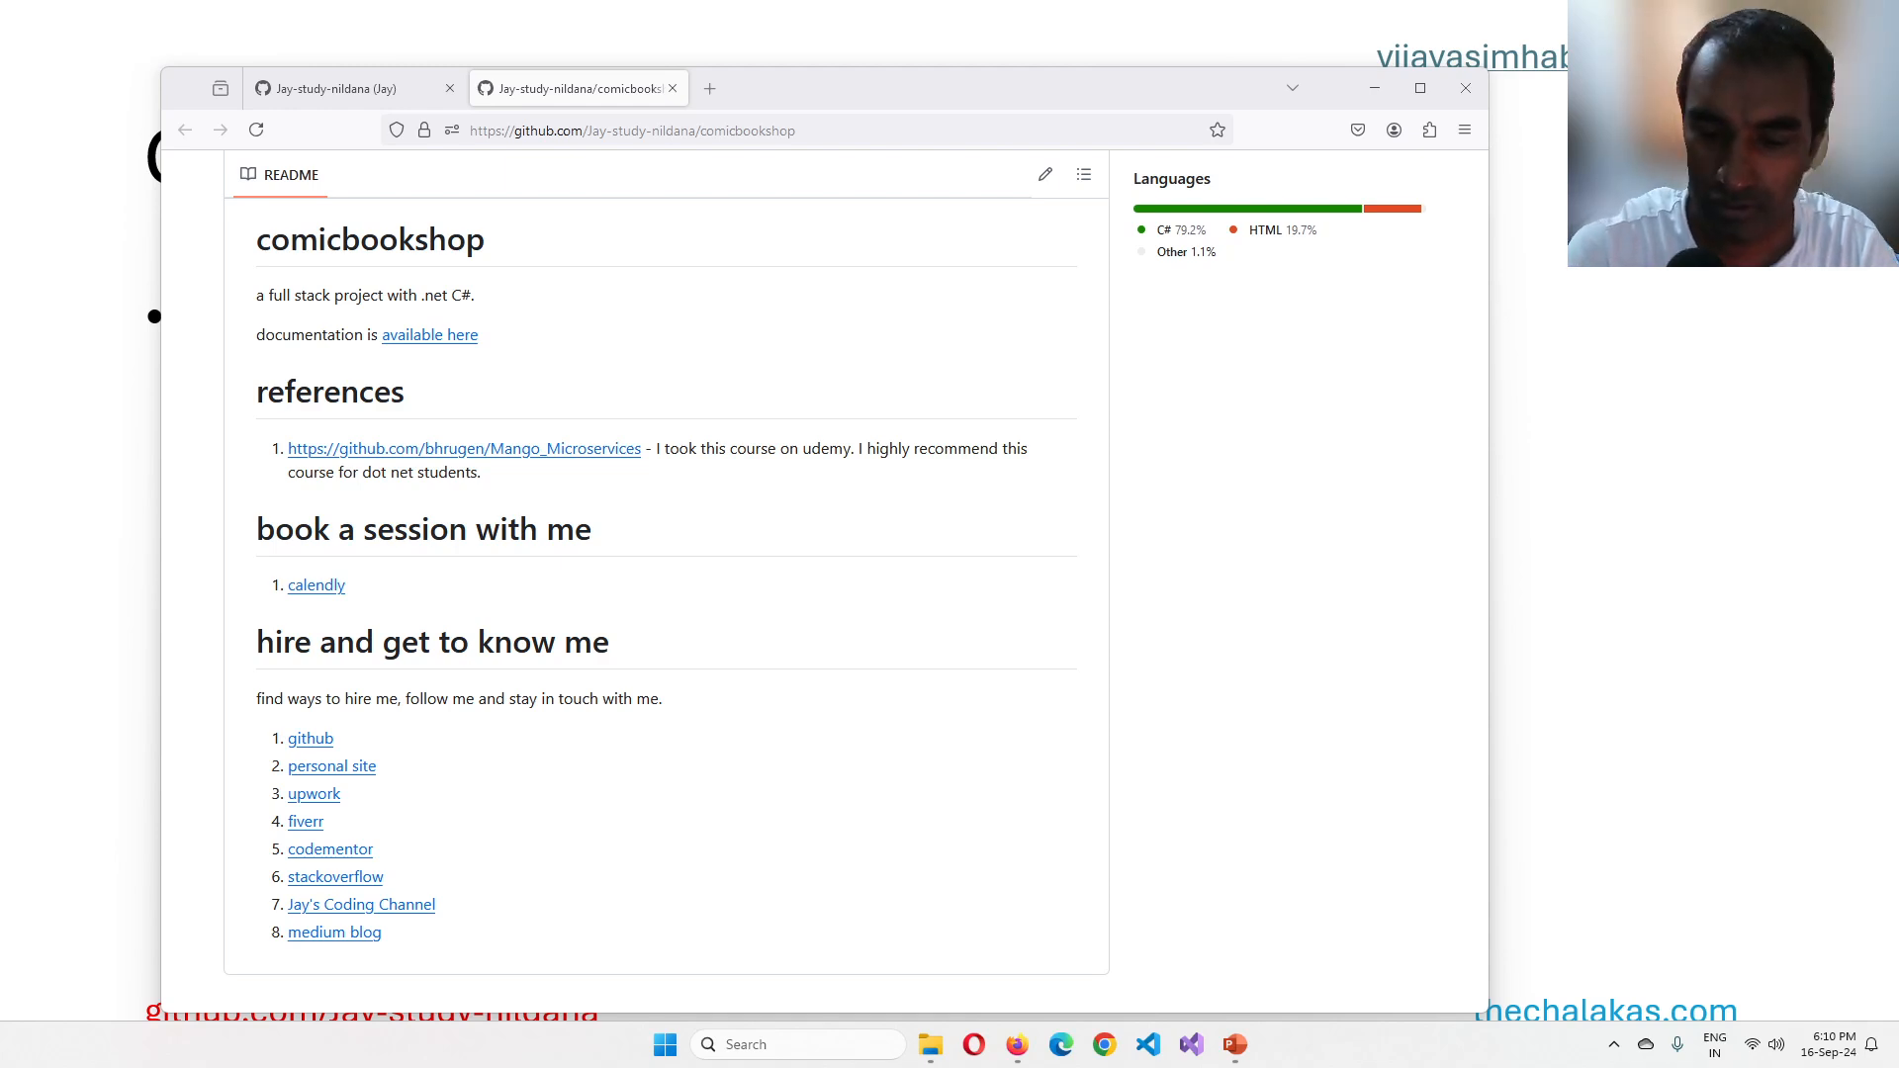
{"action": "mouse_move", "coordinate": [1298, 783]}
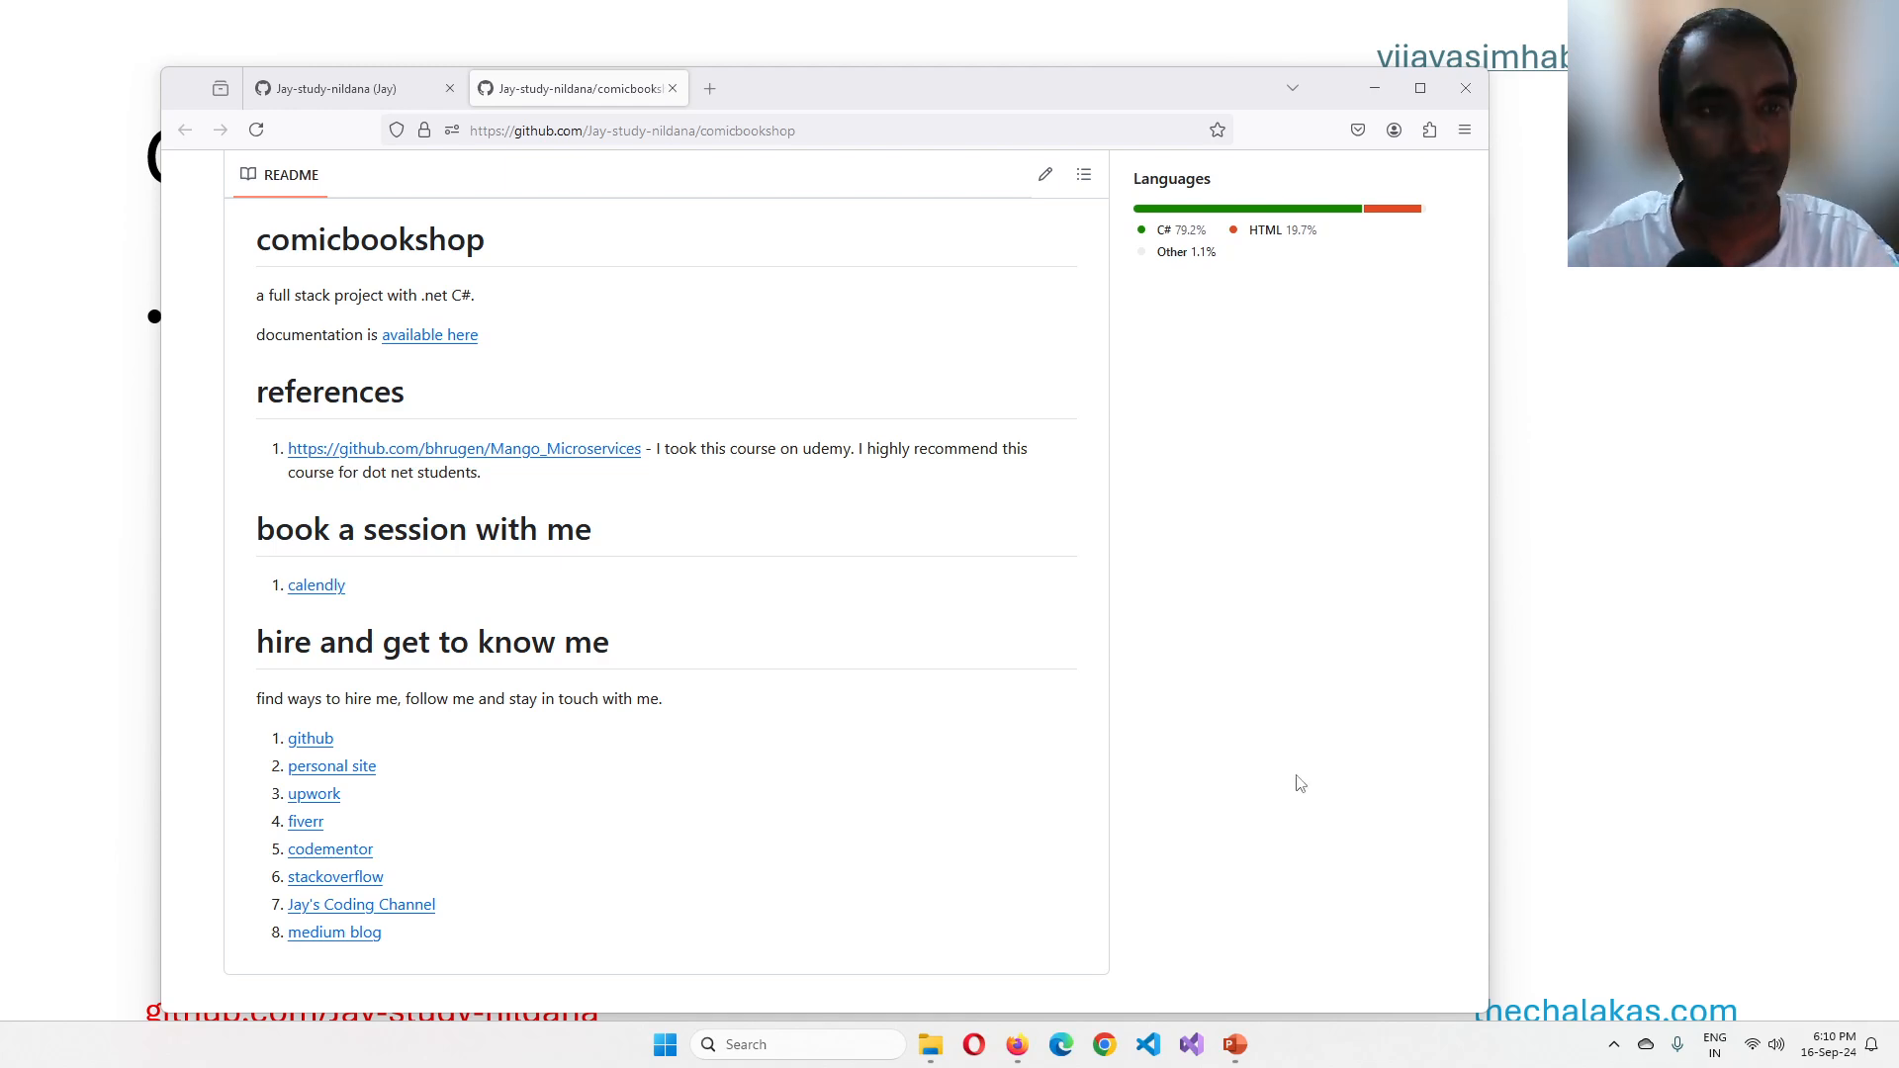
{"action": "mouse_move", "coordinate": [430, 334]}
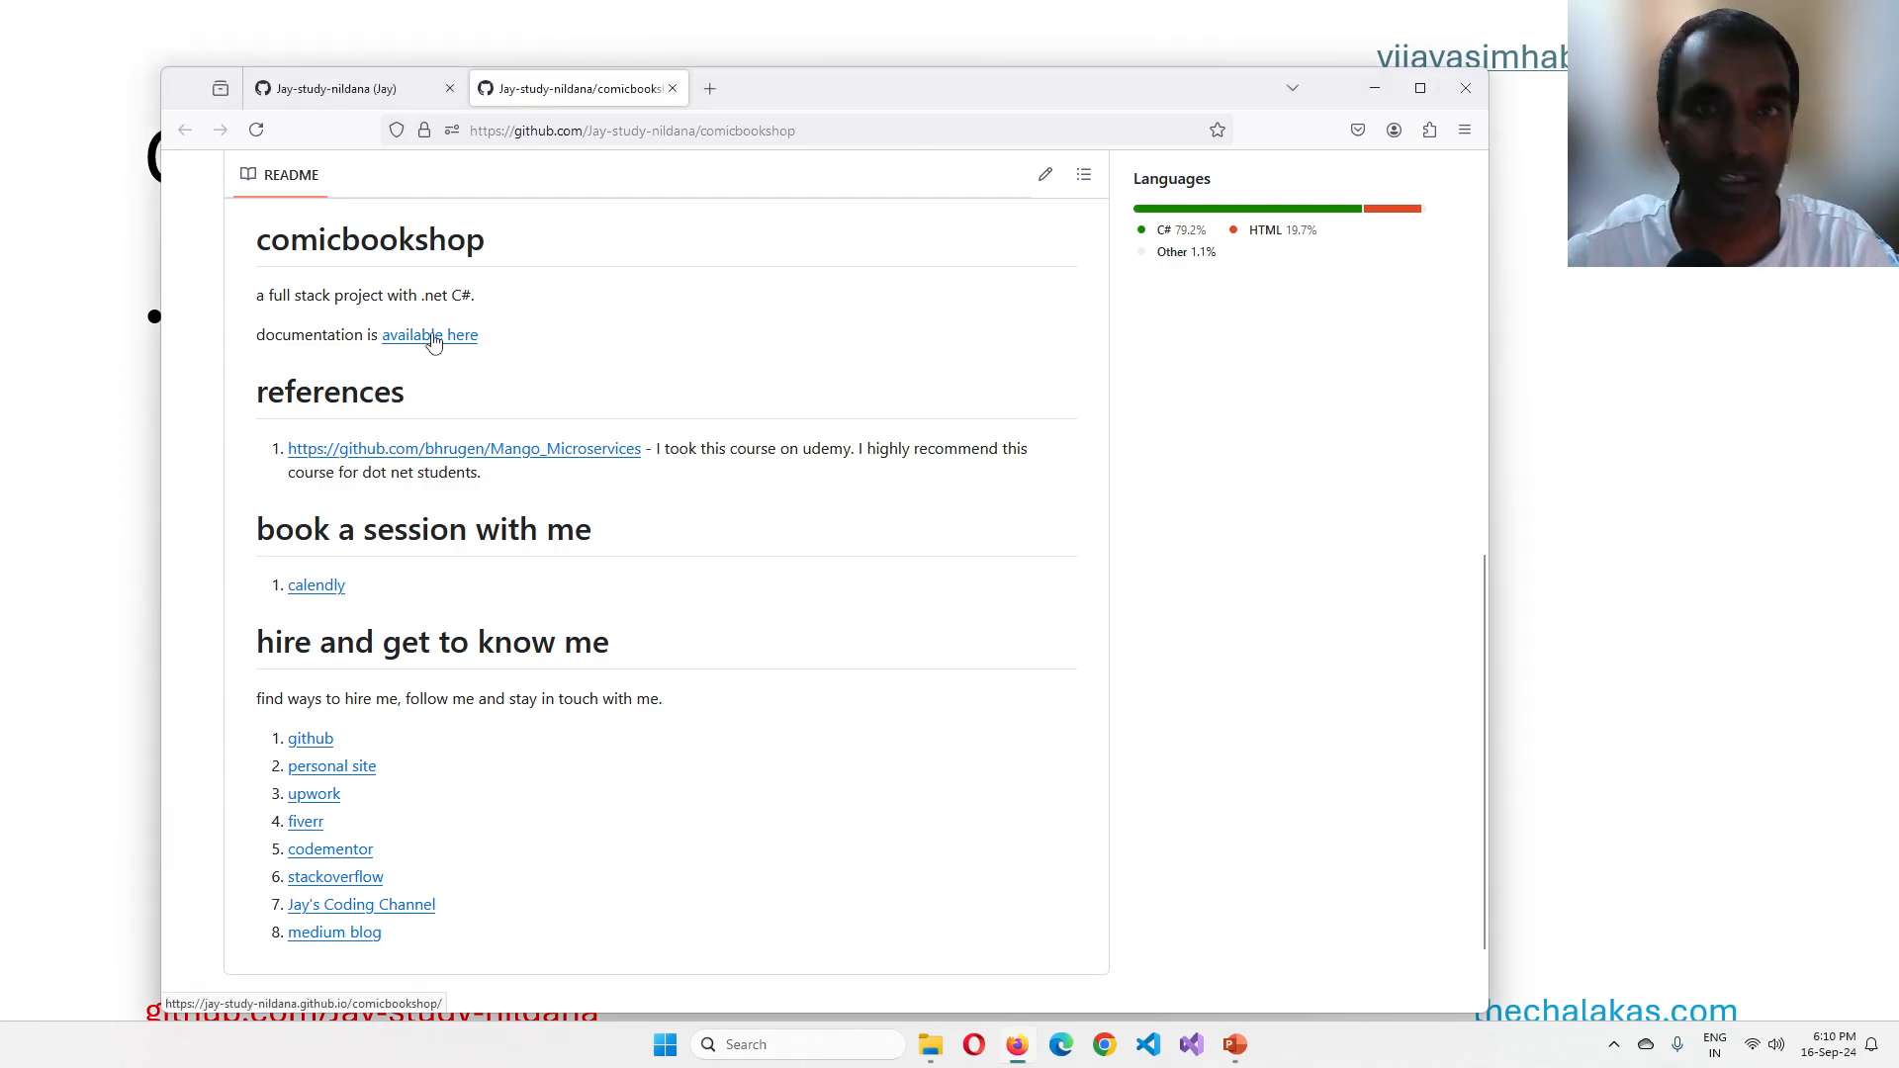
{"action": "scroll", "scroll_direction": "up", "scroll_amount": 3}
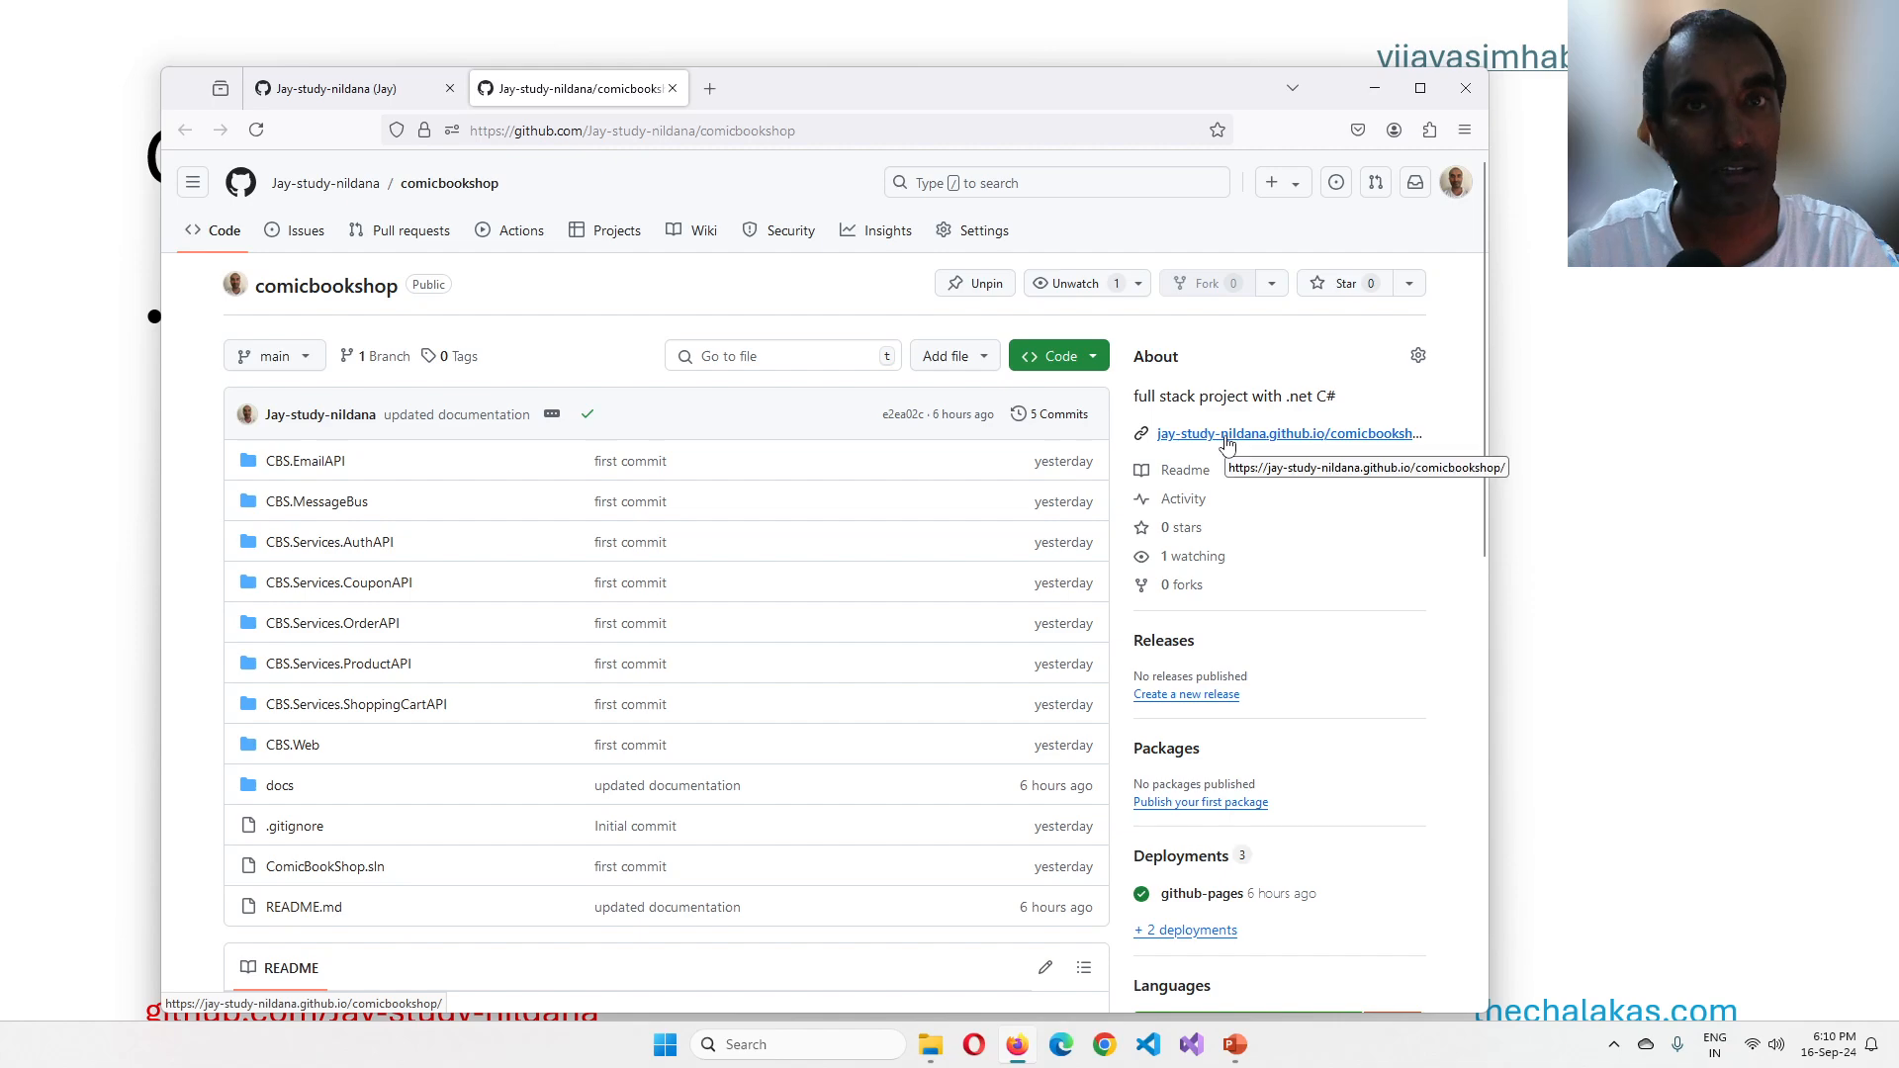
Step: Open the comicbookshop documentation site from the About Pages URL and compare it with the repository tab
{"action": "left_click", "coordinate": [1286, 433]}
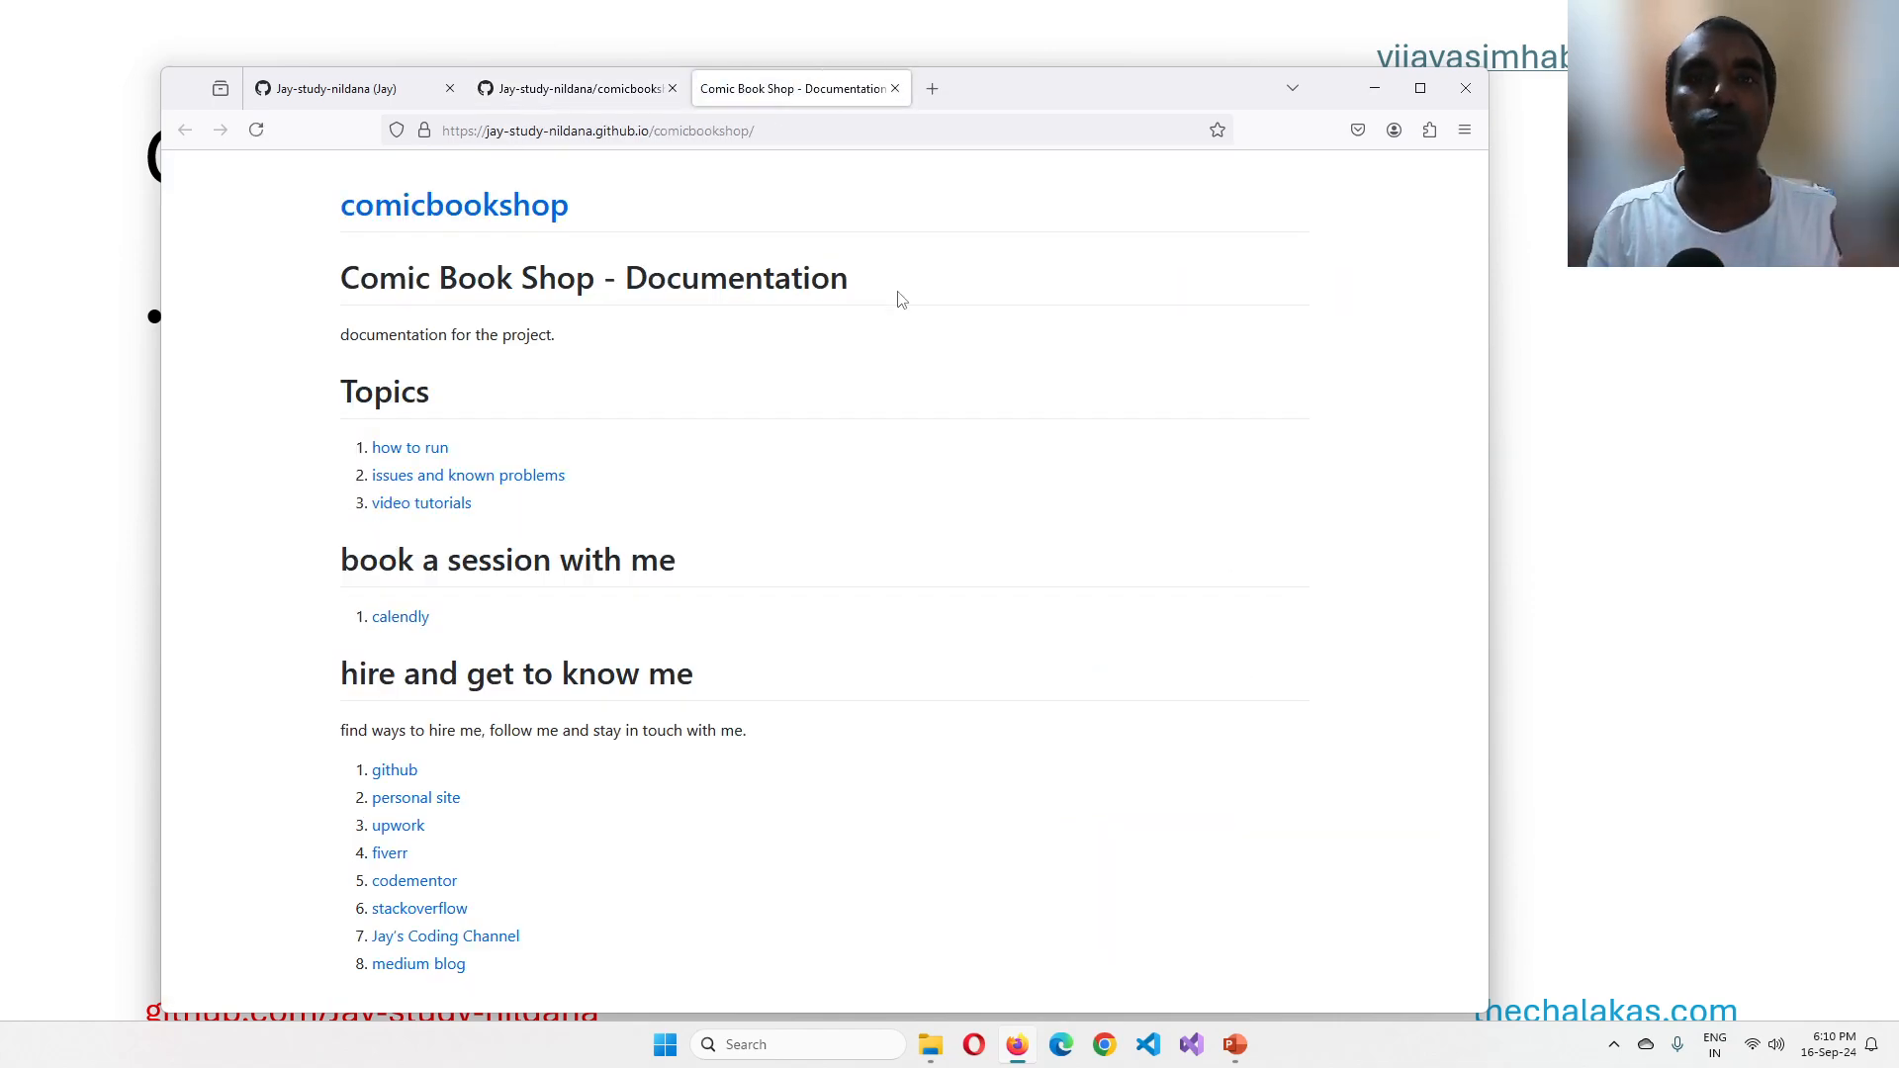
{"action": "mouse_move", "coordinate": [930, 479]}
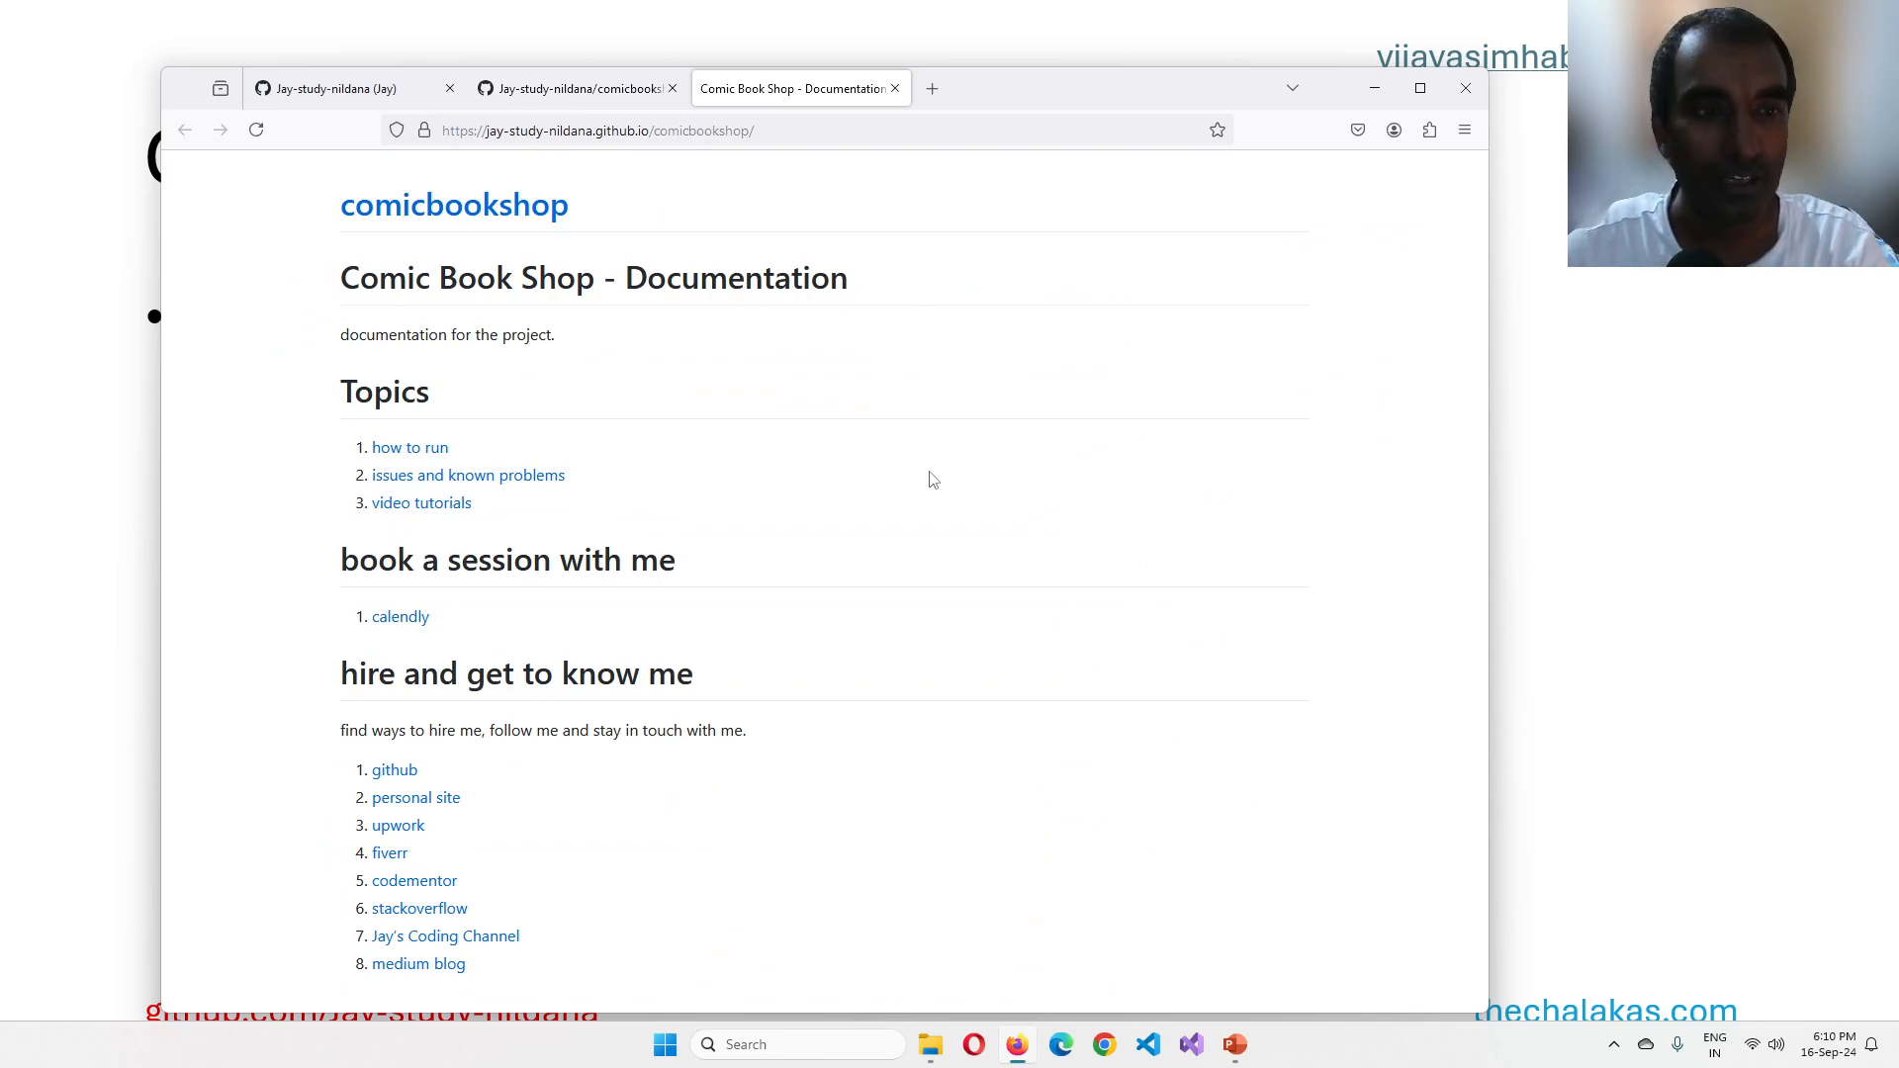
{"action": "mouse_move", "coordinate": [434, 856]}
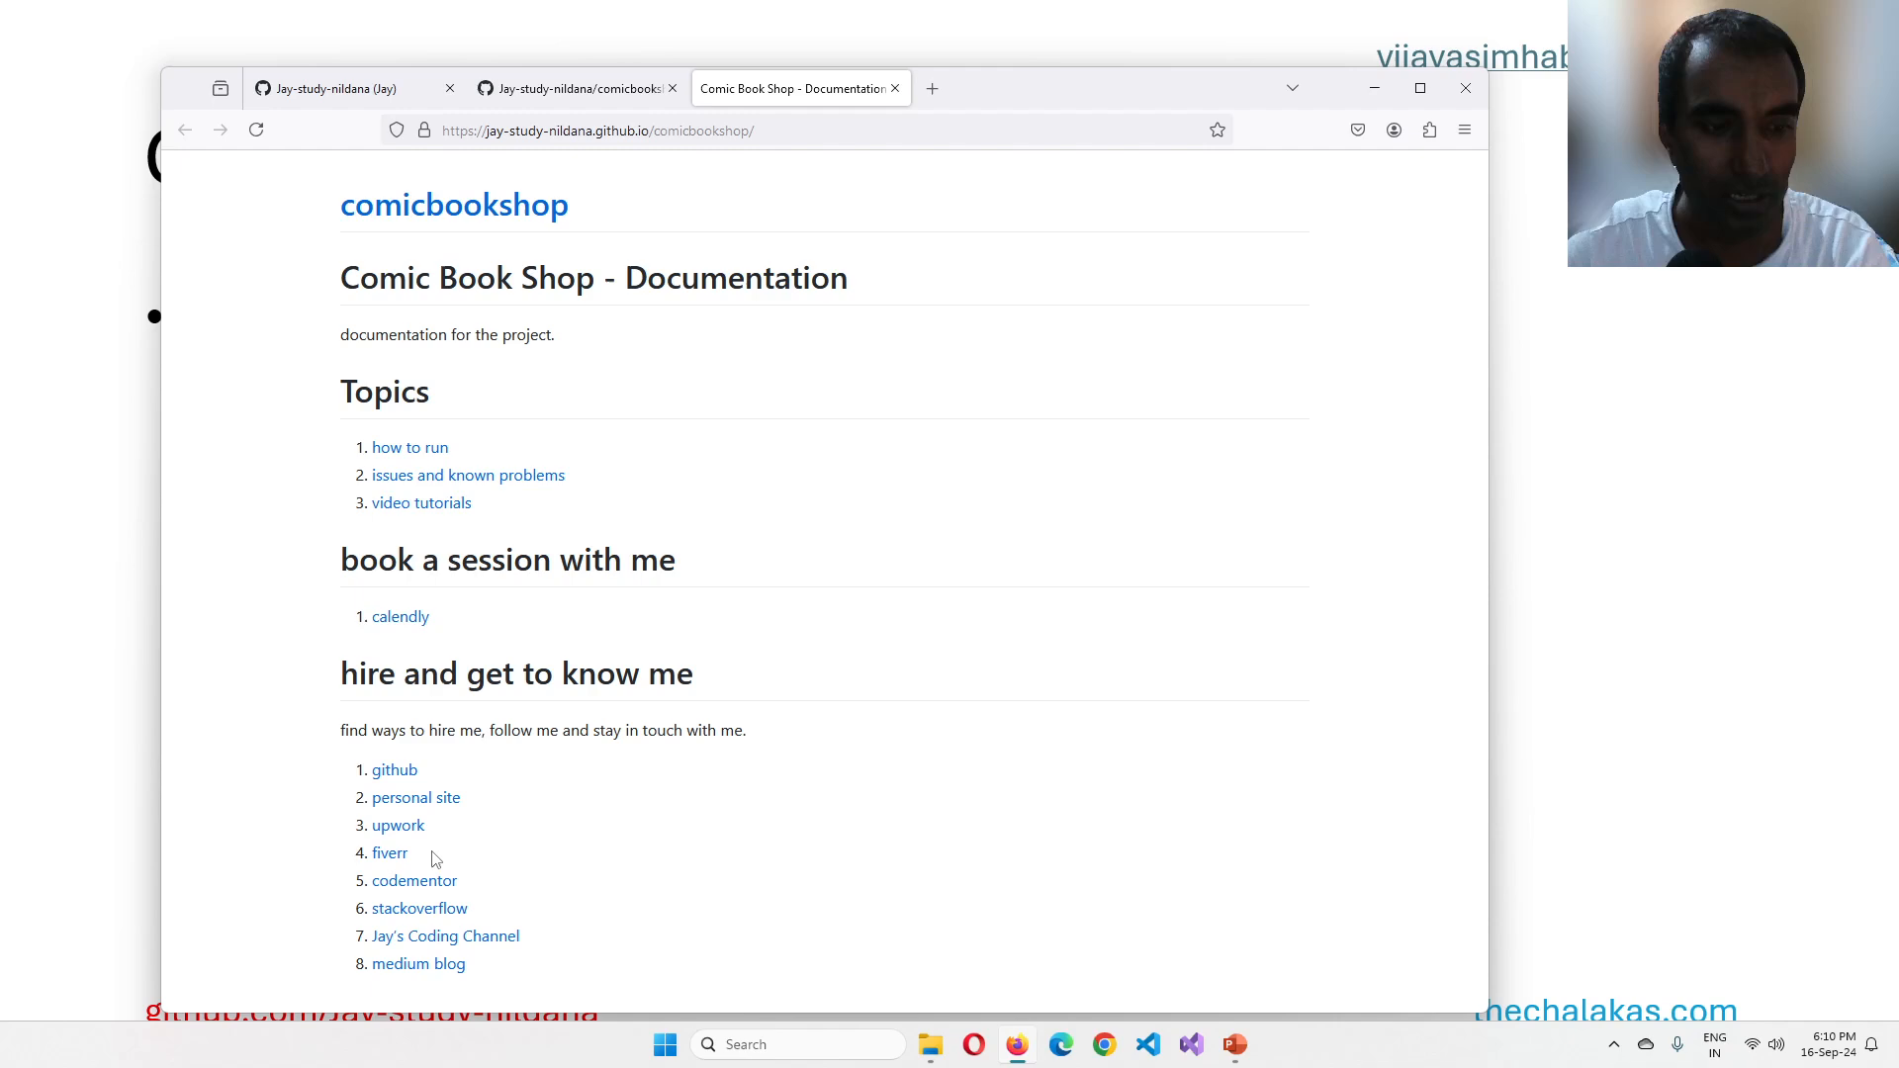
{"action": "left_click", "coordinate": [597, 131]}
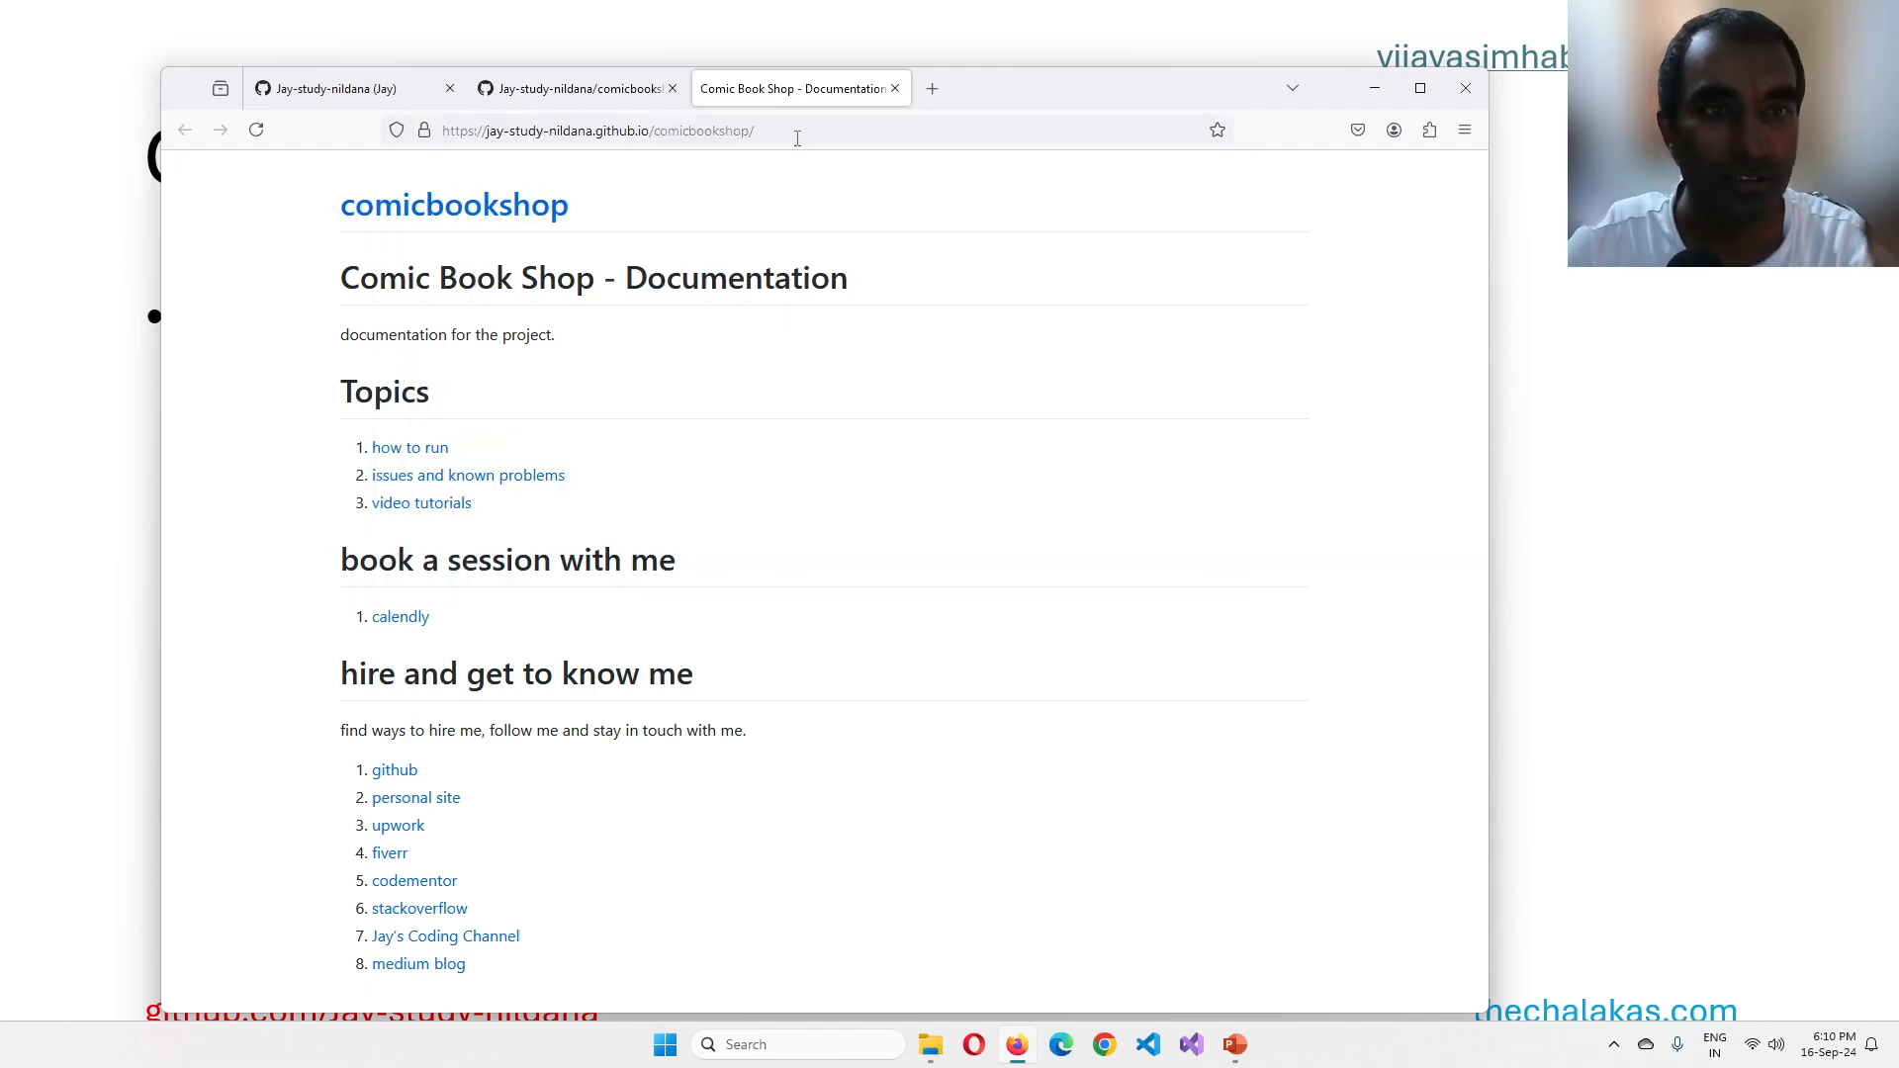
{"action": "left_click", "coordinate": [598, 131]}
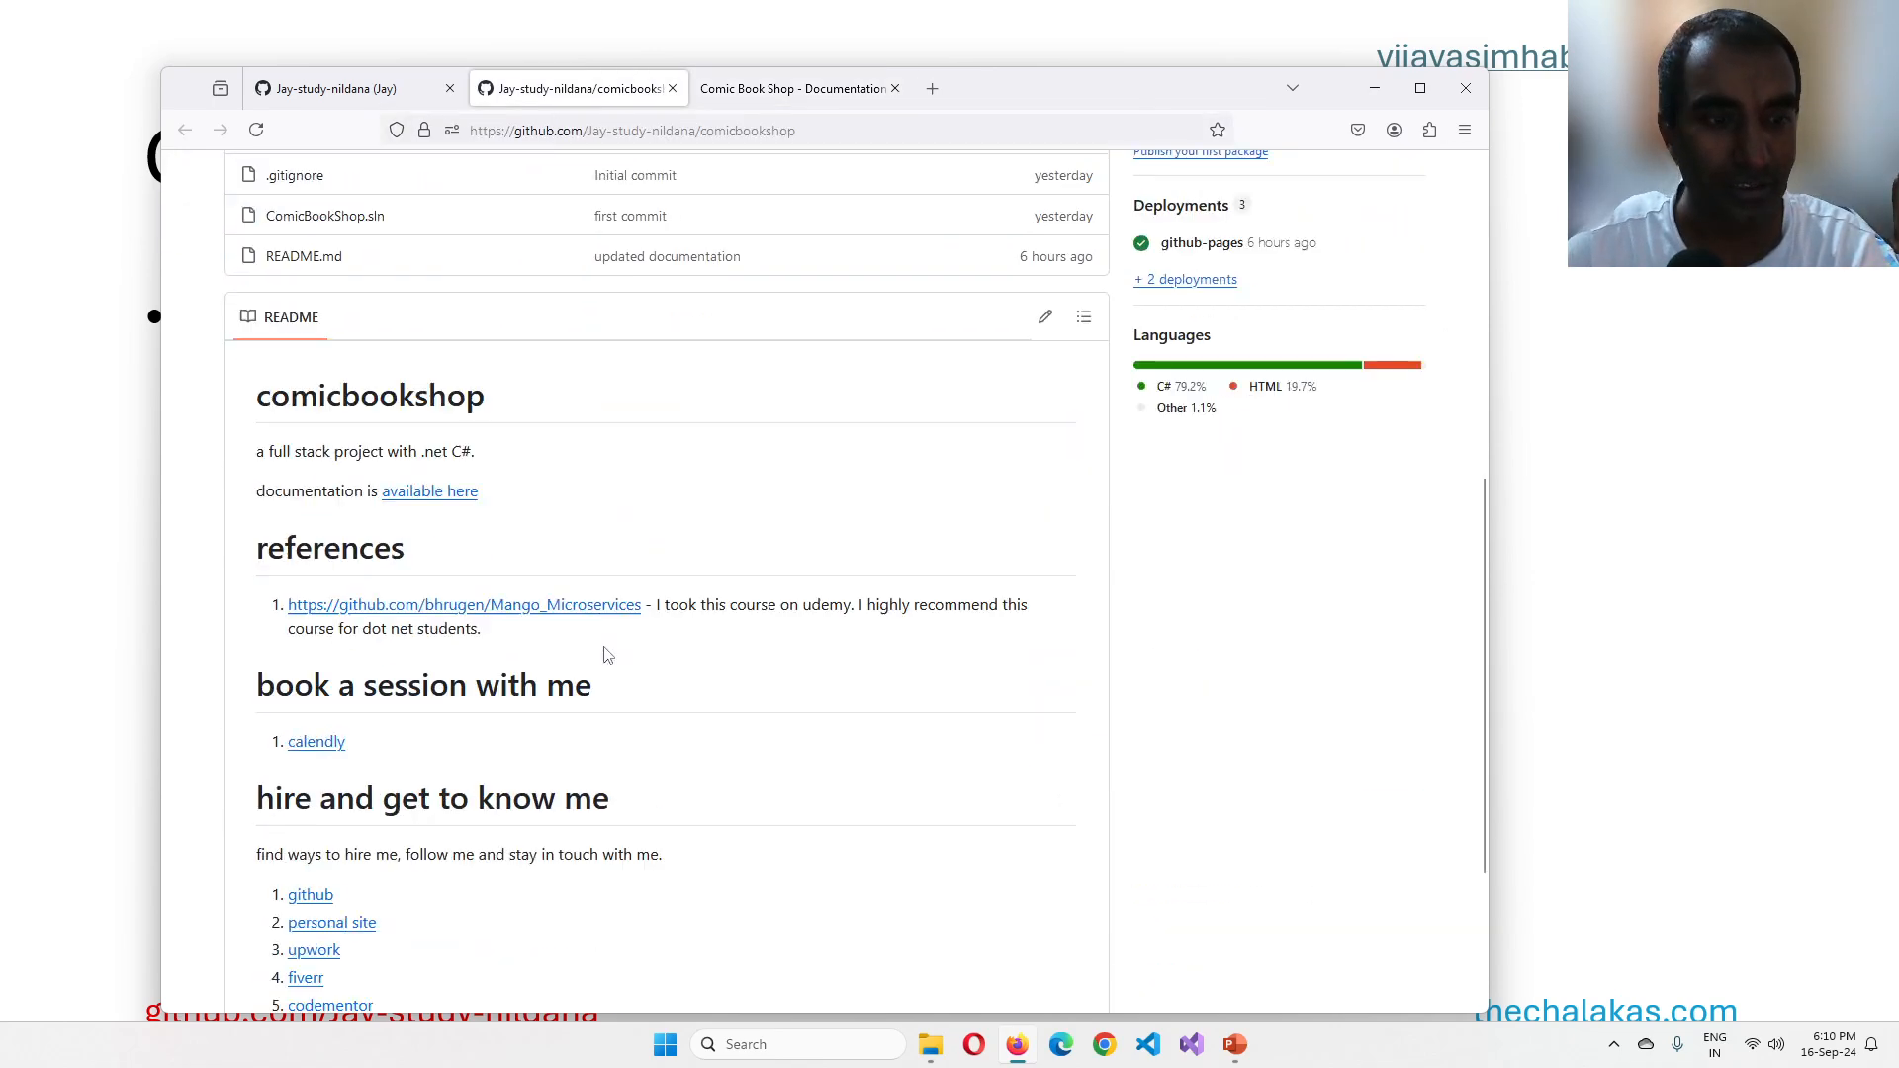
{"action": "scroll", "scroll_direction": "up", "scroll_amount": 3}
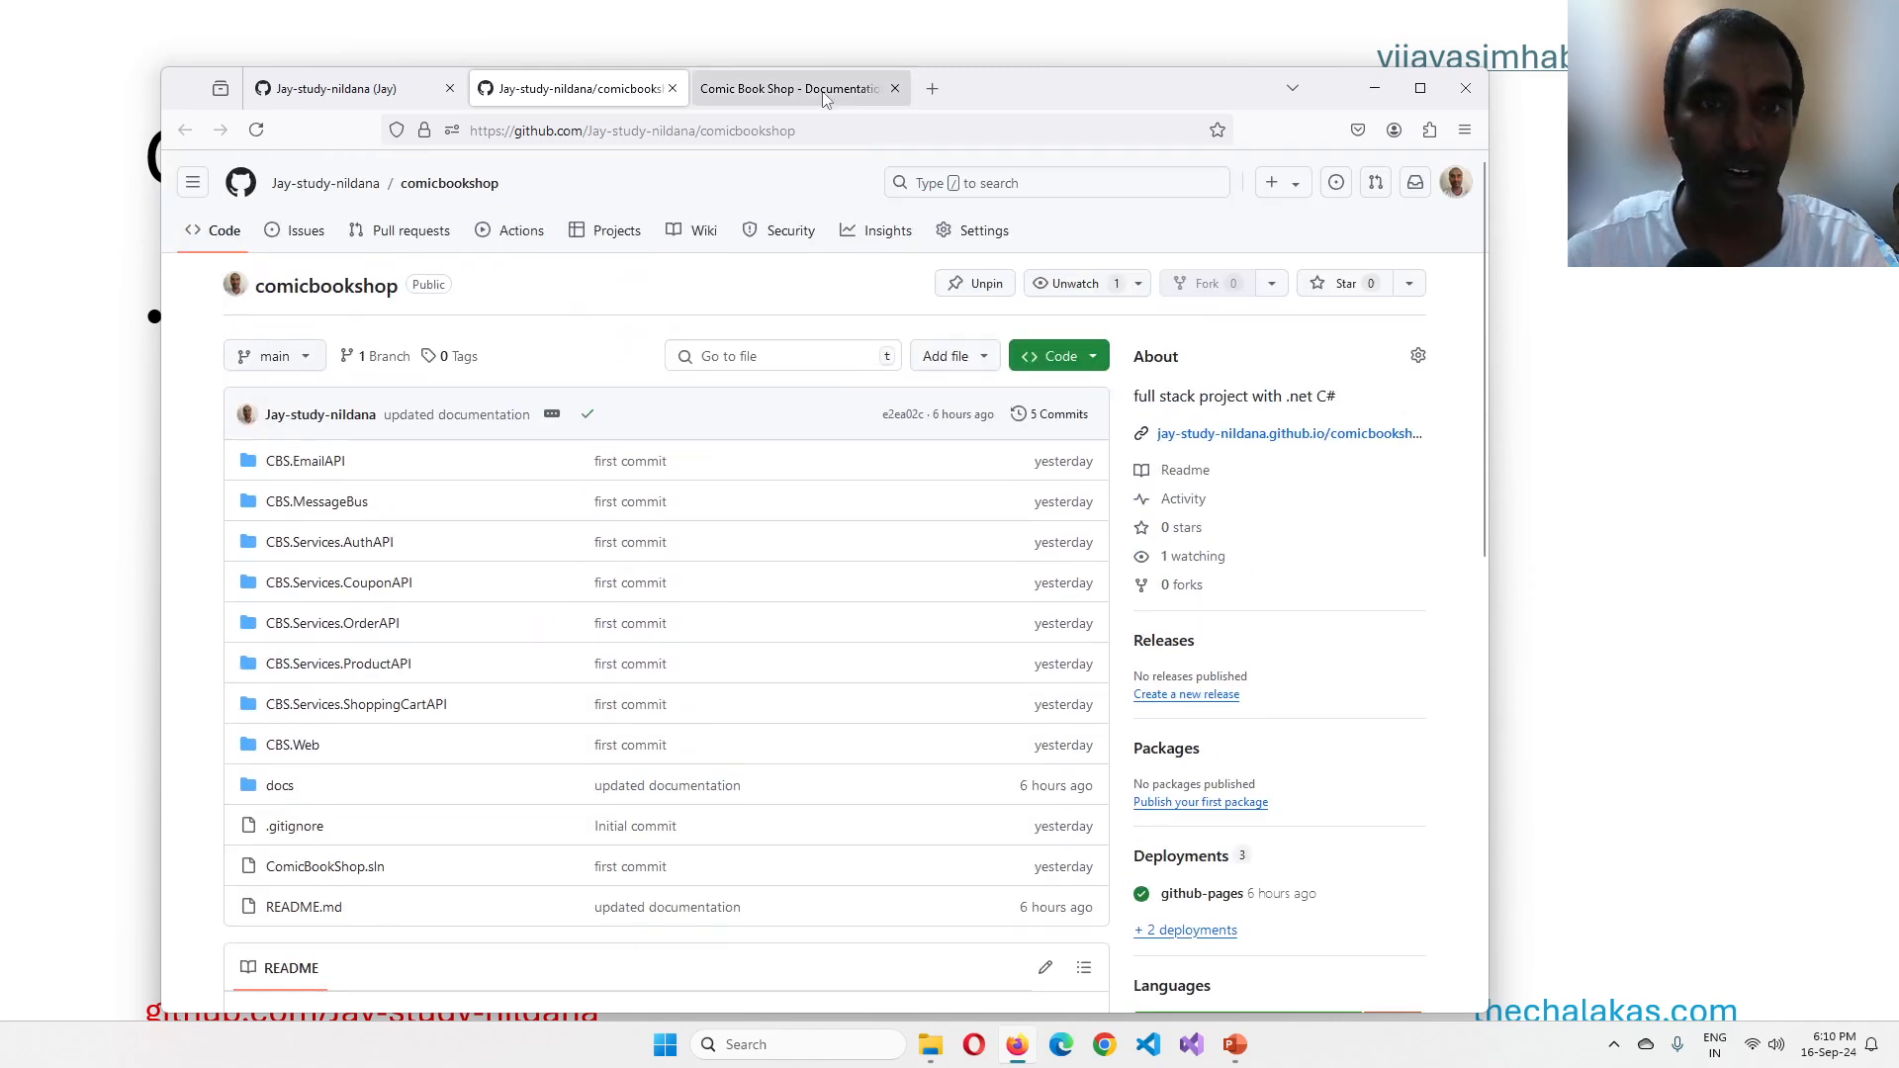
{"action": "left_click", "coordinate": [794, 87]}
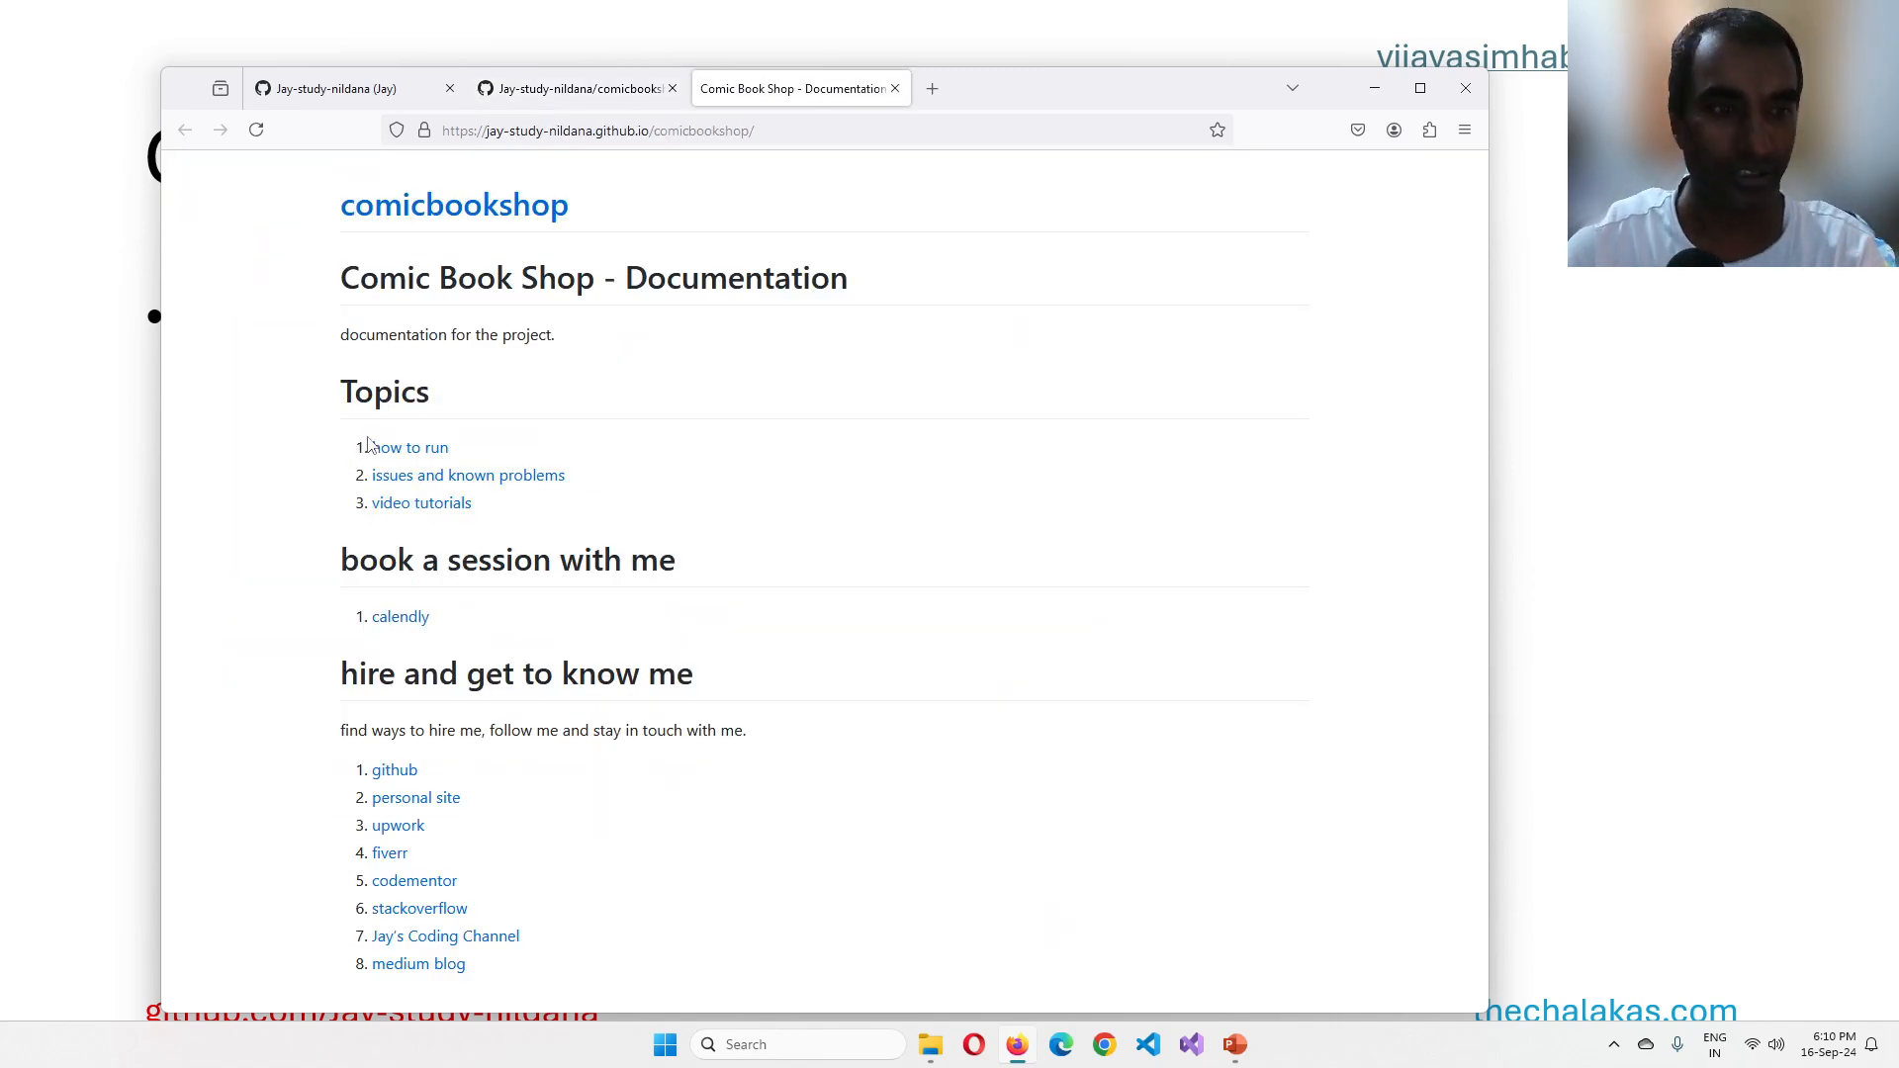
Step: Browse the site's how to run, video tutorials and known problems topic pages
{"action": "left_click", "coordinate": [410, 447]}
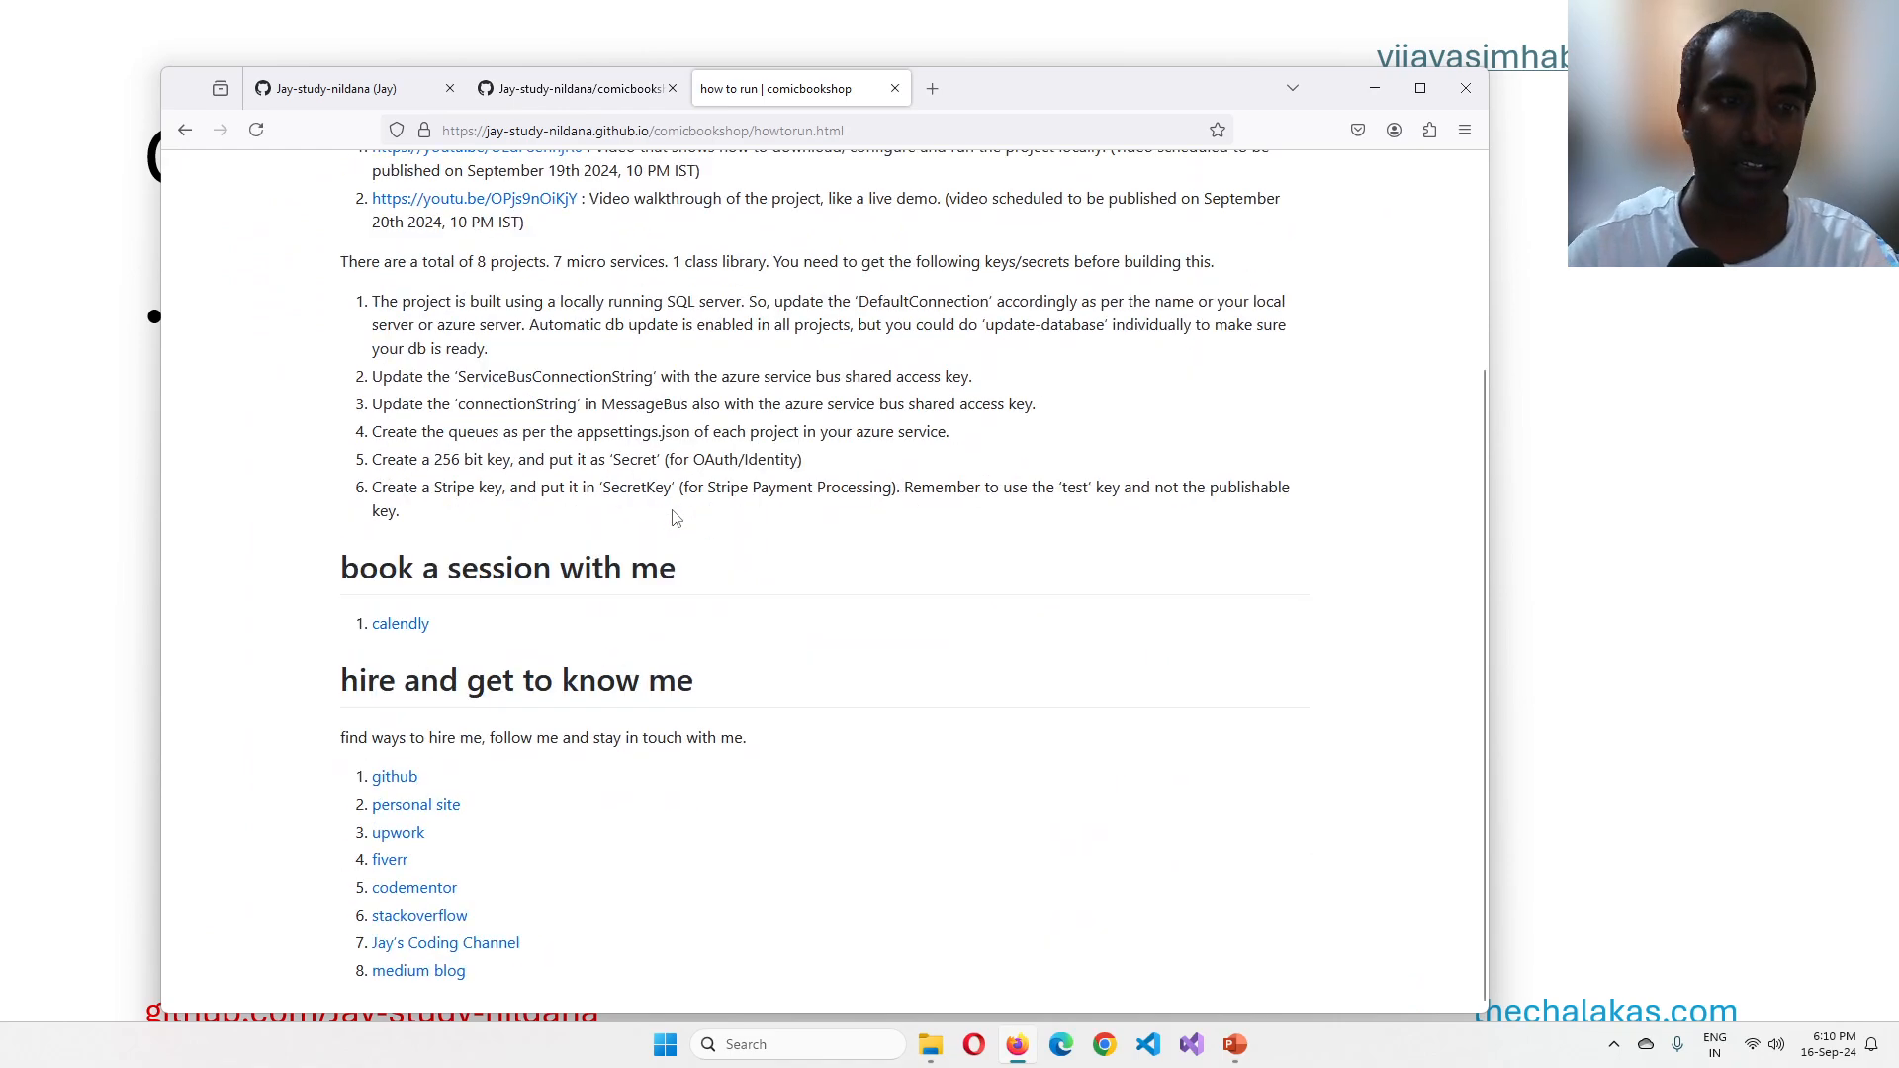
{"action": "mouse_move", "coordinate": [576, 597]}
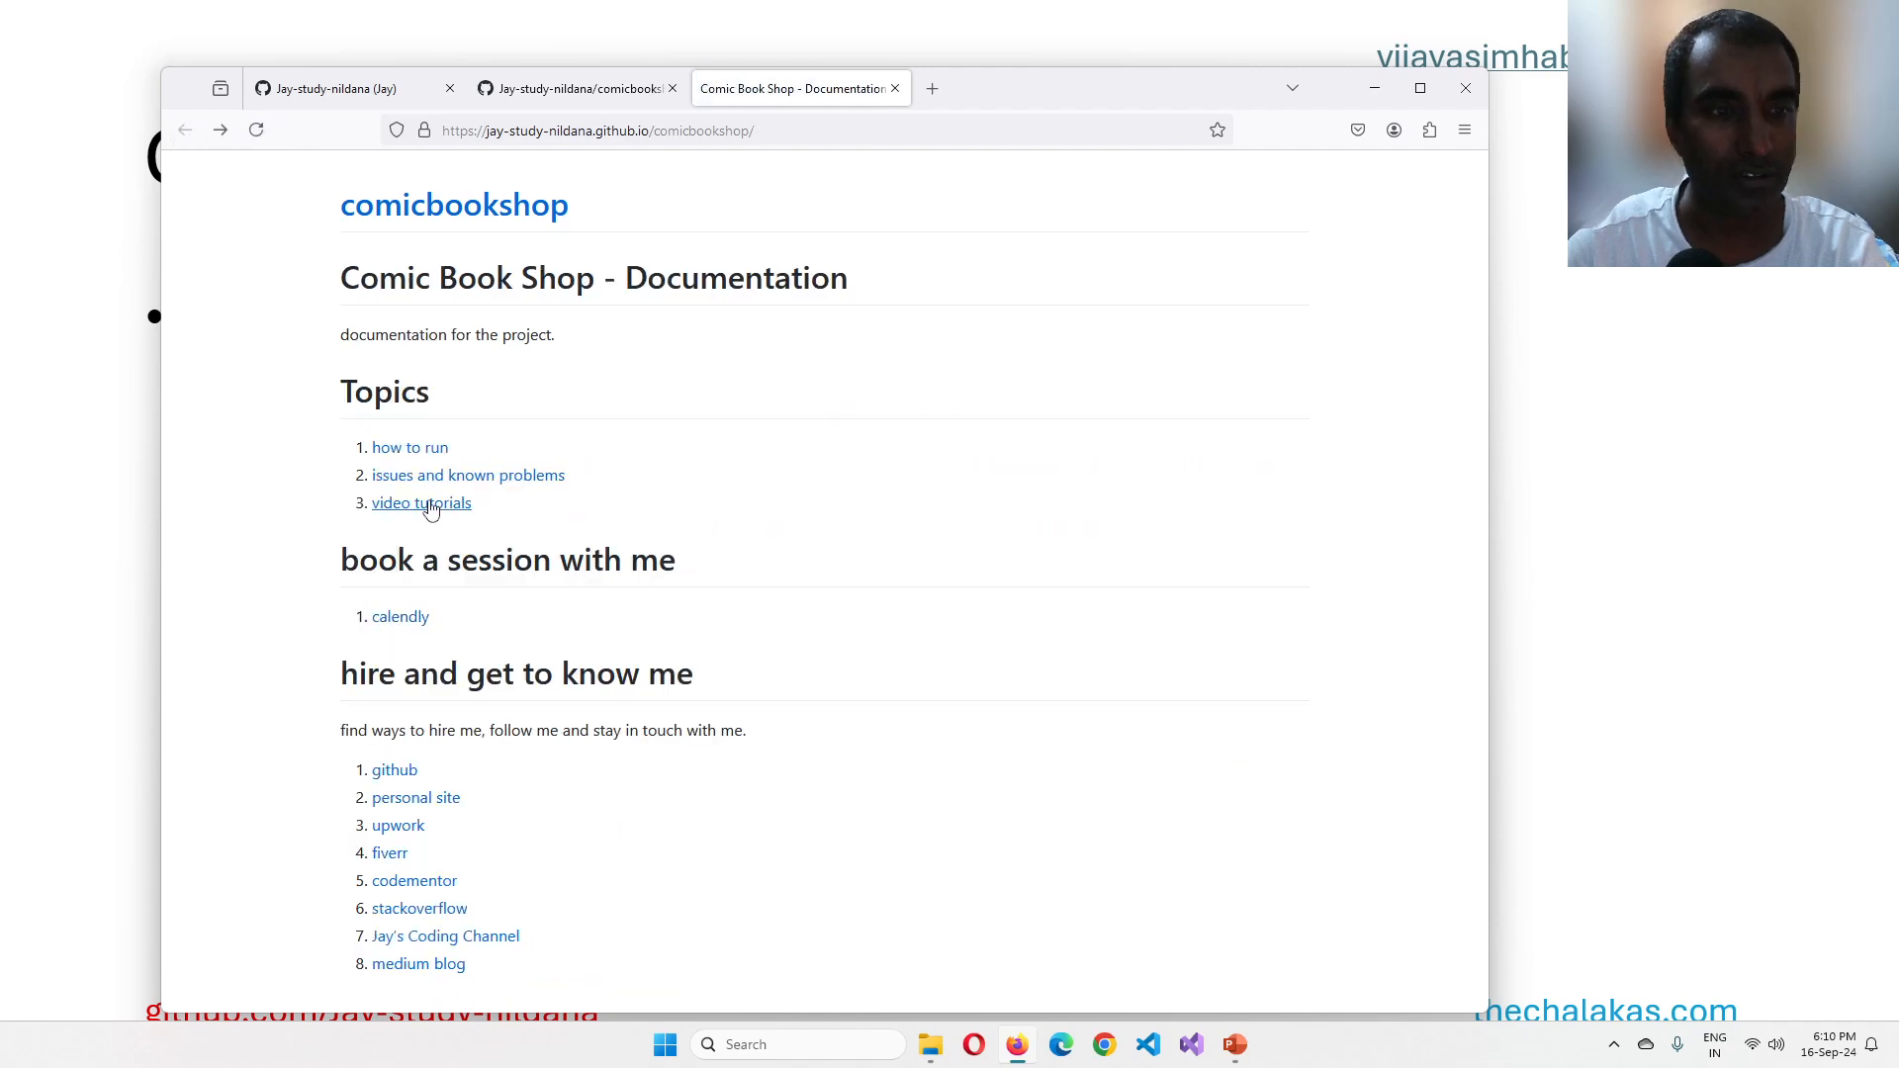
{"action": "left_click", "coordinate": [419, 502]}
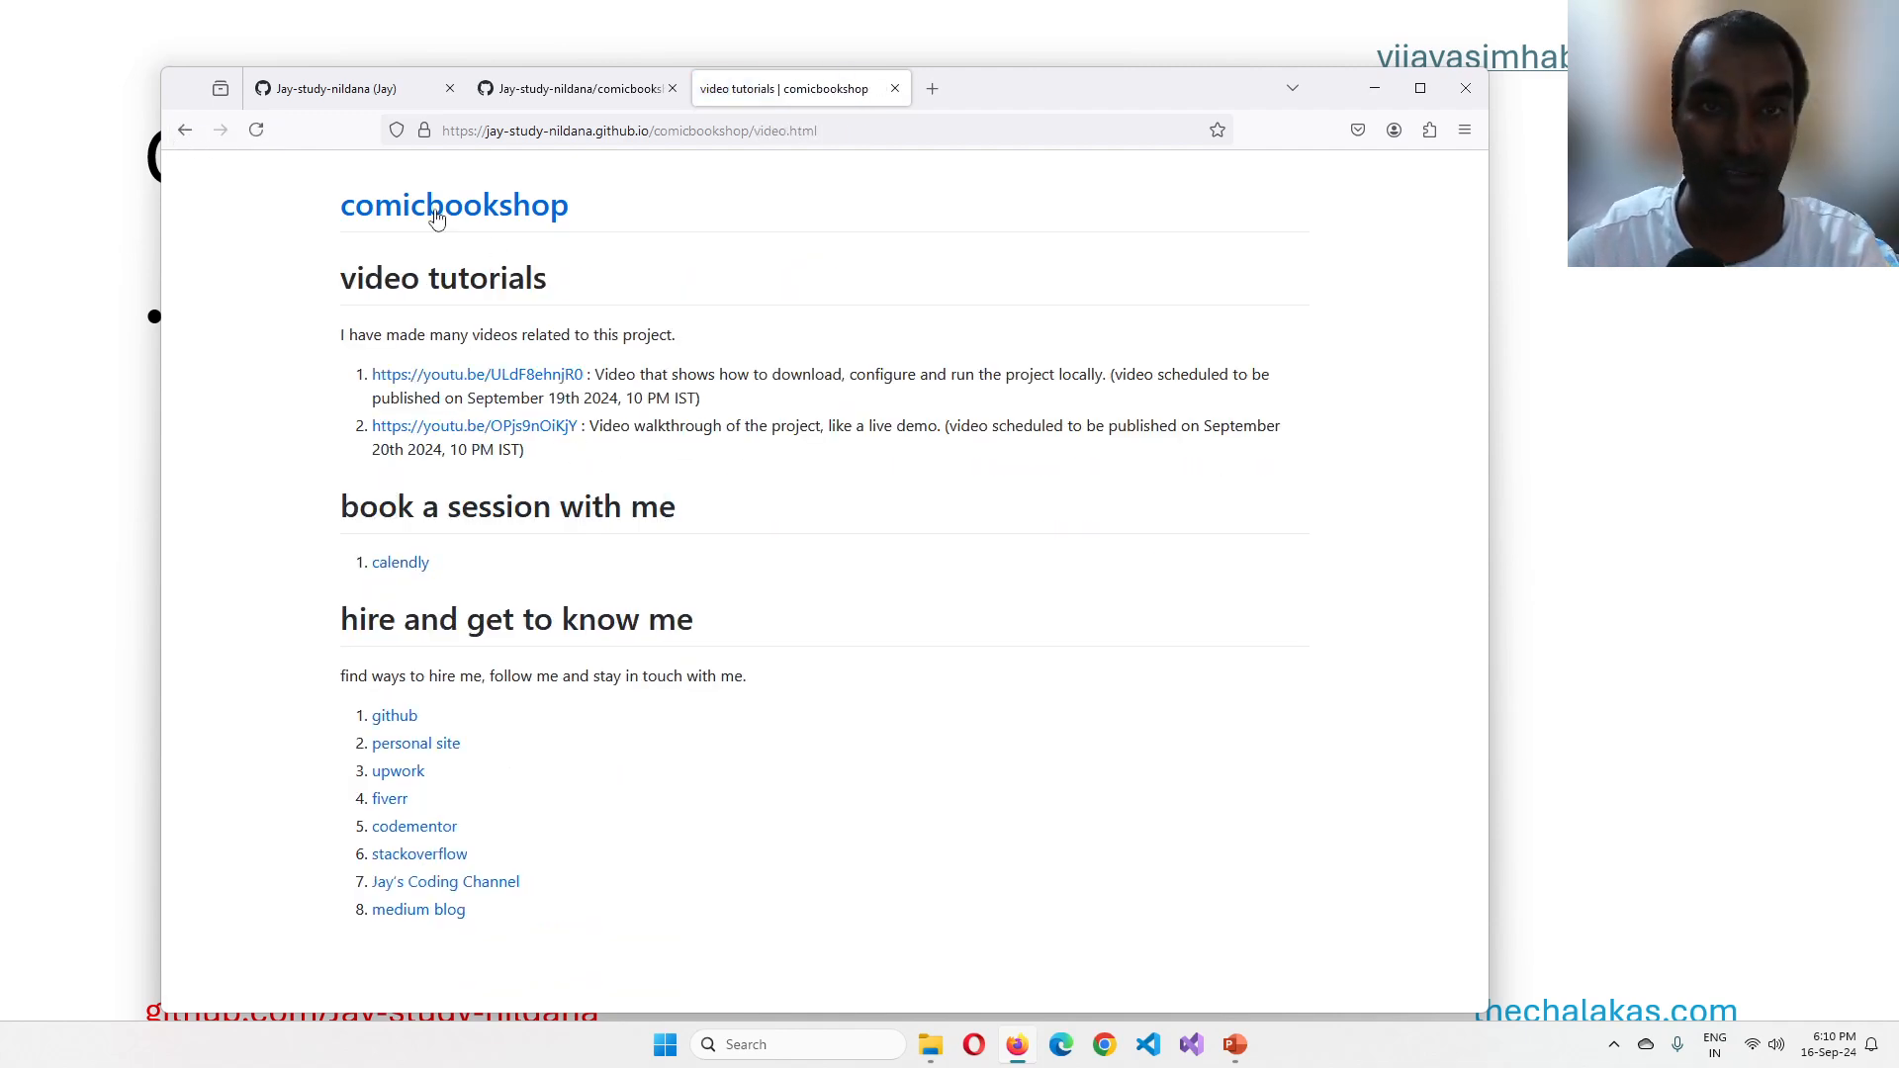
{"action": "left_click", "coordinate": [455, 203]}
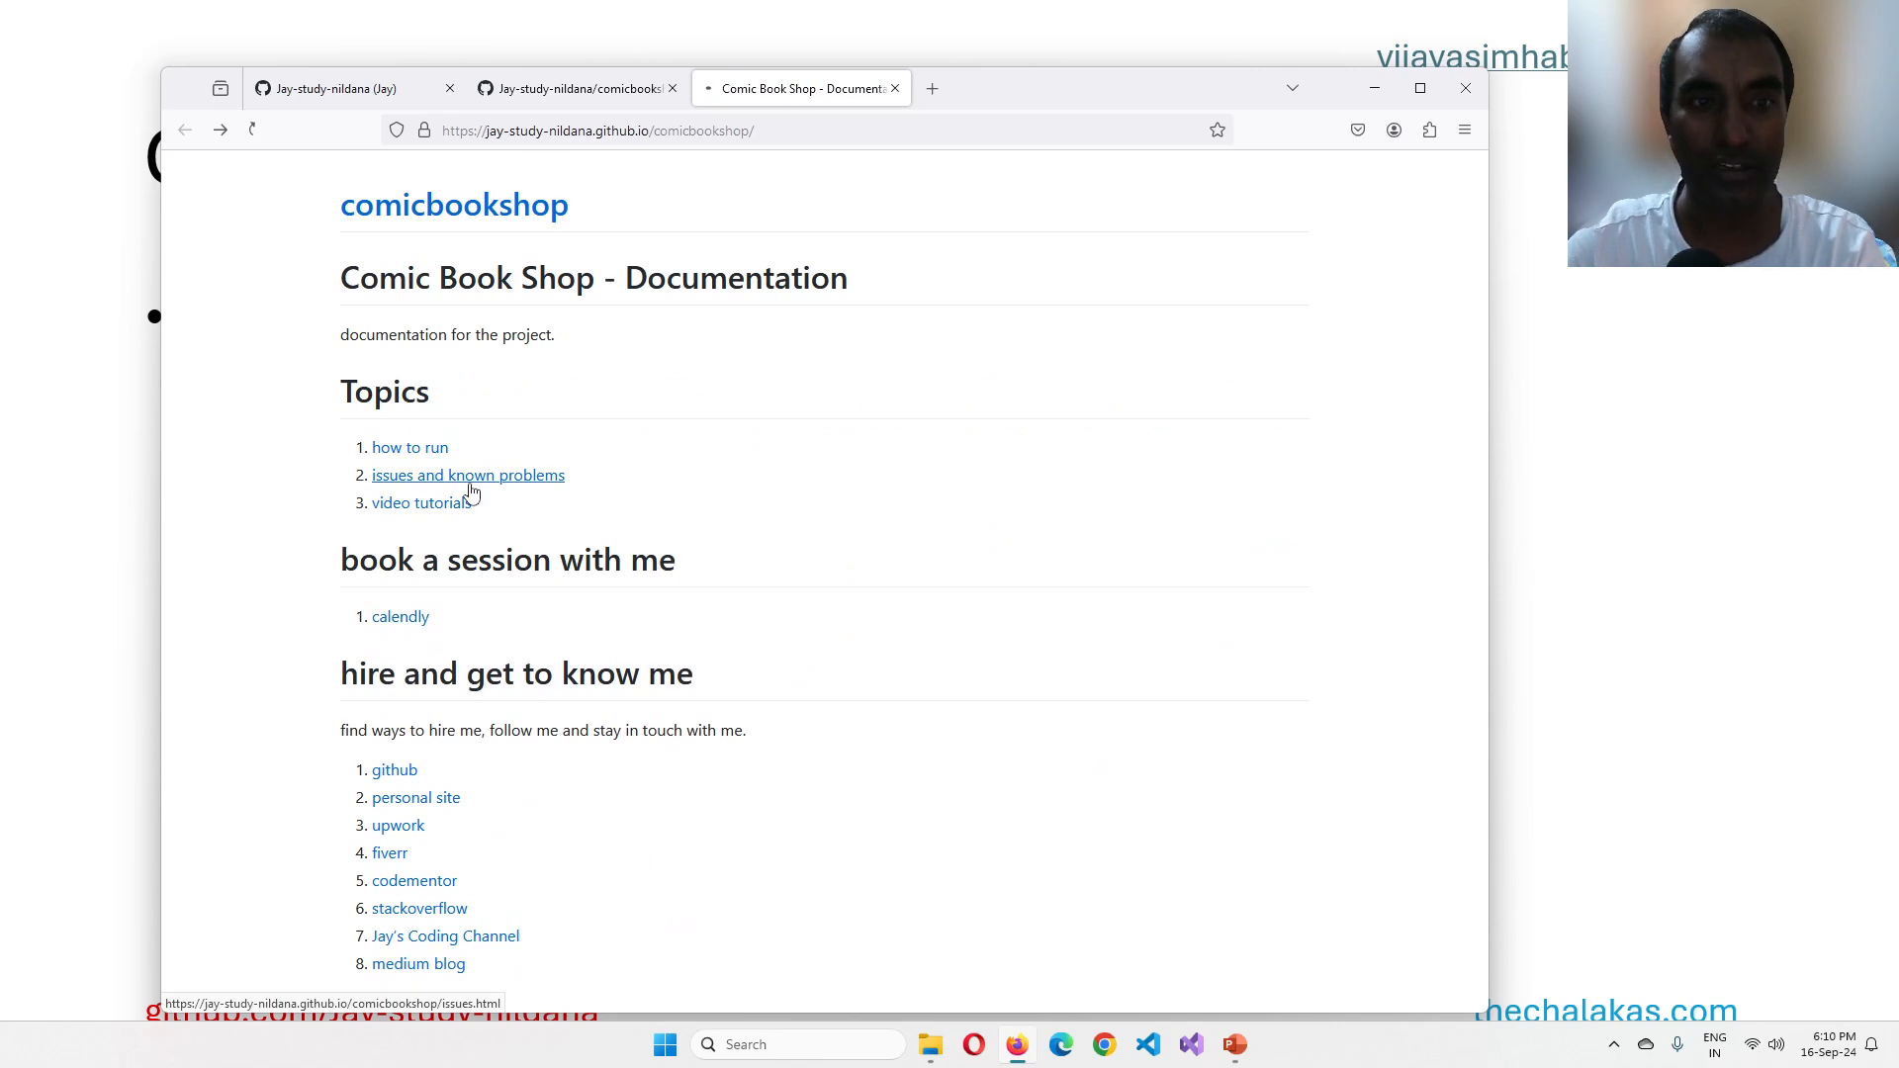
{"action": "left_click", "coordinate": [467, 475]}
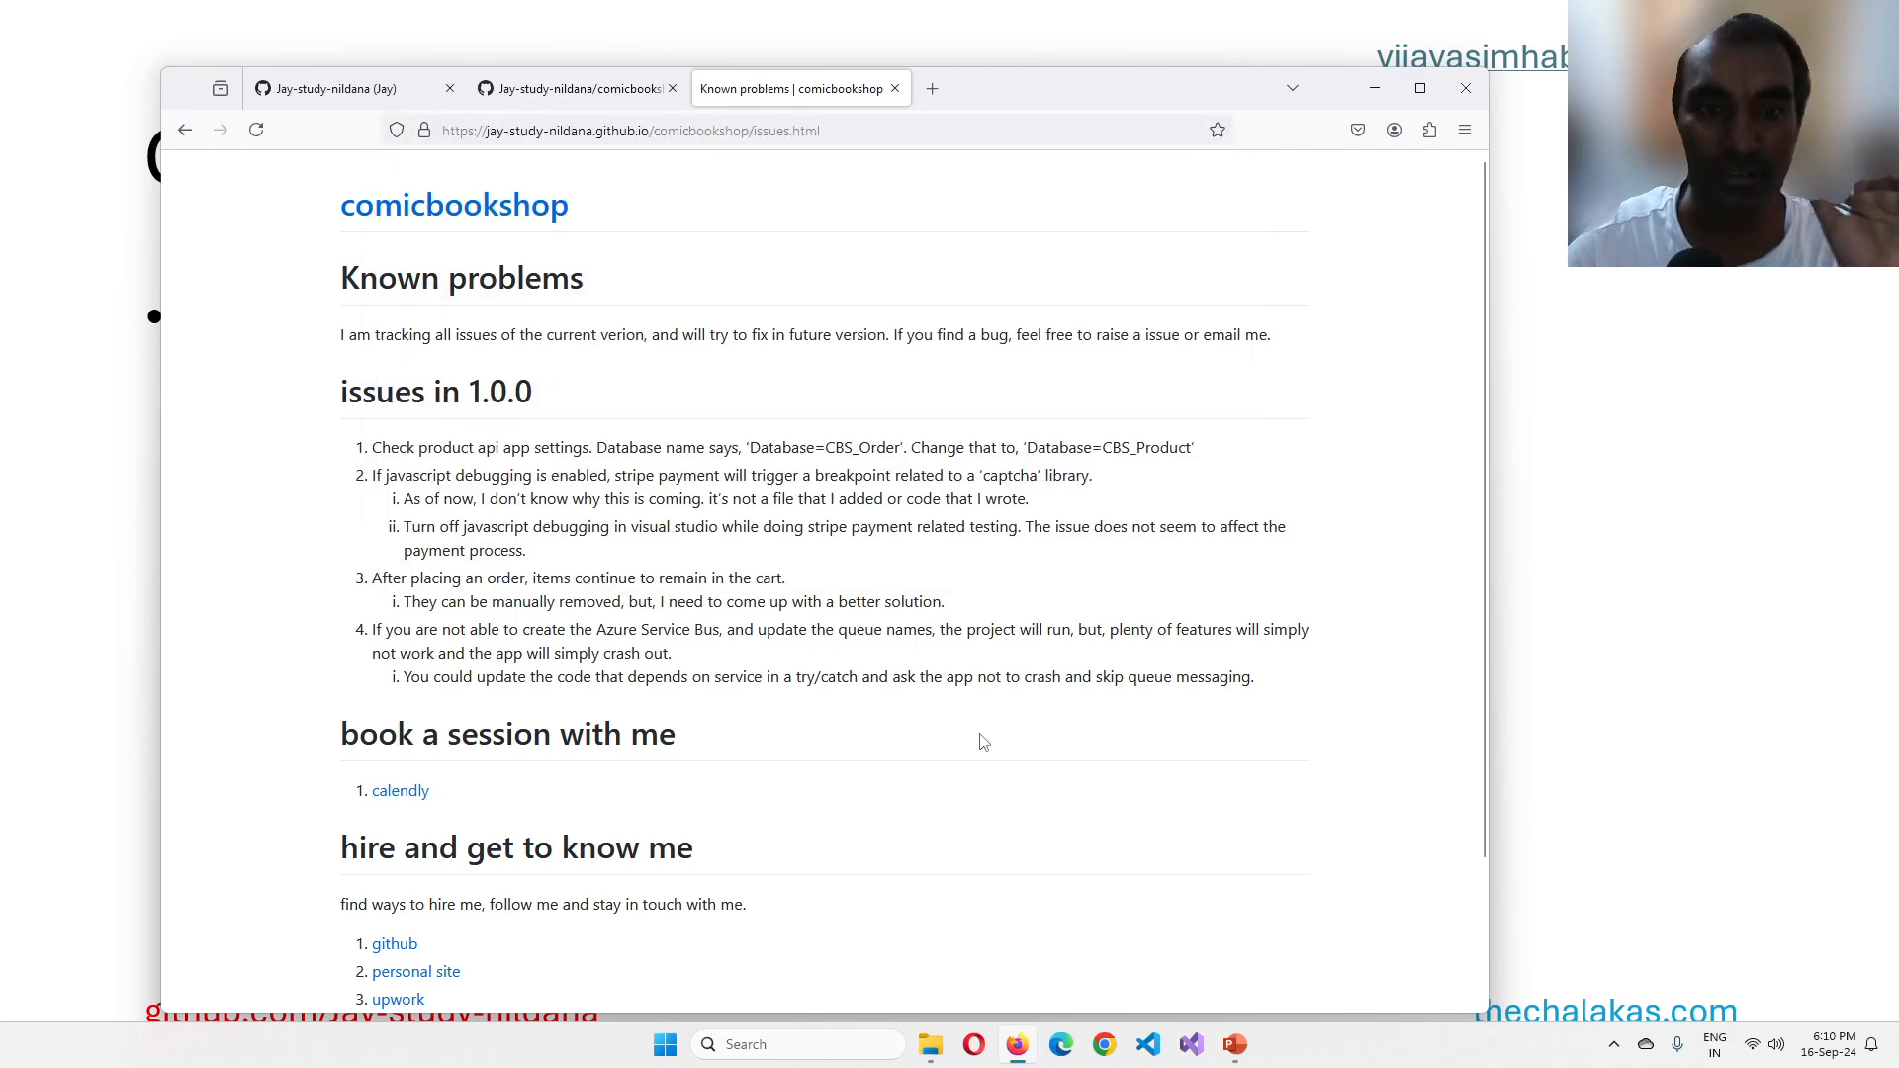
{"action": "mouse_move", "coordinate": [754, 192]}
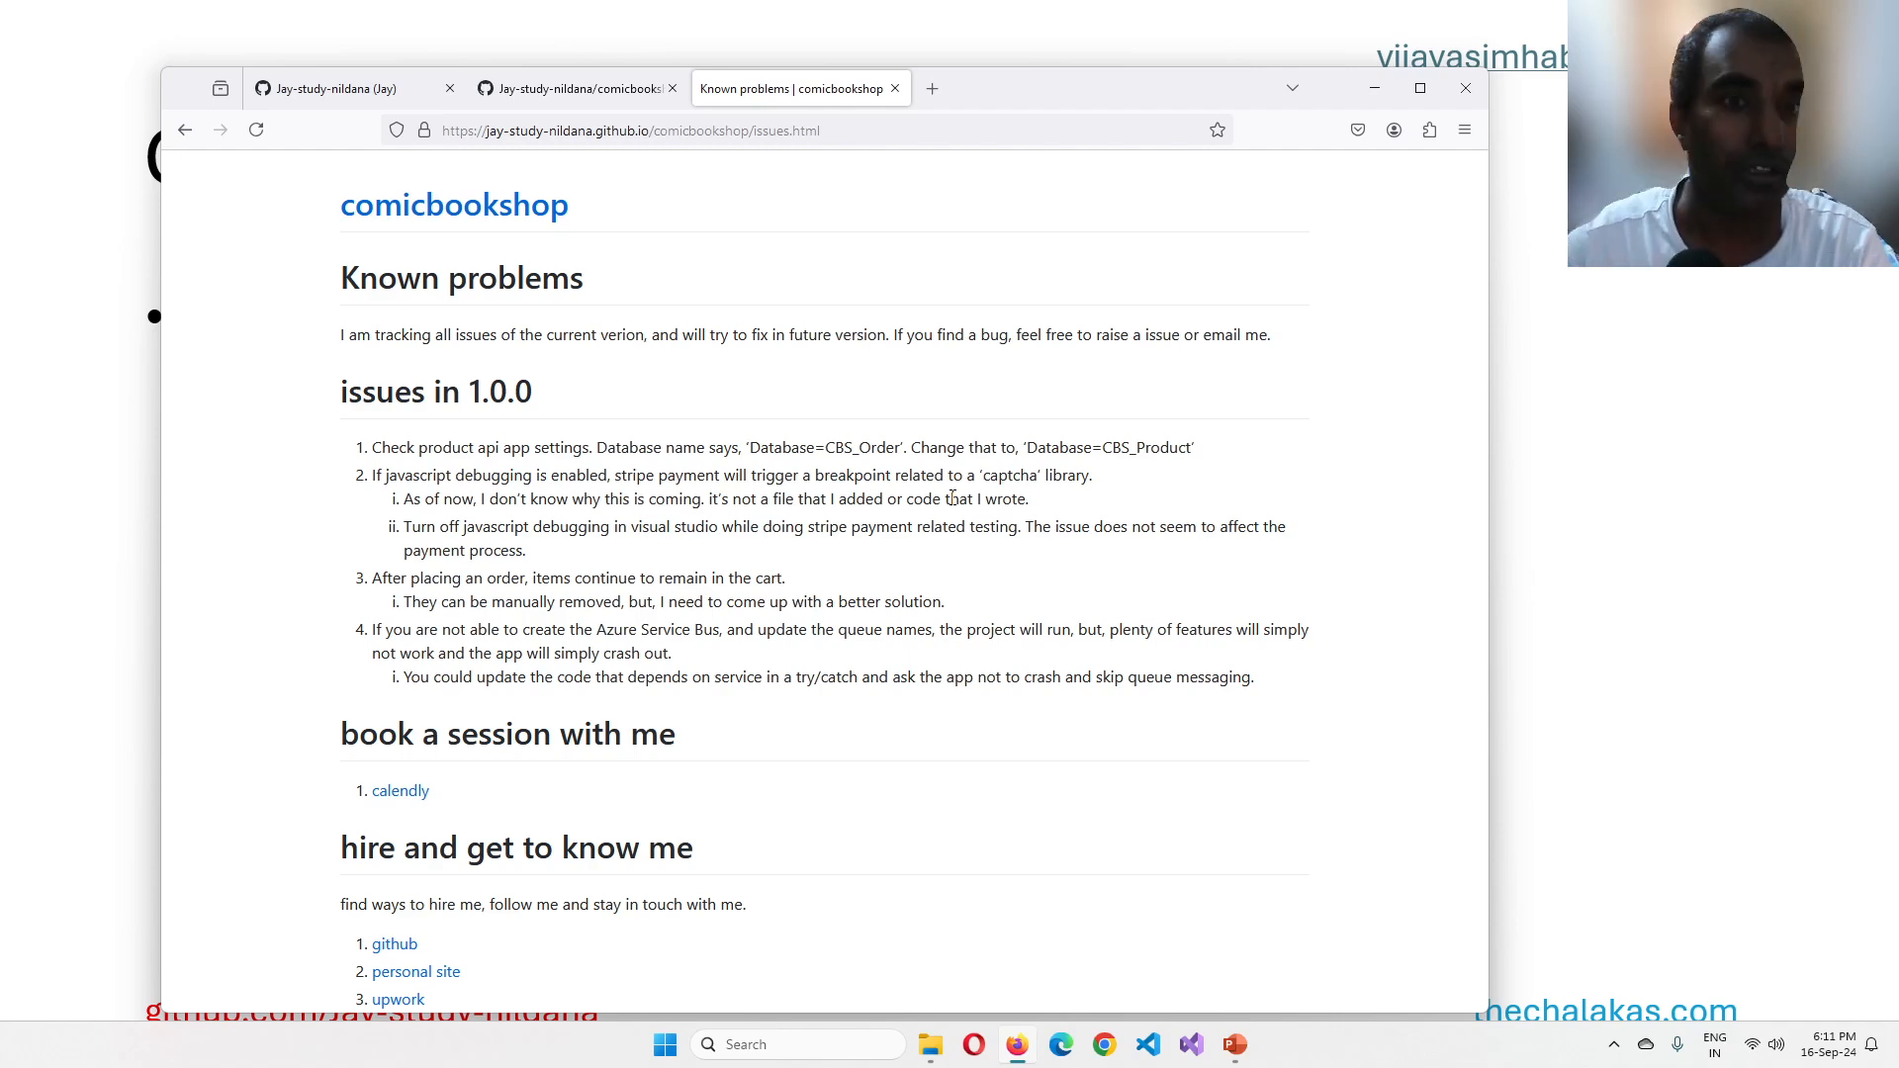
{"action": "mouse_move", "coordinate": [775, 204]}
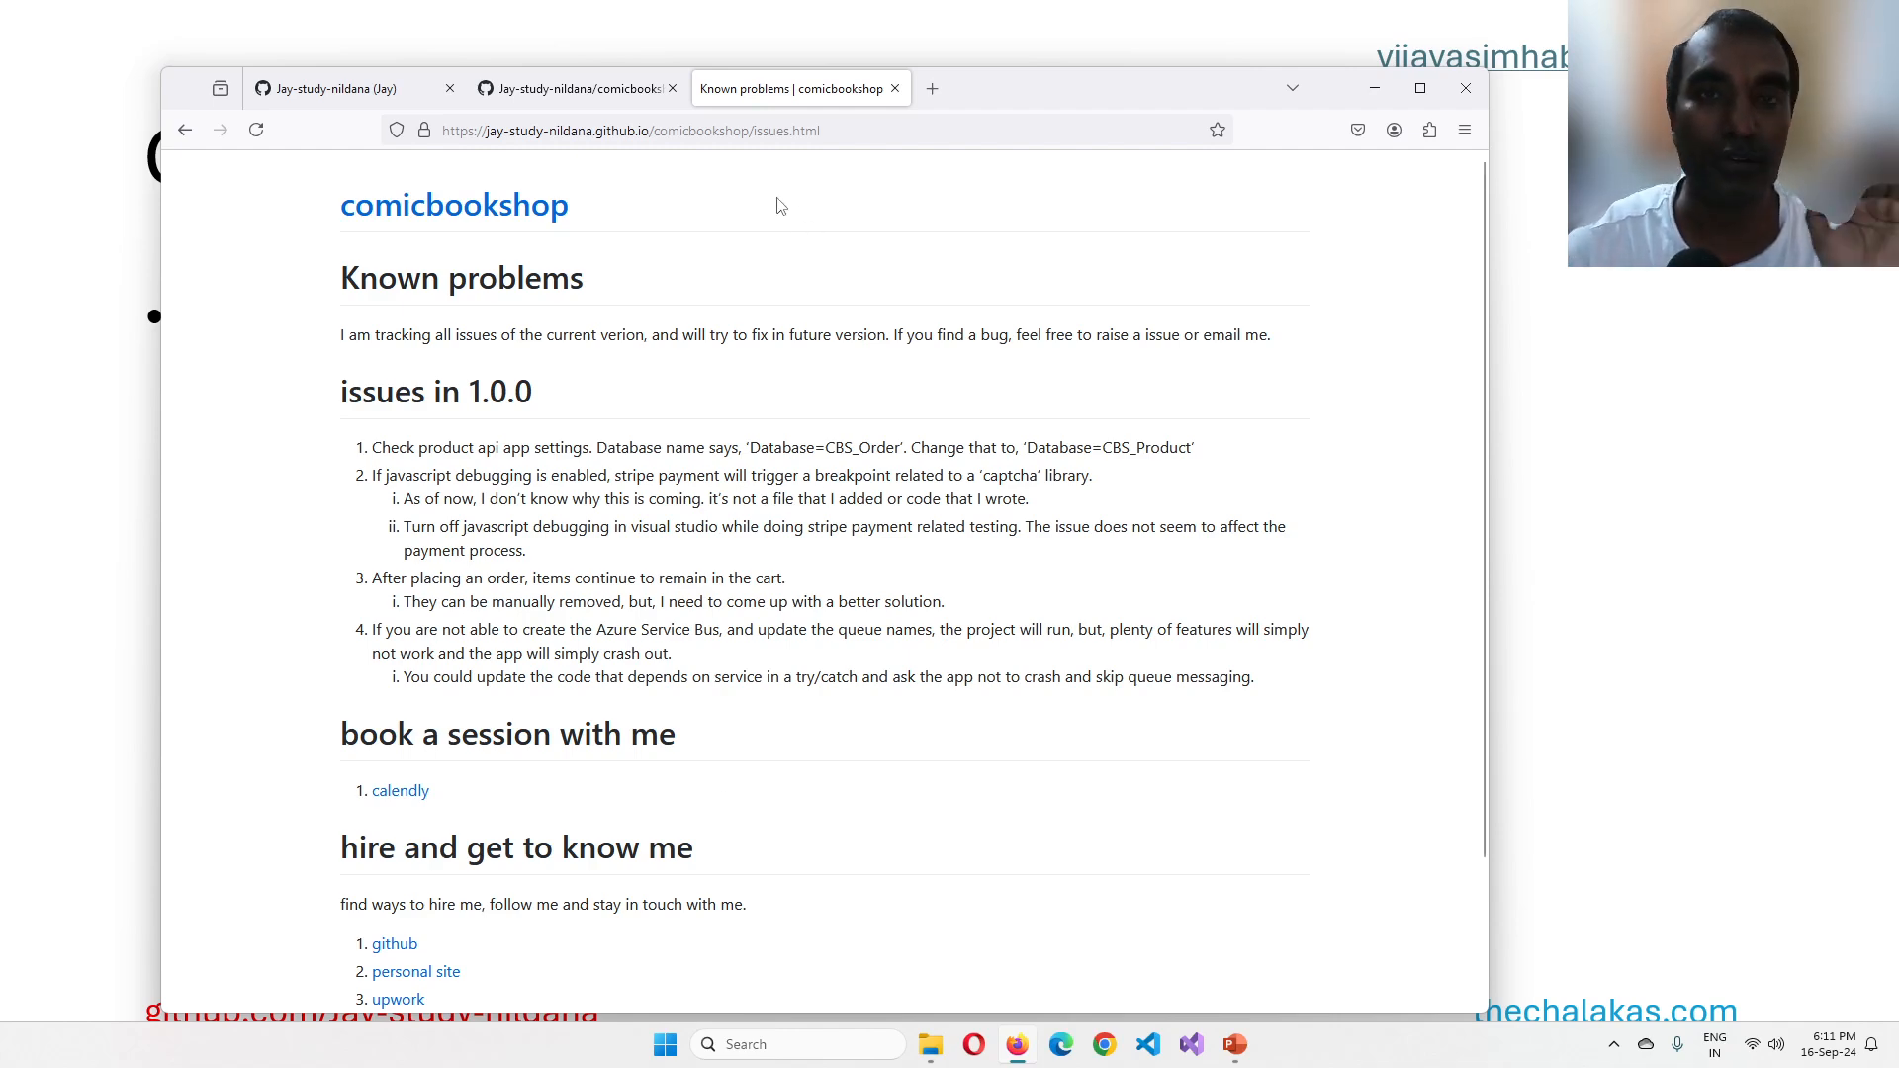
{"action": "mouse_move", "coordinate": [572, 233]}
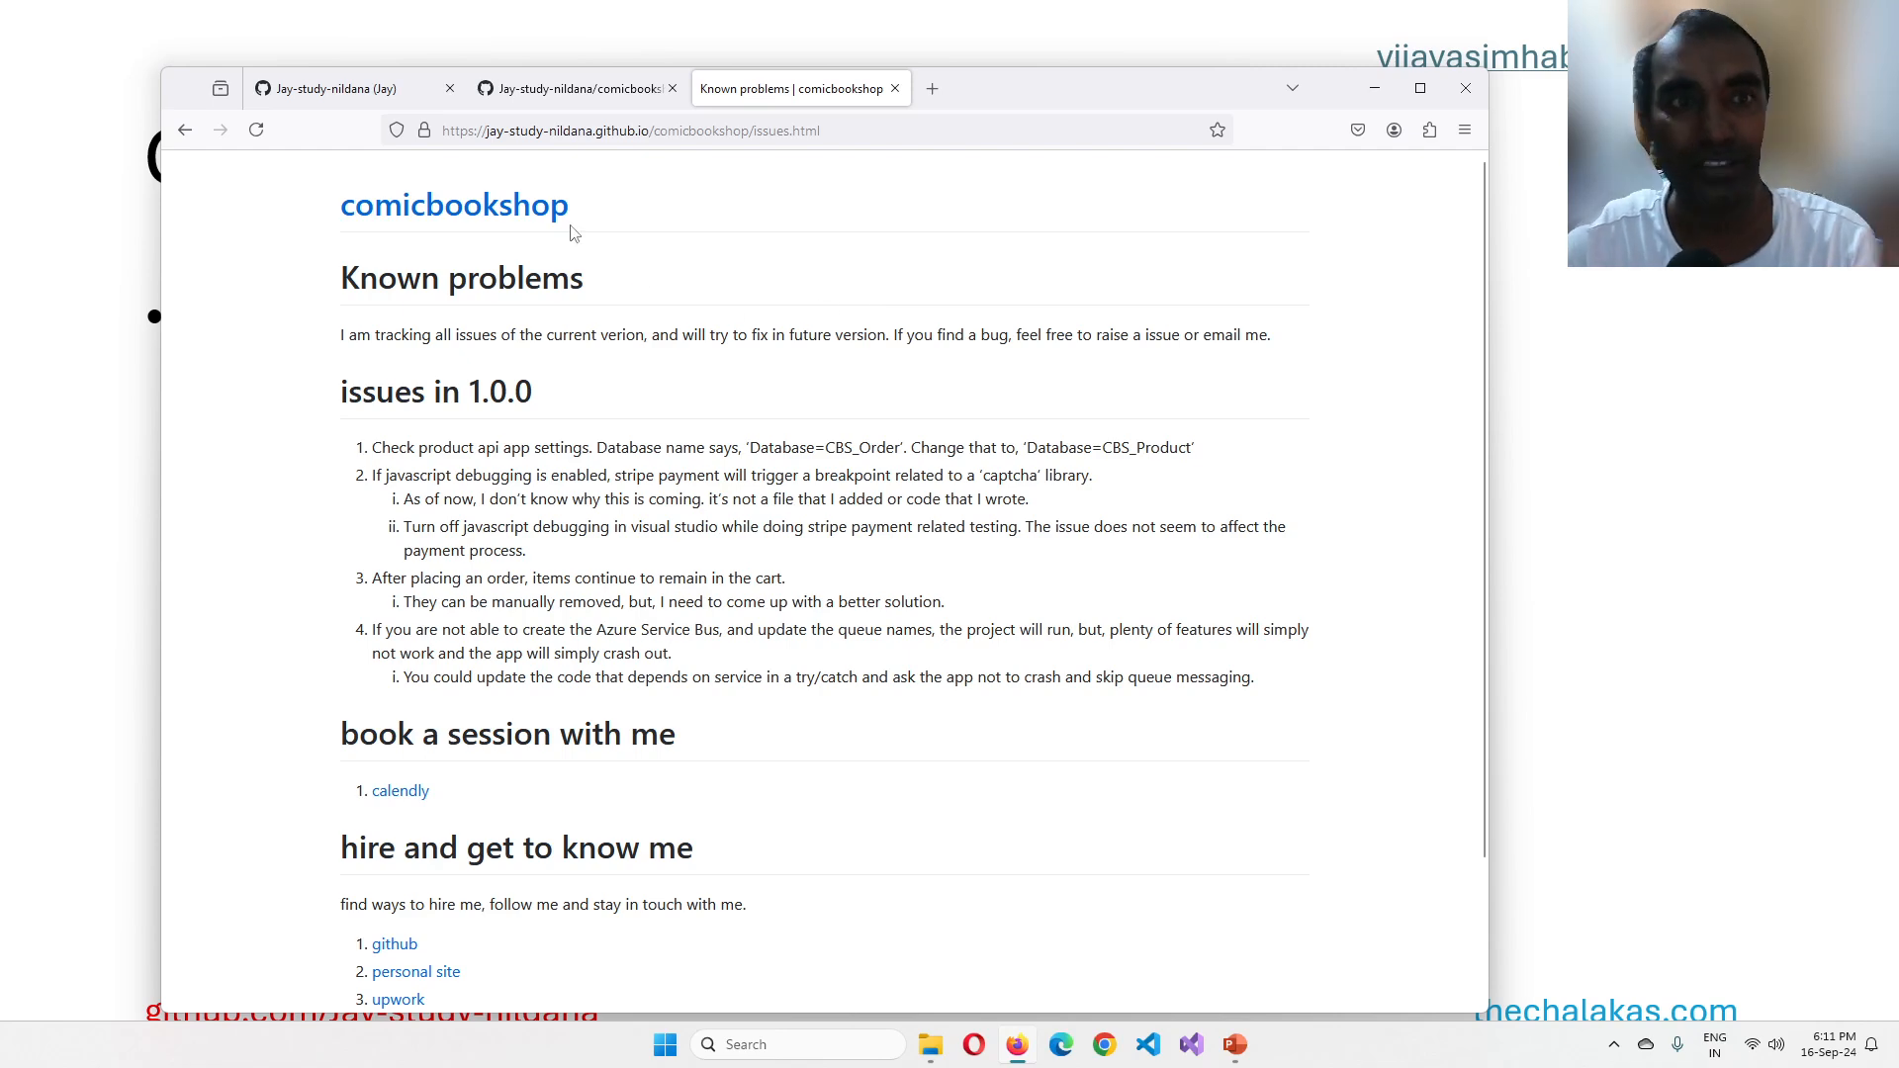
{"action": "mouse_move", "coordinate": [672, 208]}
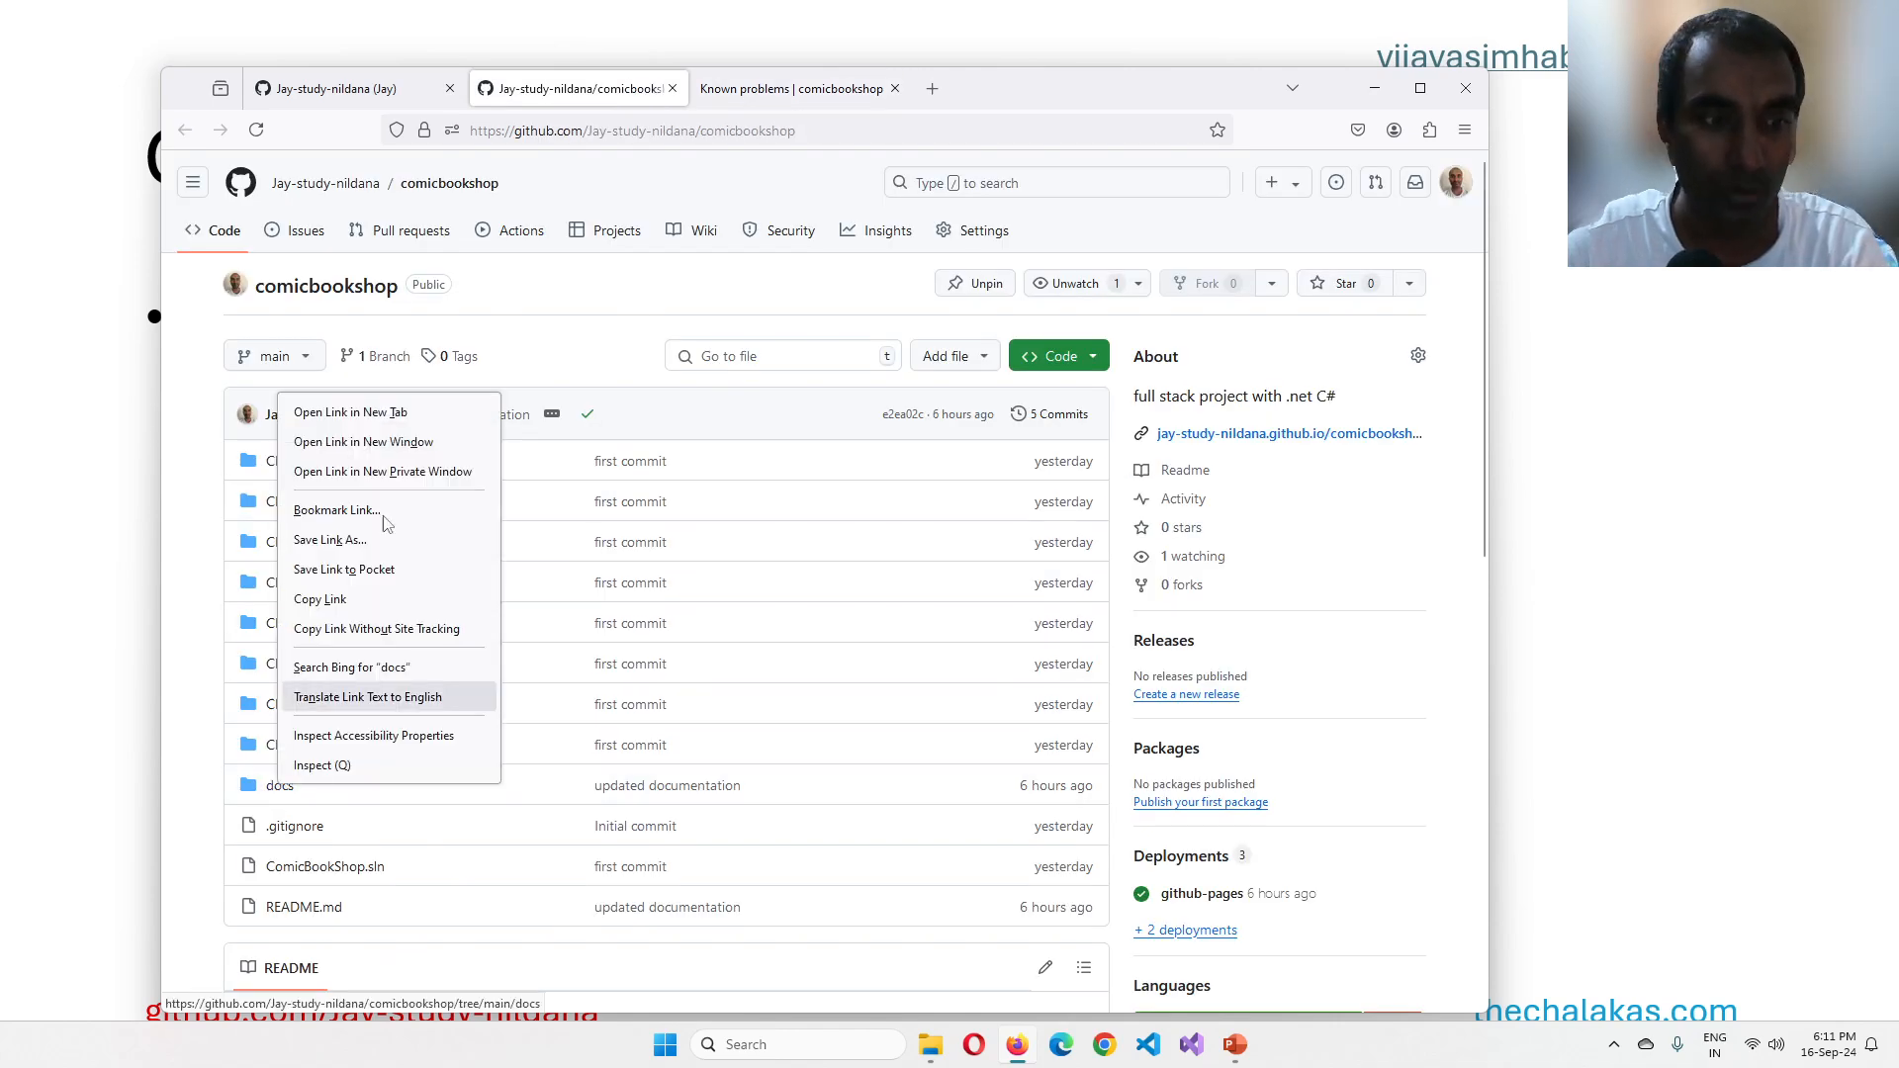
Step: Open the docs folder in a new tab and read its how to run page
{"action": "left_click", "coordinate": [350, 412]}
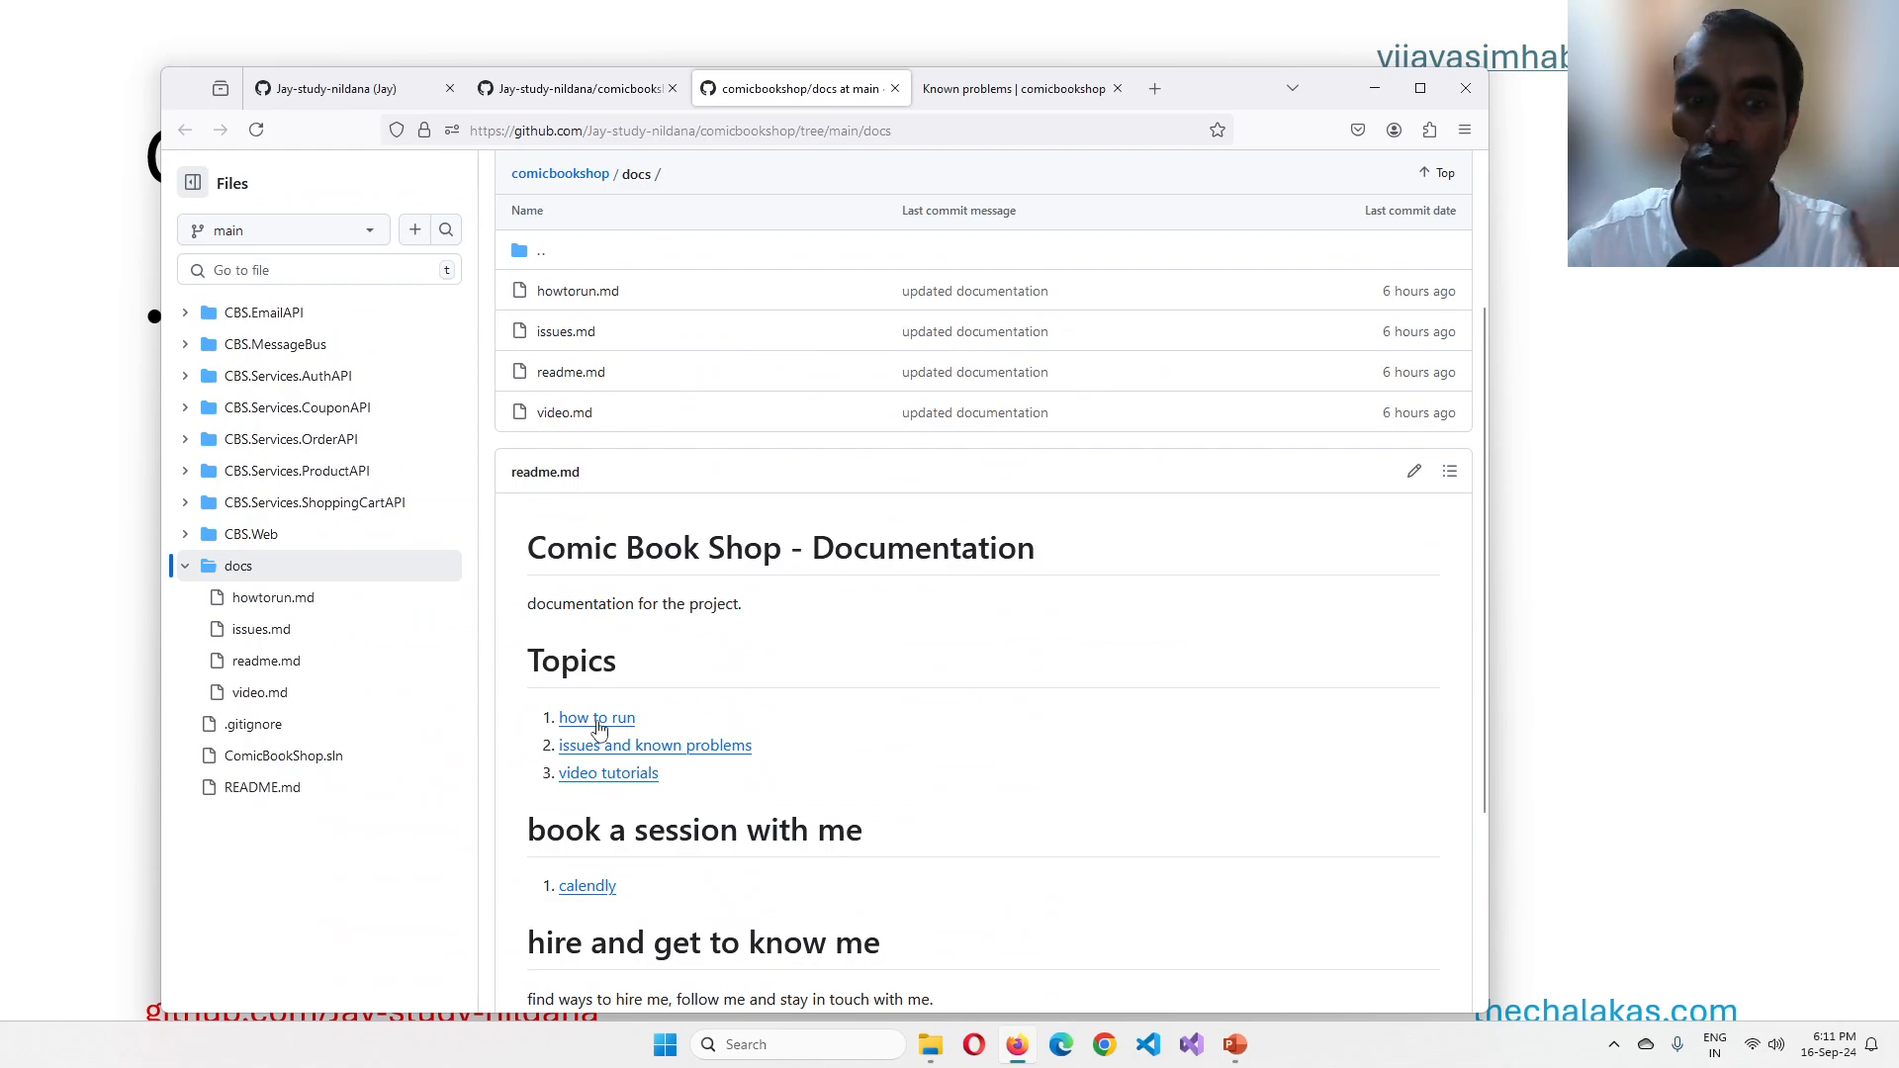
{"action": "left_click", "coordinate": [596, 716]}
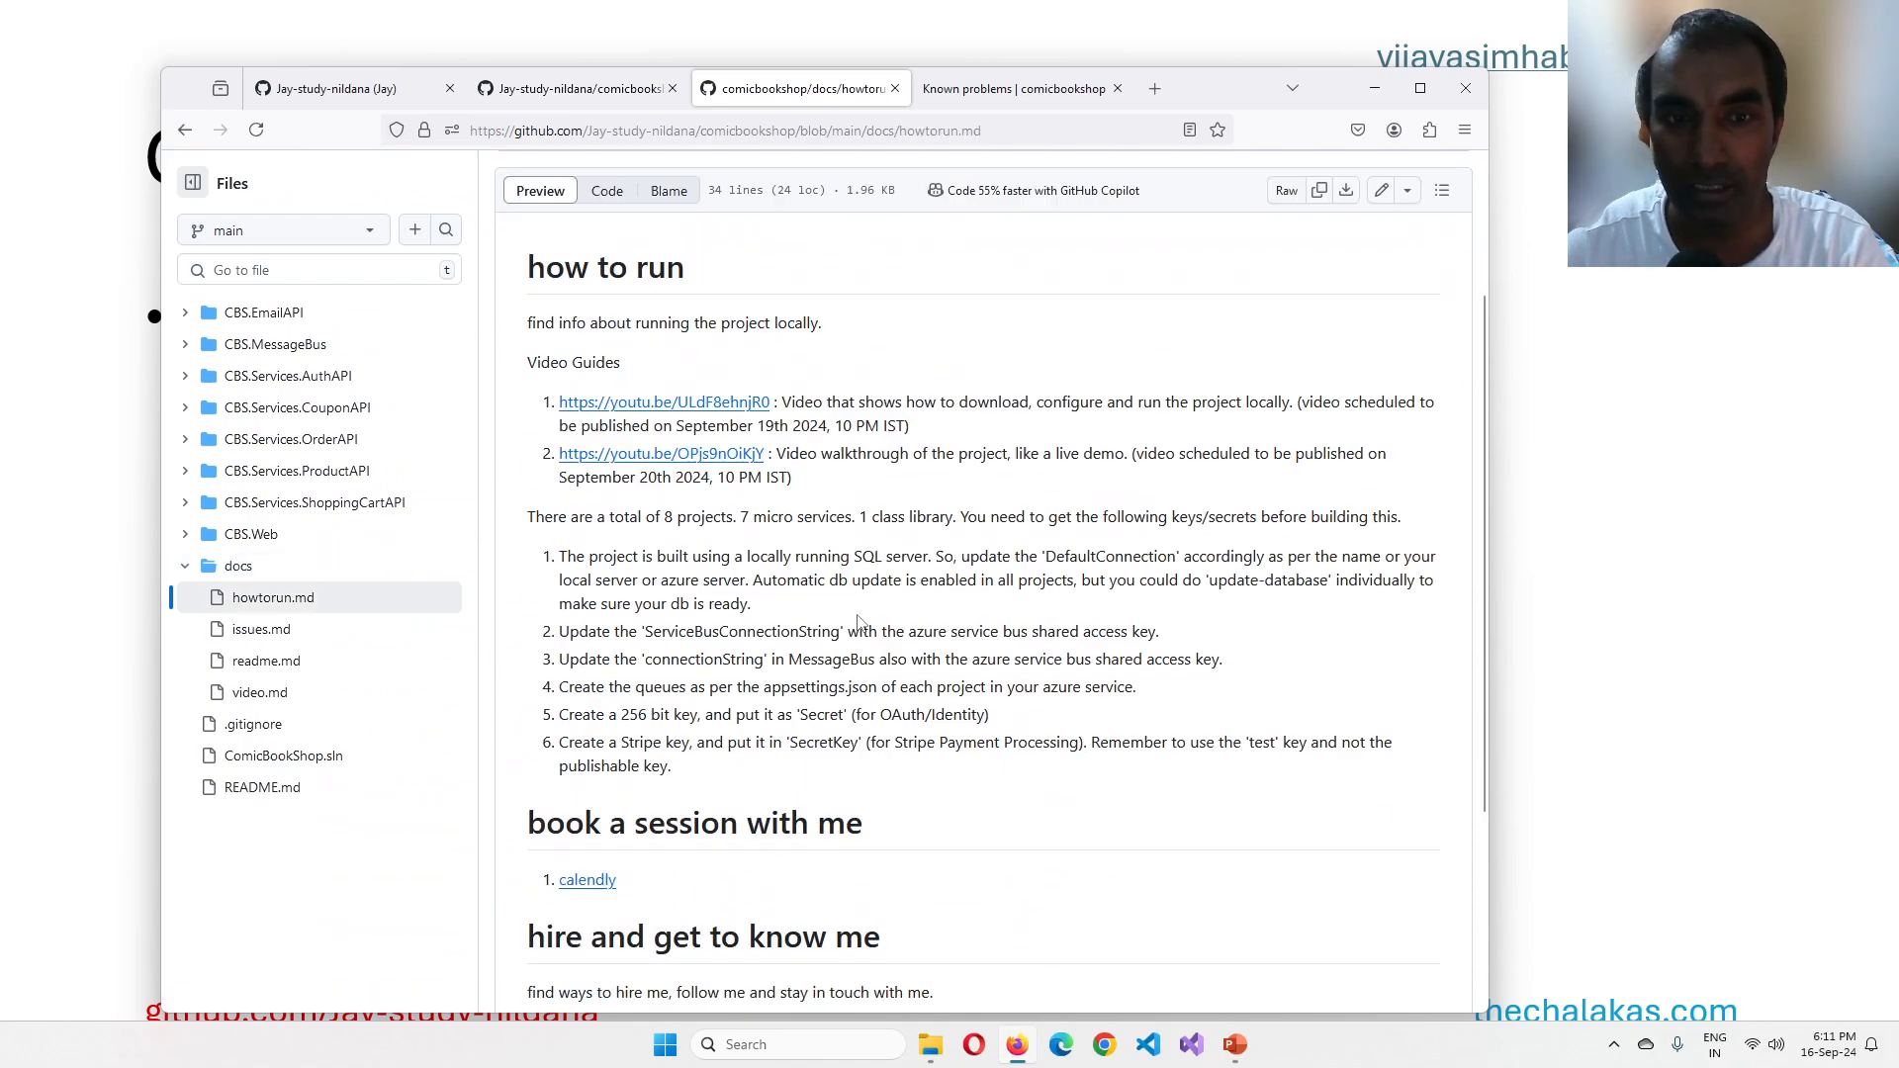
{"action": "scroll", "scroll_direction": "up", "scroll_amount": 3}
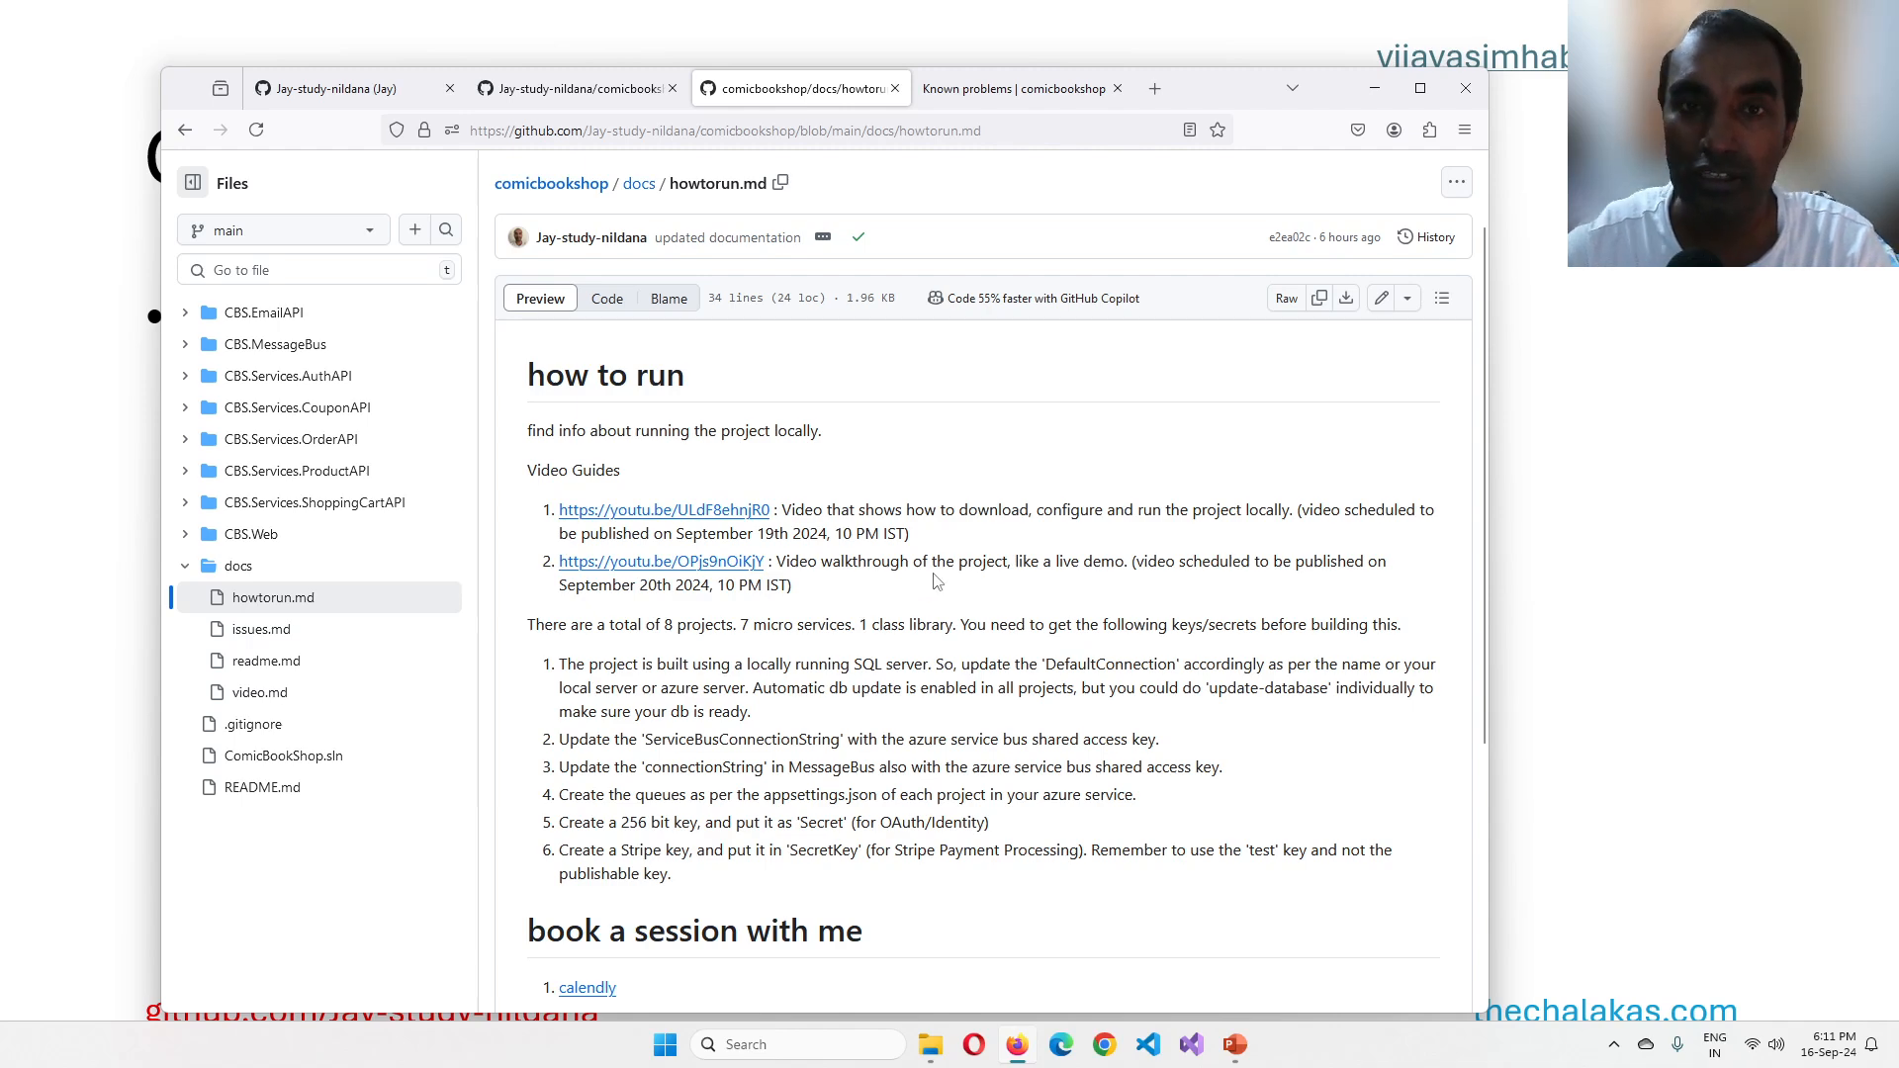
Step: Revisit the published Known problems page, then show the account's profile overview
{"action": "left_click", "coordinate": [1017, 87]}
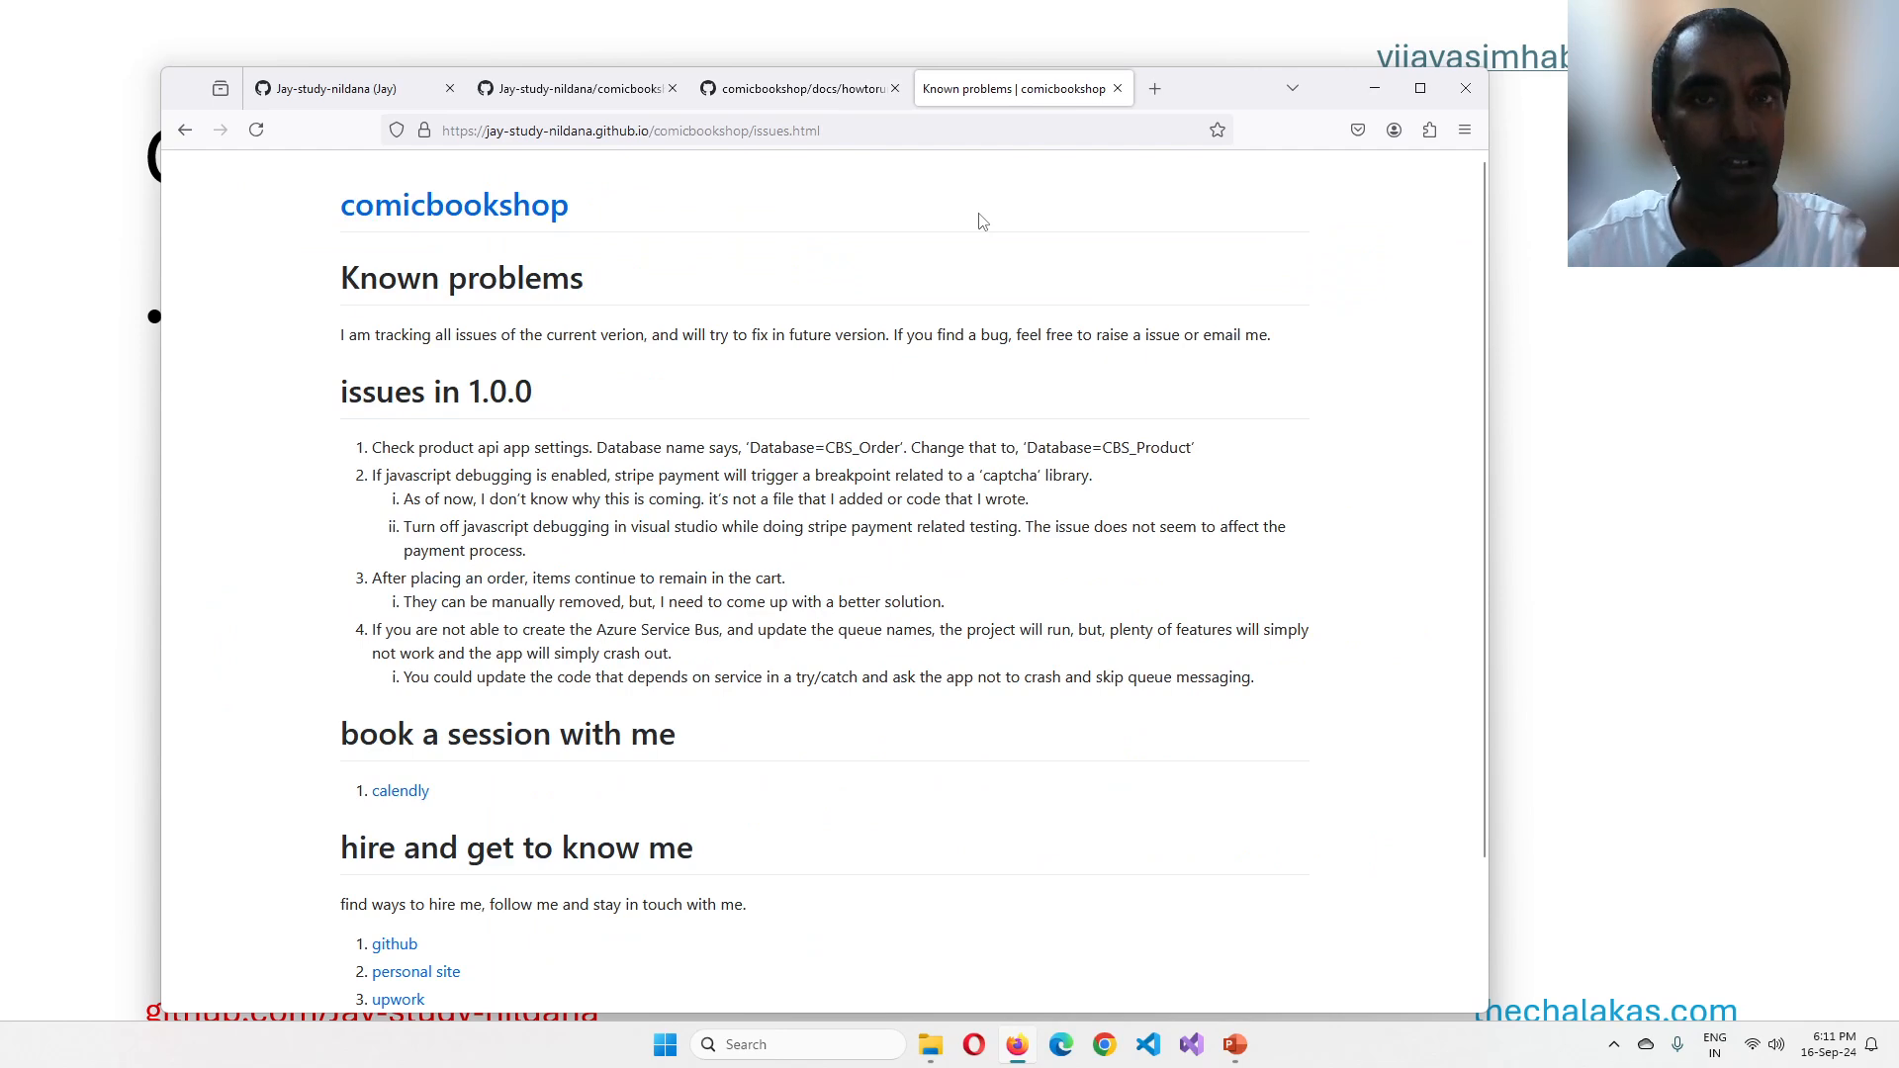
{"action": "mouse_move", "coordinate": [993, 233]}
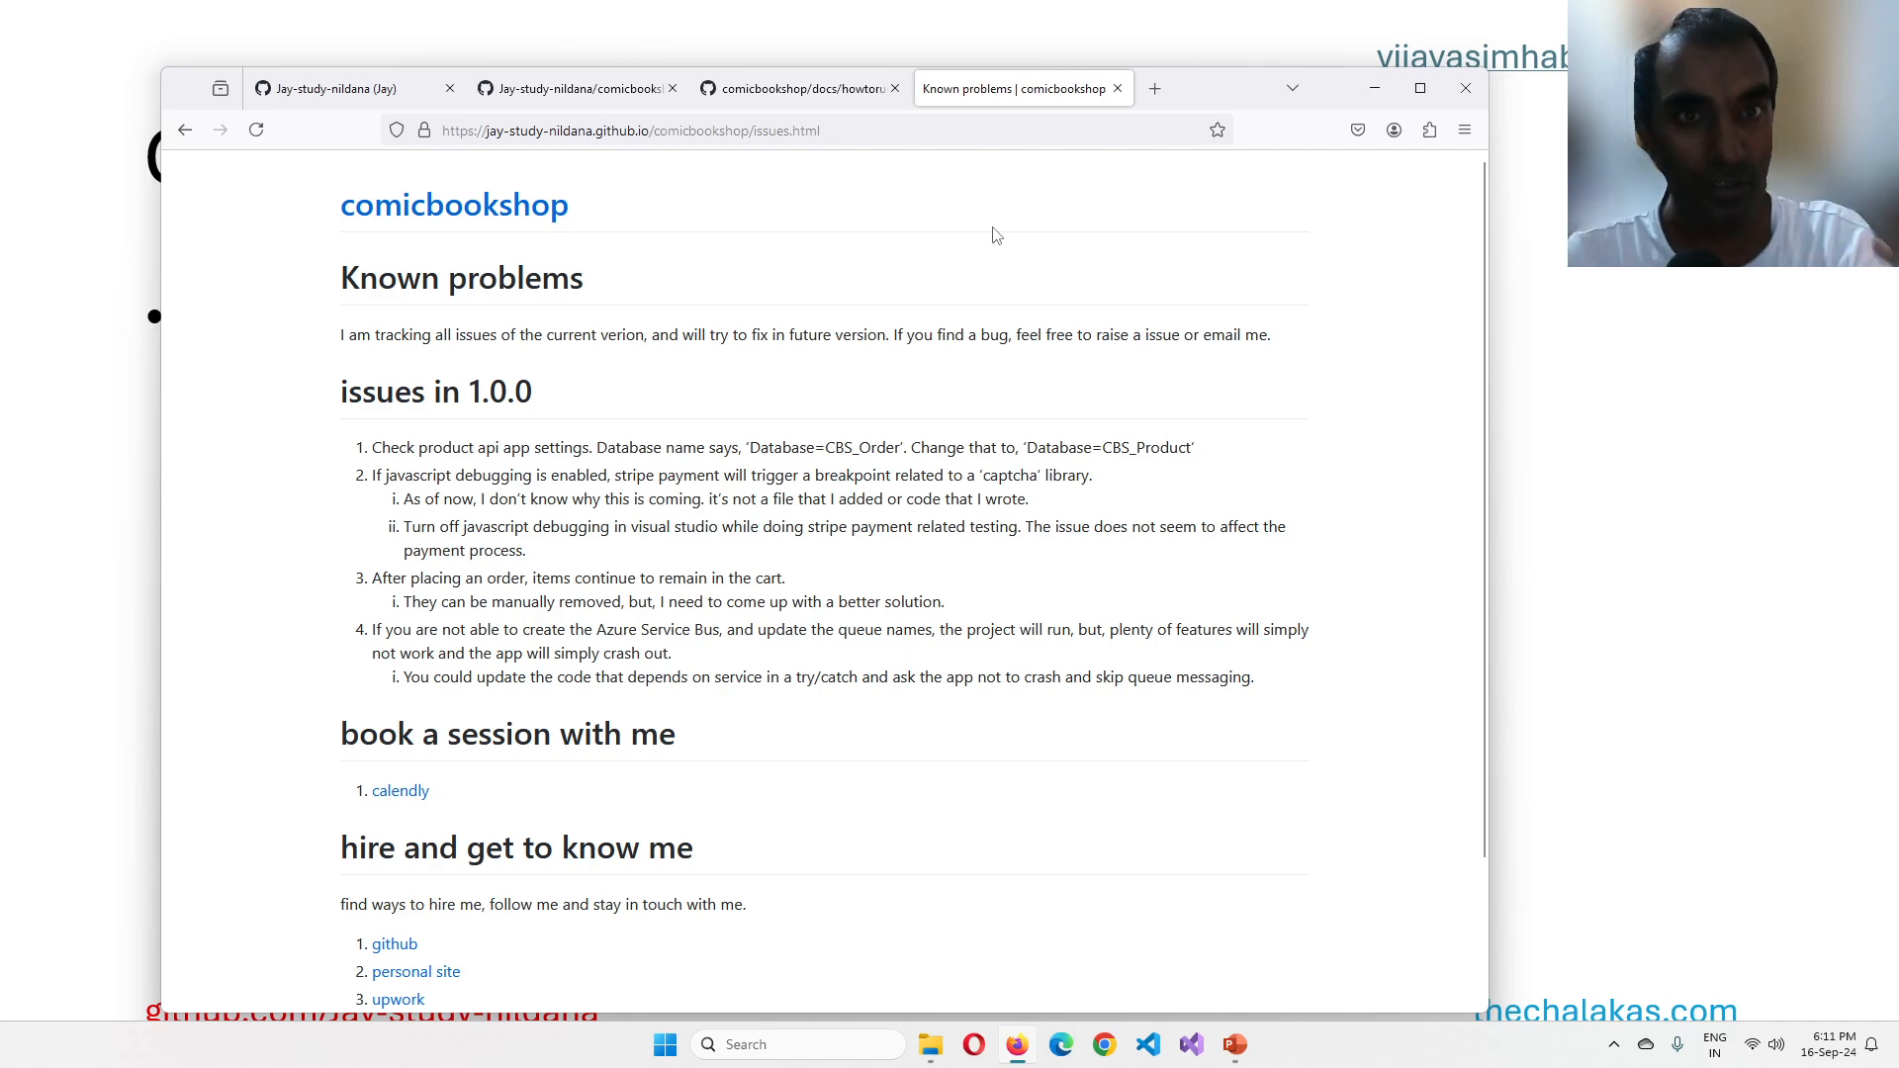
{"action": "mouse_move", "coordinate": [1039, 204]}
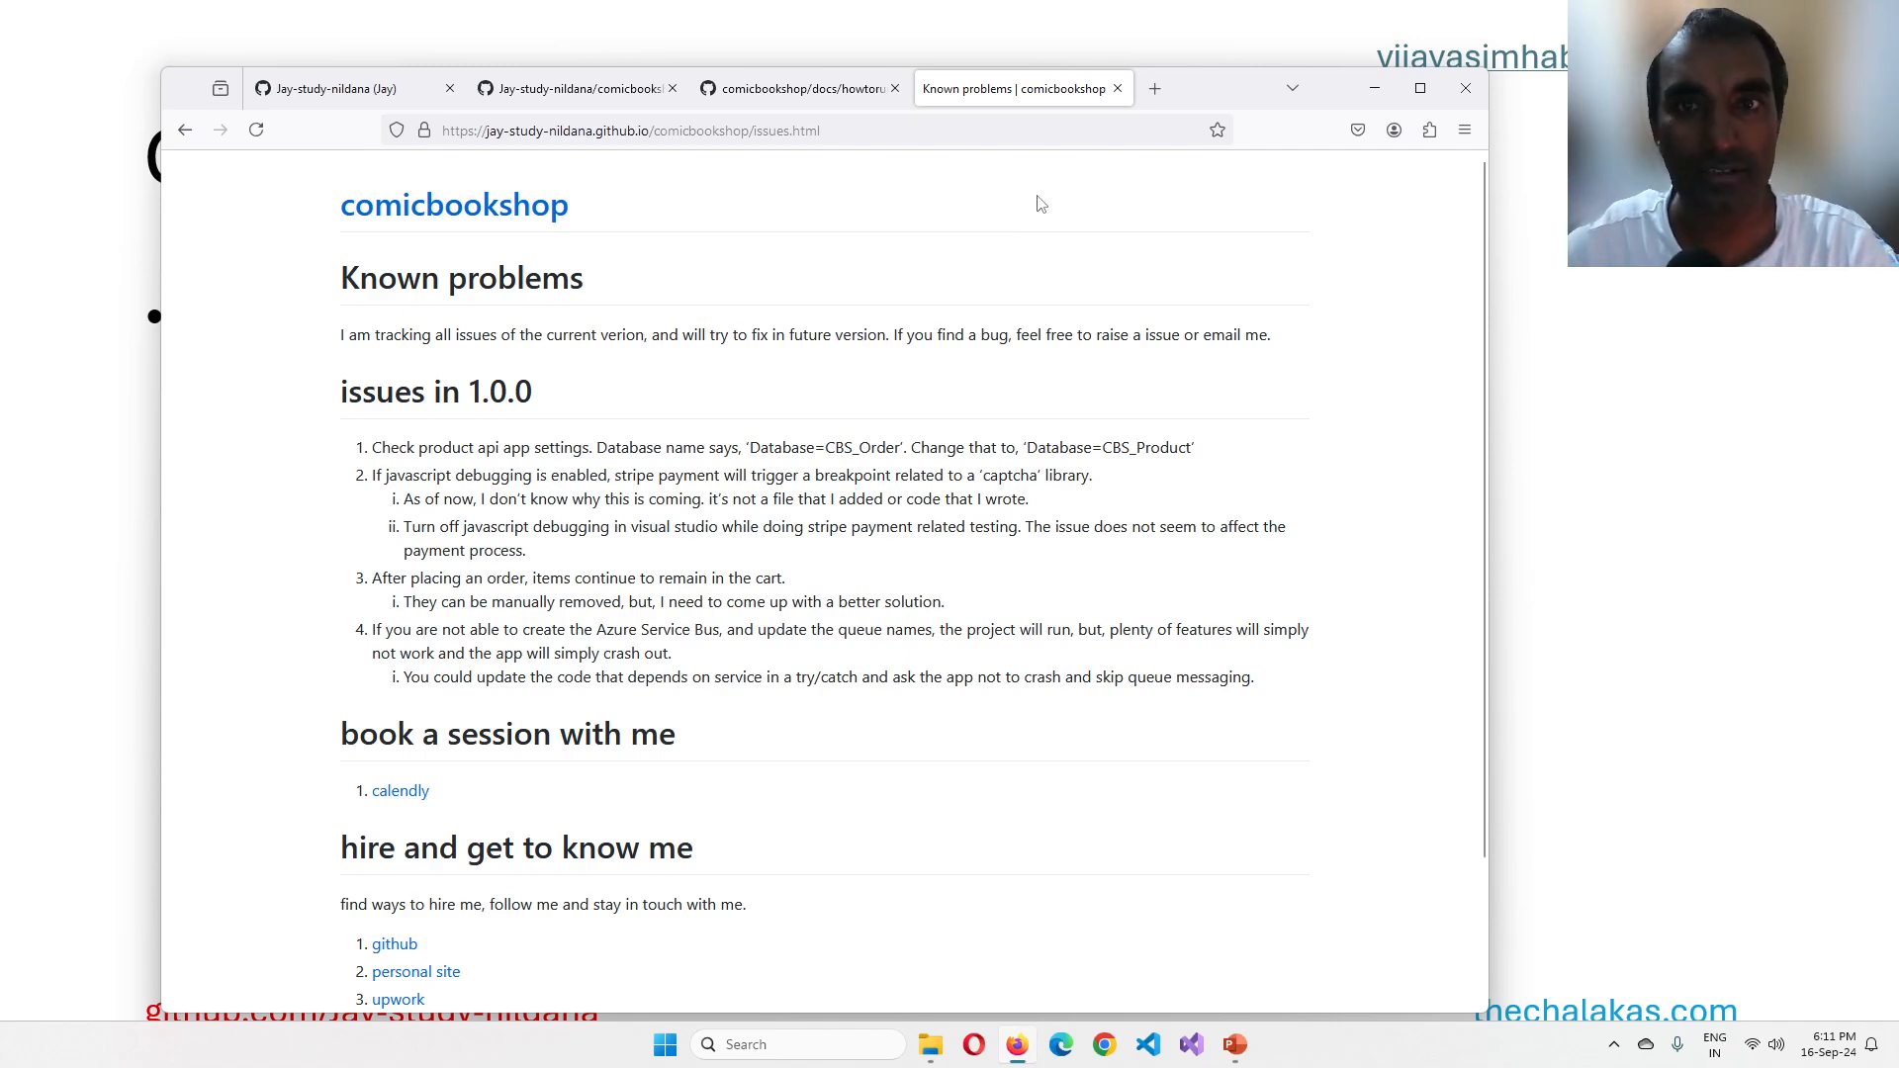
{"action": "left_click", "coordinate": [326, 87]}
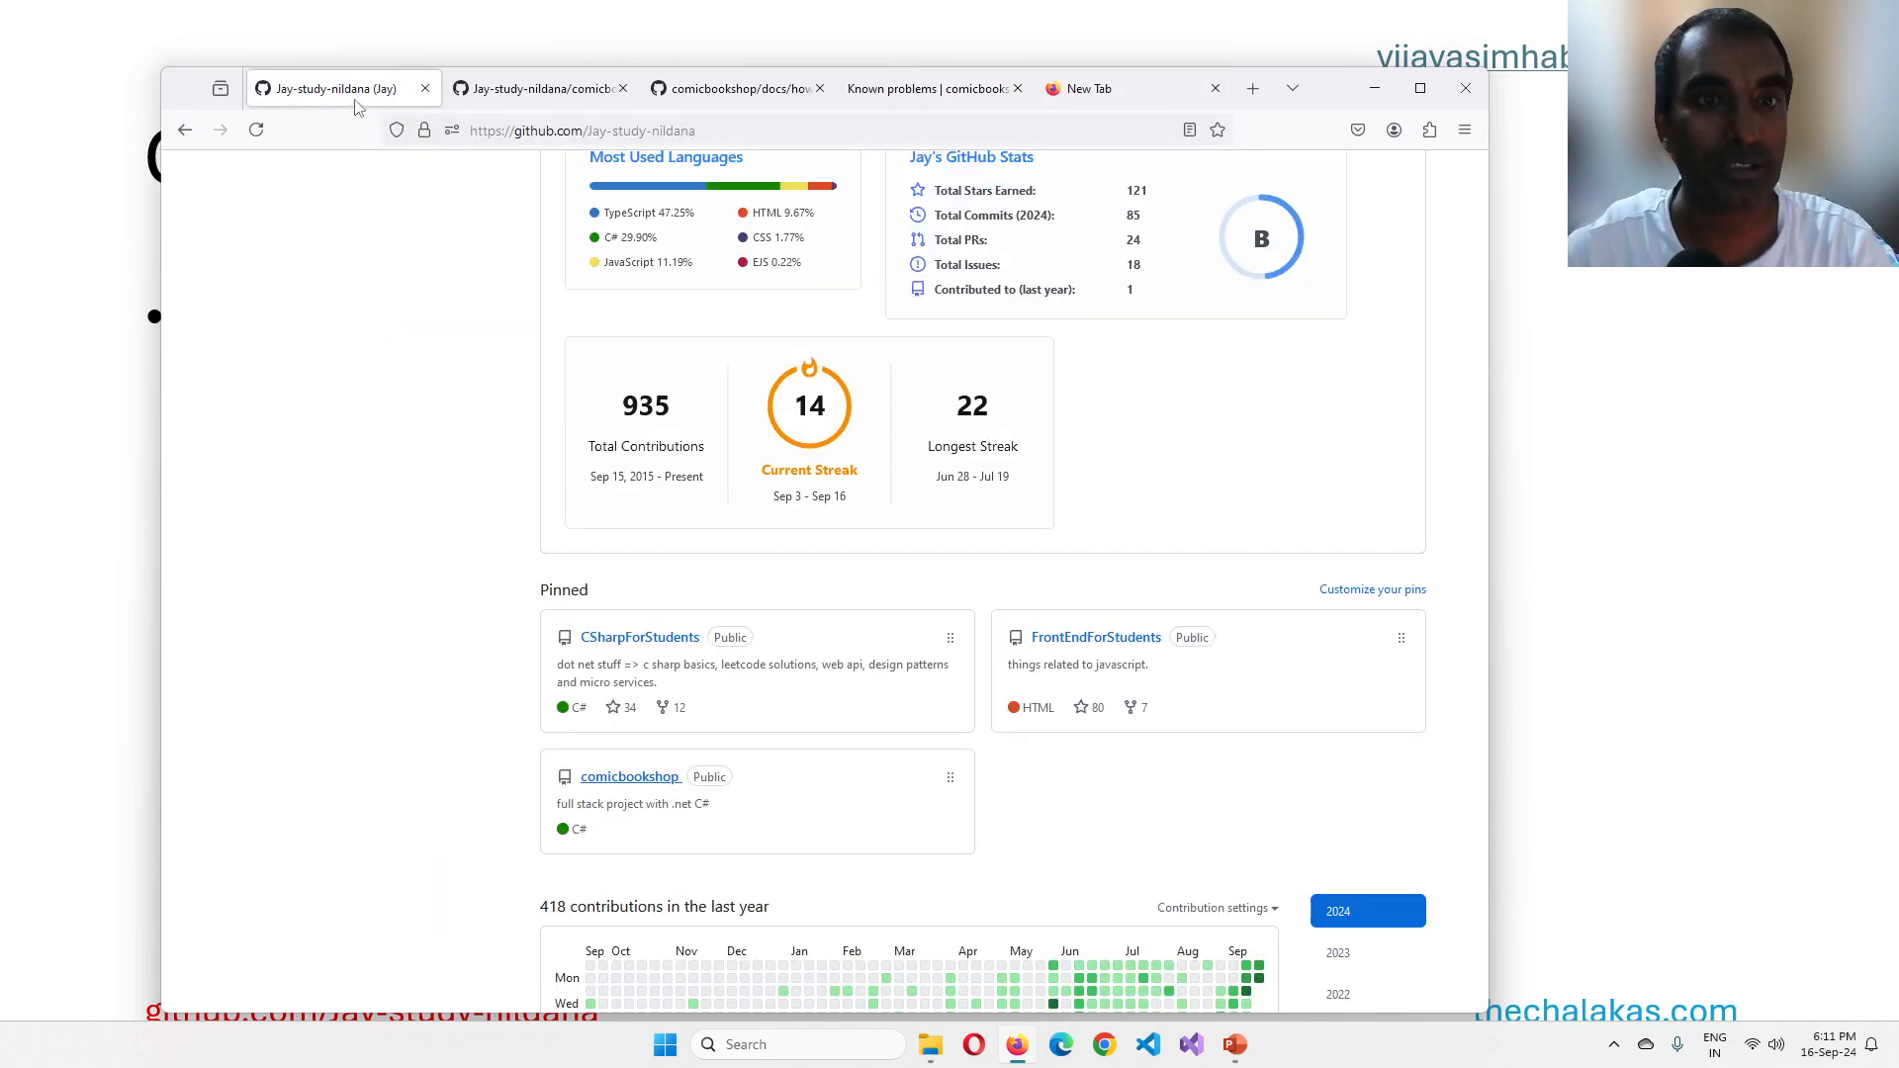
{"action": "scroll", "scroll_direction": "up", "scroll_amount": 3}
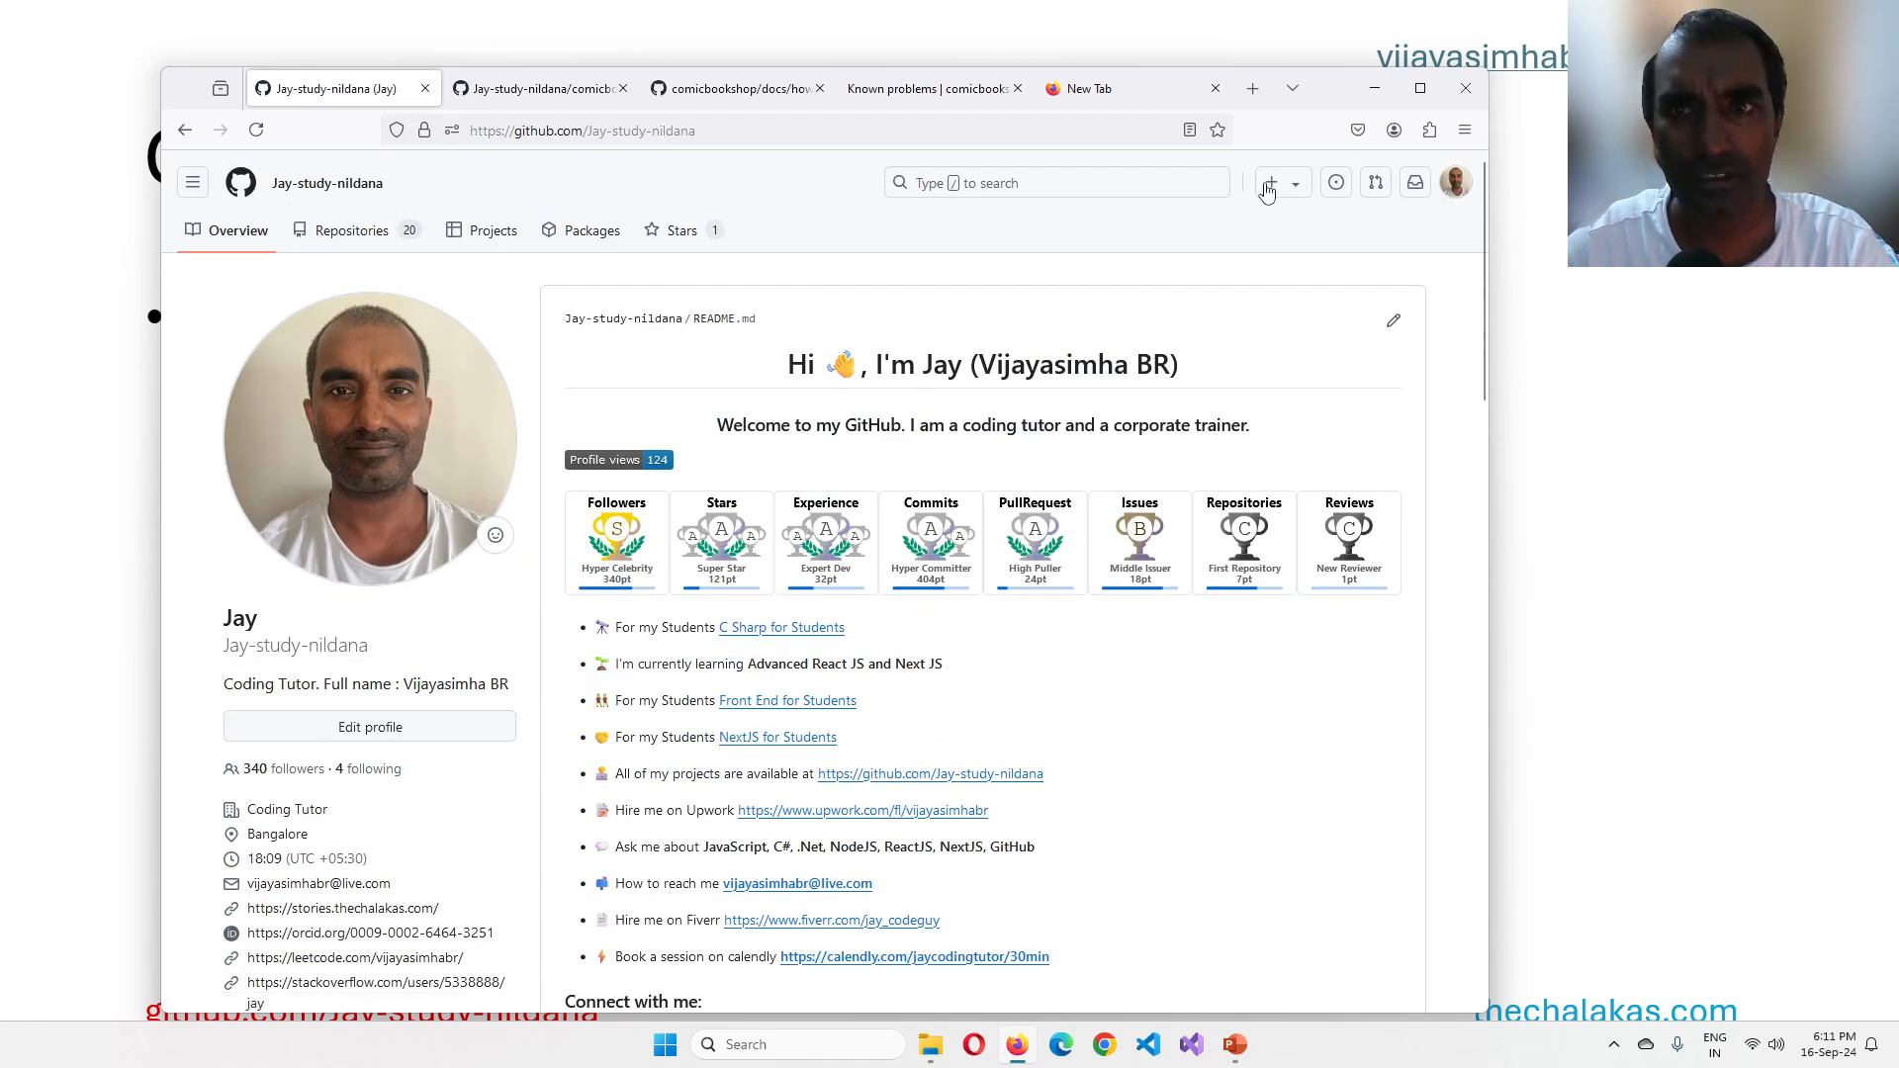
Step: Start a new public repository named todeletegithubpagesdemo1 with a README file
{"action": "left_click", "coordinate": [1272, 182]}
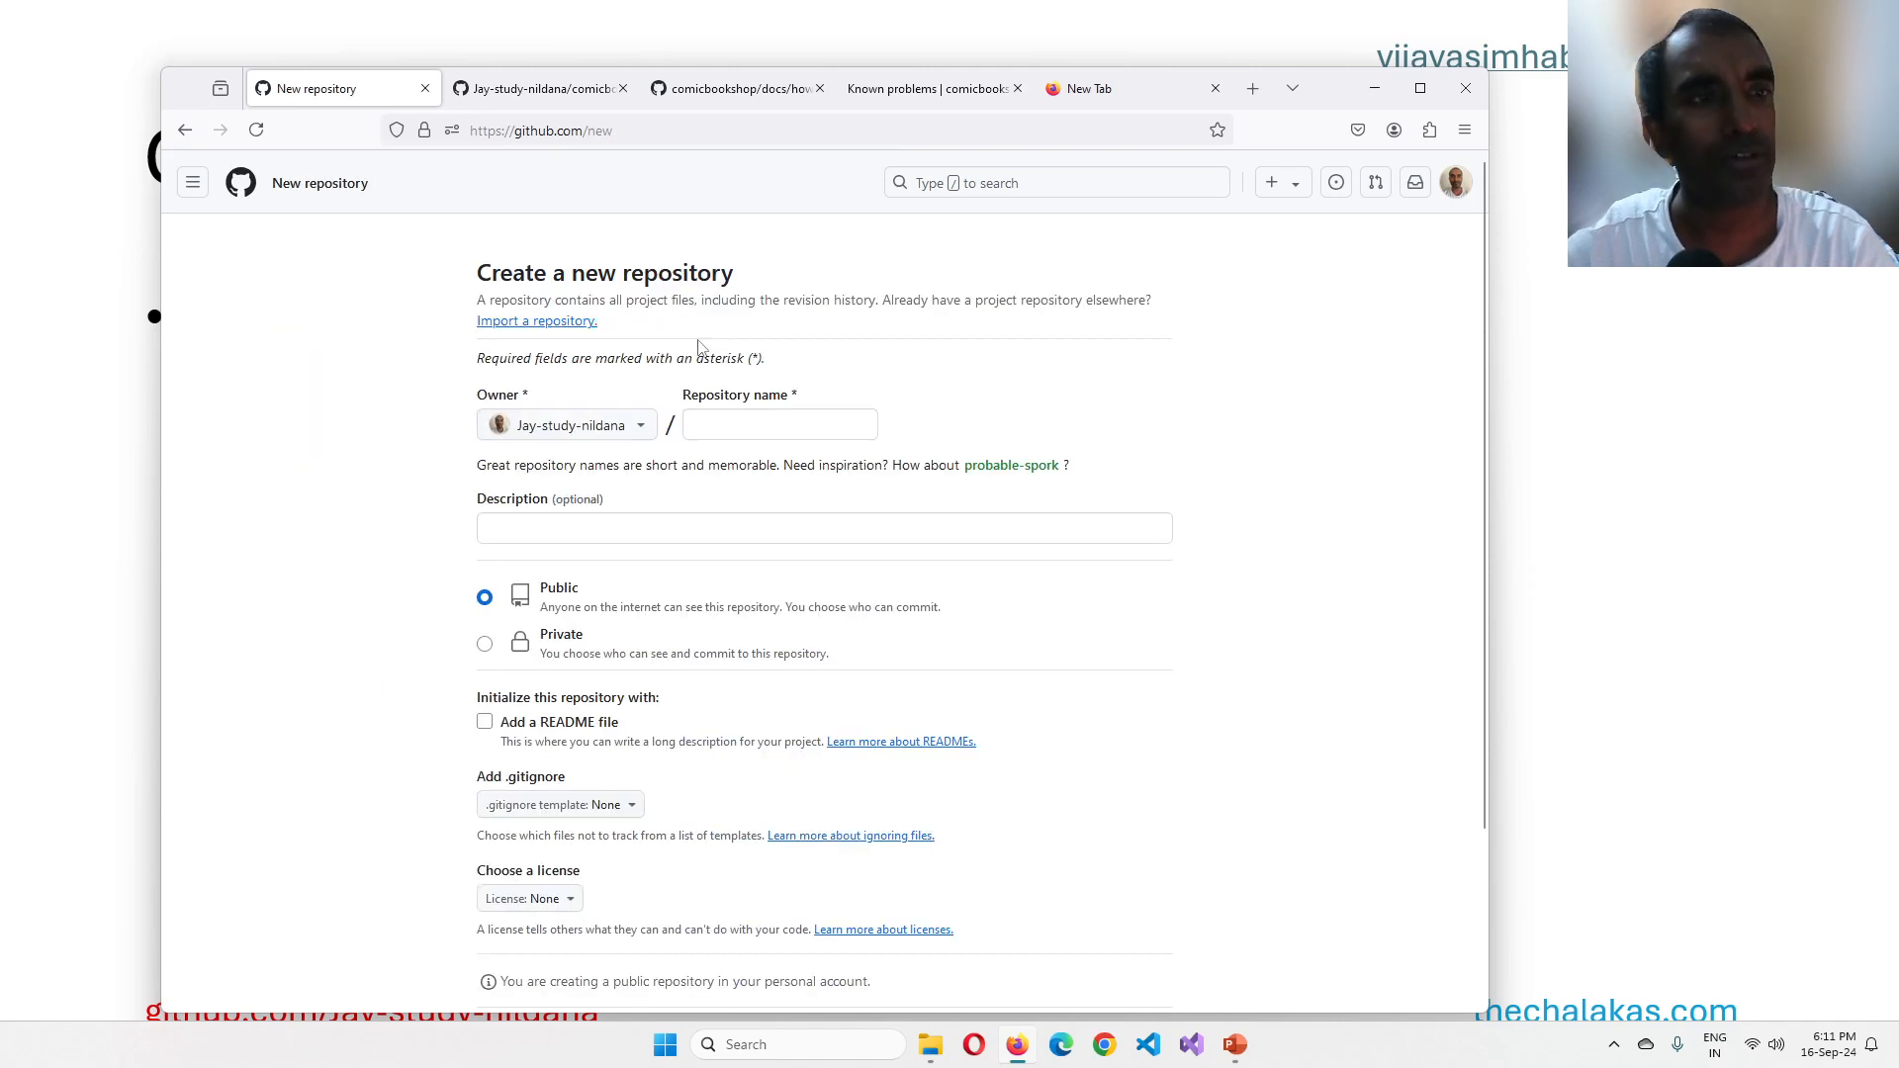
{"action": "type", "text": "todeletegithubpagesdemo1"}
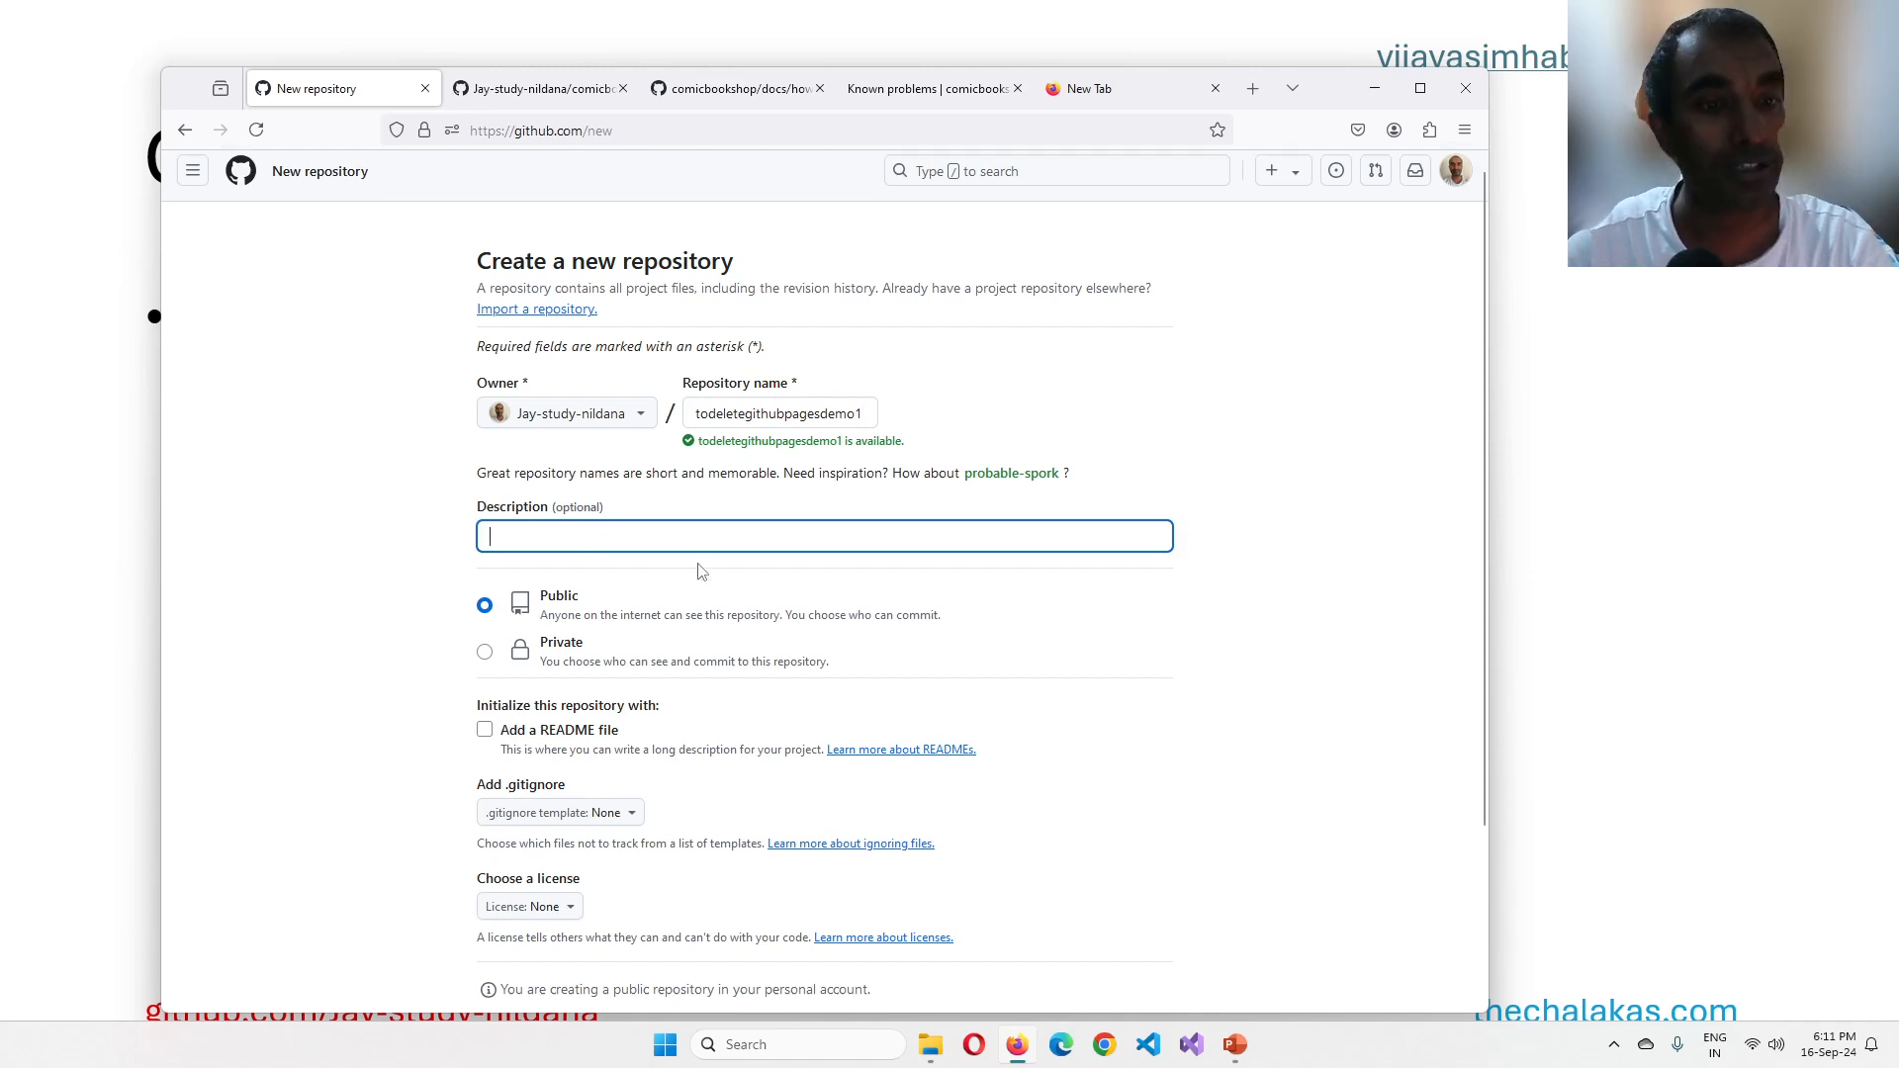
{"action": "scroll", "scroll_direction": "down", "scroll_amount": 3}
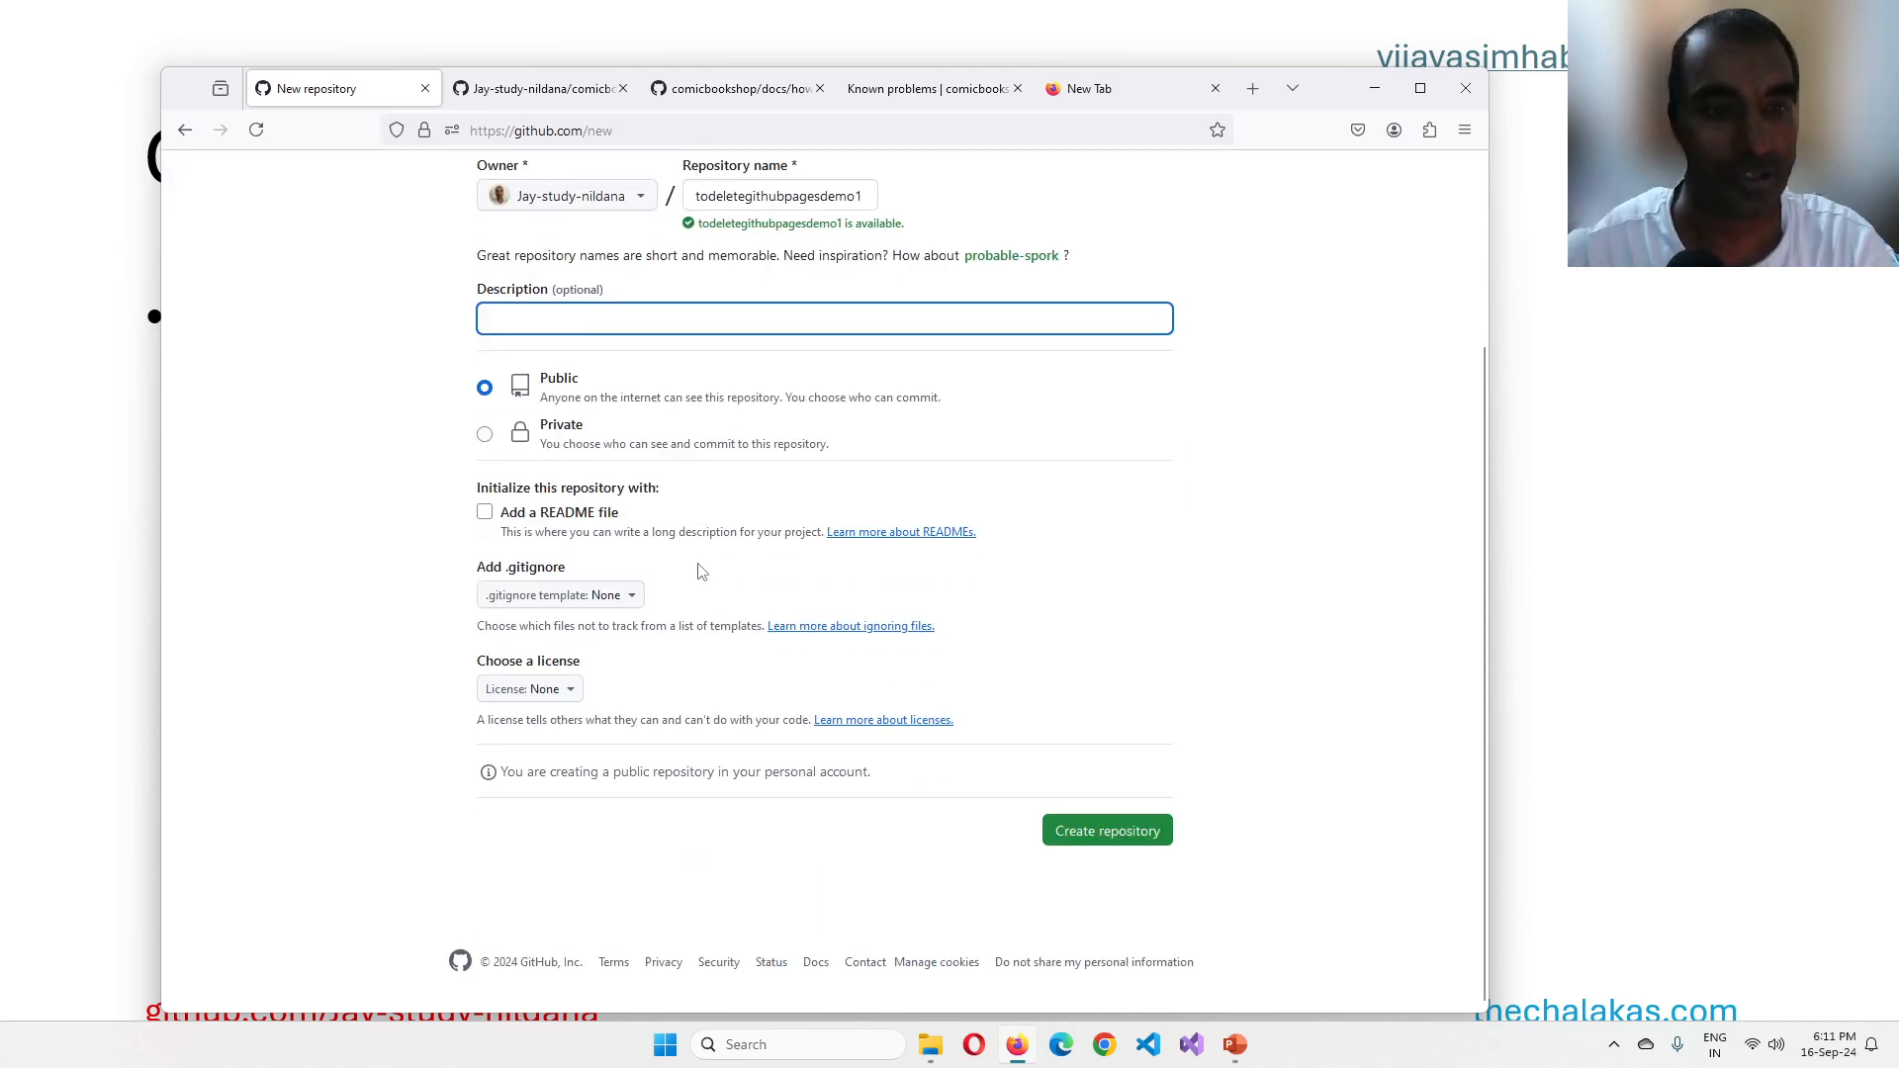
{"action": "left_click", "coordinate": [485, 511]}
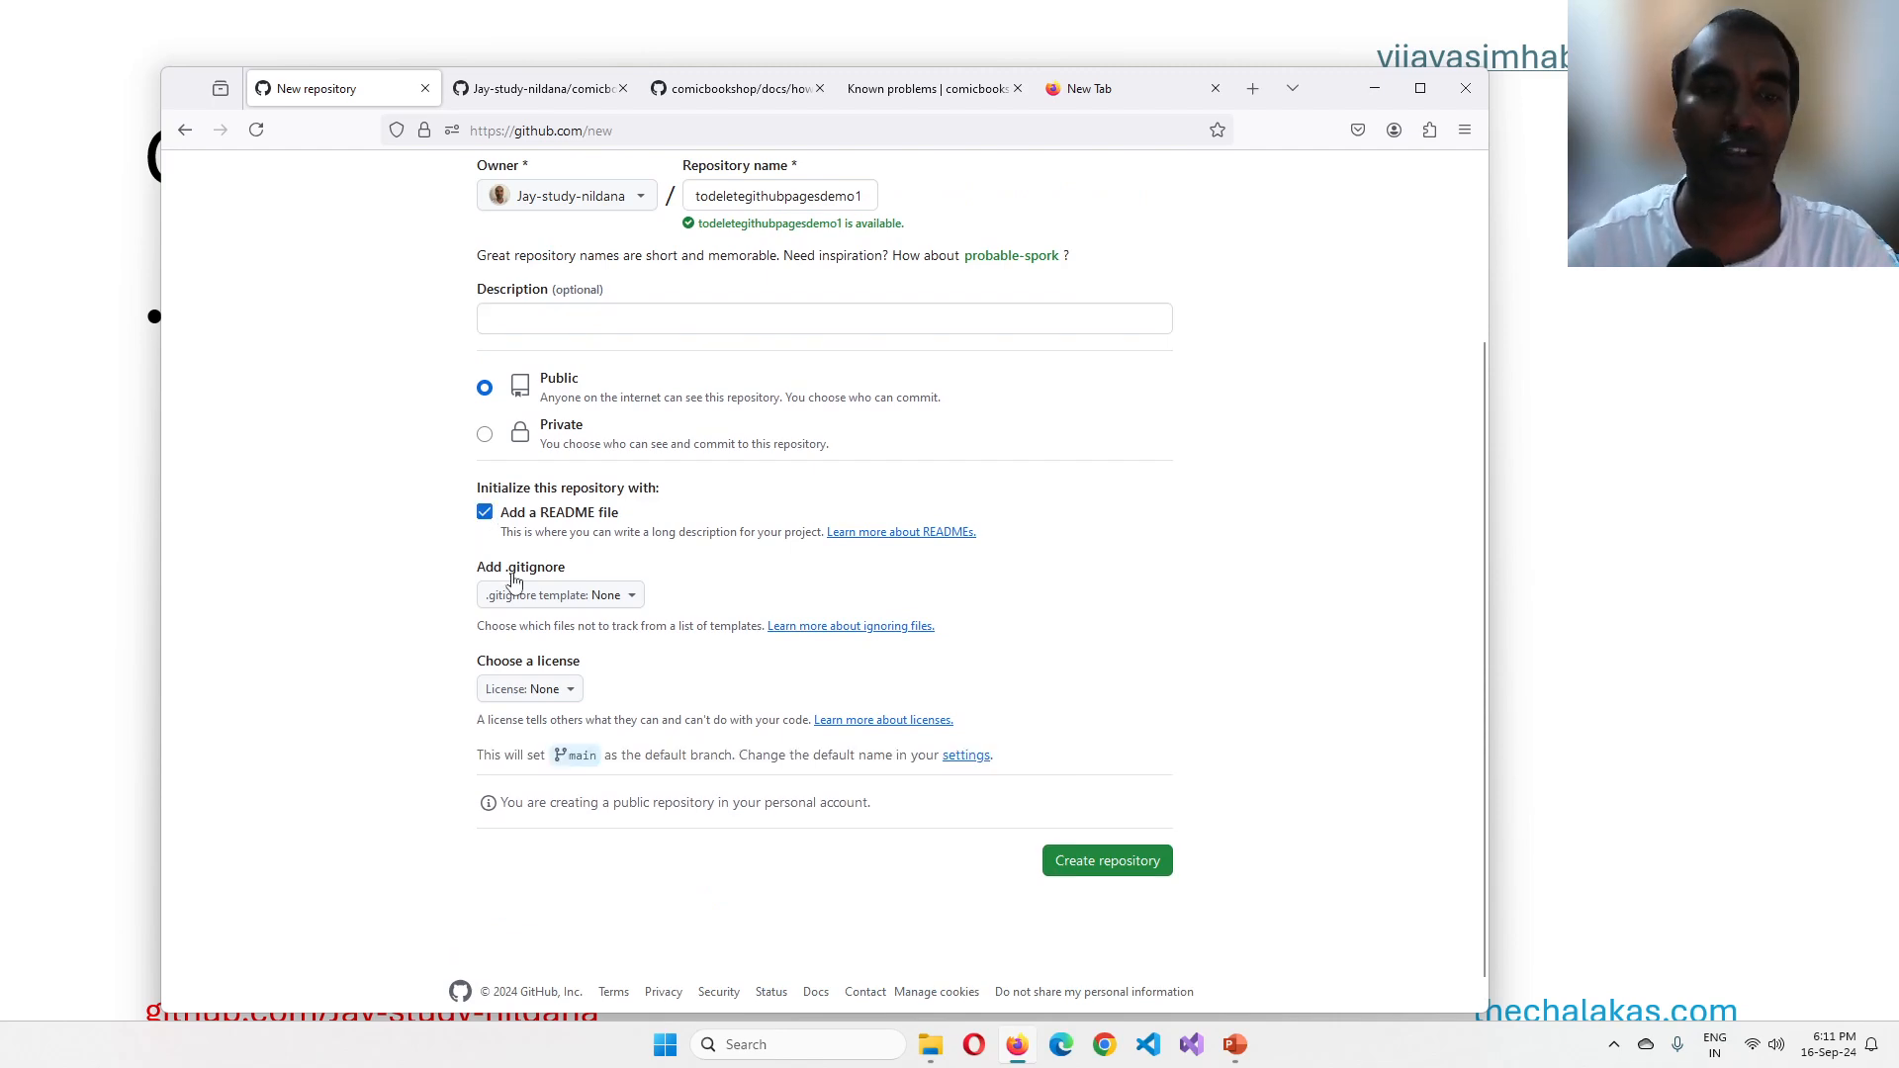
Step: Leave the .gitignore template as None and create the repository
{"action": "left_click", "coordinate": [560, 596]}
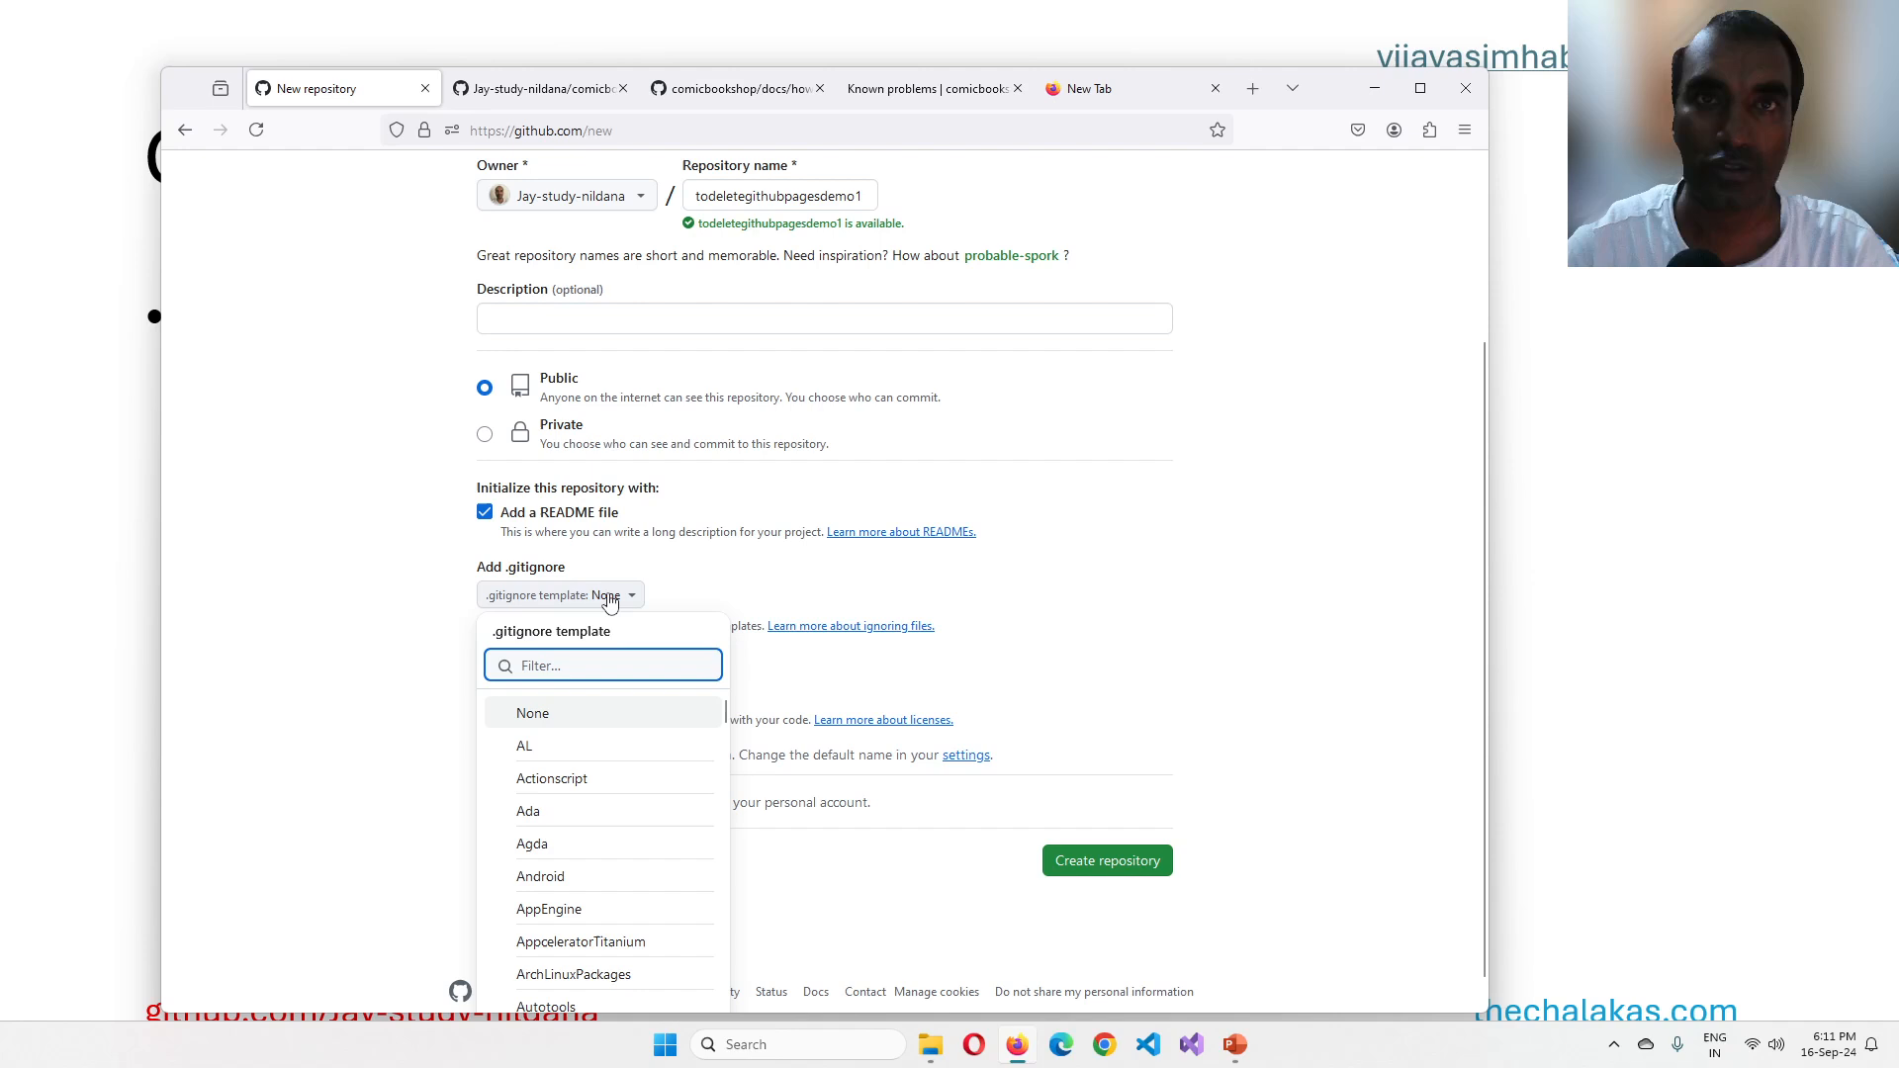
{"action": "left_click", "coordinate": [1021, 576]}
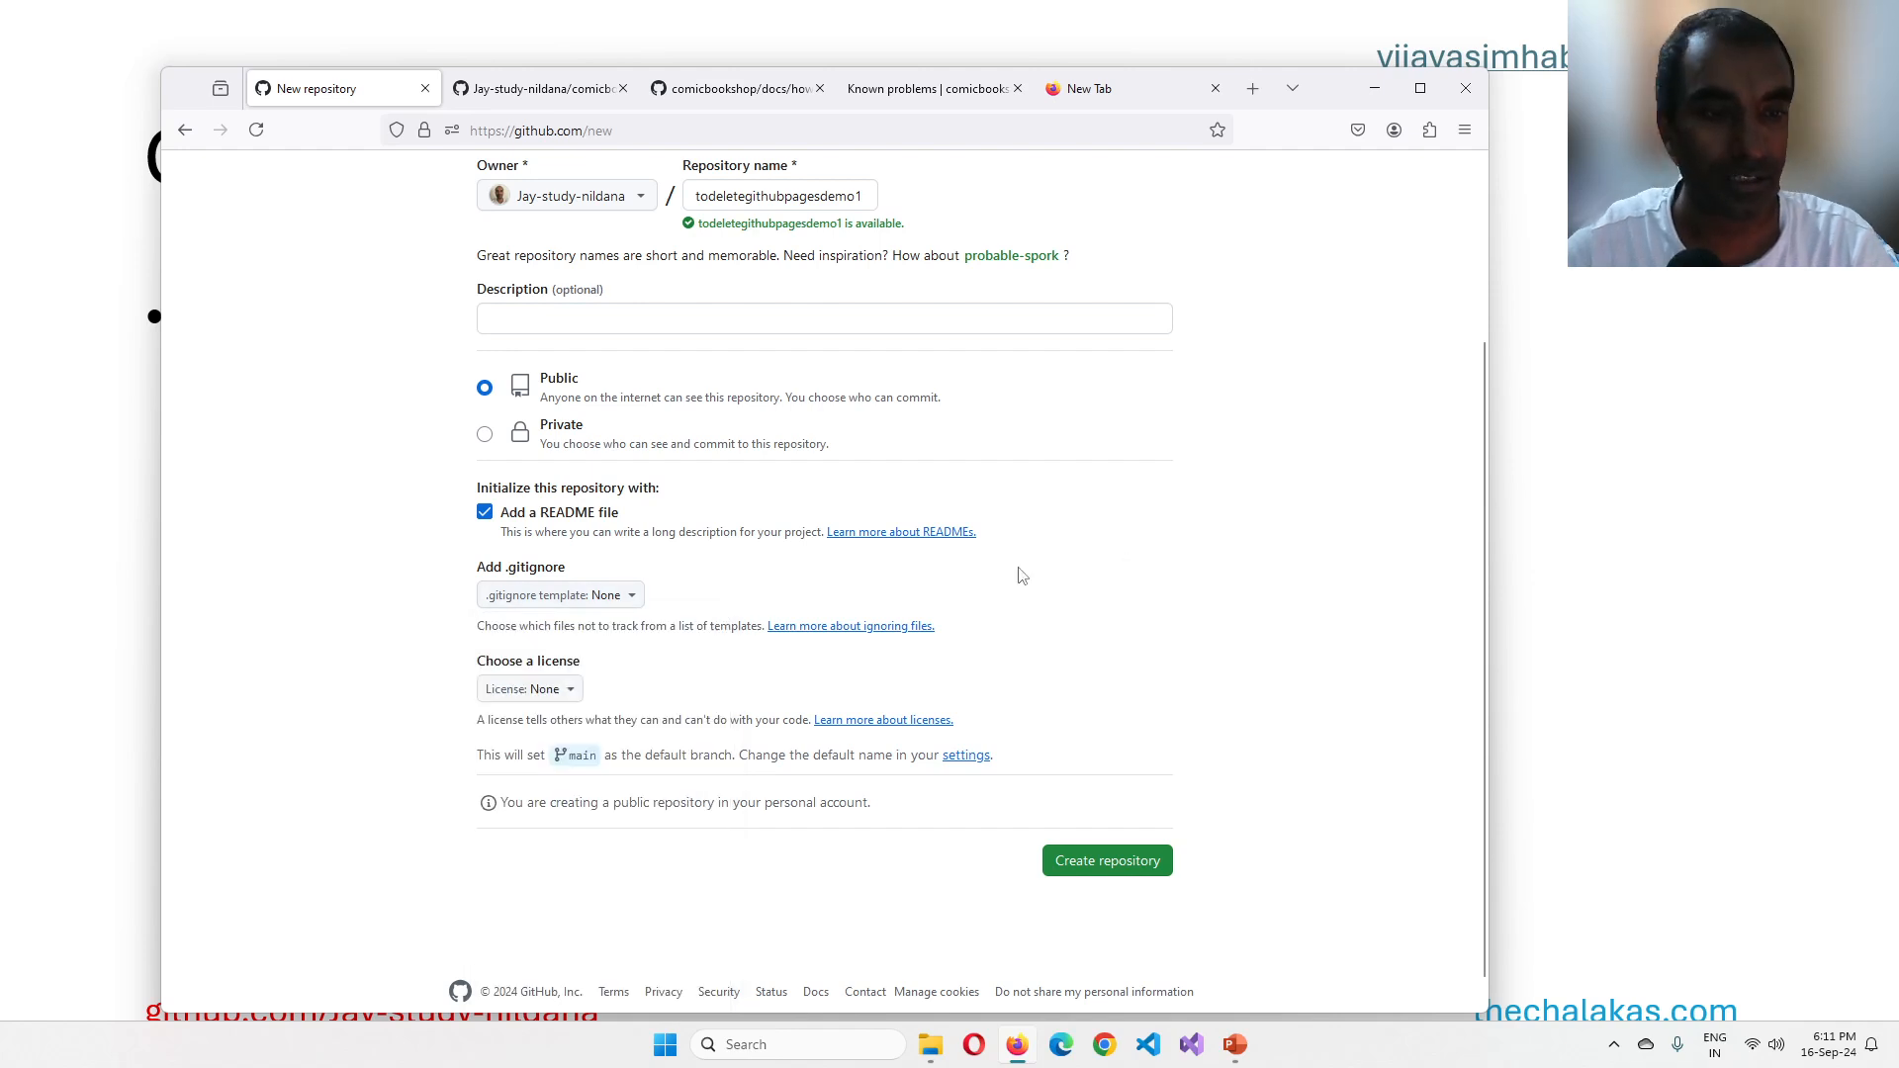
{"action": "left_click", "coordinate": [1104, 860]}
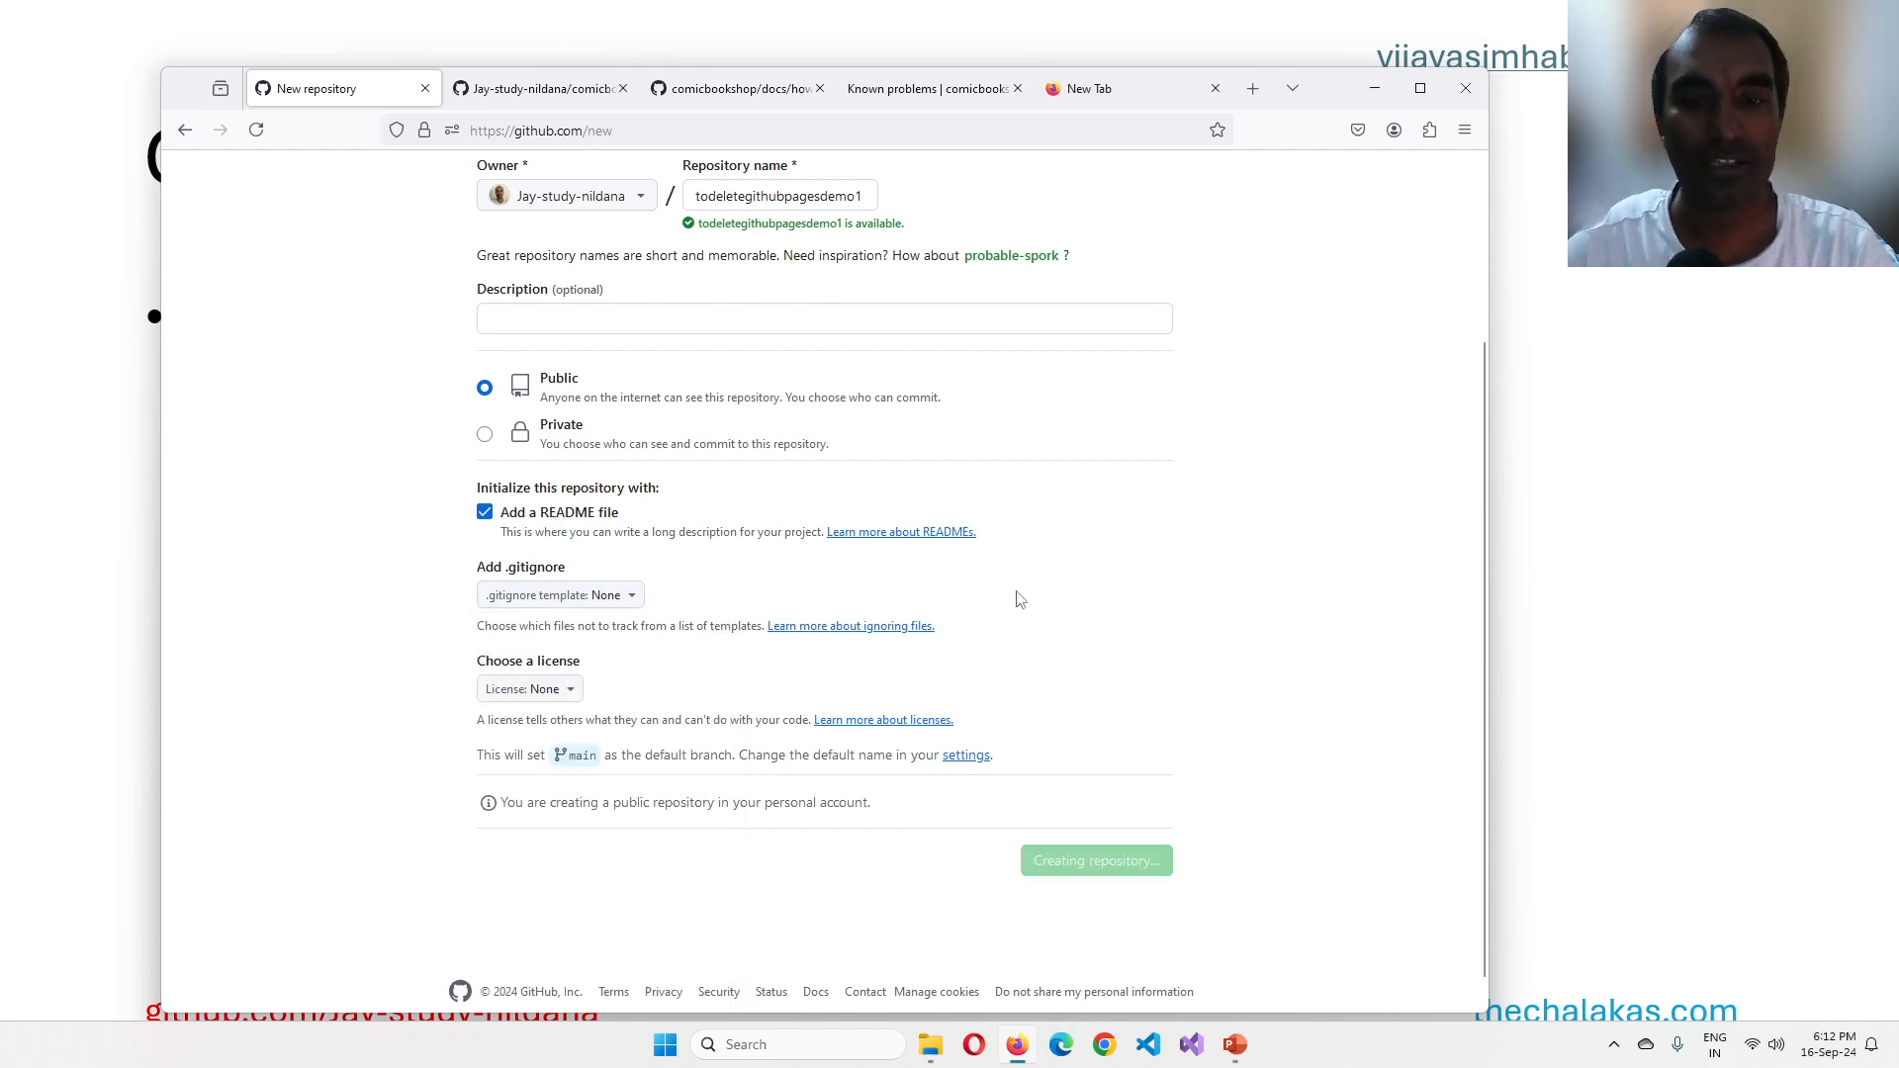
{"action": "left_click", "coordinate": [1093, 860]}
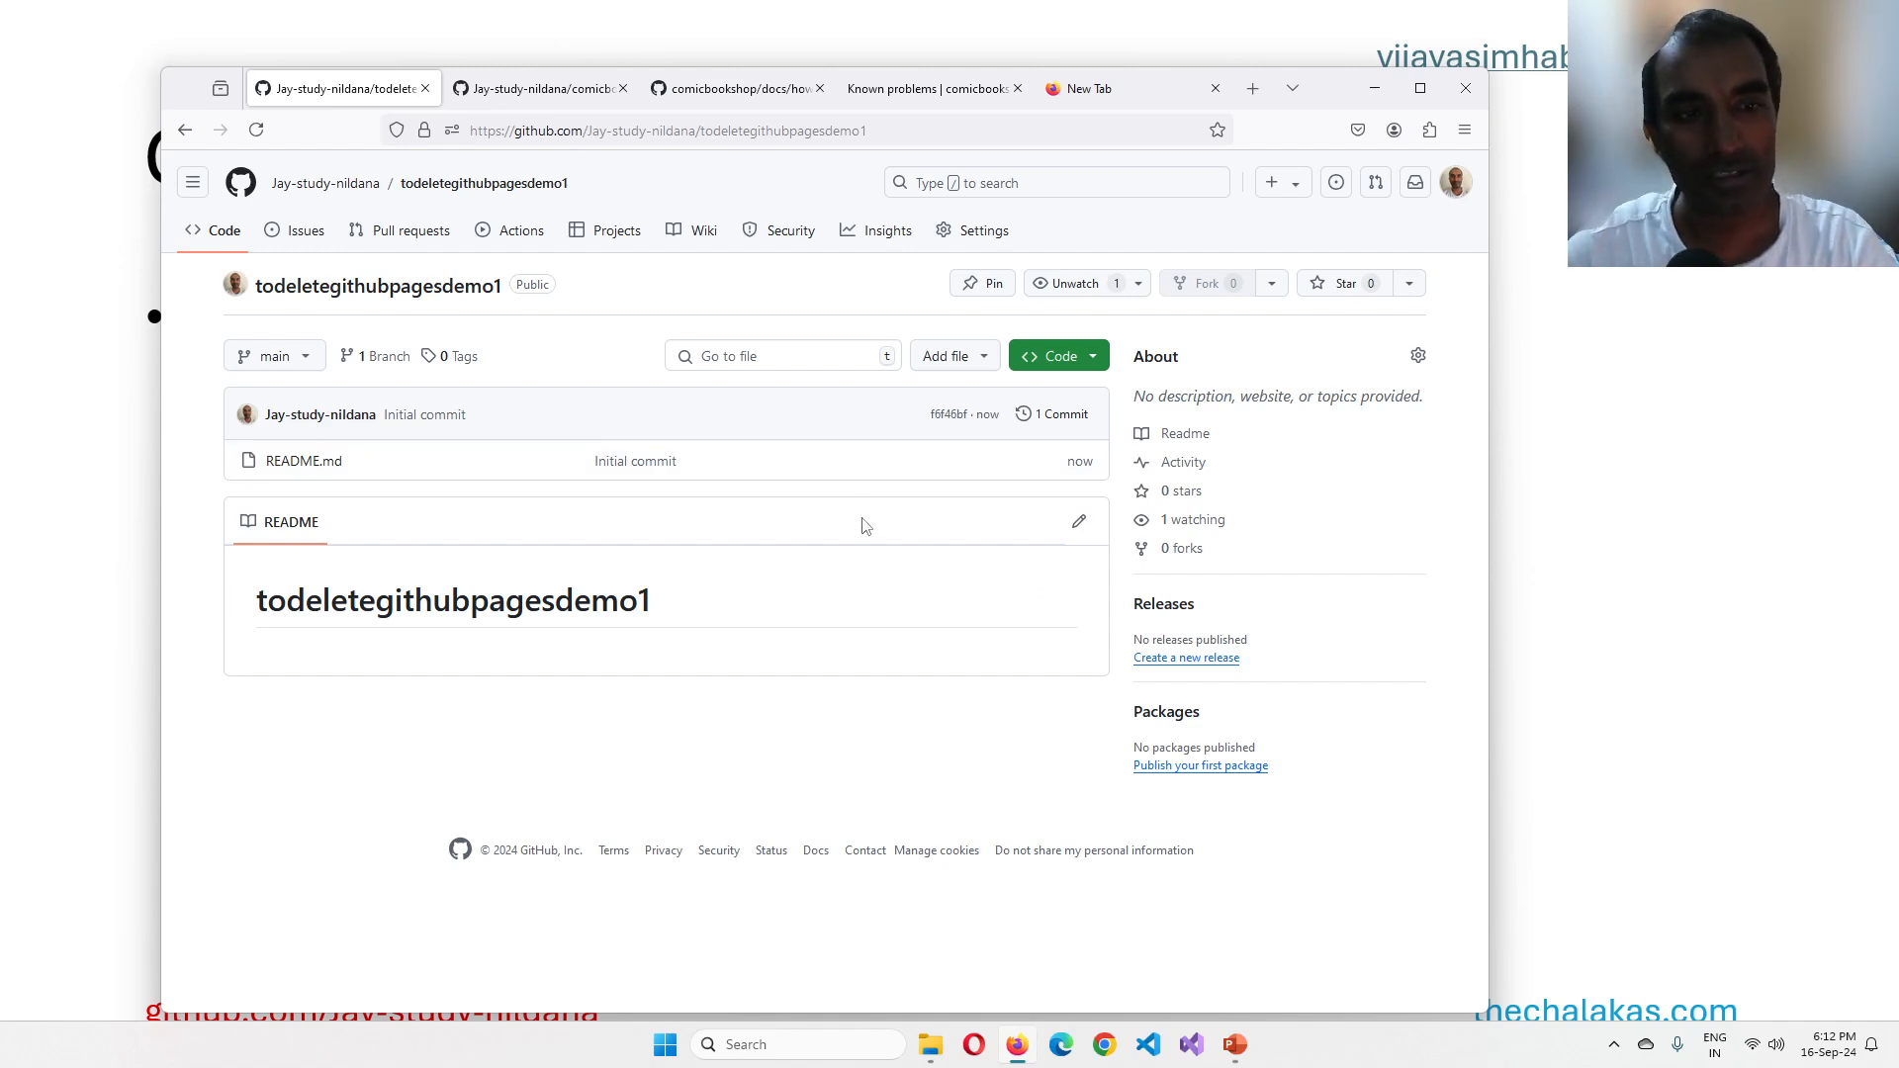
{"action": "mouse_move", "coordinate": [714, 121]}
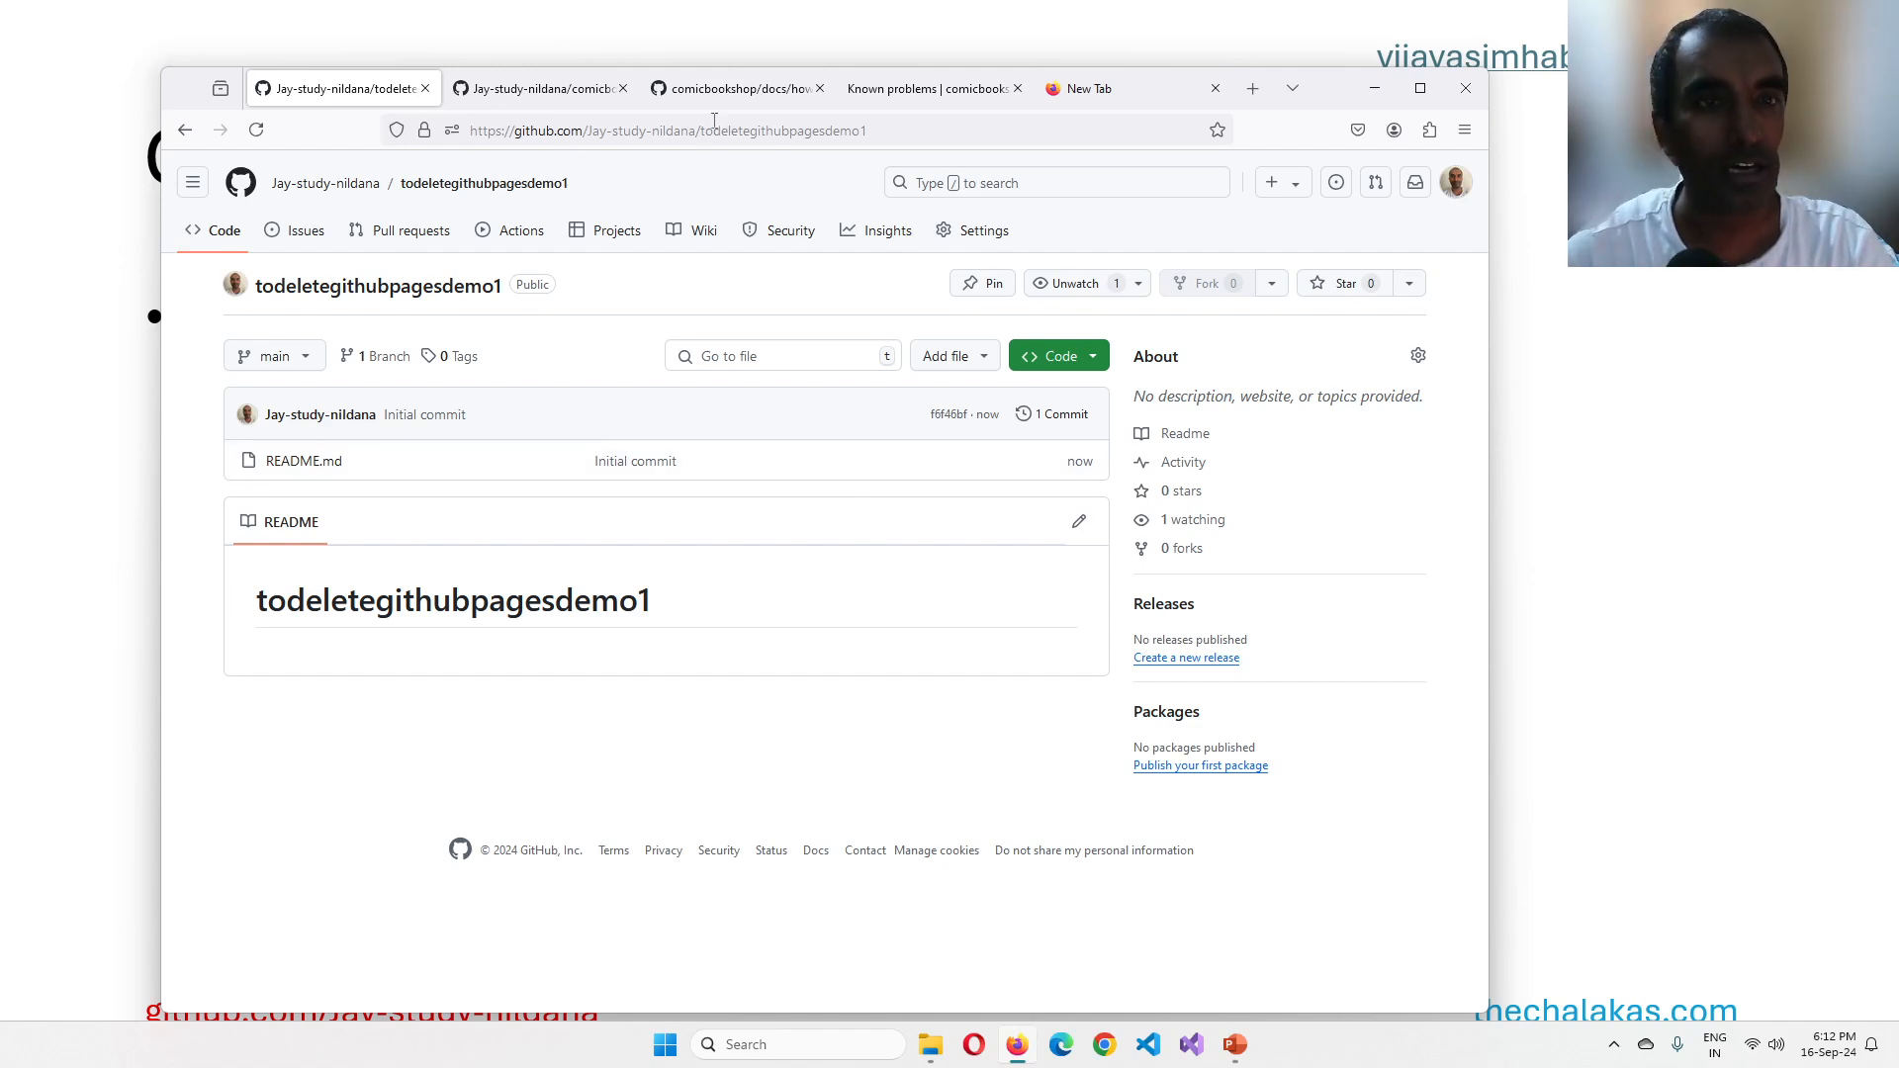
Step: Navigate from the how to run page up to the comicbookshop root and open its Pages URL in a new tab
{"action": "left_click", "coordinate": [732, 89]}
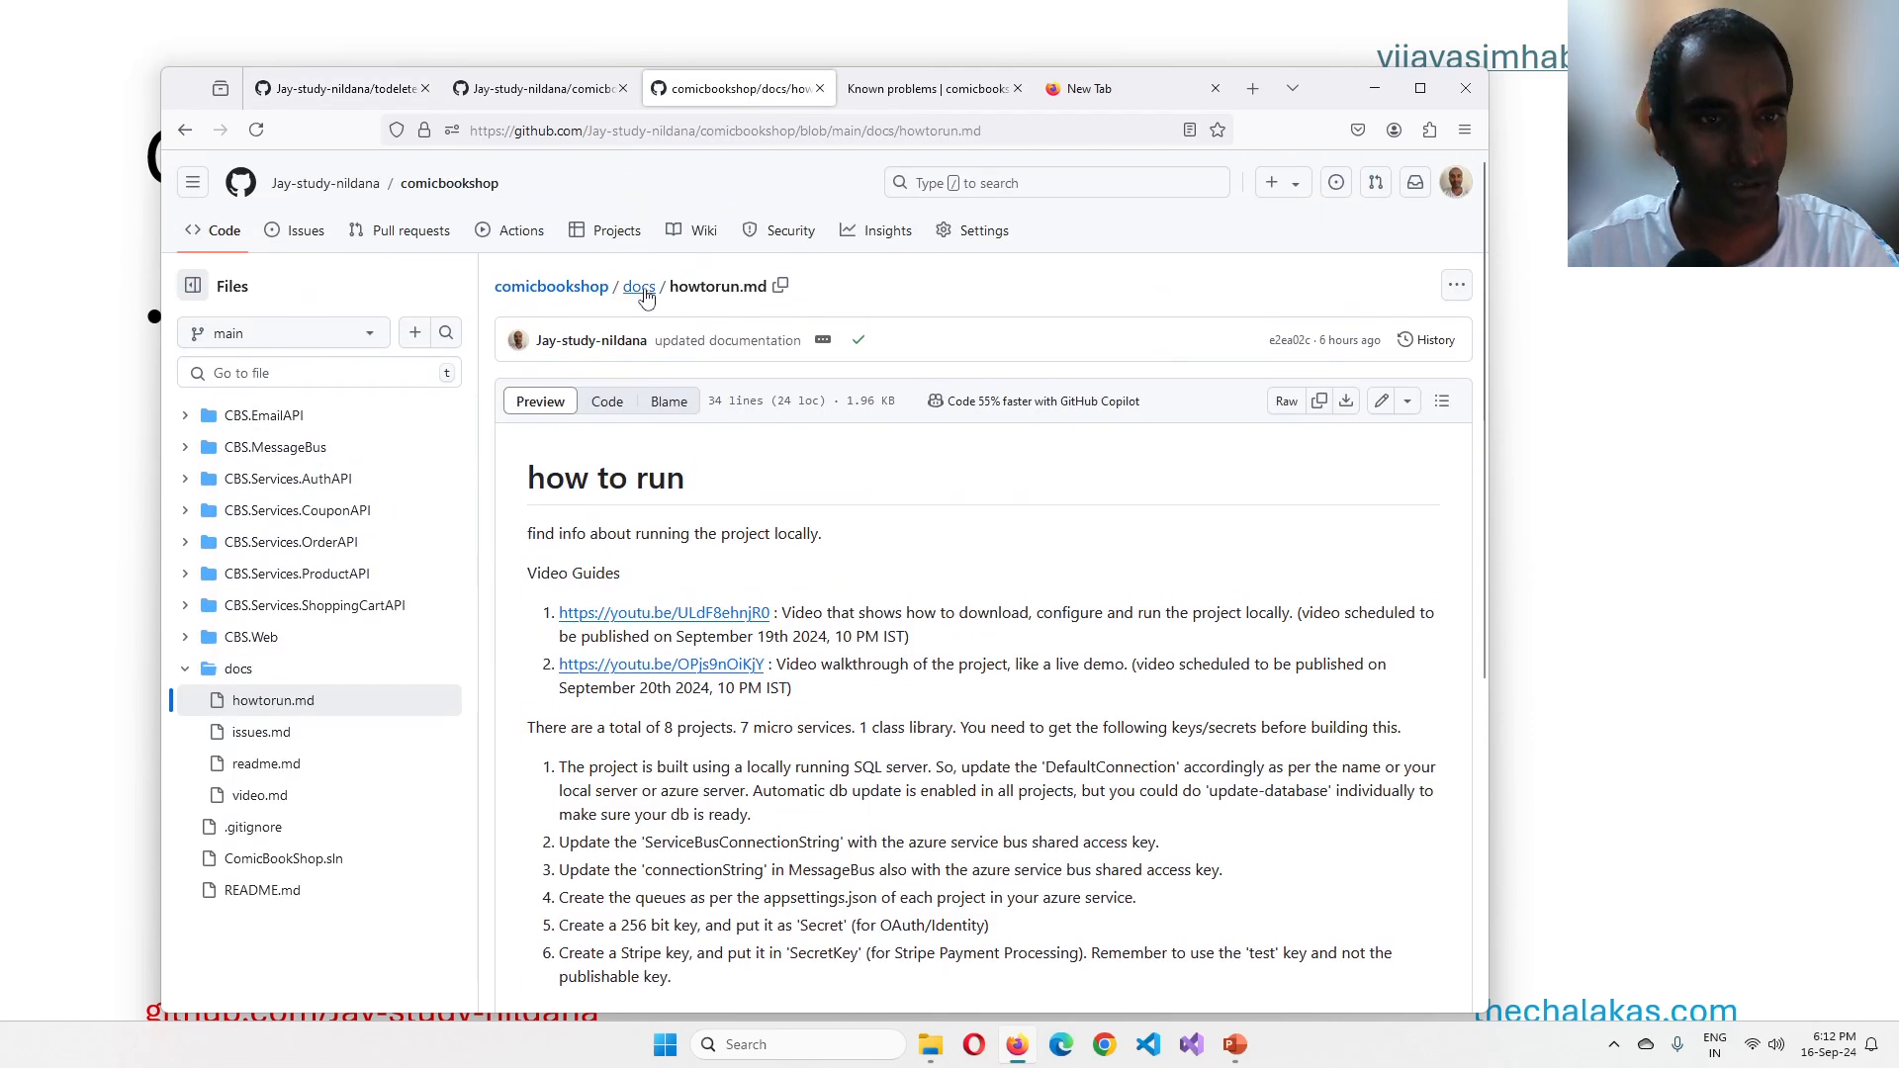
{"action": "left_click", "coordinate": [639, 285]}
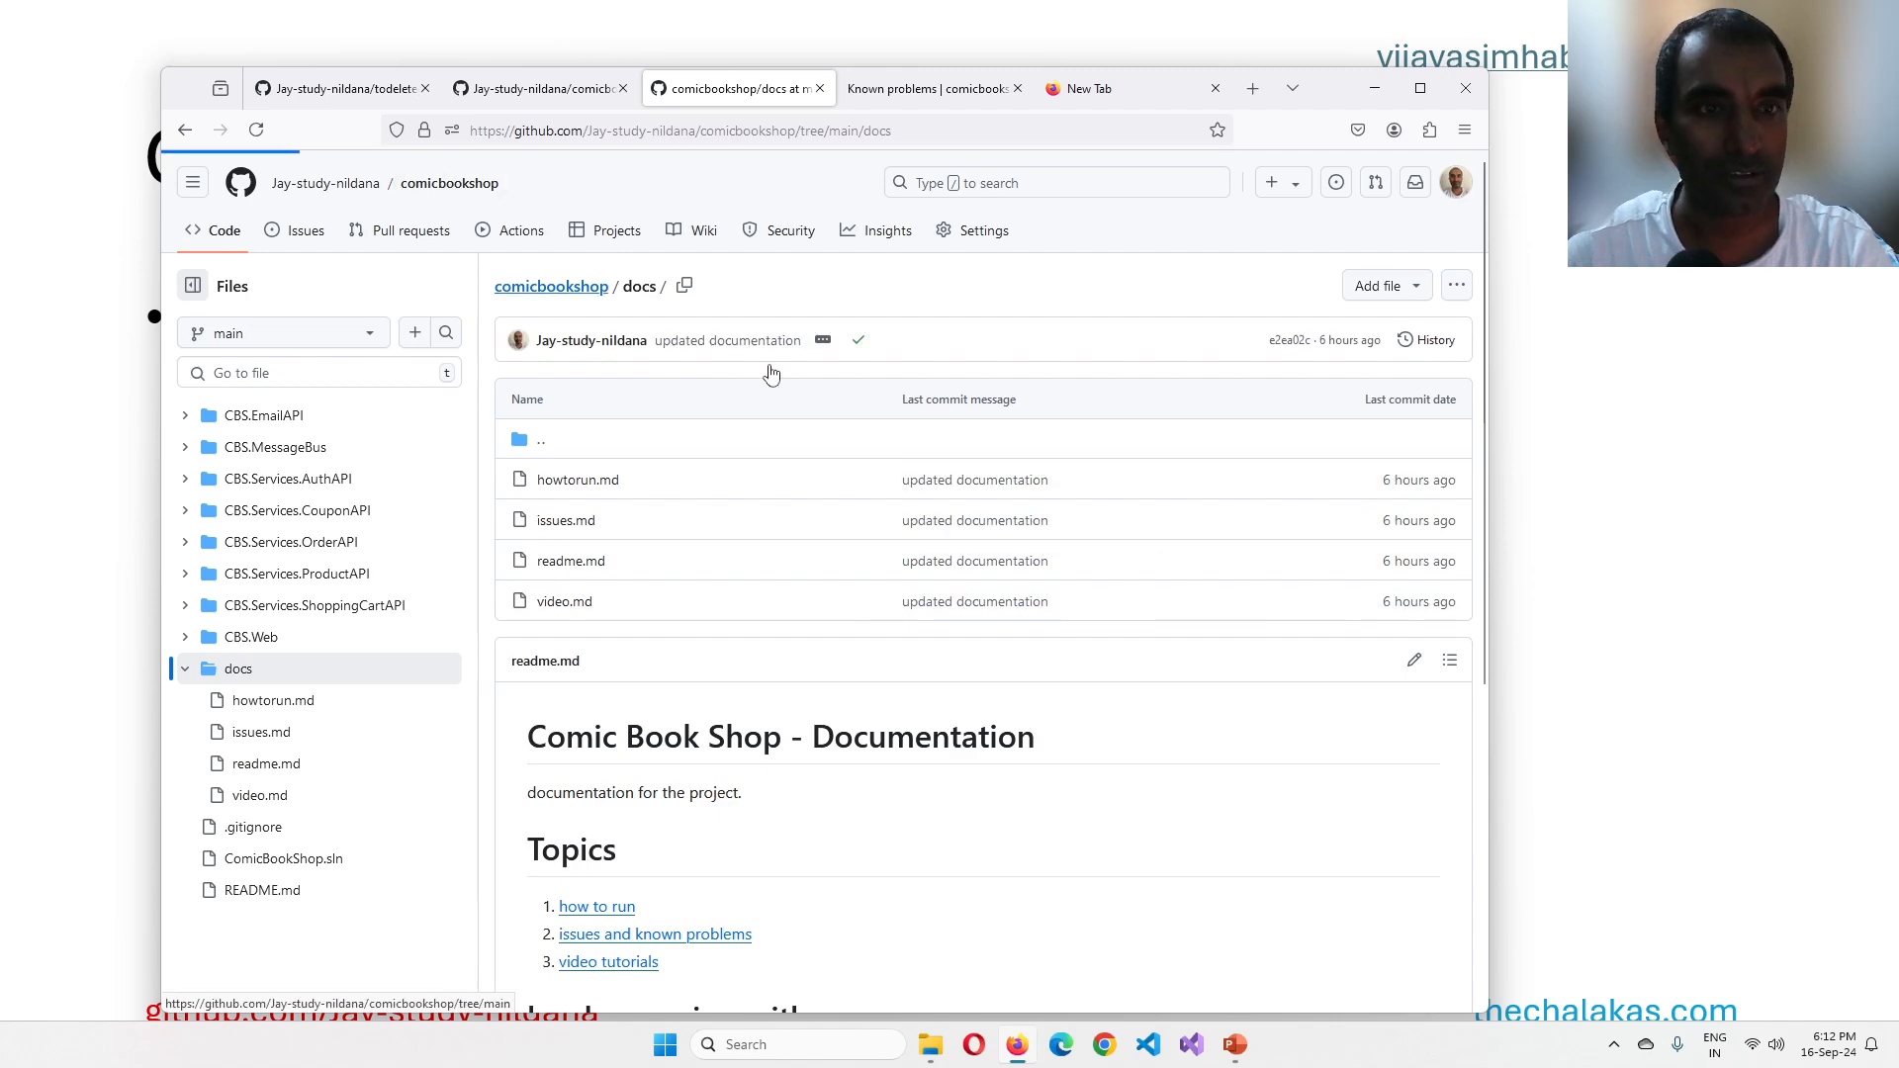
{"action": "left_click", "coordinate": [552, 285]}
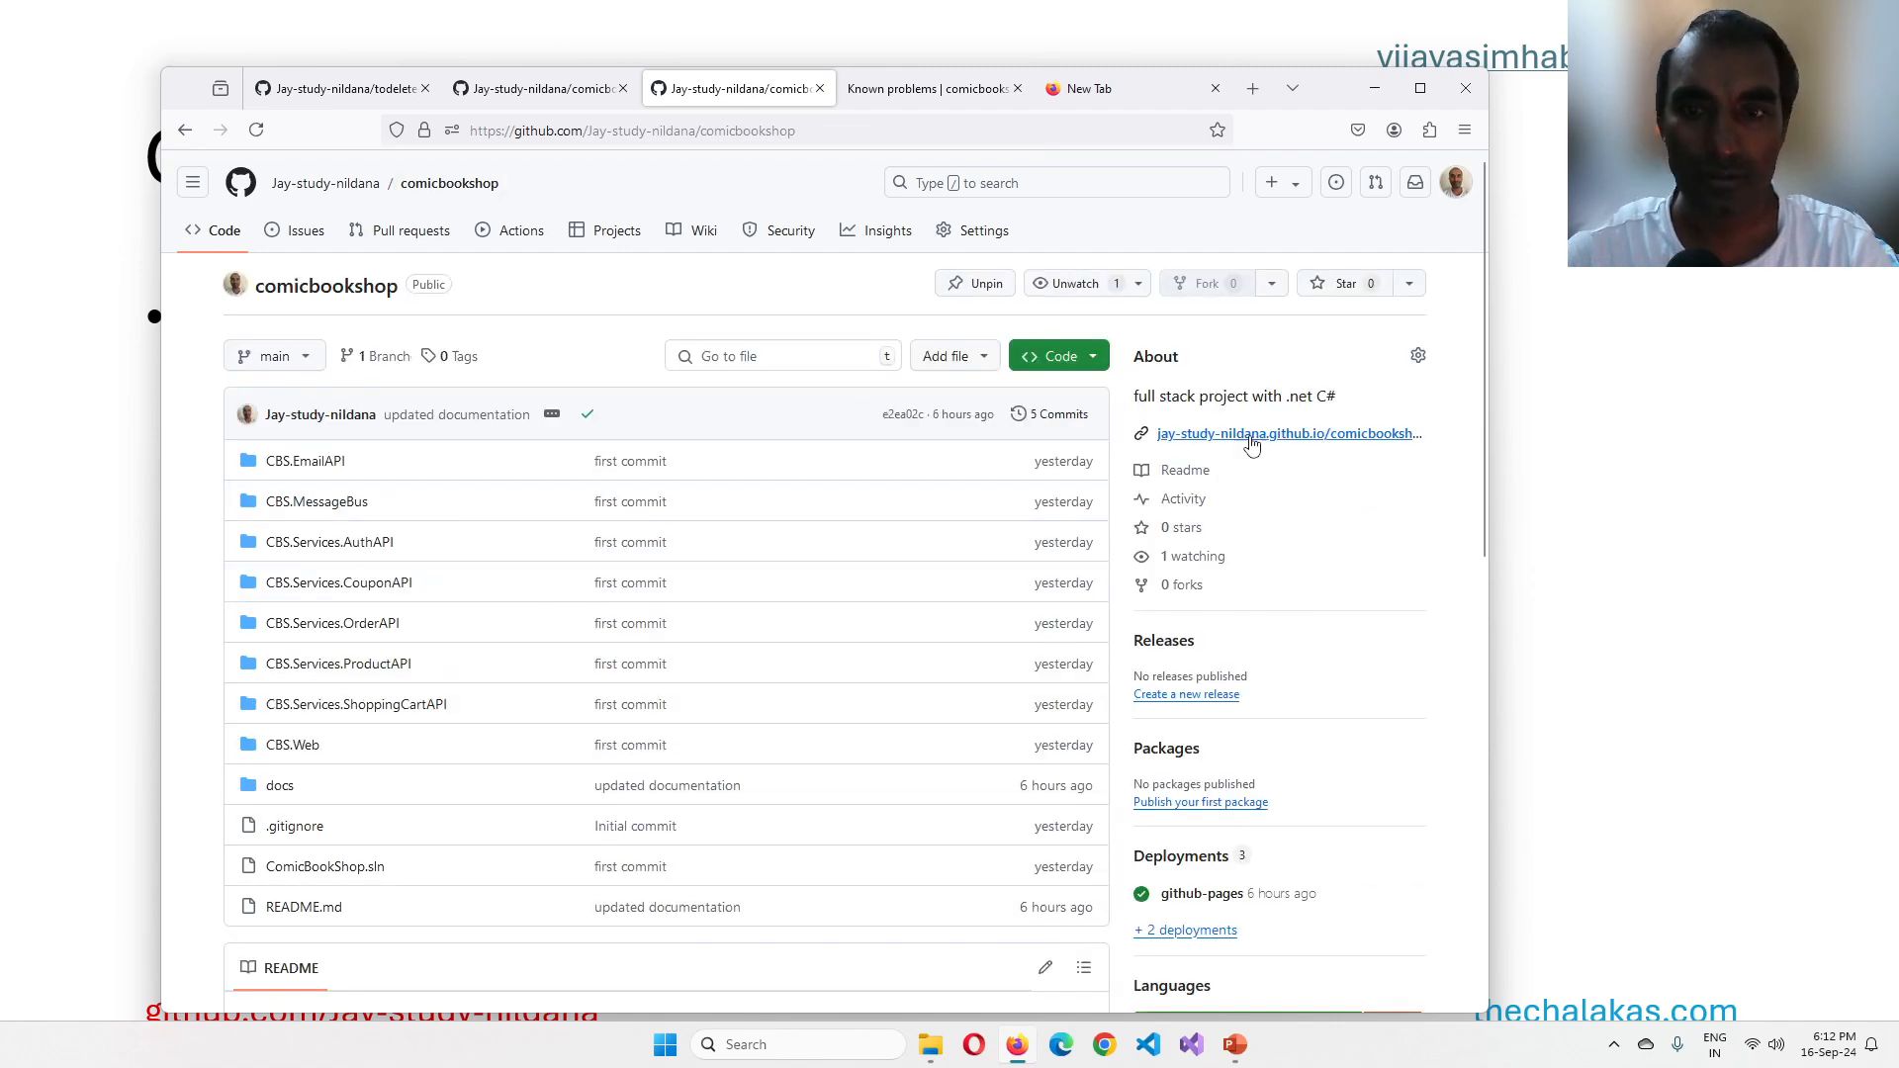
{"action": "left_click", "coordinate": [1286, 433]}
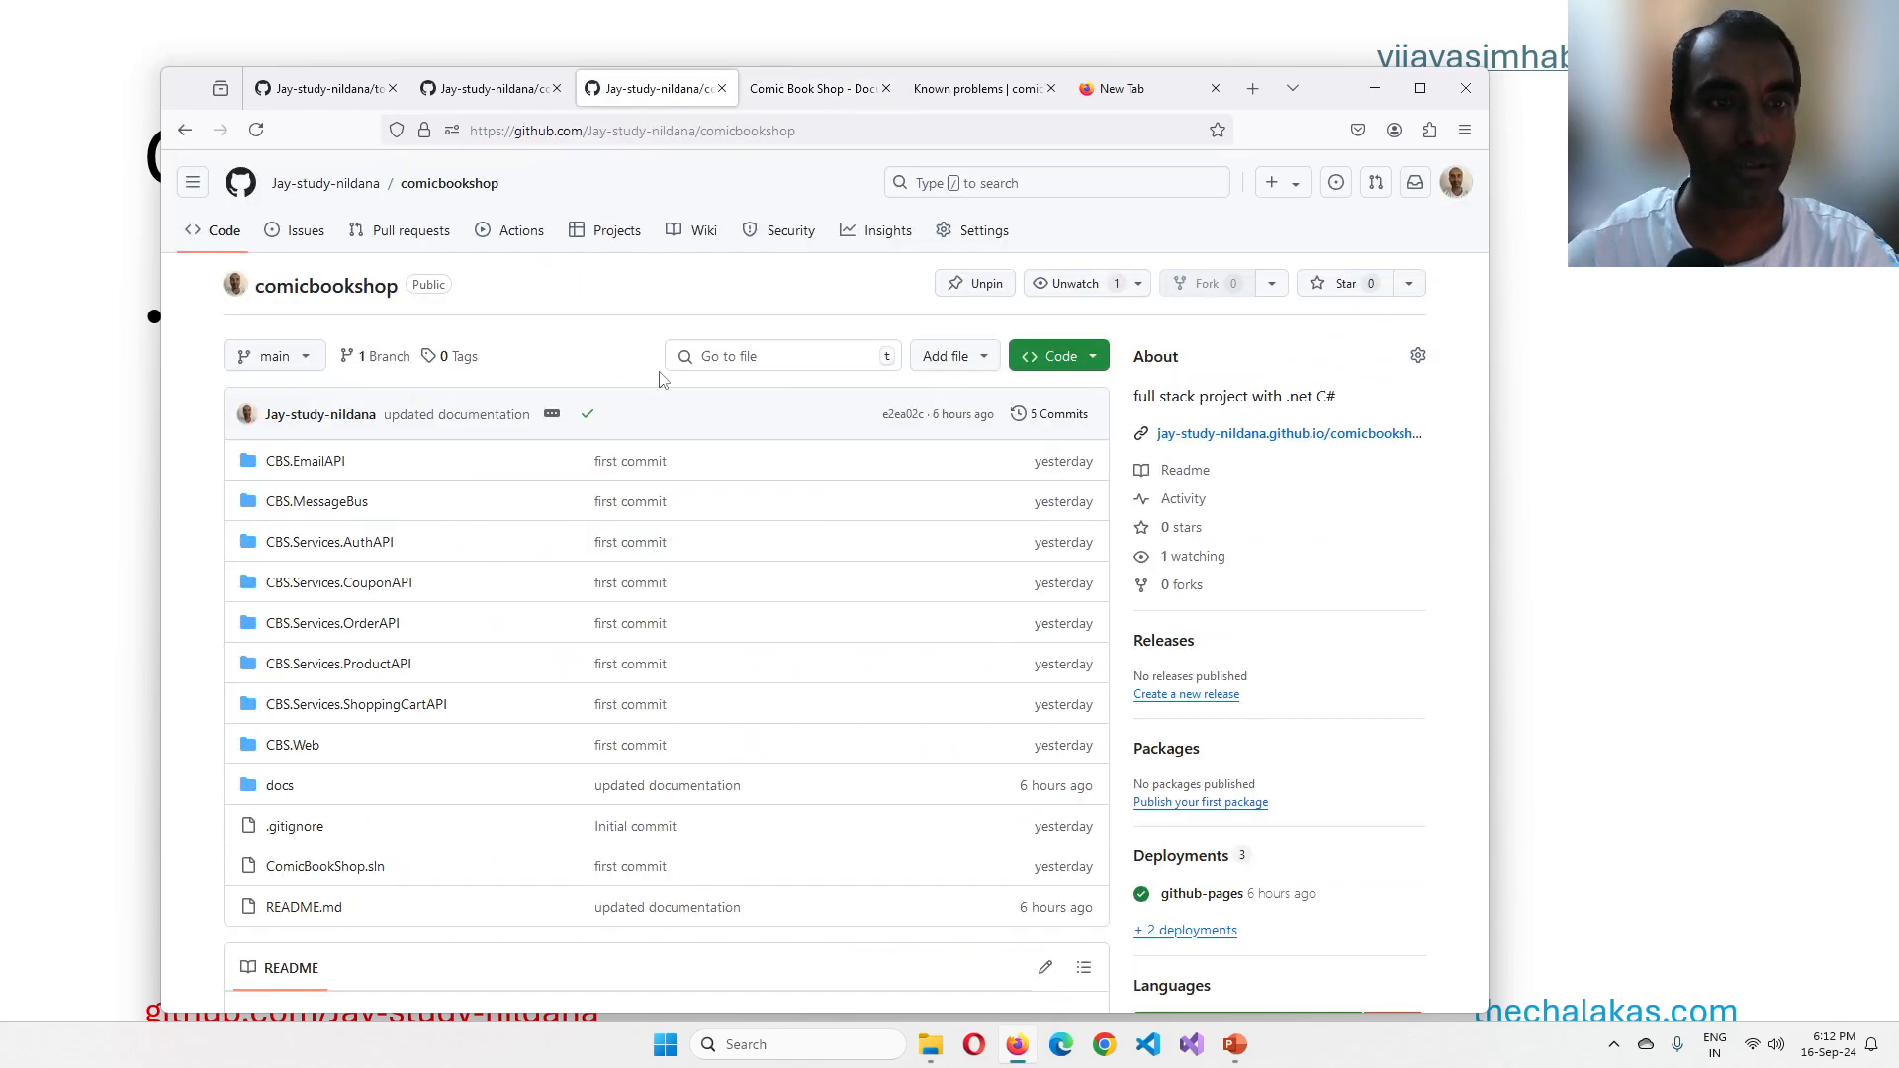
Step: Download the comicbookshop repository as a ZIP and extract it into Downloads
{"action": "left_click", "coordinate": [1049, 354]}
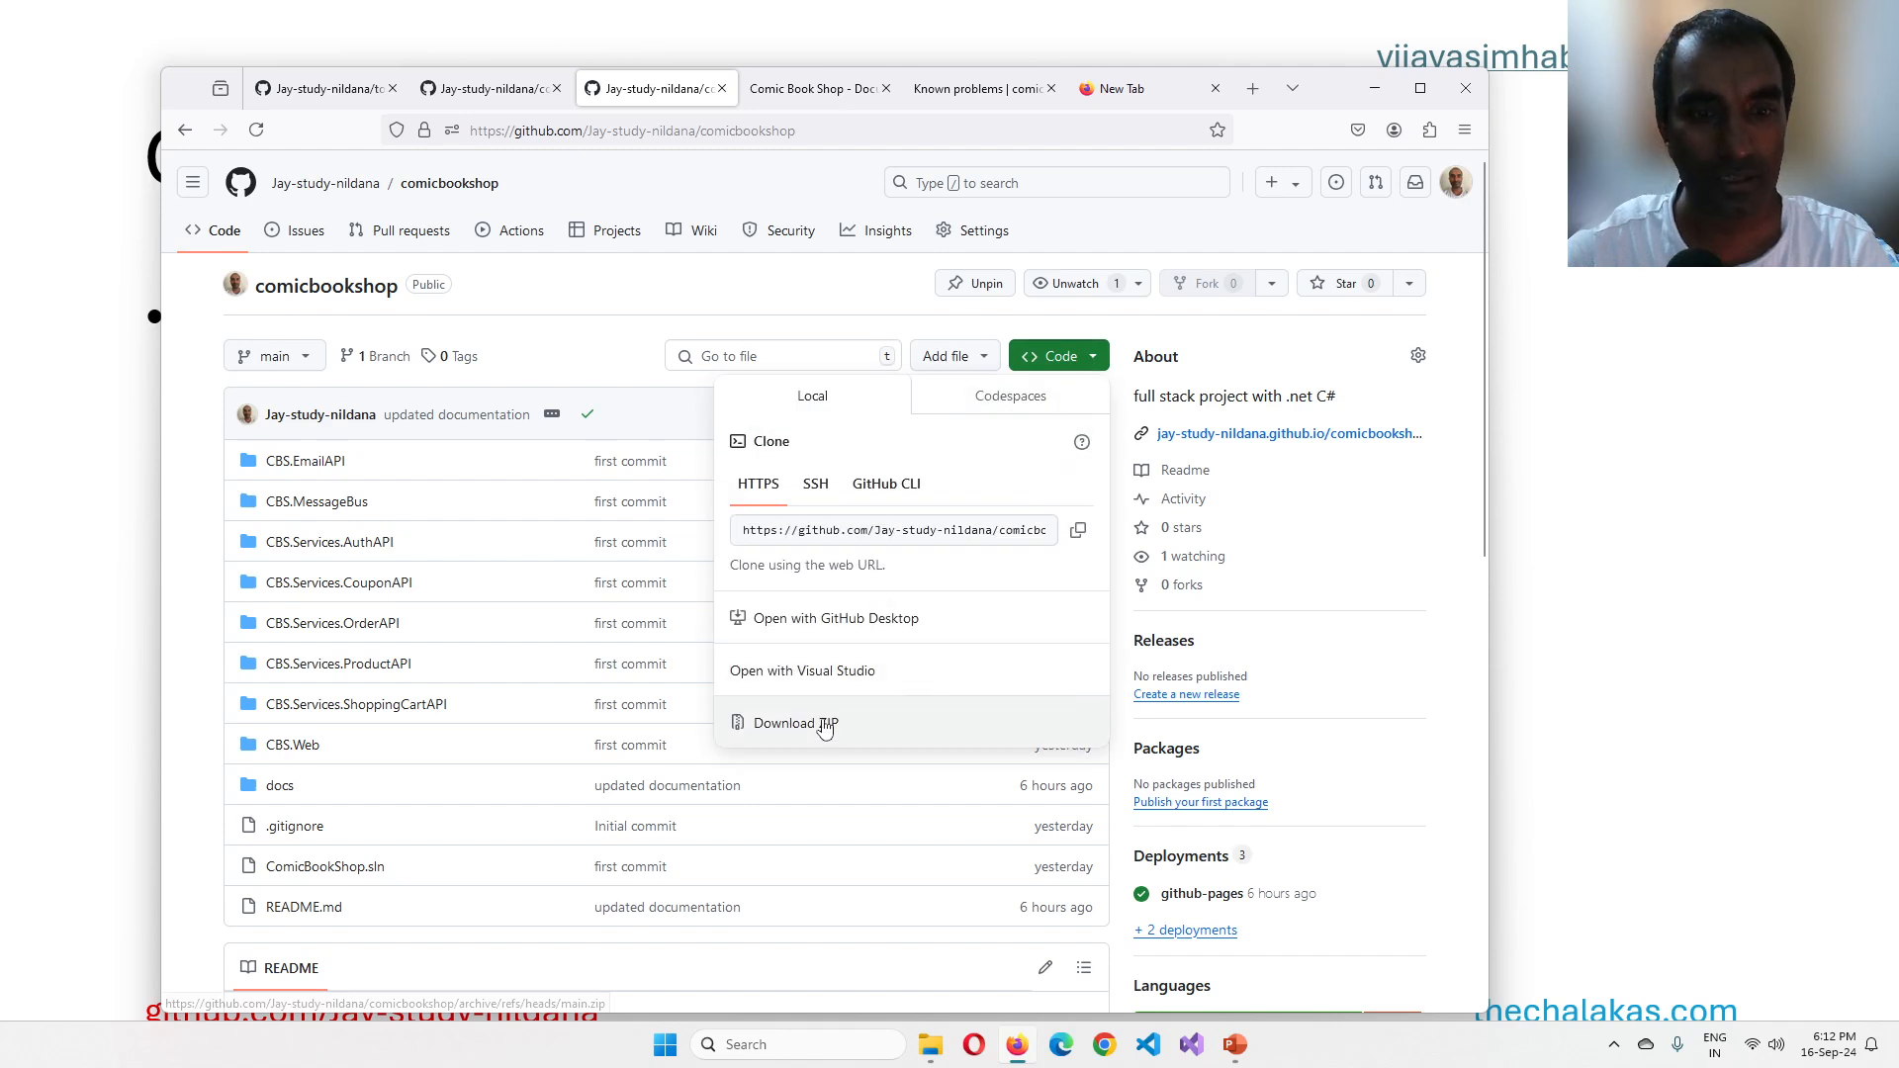
{"action": "left_click", "coordinate": [794, 725]}
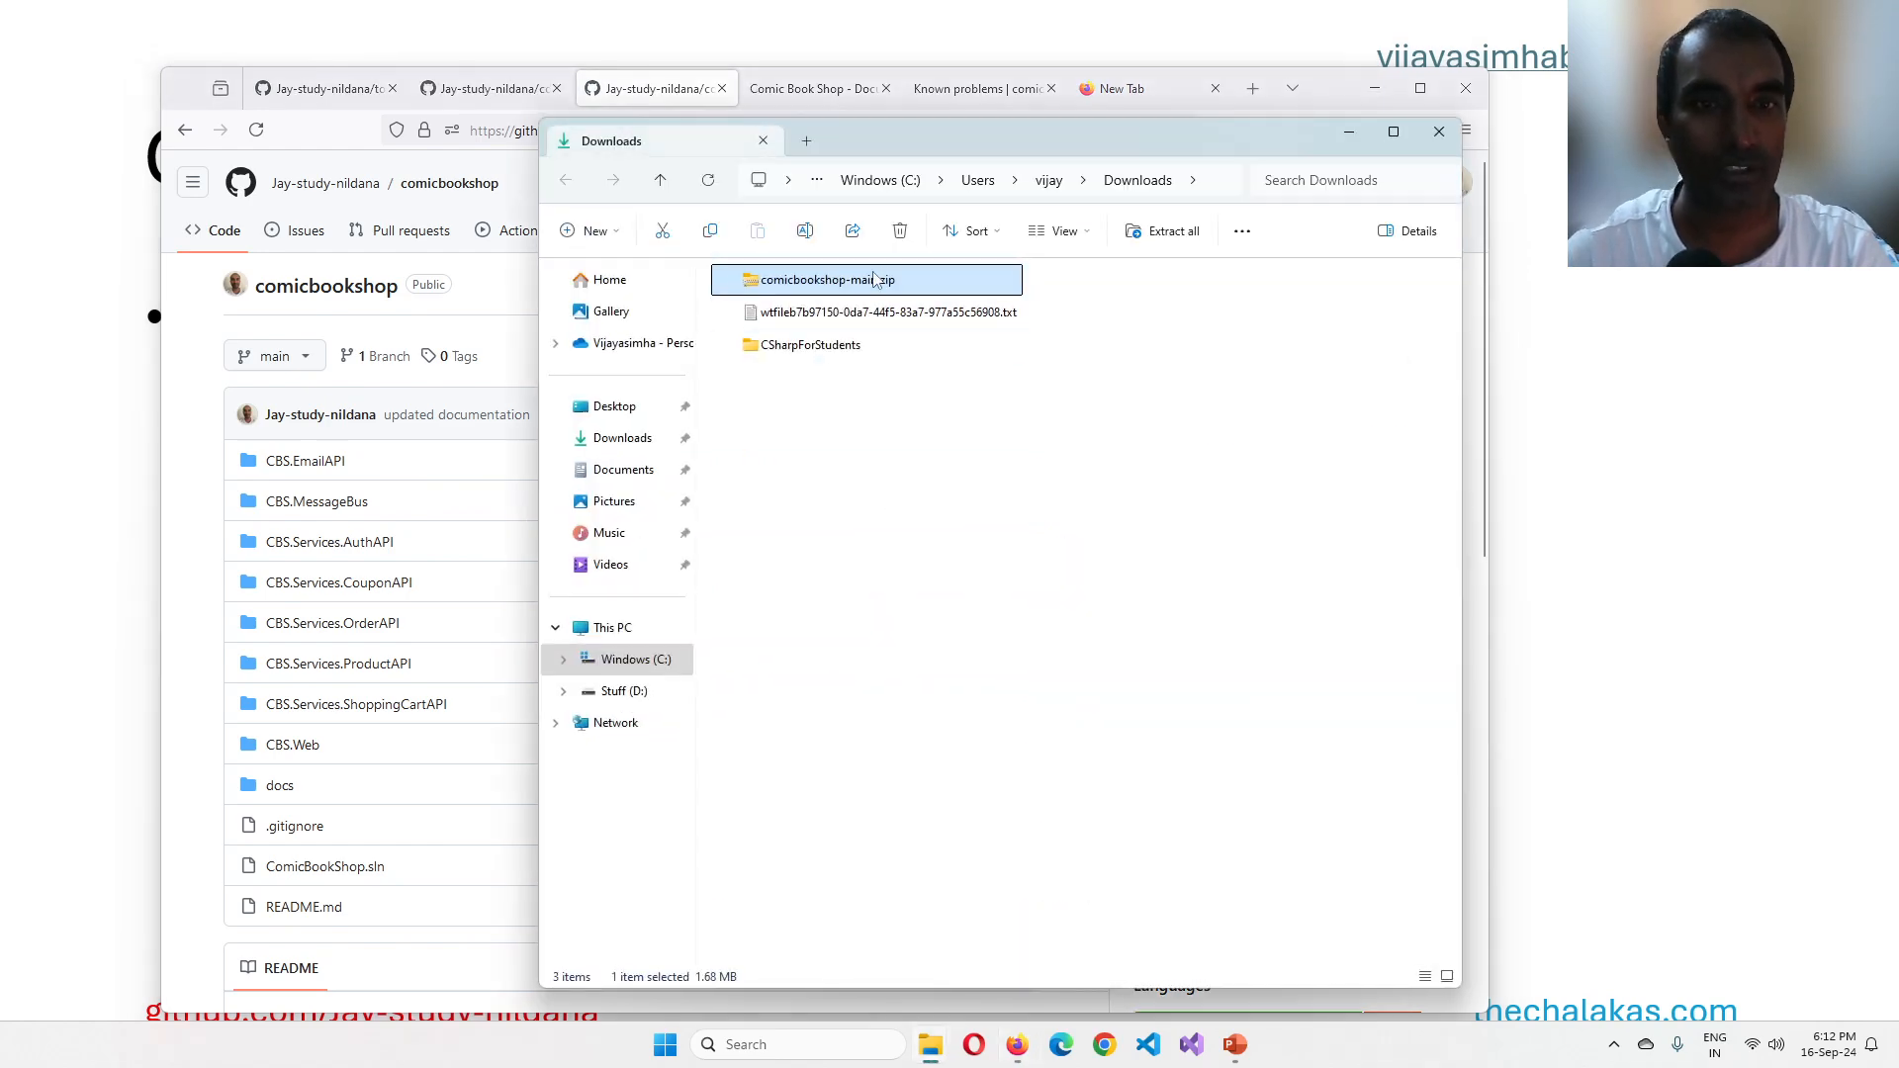
{"action": "left_click", "coordinate": [1162, 229]}
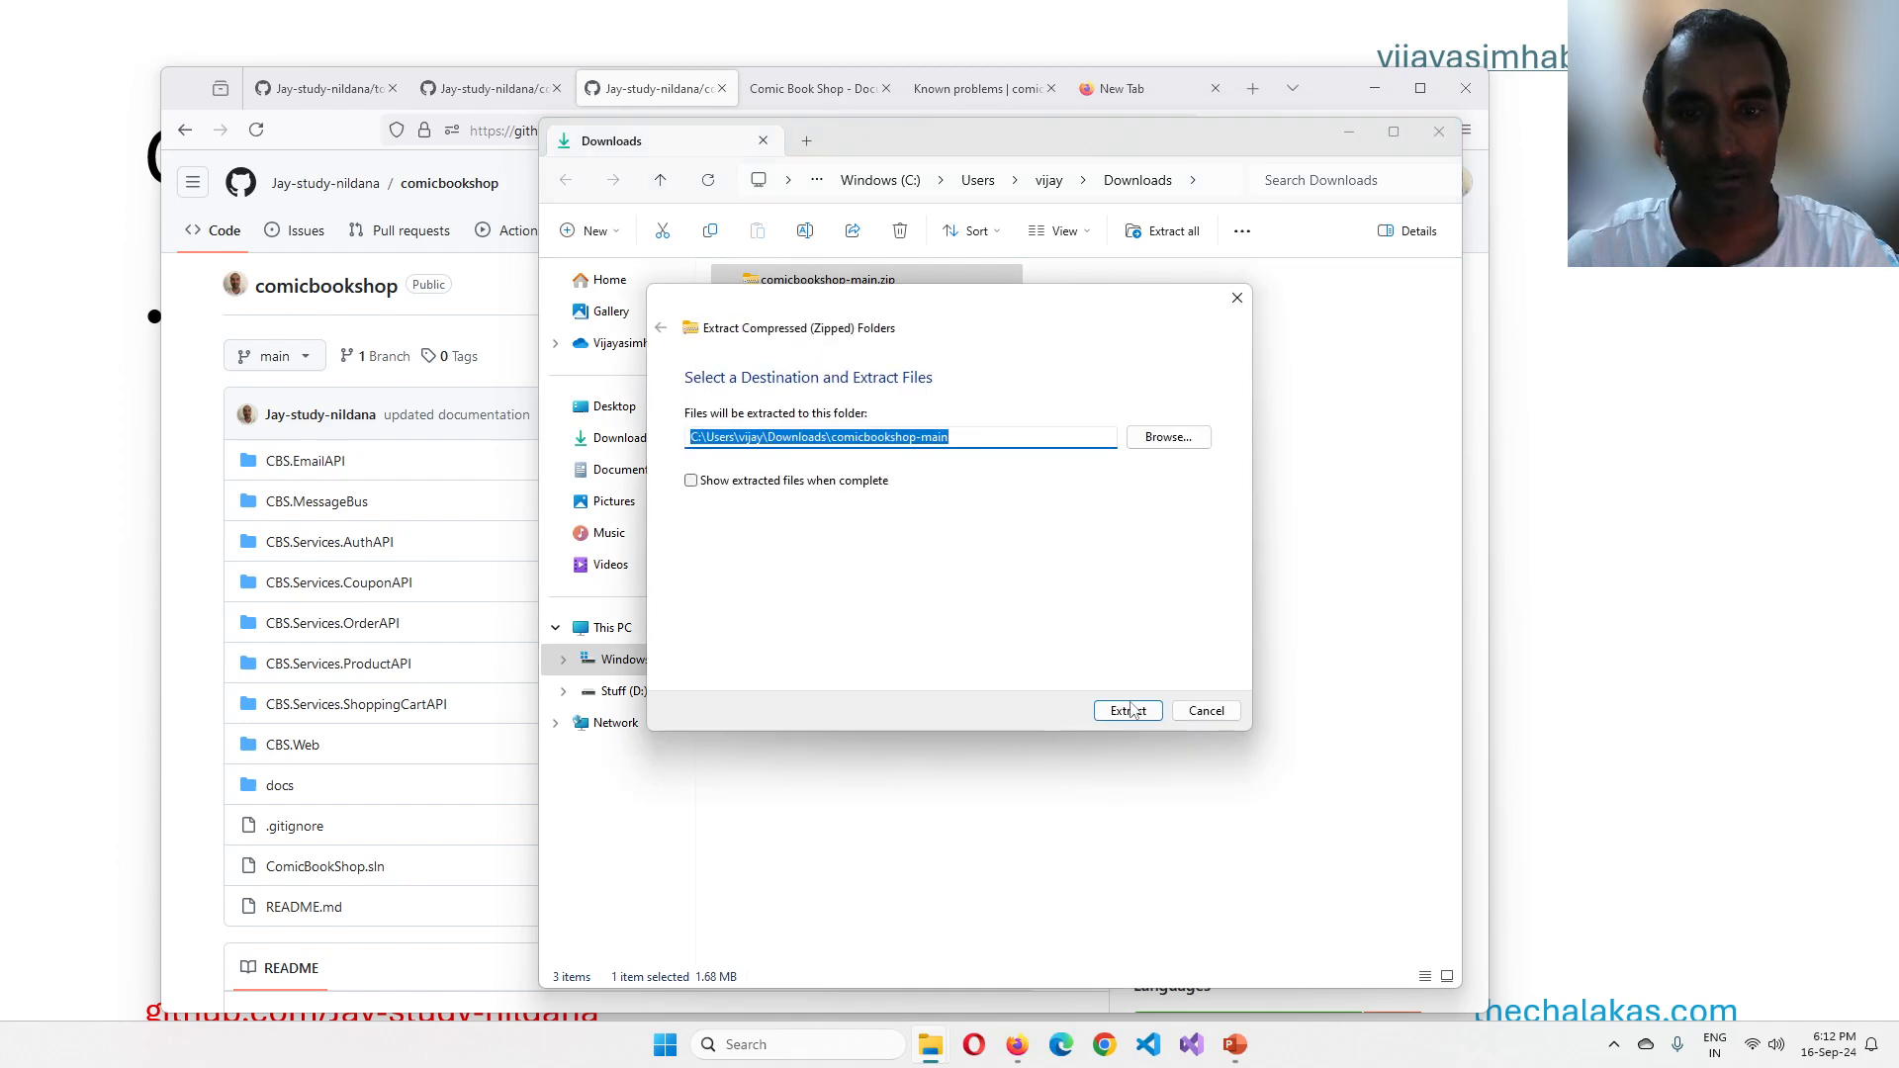
{"action": "left_click", "coordinate": [1126, 710]}
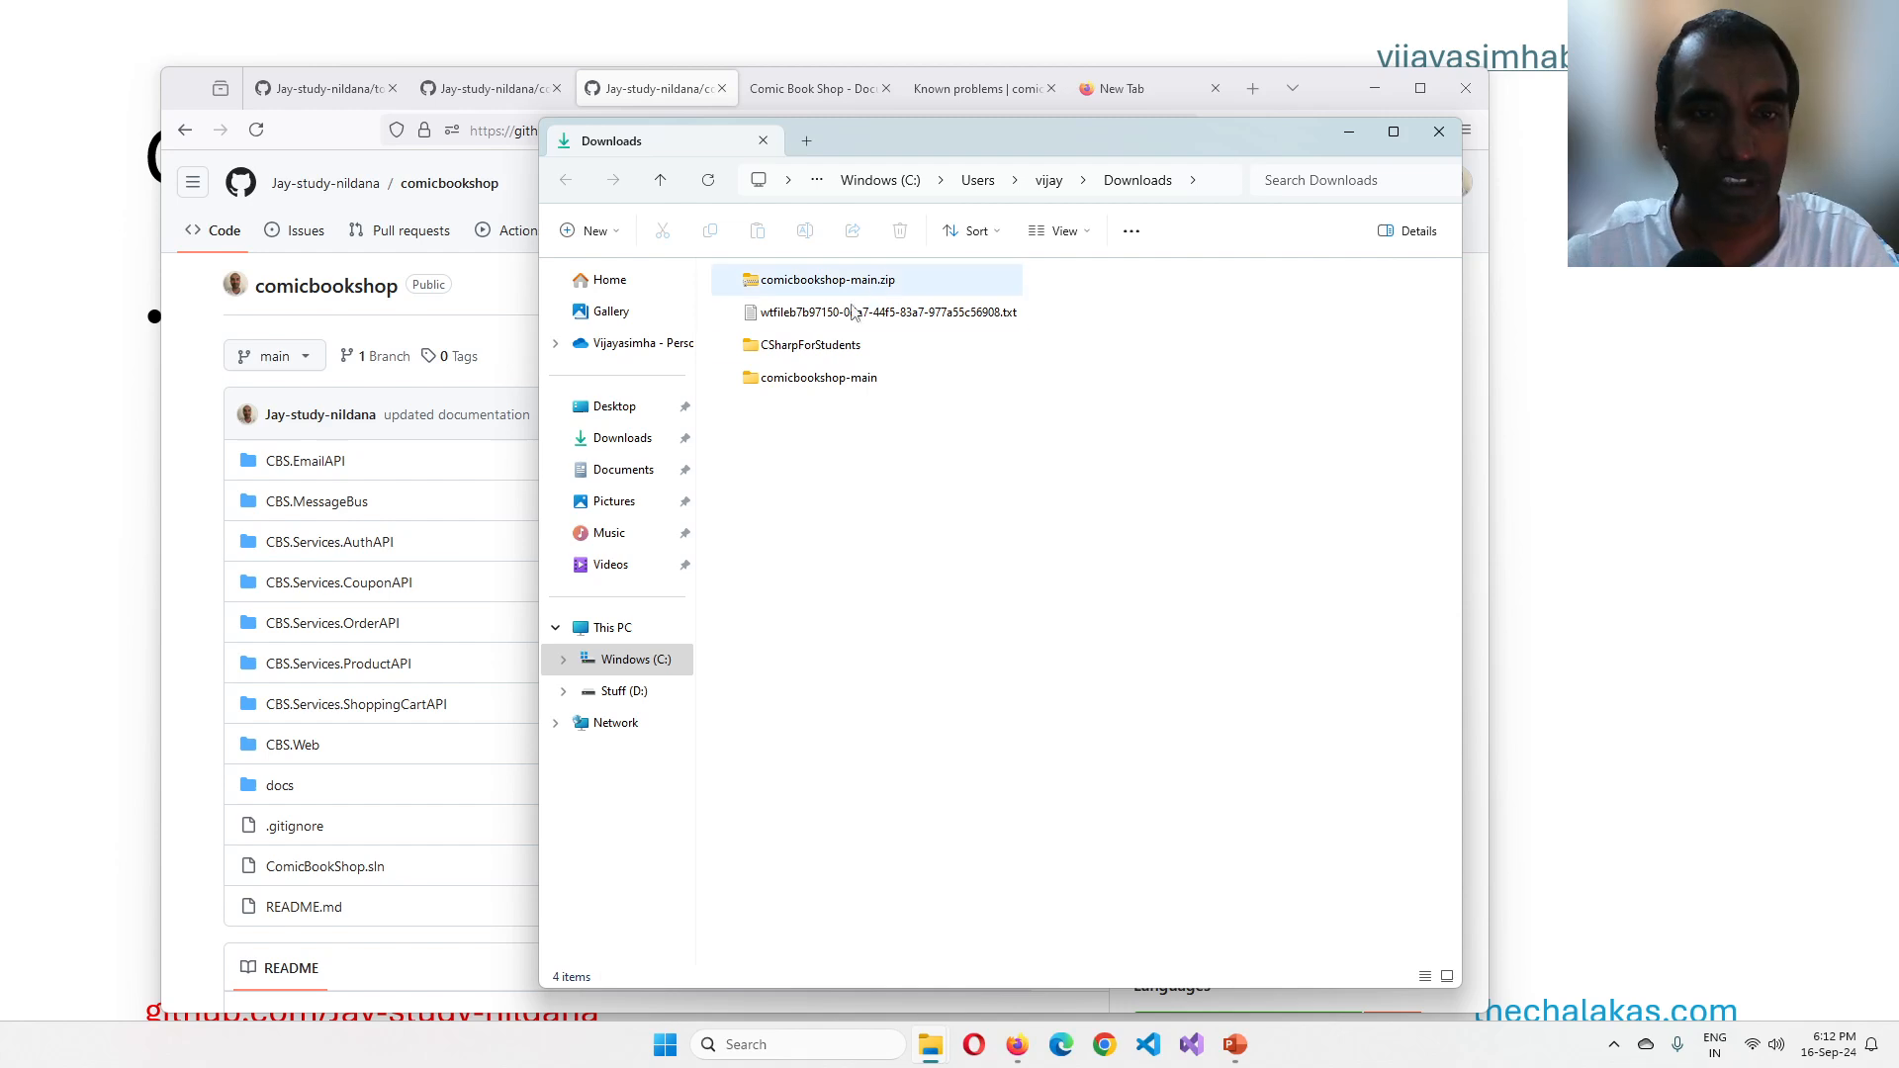
Step: Open the extracted comicbookshop-main folder and select its docs folder
{"action": "double_click", "coordinate": [814, 376]}
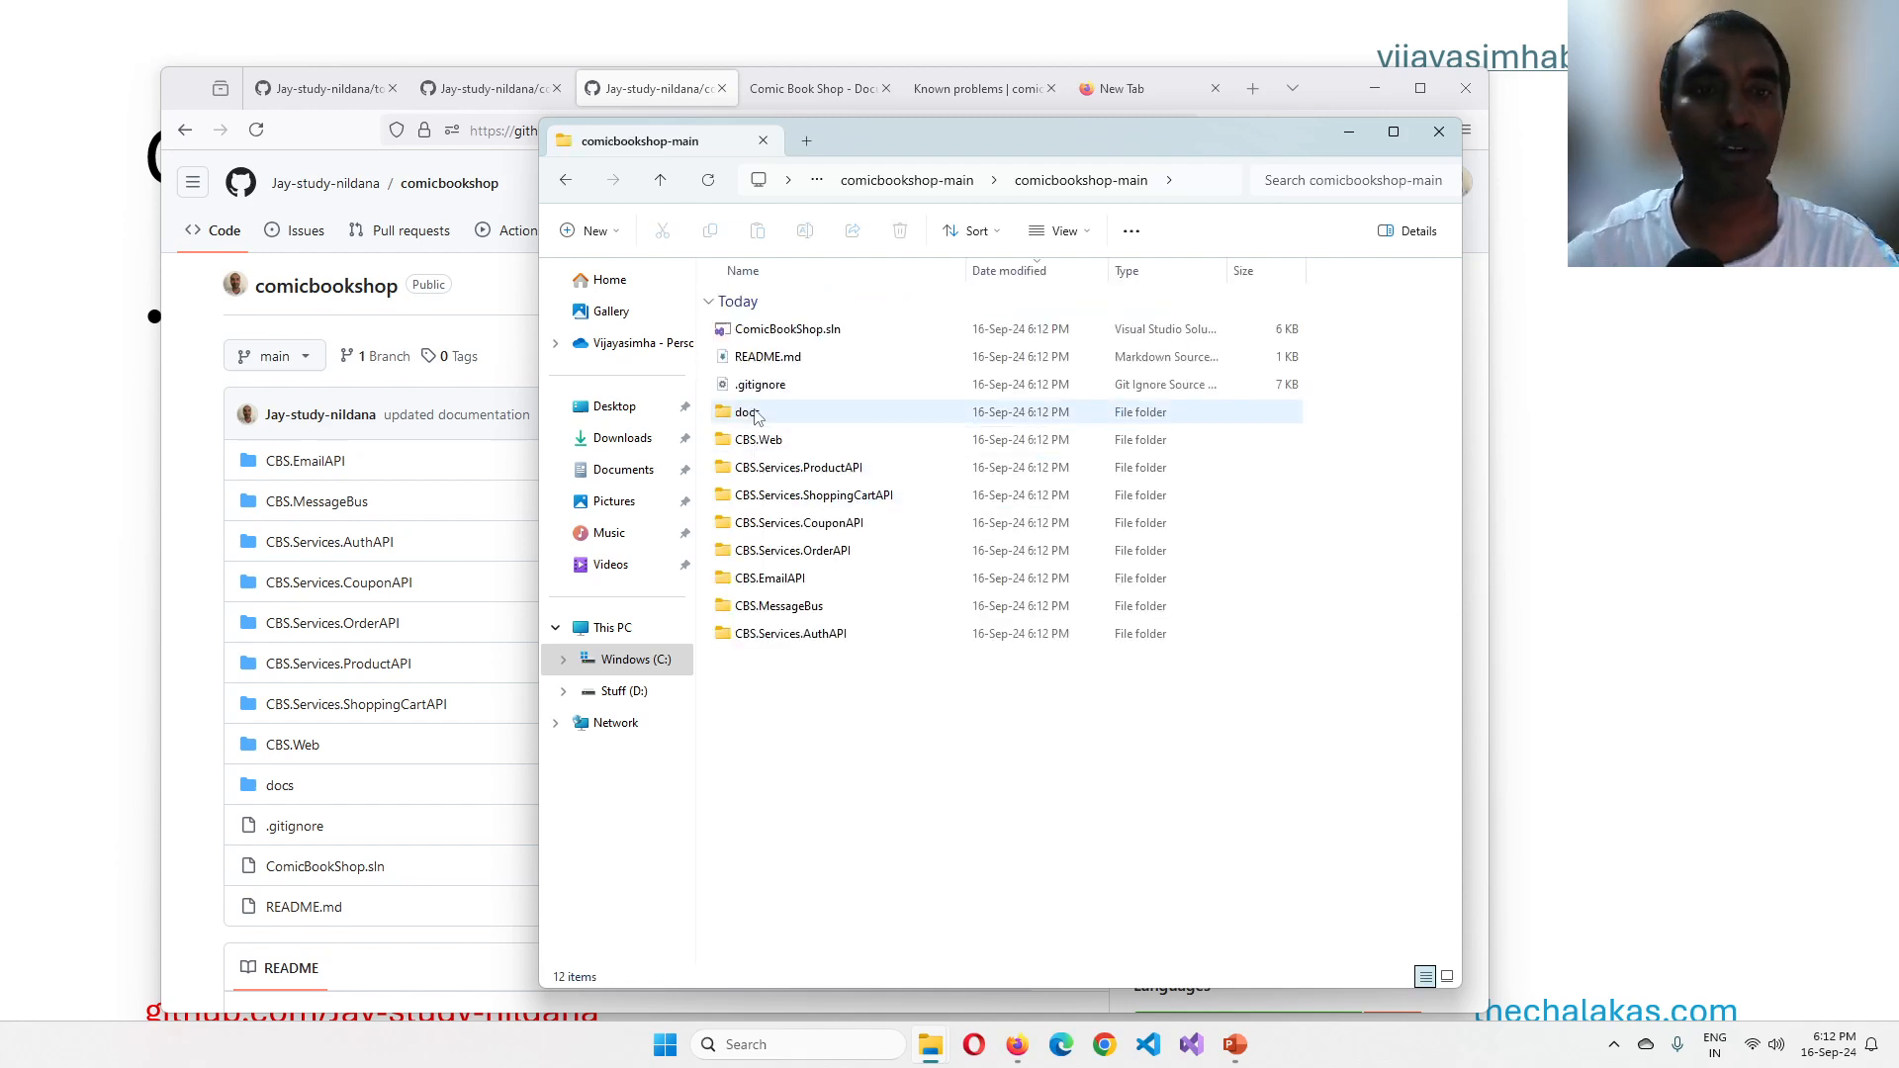
{"action": "left_click", "coordinate": [748, 411]}
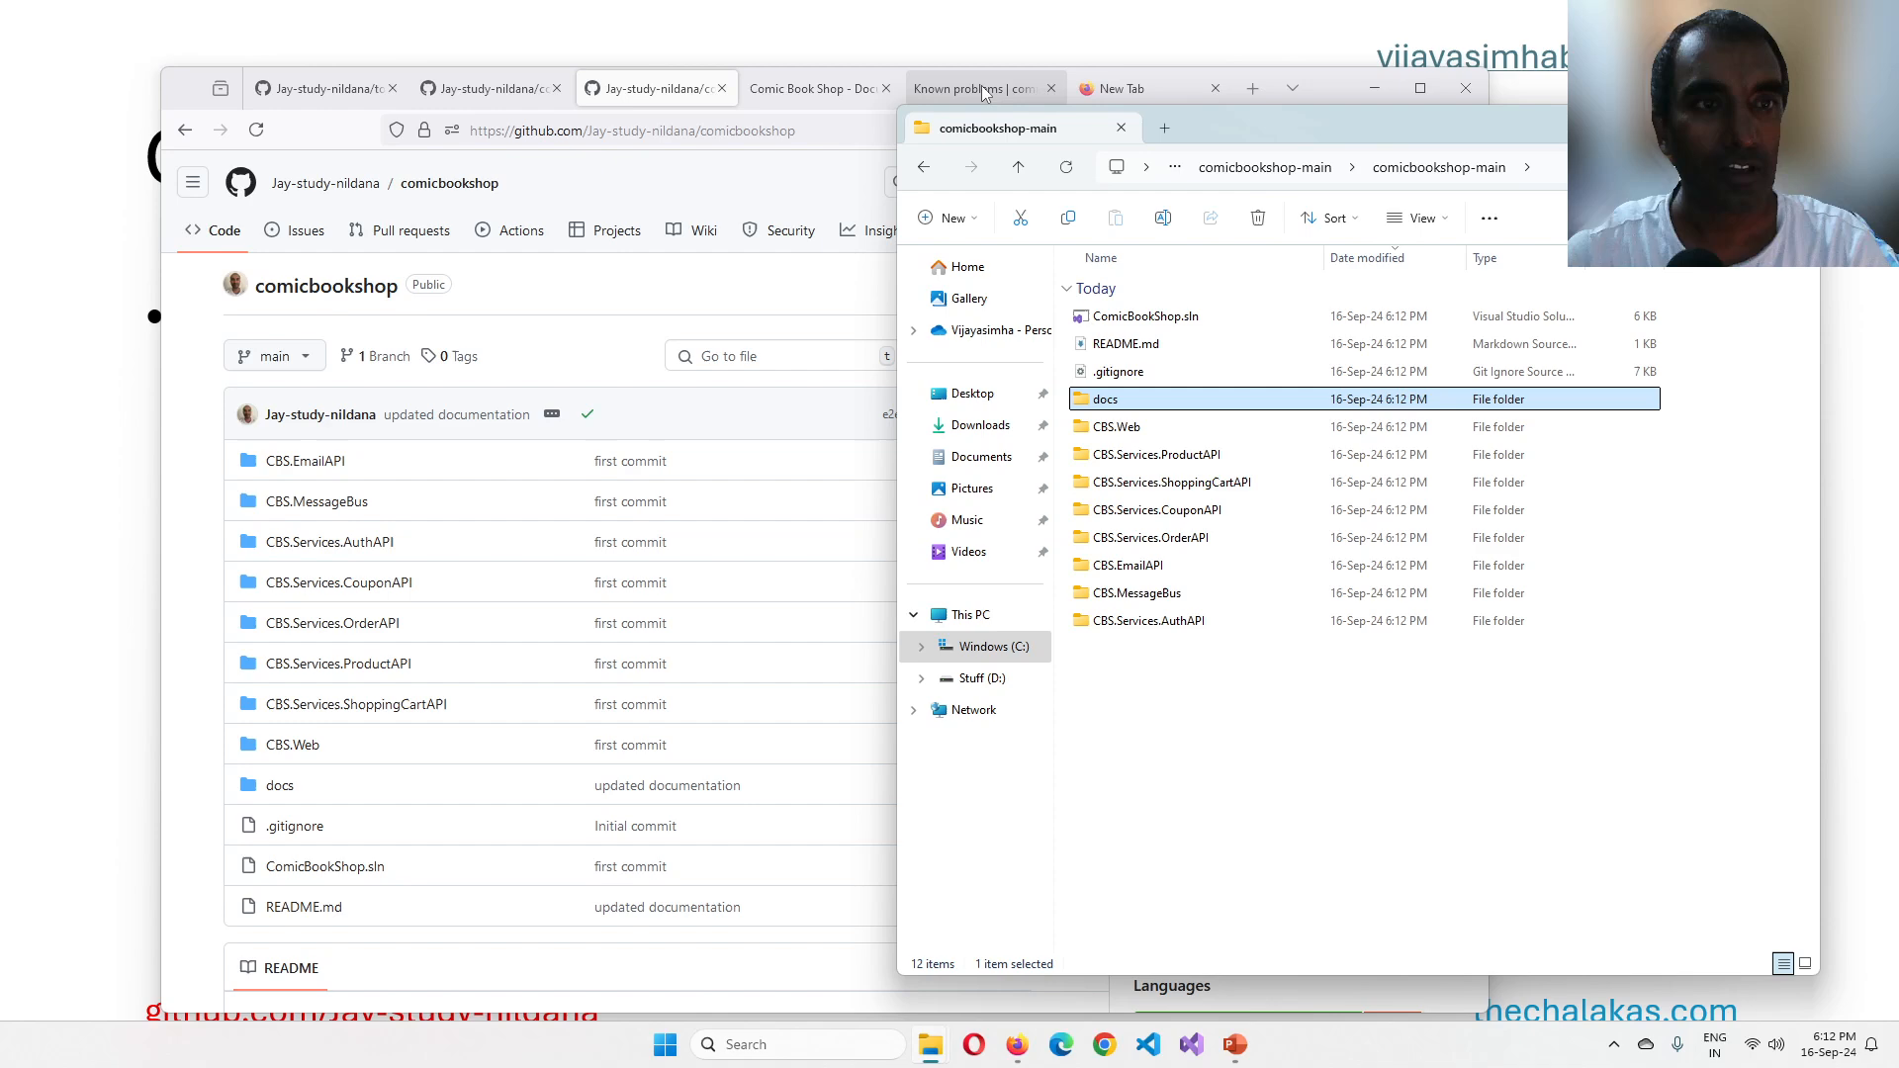
Step: Switch to the todeletegithubpagesdemo1 repository and copy its HTTPS clone URL
{"action": "left_click", "coordinate": [655, 87]}
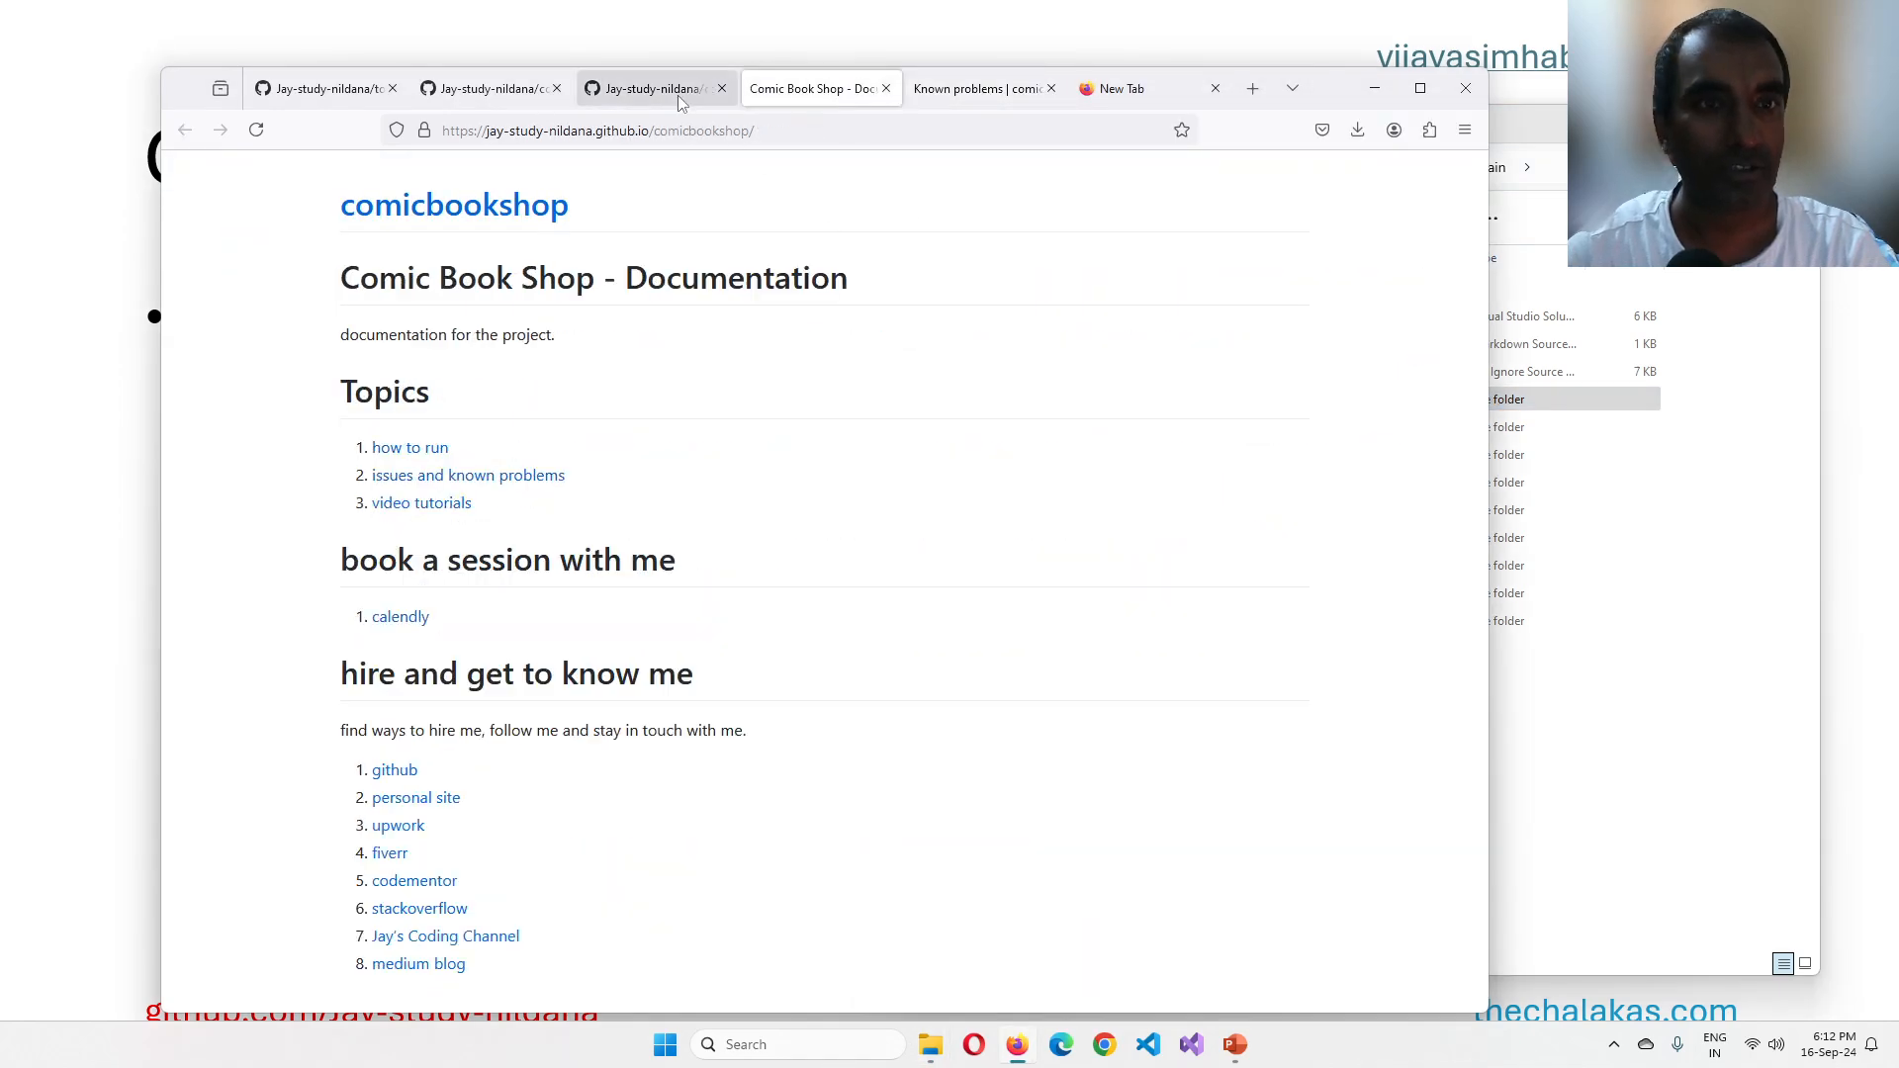
{"action": "left_click", "coordinate": [320, 87]}
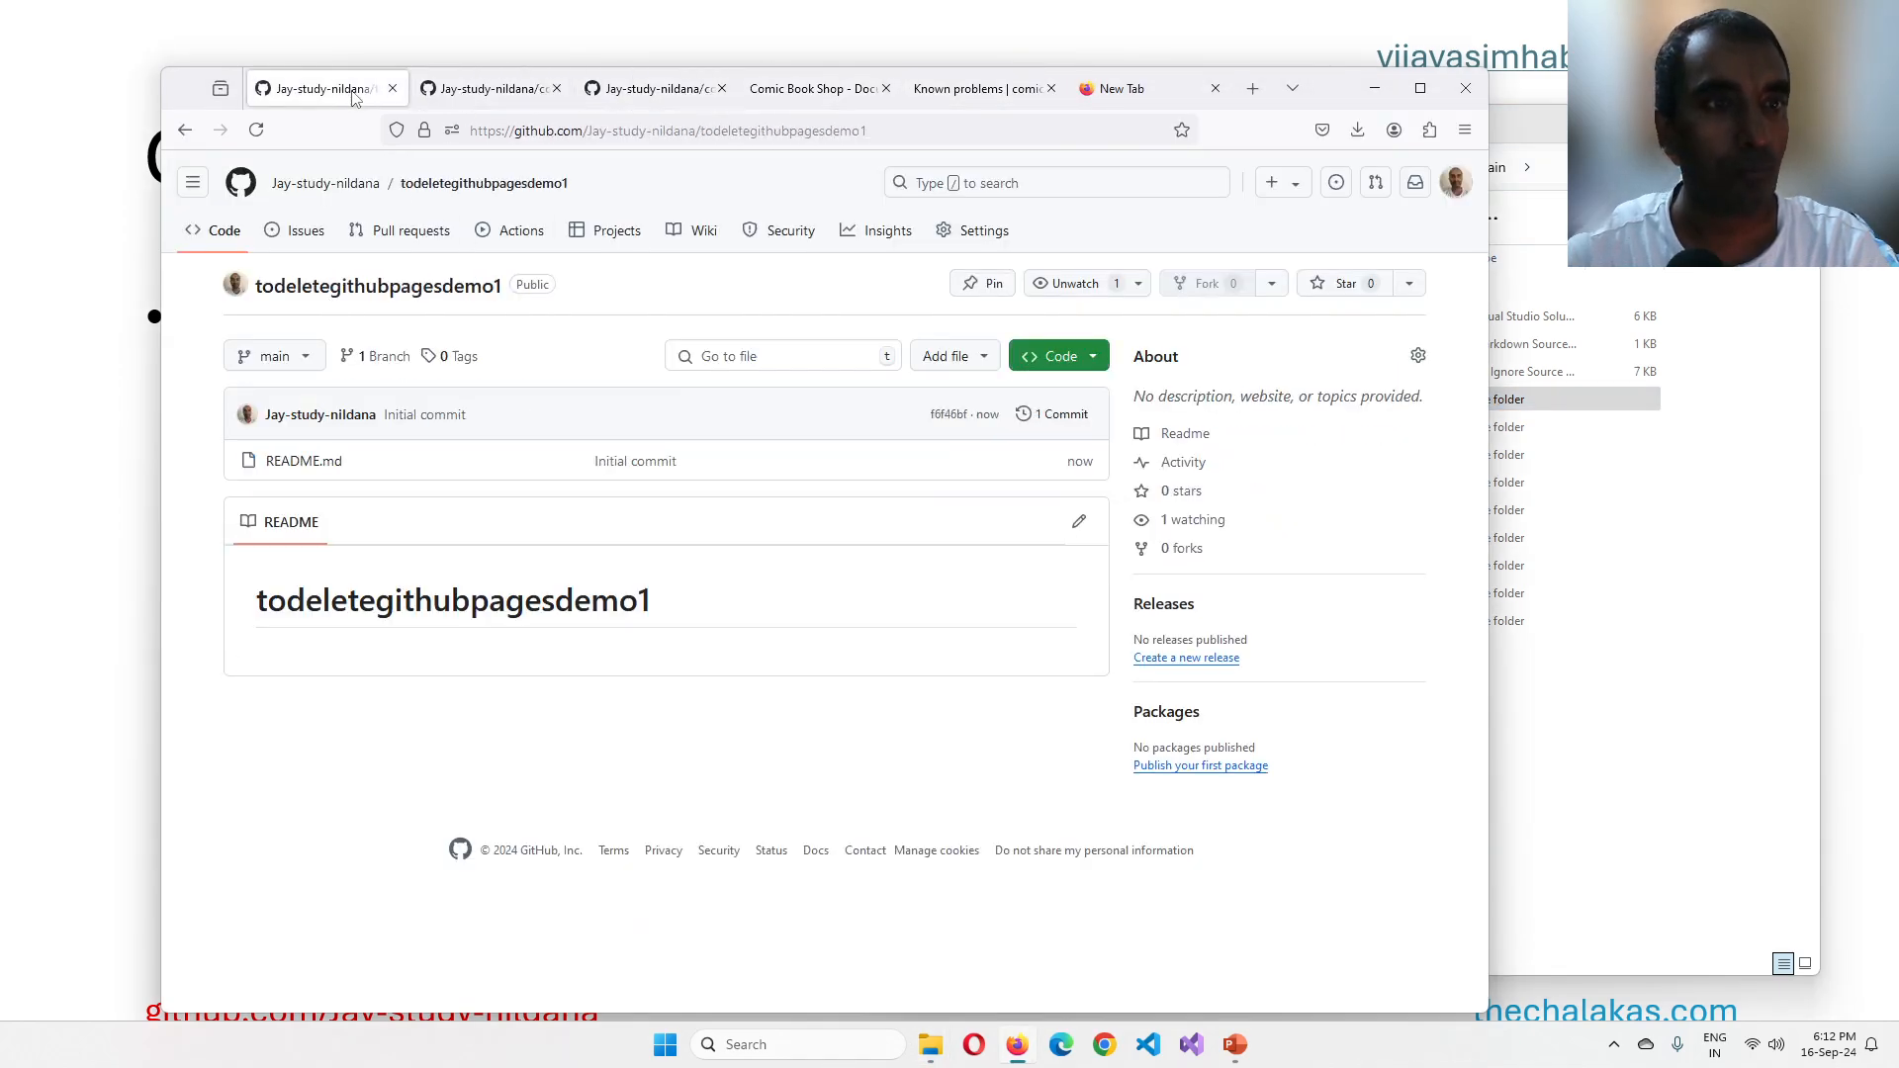
{"action": "left_click", "coordinate": [1048, 354]}
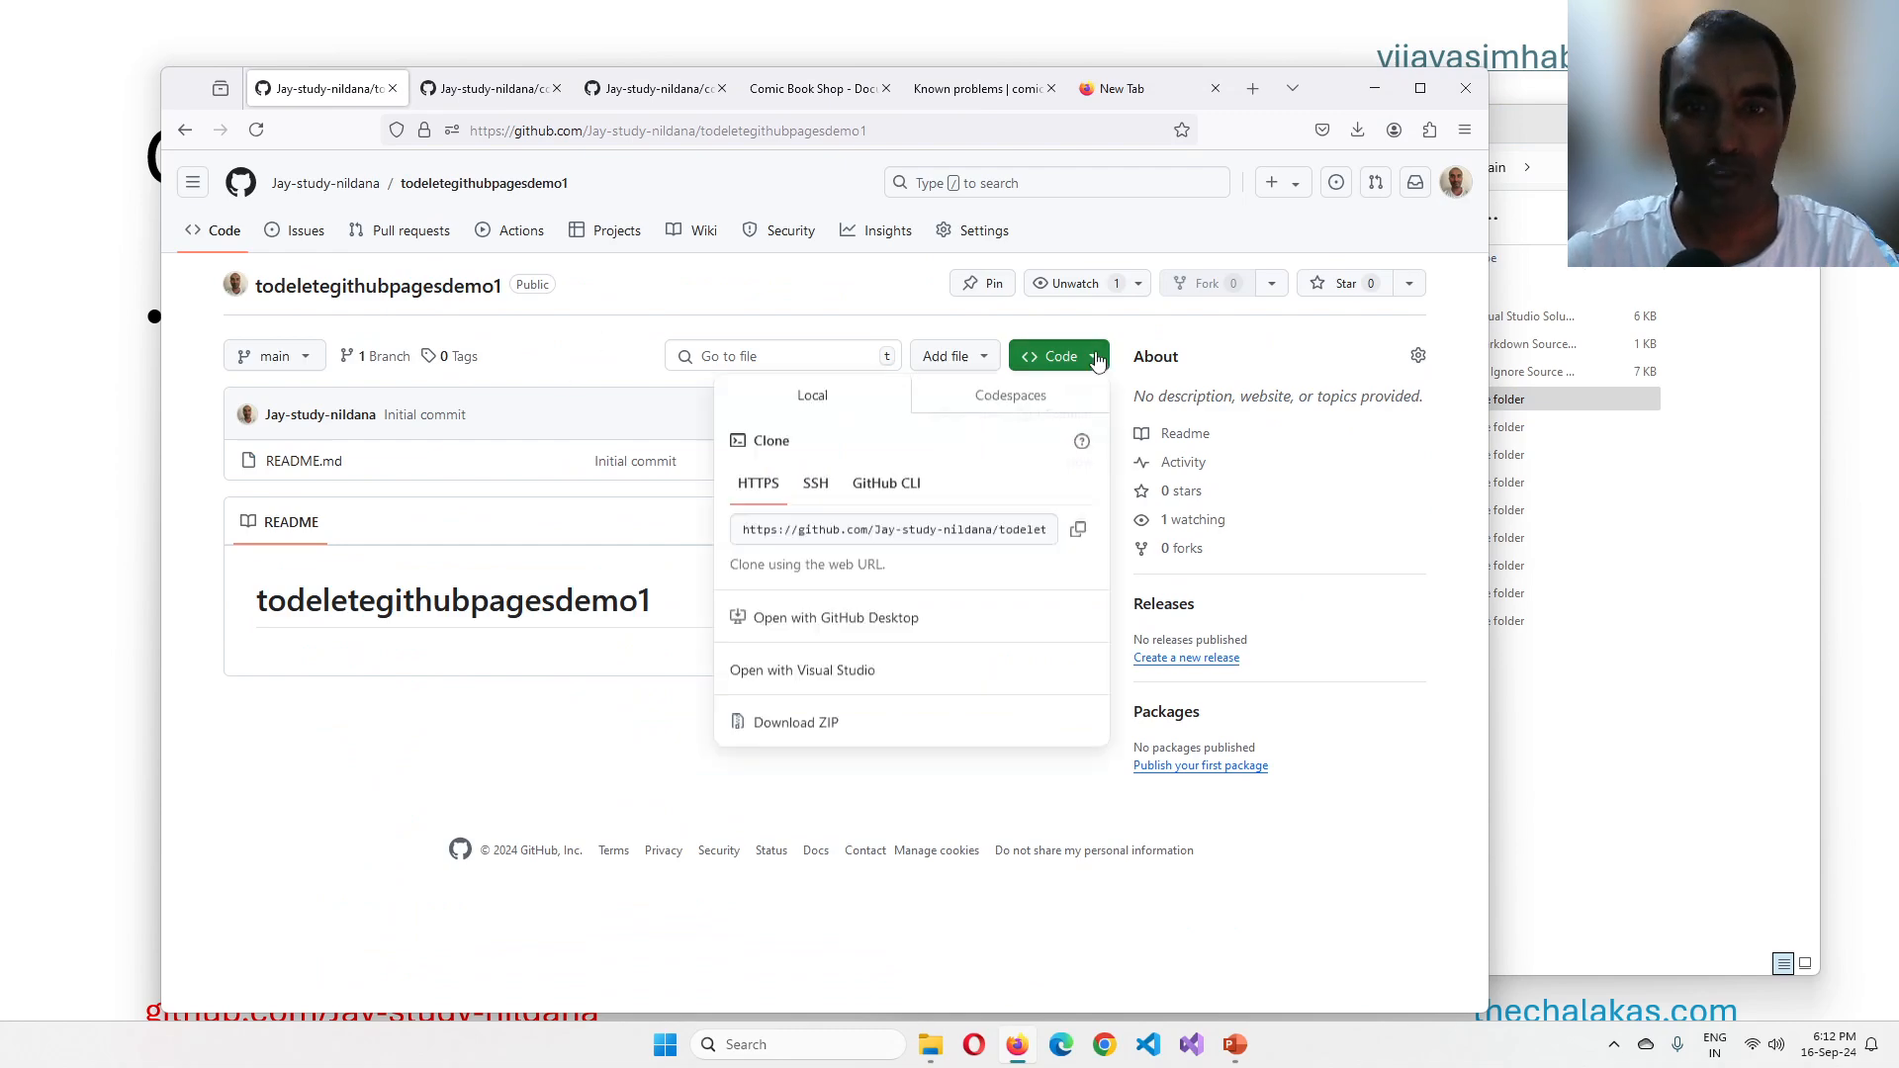
{"action": "left_click", "coordinate": [1076, 530]}
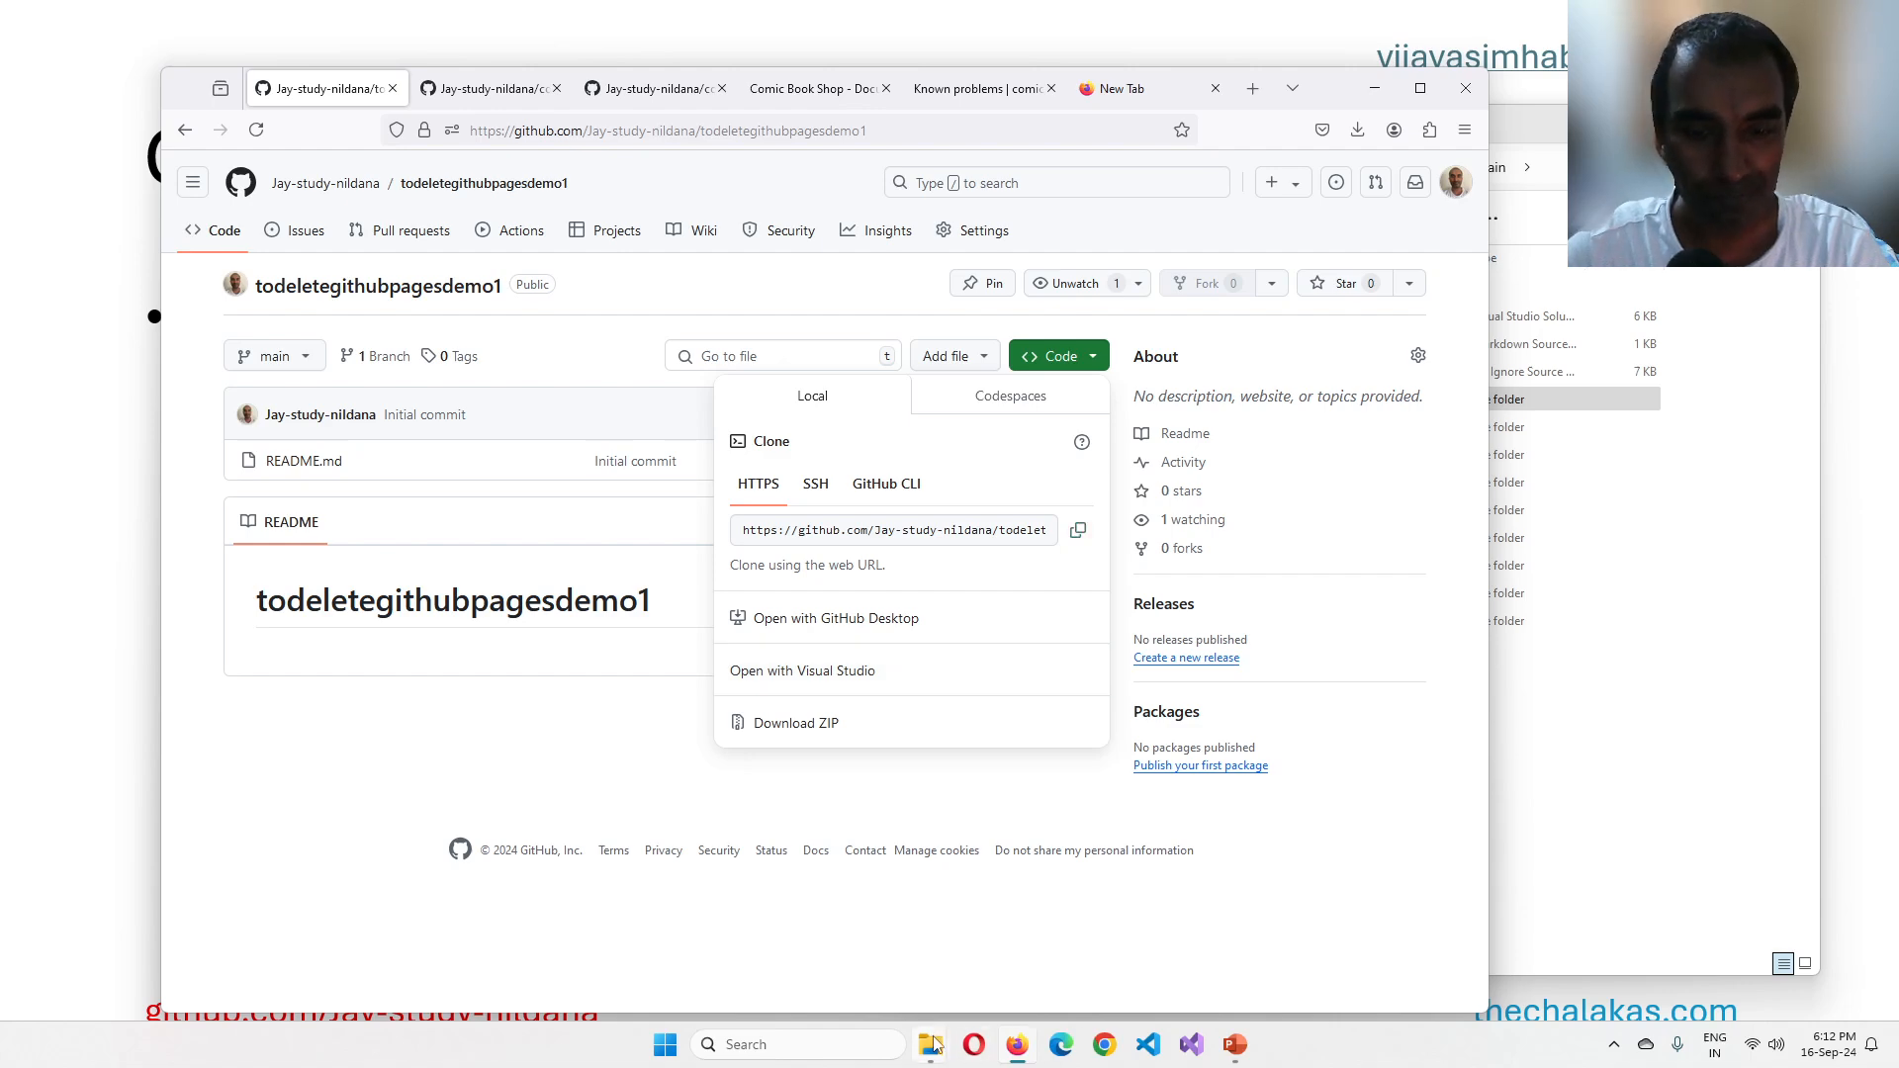
{"action": "mouse_move", "coordinate": [930, 1043]}
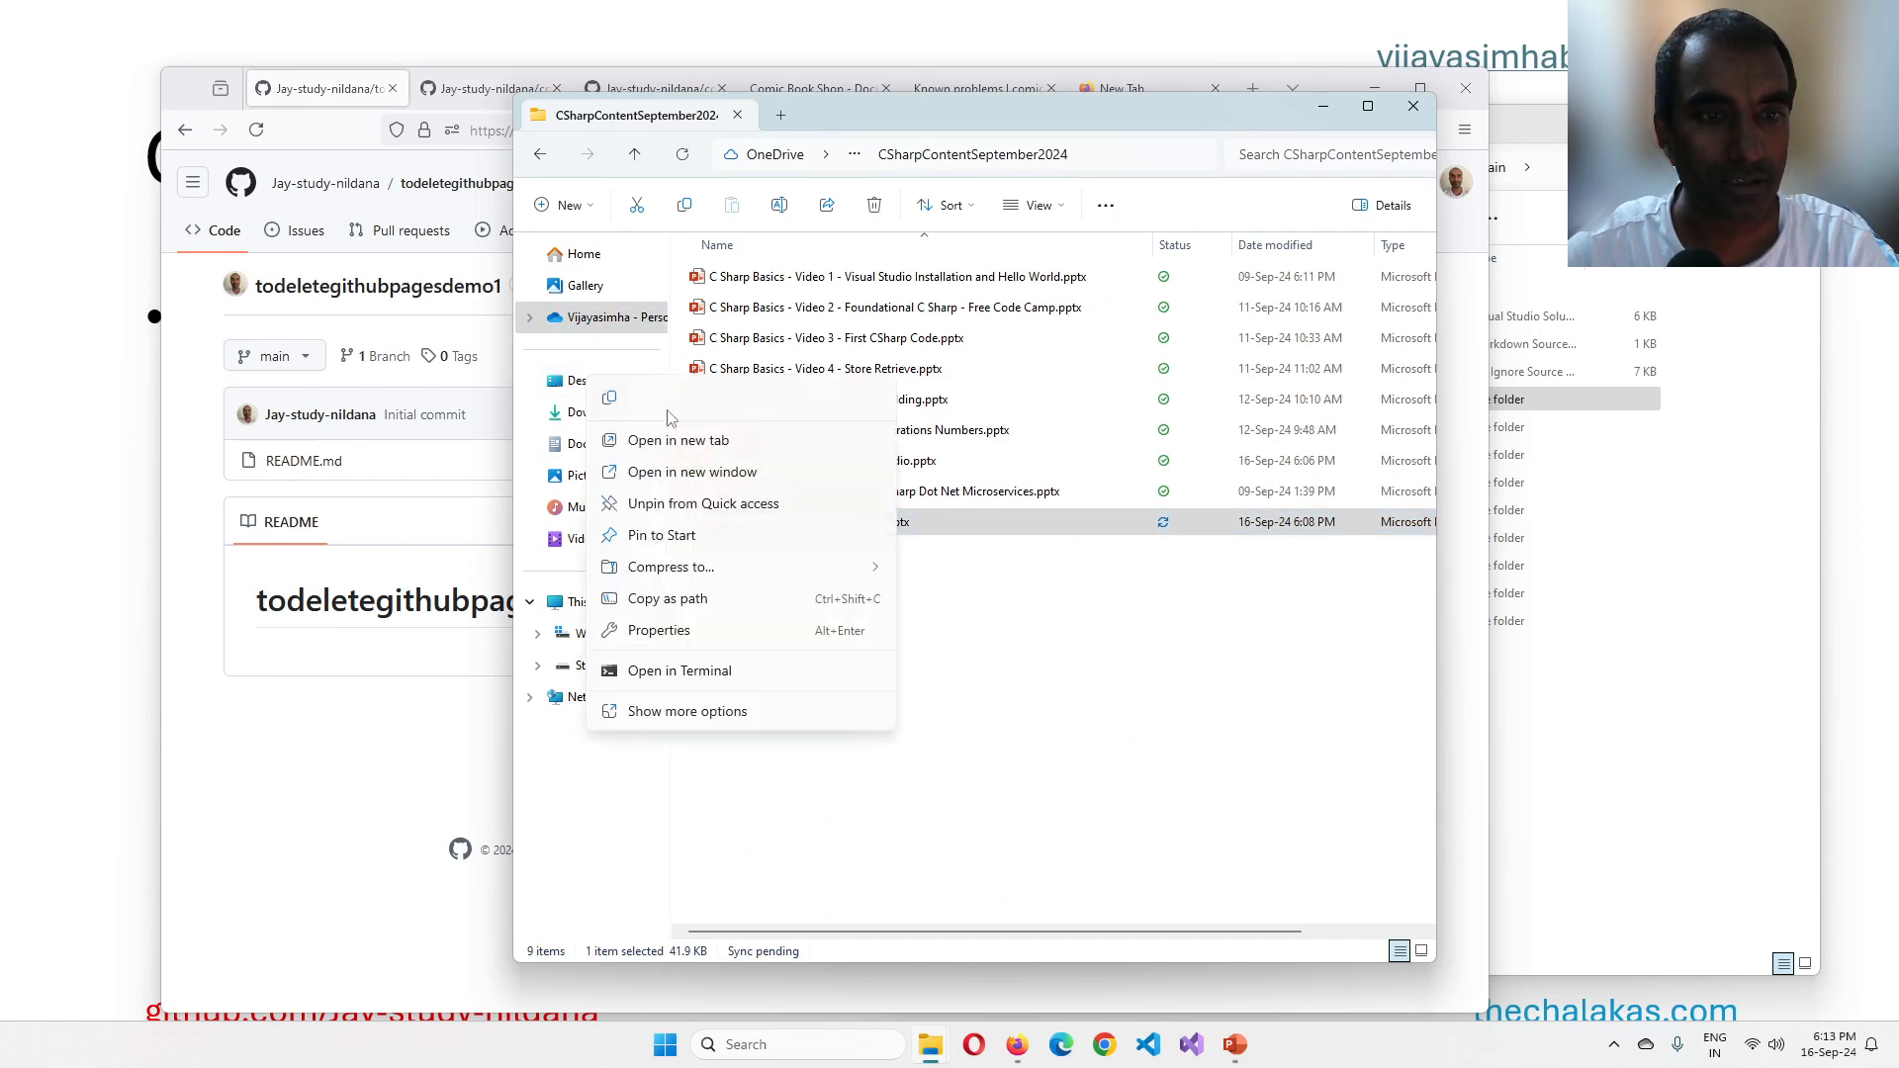
Step: In a terminal at ToDelSep162024, git clone todeletegithubpagesdemo1.git, then close PowerShell
{"action": "left_click", "coordinate": [678, 439]}
{"action": "type", "text": "git c"}
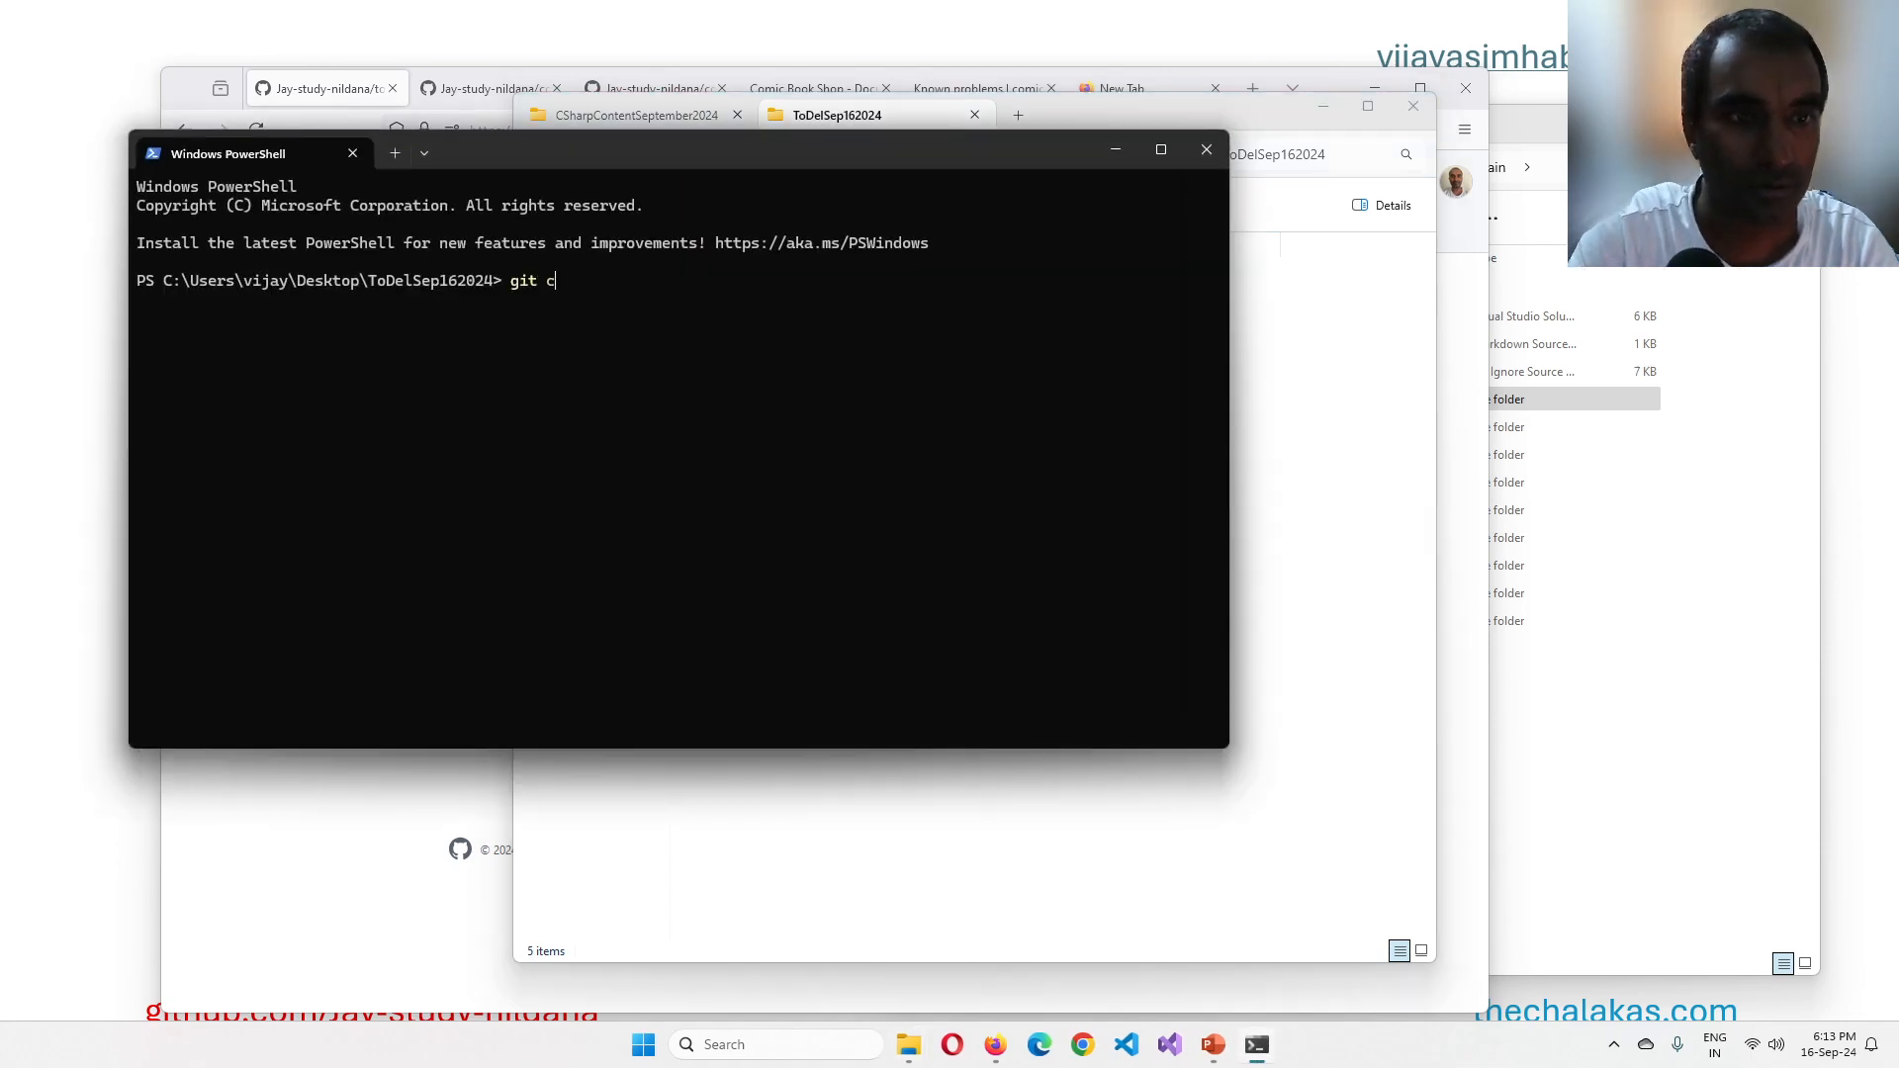
{"action": "type", "text": "lone https://github.com/Jay-study-nildana/todeletegithubpagesdemo1.git"}
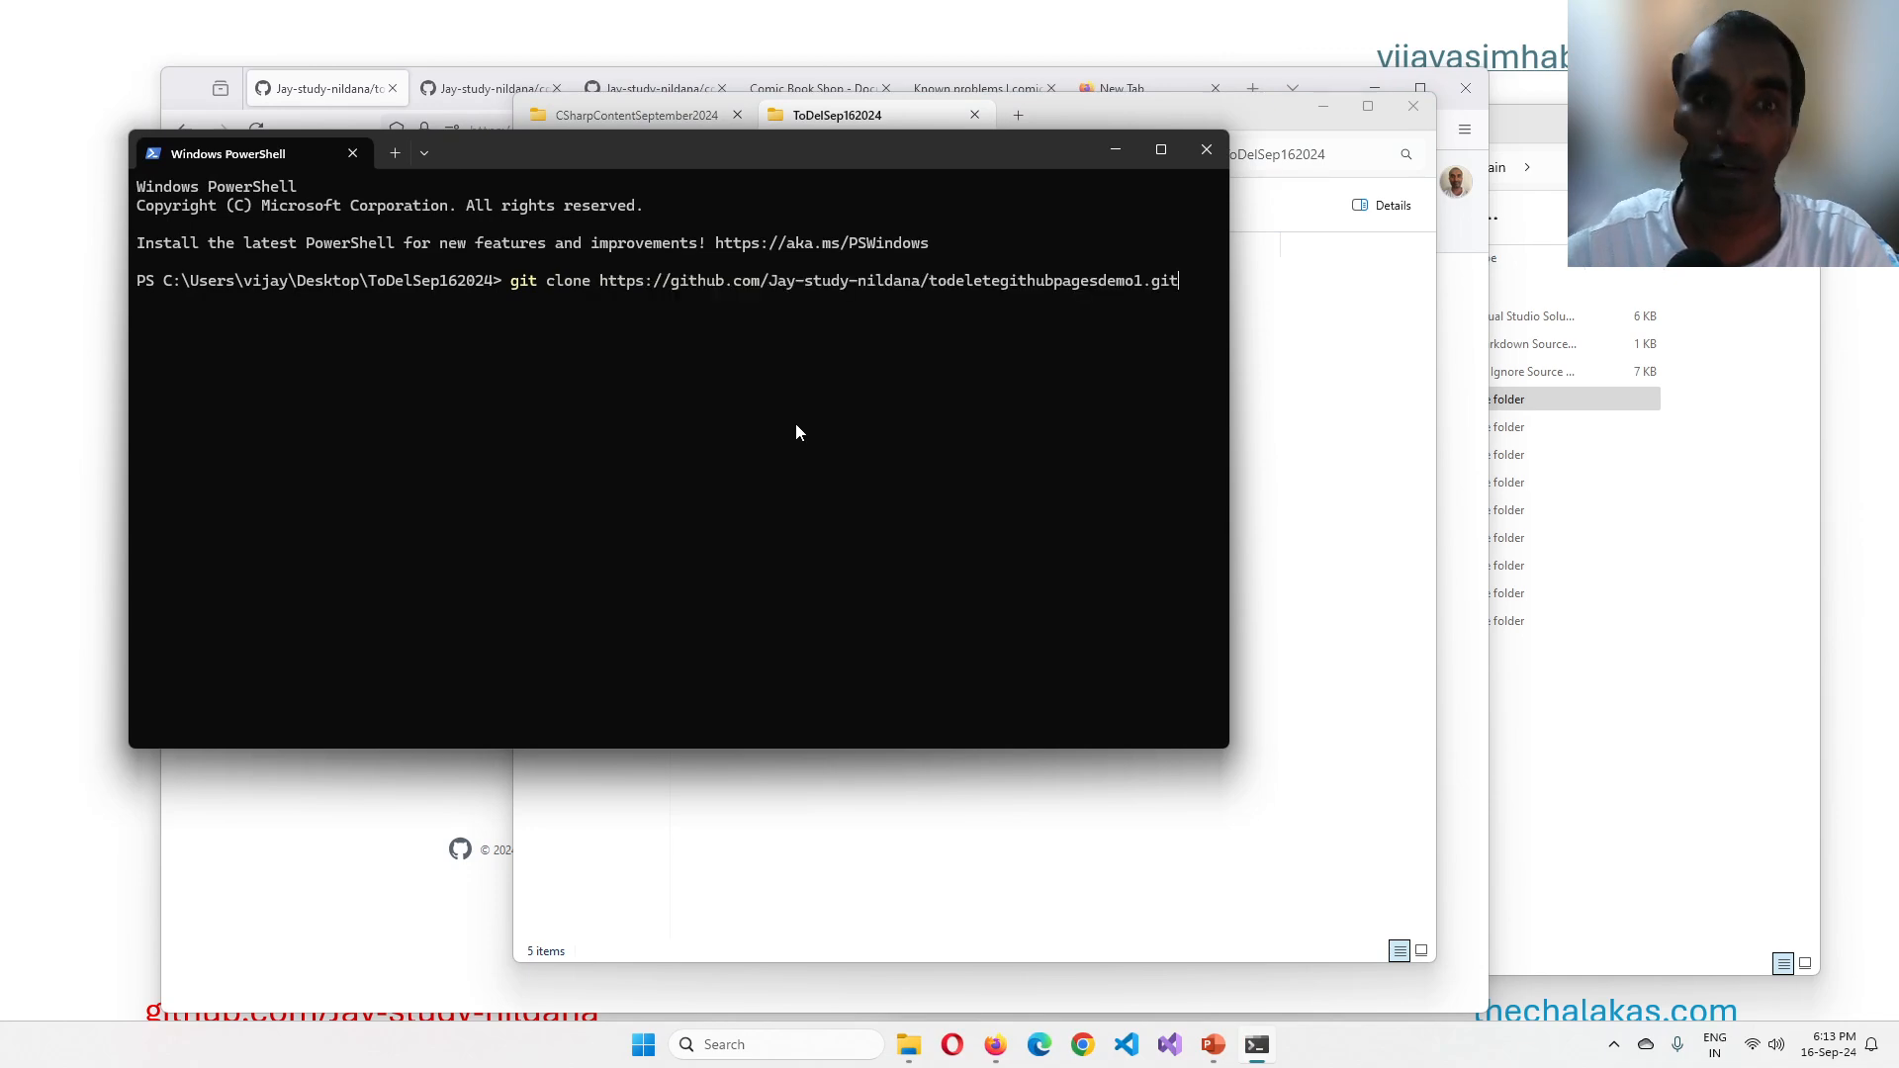
{"action": "key", "text": "Return"}
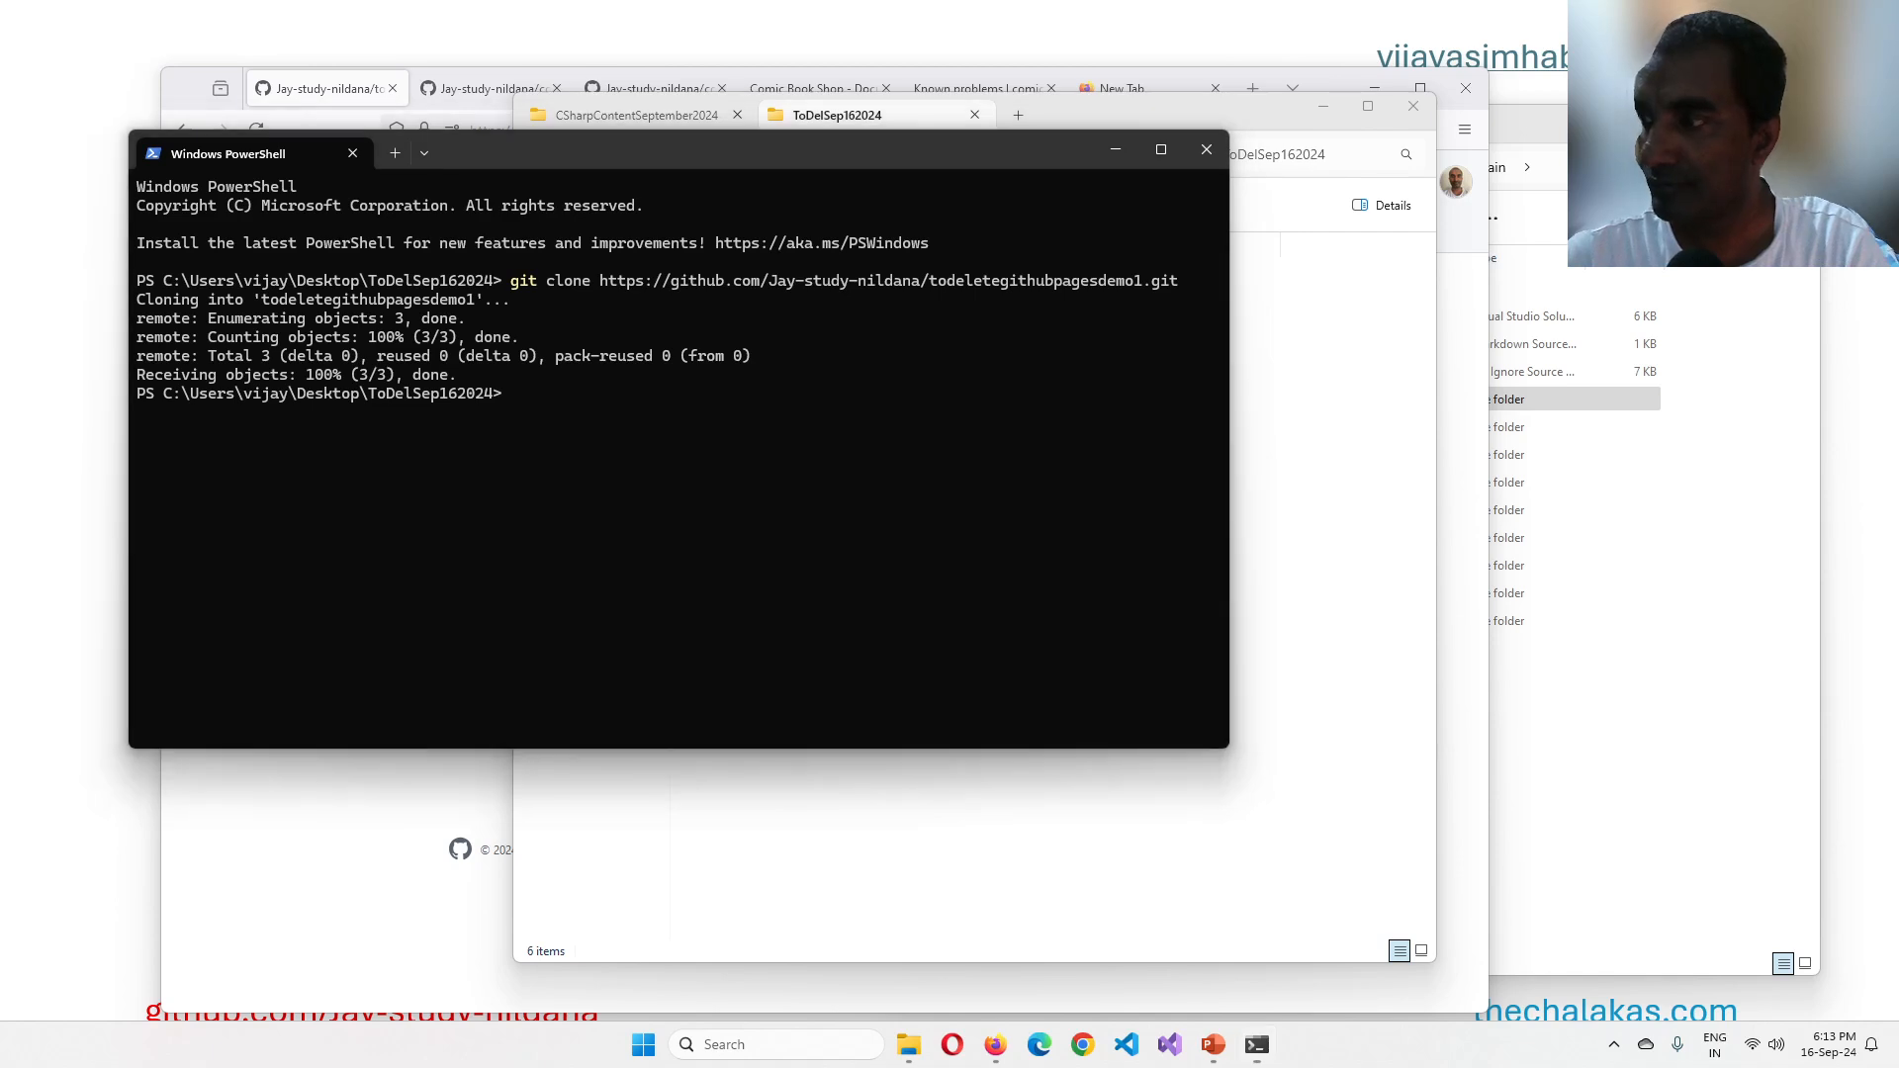
{"action": "mouse_move", "coordinate": [1205, 148]}
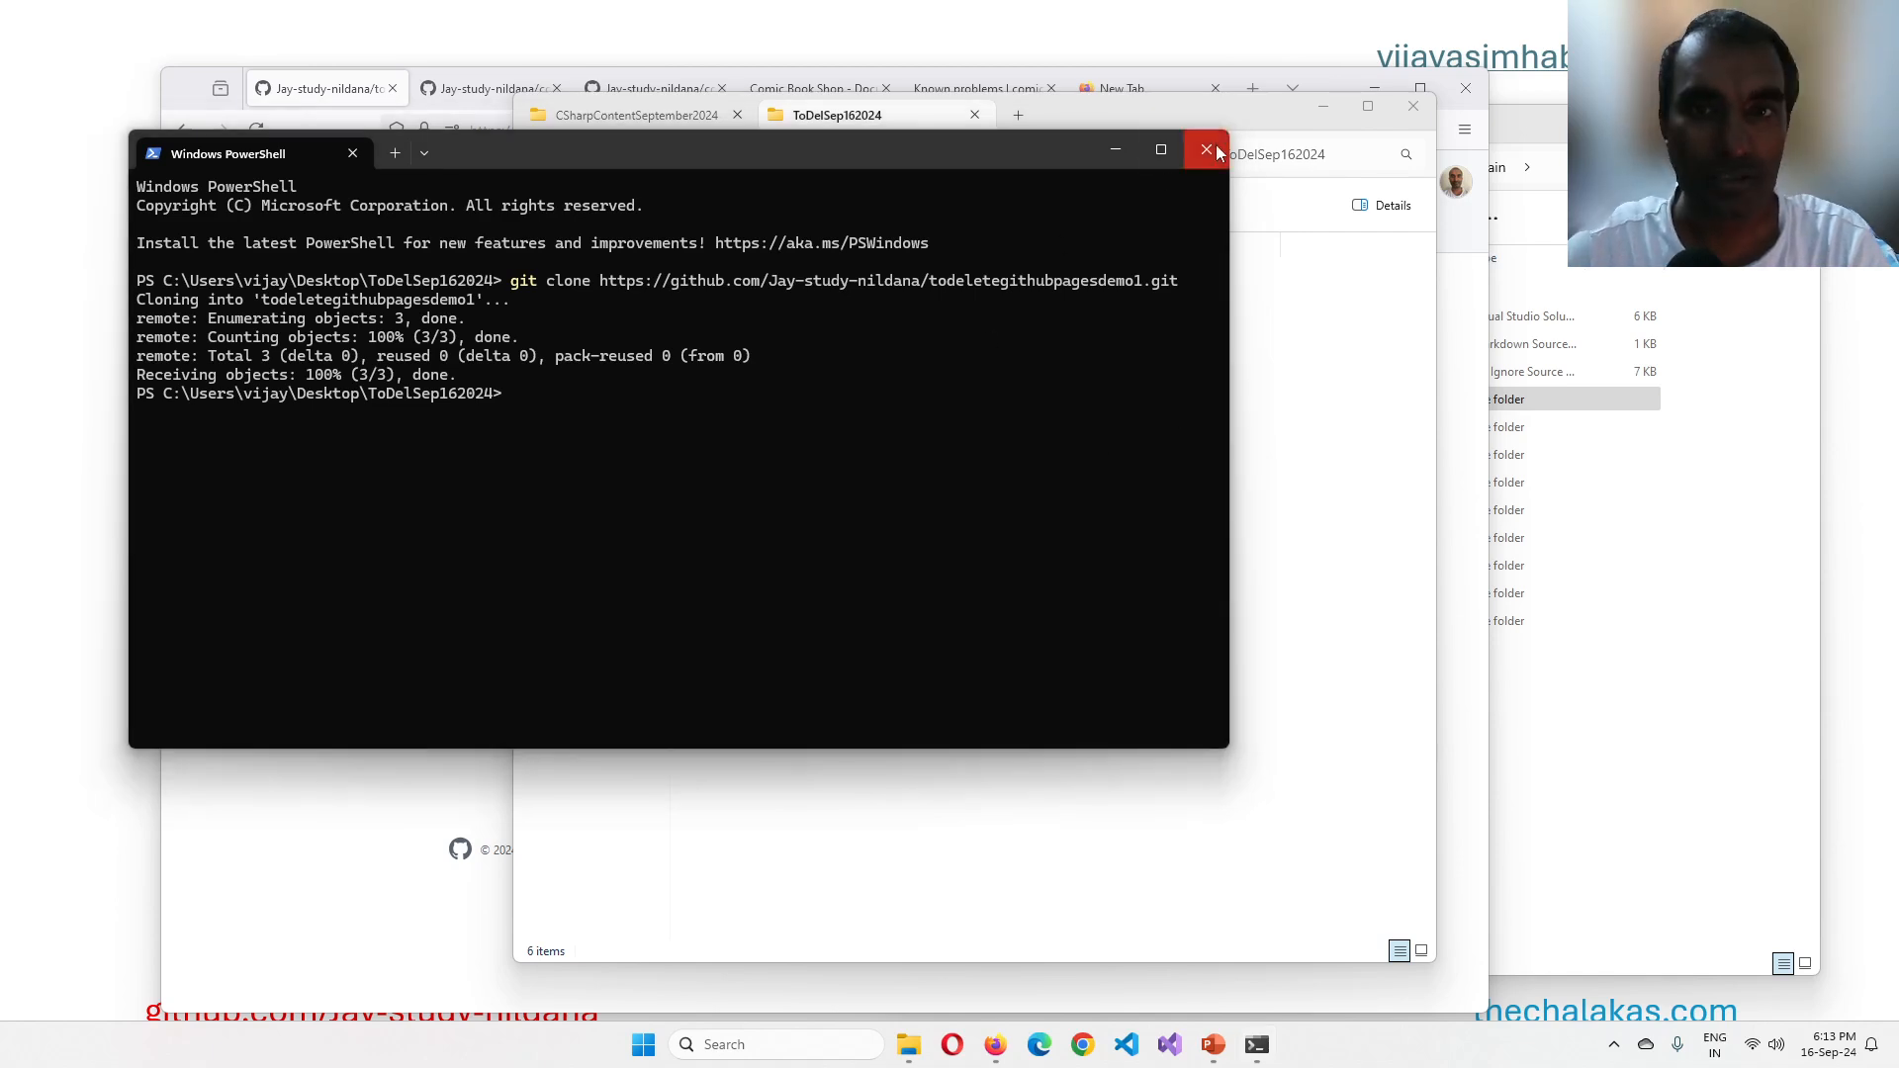
{"action": "left_click", "coordinate": [1205, 150]}
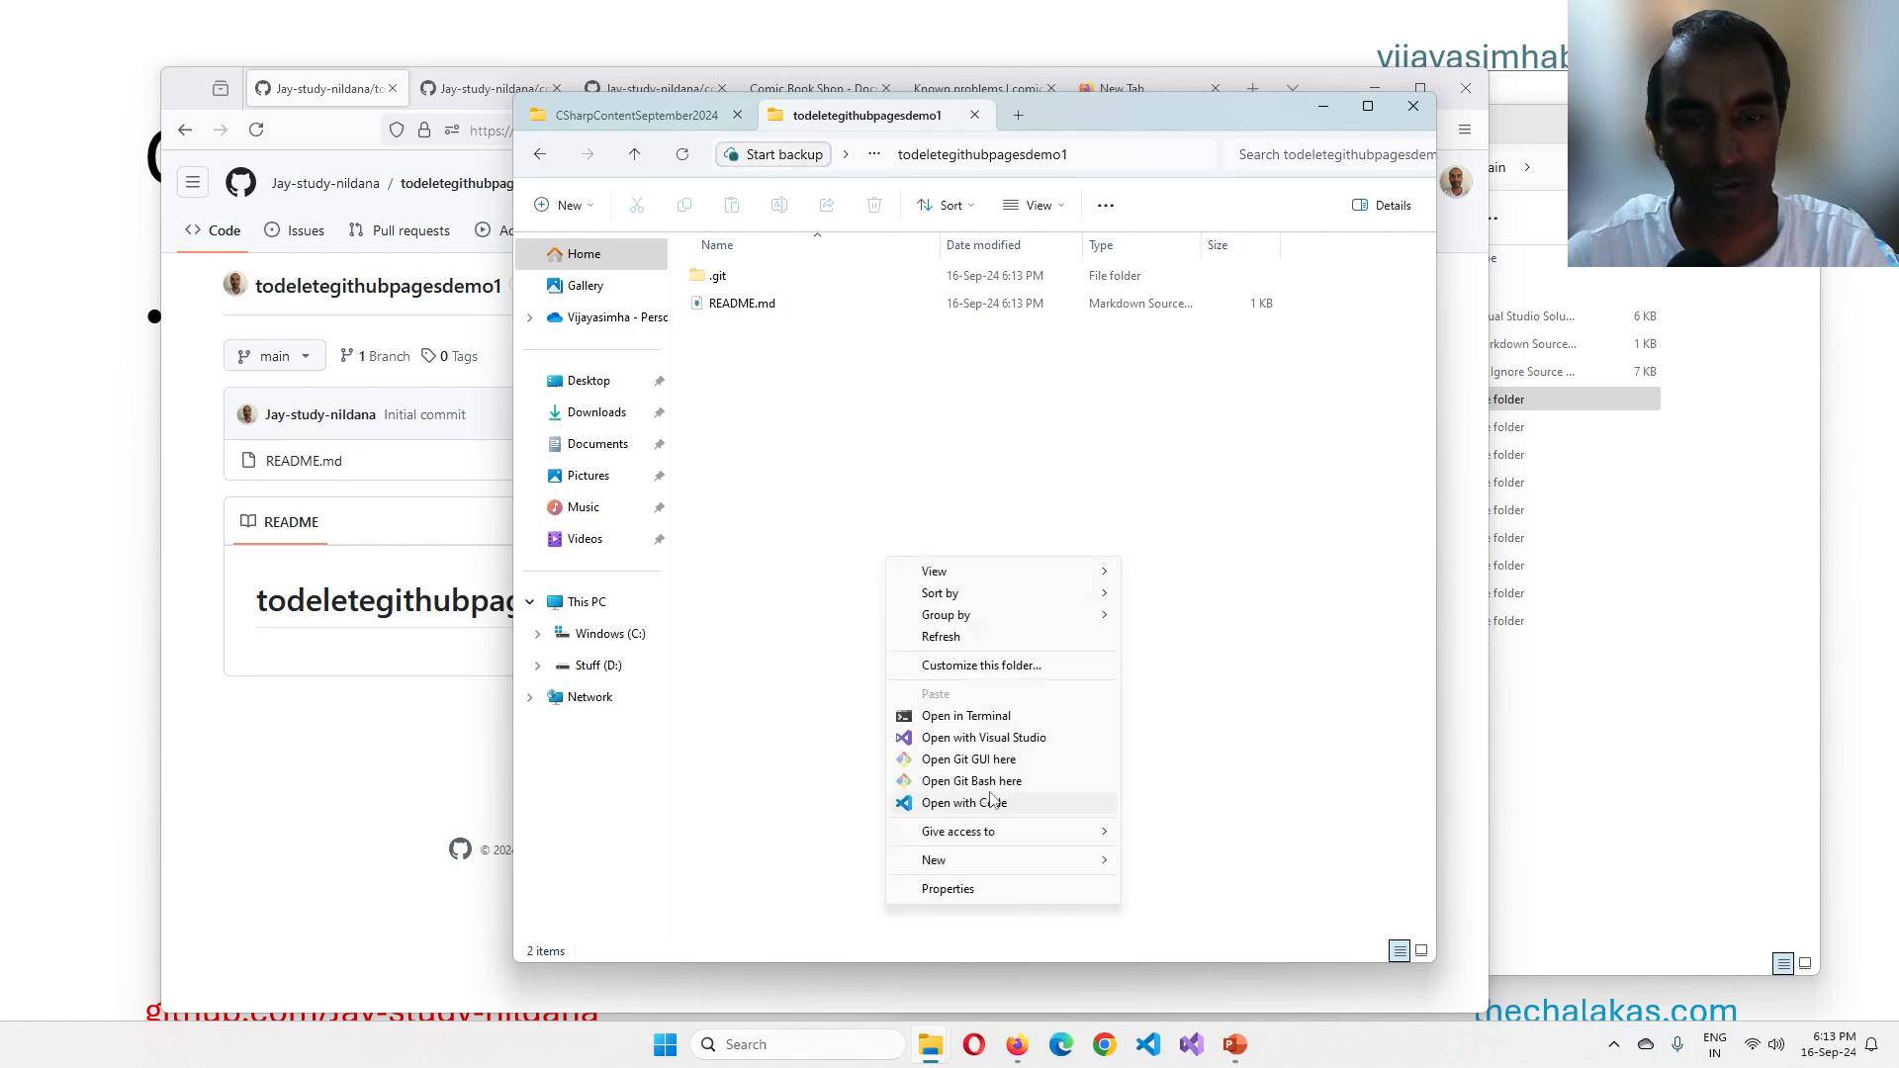
Step: Open the cloned todeletegithubpagesdemo1 folder in VS Code with README.md in the editor
{"action": "left_click", "coordinate": [964, 801]}
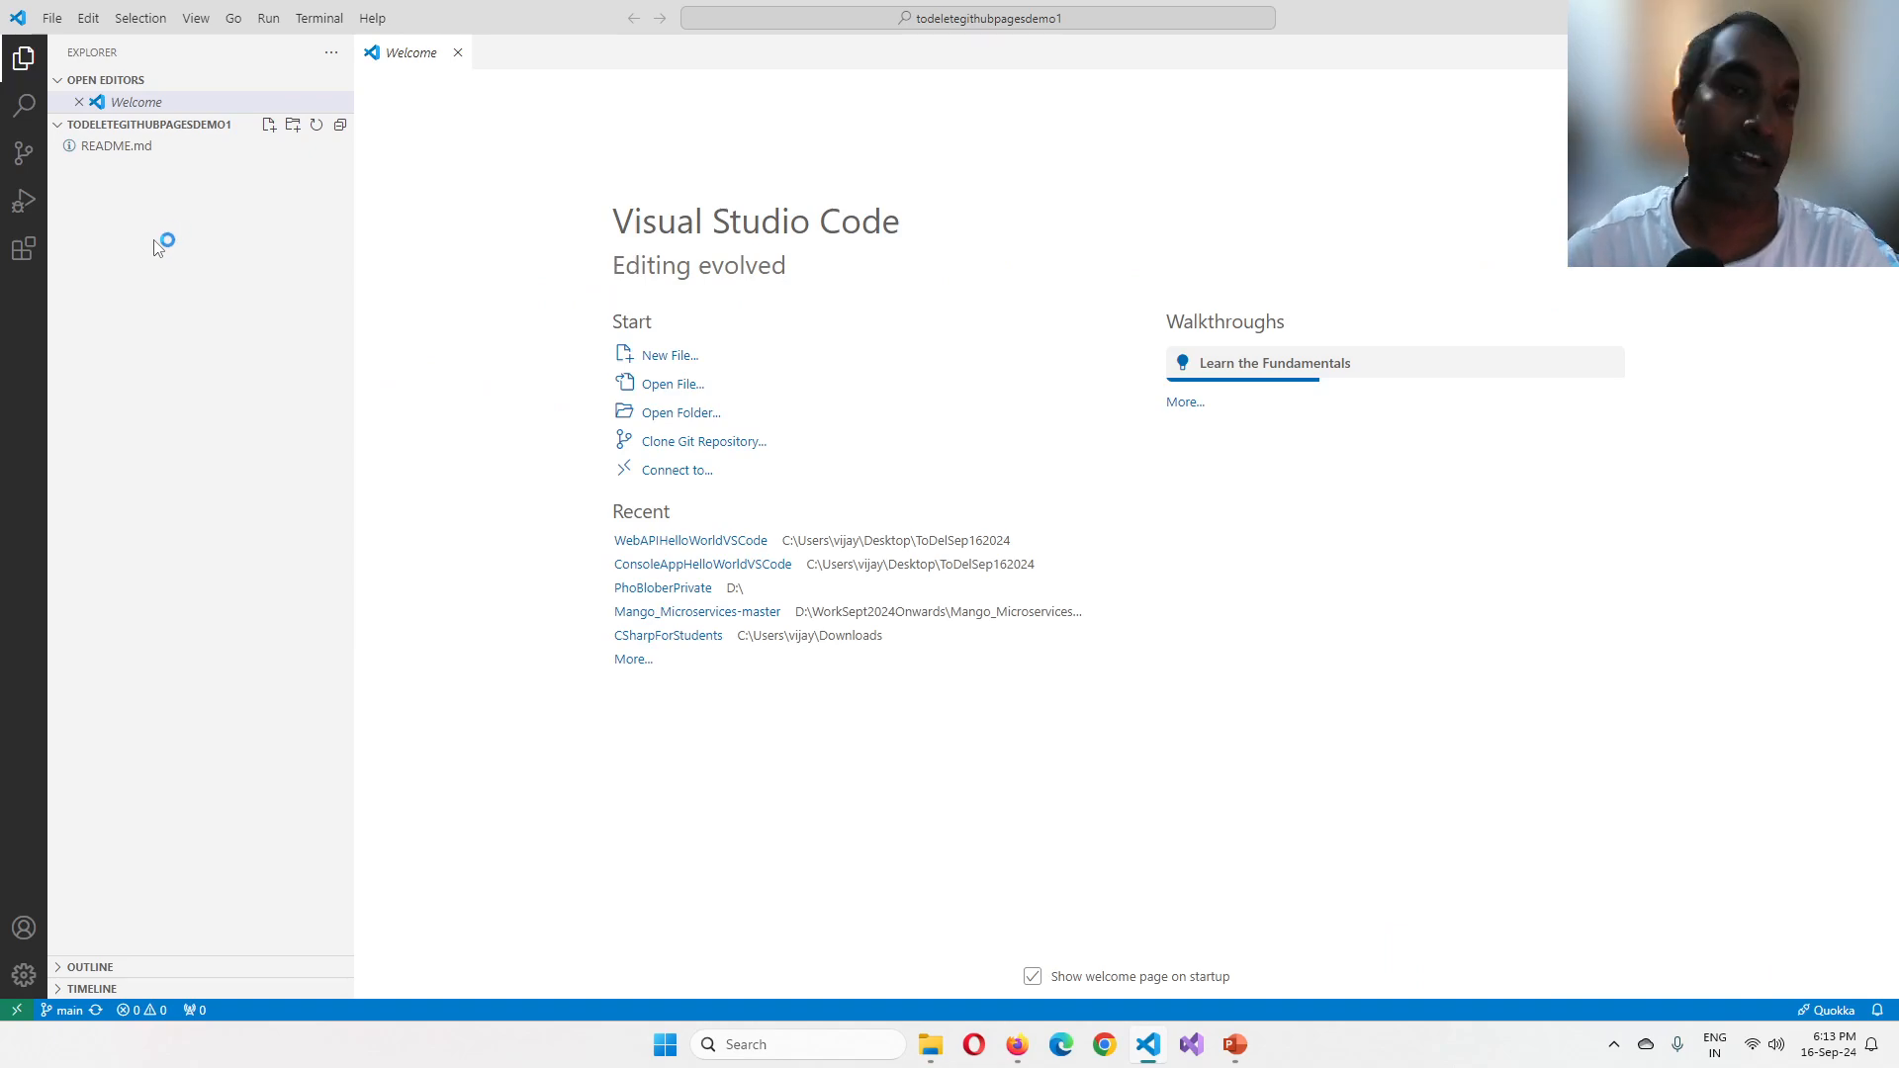
{"action": "right_click", "coordinate": [164, 240]}
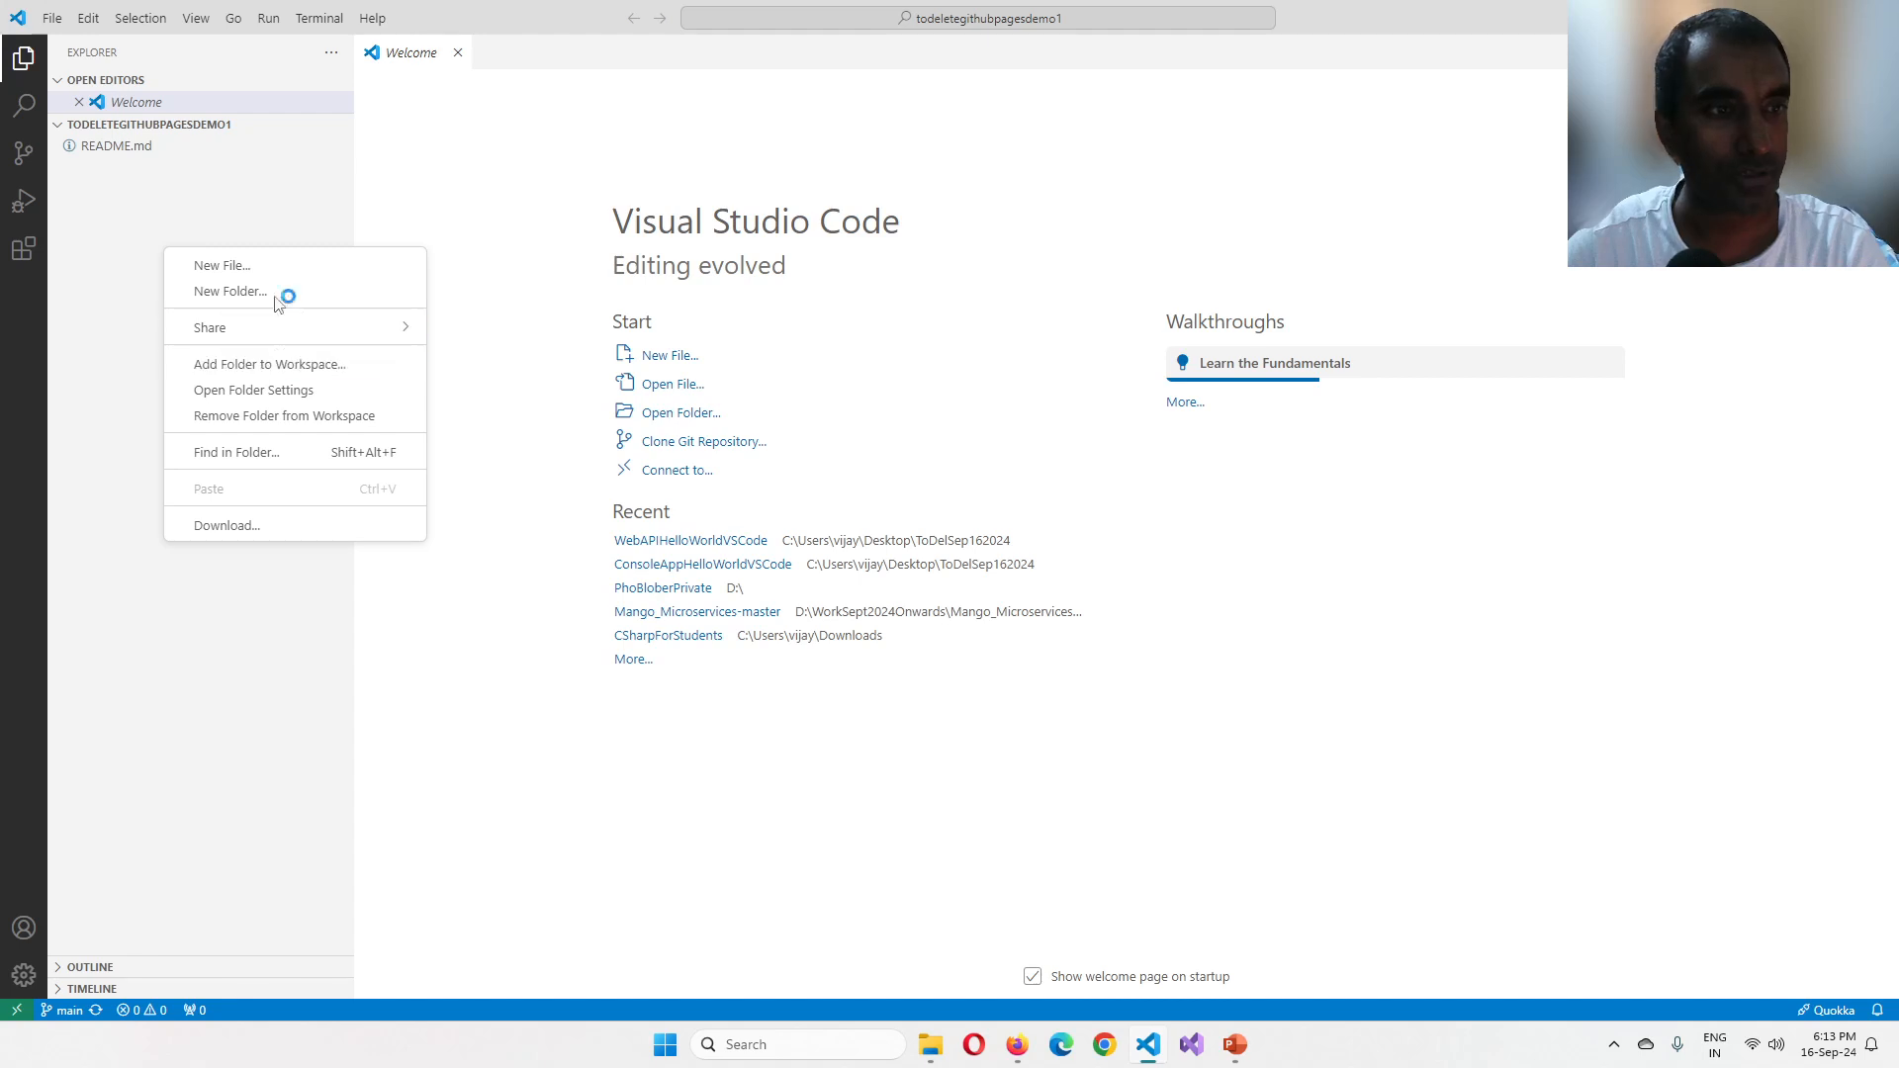
{"action": "left_click", "coordinate": [115, 225]}
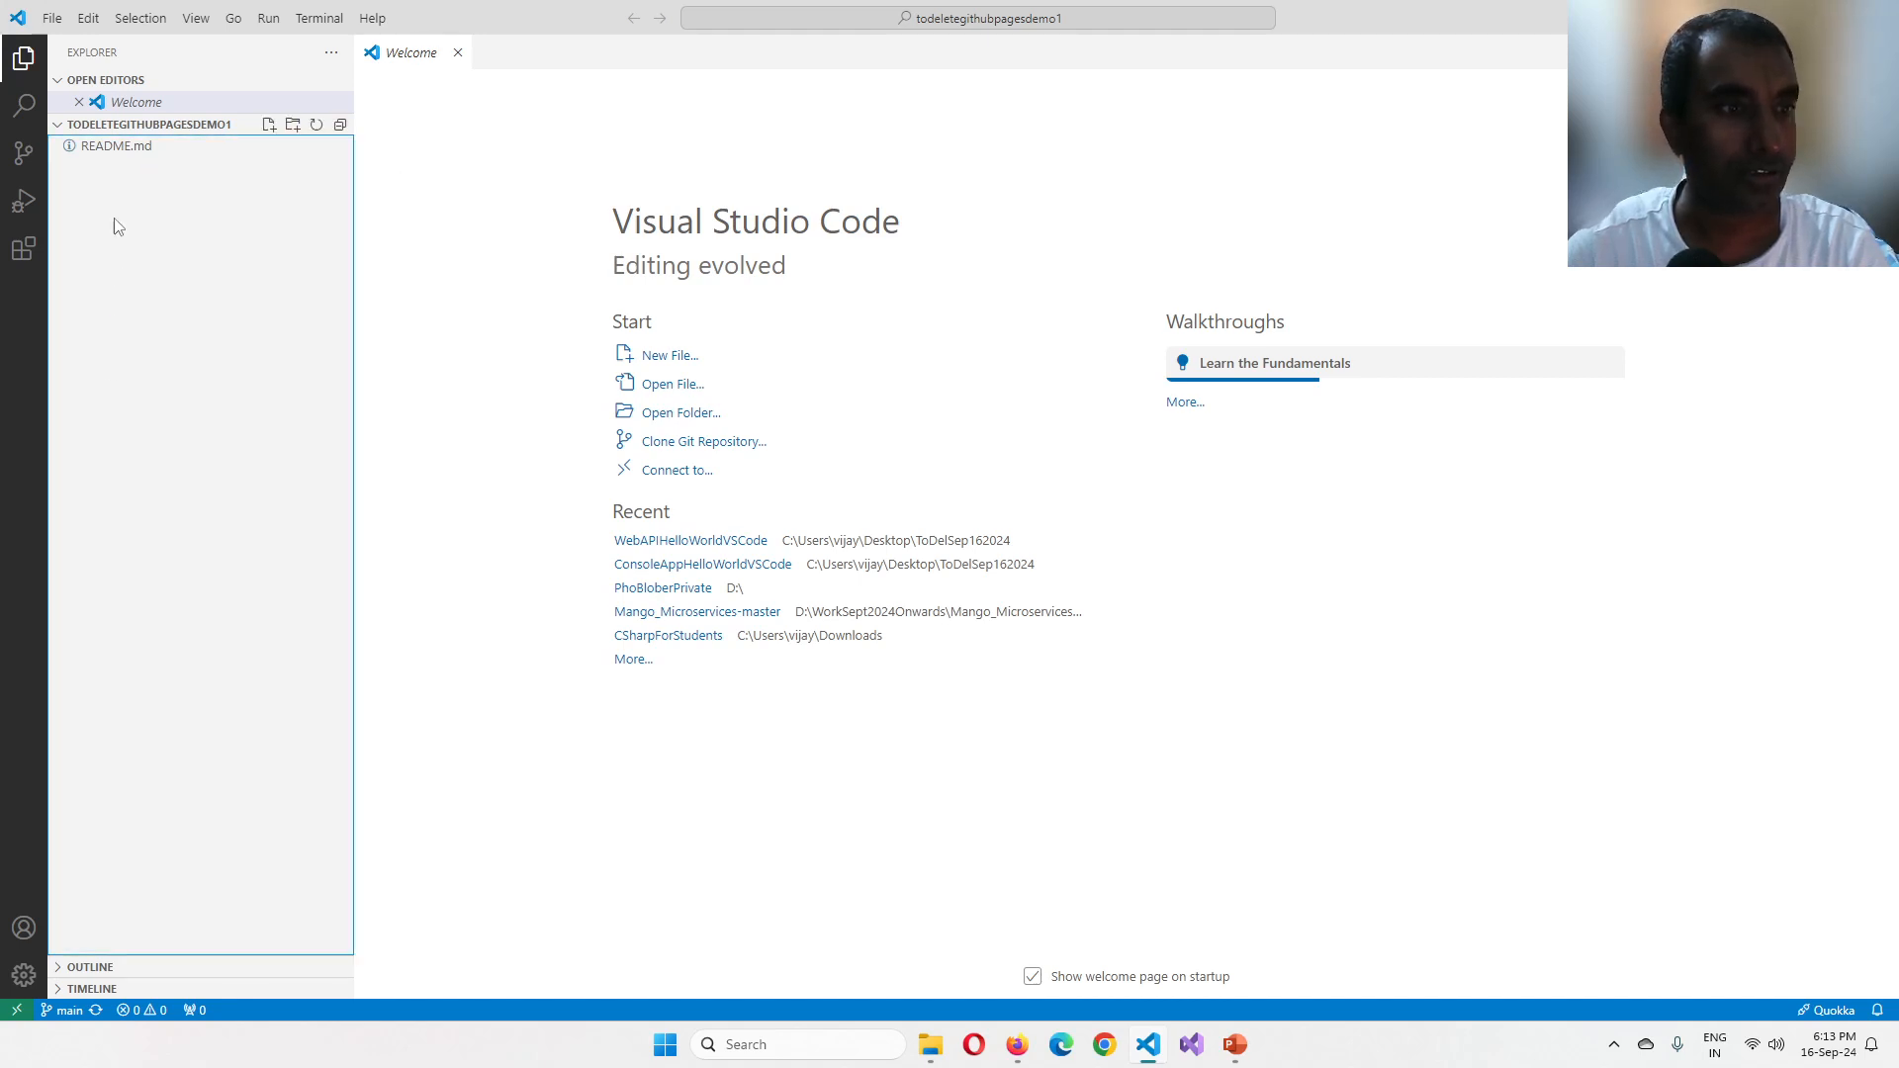
{"action": "right_click", "coordinate": [115, 145]}
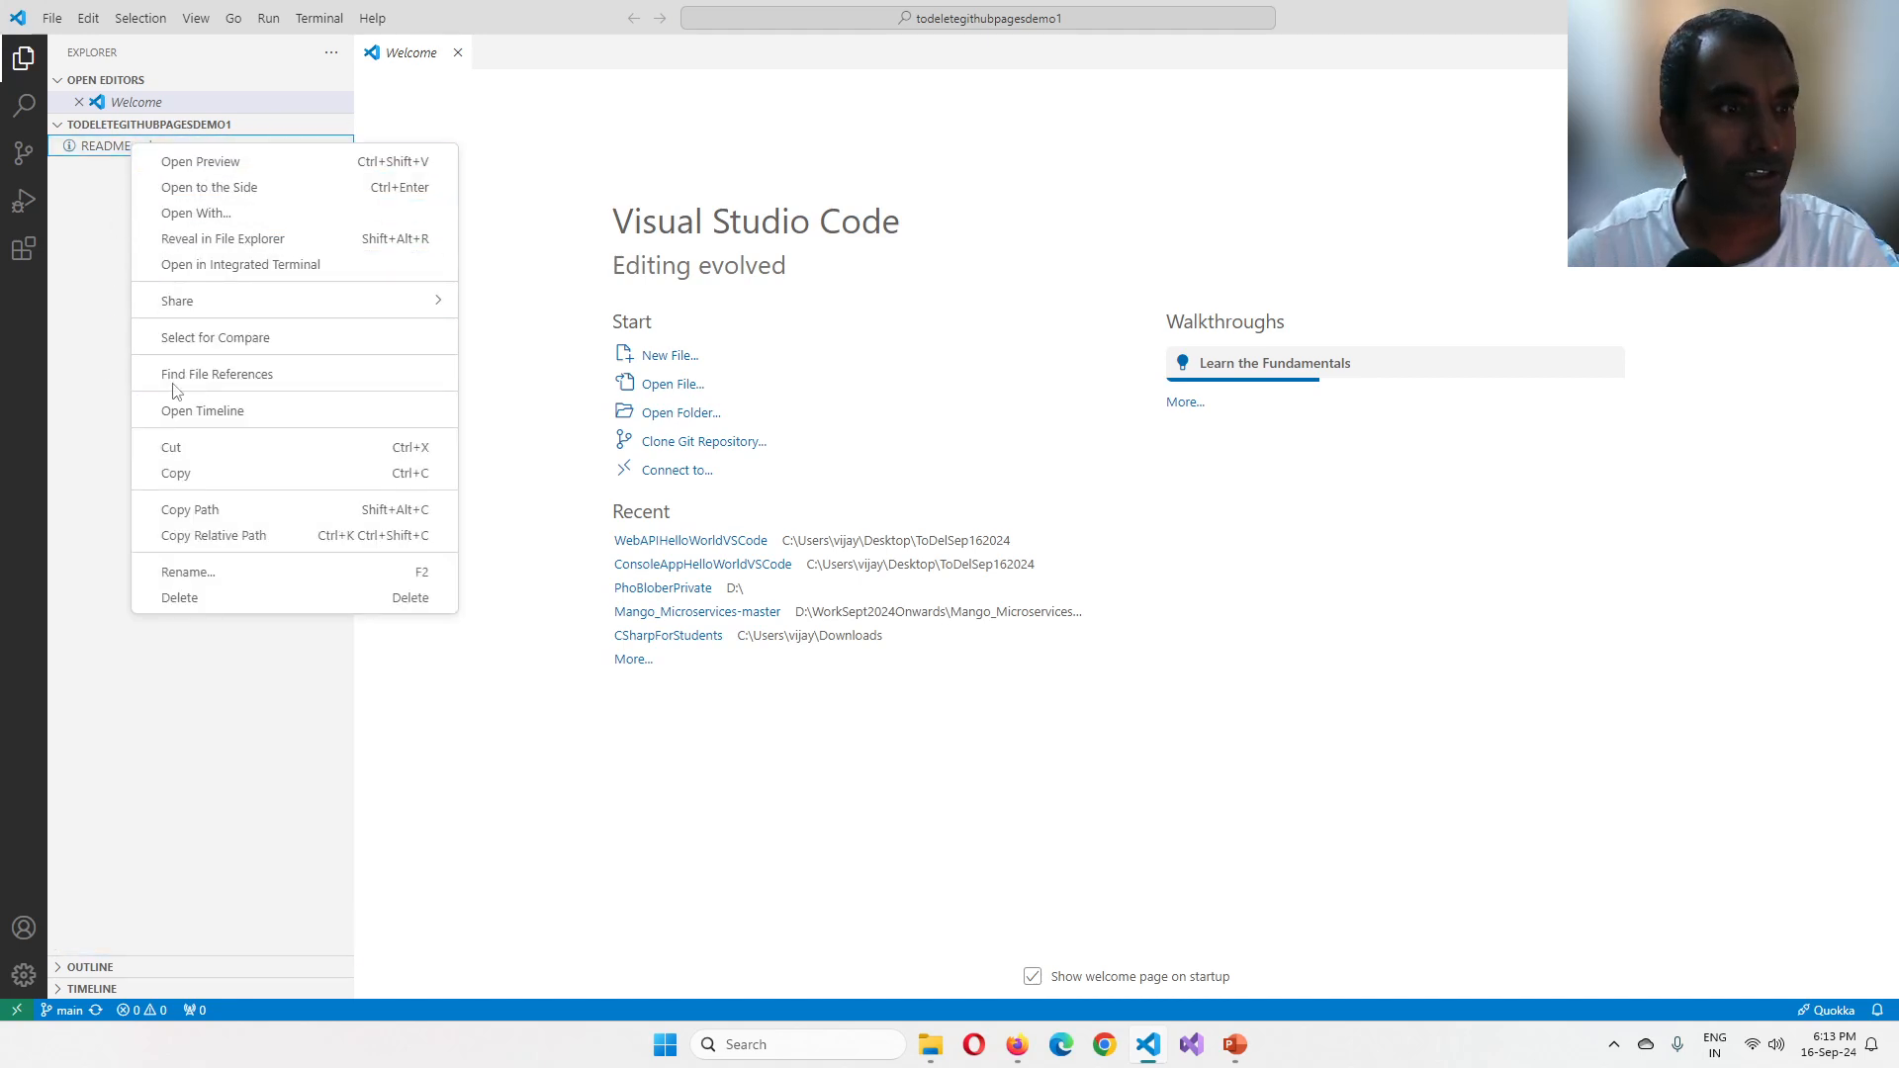
{"action": "left_click", "coordinate": [120, 145]}
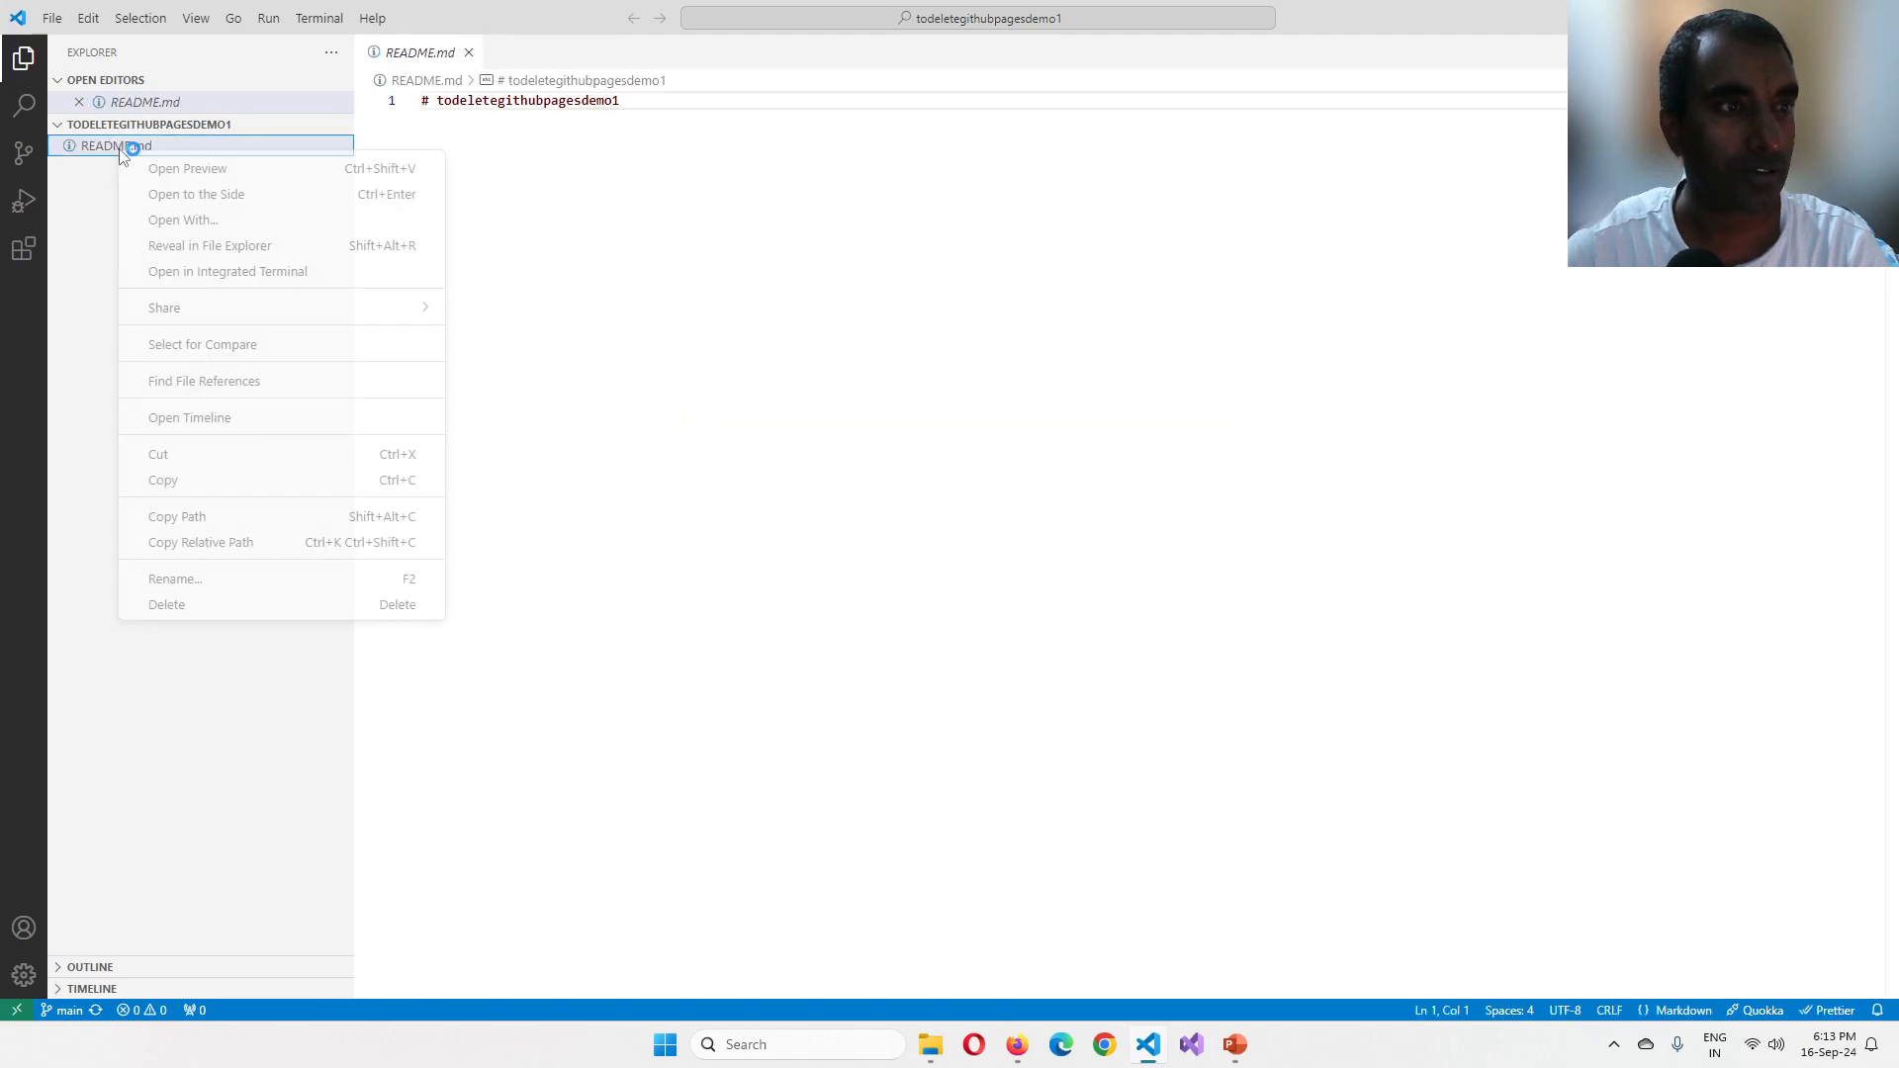
Step: Switch to the comicbookshop-main folder window and select its docs folder to copy
{"action": "left_click", "coordinate": [210, 245]}
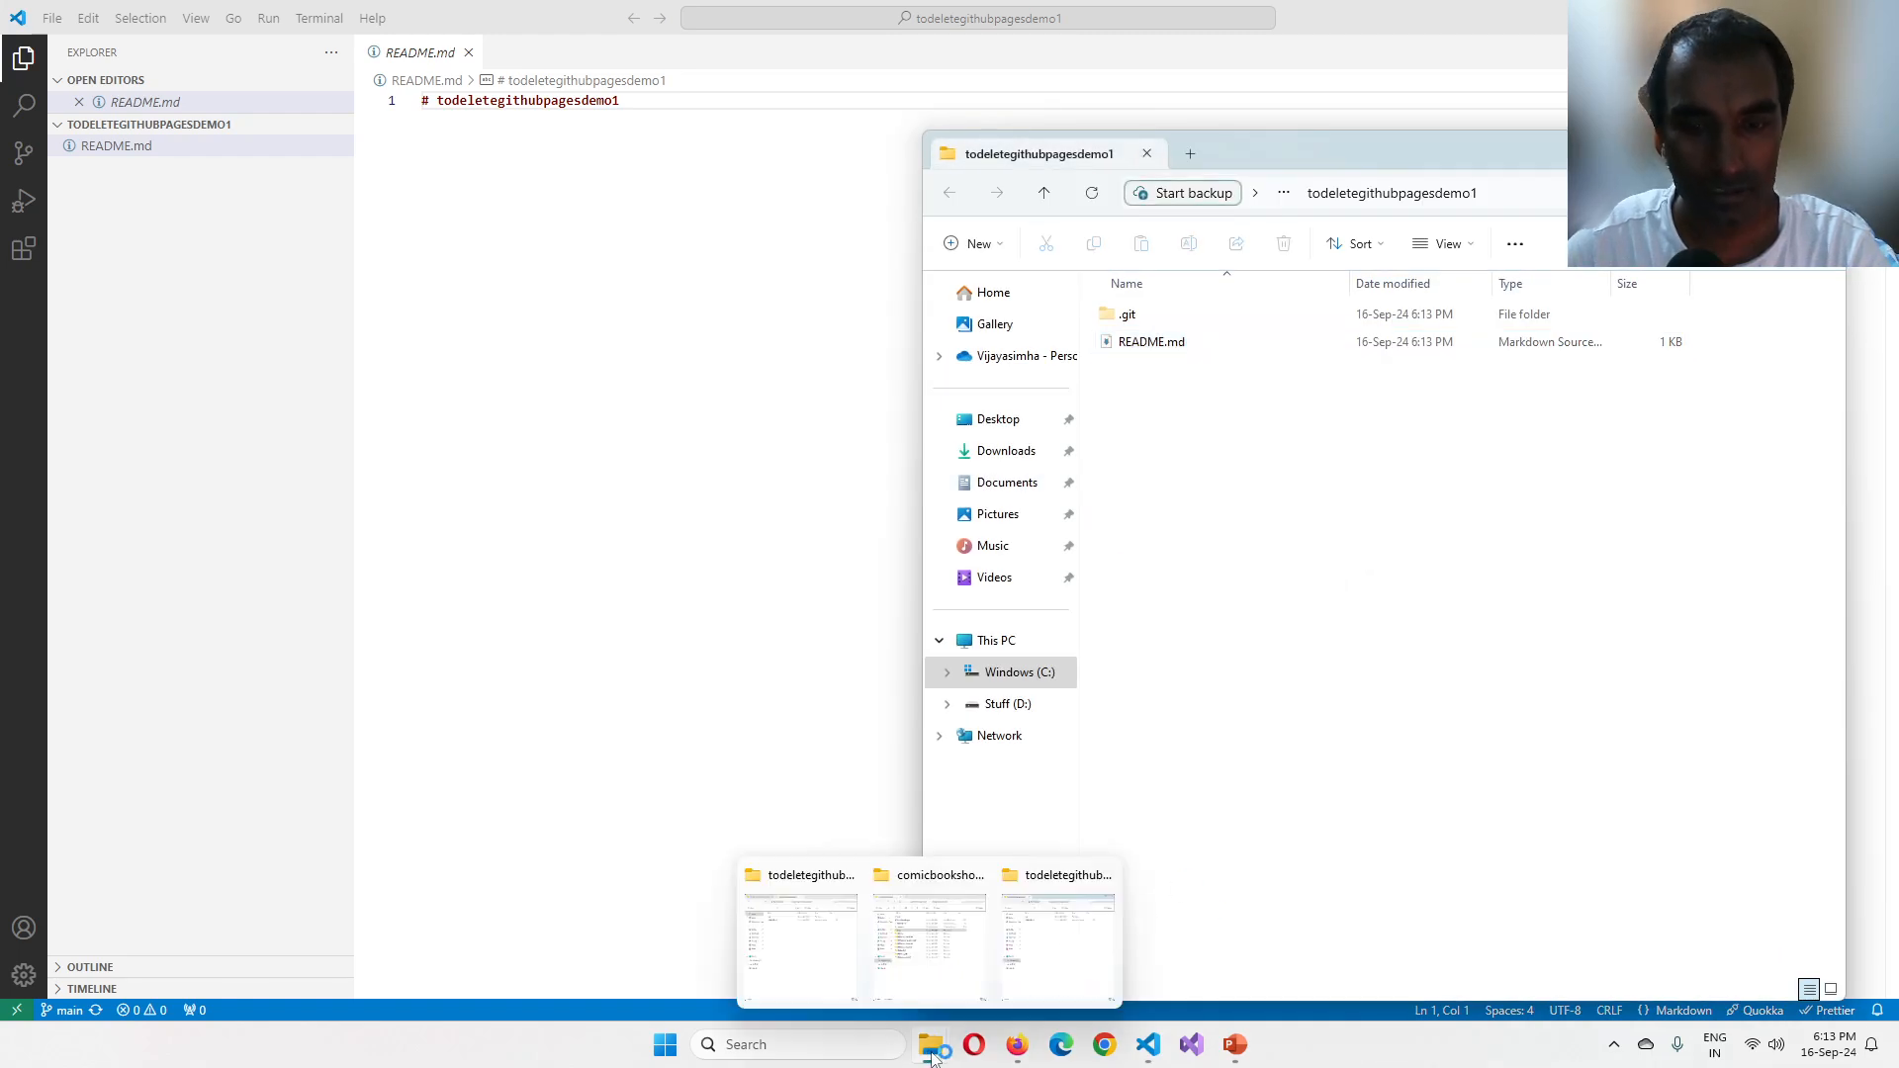
{"action": "left_click", "coordinate": [928, 937]}
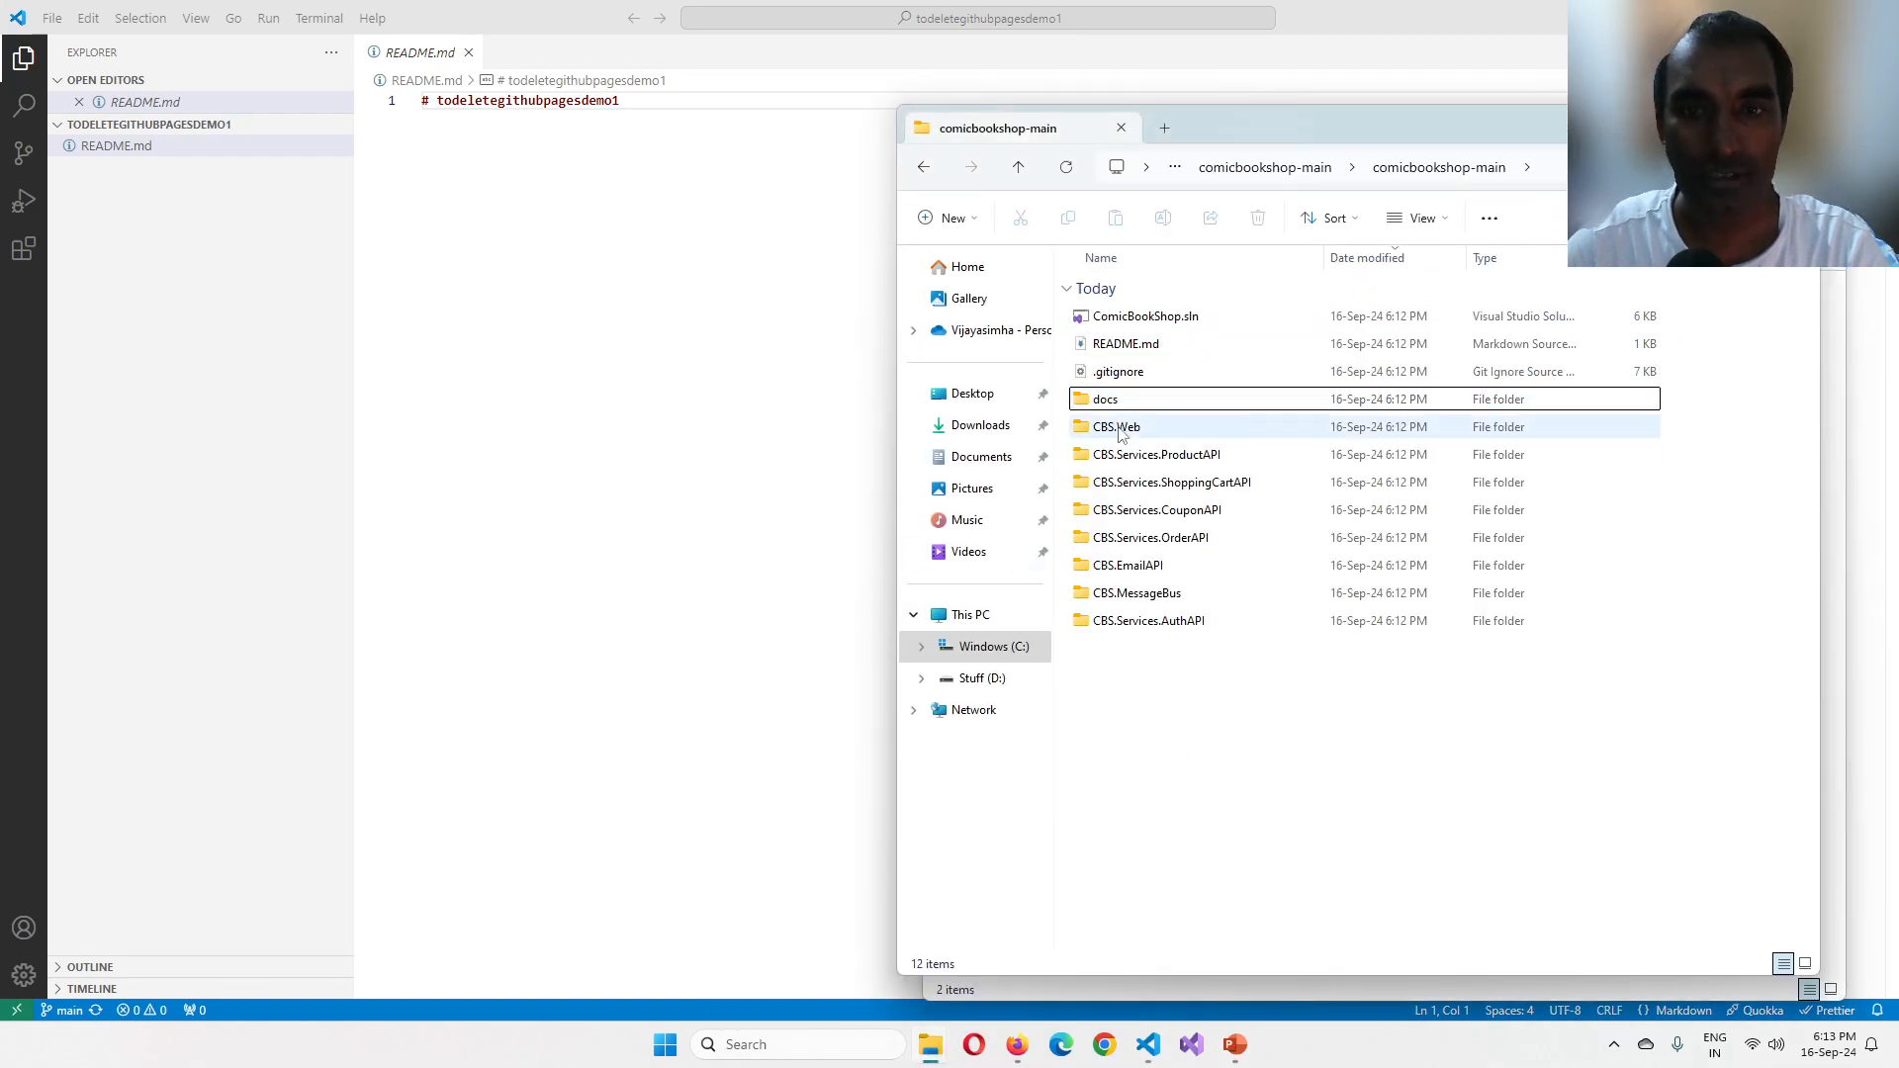
{"action": "left_click", "coordinate": [1104, 398]}
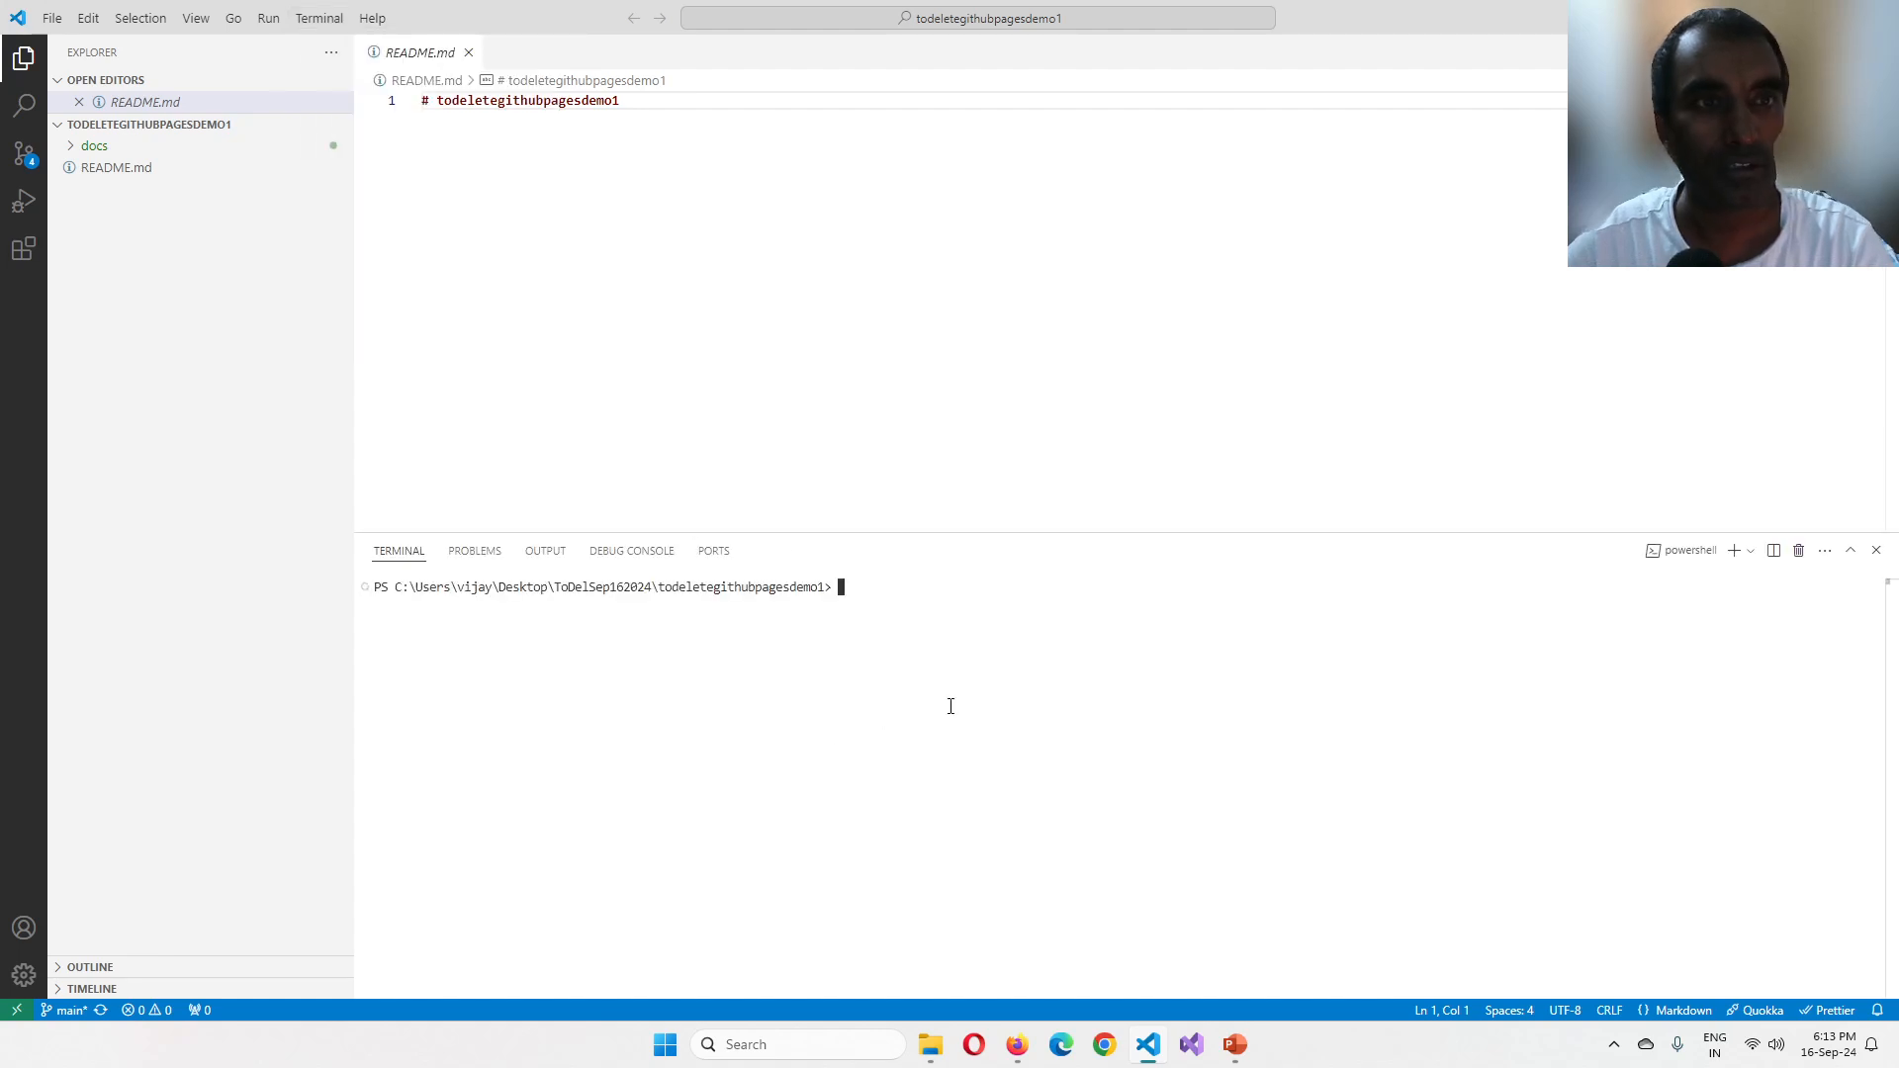
{"action": "mouse_move", "coordinate": [908, 609]}
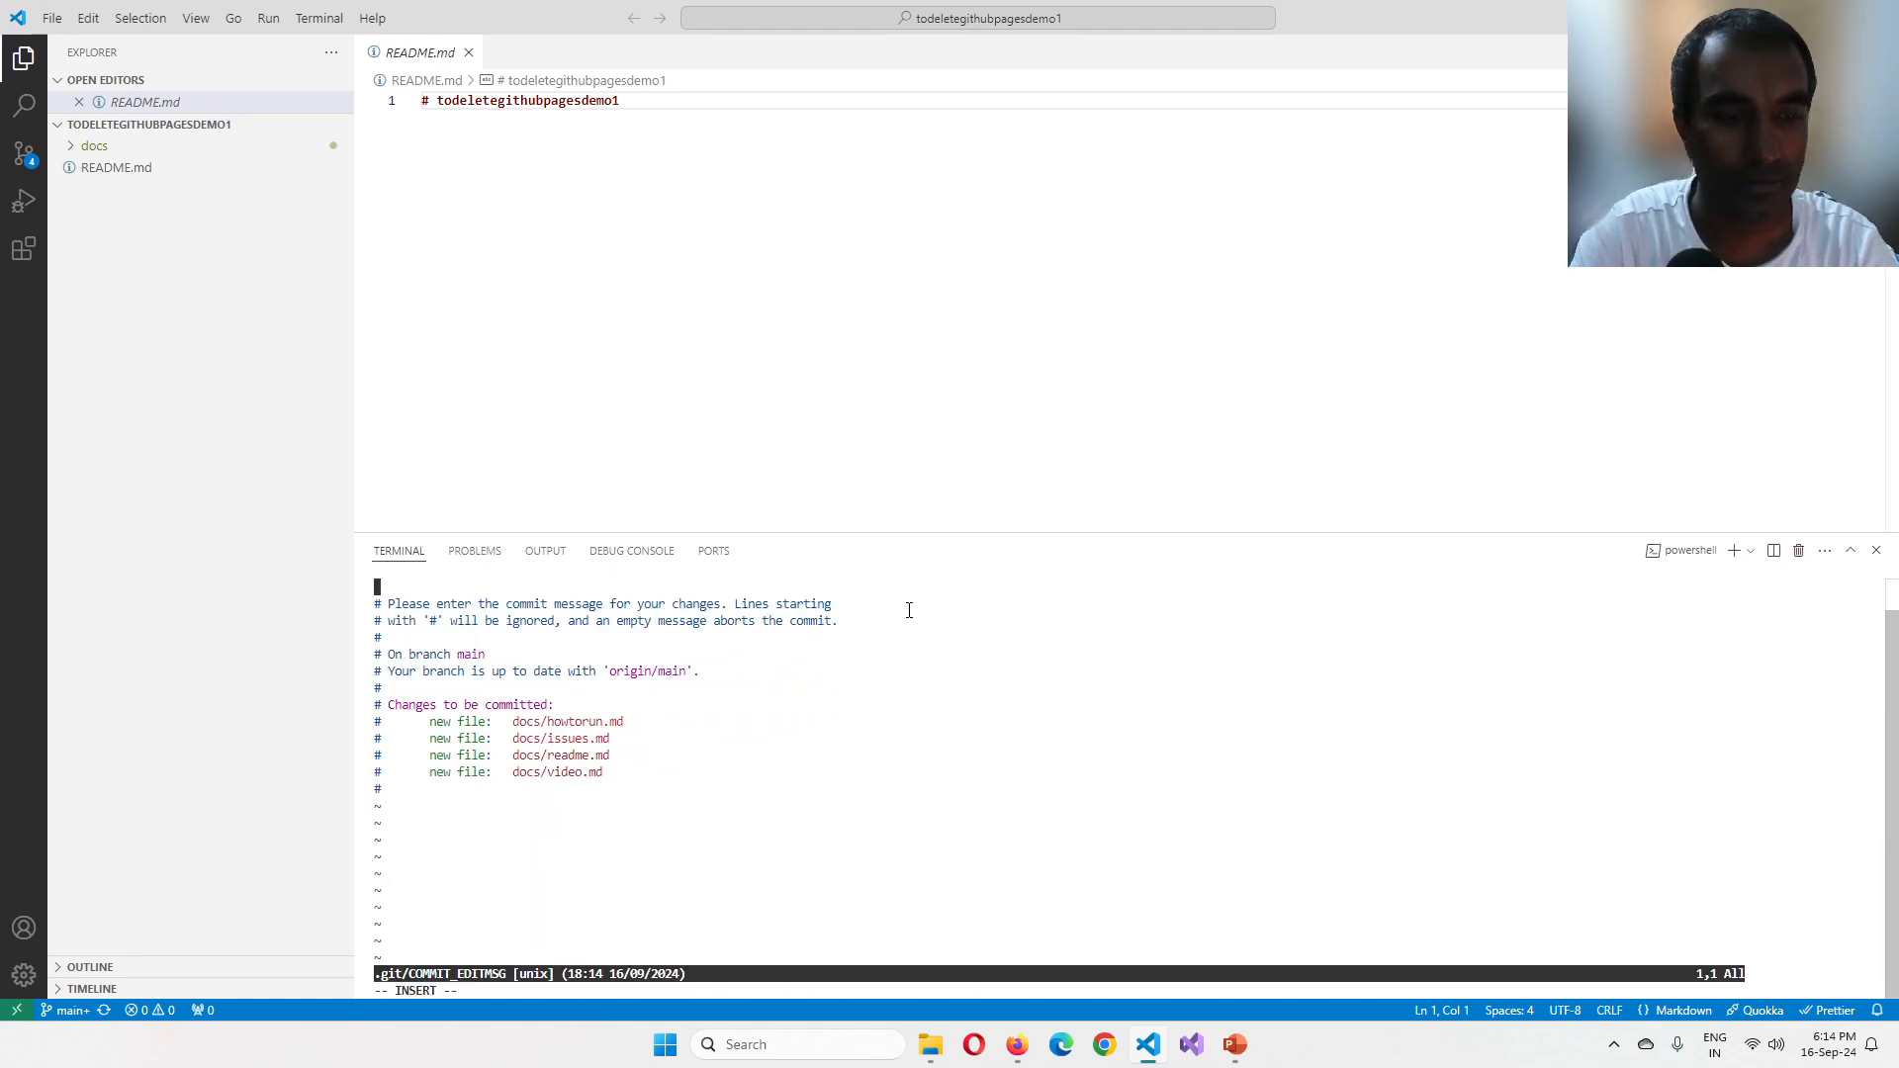
Step: Commit the four docs Markdown files locally with the message 'pushing docs'
{"action": "type", "text": "pushing docs"}
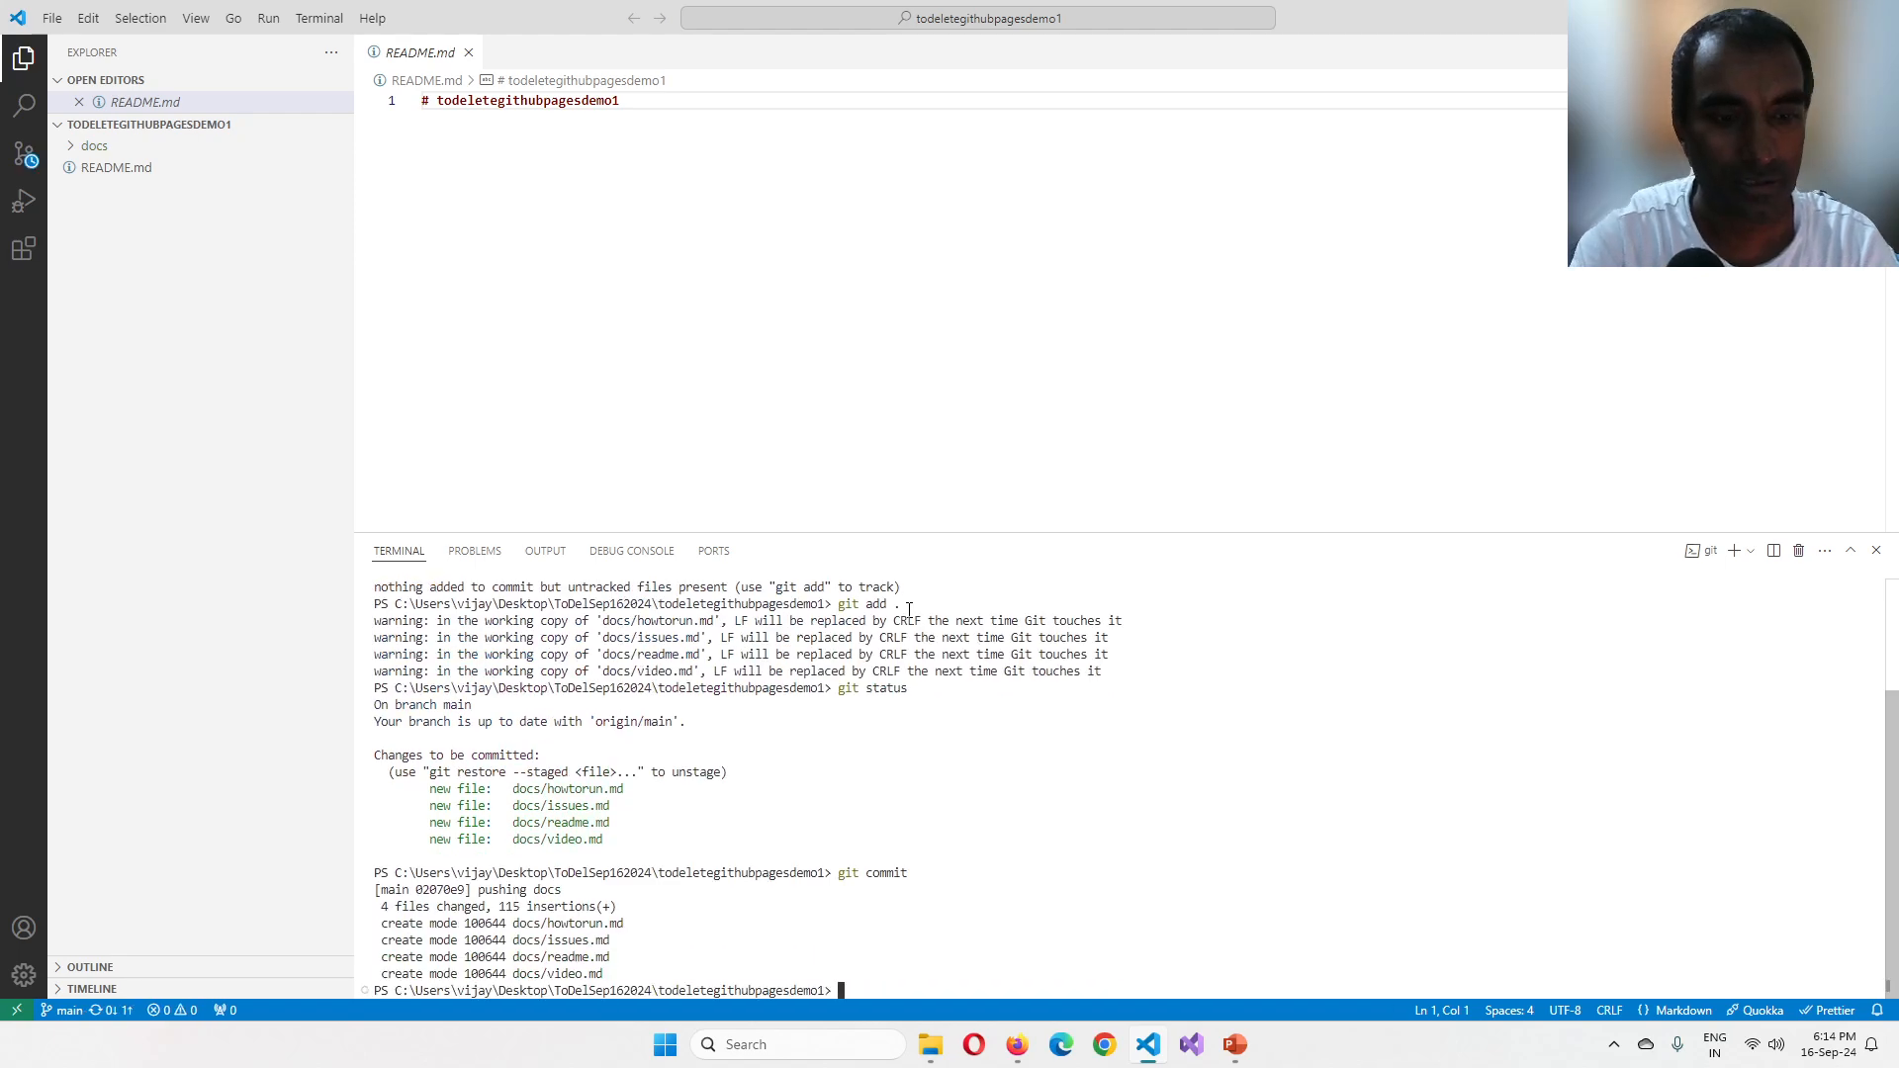
{"action": "type", "text": "gt"}
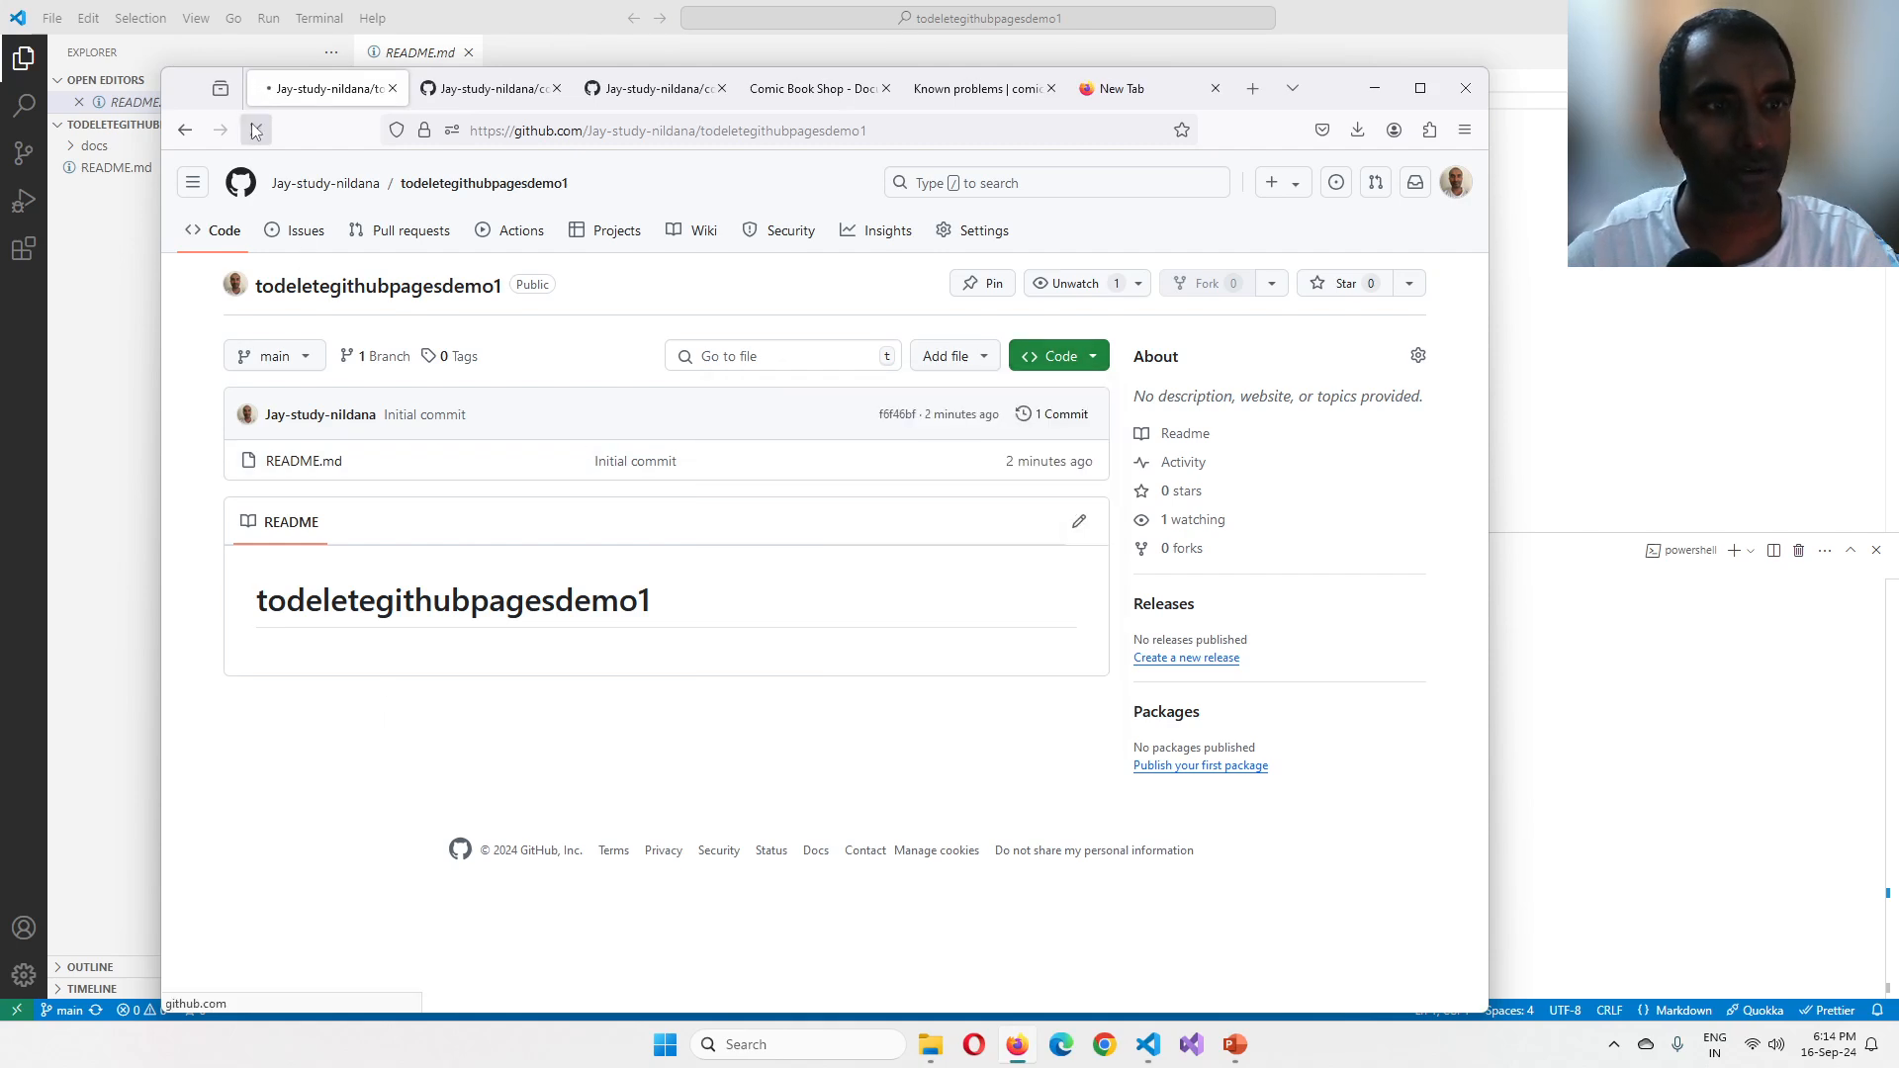
Step: Reload to see the 'pushing docs' commit with the docs folder, then show the comicbookshop repository
{"action": "left_click", "coordinate": [255, 130]}
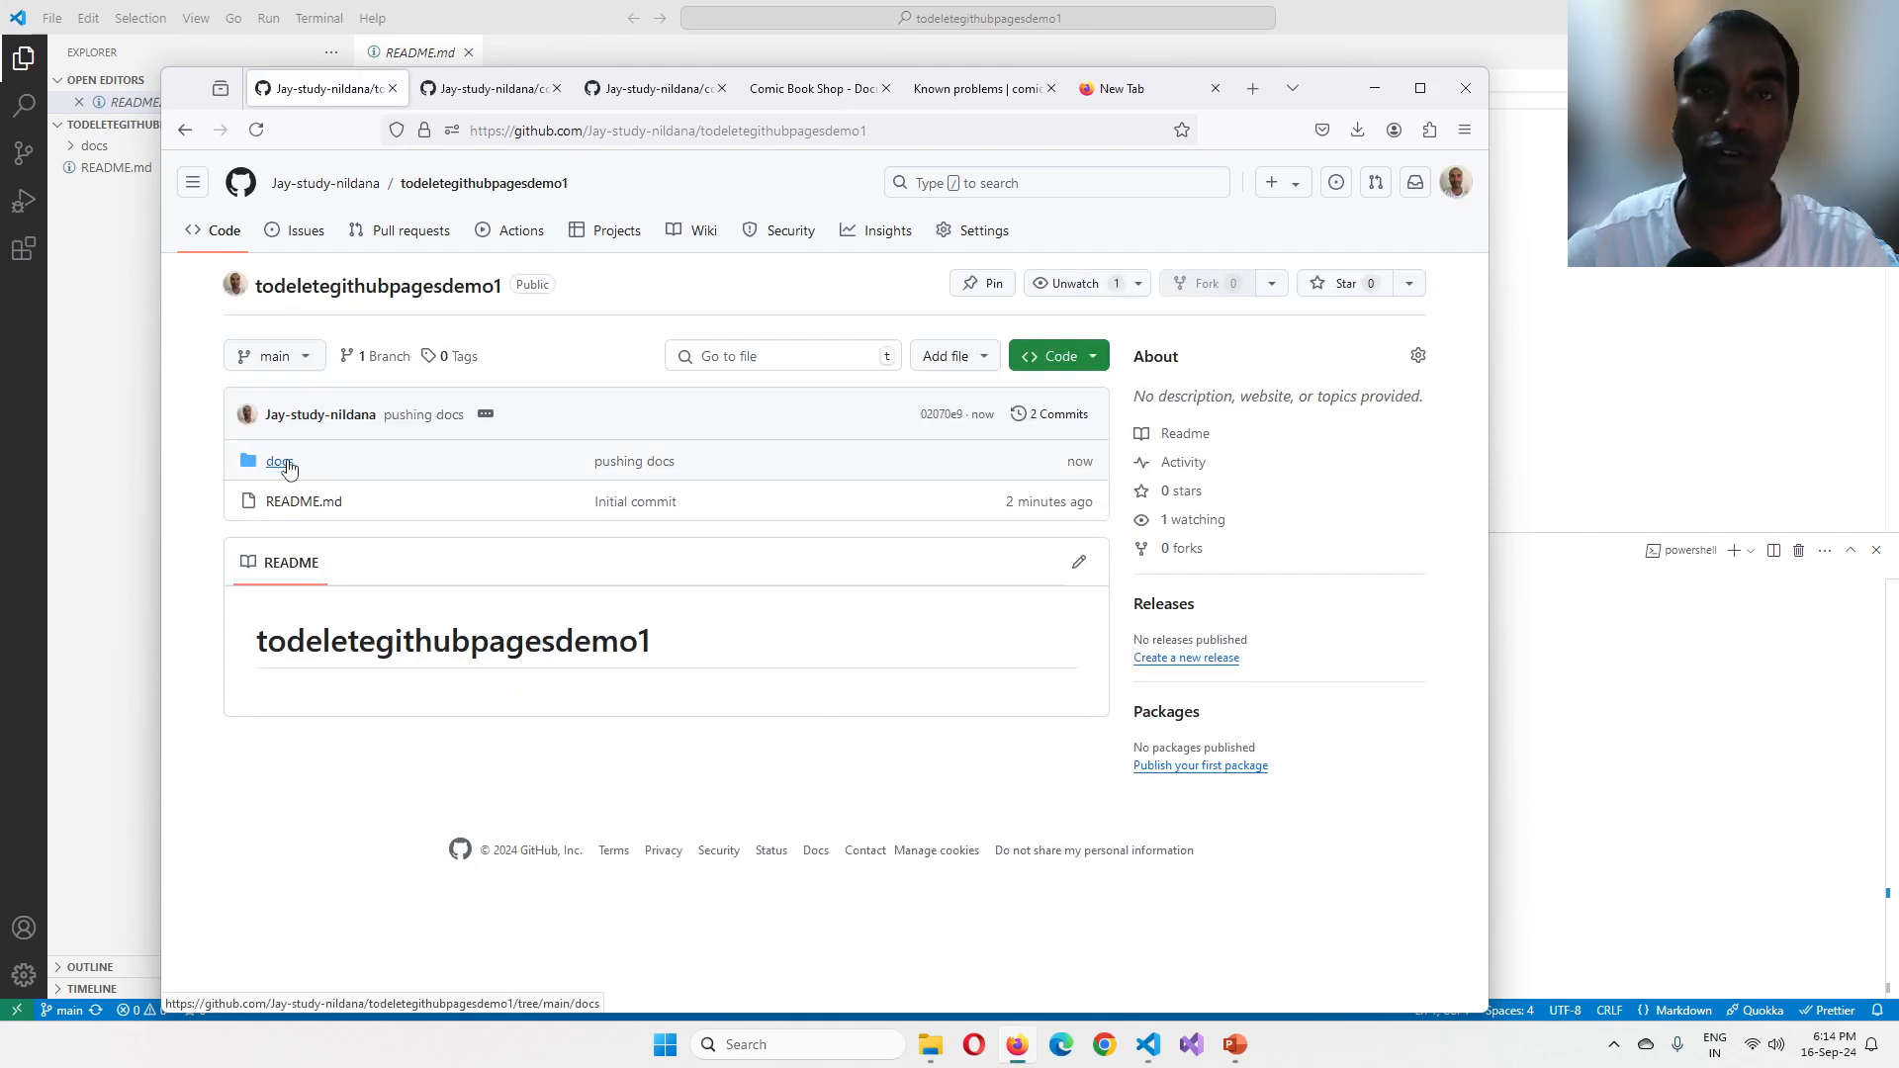
{"action": "mouse_move", "coordinate": [1331, 417]}
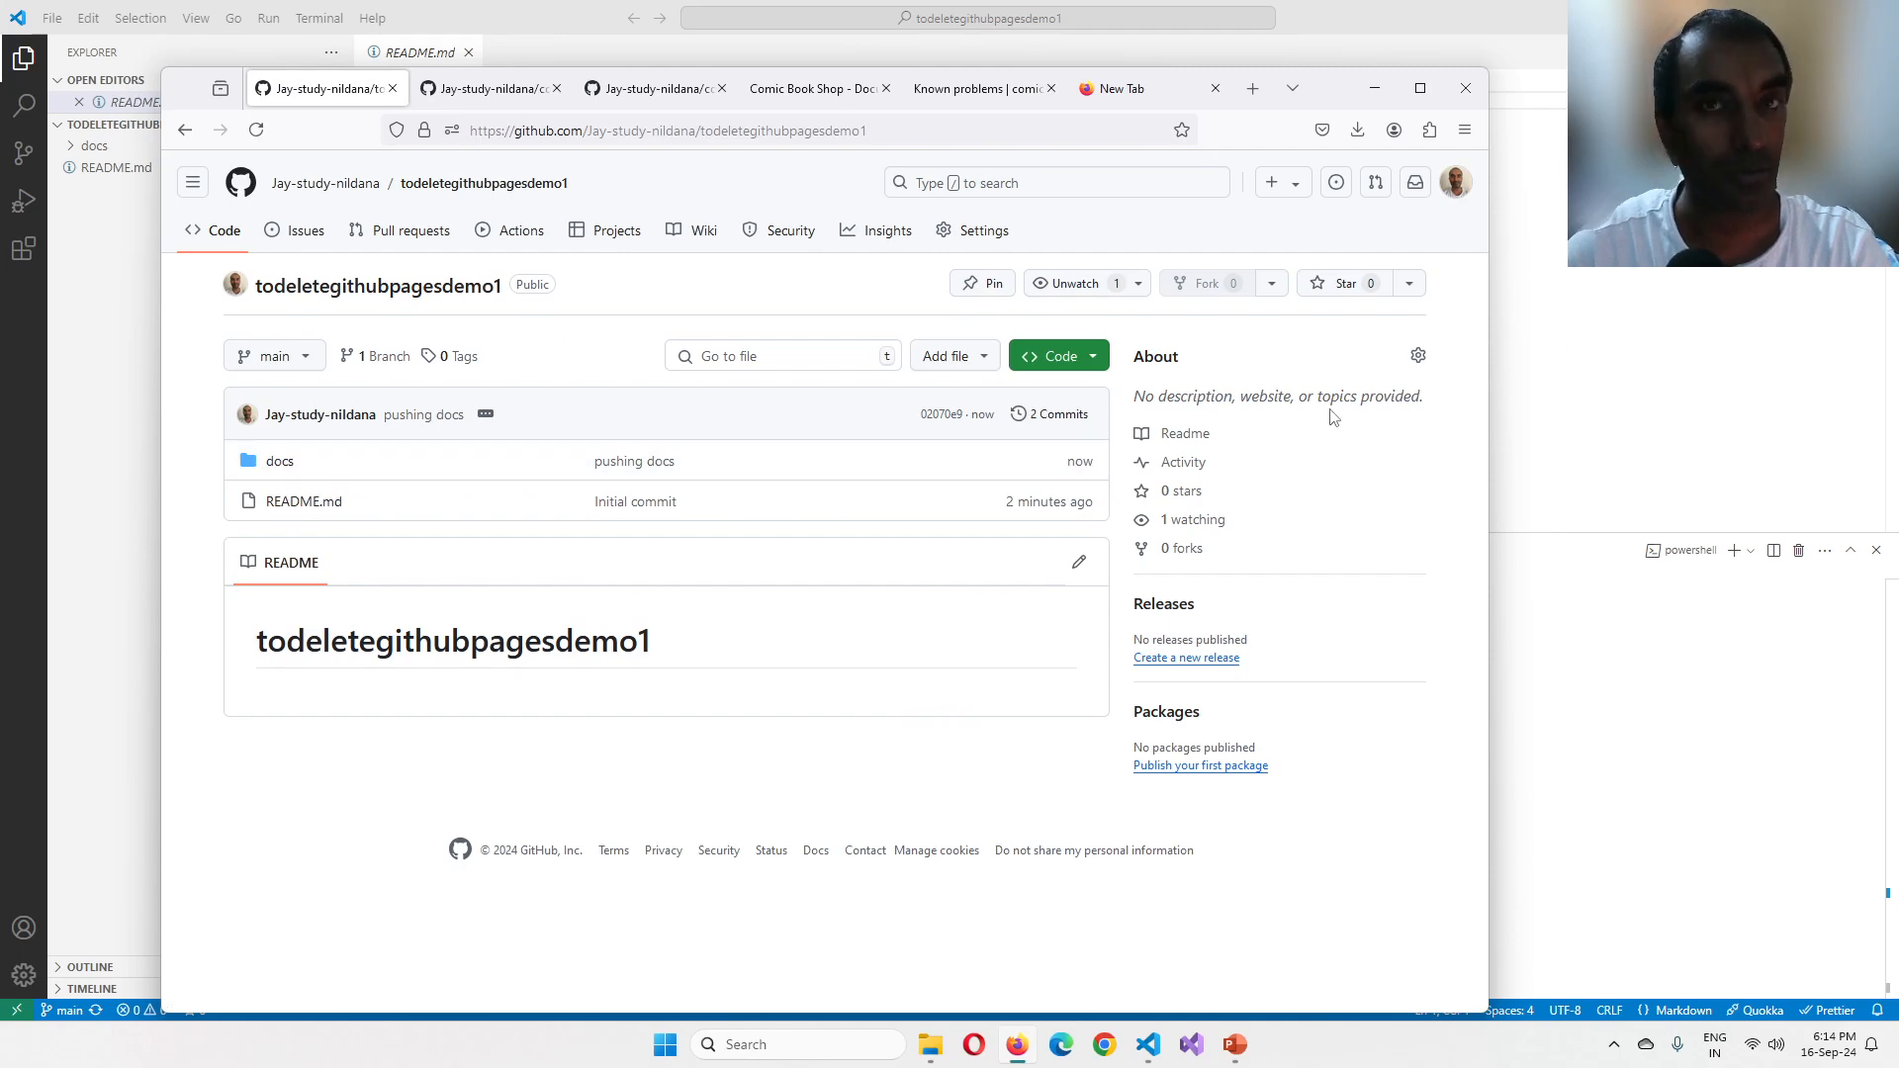
{"action": "mouse_move", "coordinate": [958, 257]}
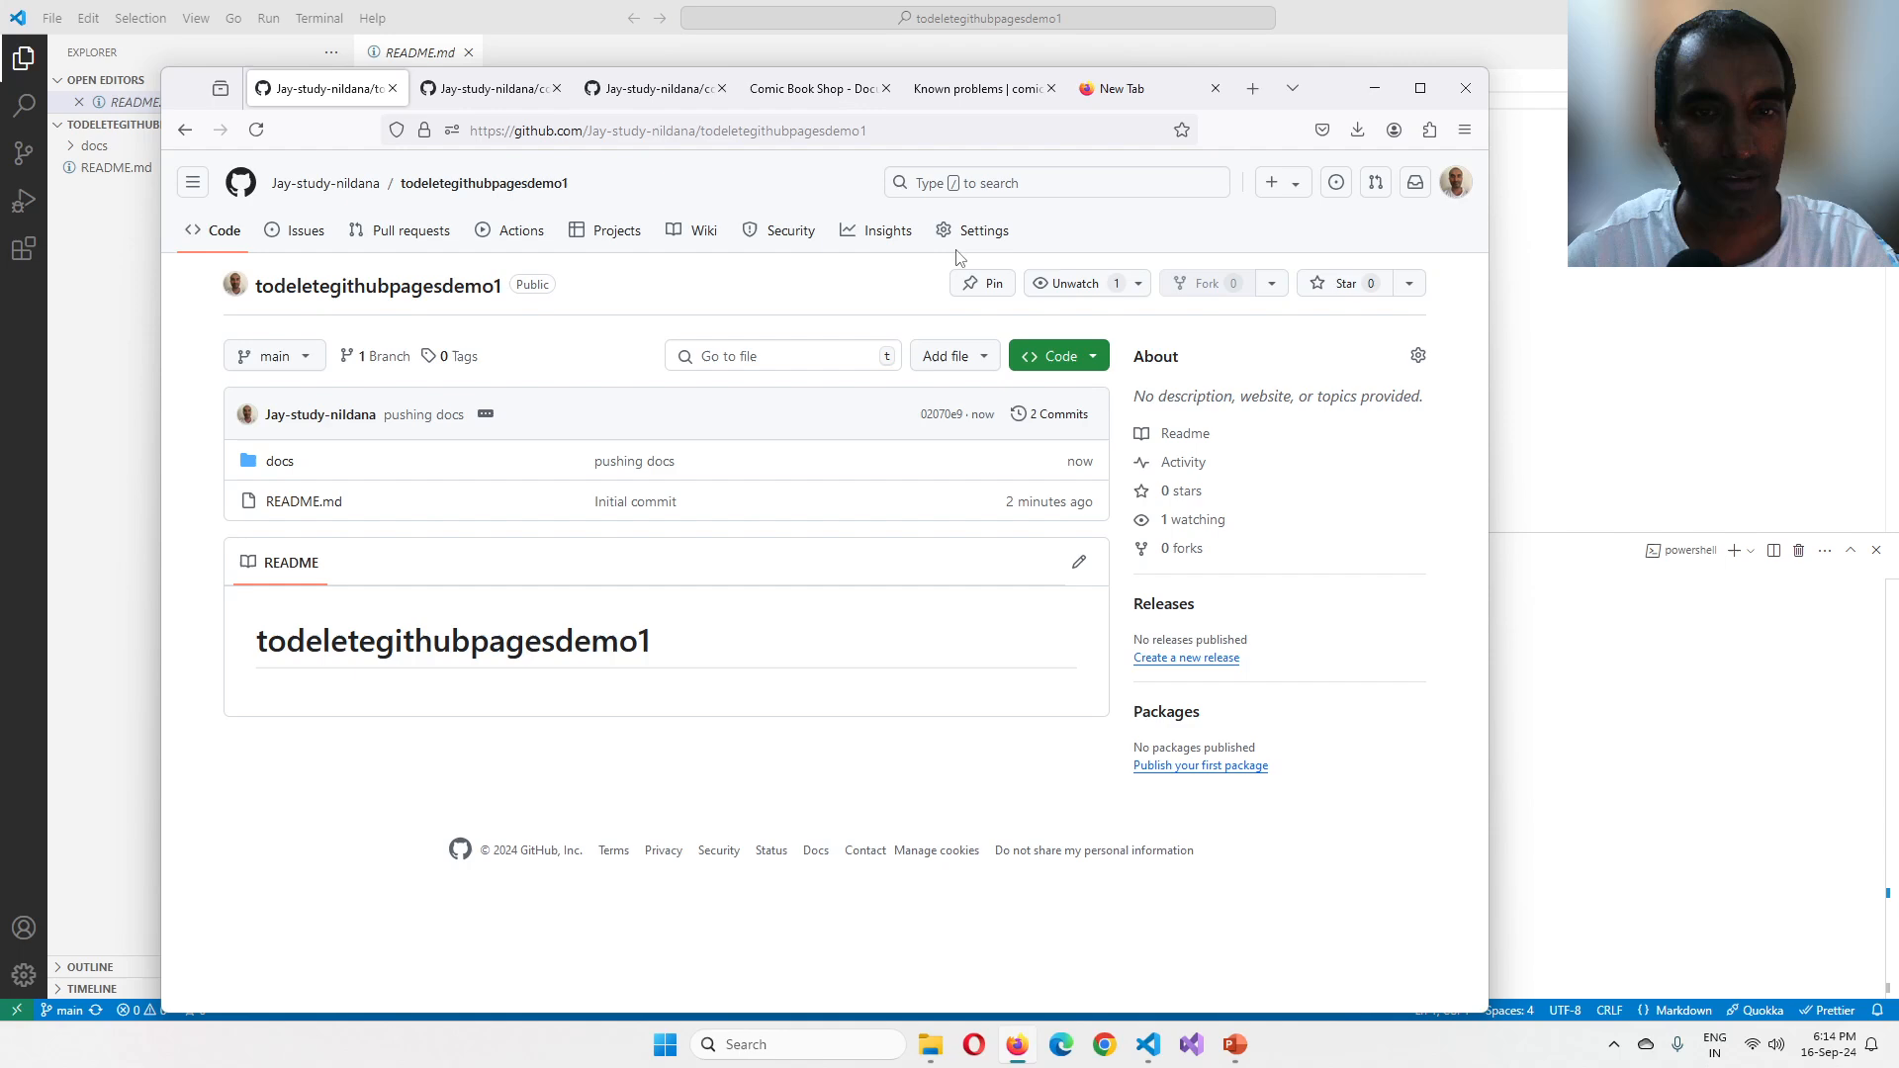
{"action": "left_click", "coordinate": [655, 89]}
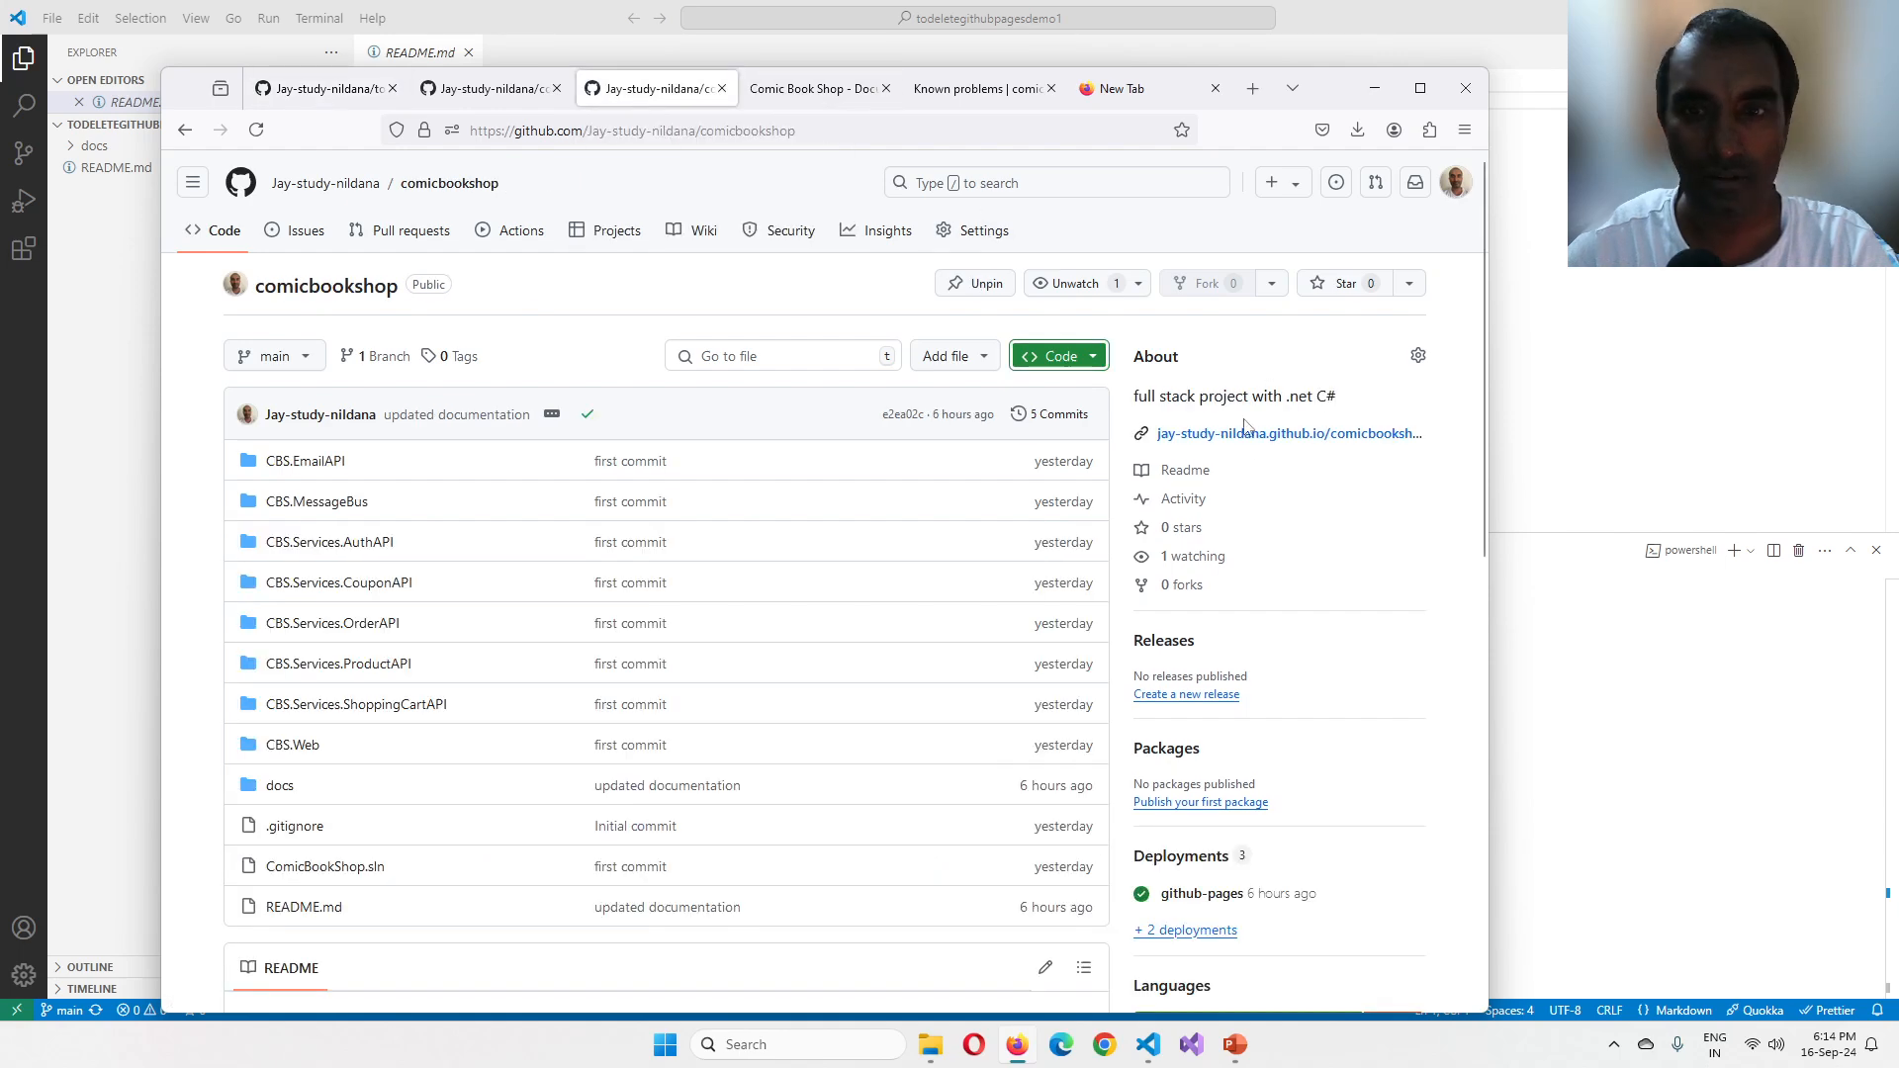
{"action": "mouse_move", "coordinate": [321, 87]}
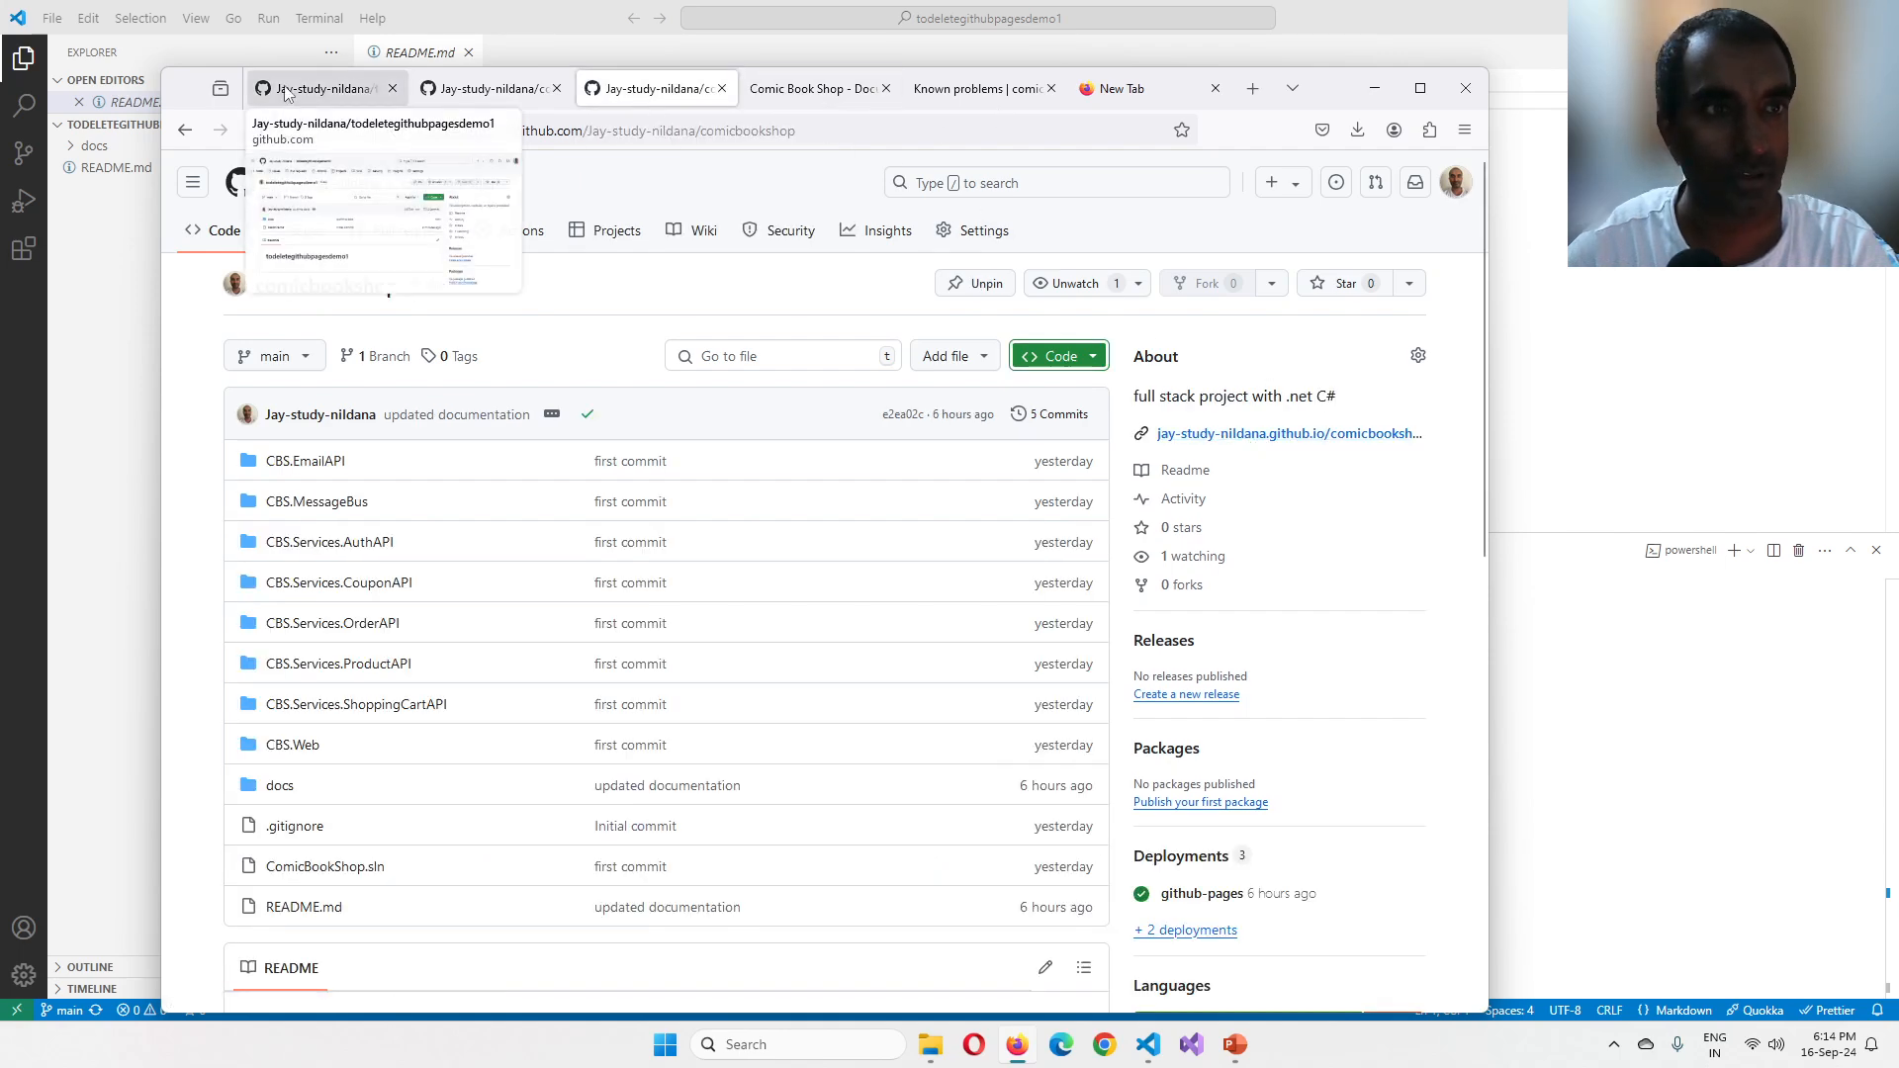
Step: Show the demo repository's Pages settings and leave the Source choices unchanged
{"action": "left_click", "coordinate": [983, 229]}
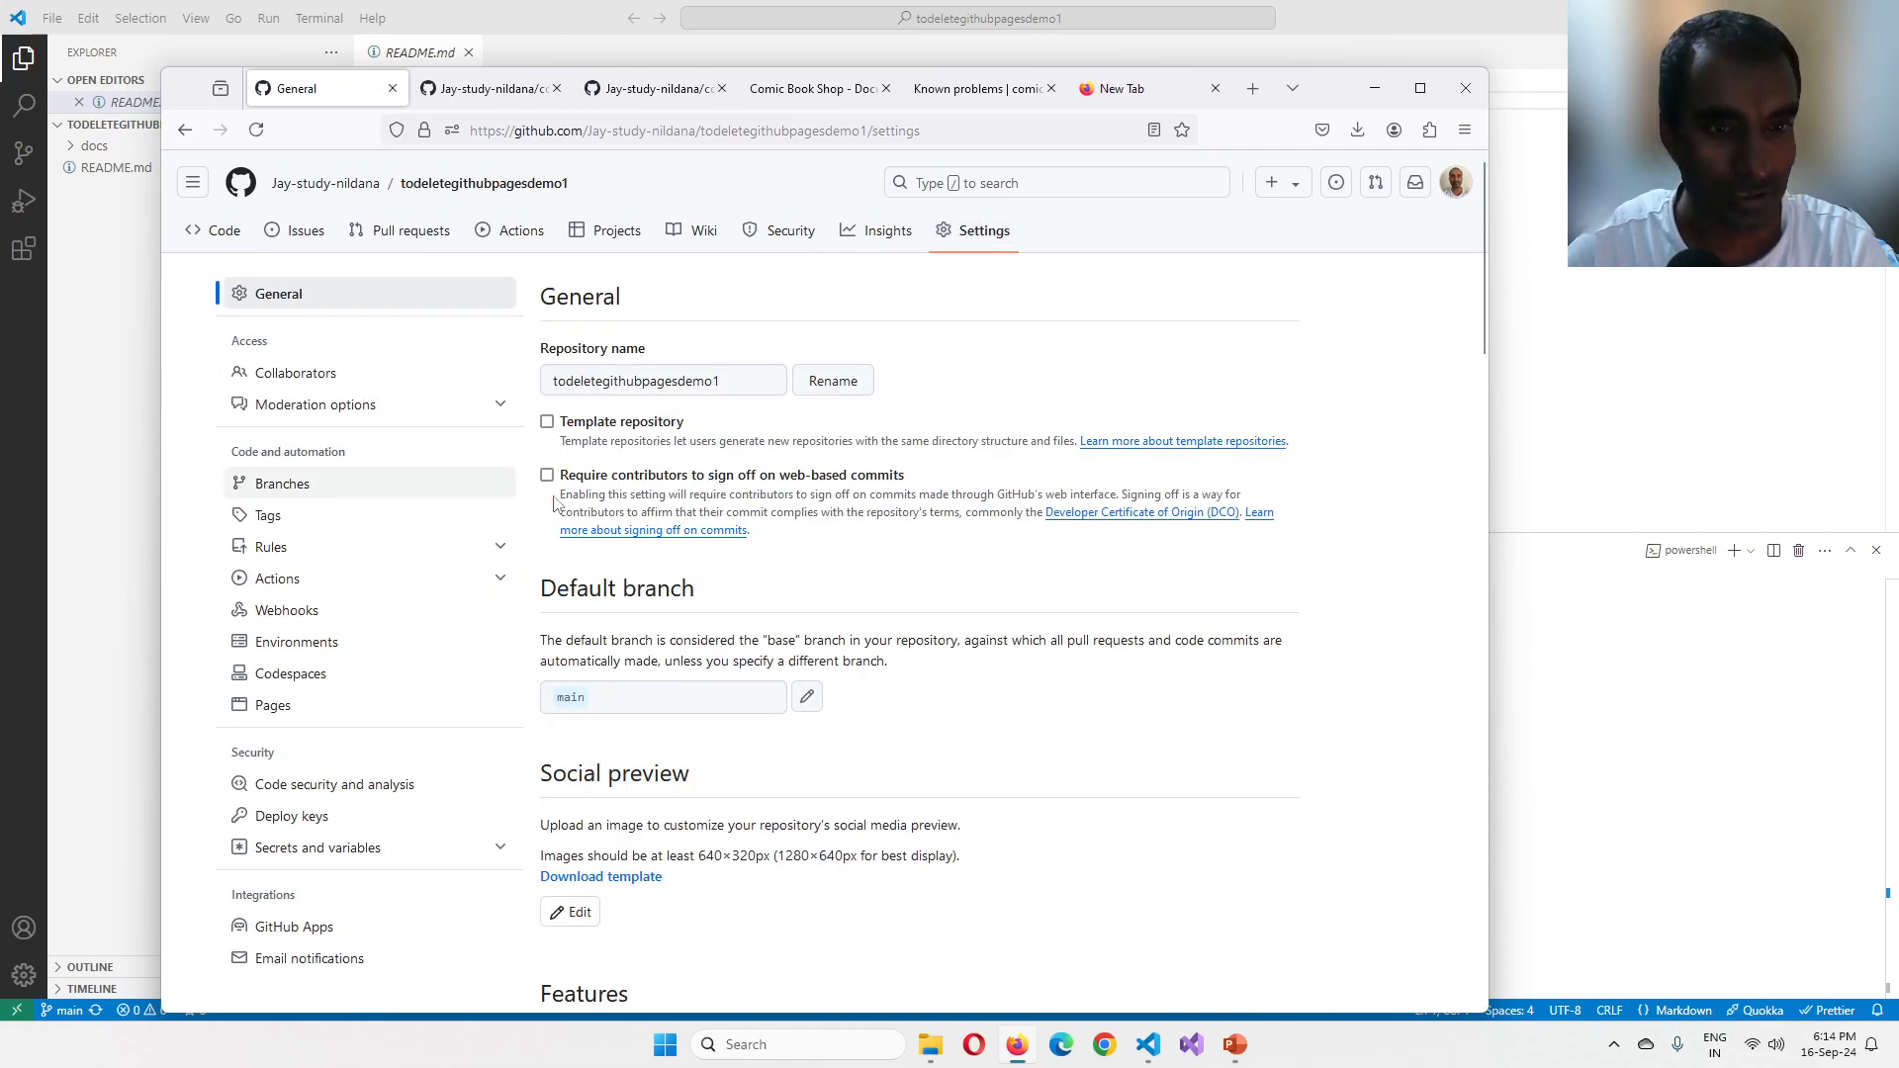
{"action": "mouse_move", "coordinate": [315, 404]}
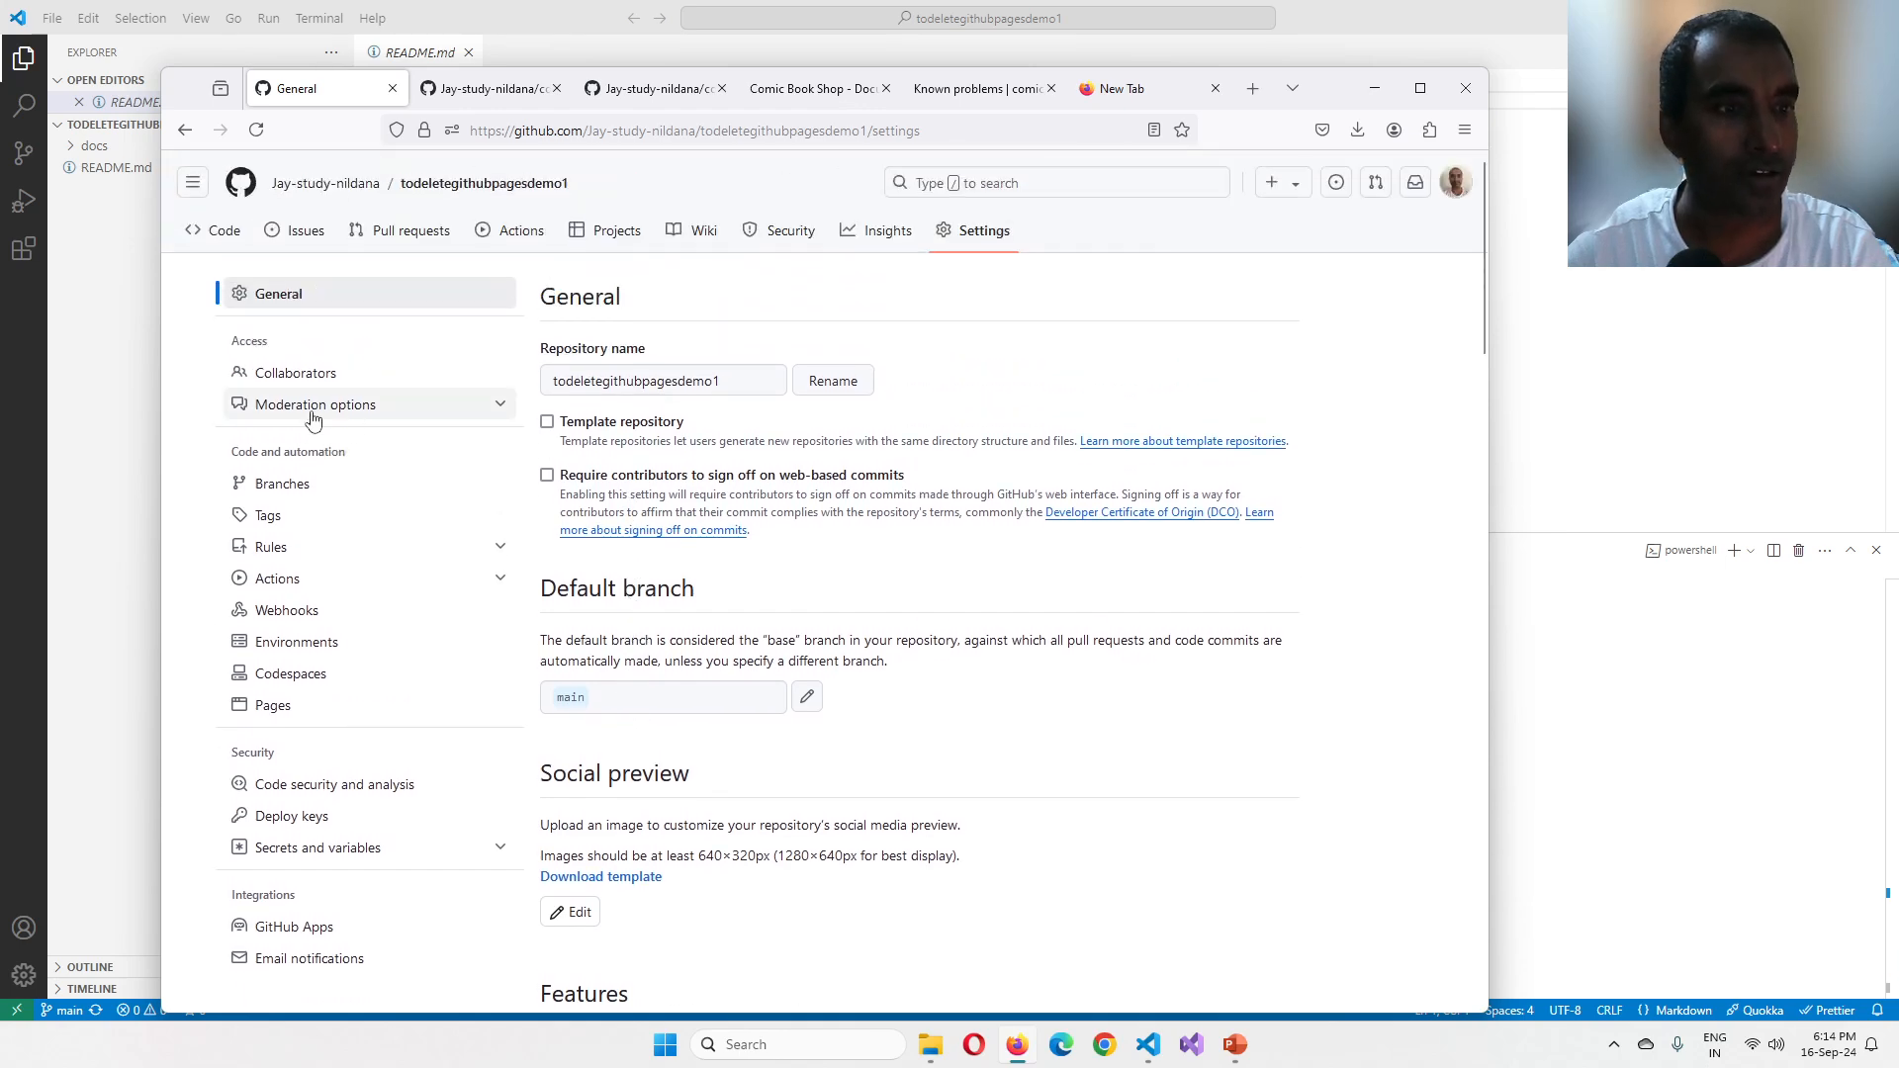
{"action": "left_click", "coordinate": [273, 704]}
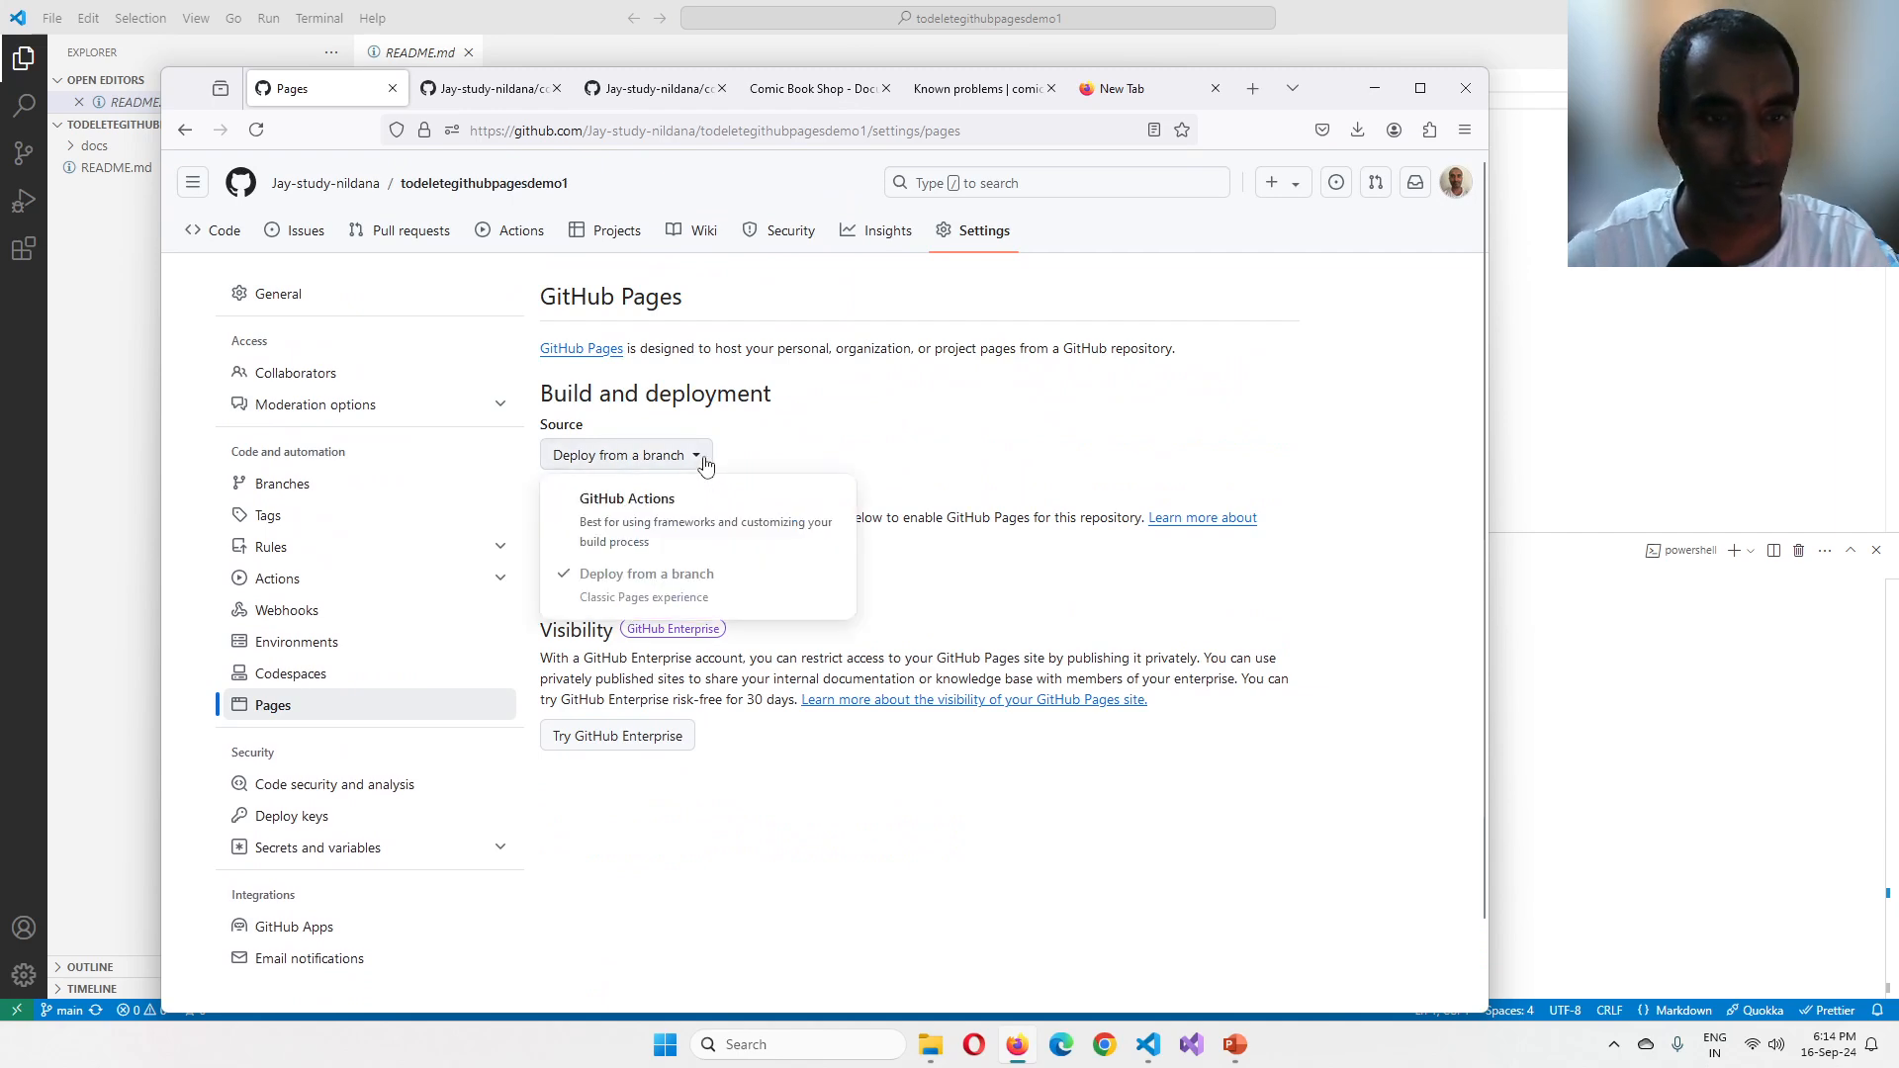
{"action": "mouse_move", "coordinate": [674, 523]}
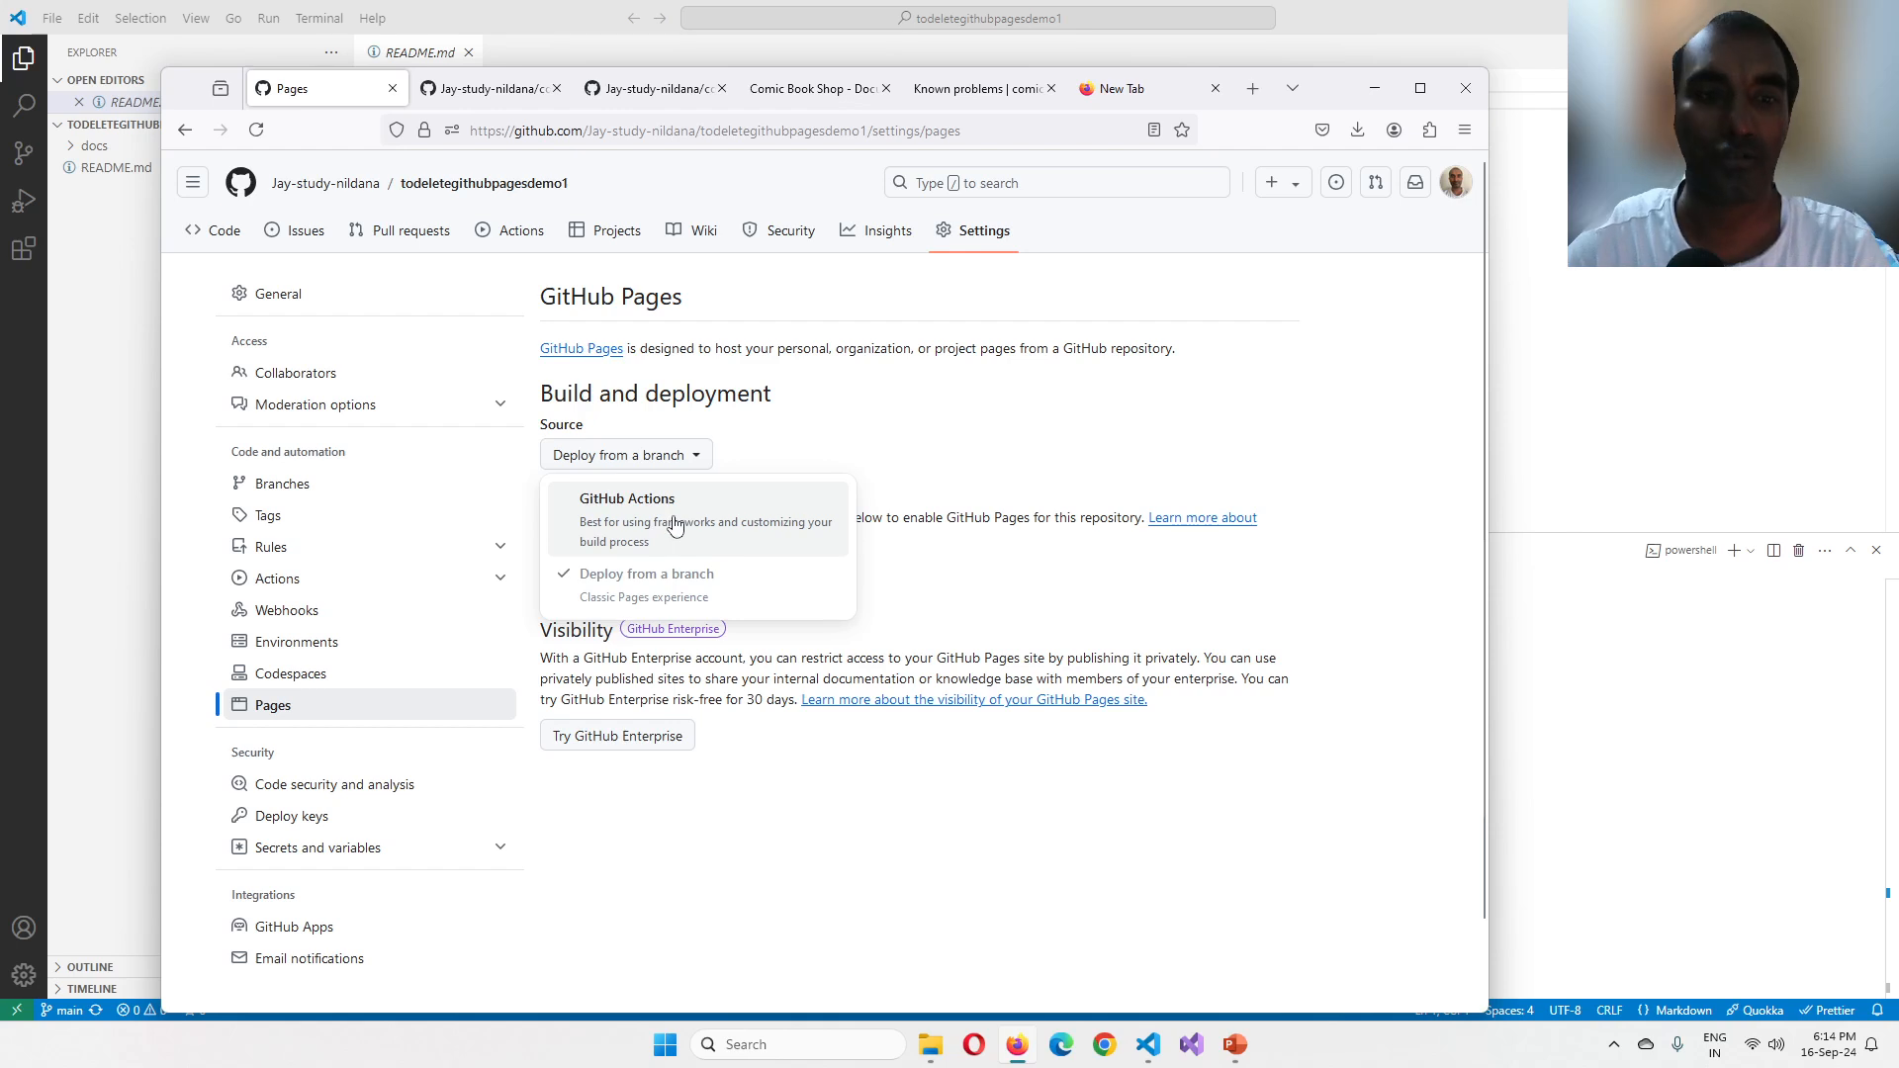
{"action": "left_click", "coordinate": [645, 573]}
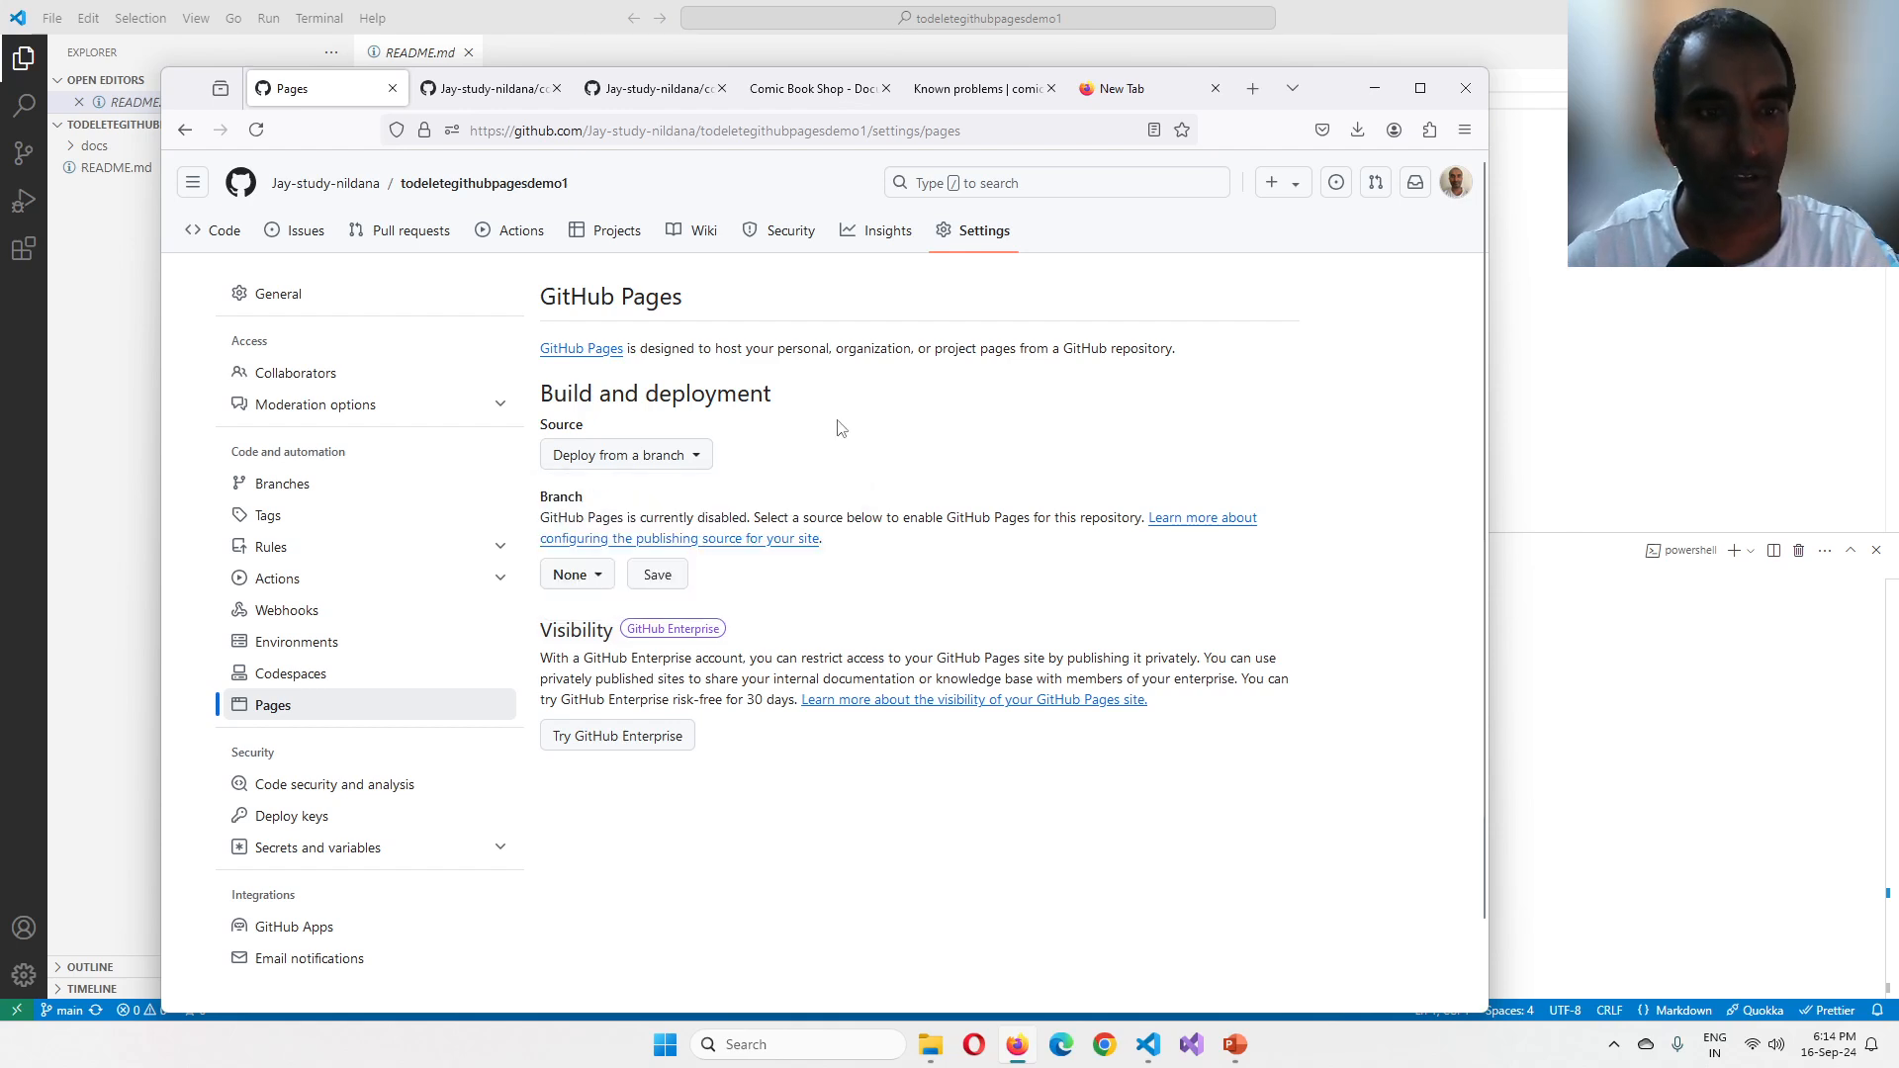
{"action": "mouse_move", "coordinate": [277, 293]}
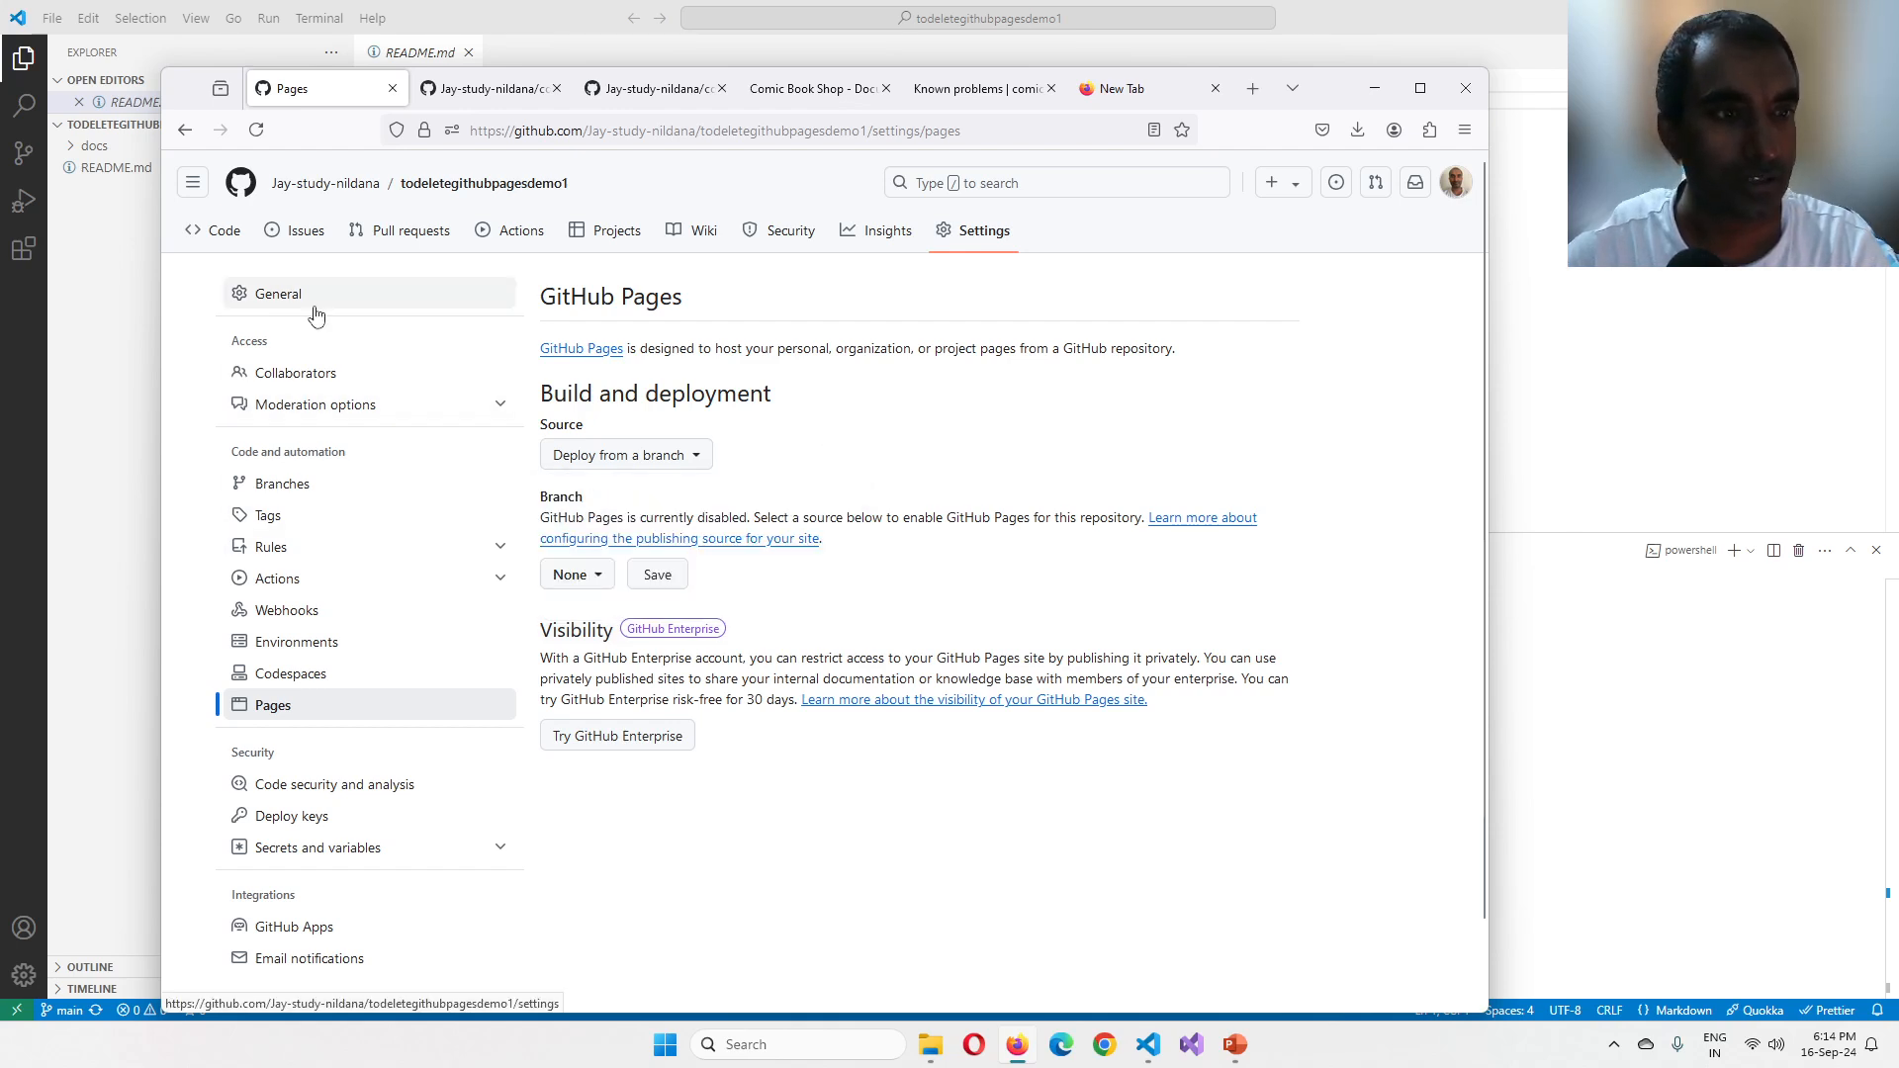
Step: Review the demo repository's General settings page from top to bottom and back
{"action": "left_click", "coordinate": [279, 293]}
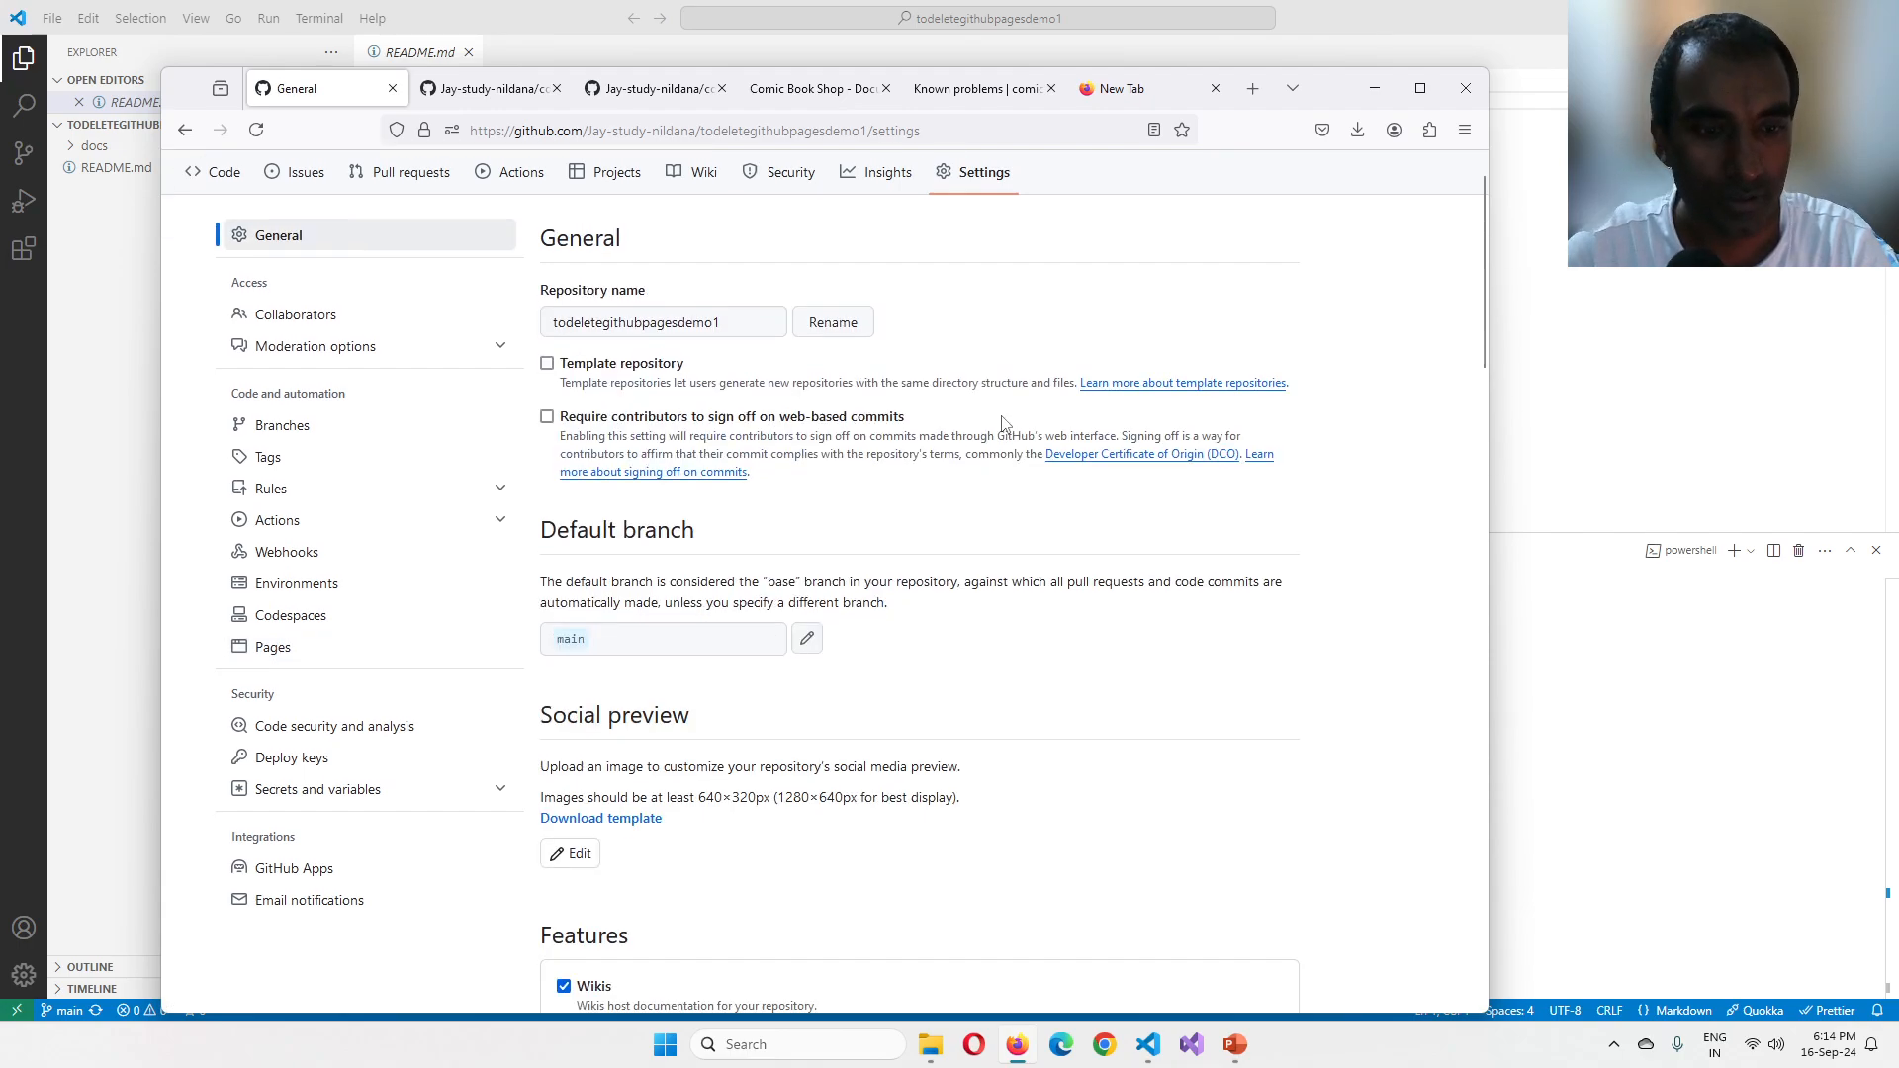
{"action": "scroll", "scroll_direction": "down", "scroll_amount": 3}
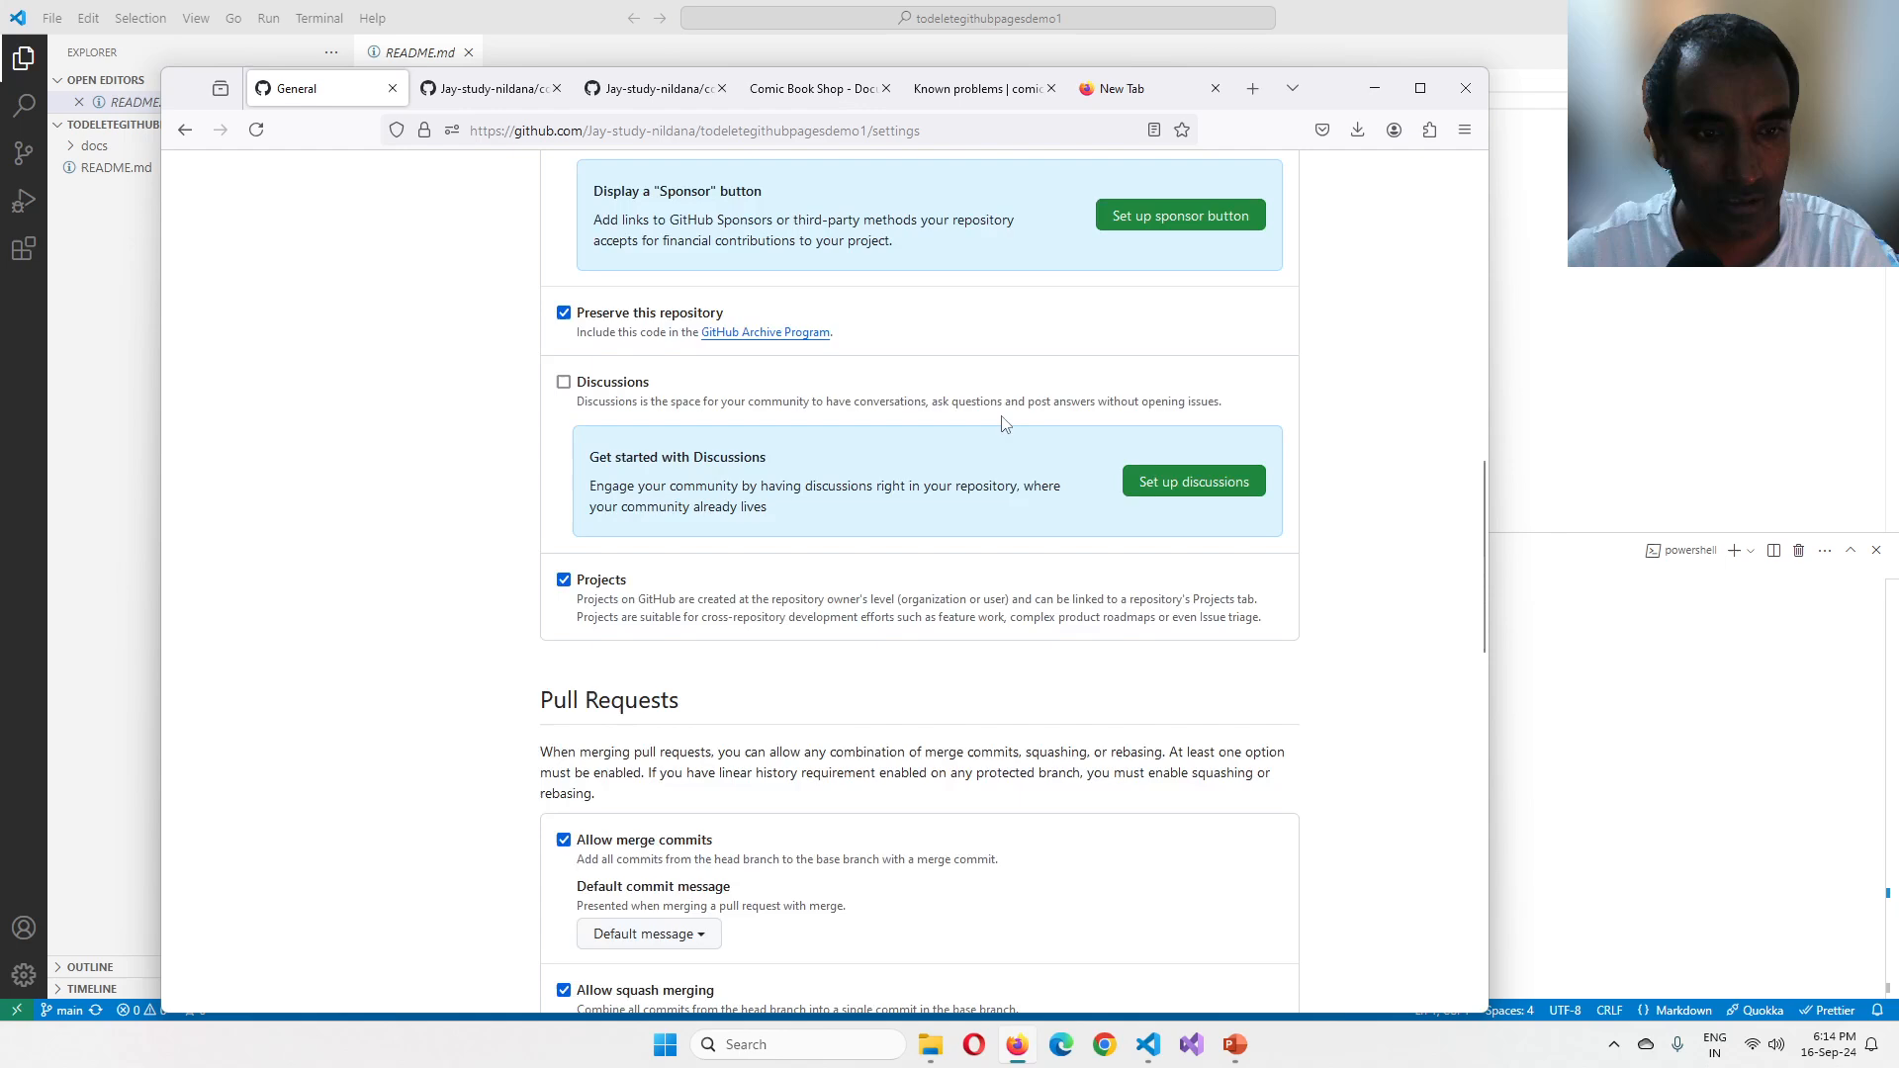
{"action": "scroll", "scroll_direction": "down", "scroll_amount": 3}
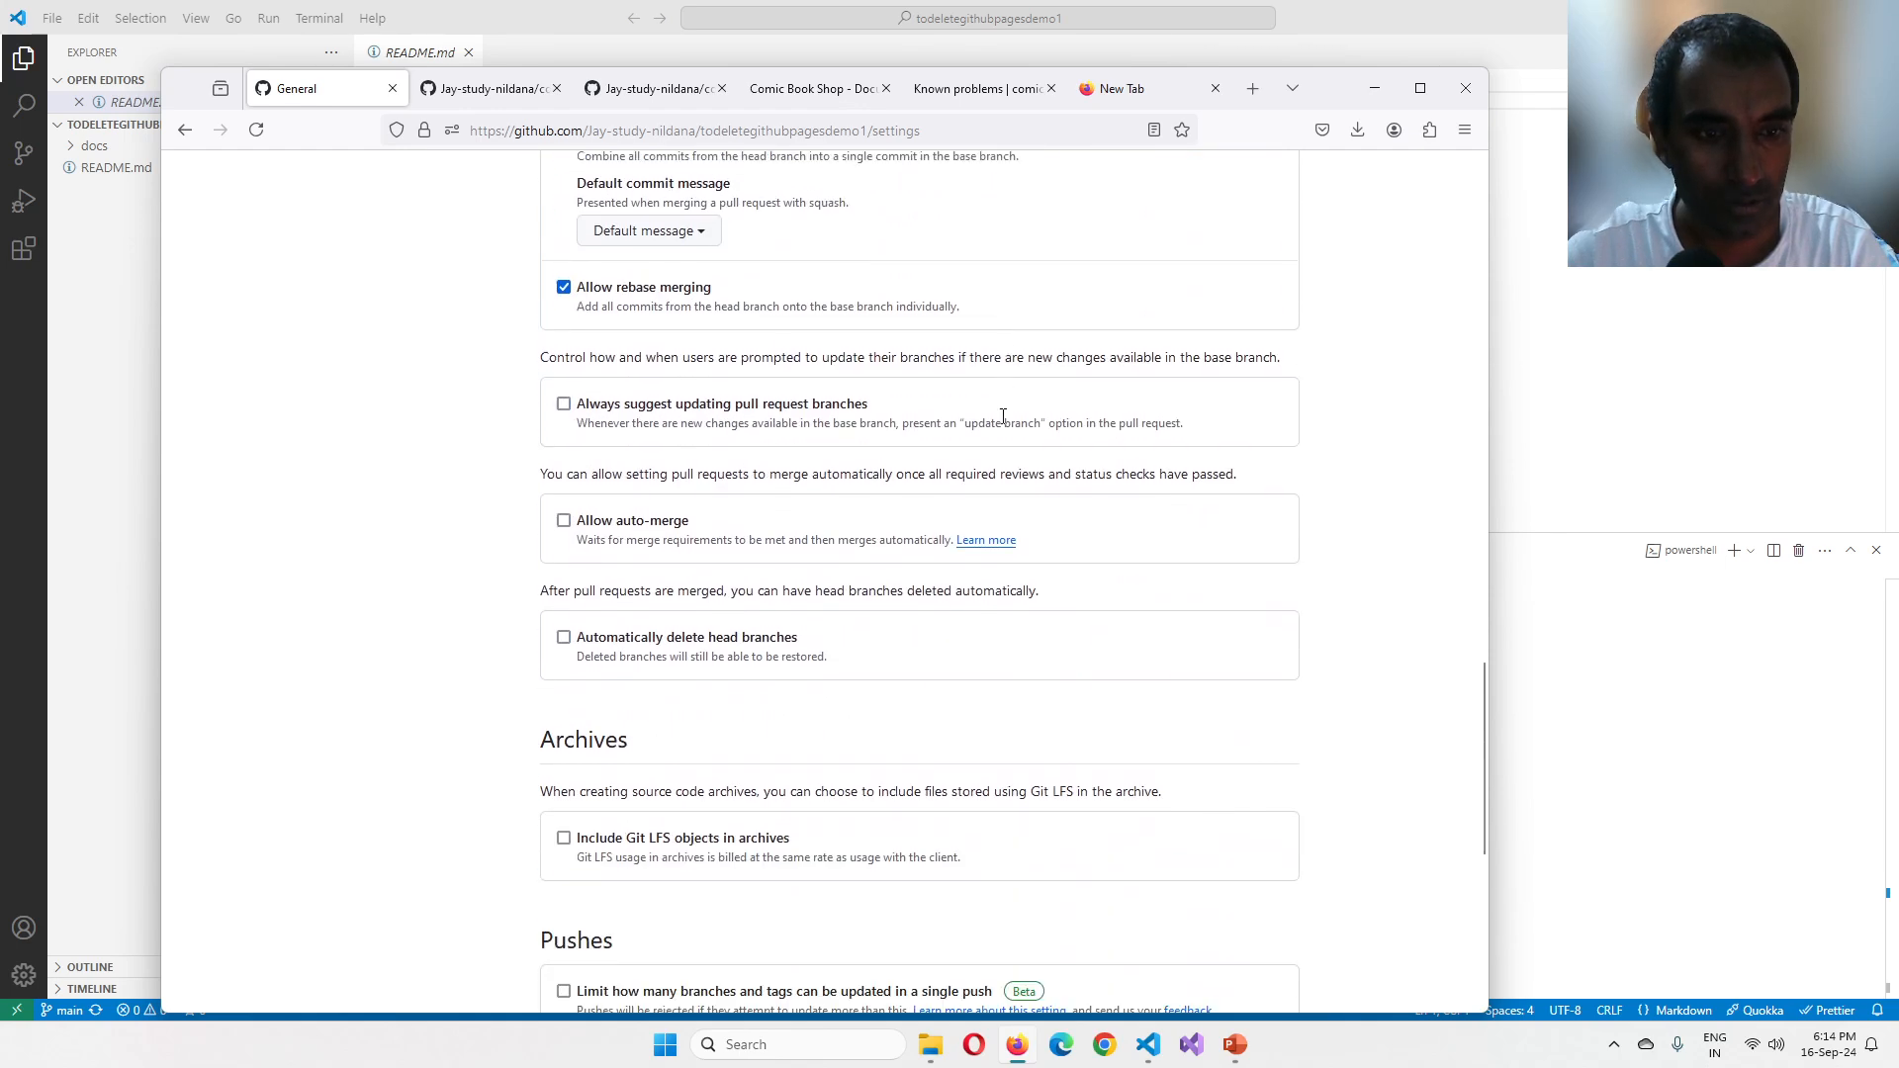
{"action": "scroll", "scroll_direction": "down", "scroll_amount": 3}
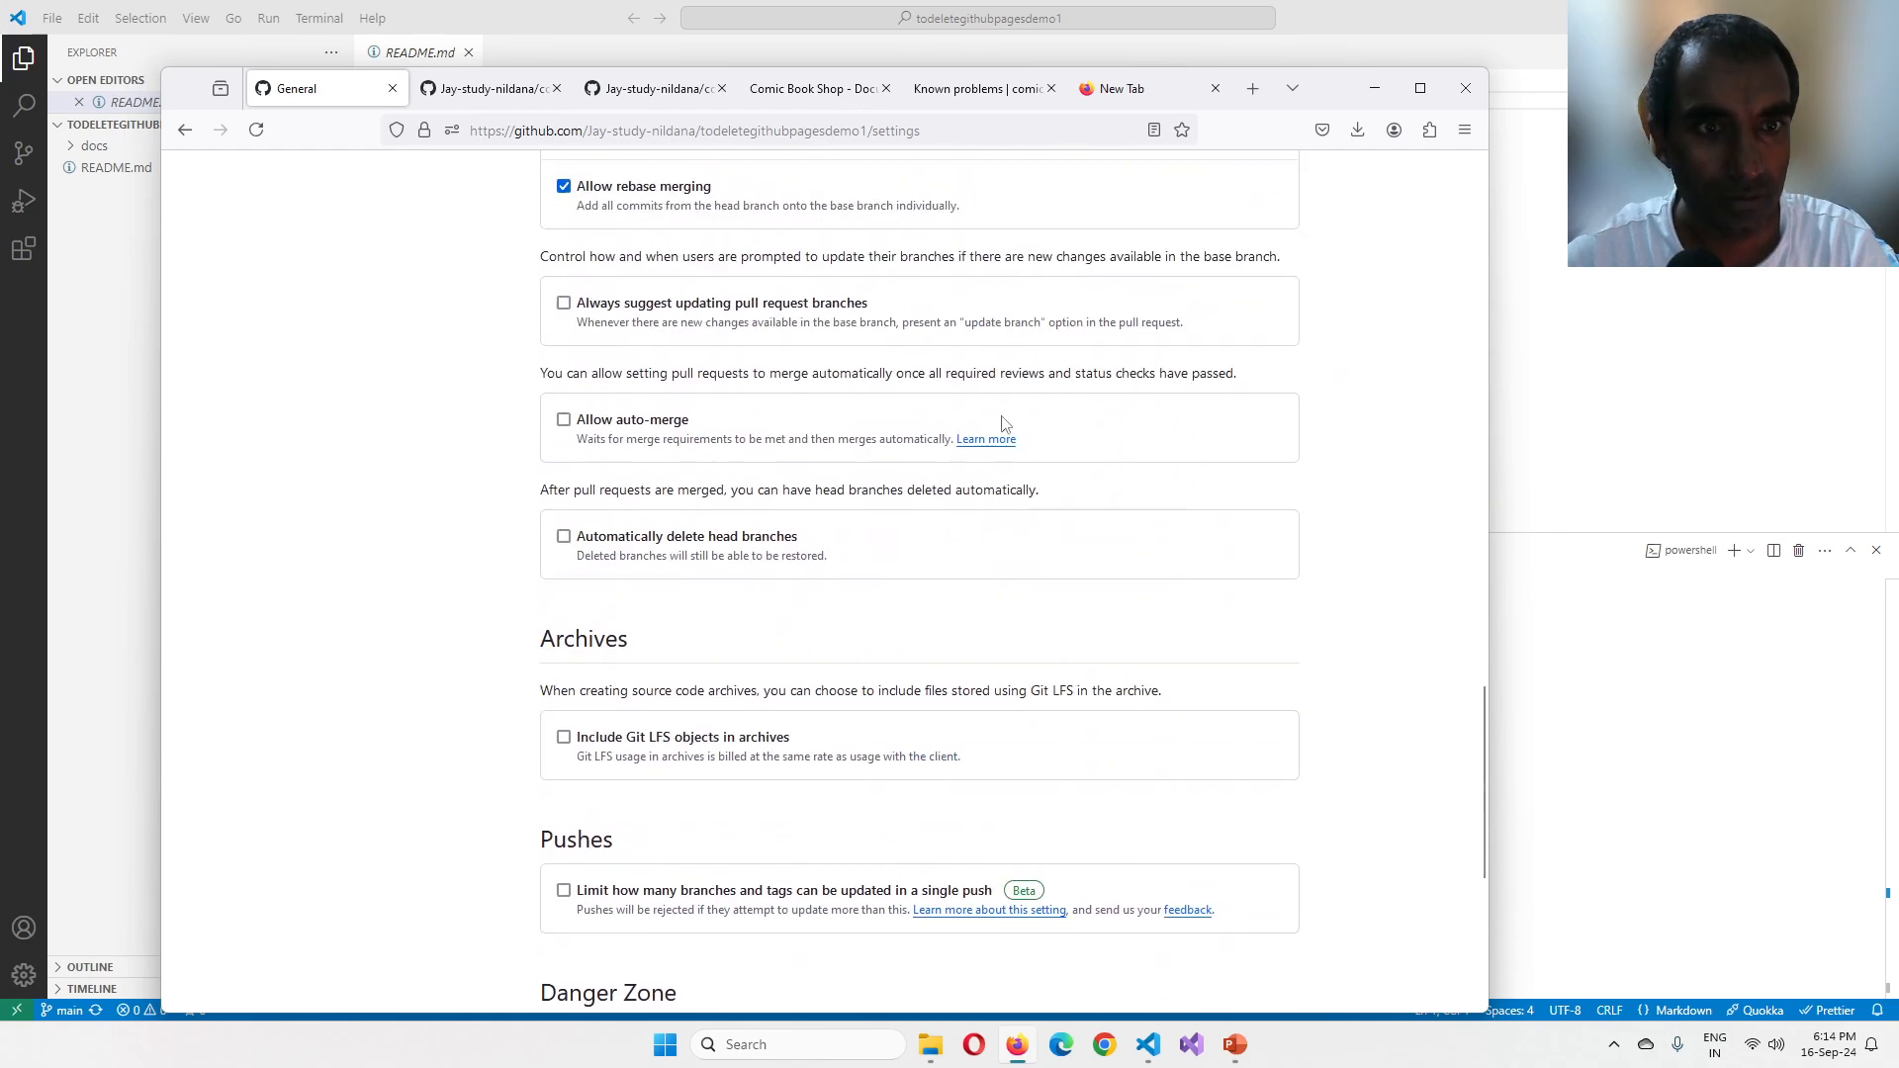
{"action": "scroll", "scroll_direction": "up", "scroll_amount": 3}
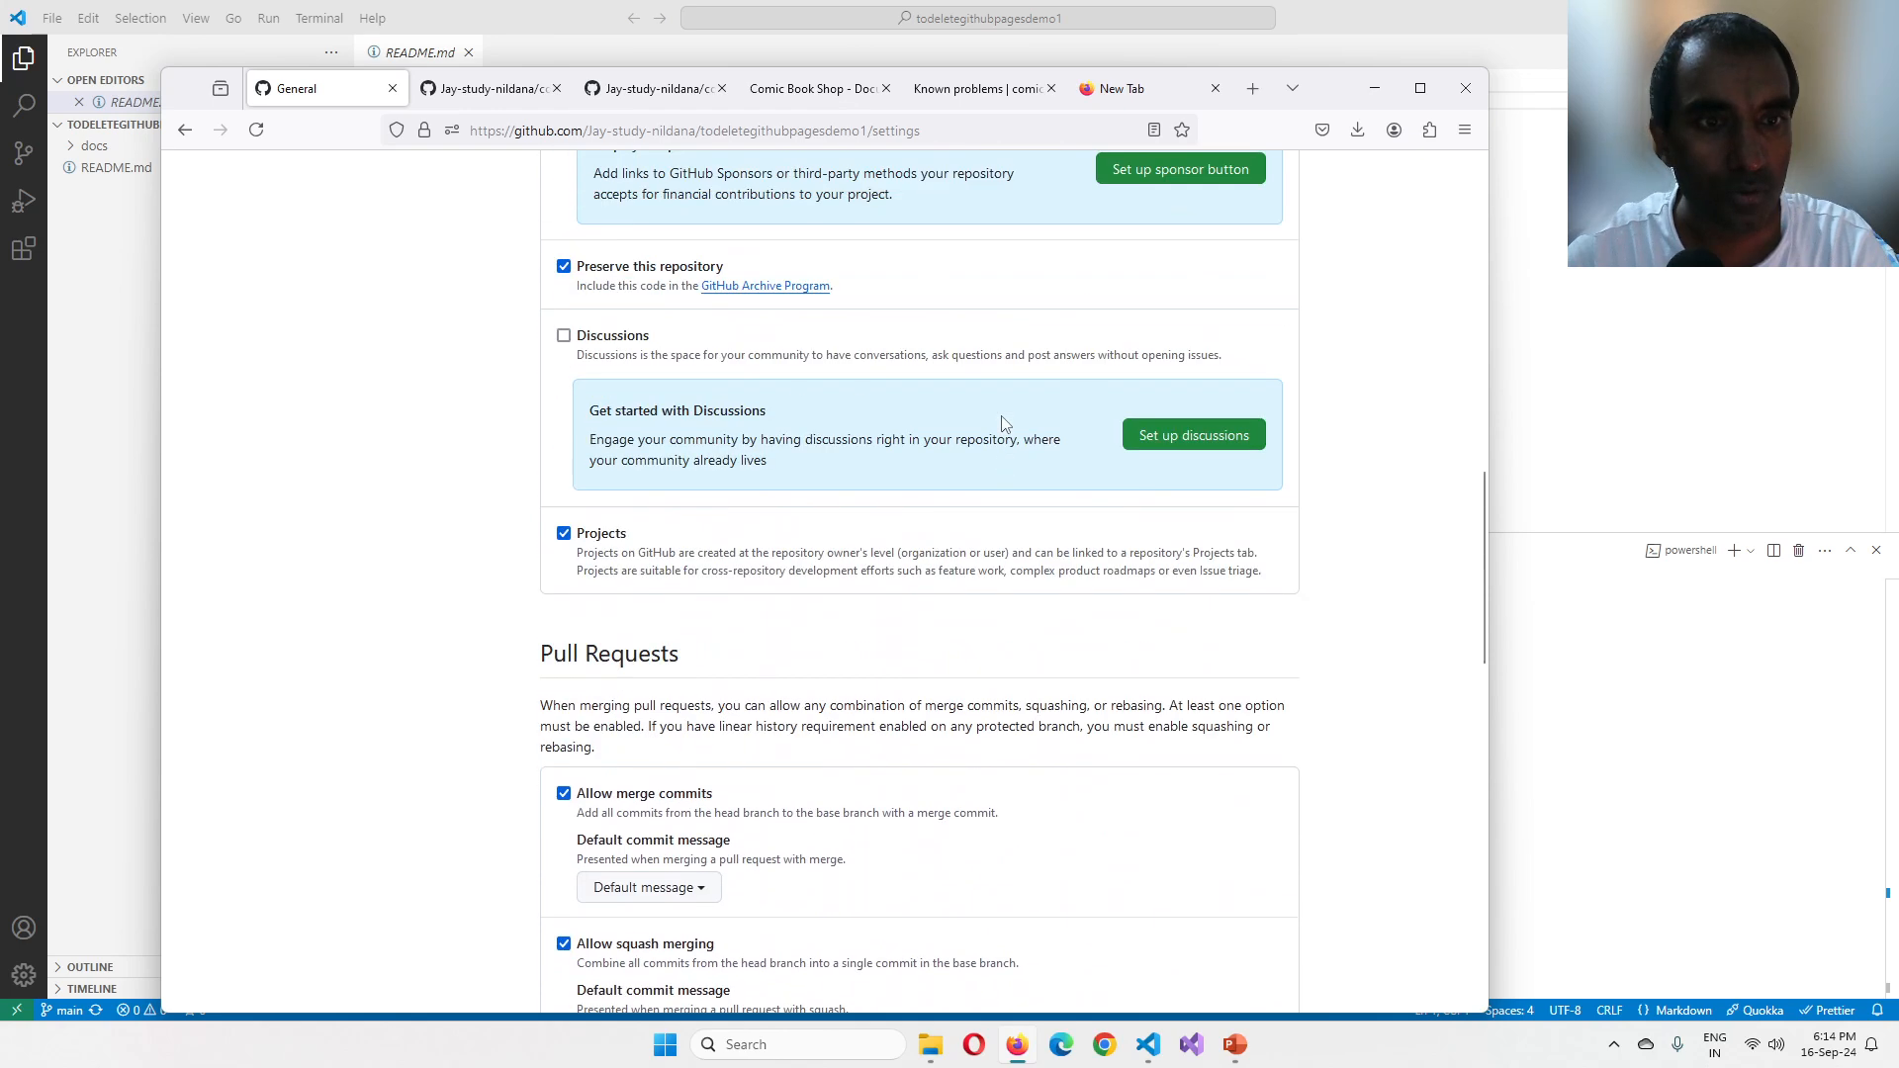
{"action": "scroll", "scroll_direction": "up", "scroll_amount": 3}
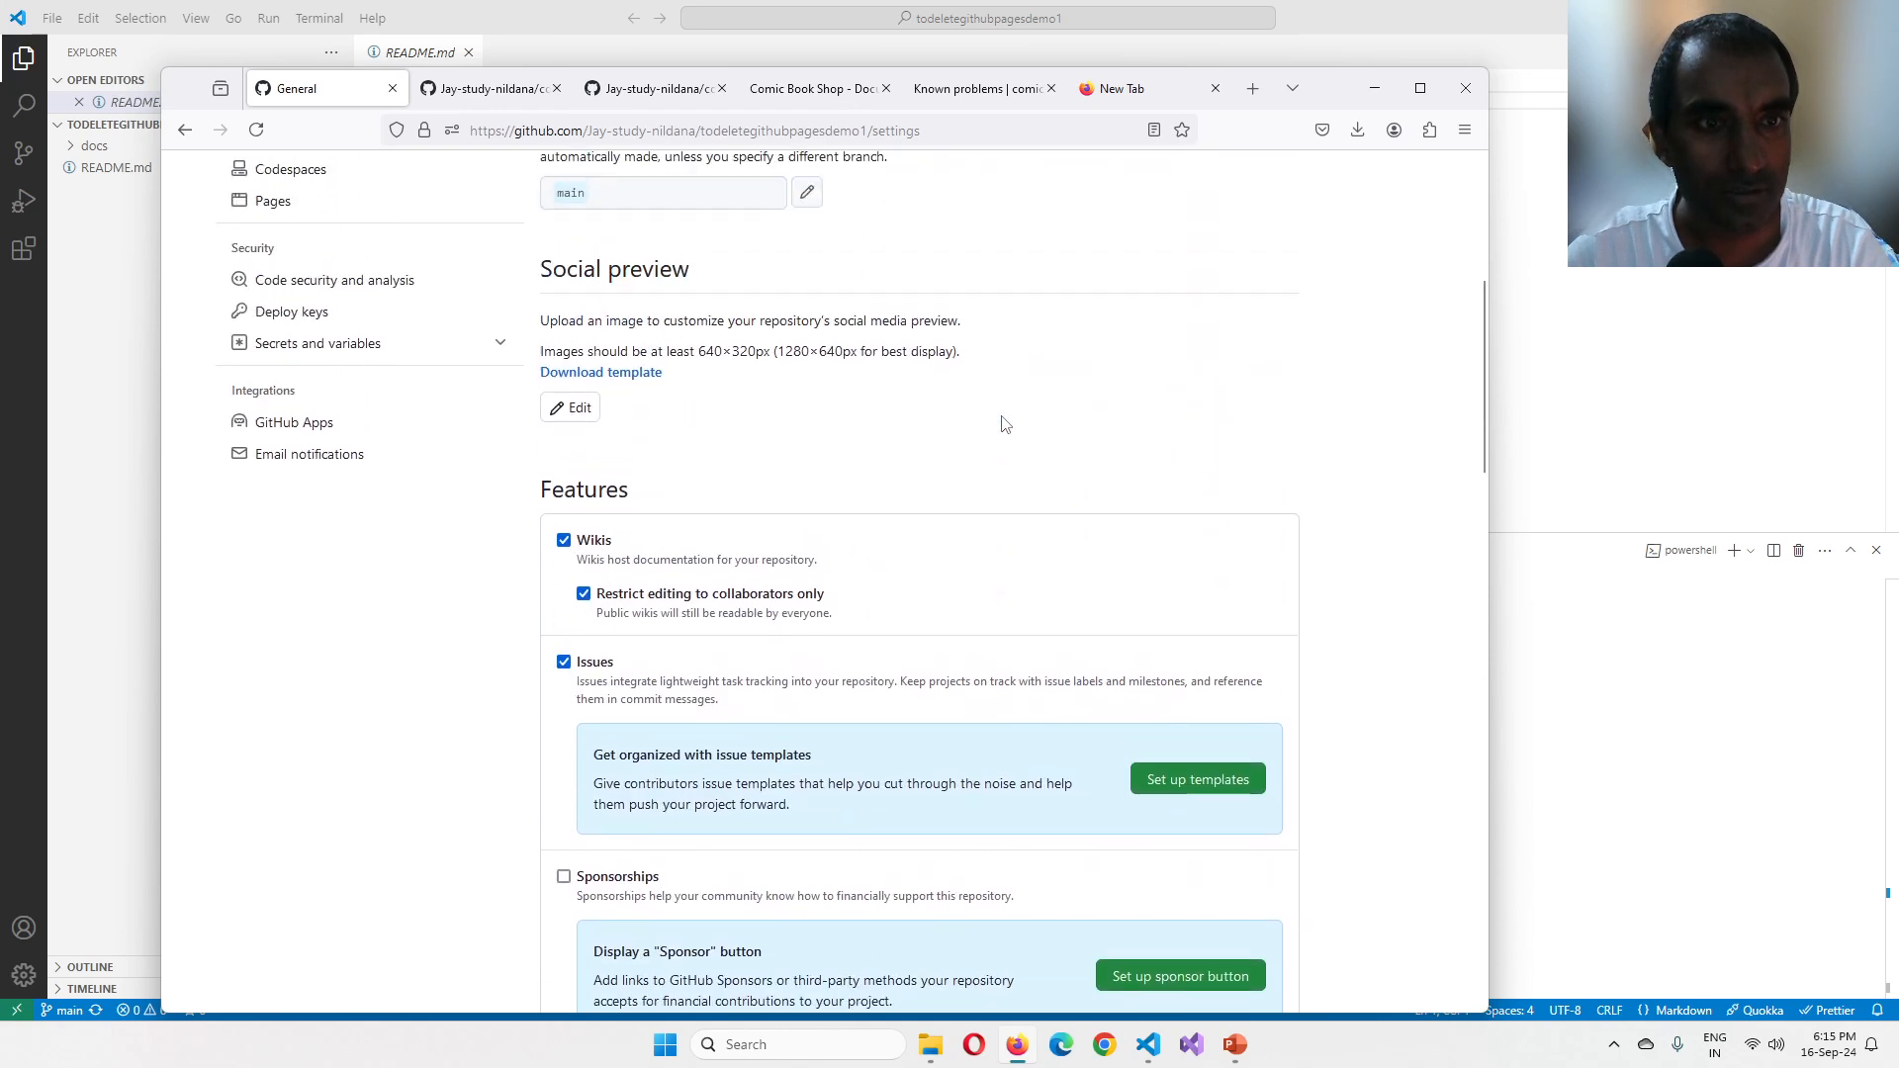
{"action": "scroll", "scroll_direction": "up", "scroll_amount": 3}
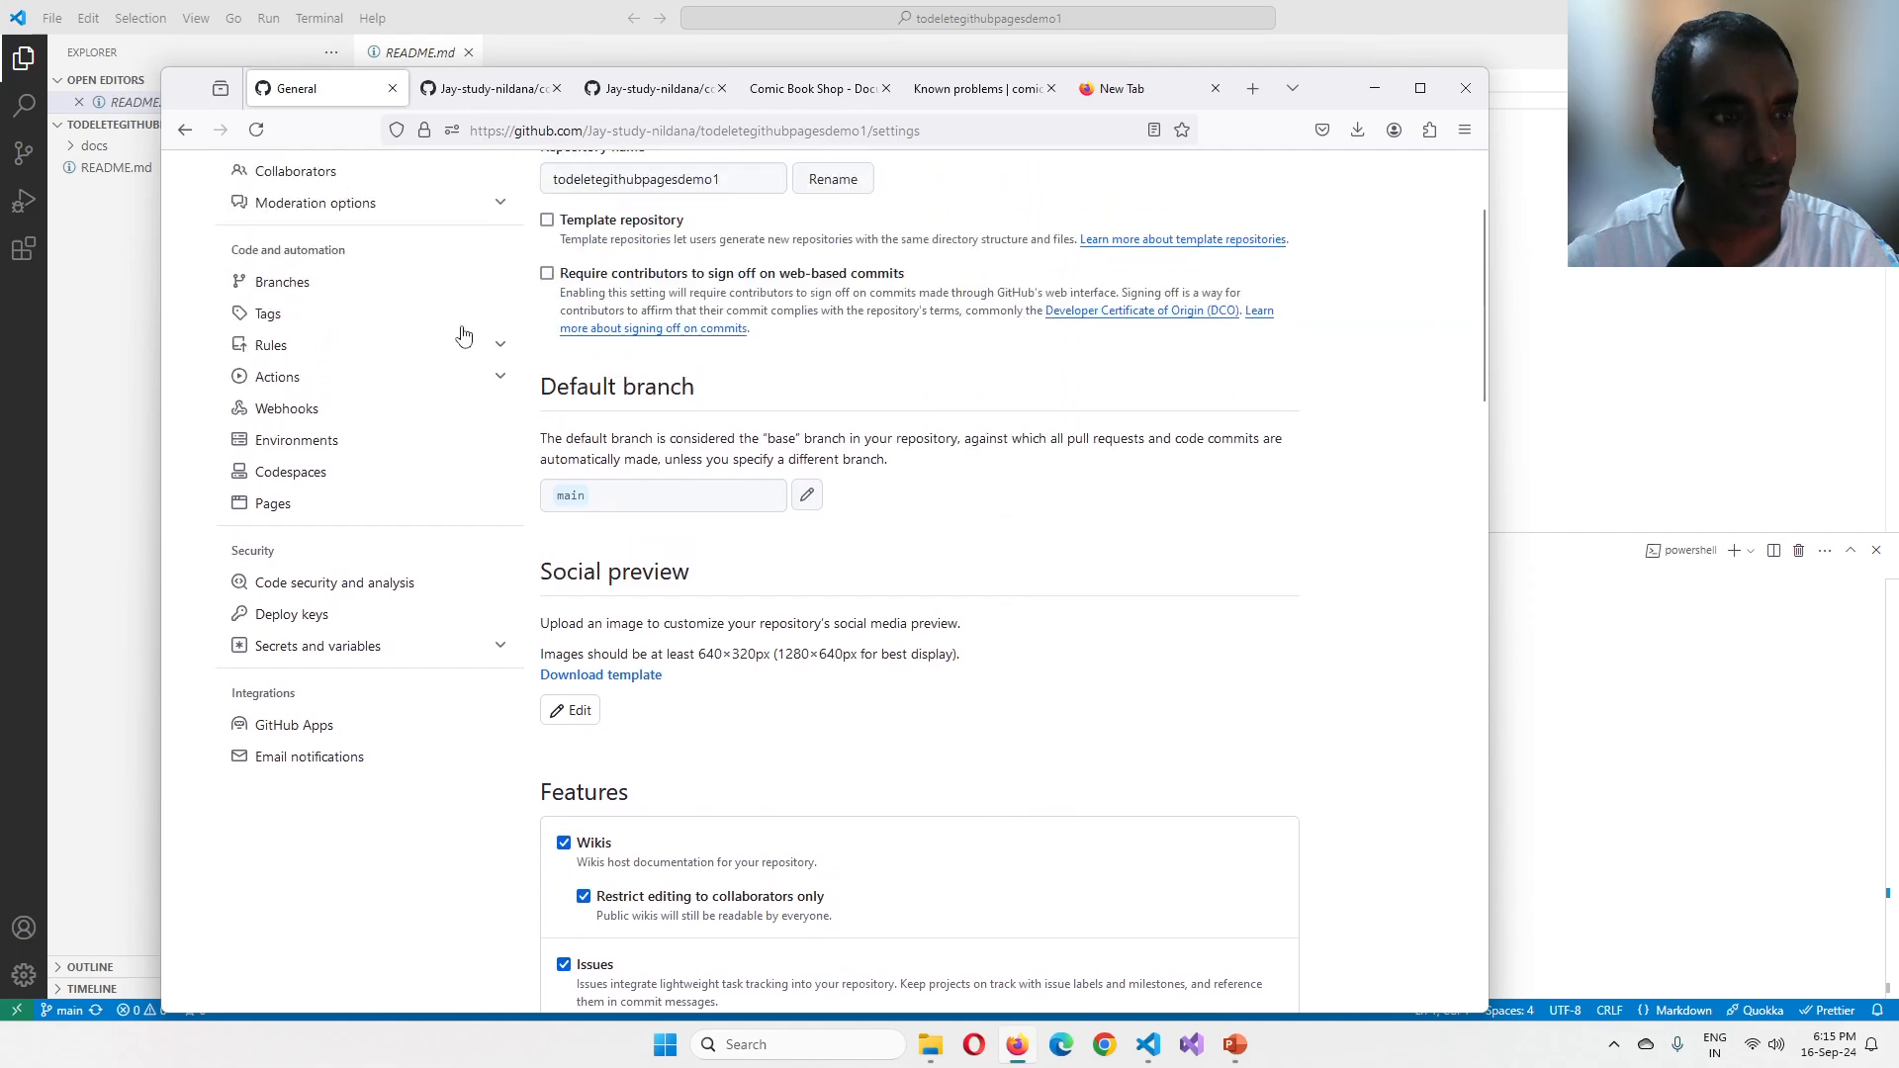
Step: Set the demo repository's Pages source to GitHub Actions instead of a branch
{"action": "left_click", "coordinate": [271, 503]}
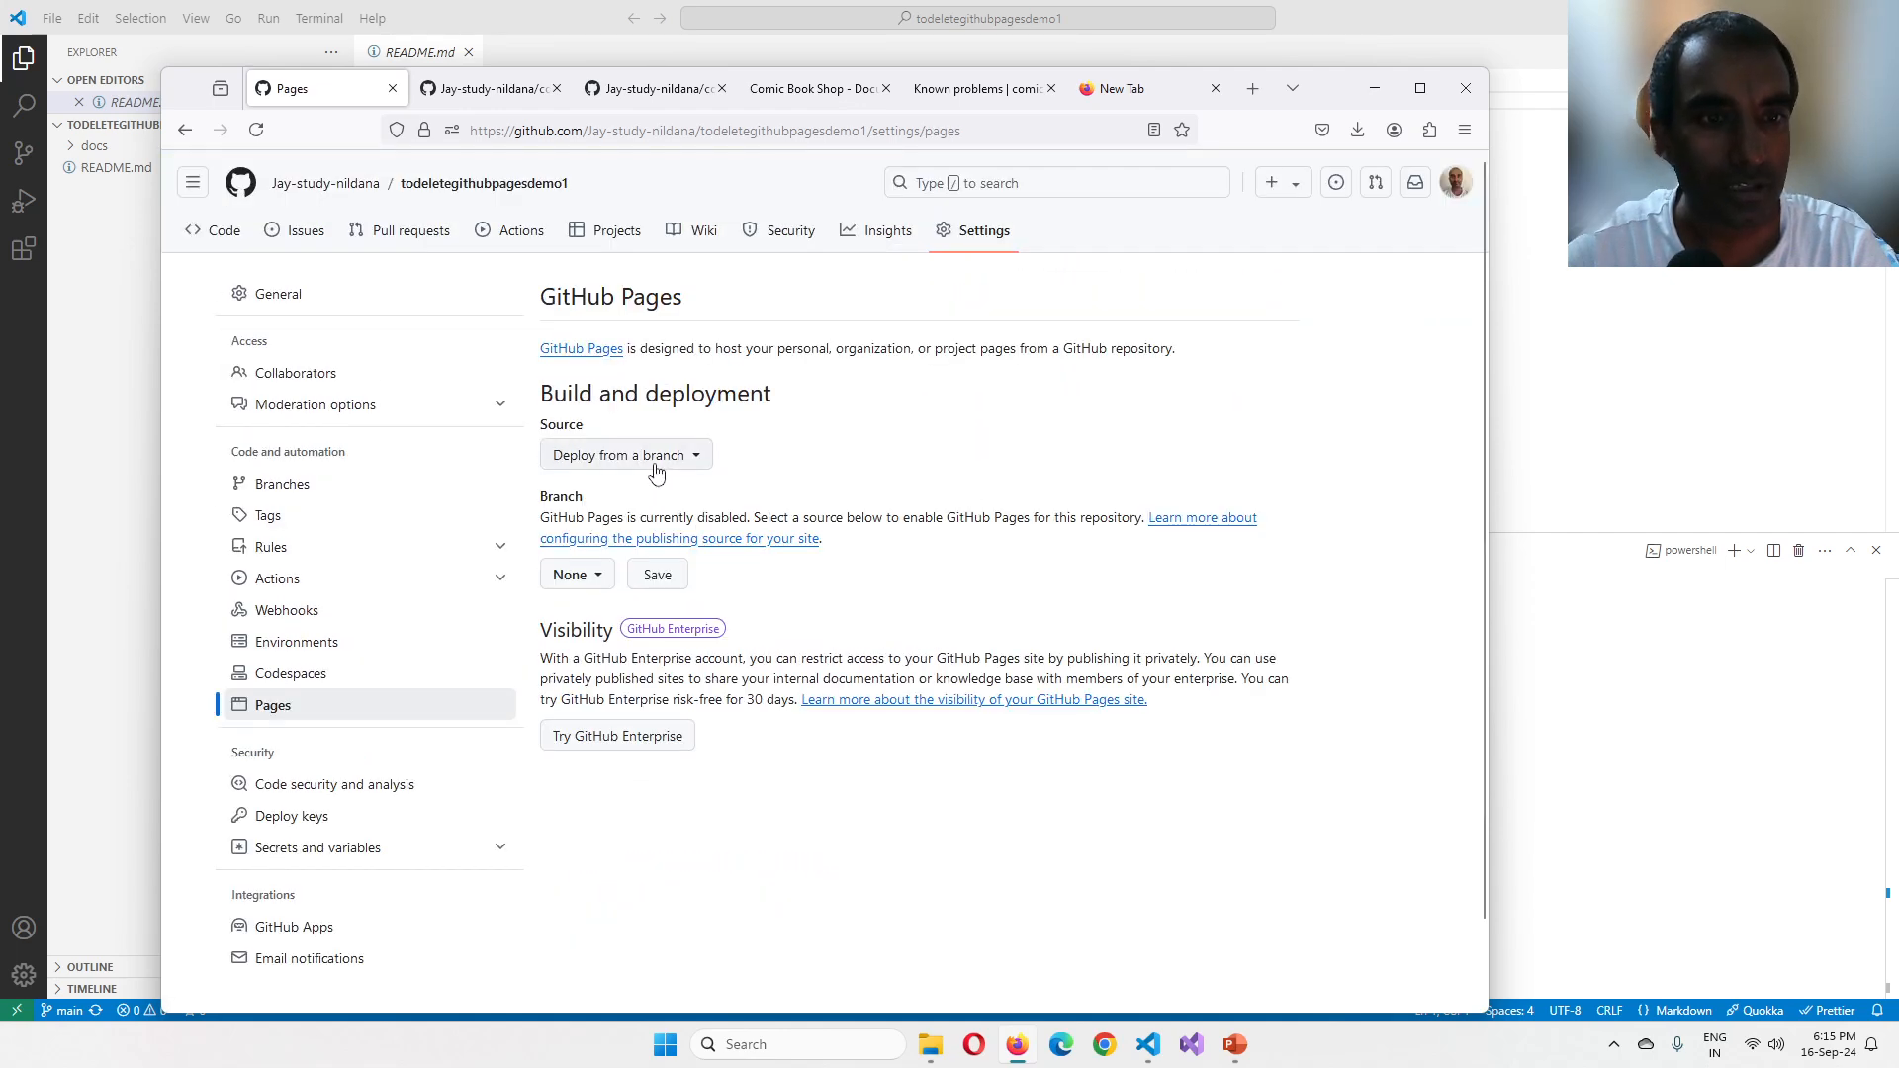
{"action": "left_click", "coordinate": [625, 455]}
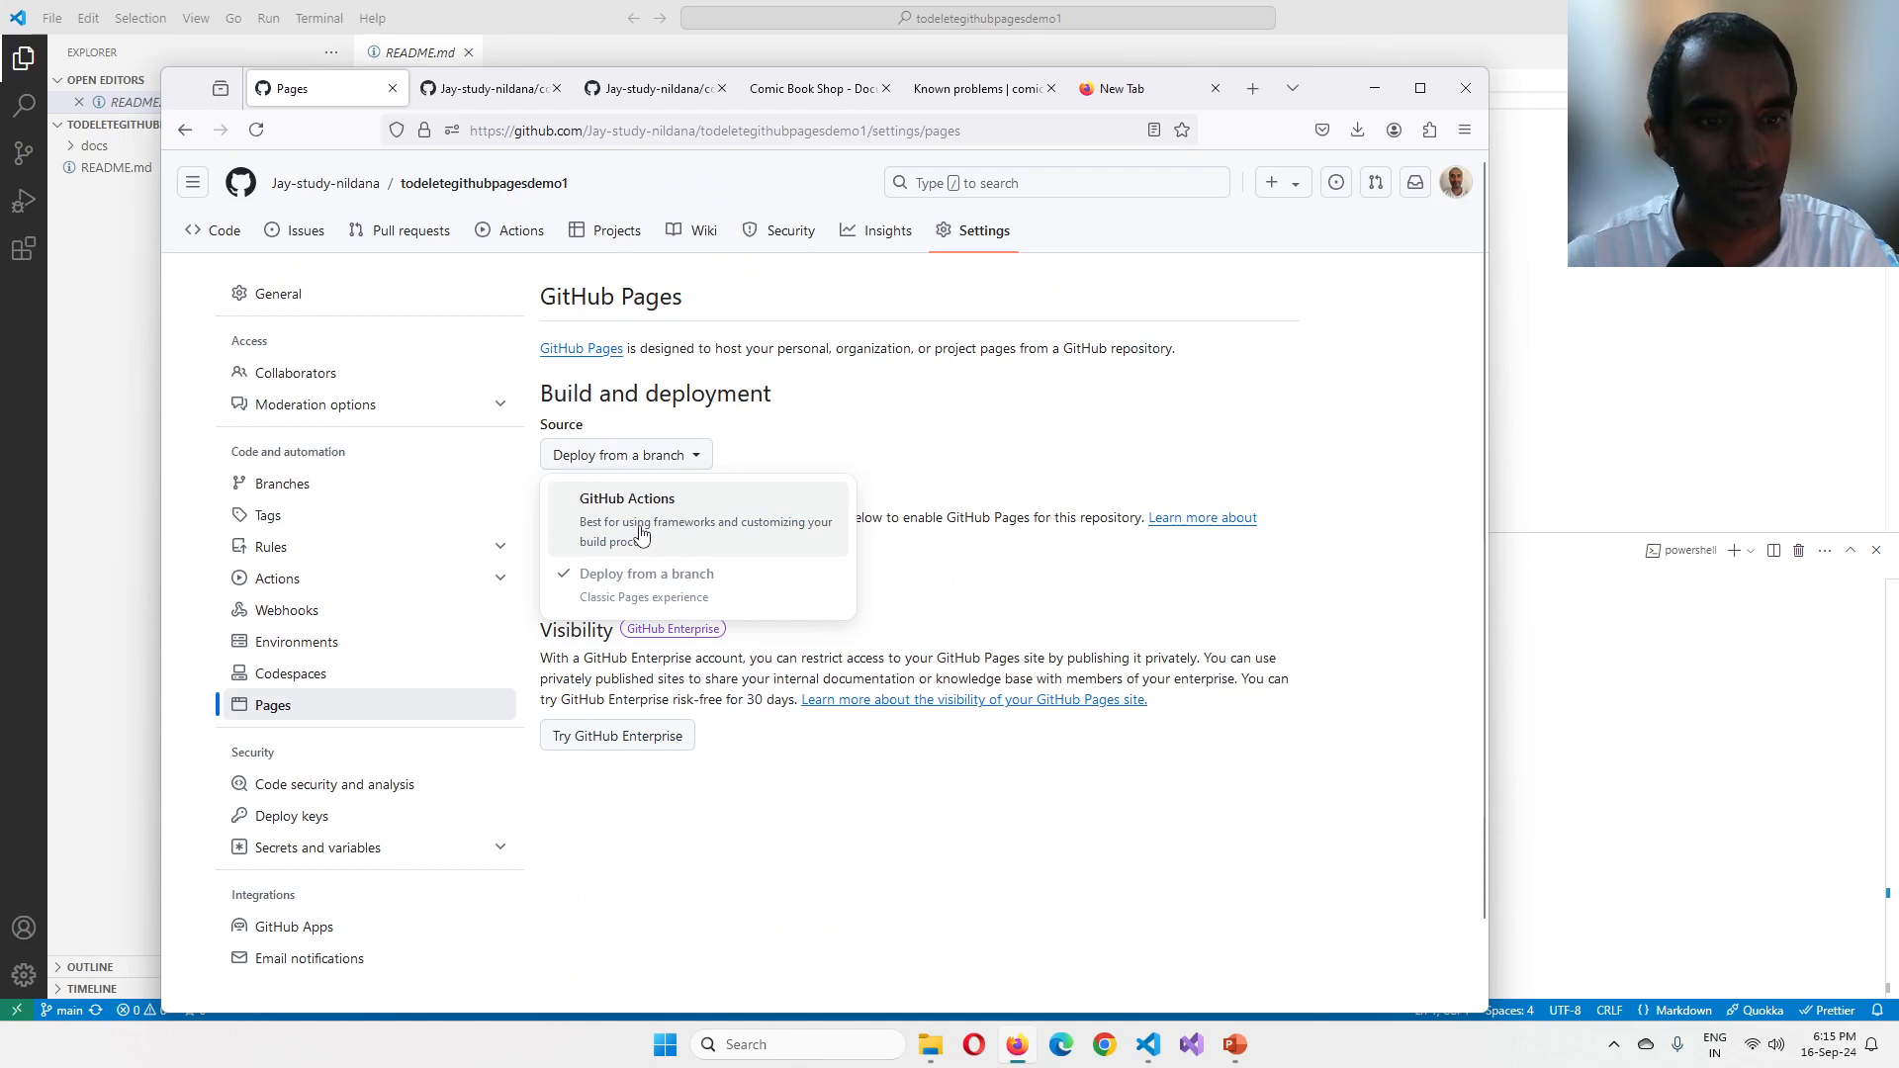
{"action": "left_click", "coordinate": [645, 582]}
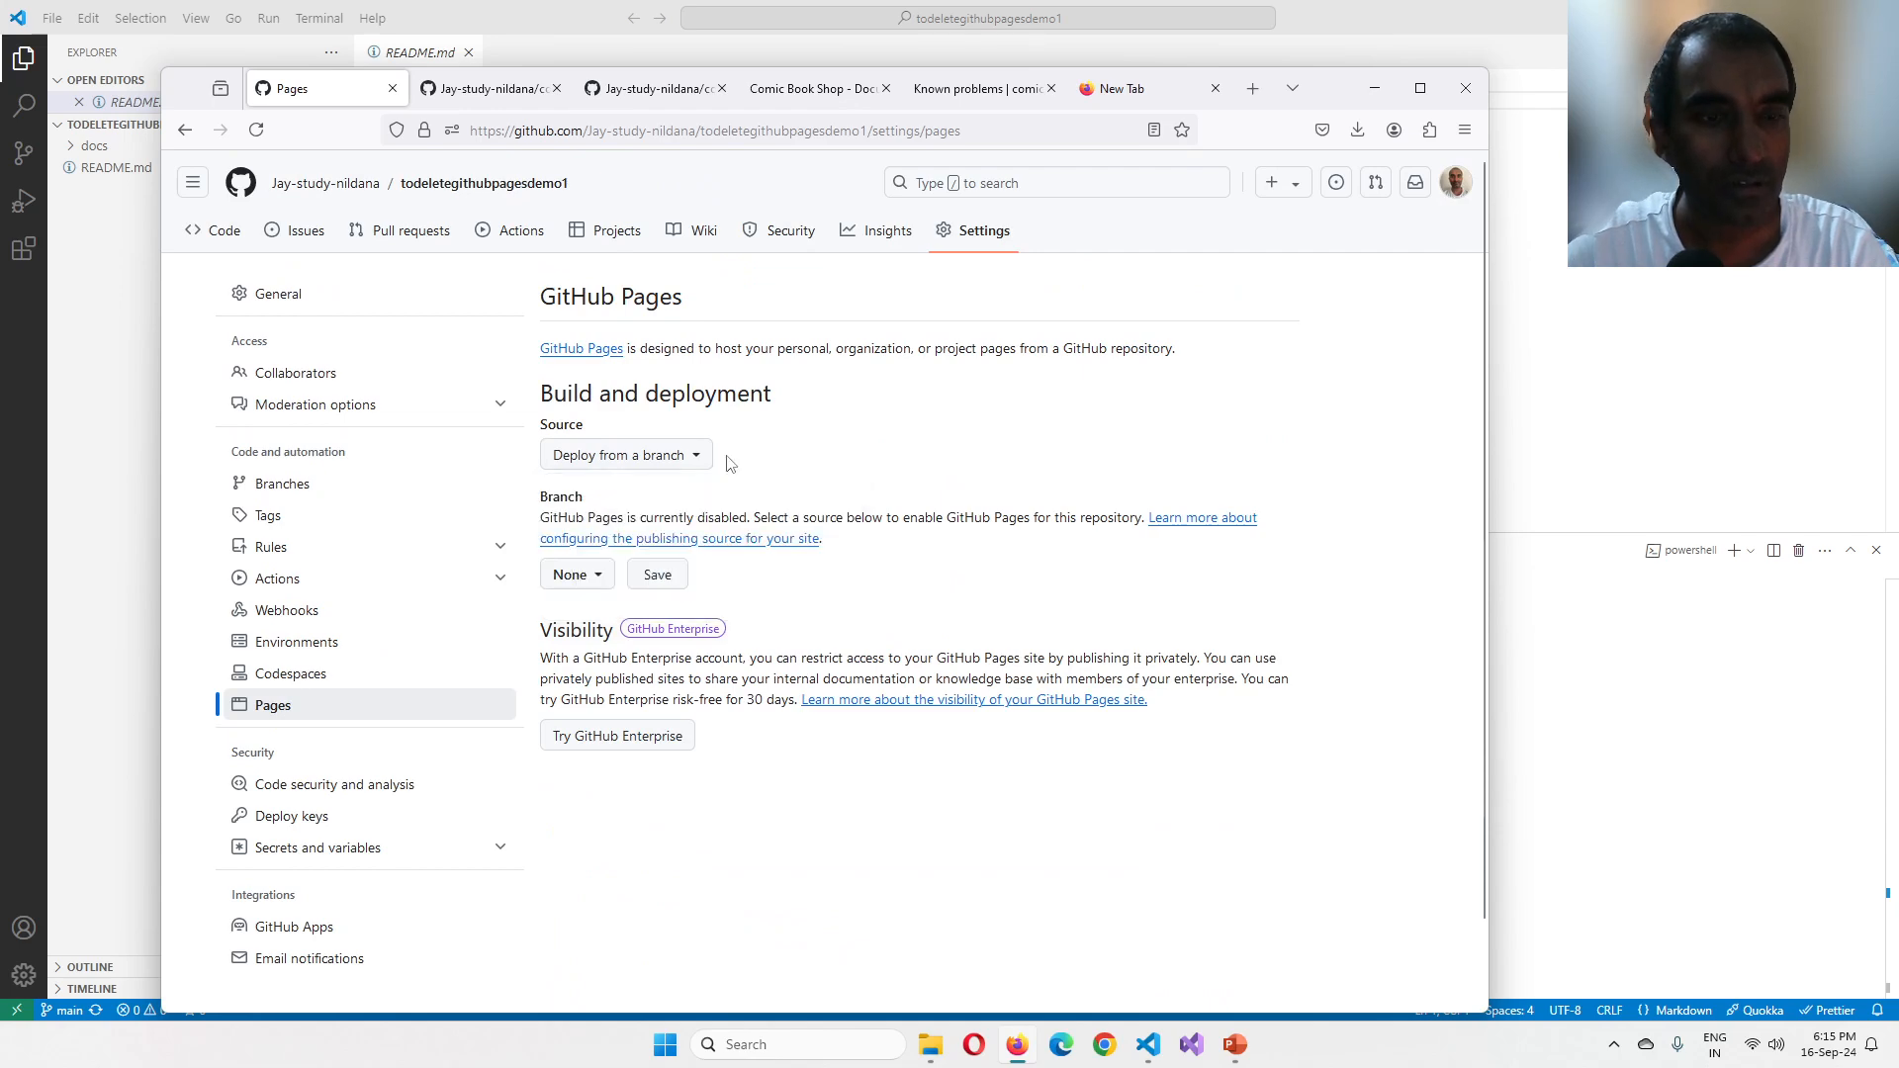
{"action": "left_click", "coordinate": [623, 455]}
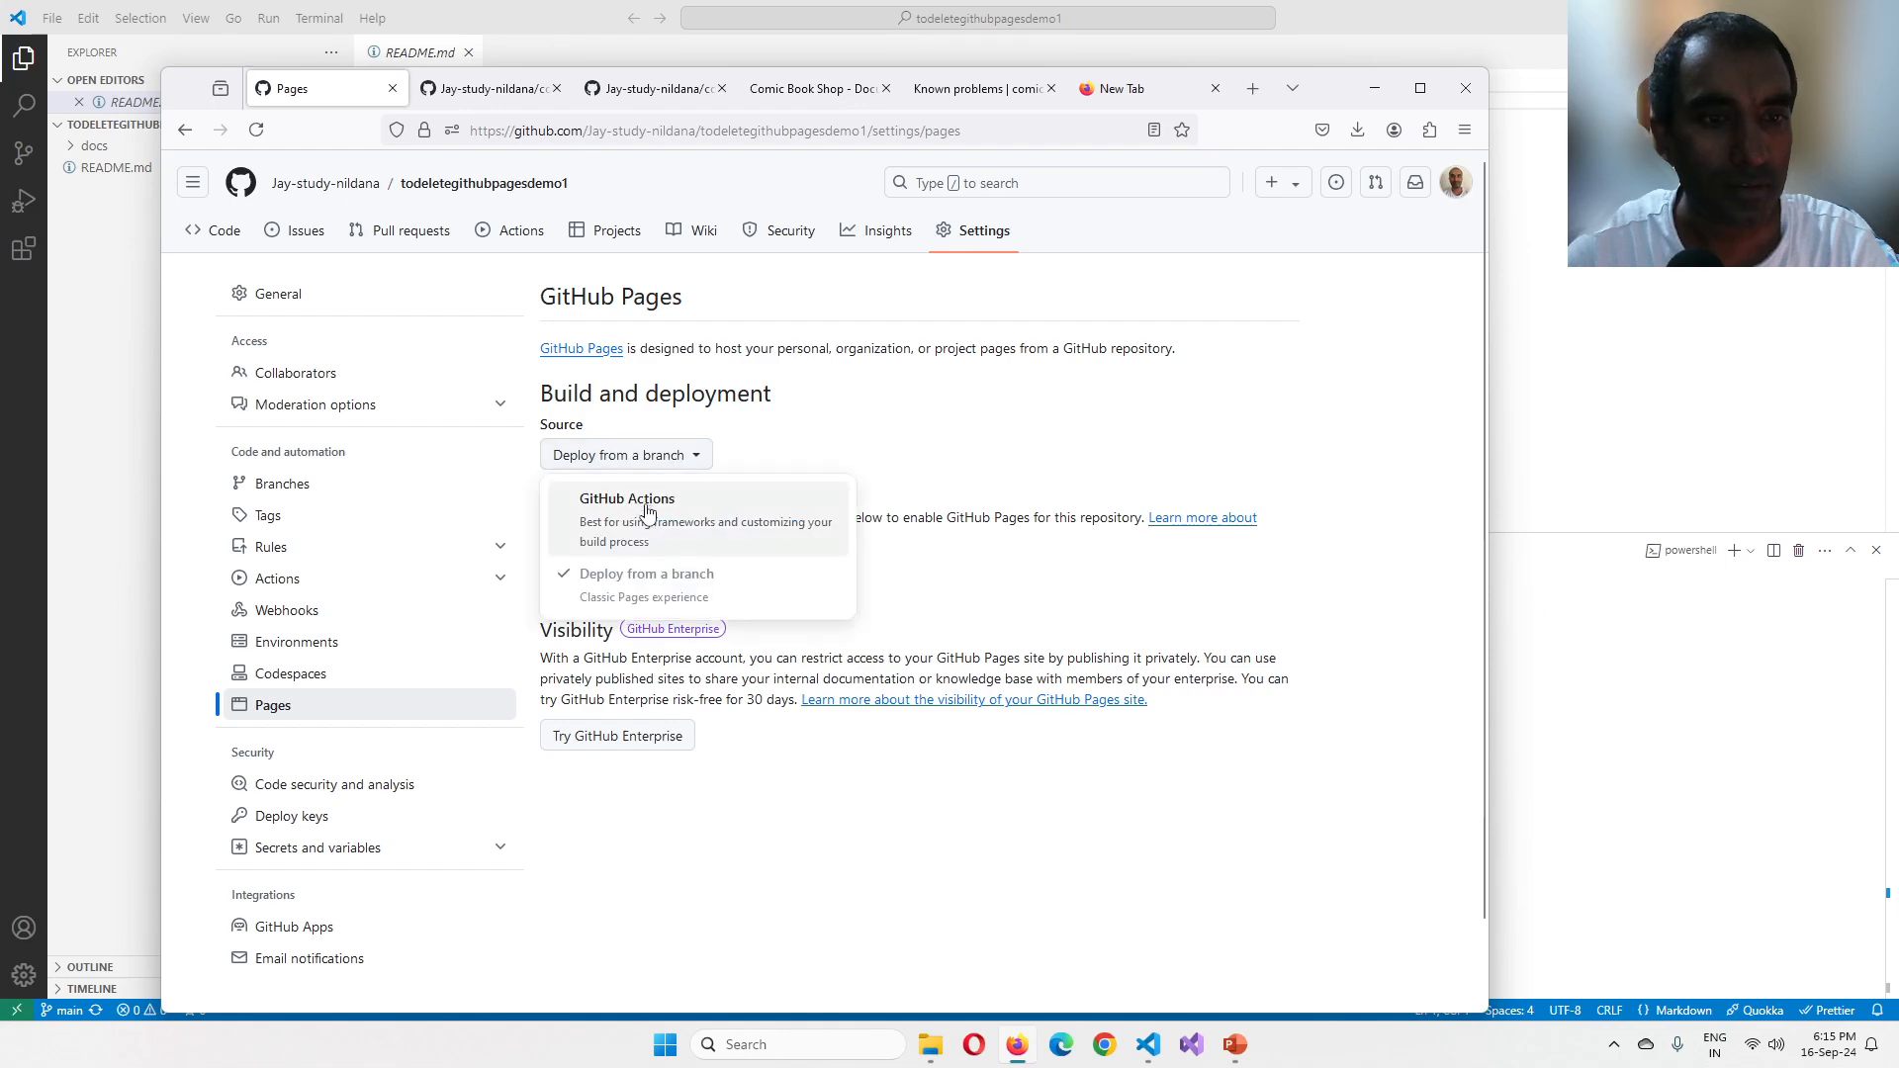
{"action": "left_click", "coordinate": [627, 499]}
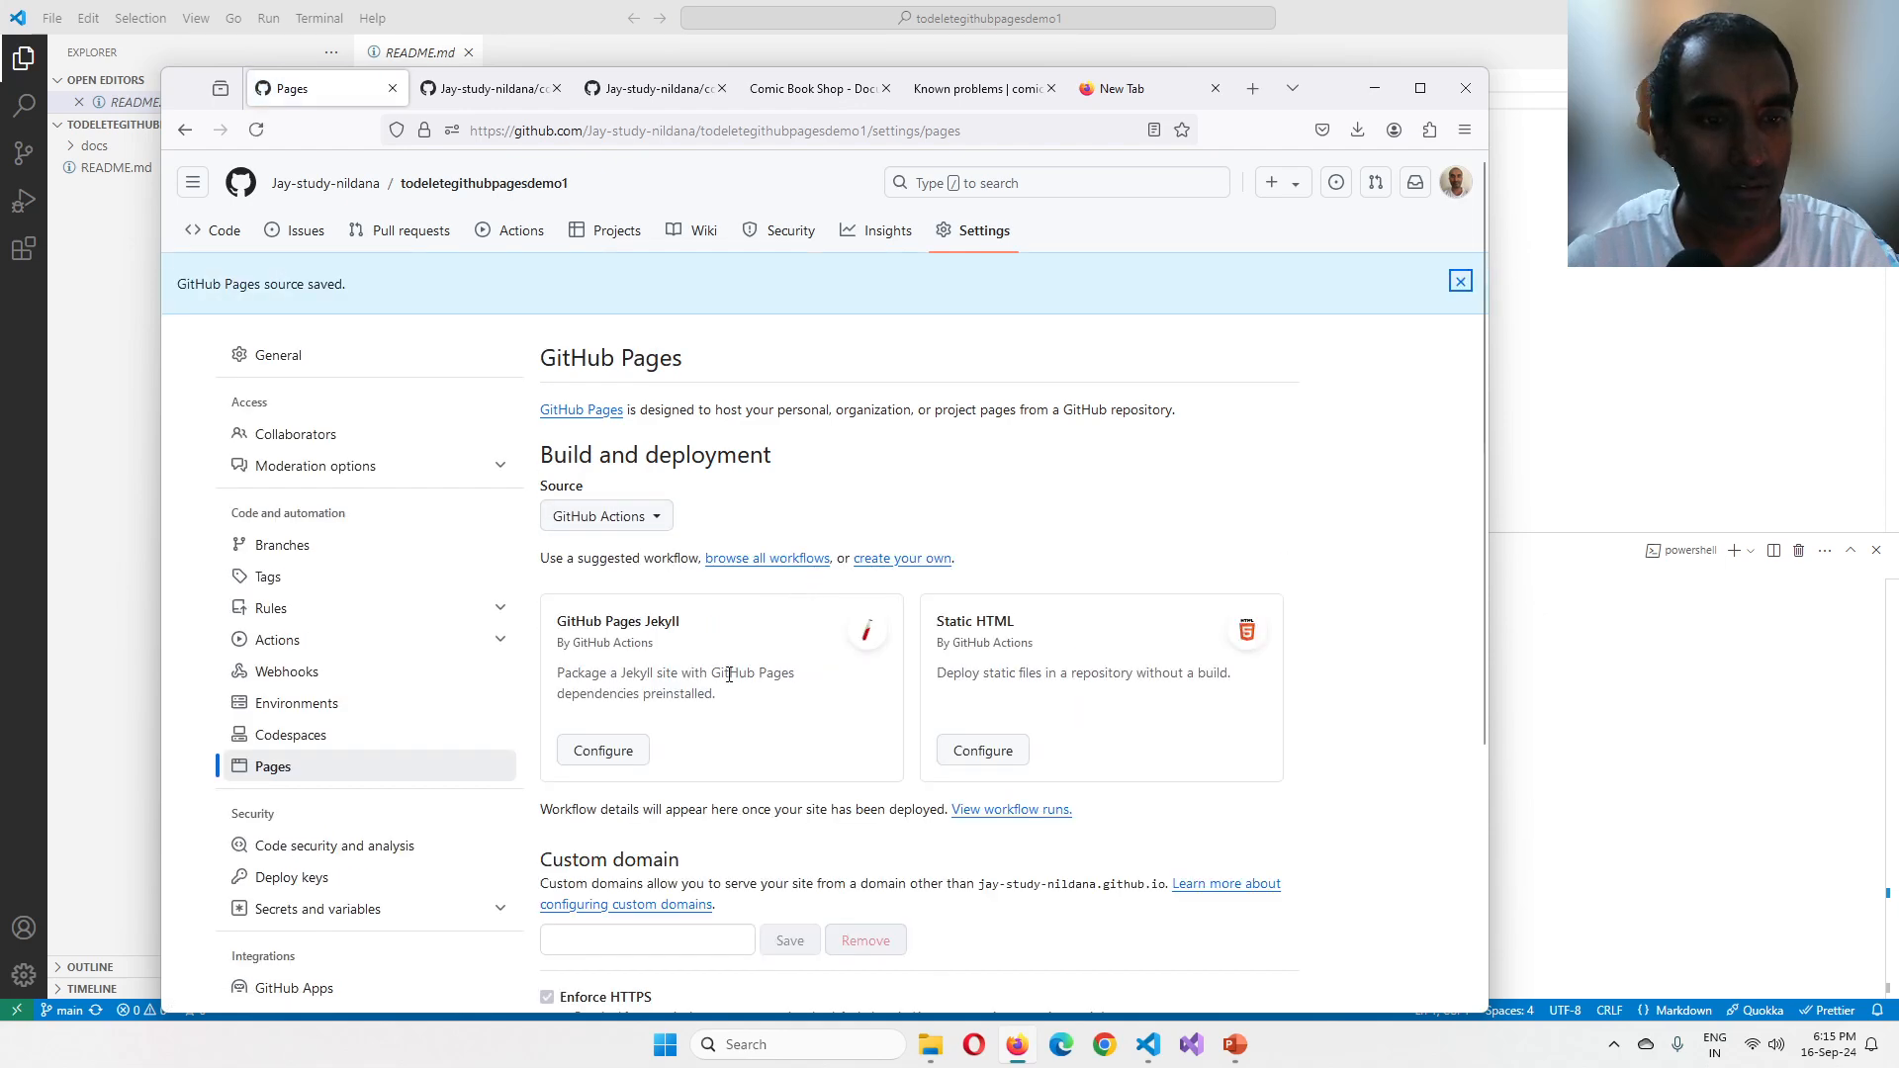
Step: Recheck the Pages source choices and switch to the comicbookshop repository page
{"action": "scroll", "scroll_direction": "down", "scroll_amount": 3}
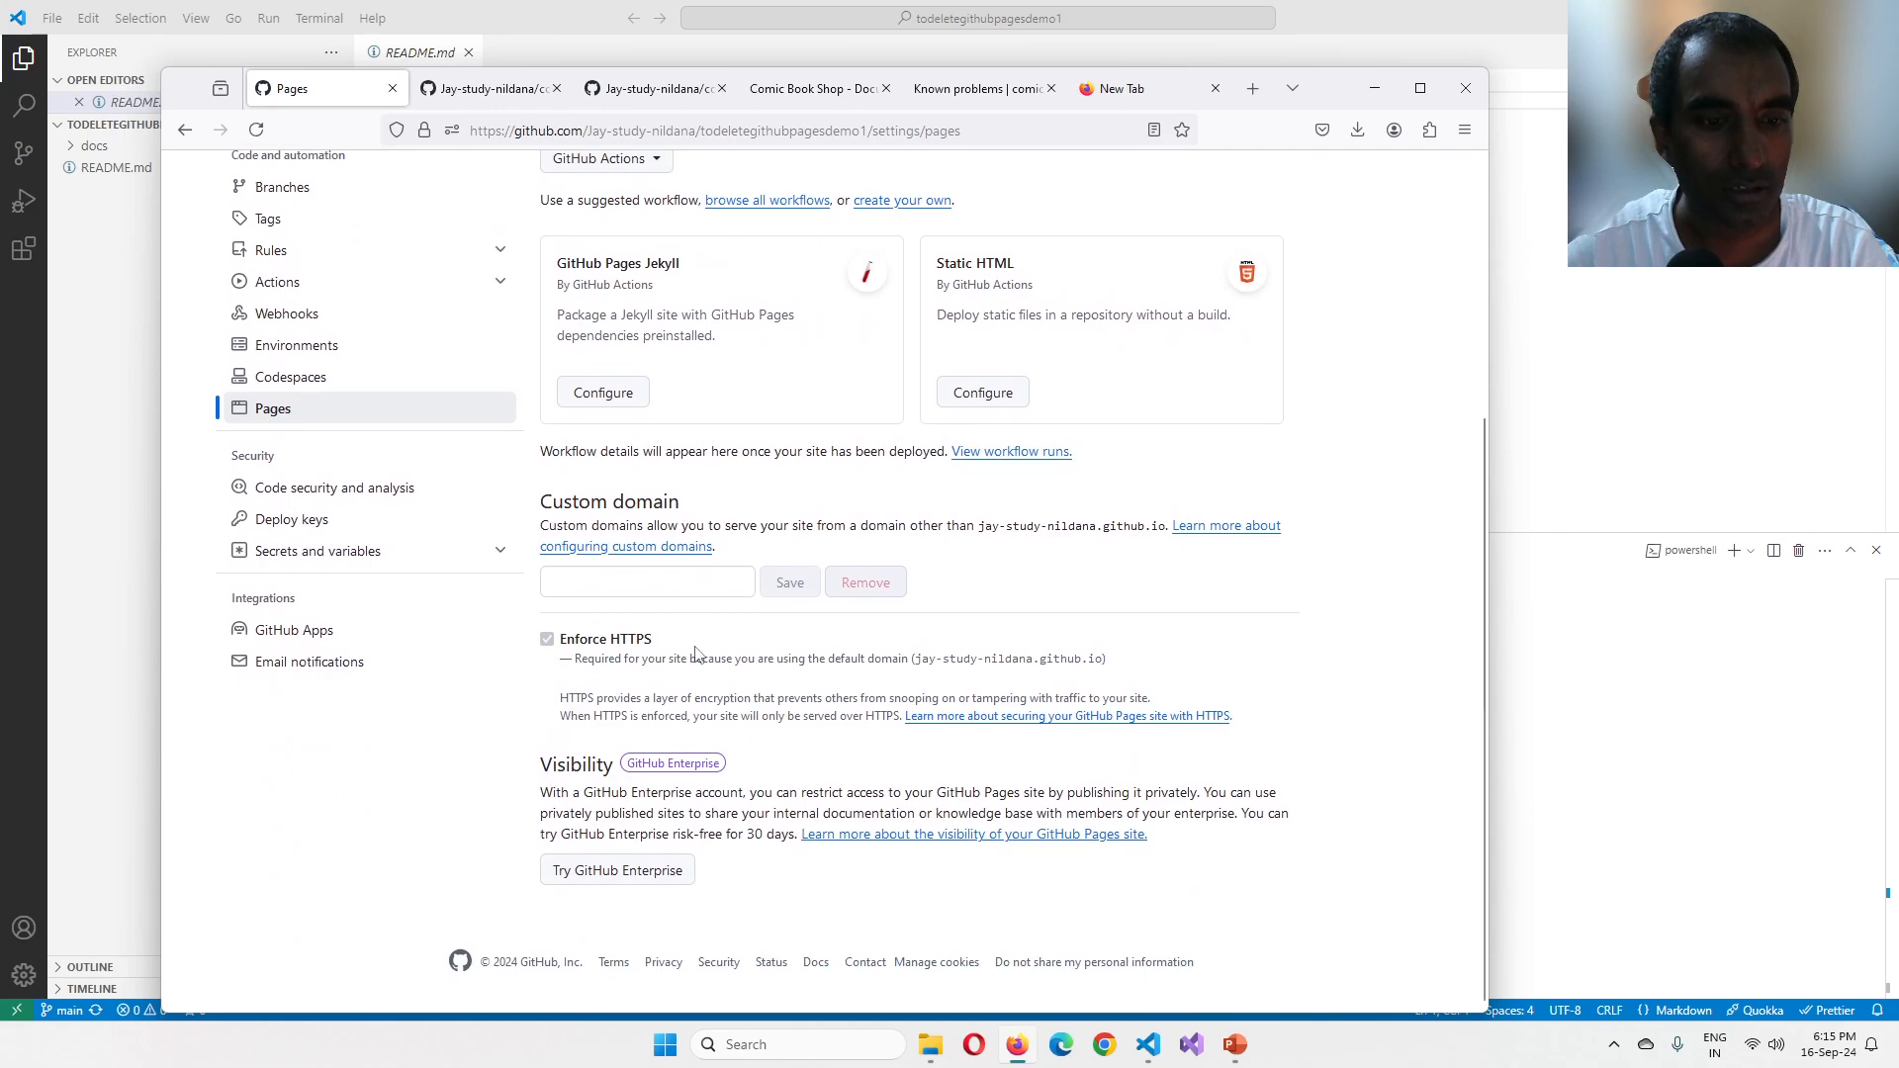
{"action": "left_click", "coordinate": [606, 516]}
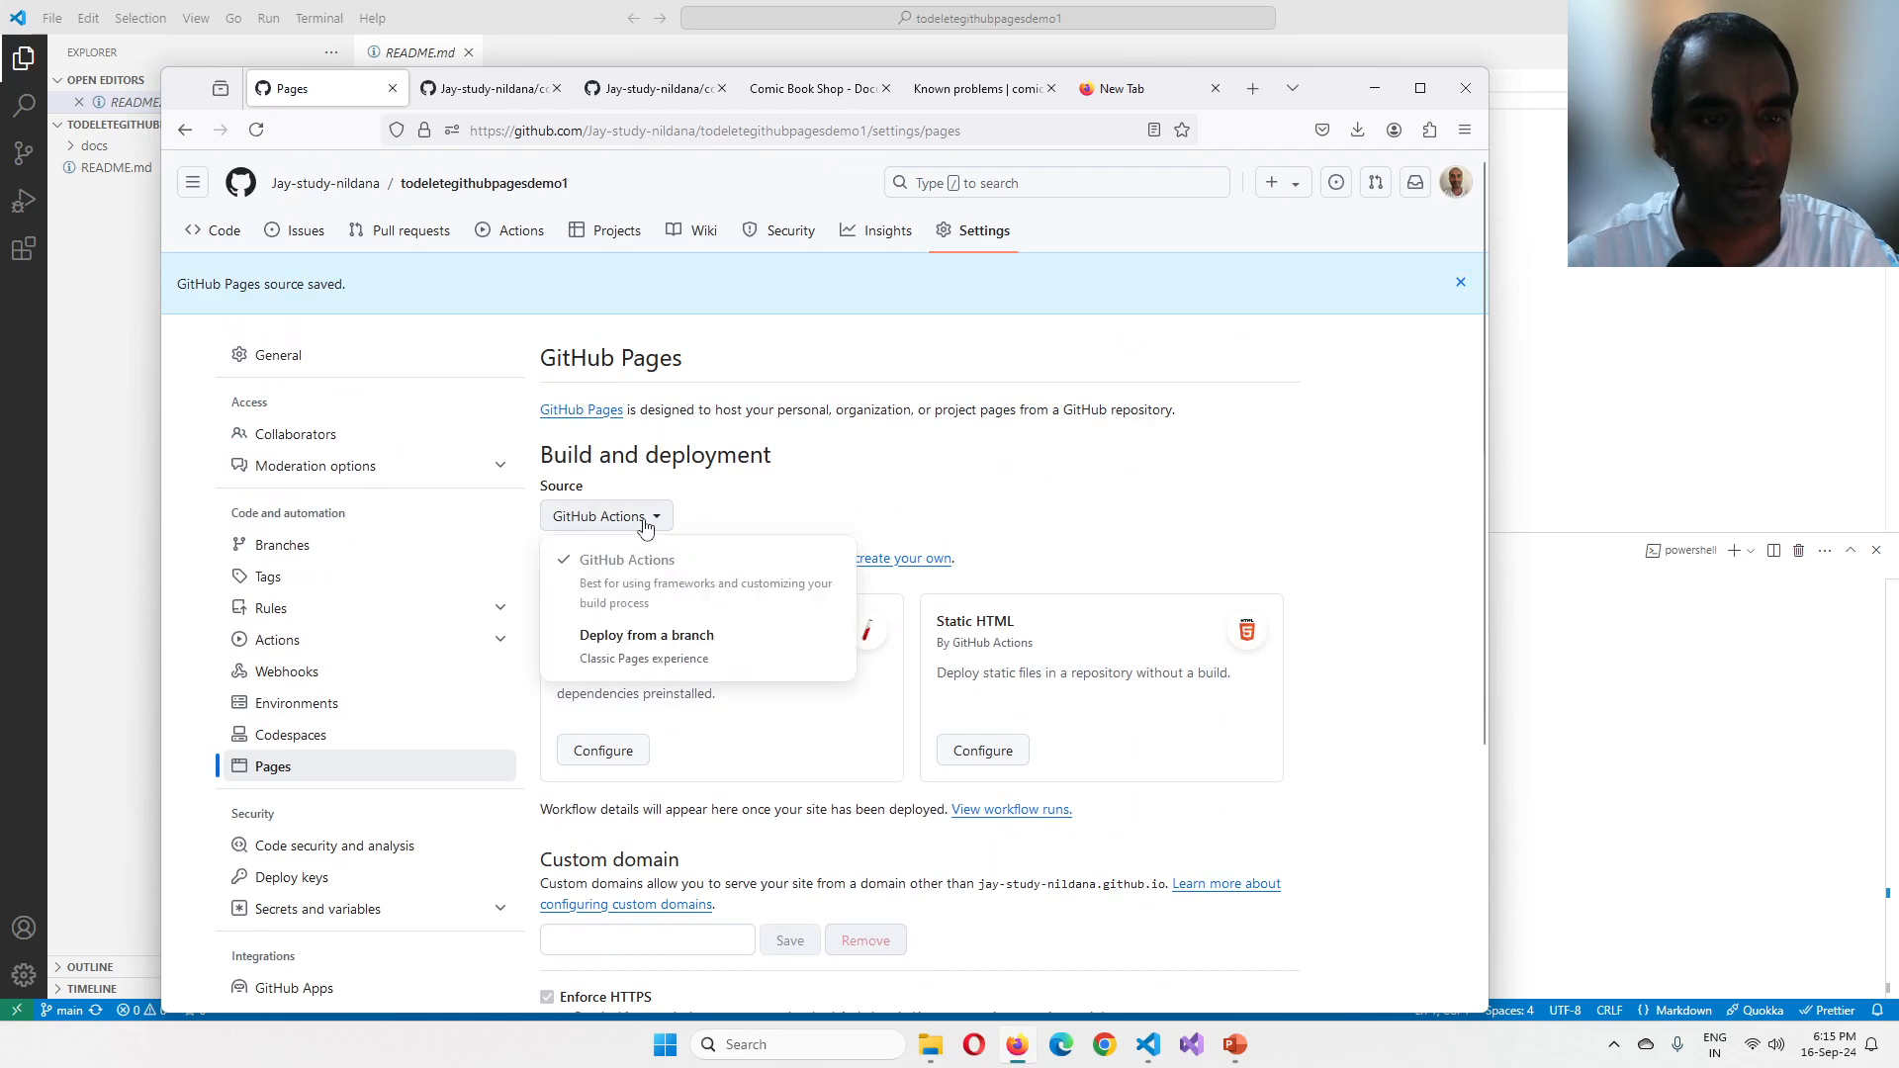
{"action": "left_click", "coordinate": [645, 636]}
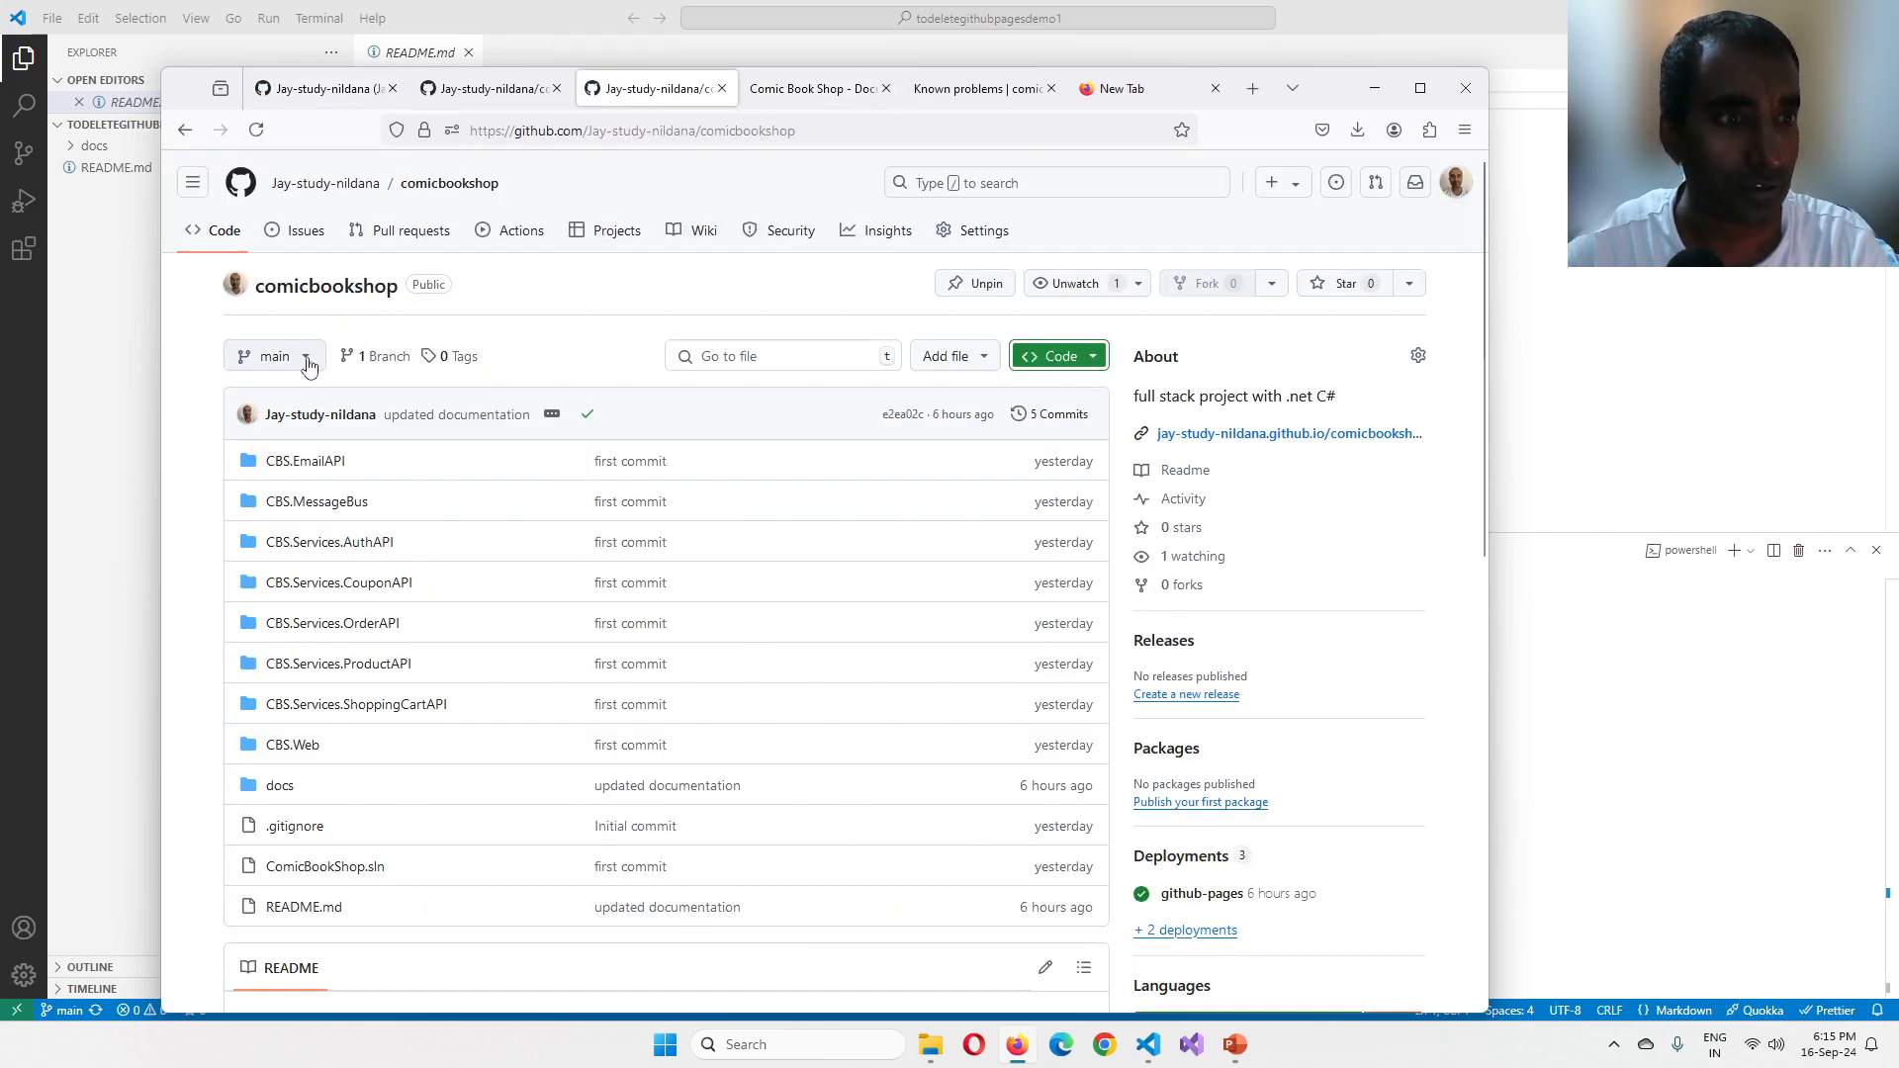
{"action": "mouse_move", "coordinate": [338, 582]}
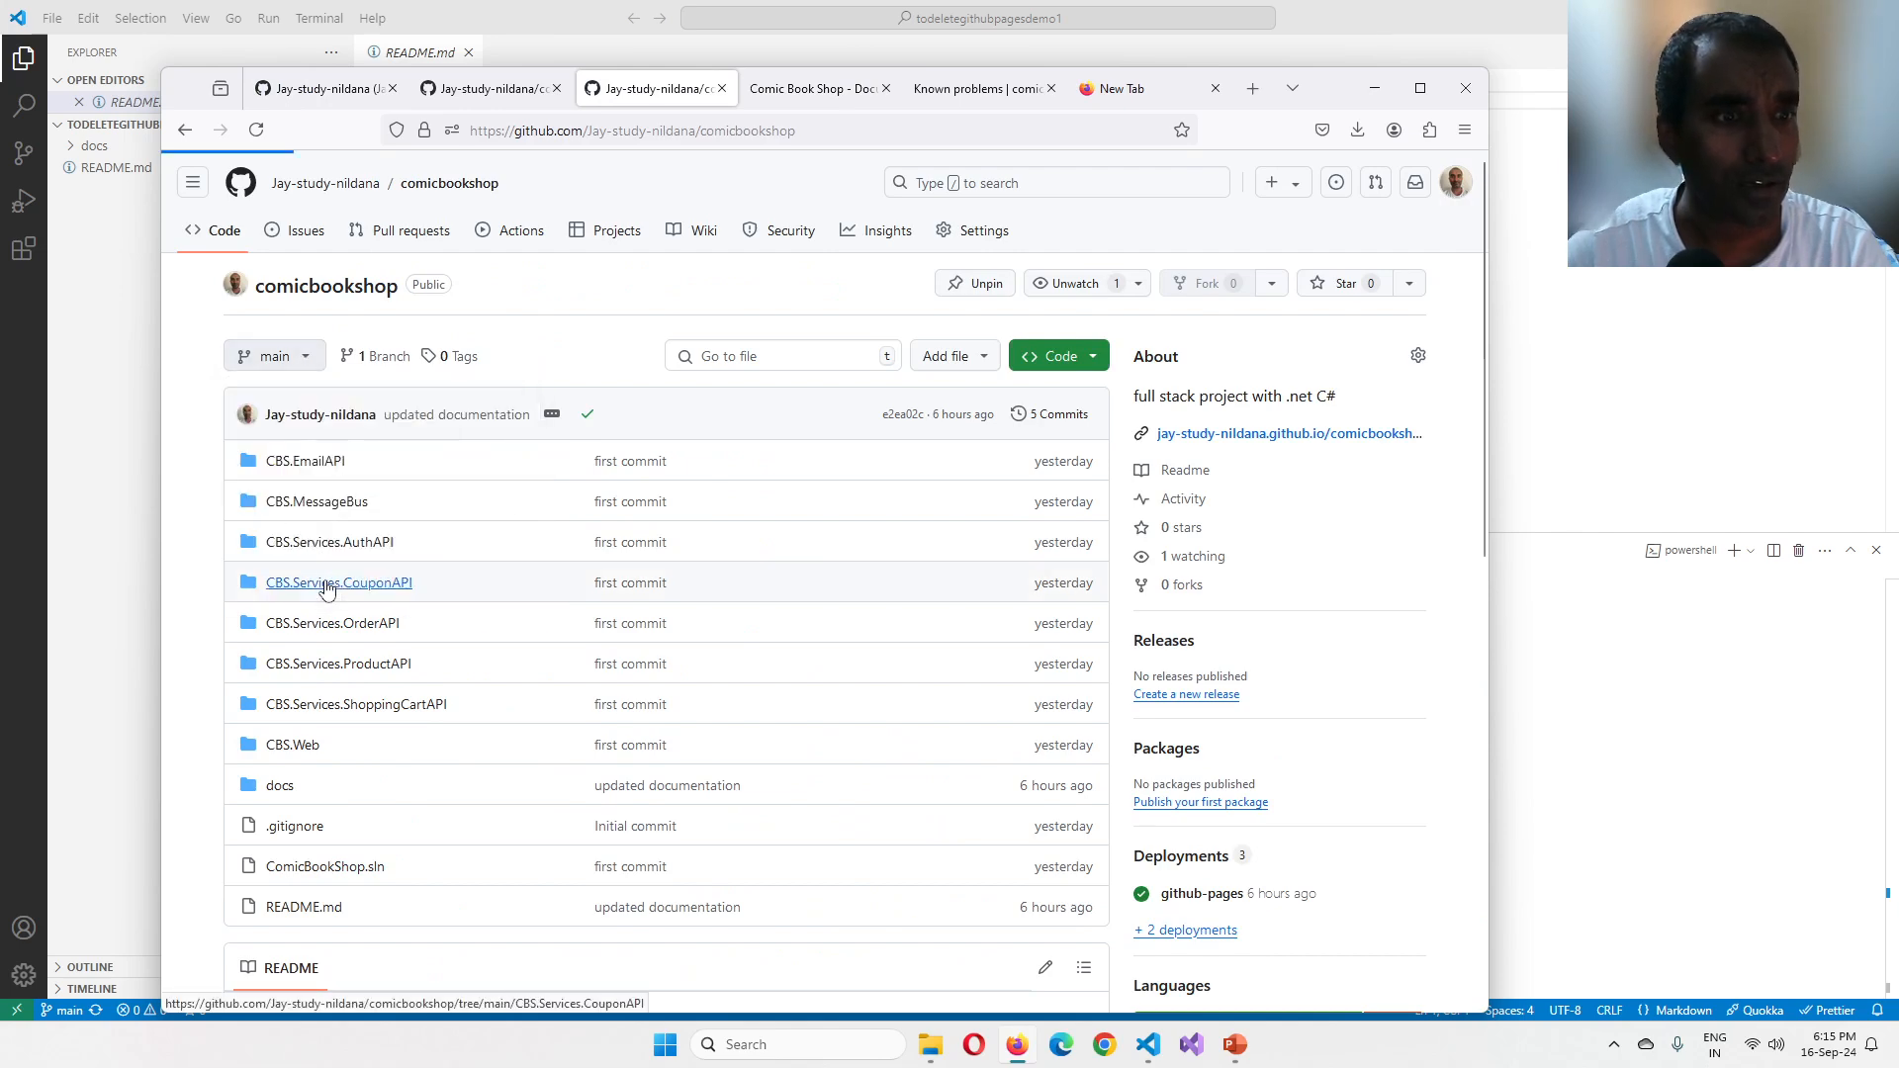
Step: Check comicbookshop's branches list shows only main, then review its General settings down to Features
{"action": "left_click", "coordinate": [382, 354]}
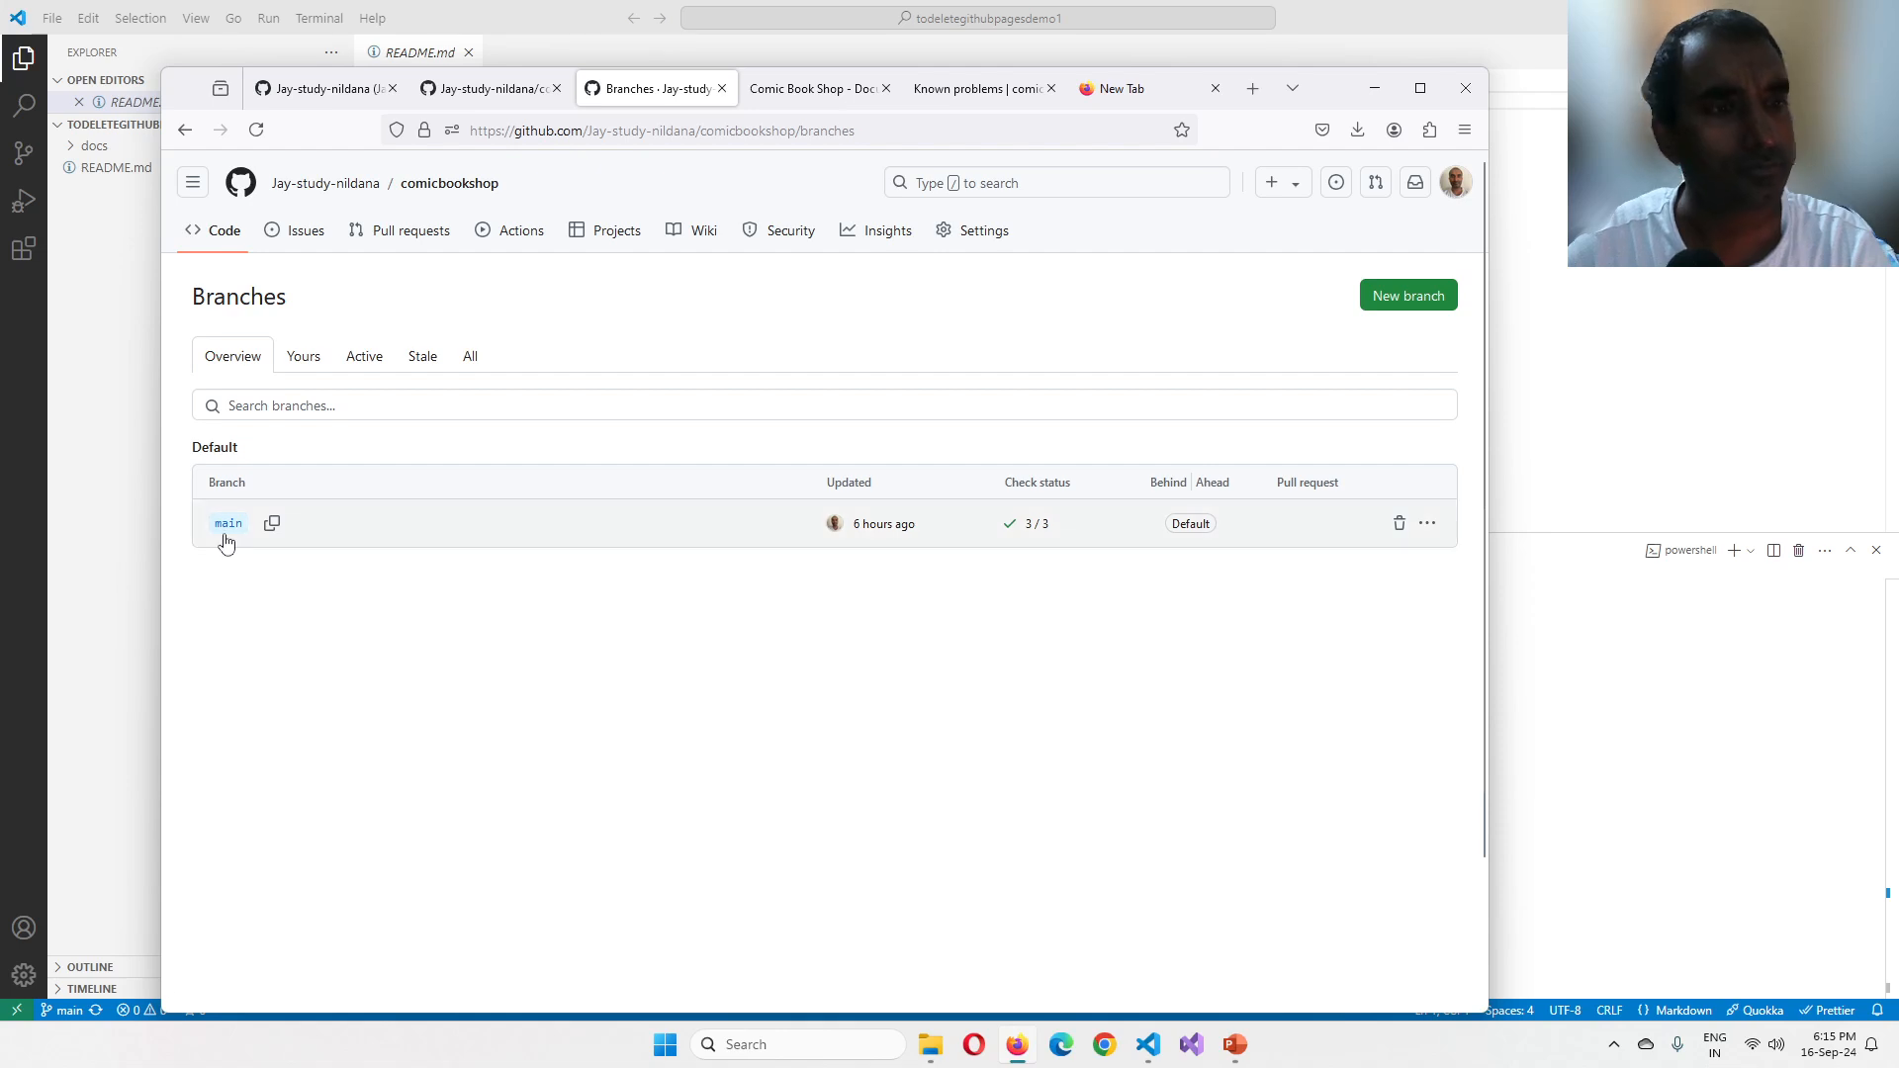
{"action": "mouse_move", "coordinate": [546, 342]}
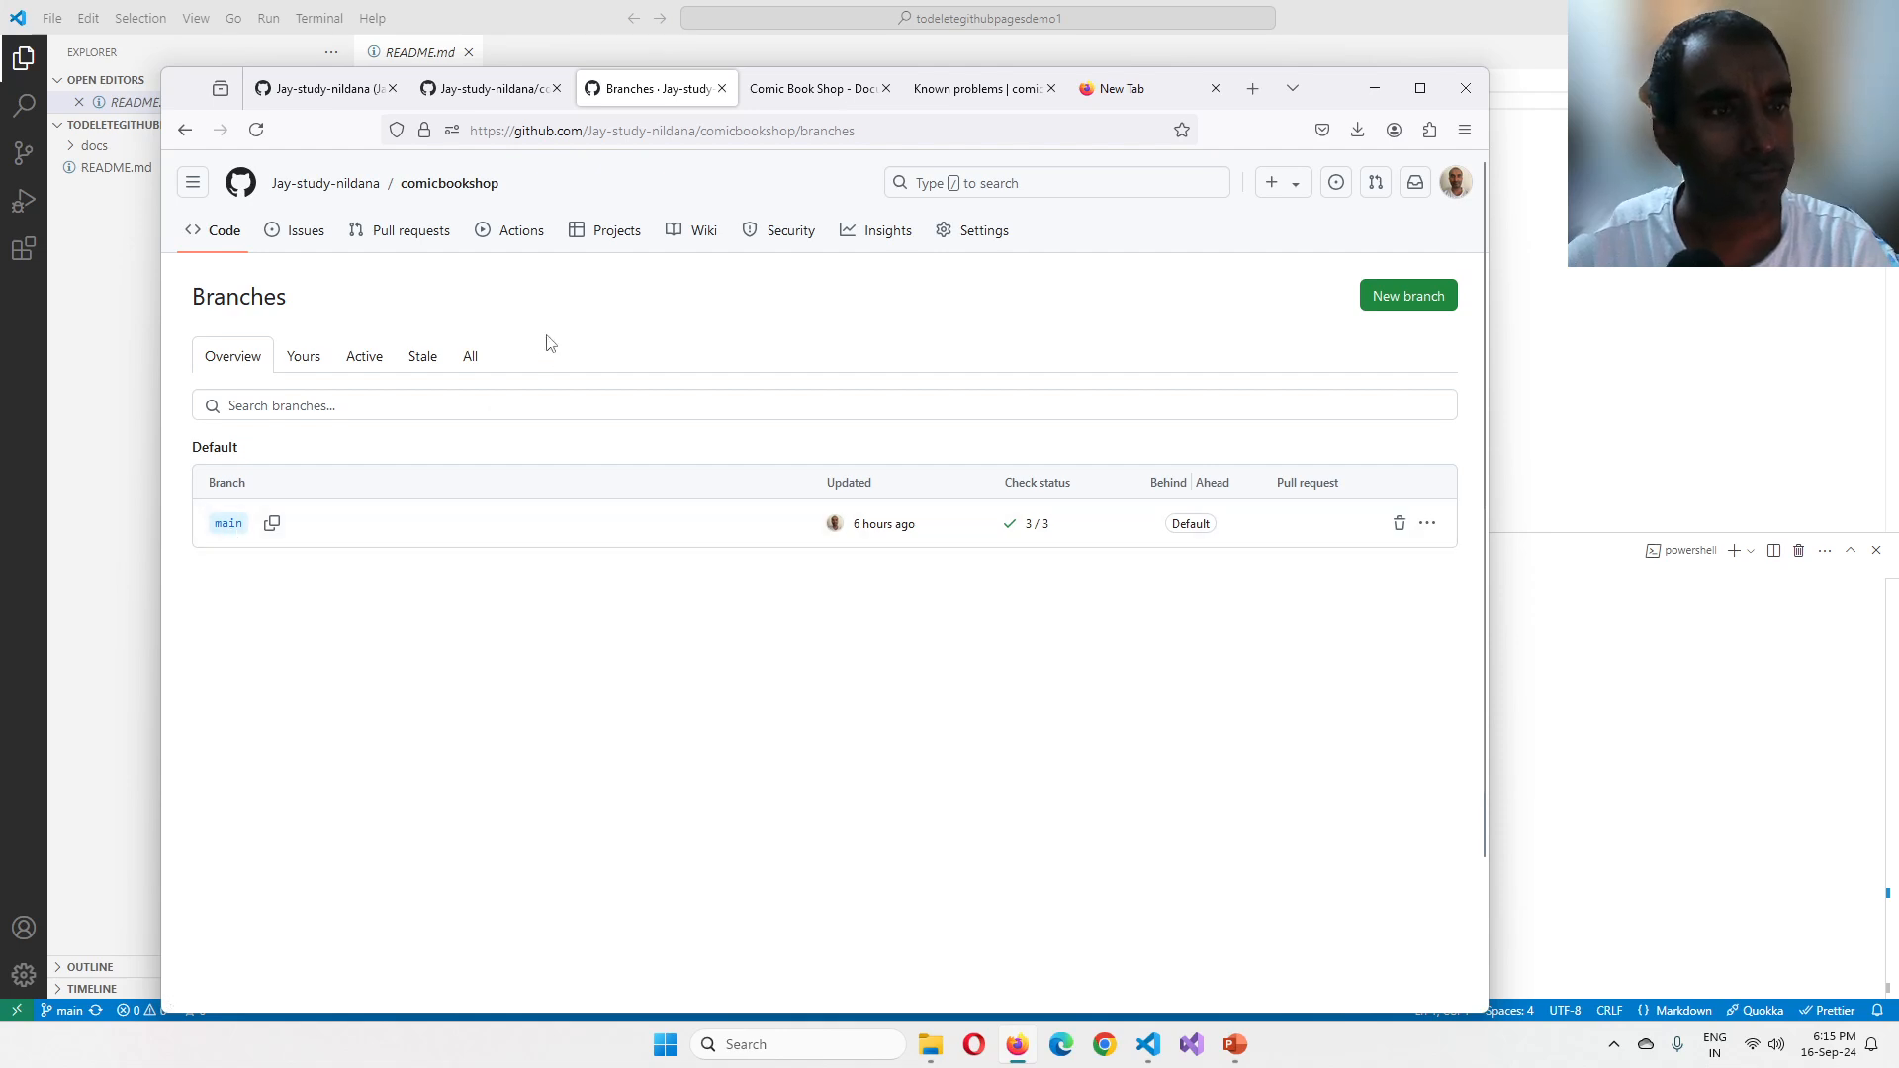
{"action": "mouse_move", "coordinate": [594, 304]}
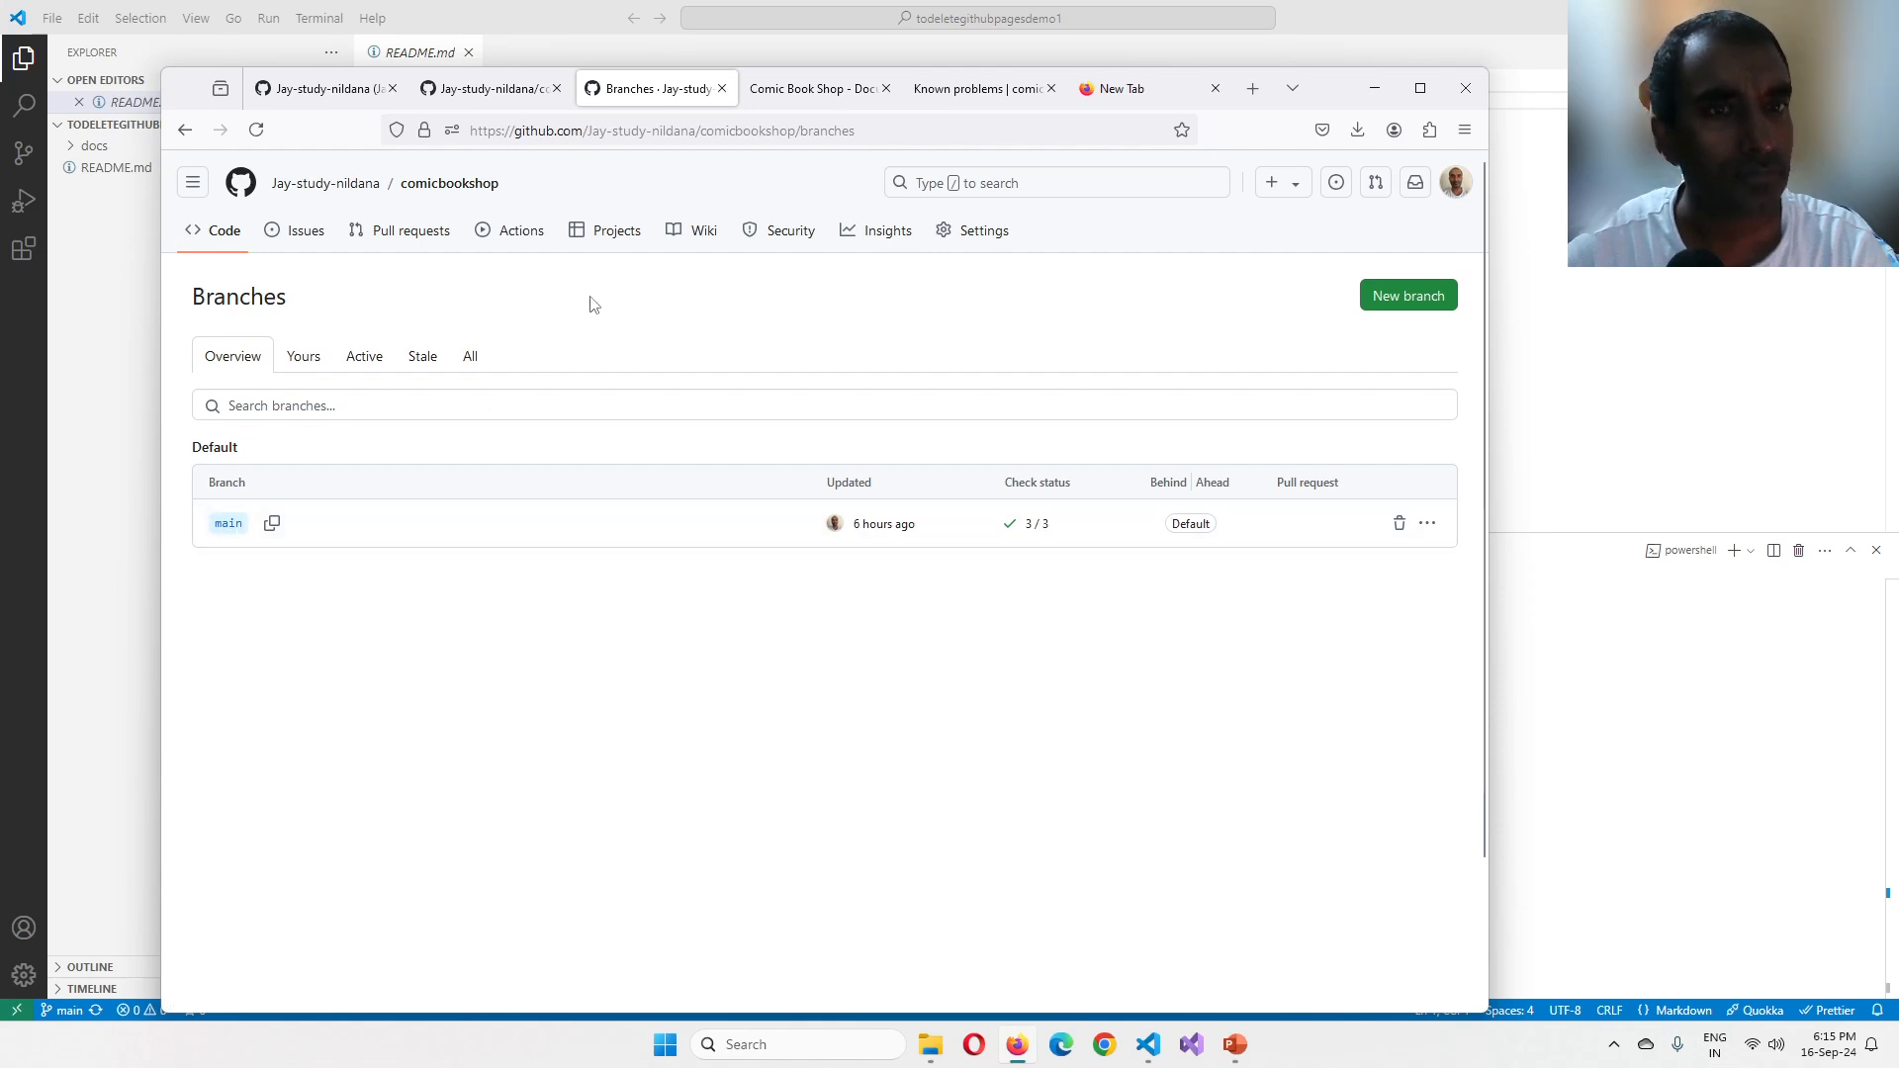
{"action": "mouse_move", "coordinate": [982, 229]}
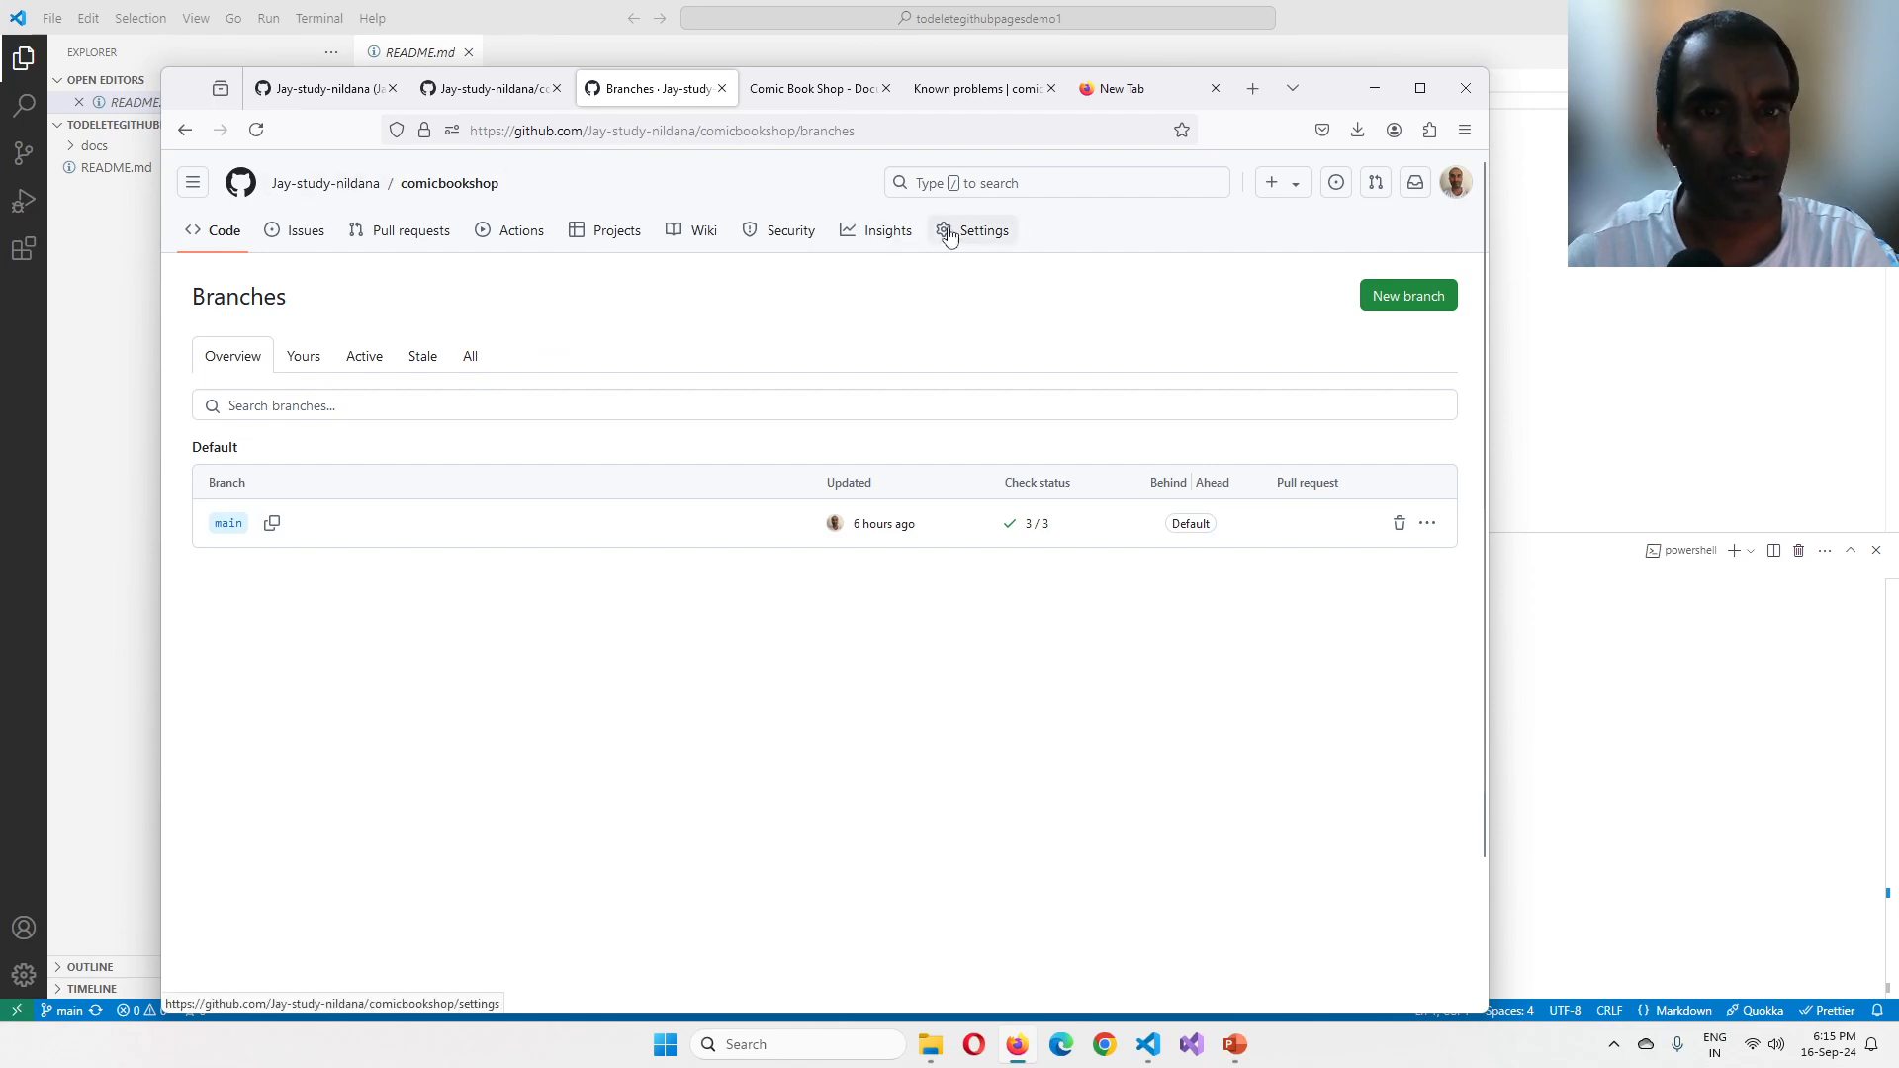
{"action": "left_click", "coordinate": [983, 230]}
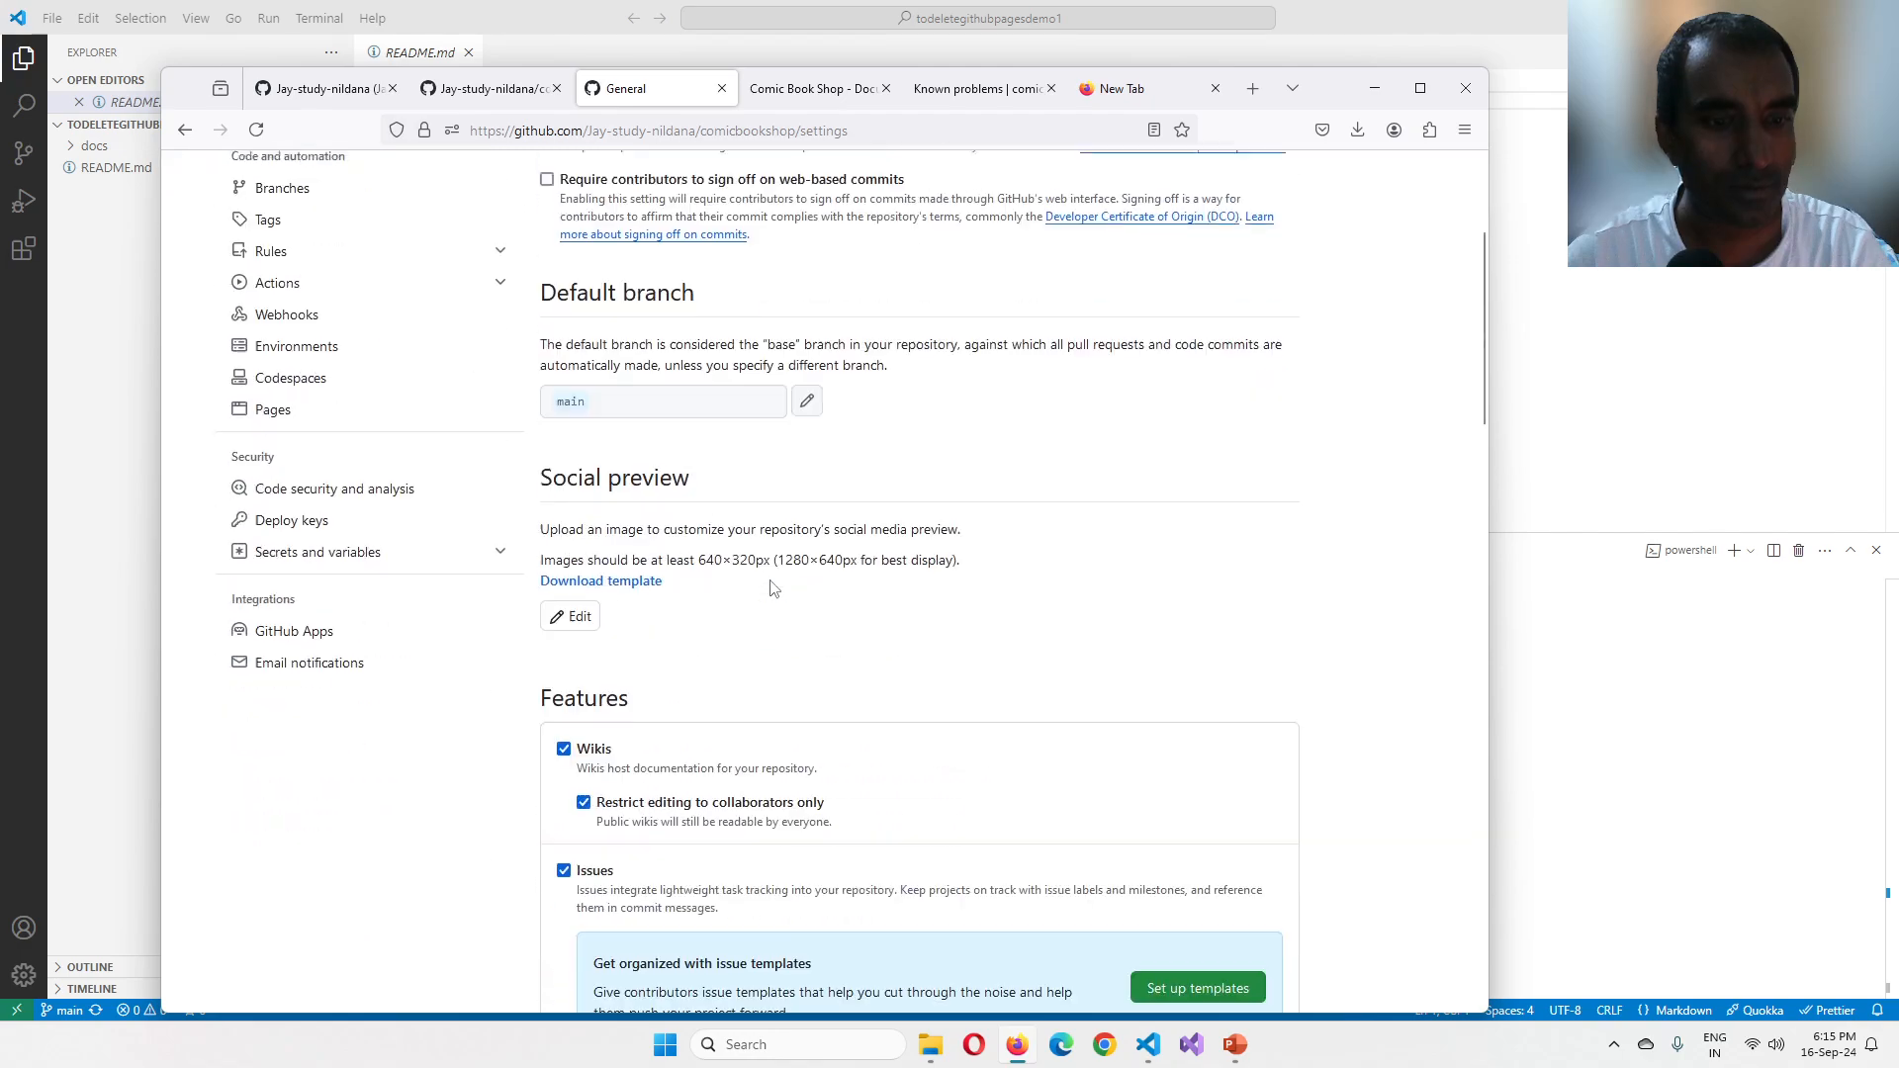
{"action": "scroll", "scroll_direction": "down", "scroll_amount": 3}
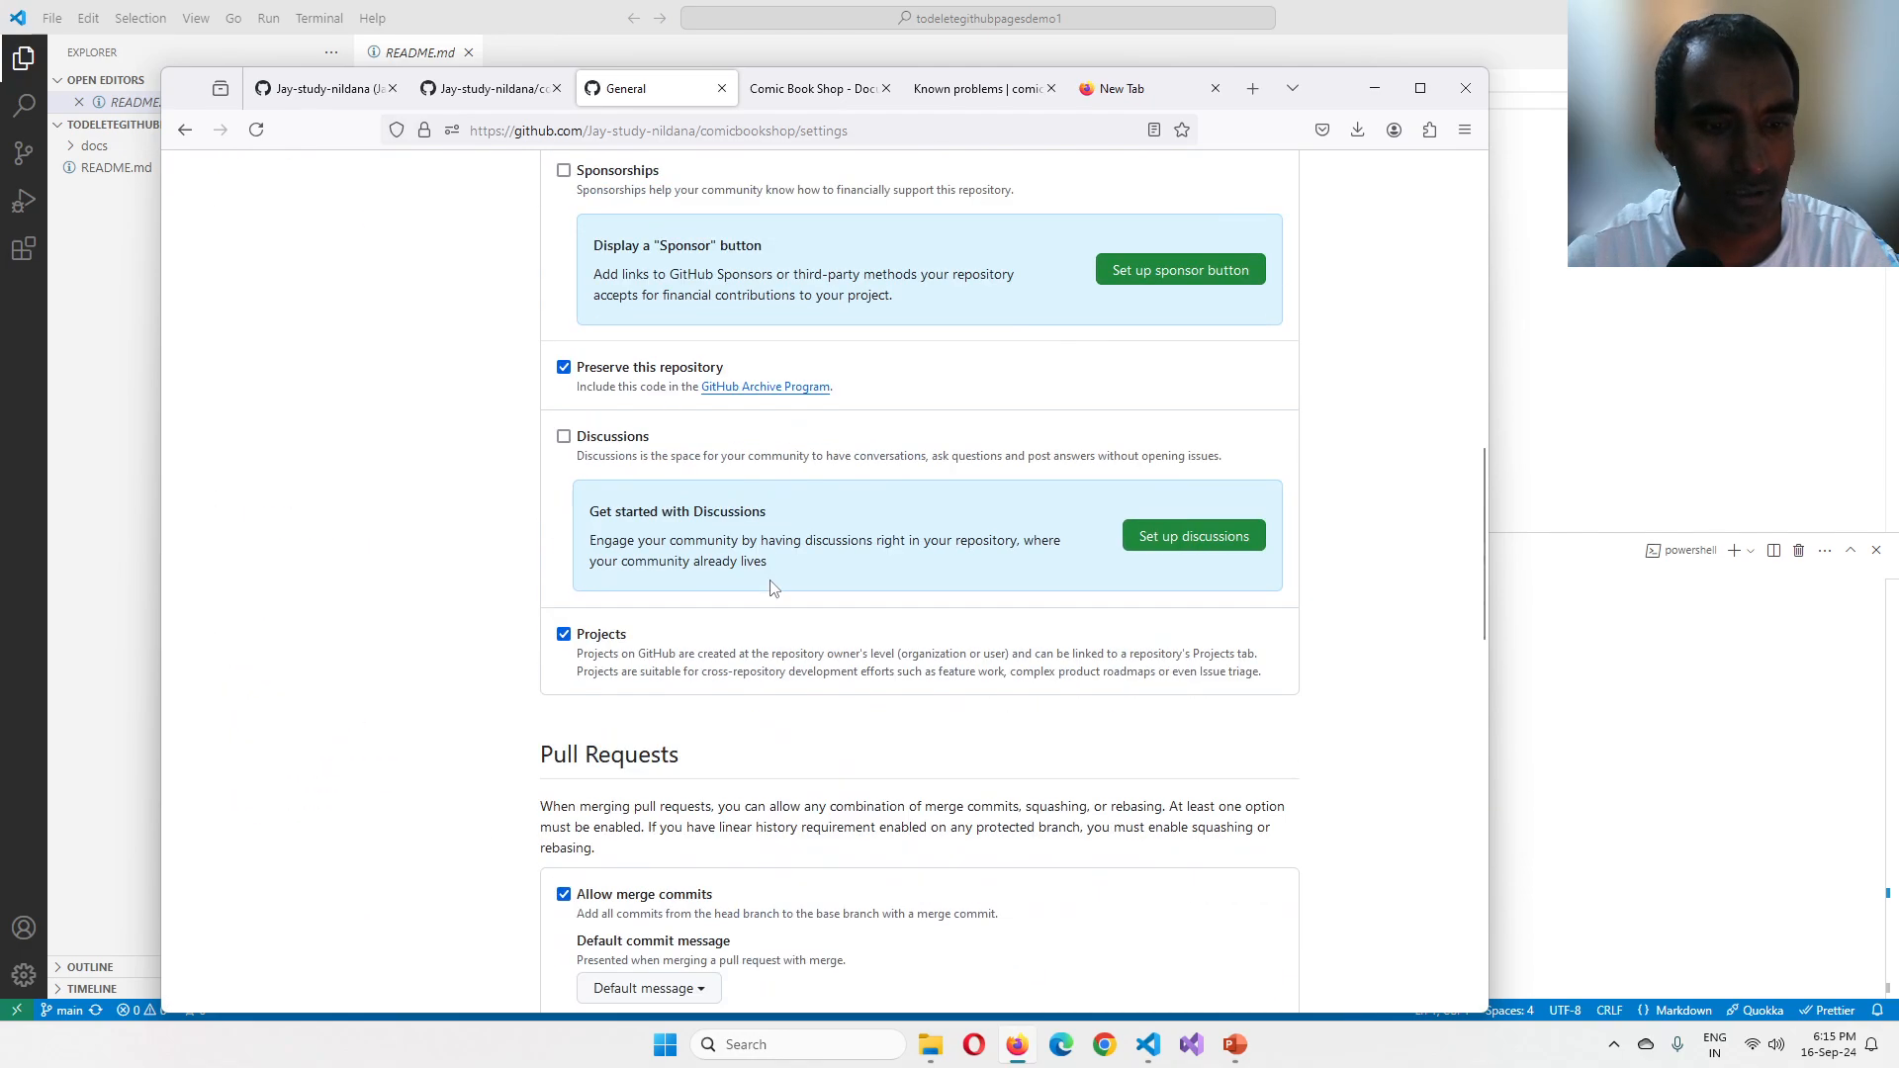
{"action": "scroll", "scroll_direction": "down", "scroll_amount": 3}
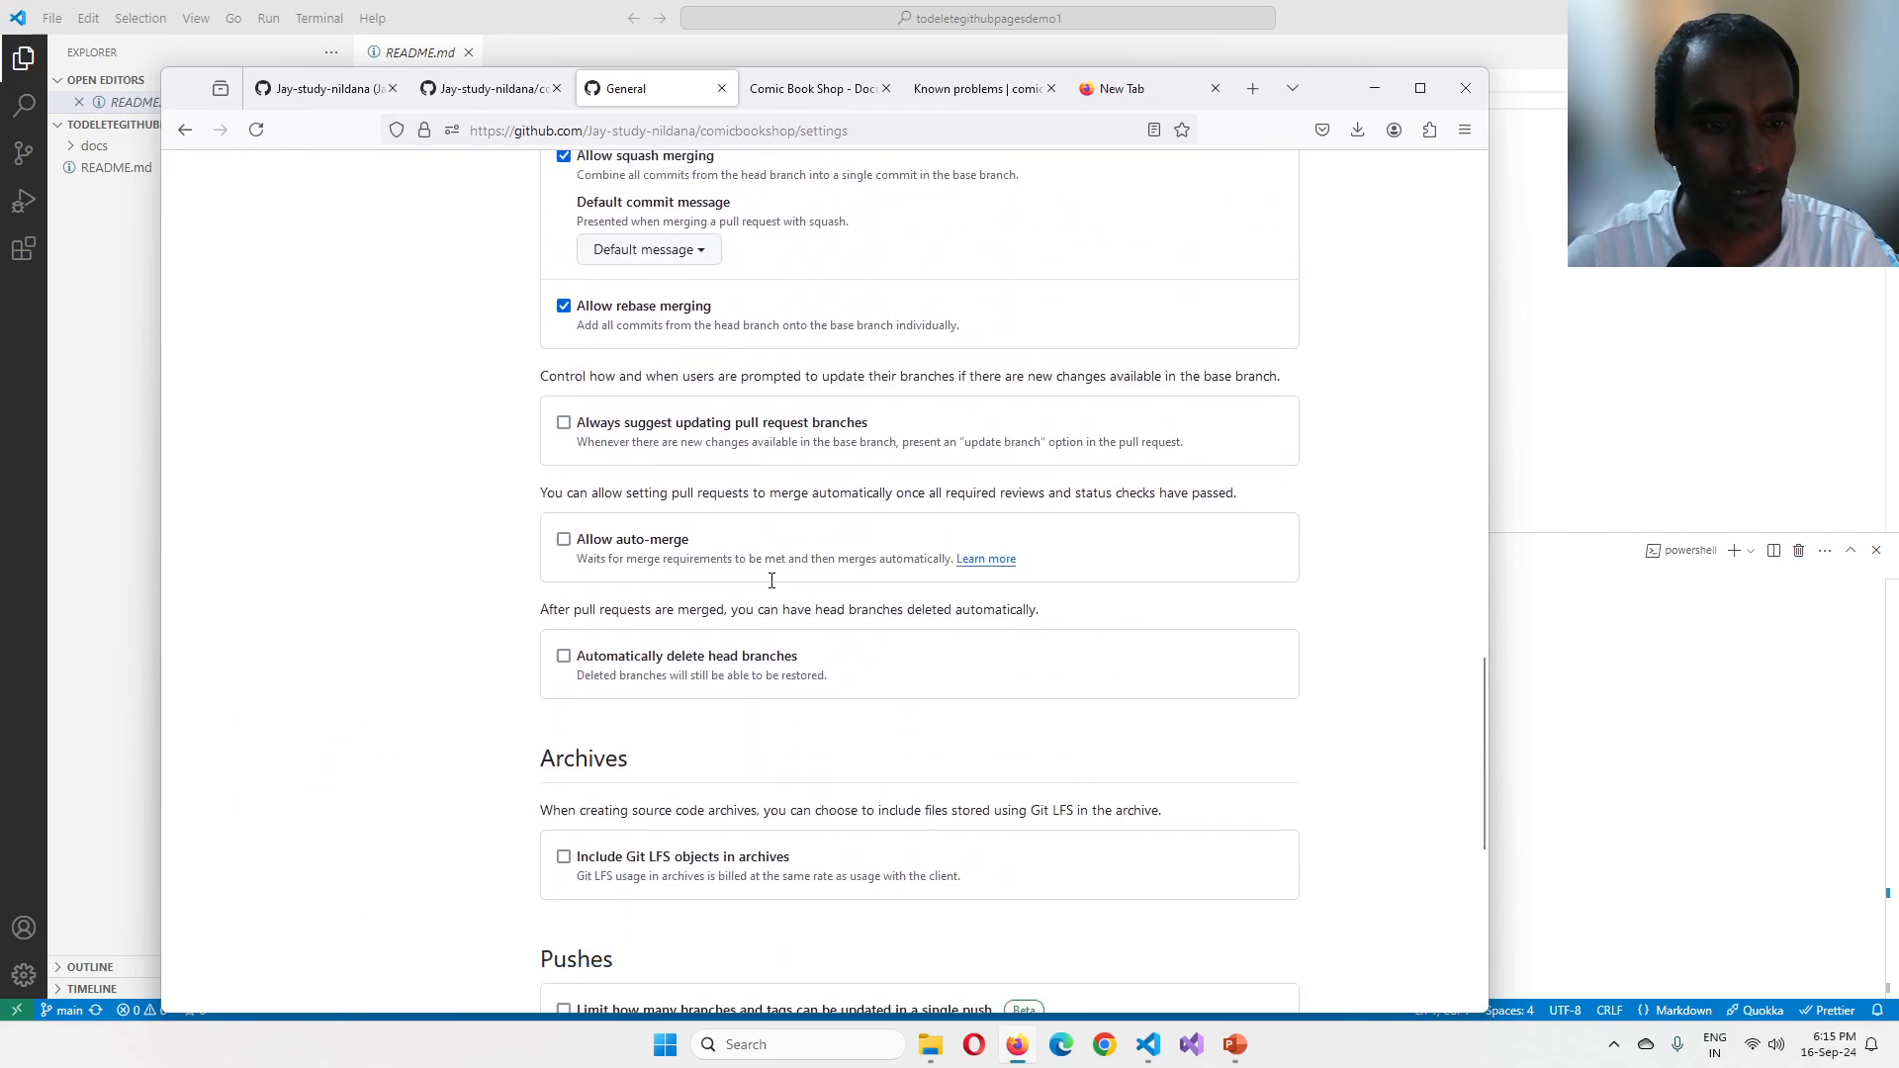
{"action": "scroll", "scroll_direction": "up", "scroll_amount": 3}
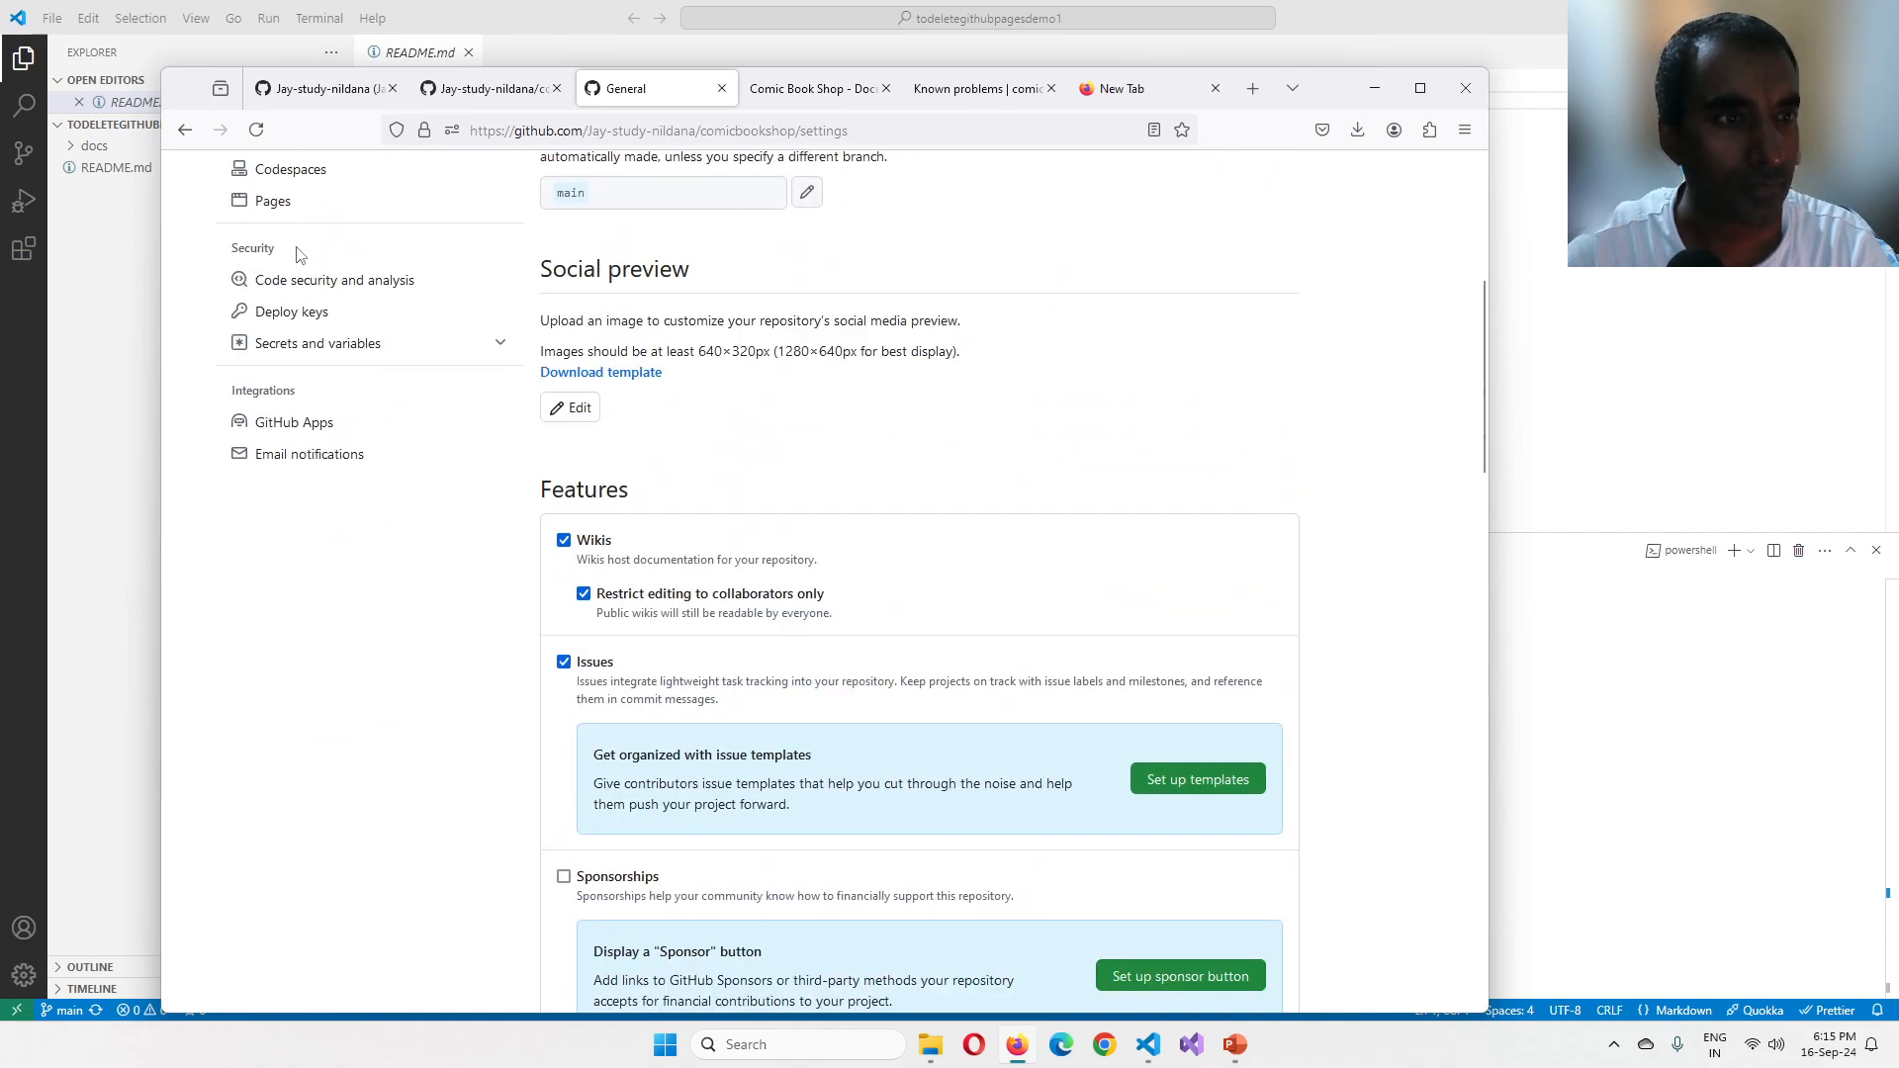
Step: Review comicbookshop's Pages source of main /docs and its About link, returning to the Pages settings
{"action": "left_click", "coordinate": [271, 200]}
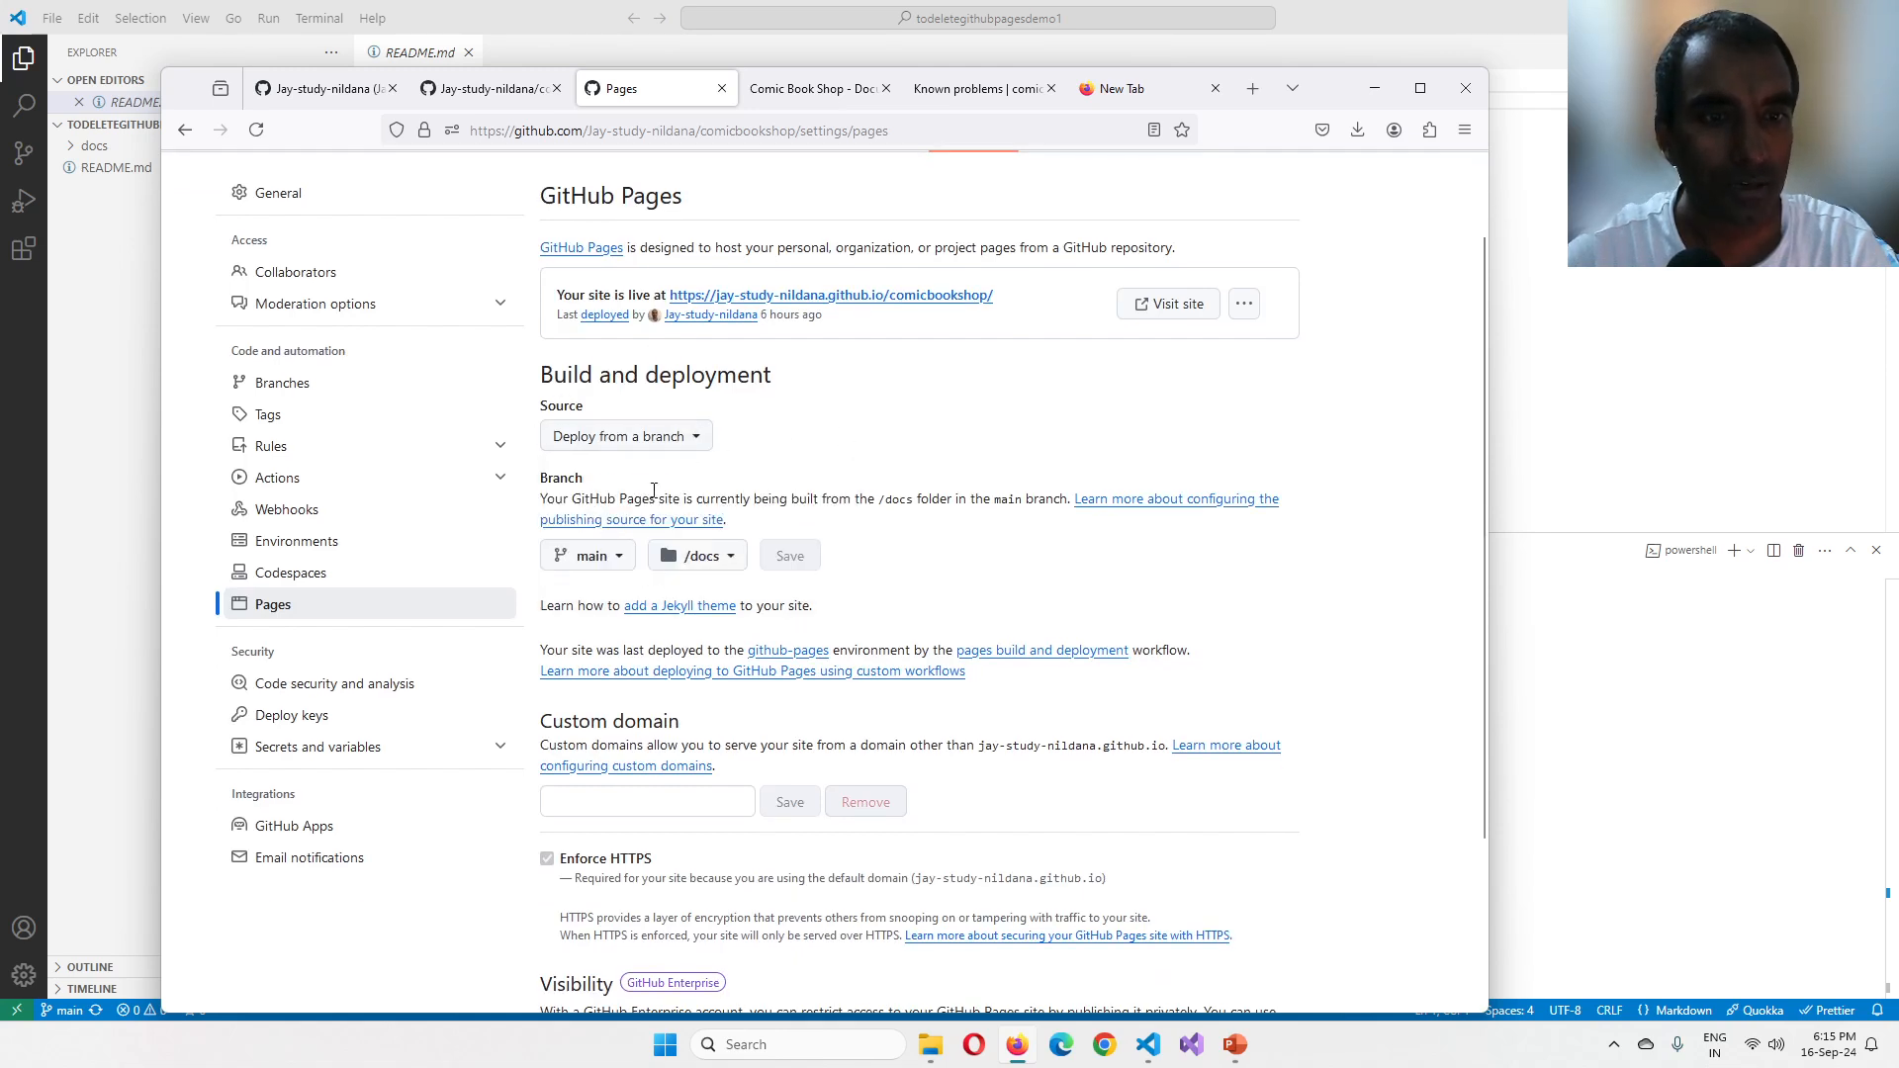
{"action": "scroll", "scroll_direction": "up", "scroll_amount": 3}
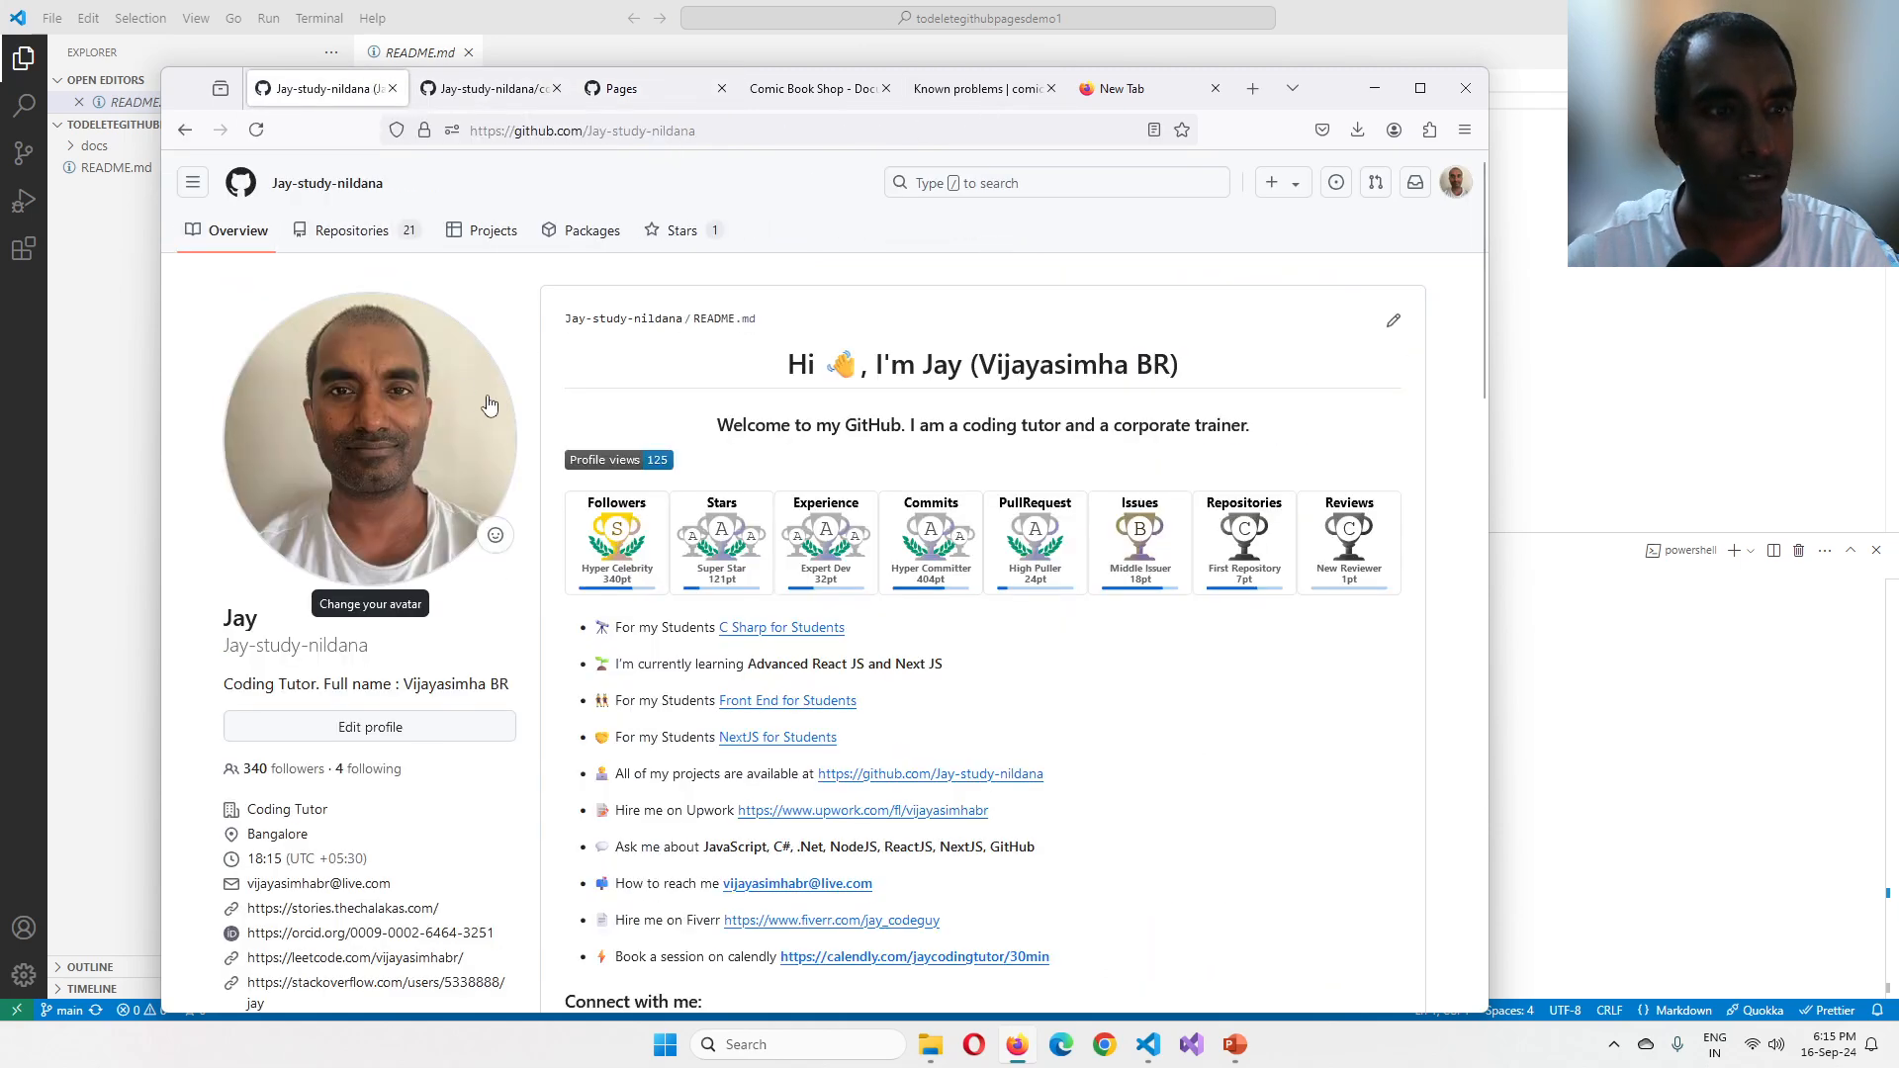
{"action": "left_click", "coordinate": [485, 89]}
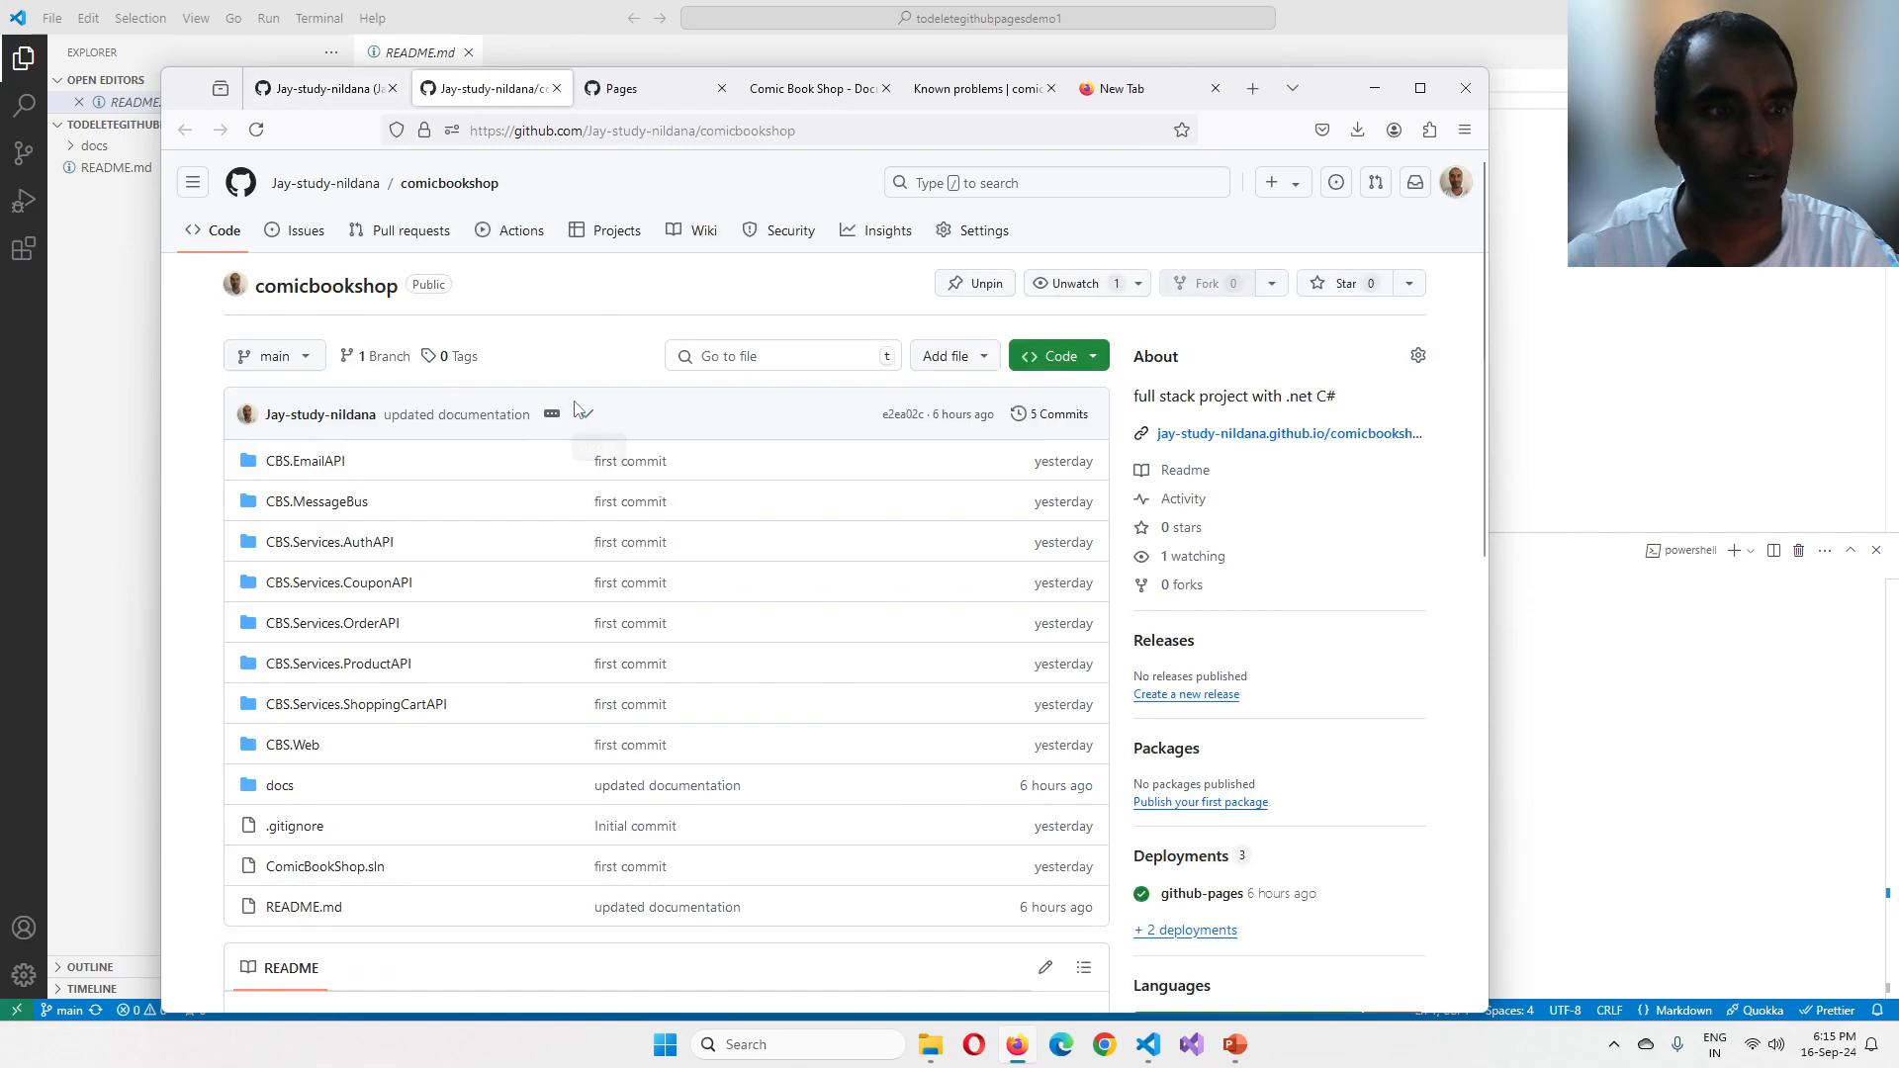
{"action": "left_click", "coordinate": [984, 230]}
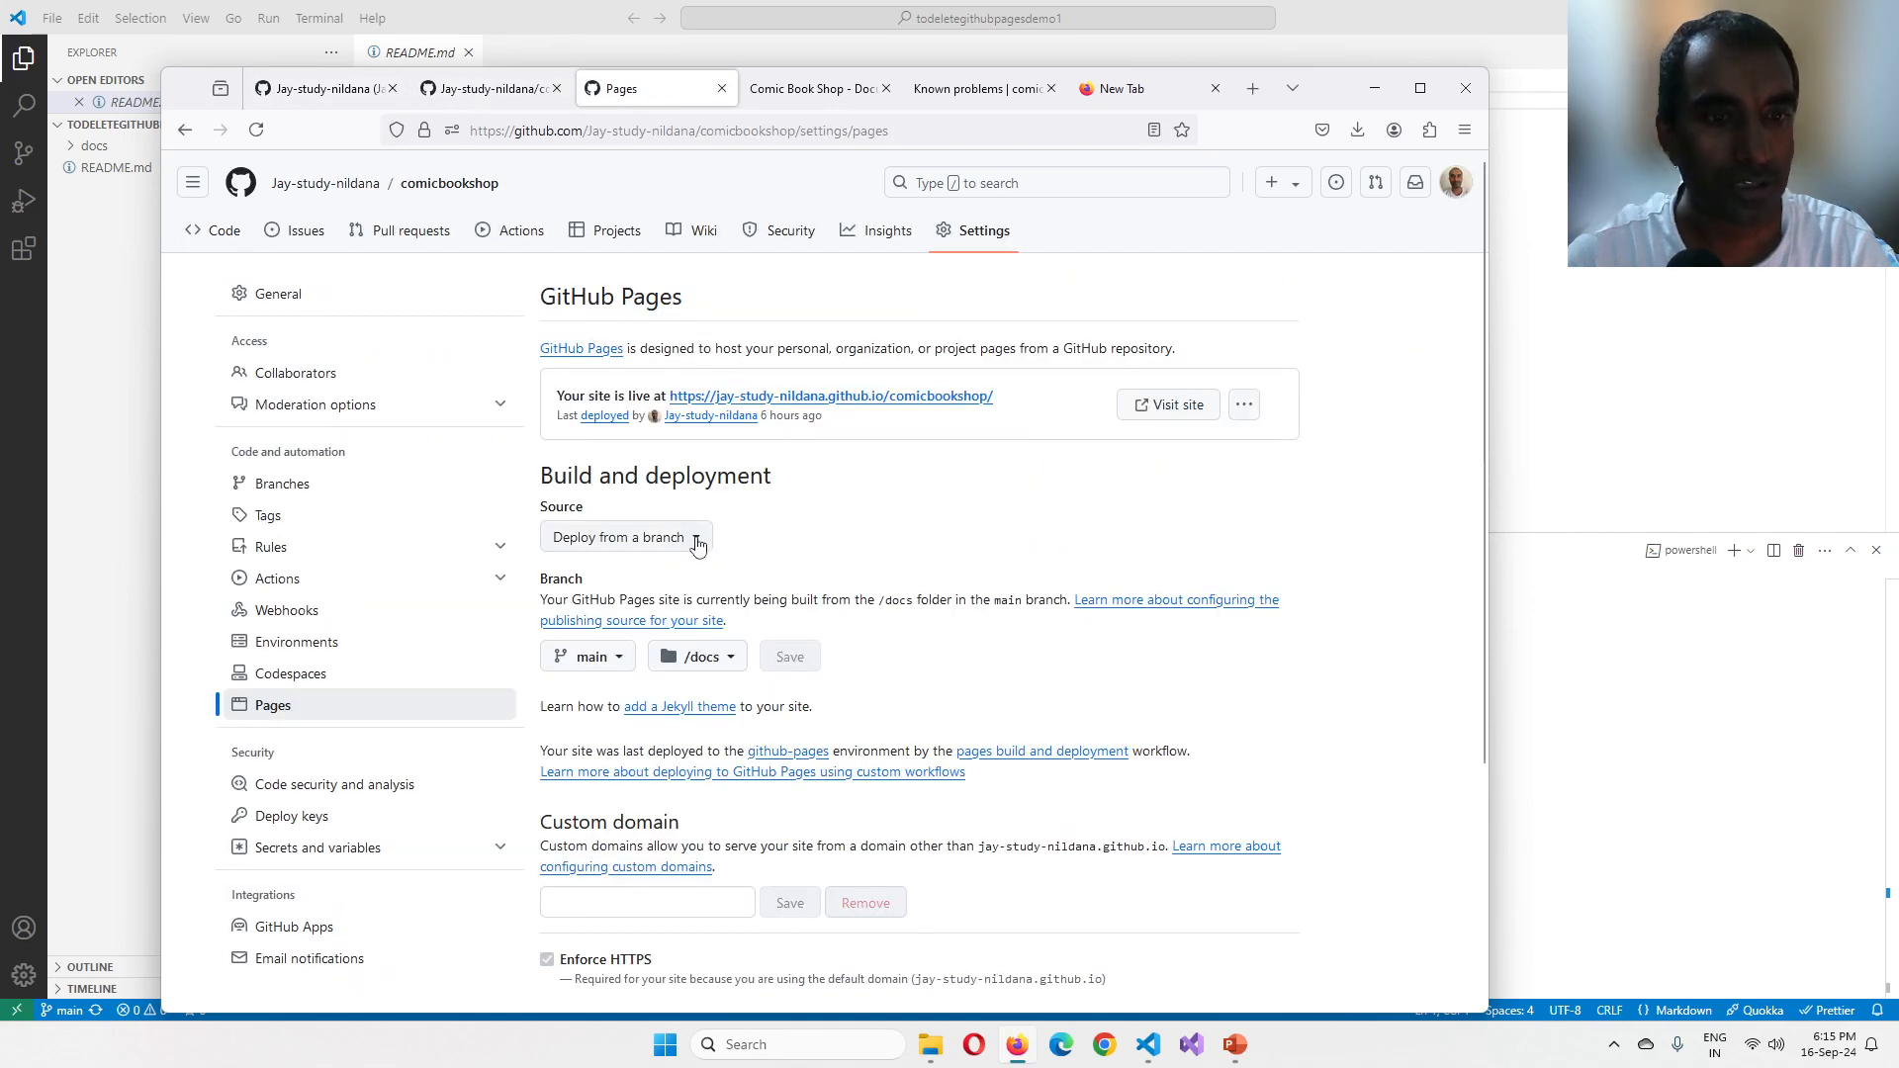
{"action": "mouse_move", "coordinate": [831, 565]}
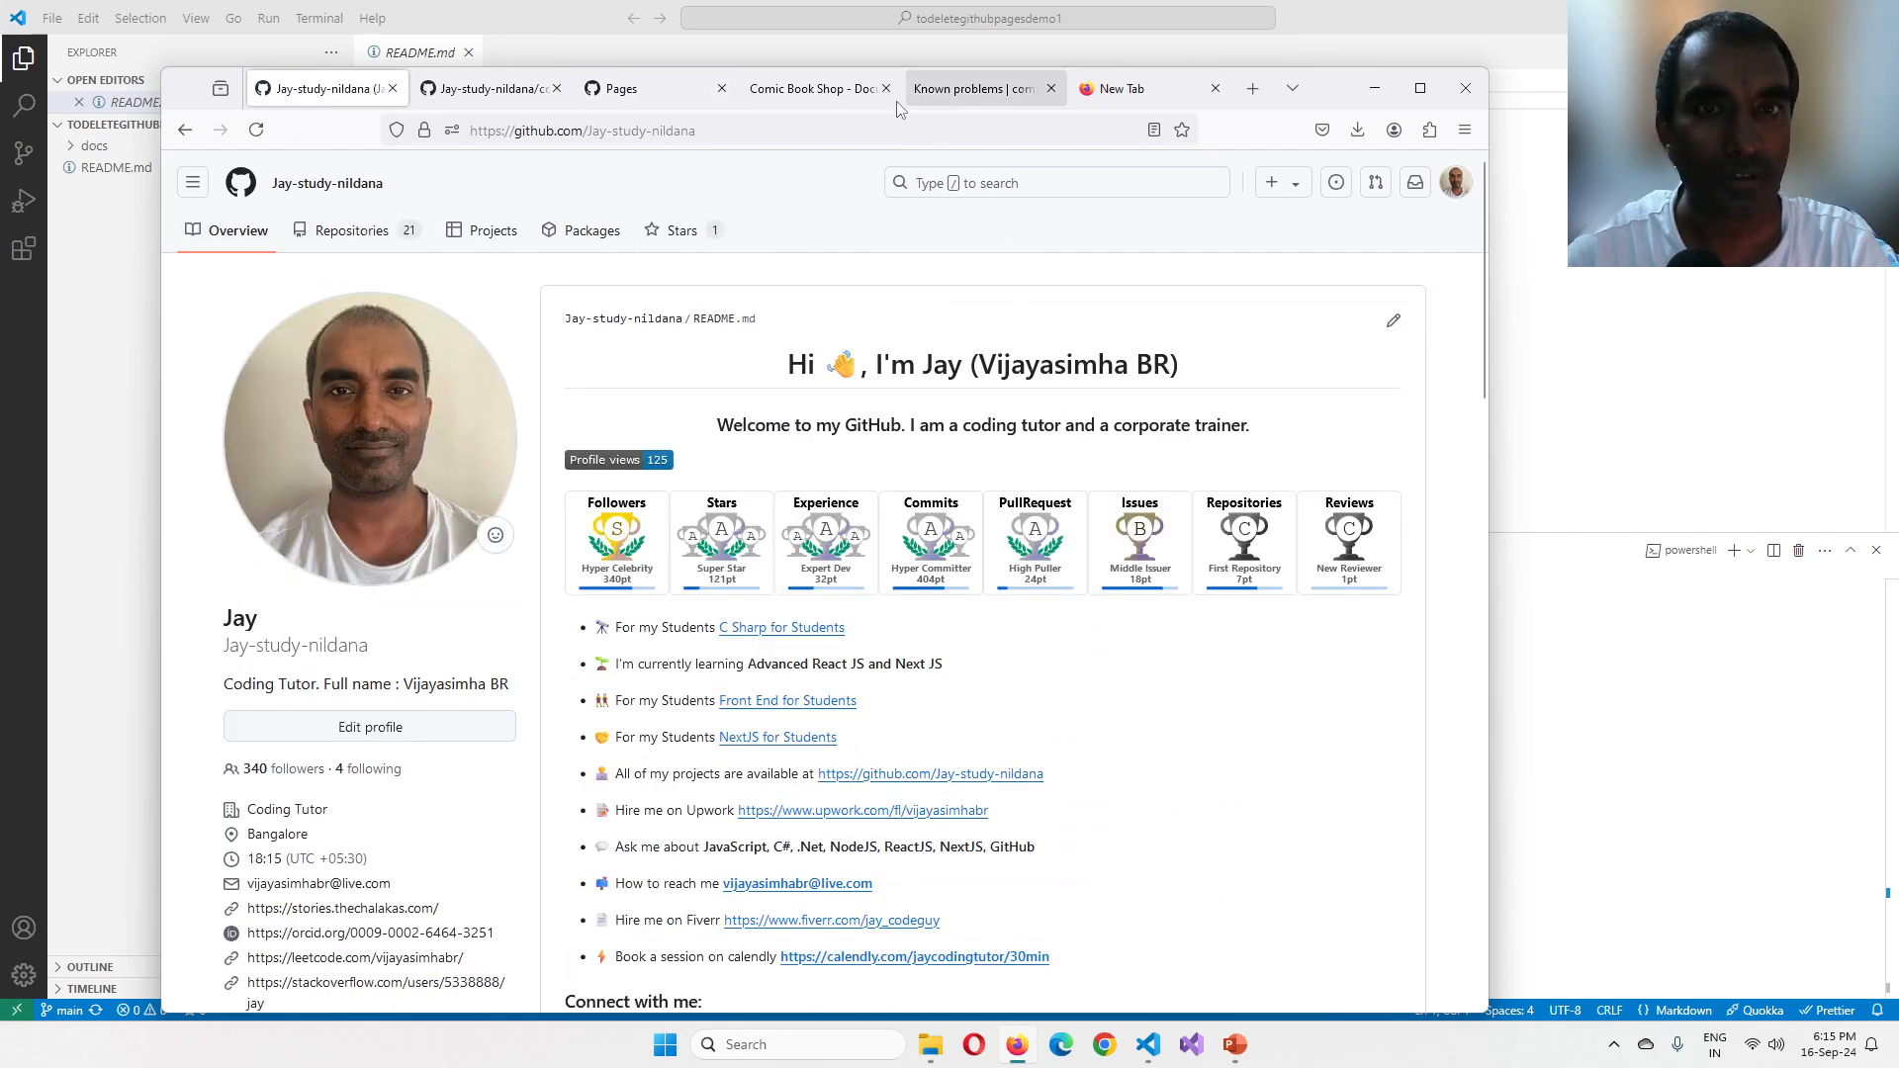
{"action": "mouse_move", "coordinate": [352, 230]}
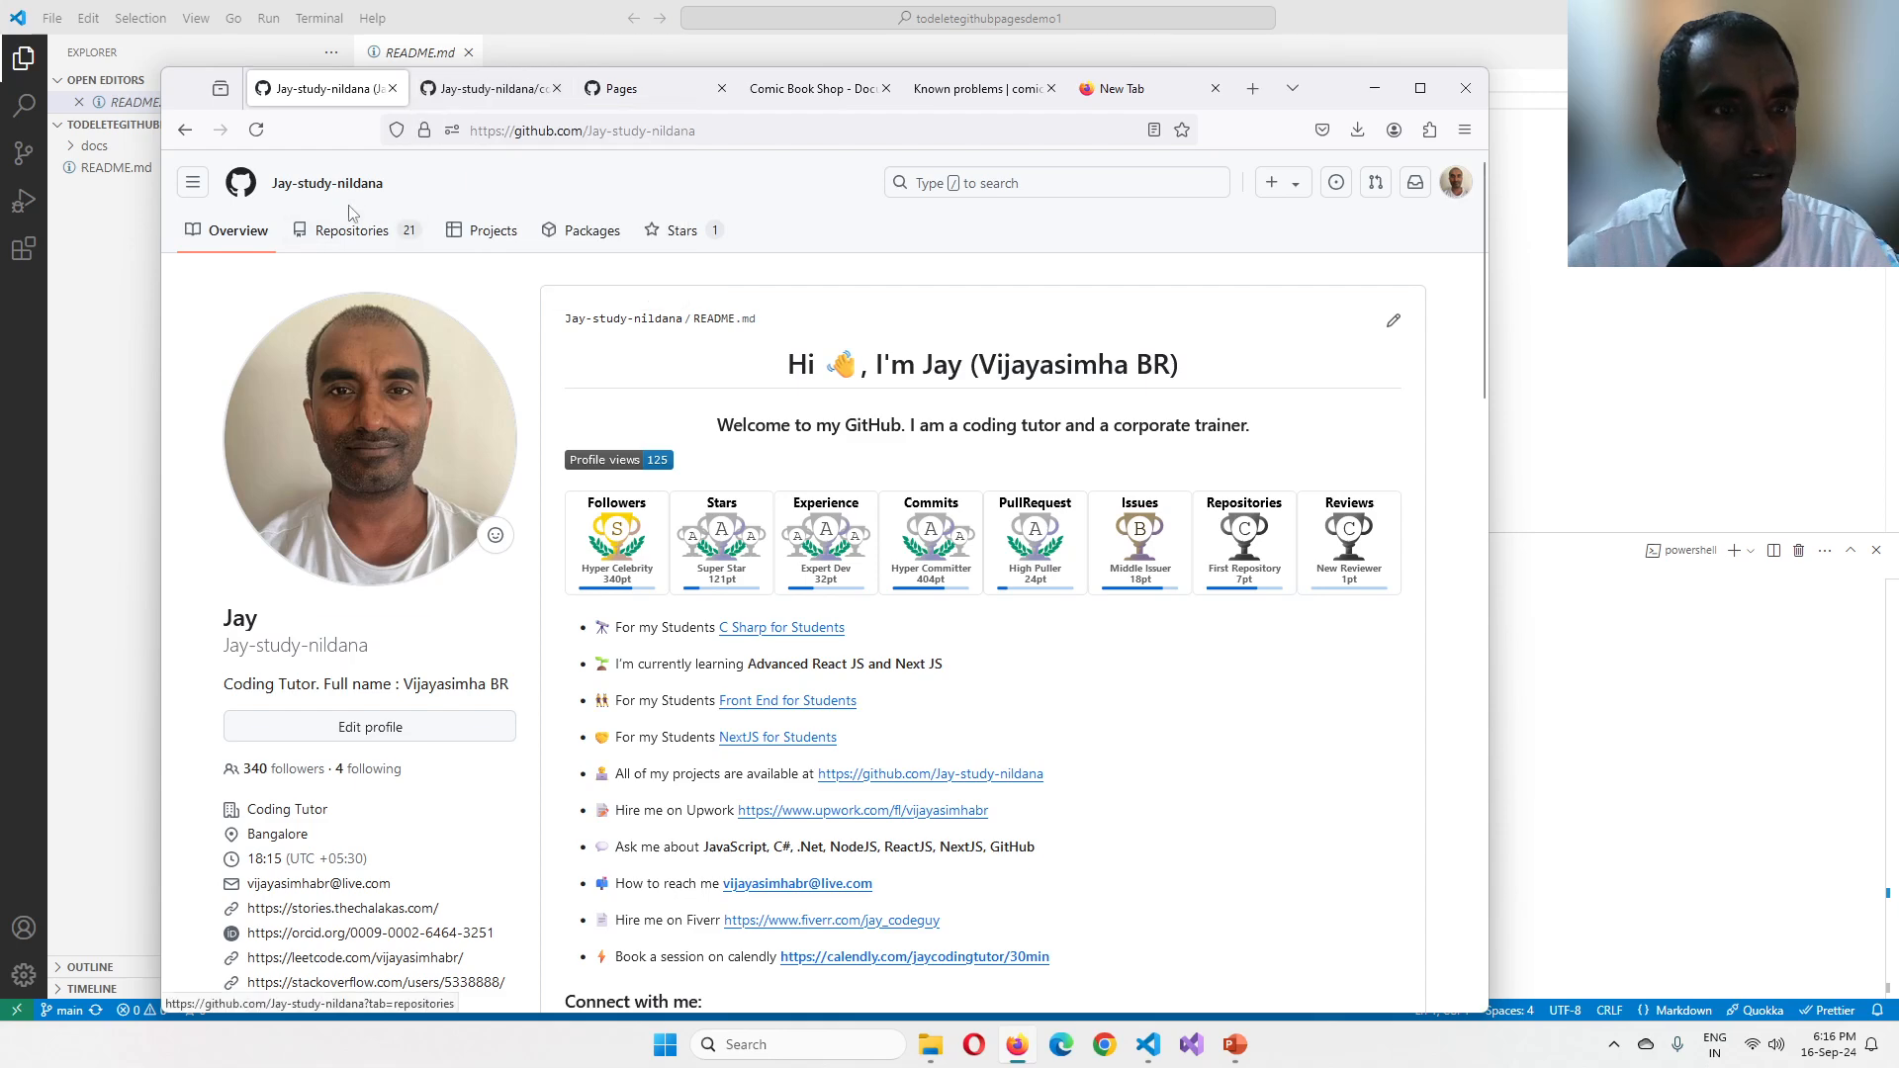
{"action": "mouse_move", "coordinate": [613, 629]}
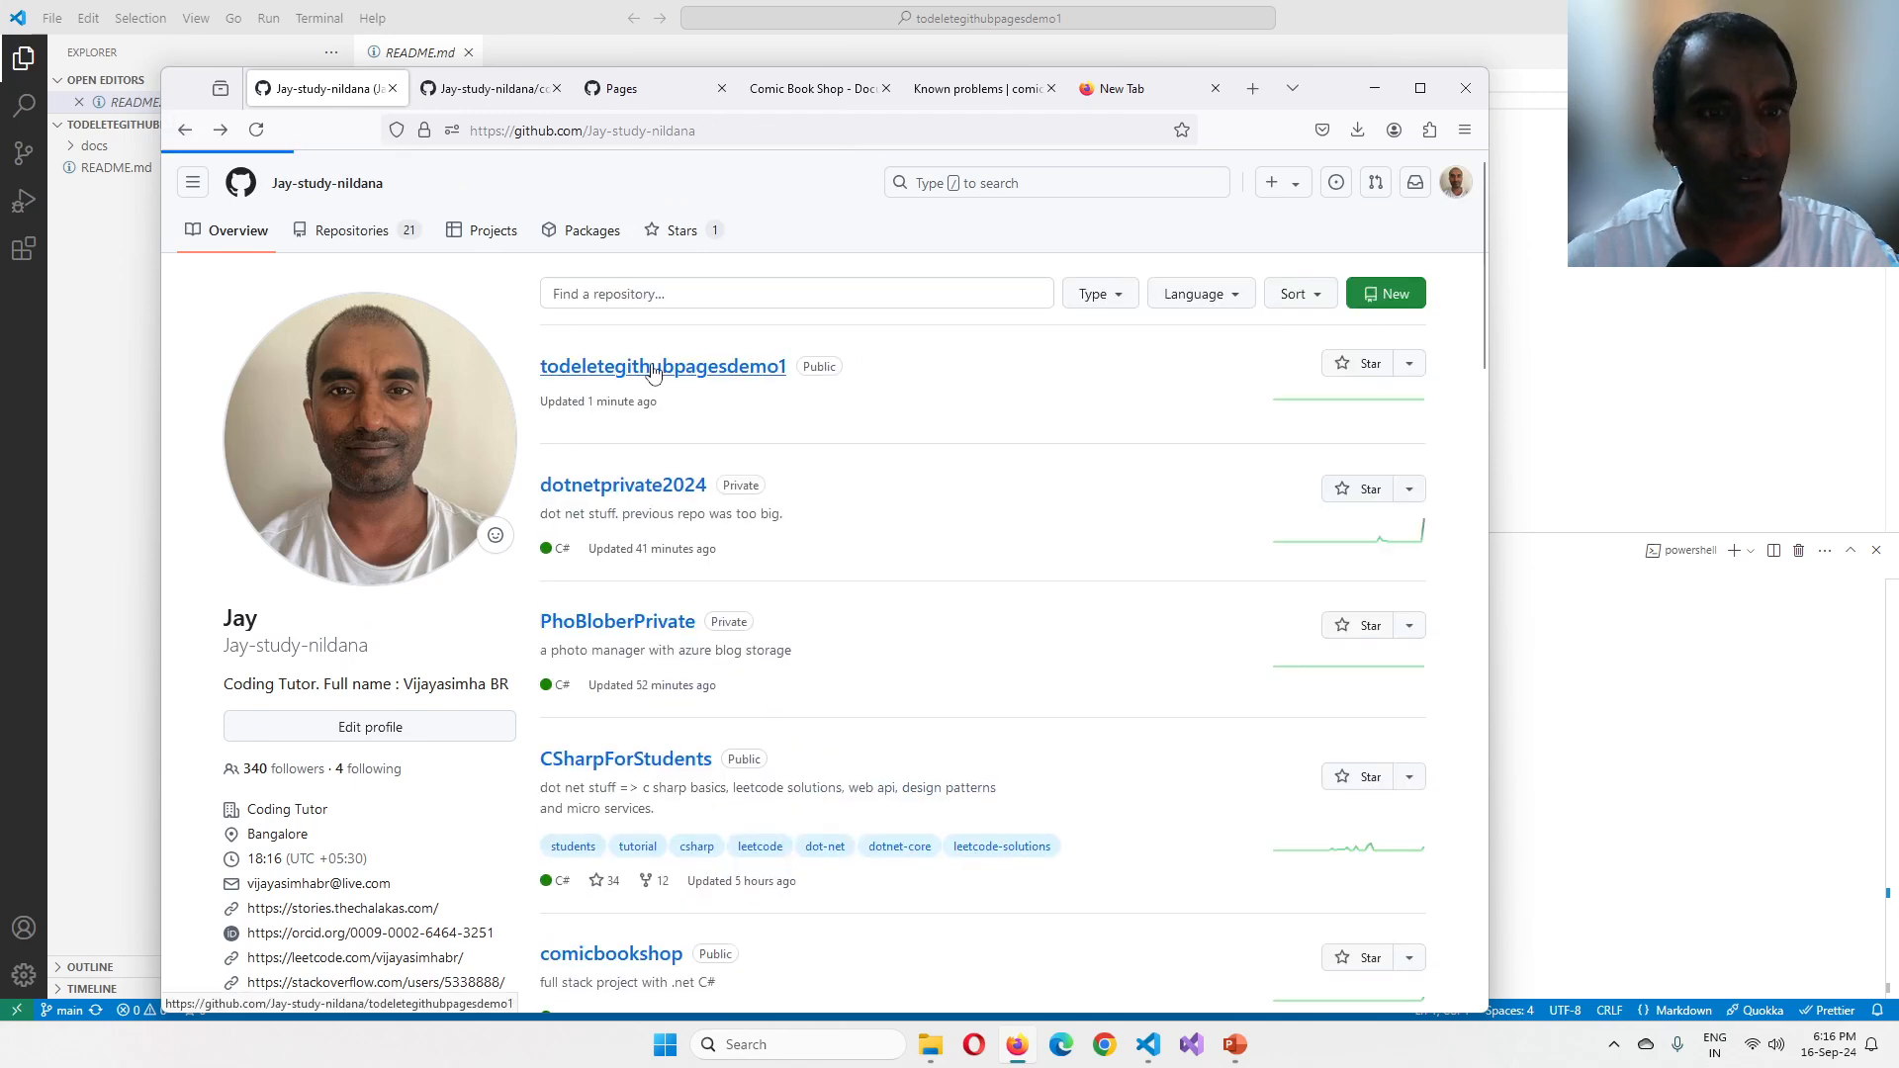
Step: Open the todeletegithubpagesdemo1 repository from the profile list and show its General settings
{"action": "left_click", "coordinate": [663, 366]}
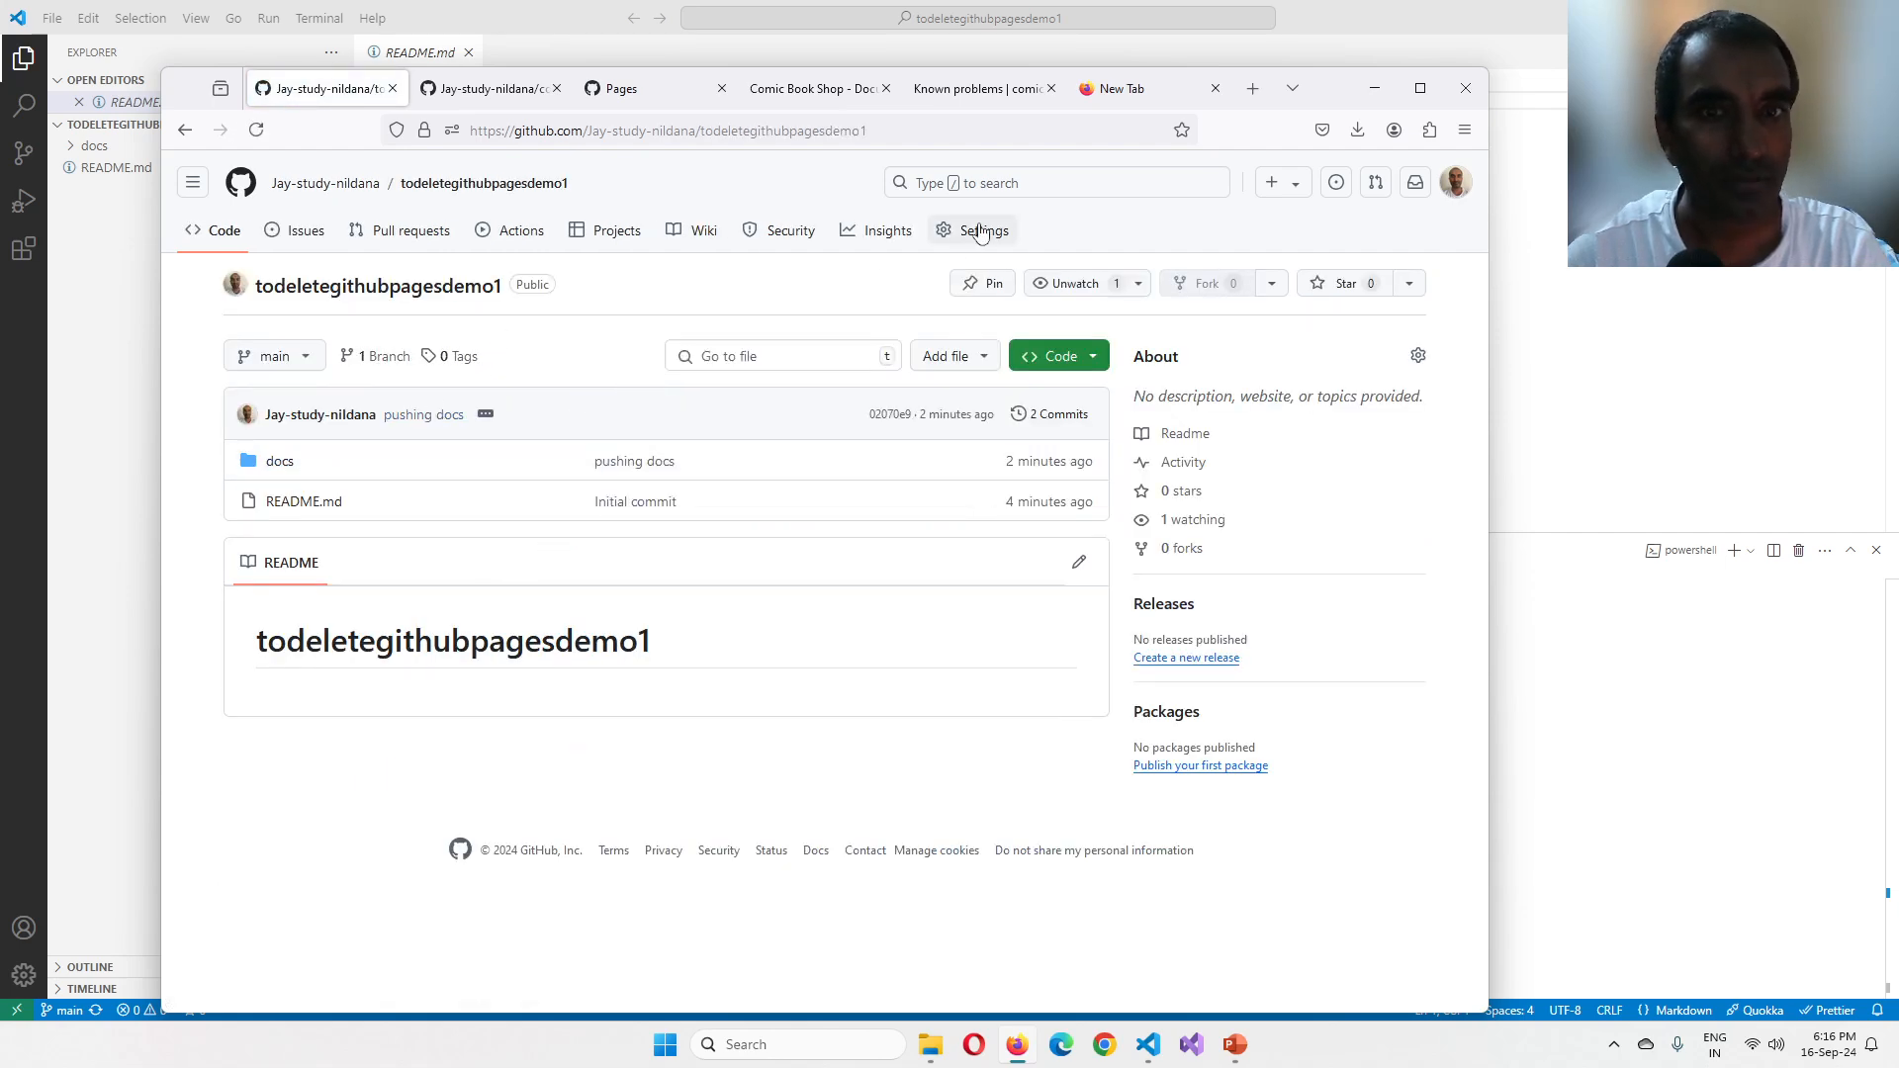
{"action": "left_click", "coordinate": [984, 229]}
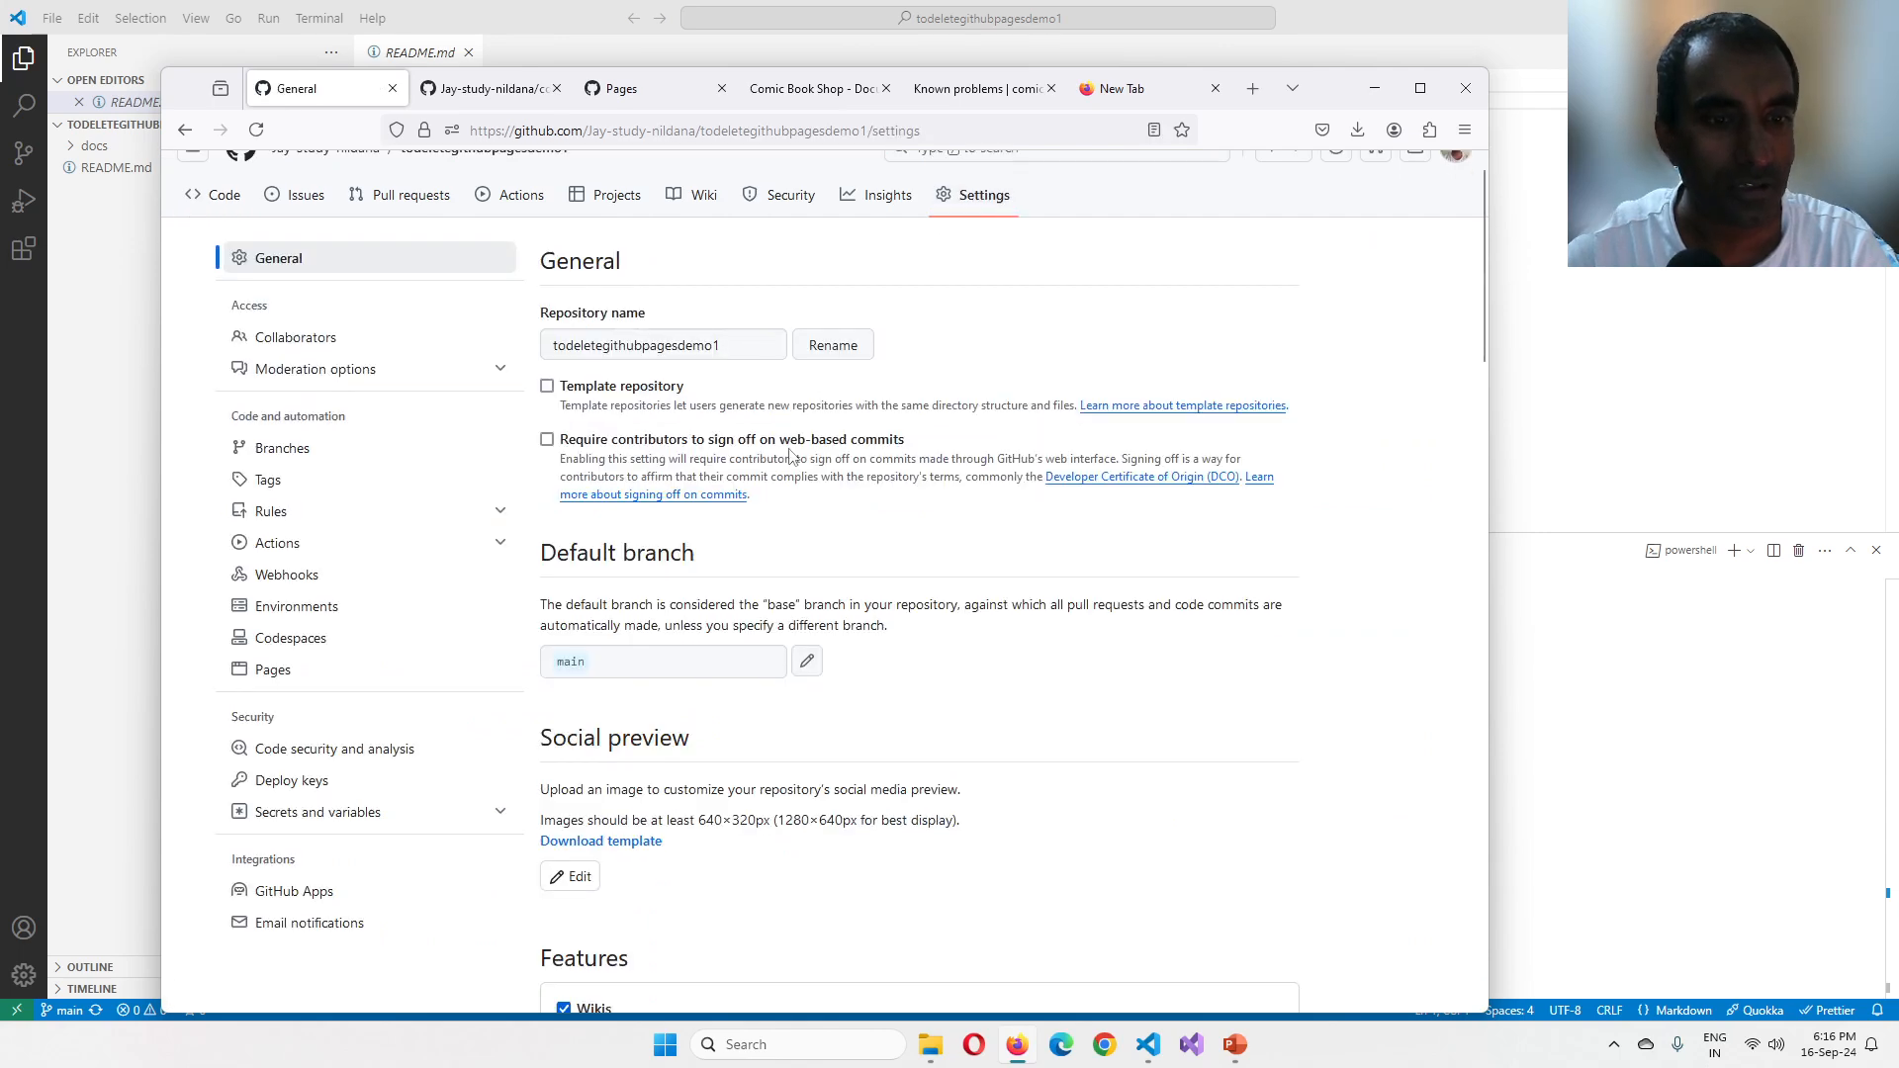
{"action": "scroll", "scroll_direction": "down", "scroll_amount": 3}
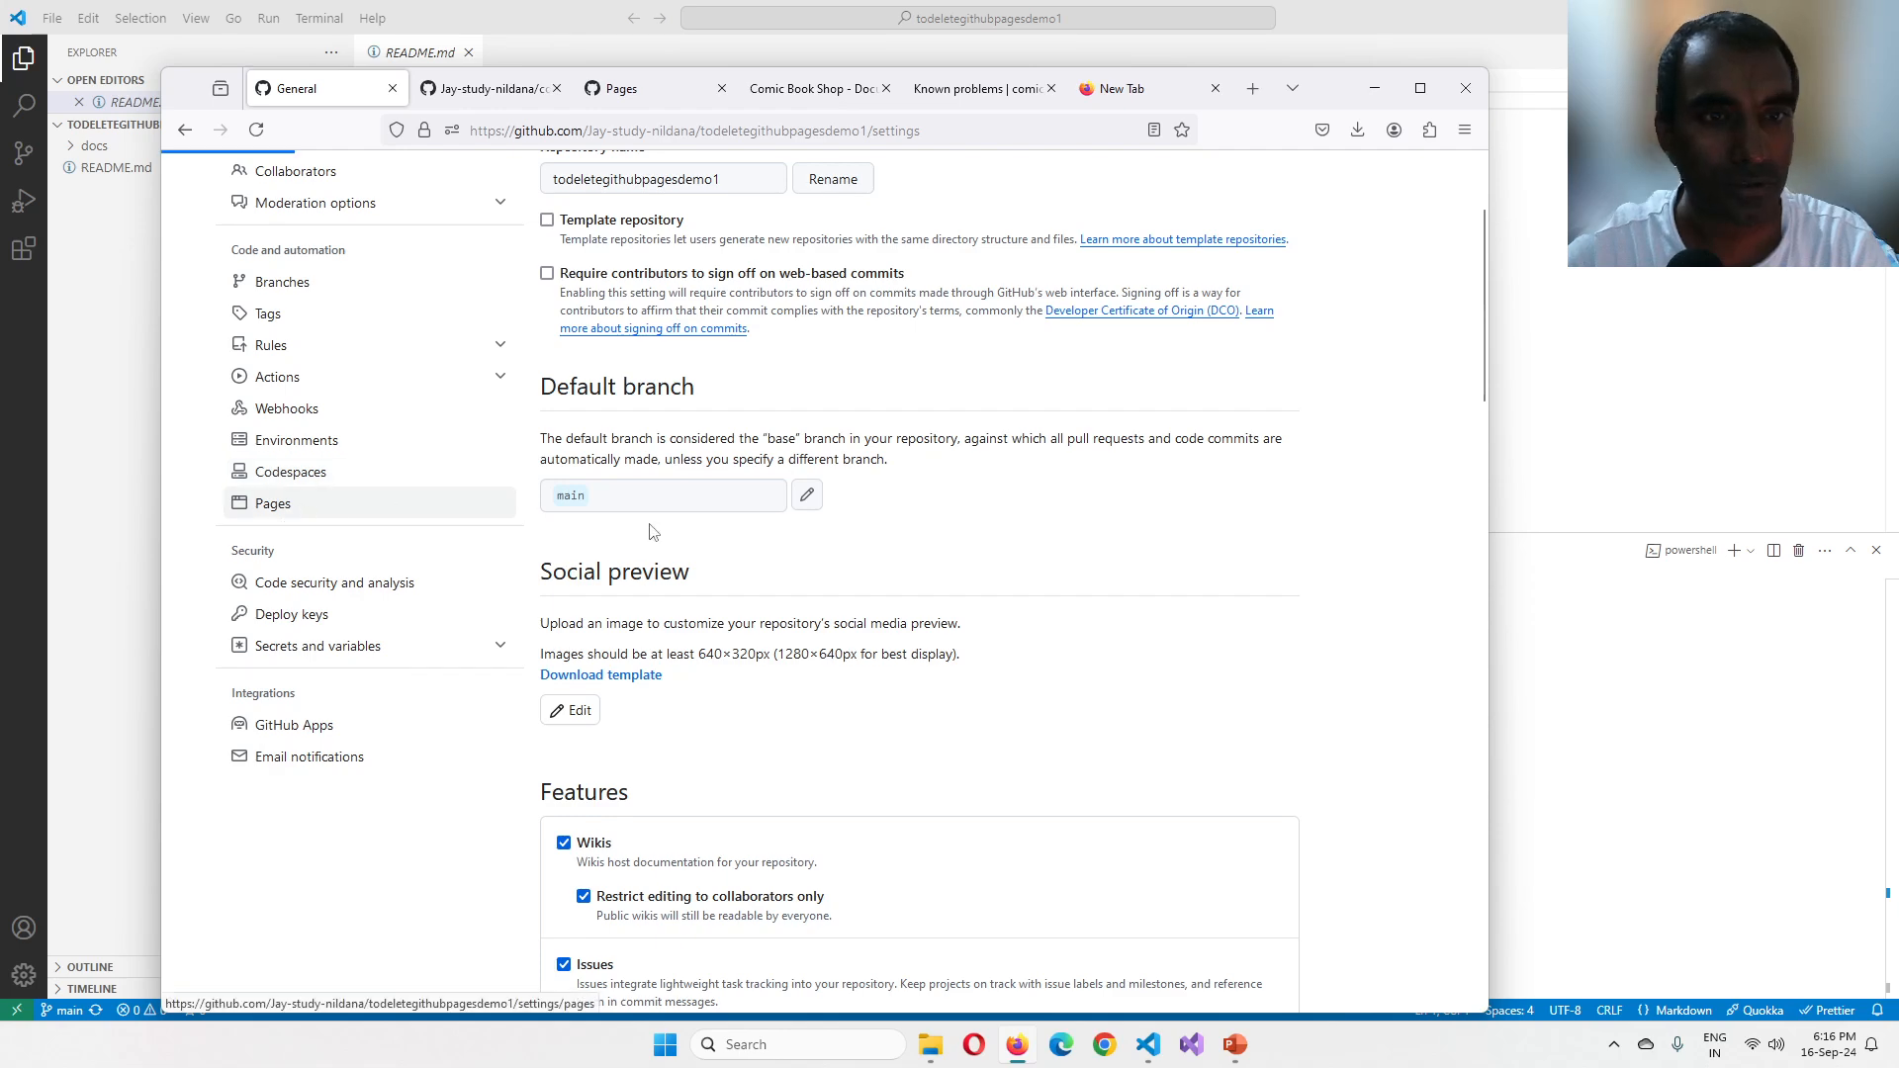
Step: Inspect the demo repository's Pages folder choices, detouring through General settings and back
{"action": "left_click", "coordinate": [271, 503]}
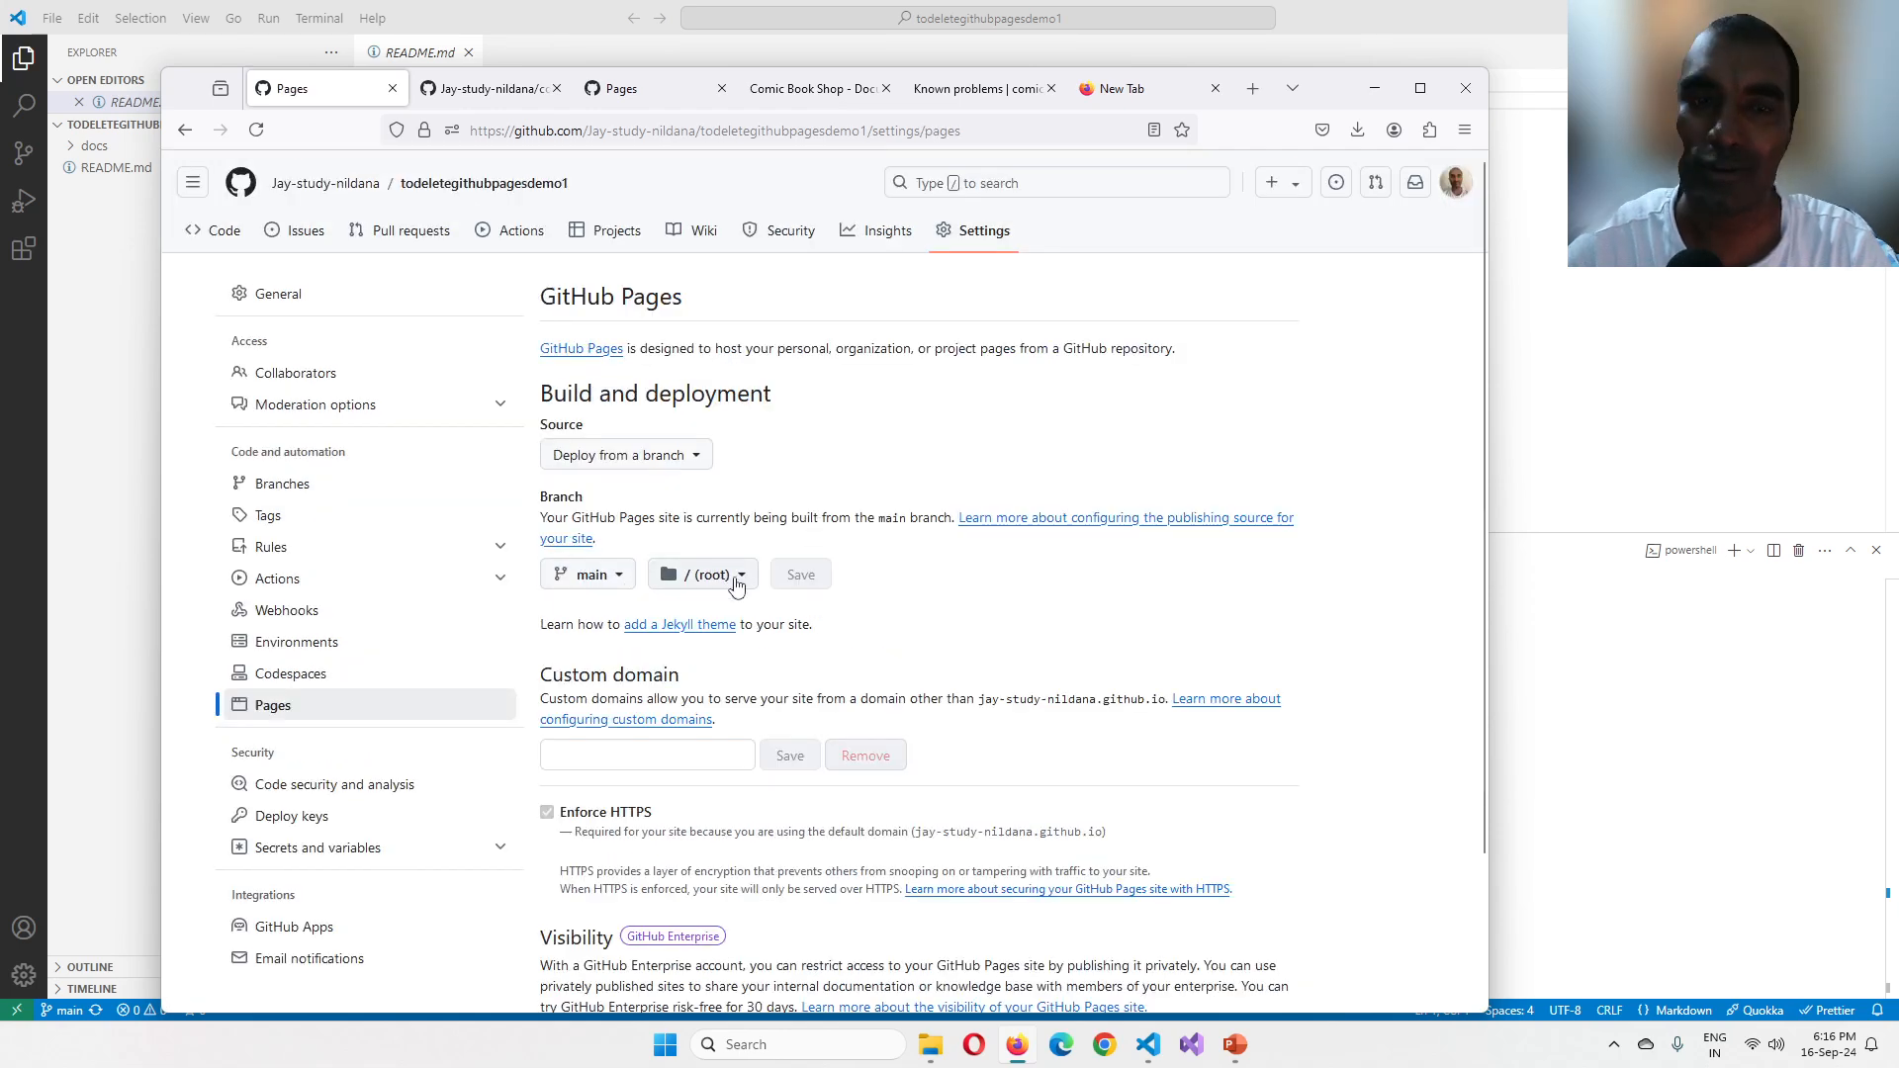
{"action": "left_click", "coordinate": [702, 574]}
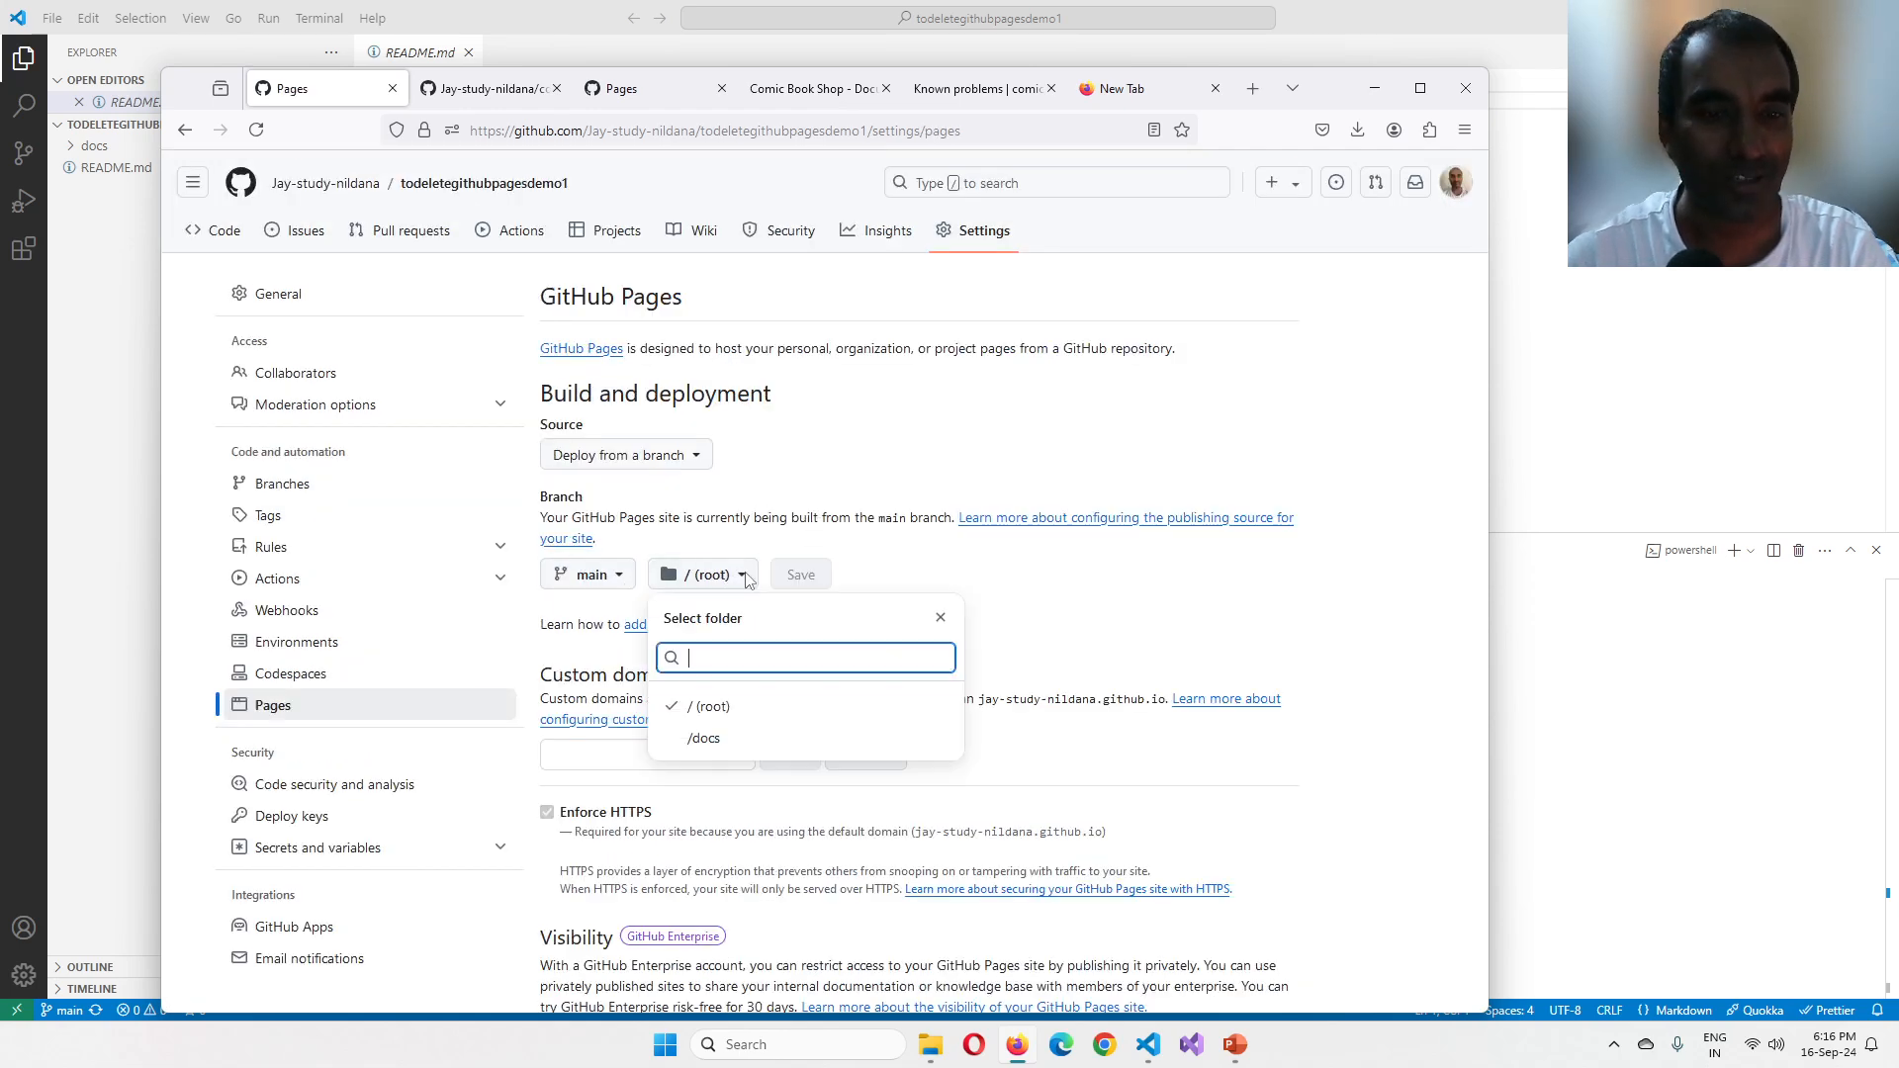
{"action": "mouse_move", "coordinate": [812, 564]}
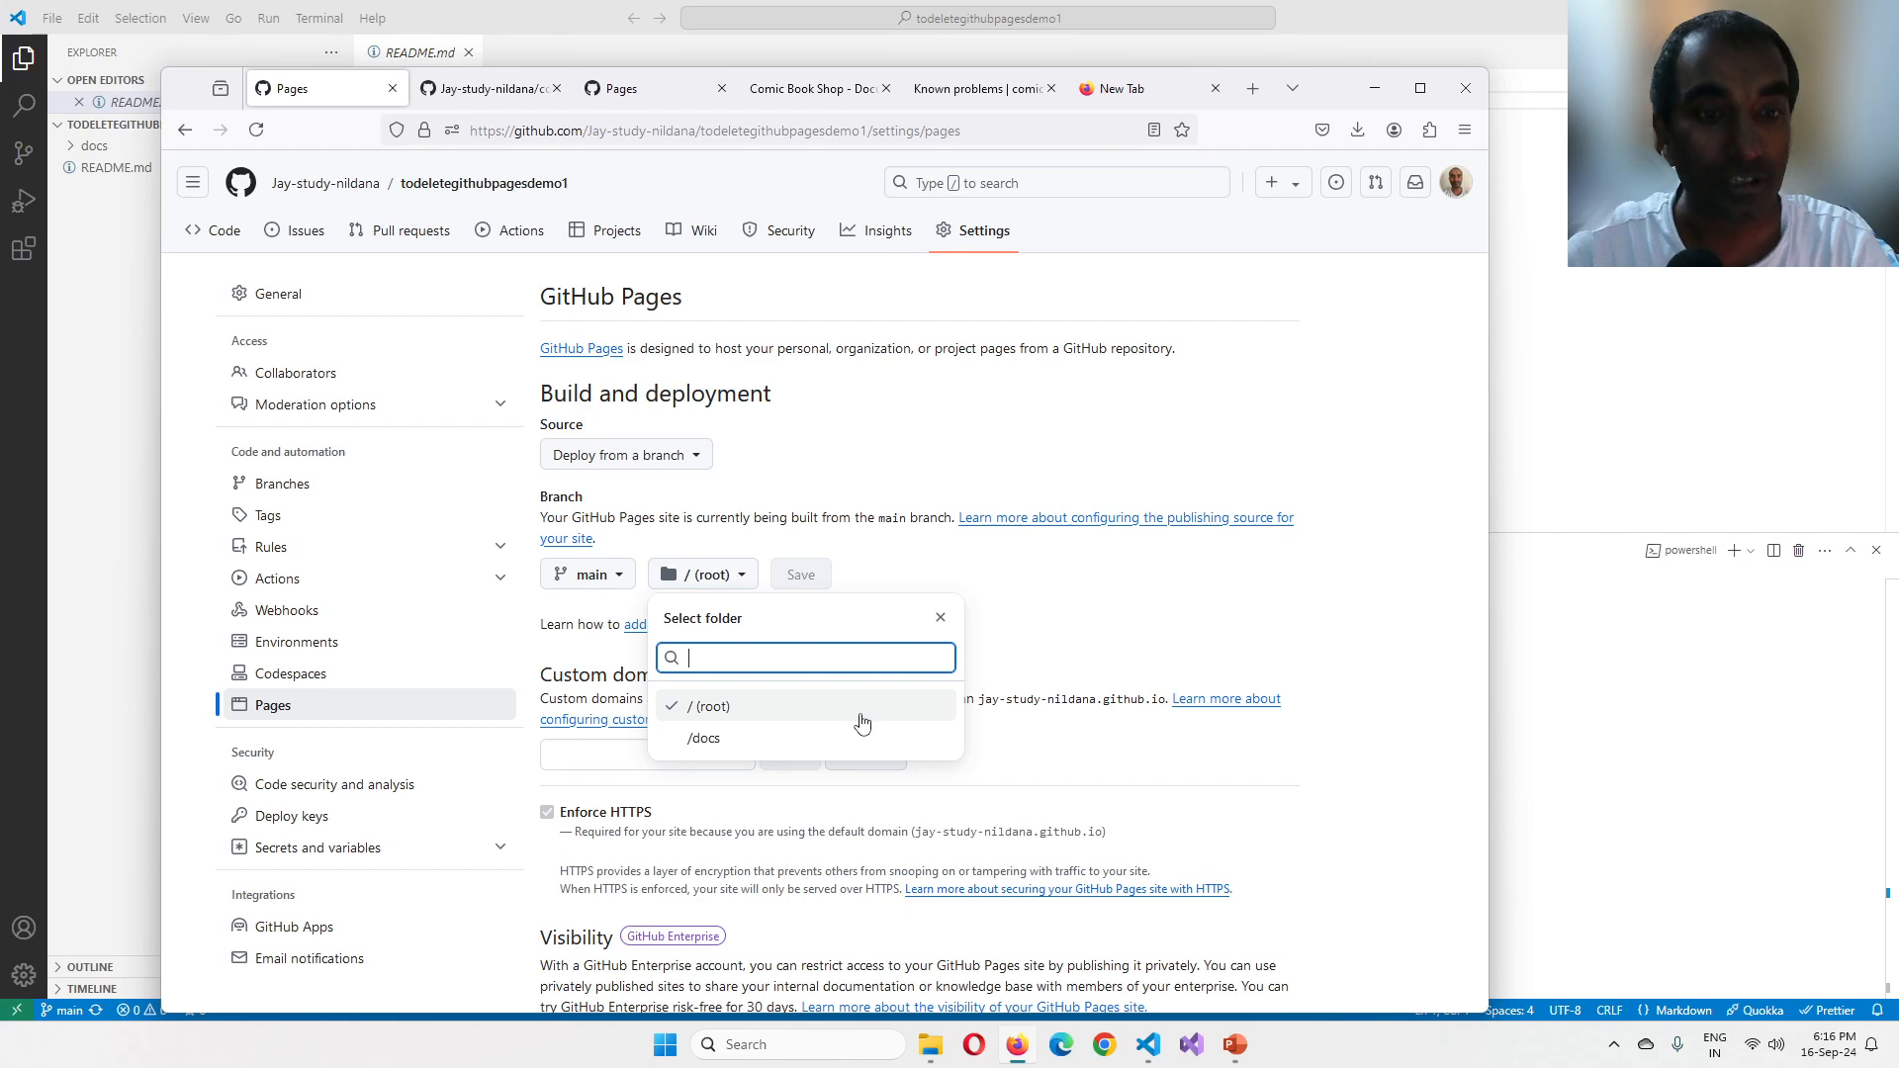
{"action": "mouse_move", "coordinate": [1120, 606]}
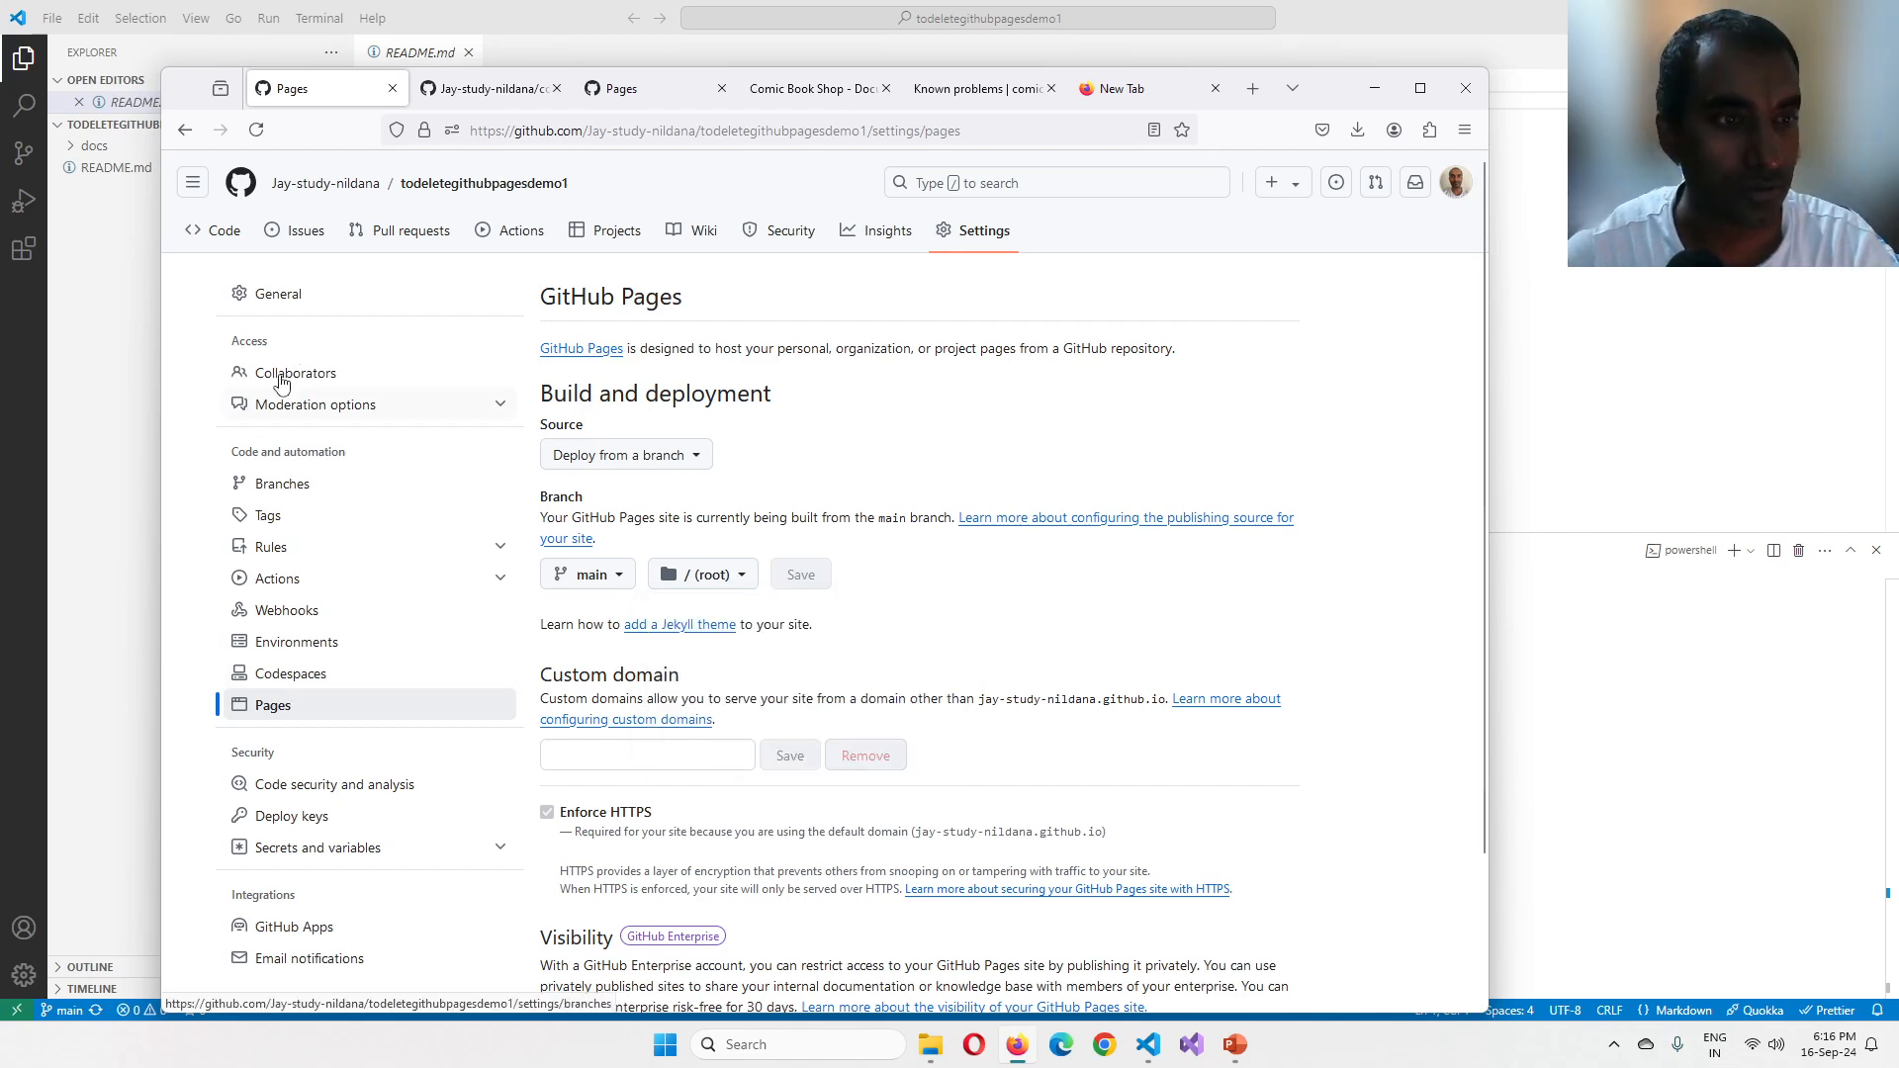
{"action": "left_click", "coordinate": [277, 293]}
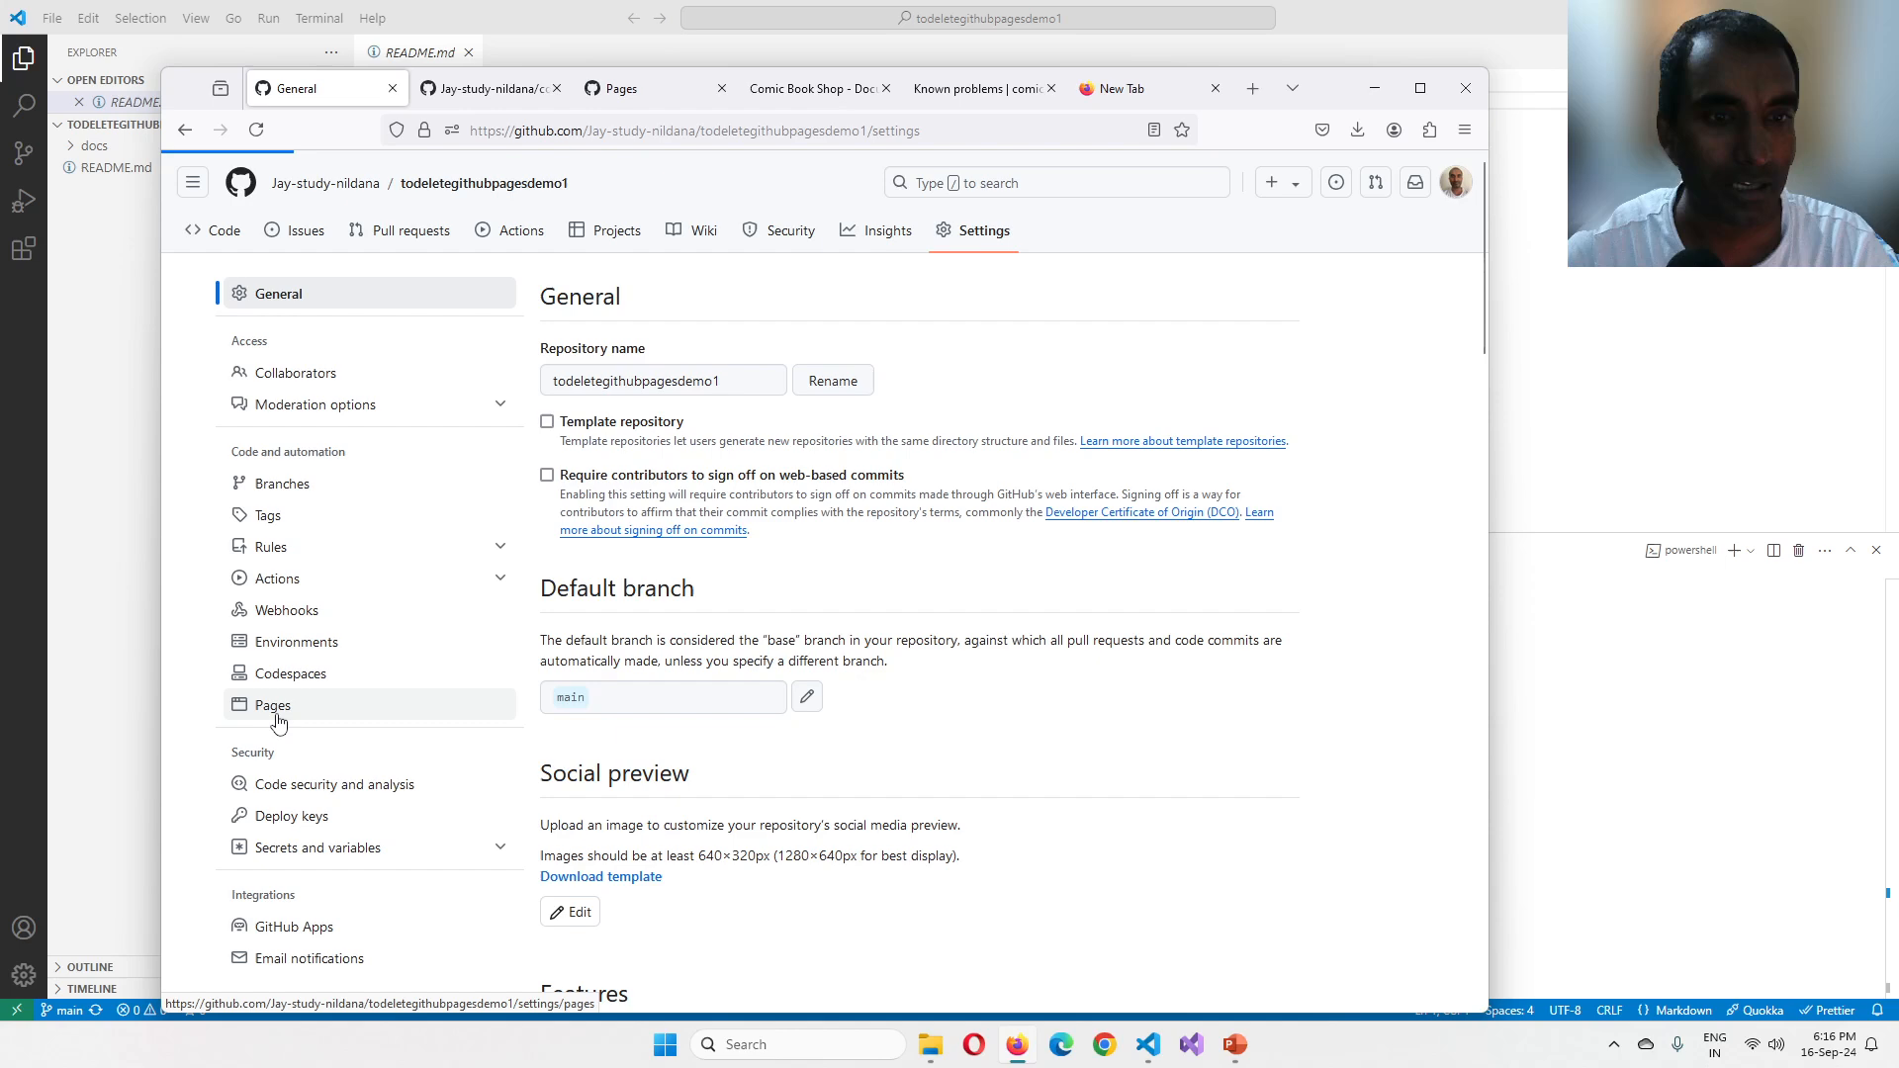
{"action": "left_click", "coordinate": [271, 704]}
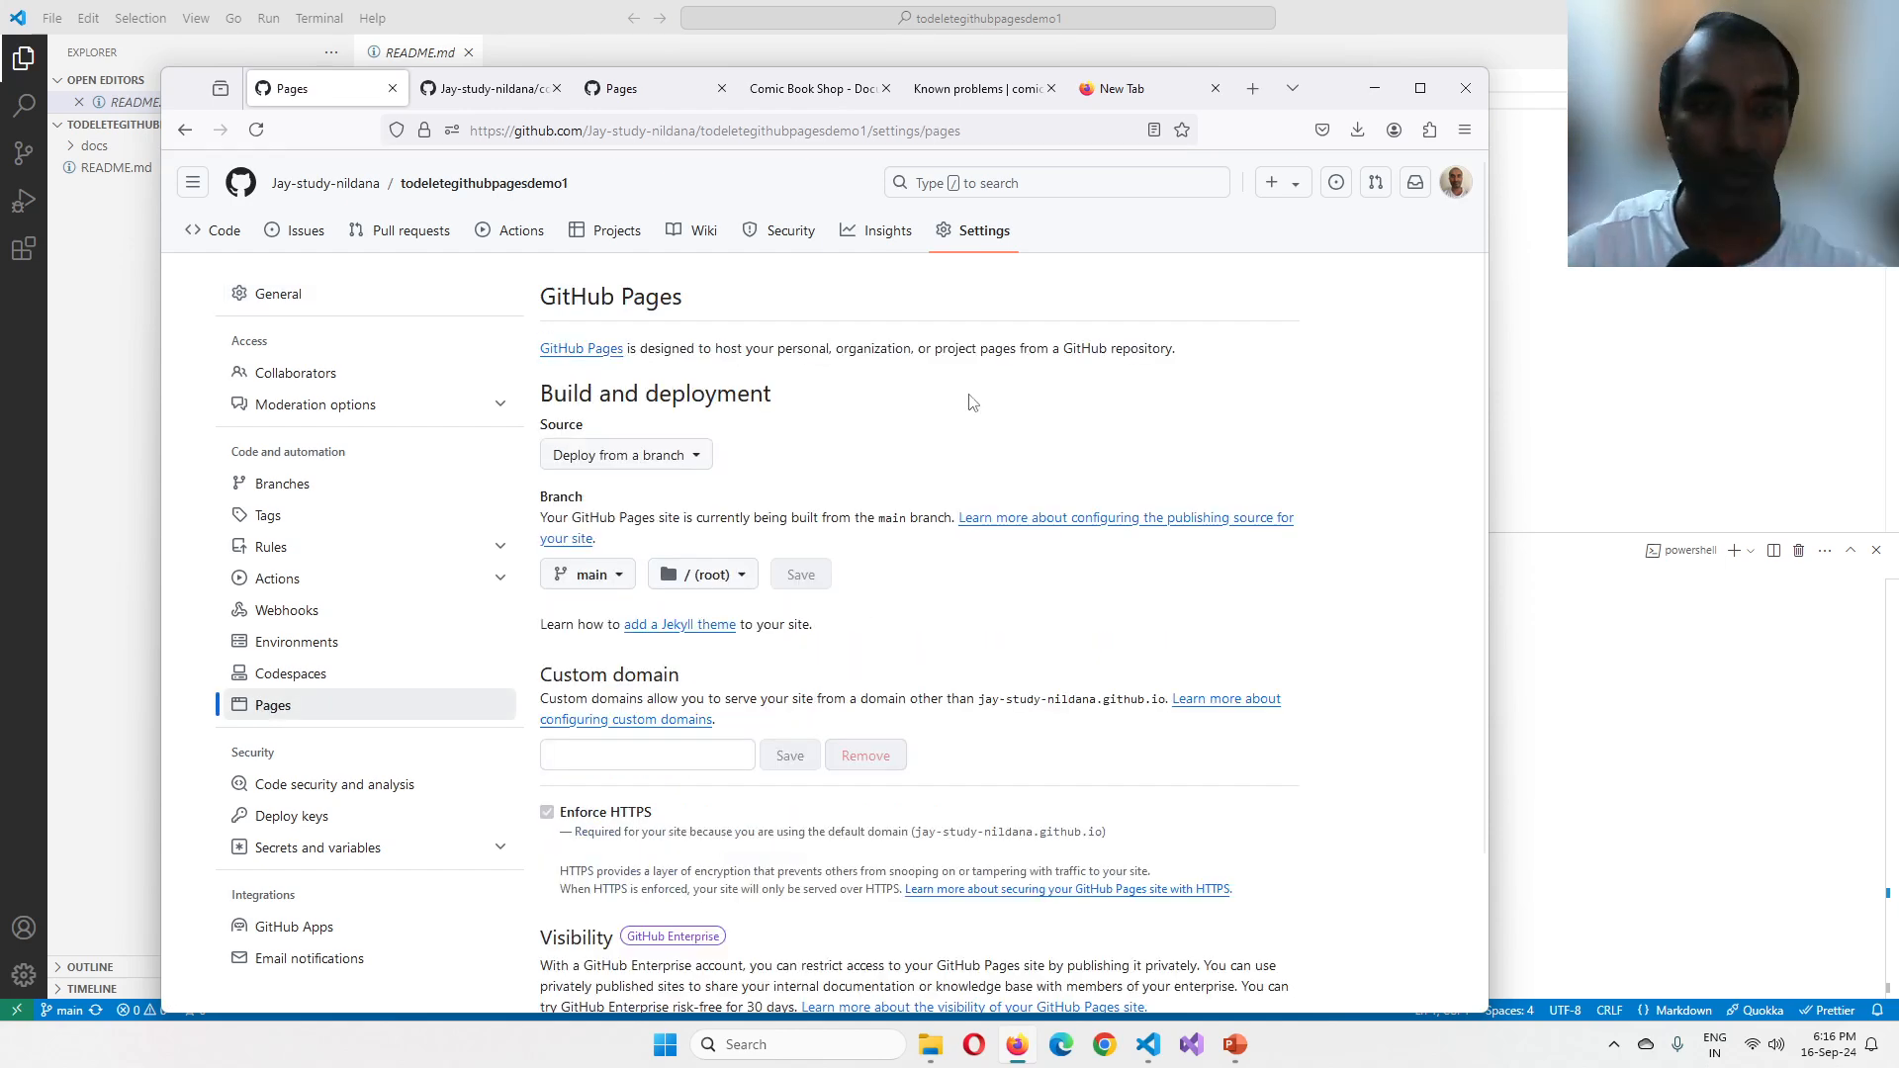
Step: Save main /docs as the todeletegithubpagesdemo1 Pages source so the site starts building
{"action": "left_click", "coordinate": [700, 574]}
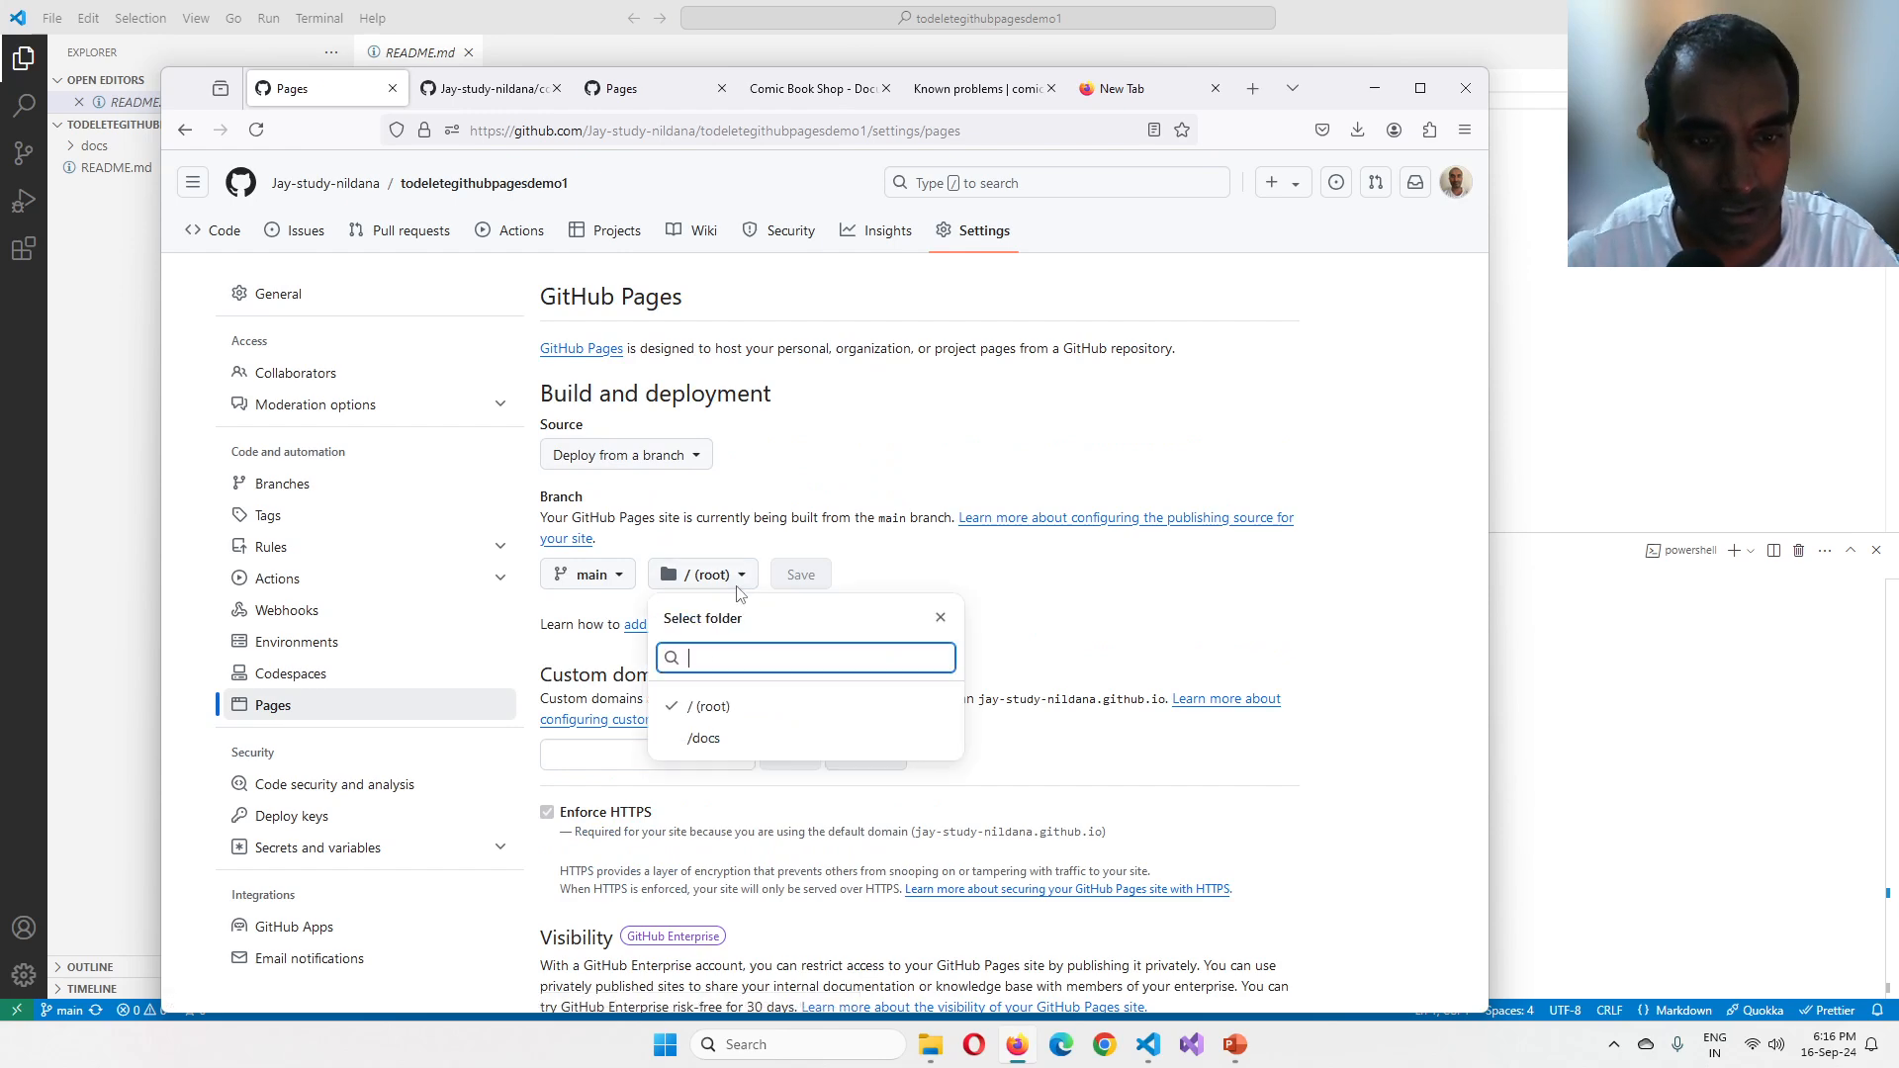
{"action": "mouse_move", "coordinate": [718, 738]}
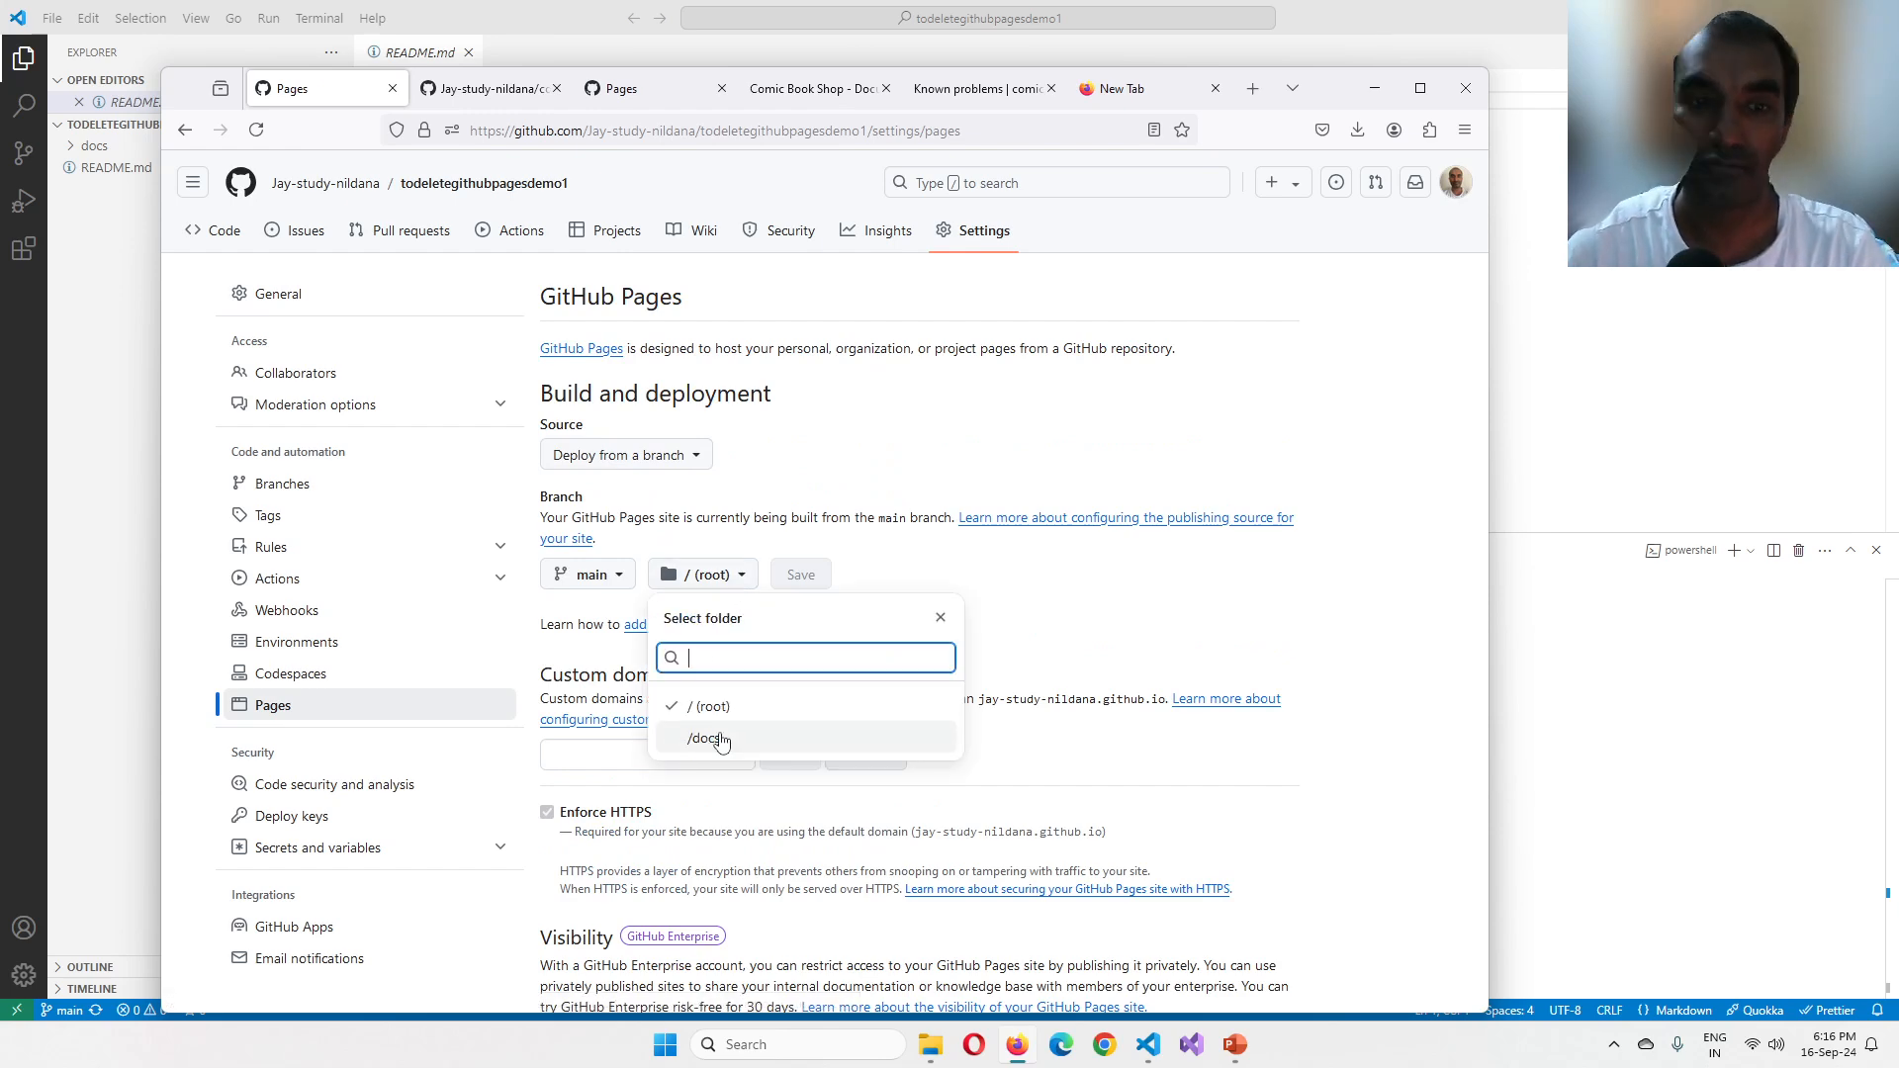
{"action": "left_click", "coordinate": [709, 738]}
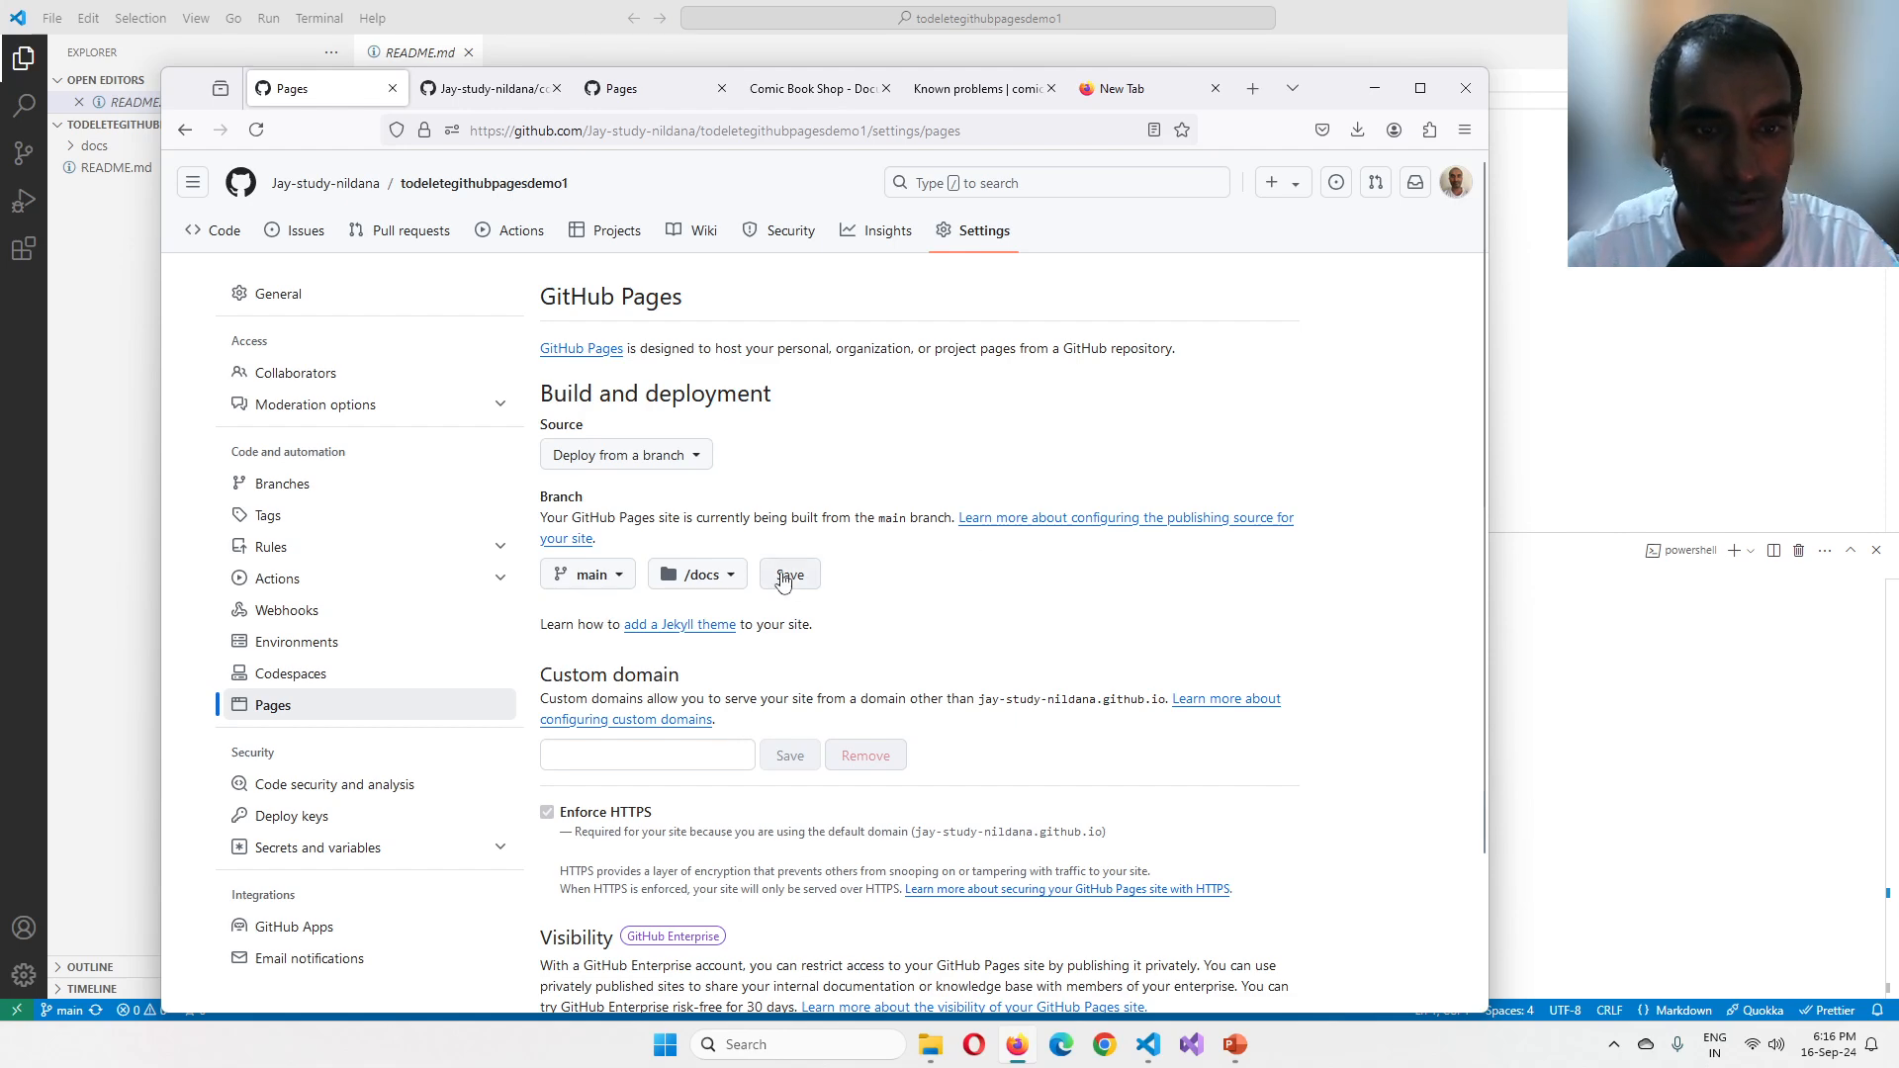
{"action": "left_click", "coordinate": [790, 574]}
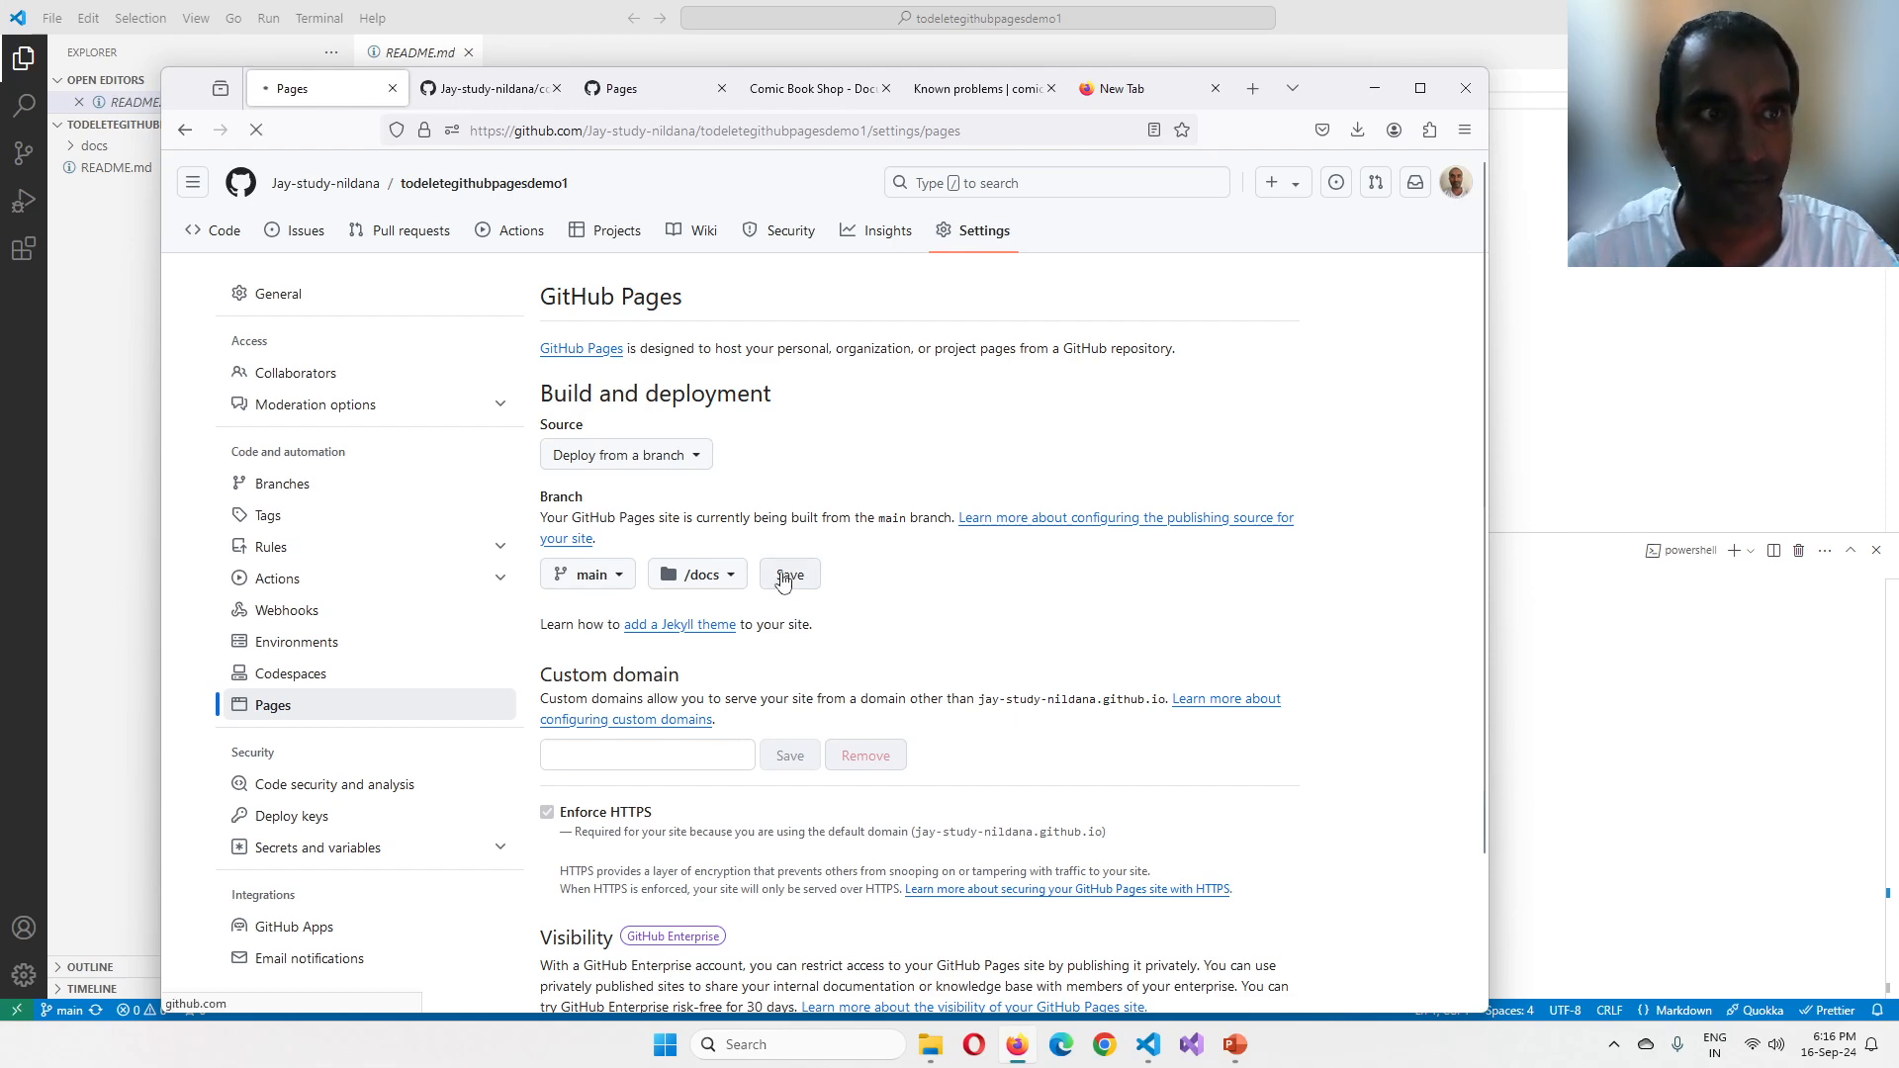
{"action": "left_click", "coordinate": [789, 574]}
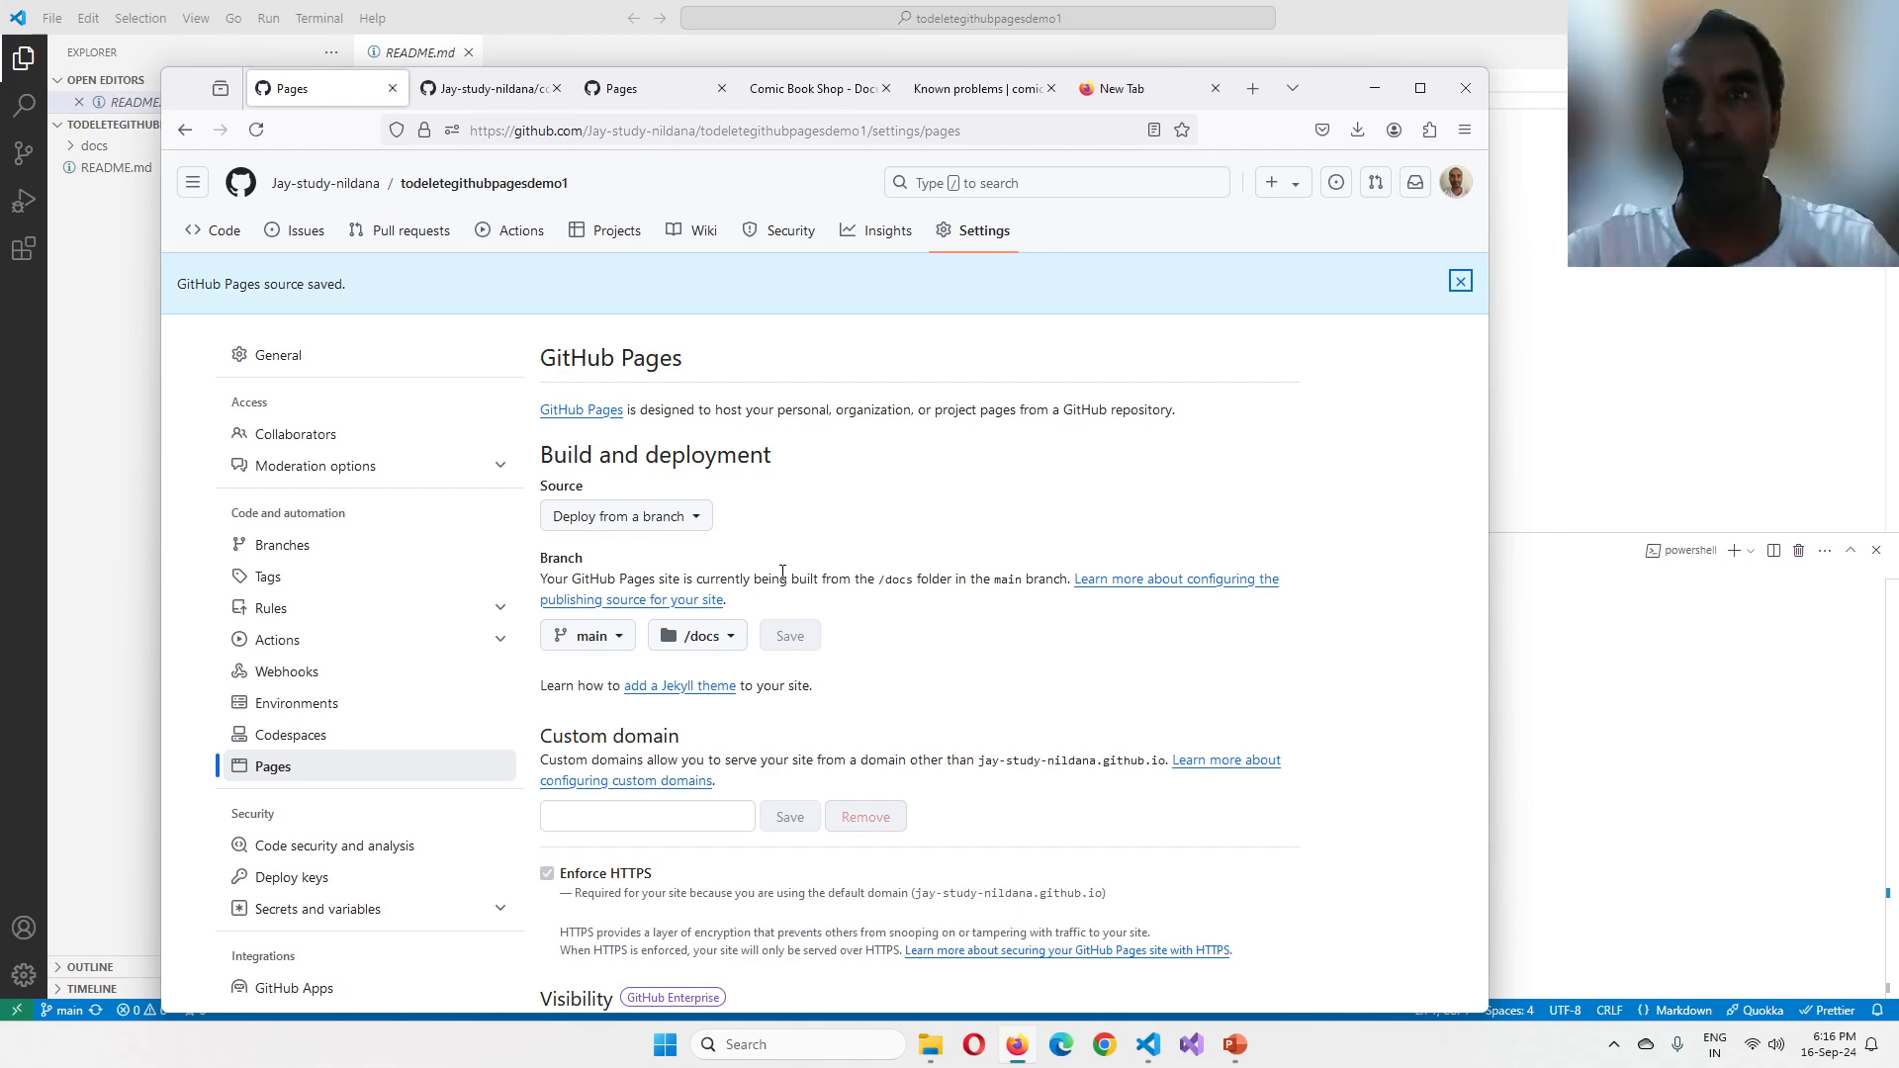
{"action": "mouse_move", "coordinate": [649, 382]}
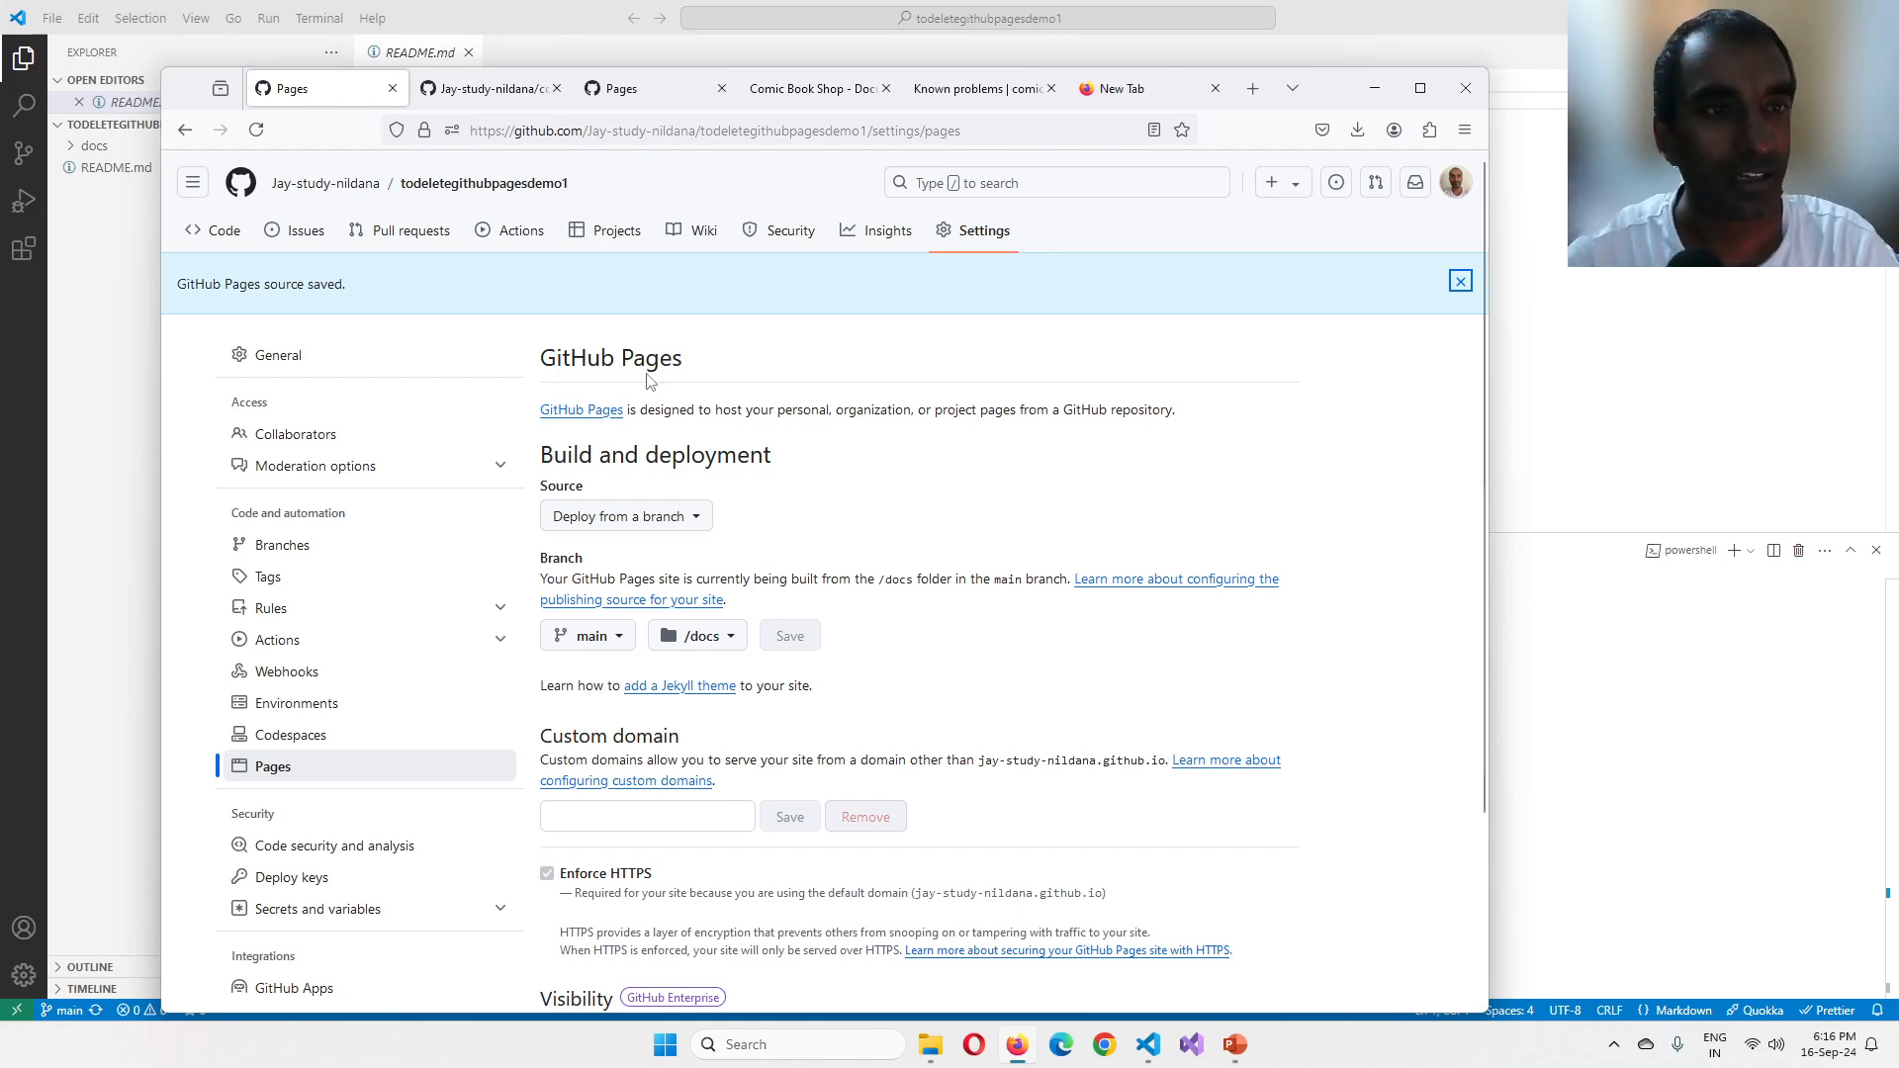
{"action": "mouse_move", "coordinate": [520, 230]}
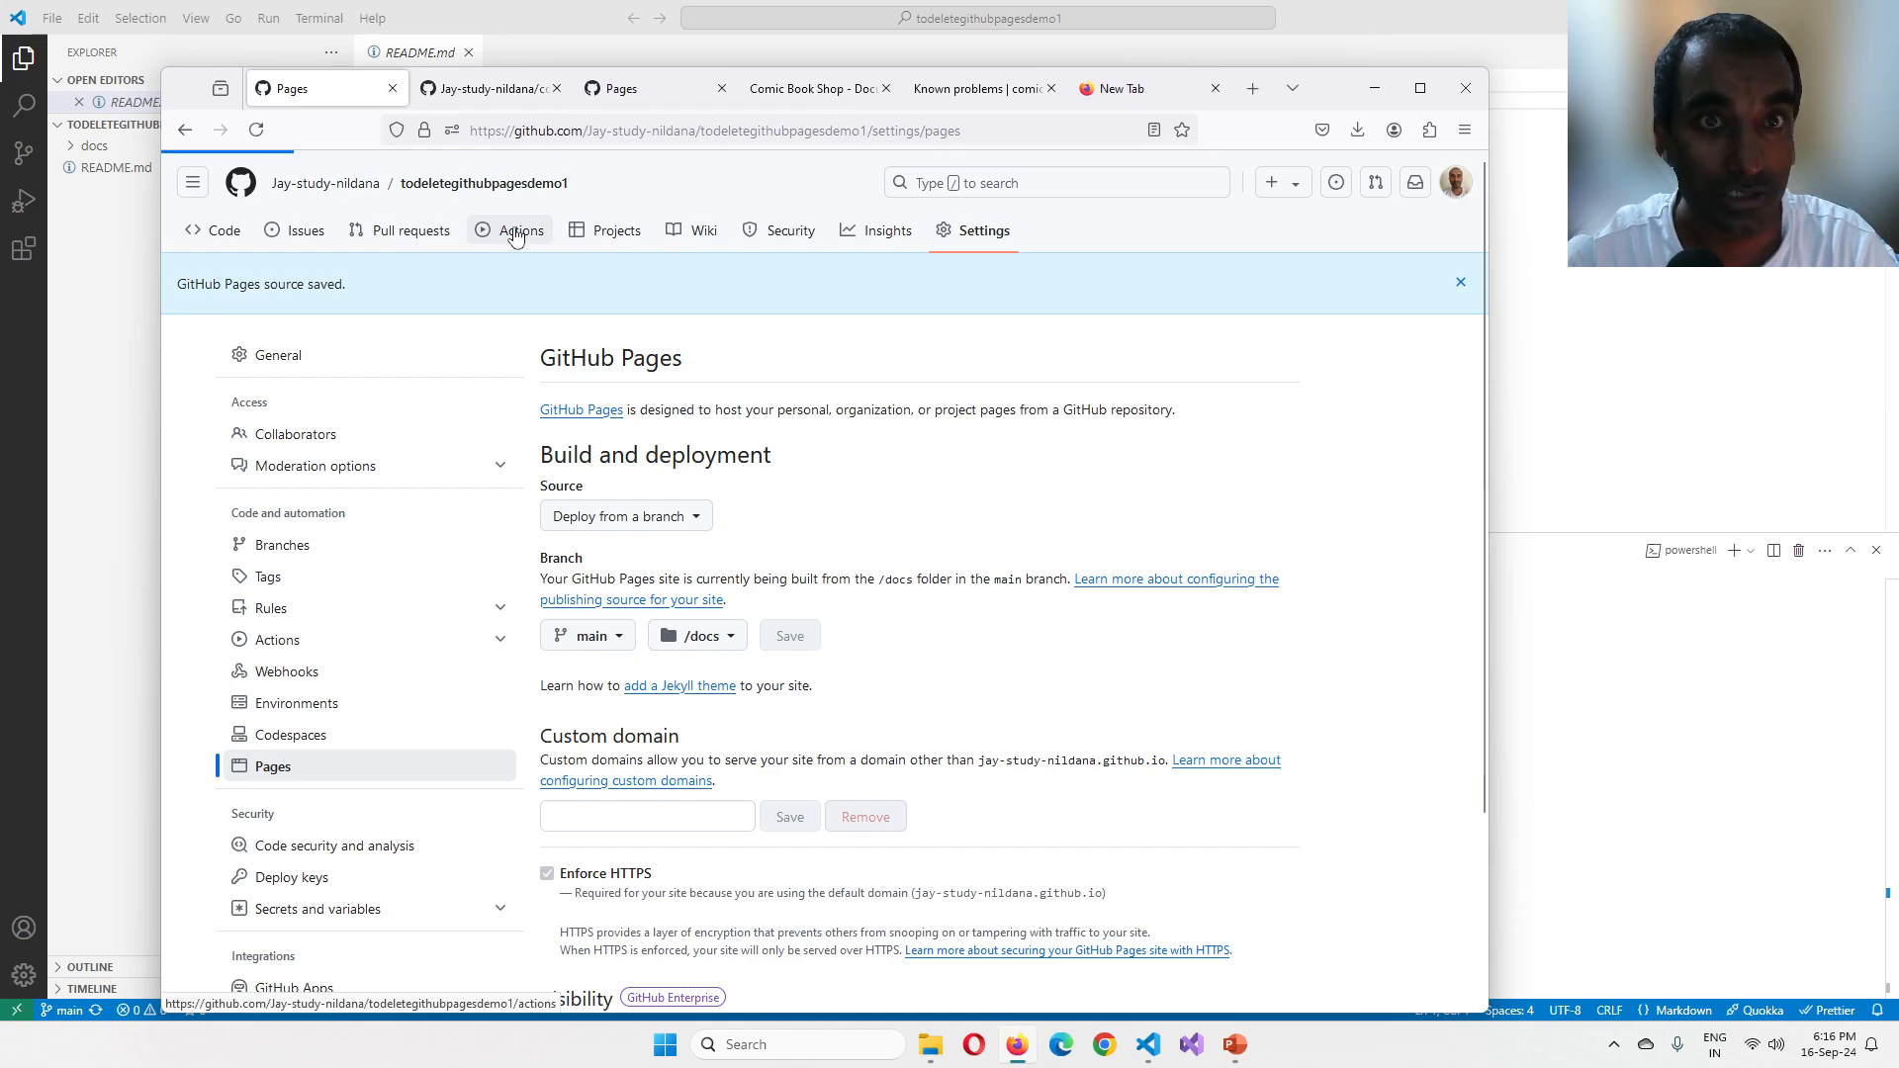
Step: View the finished 'pages build and deployment' run from the Actions workflow list
{"action": "left_click", "coordinate": [521, 230]}
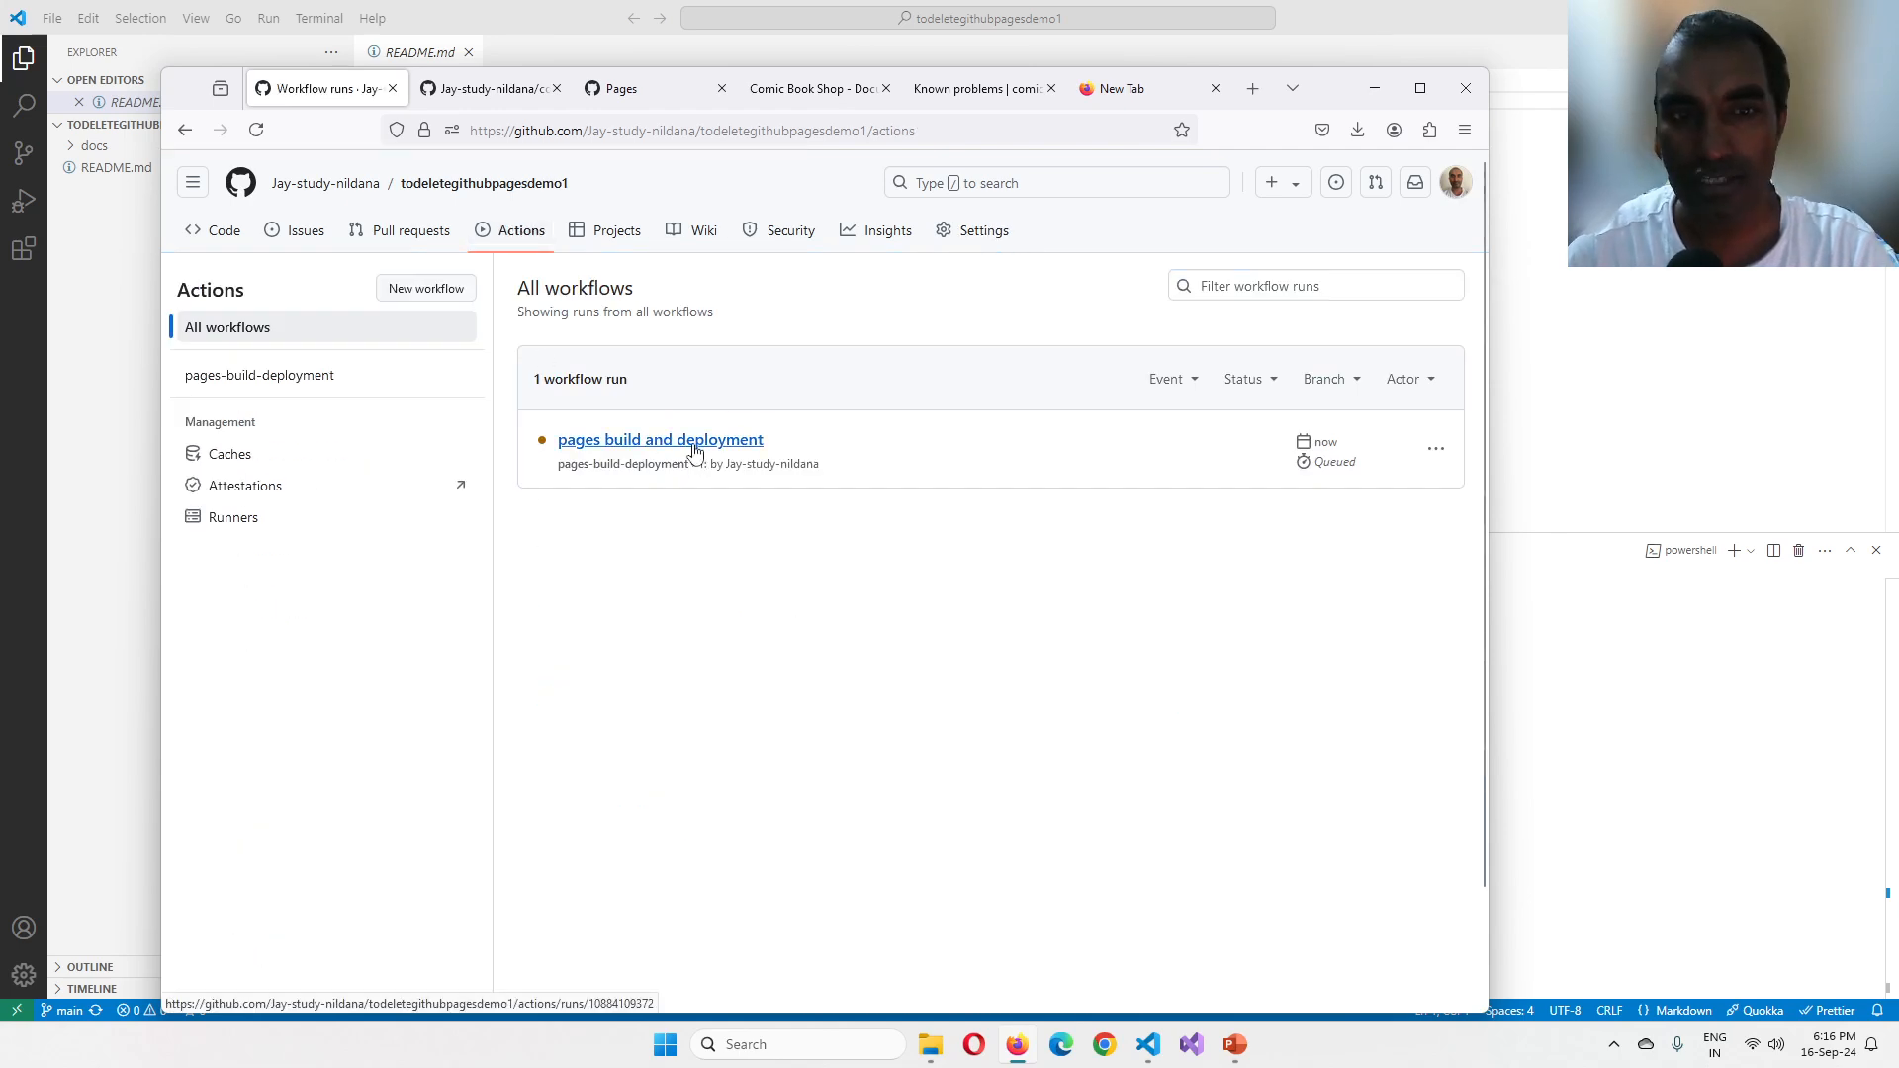
{"action": "mouse_move", "coordinate": [714, 565]}
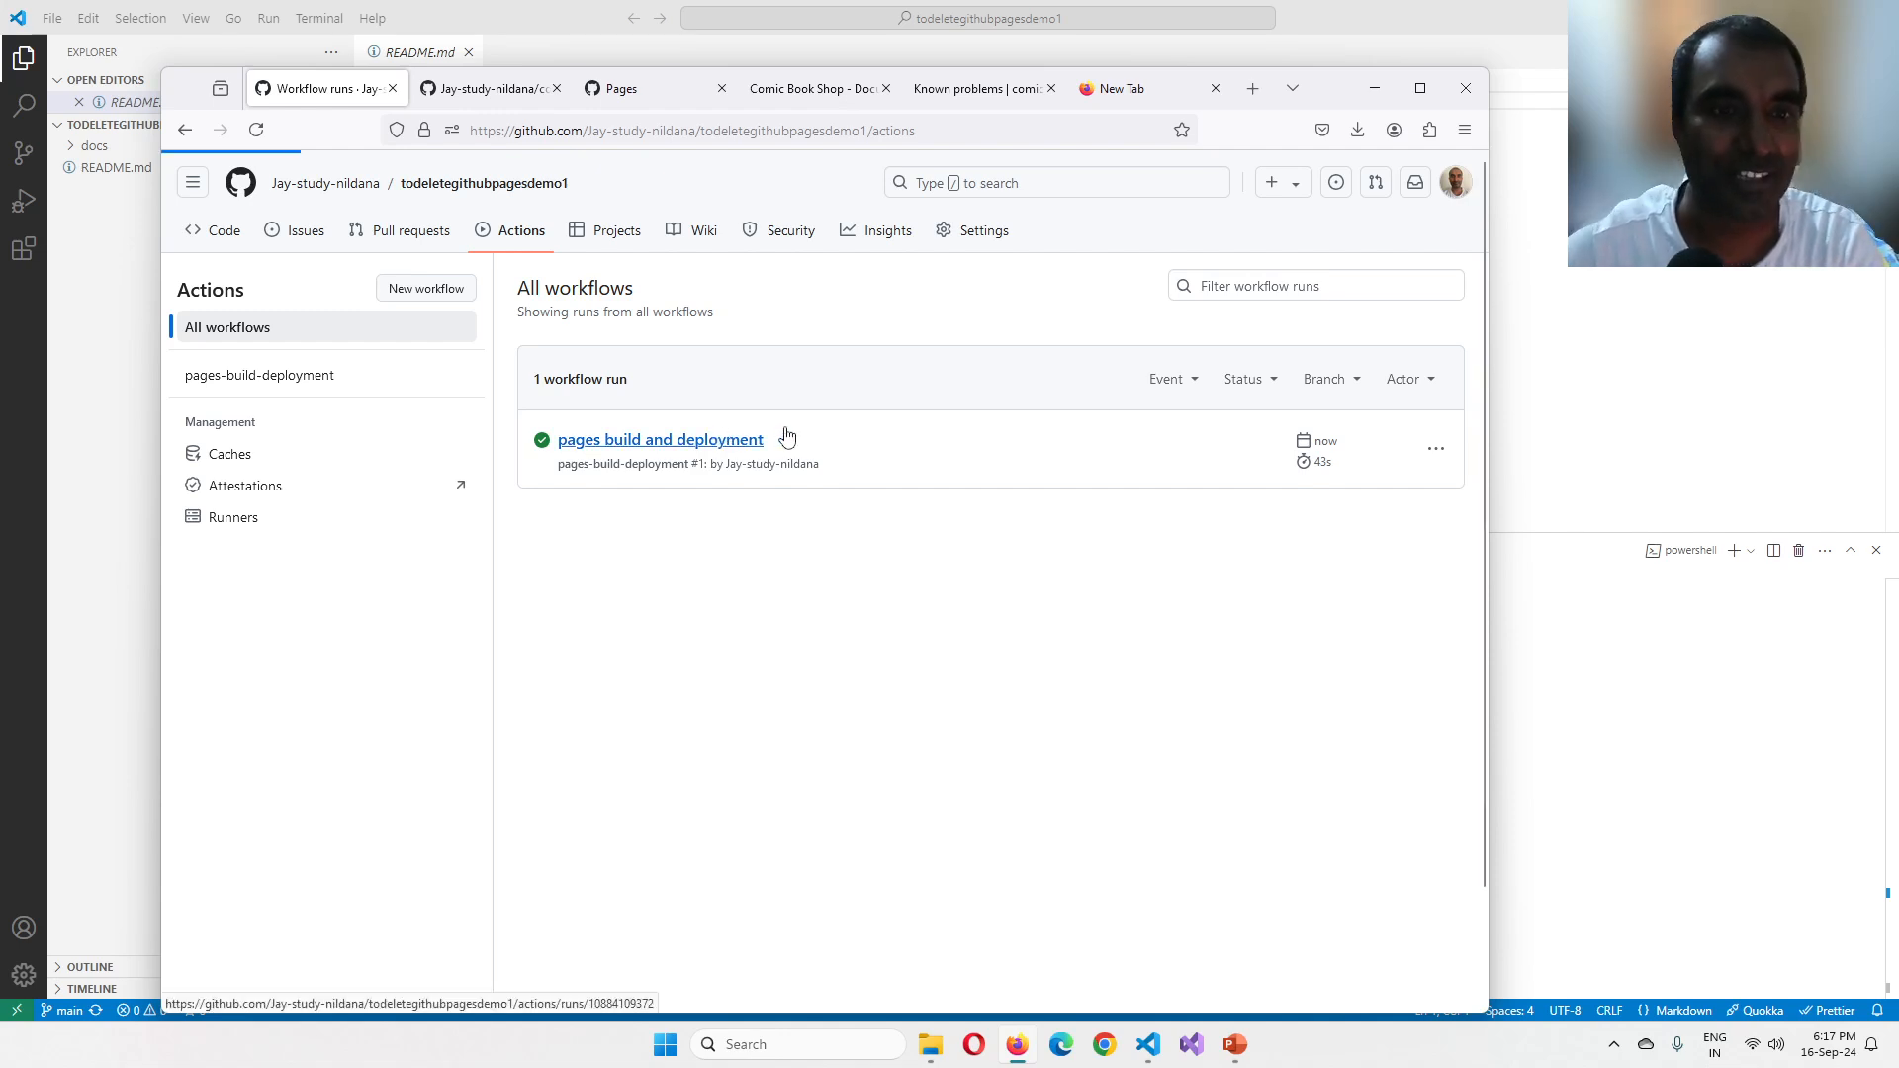
{"action": "left_click", "coordinate": [661, 439]}
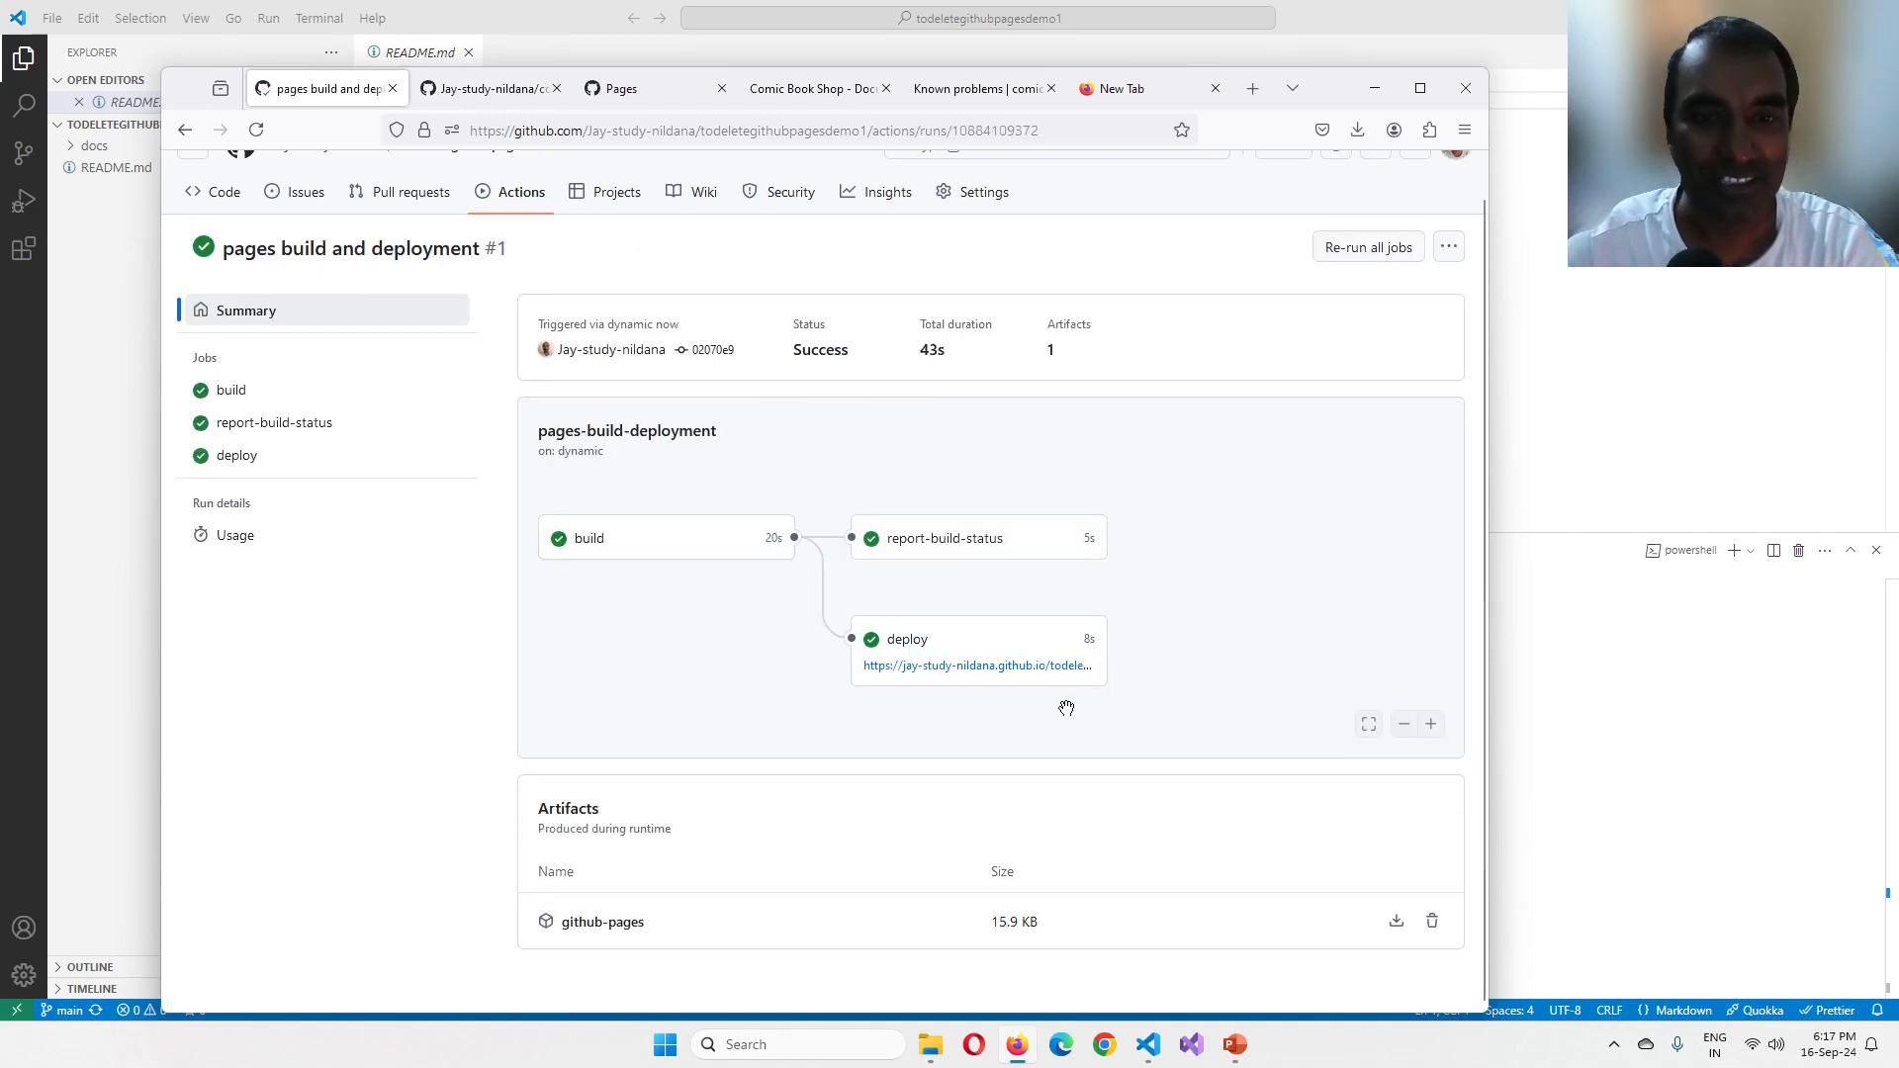
Step: Visit the deployed documentation site from the run's deploy link and reload its full address
{"action": "left_click", "coordinate": [975, 664]}
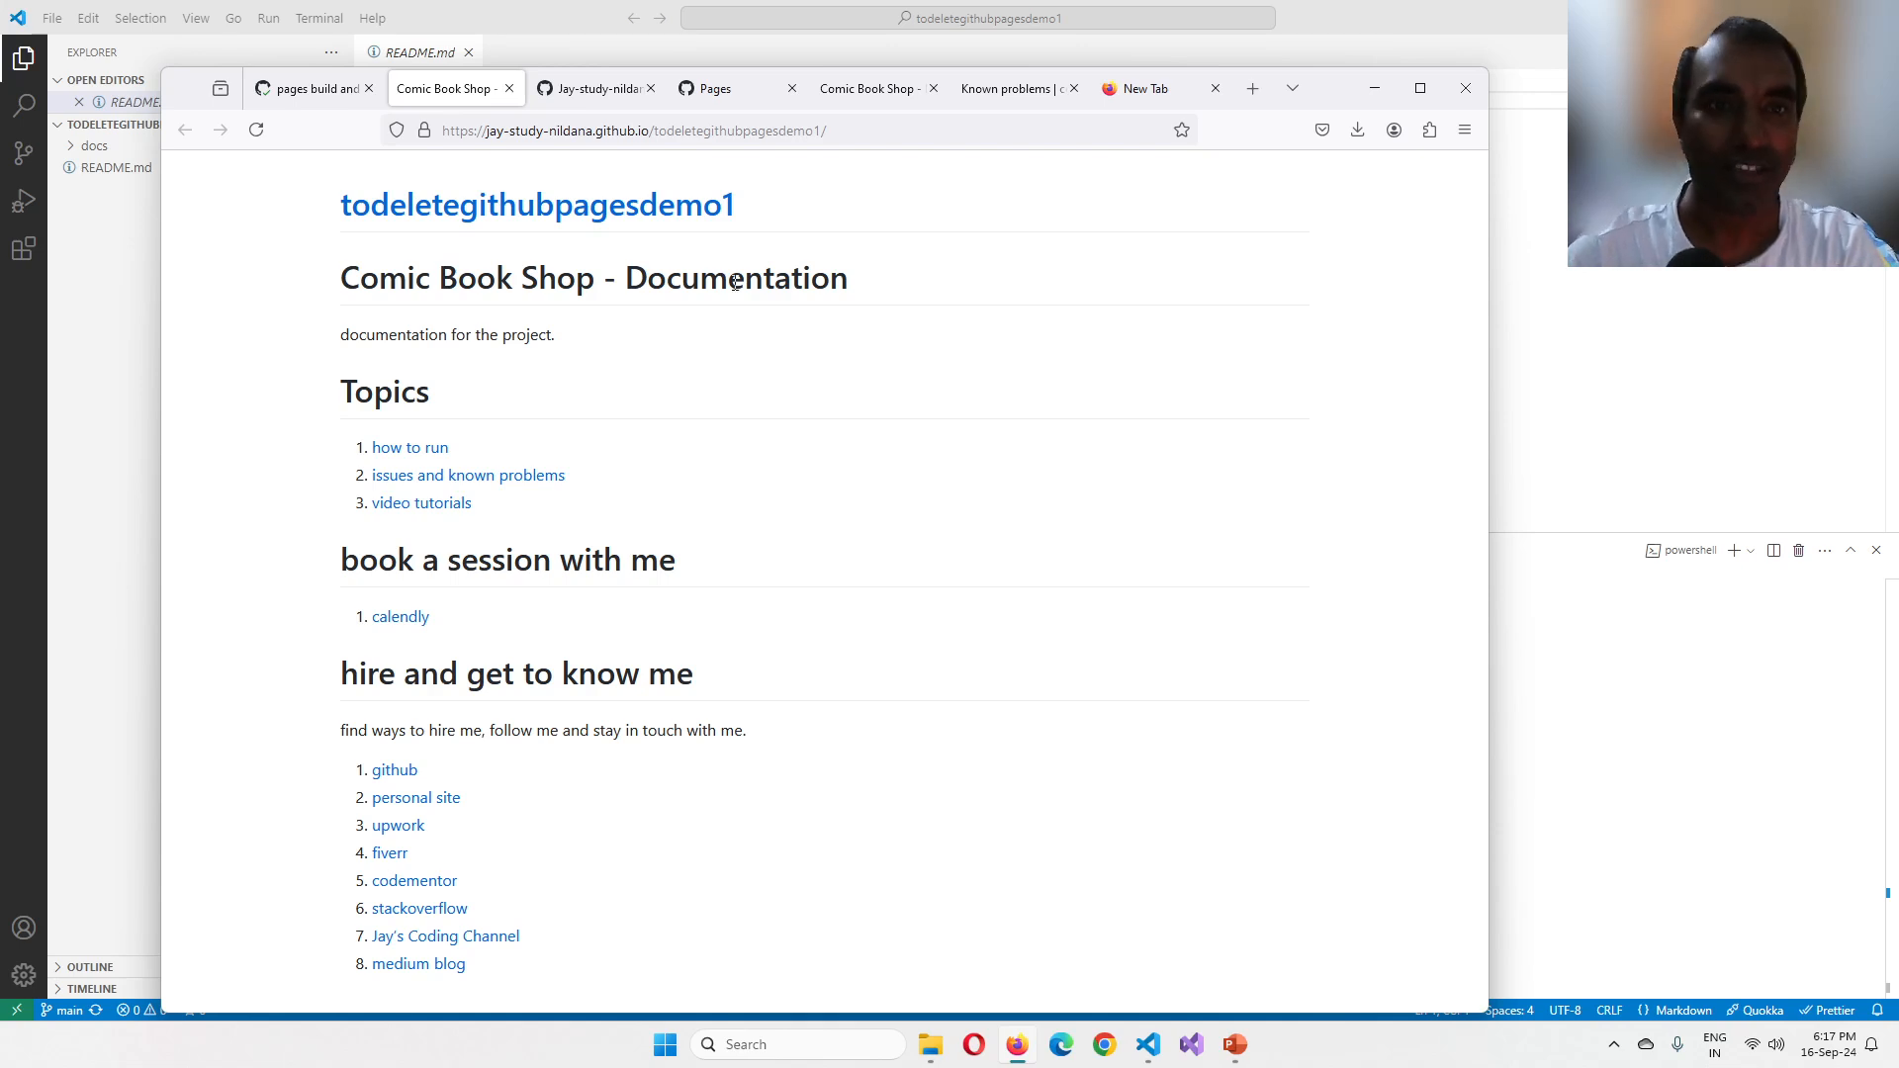
{"action": "left_click", "coordinate": [629, 131]}
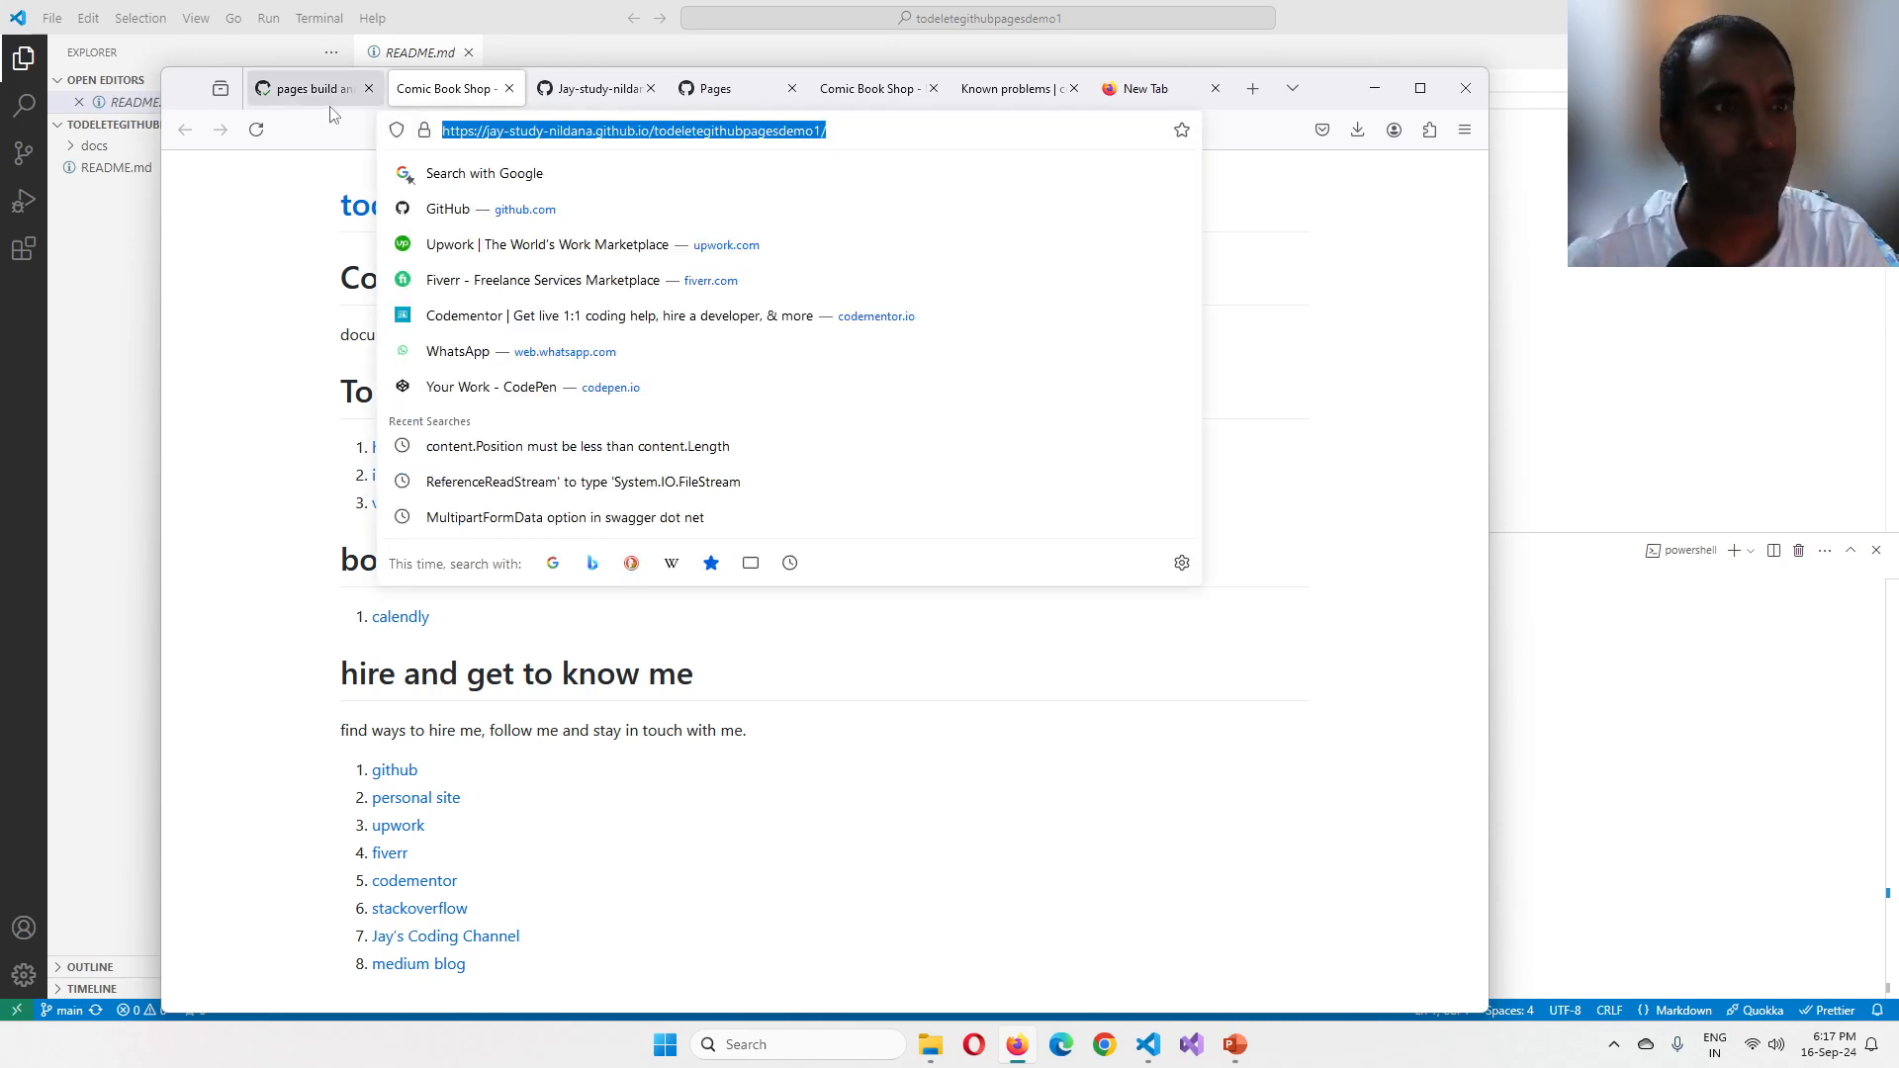
{"action": "key", "text": "Return"}
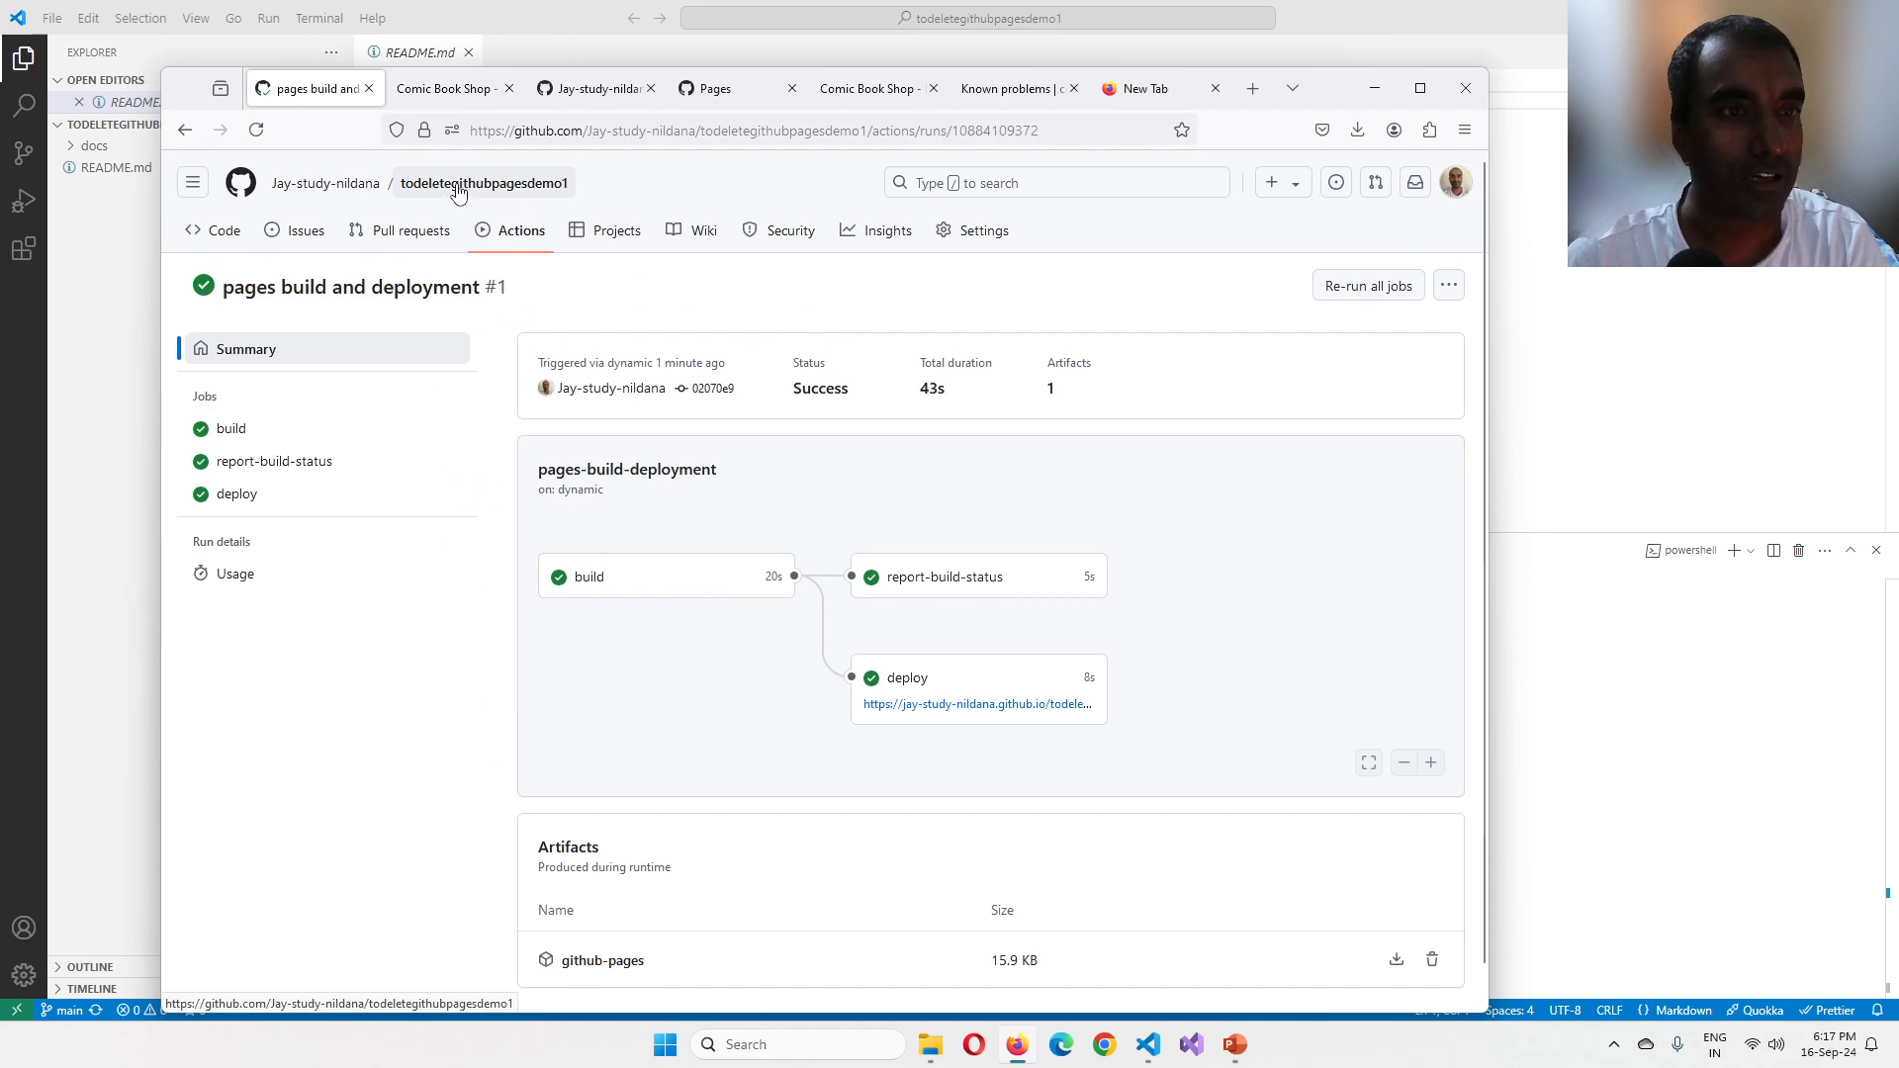
Step: Save the About details: description 'for the video tutorial' with the GitHub Pages site as website
{"action": "left_click", "coordinate": [483, 182]}
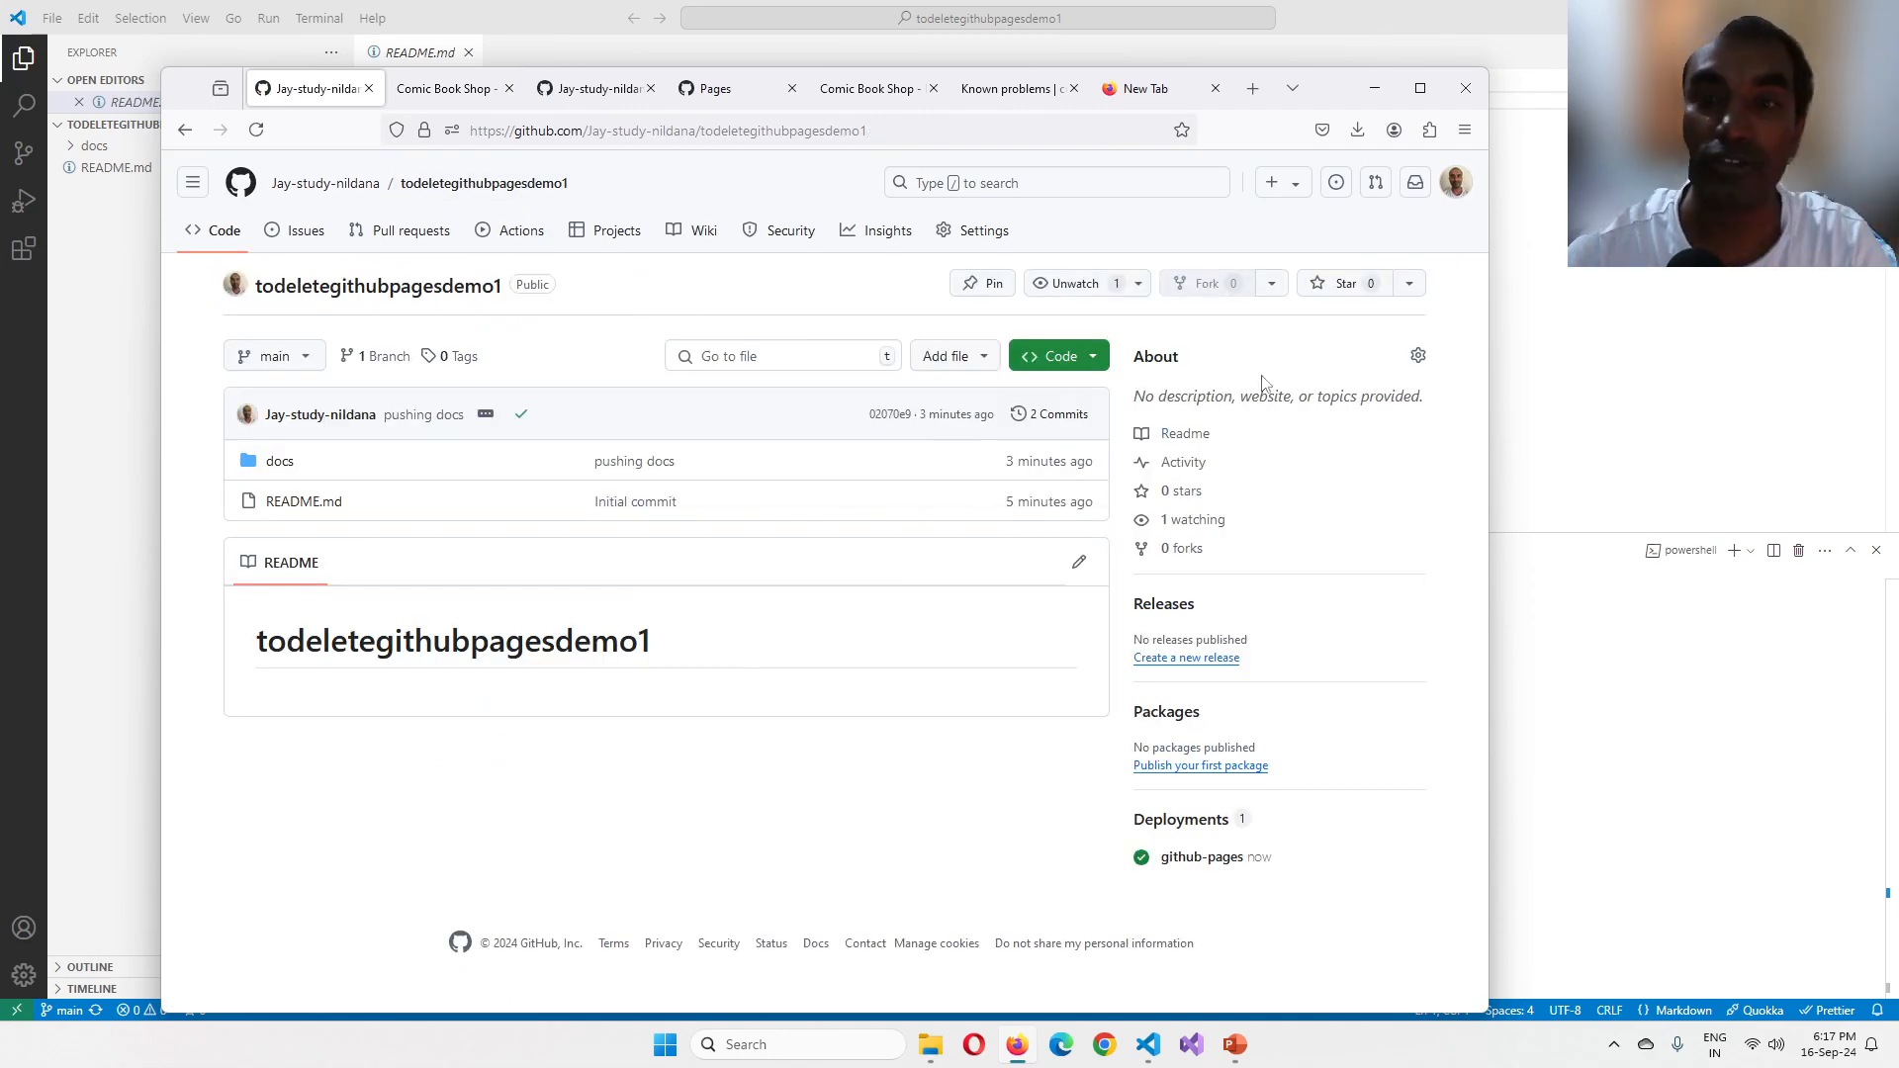
{"action": "left_click", "coordinate": [1416, 354]}
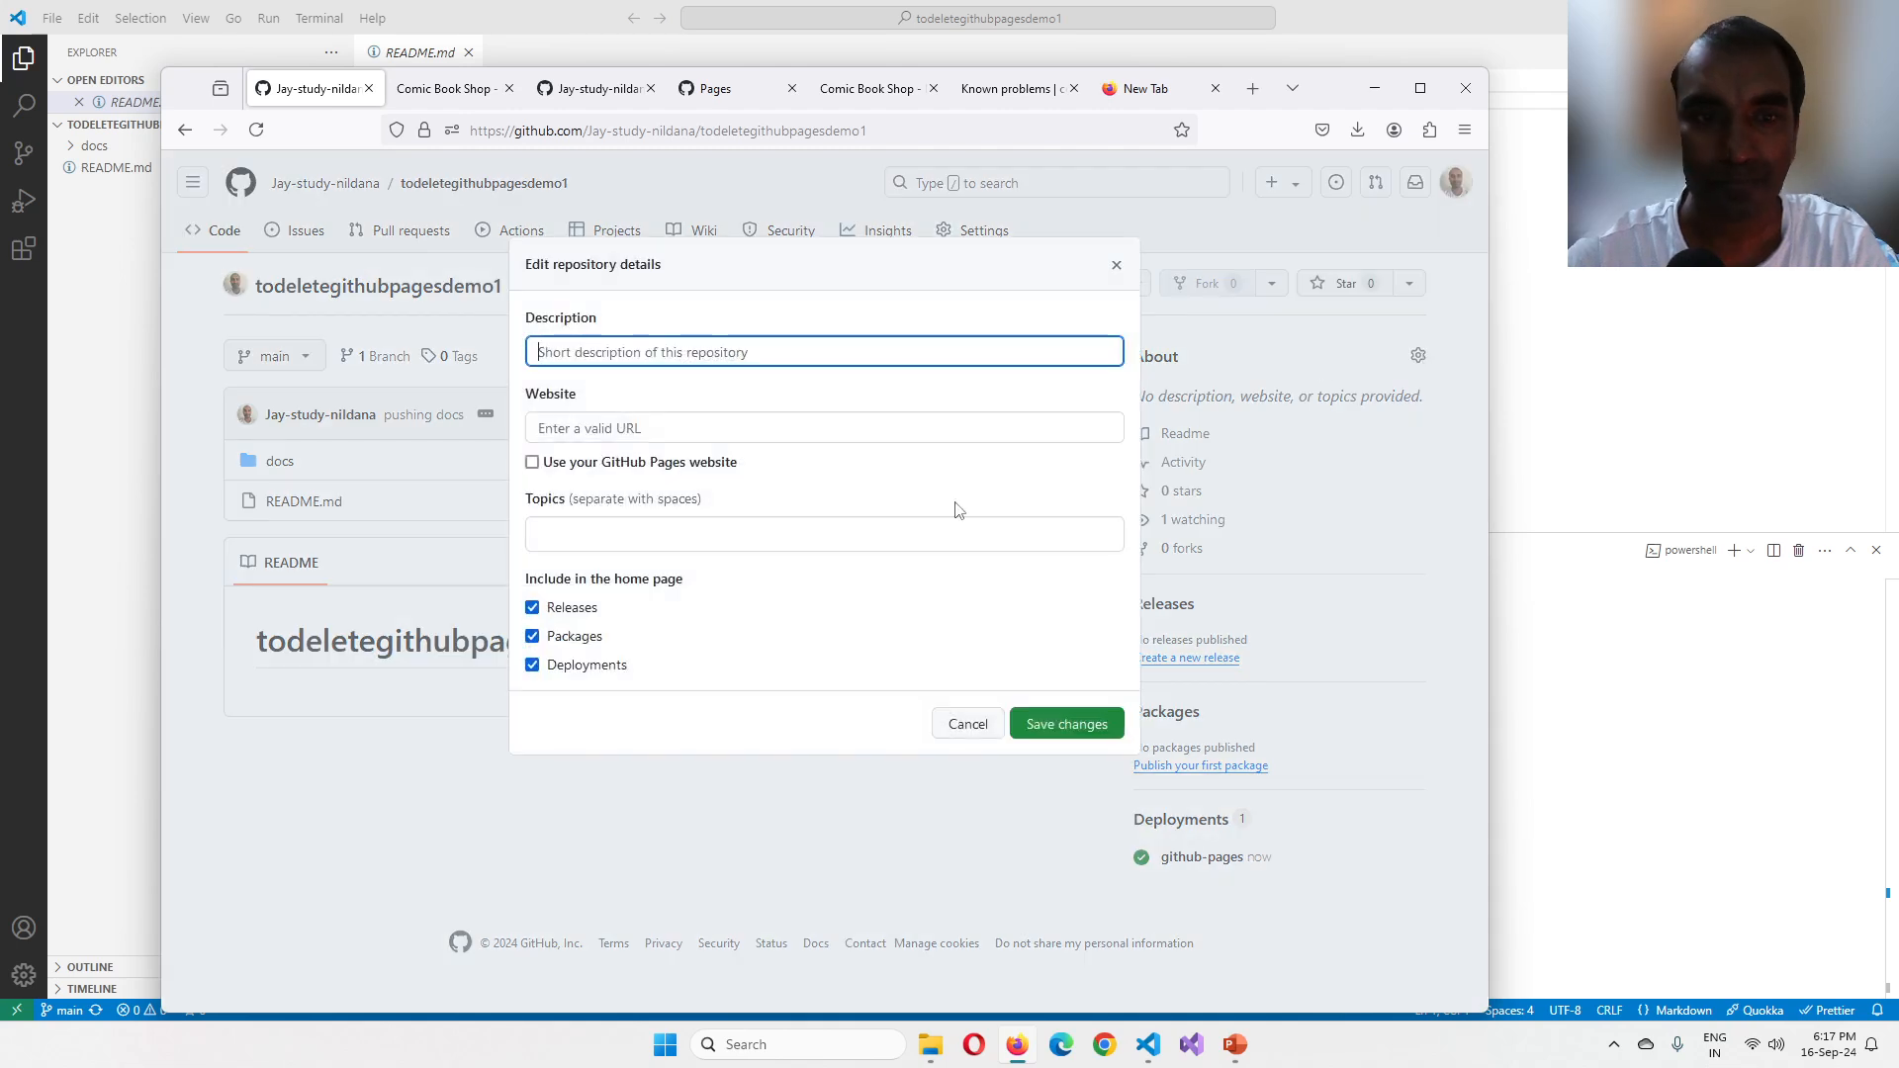
{"action": "left_click", "coordinate": [532, 461]}
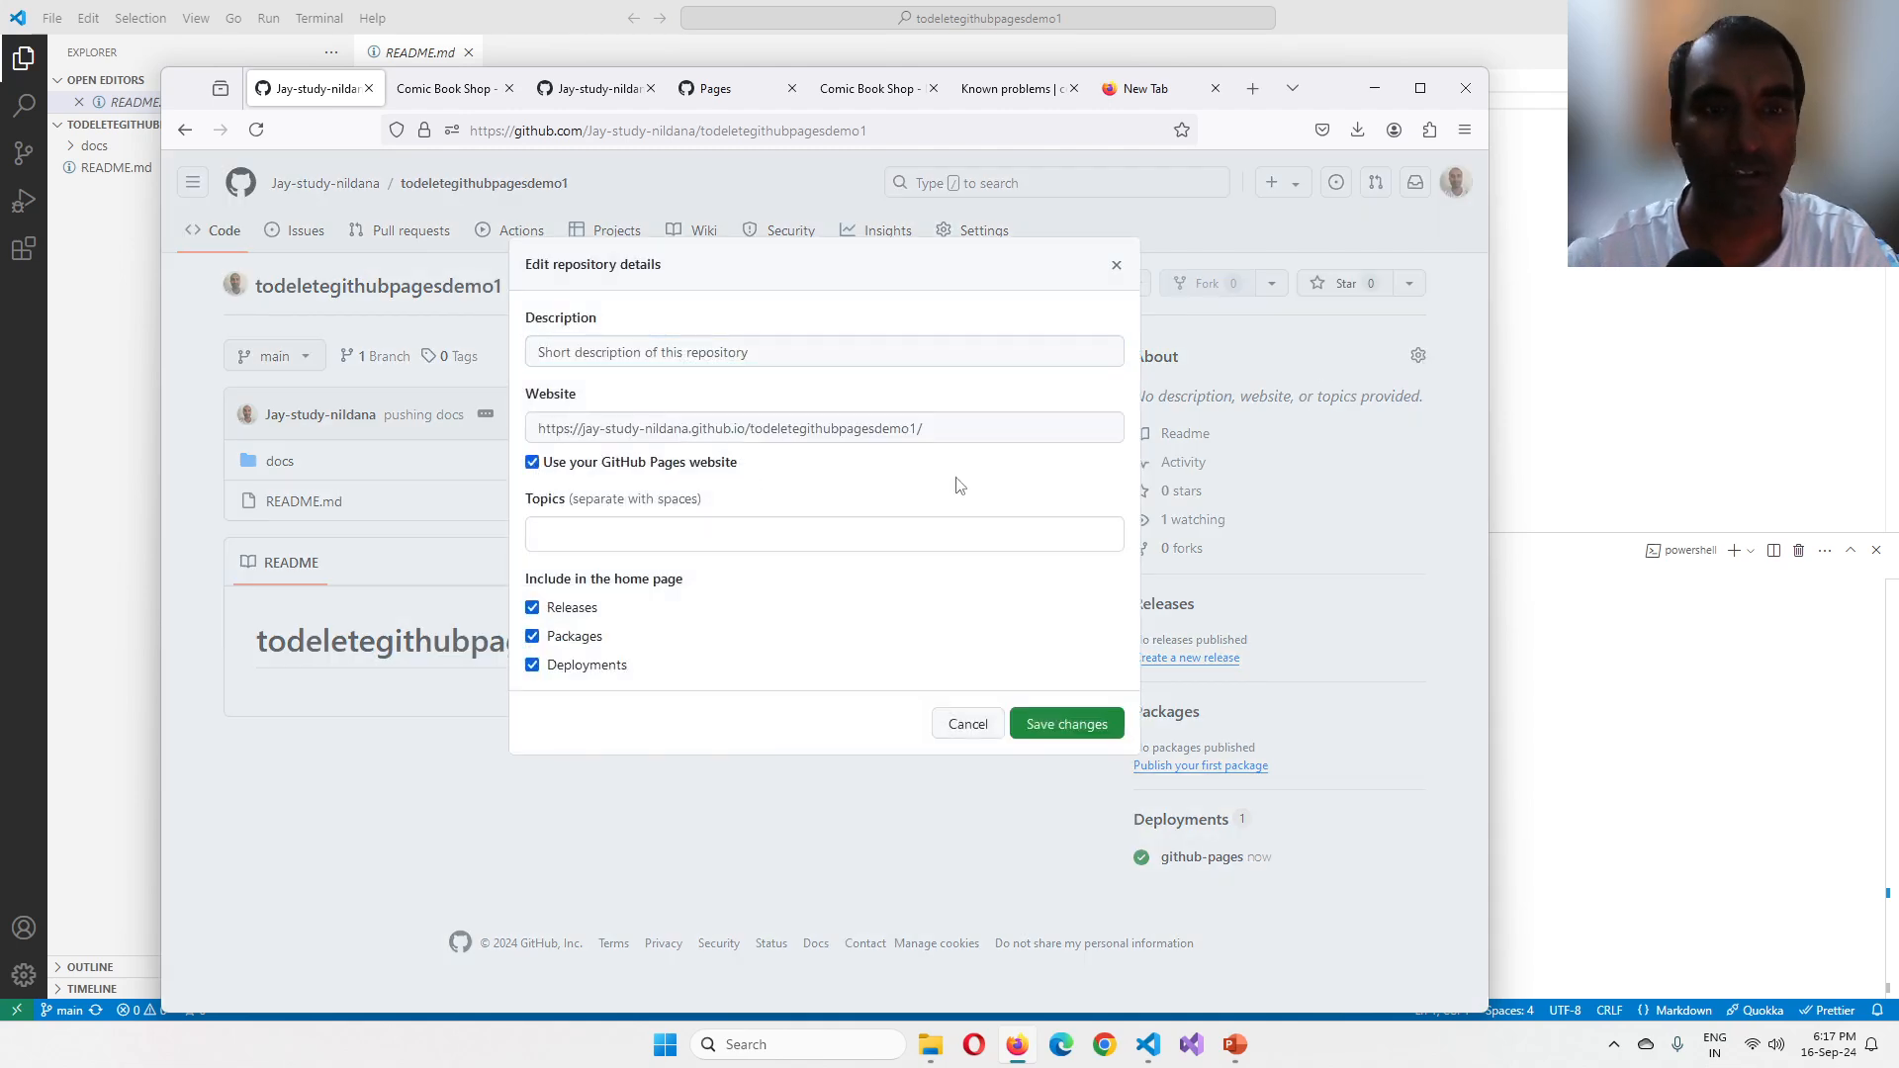
{"action": "left_click", "coordinate": [823, 352]}
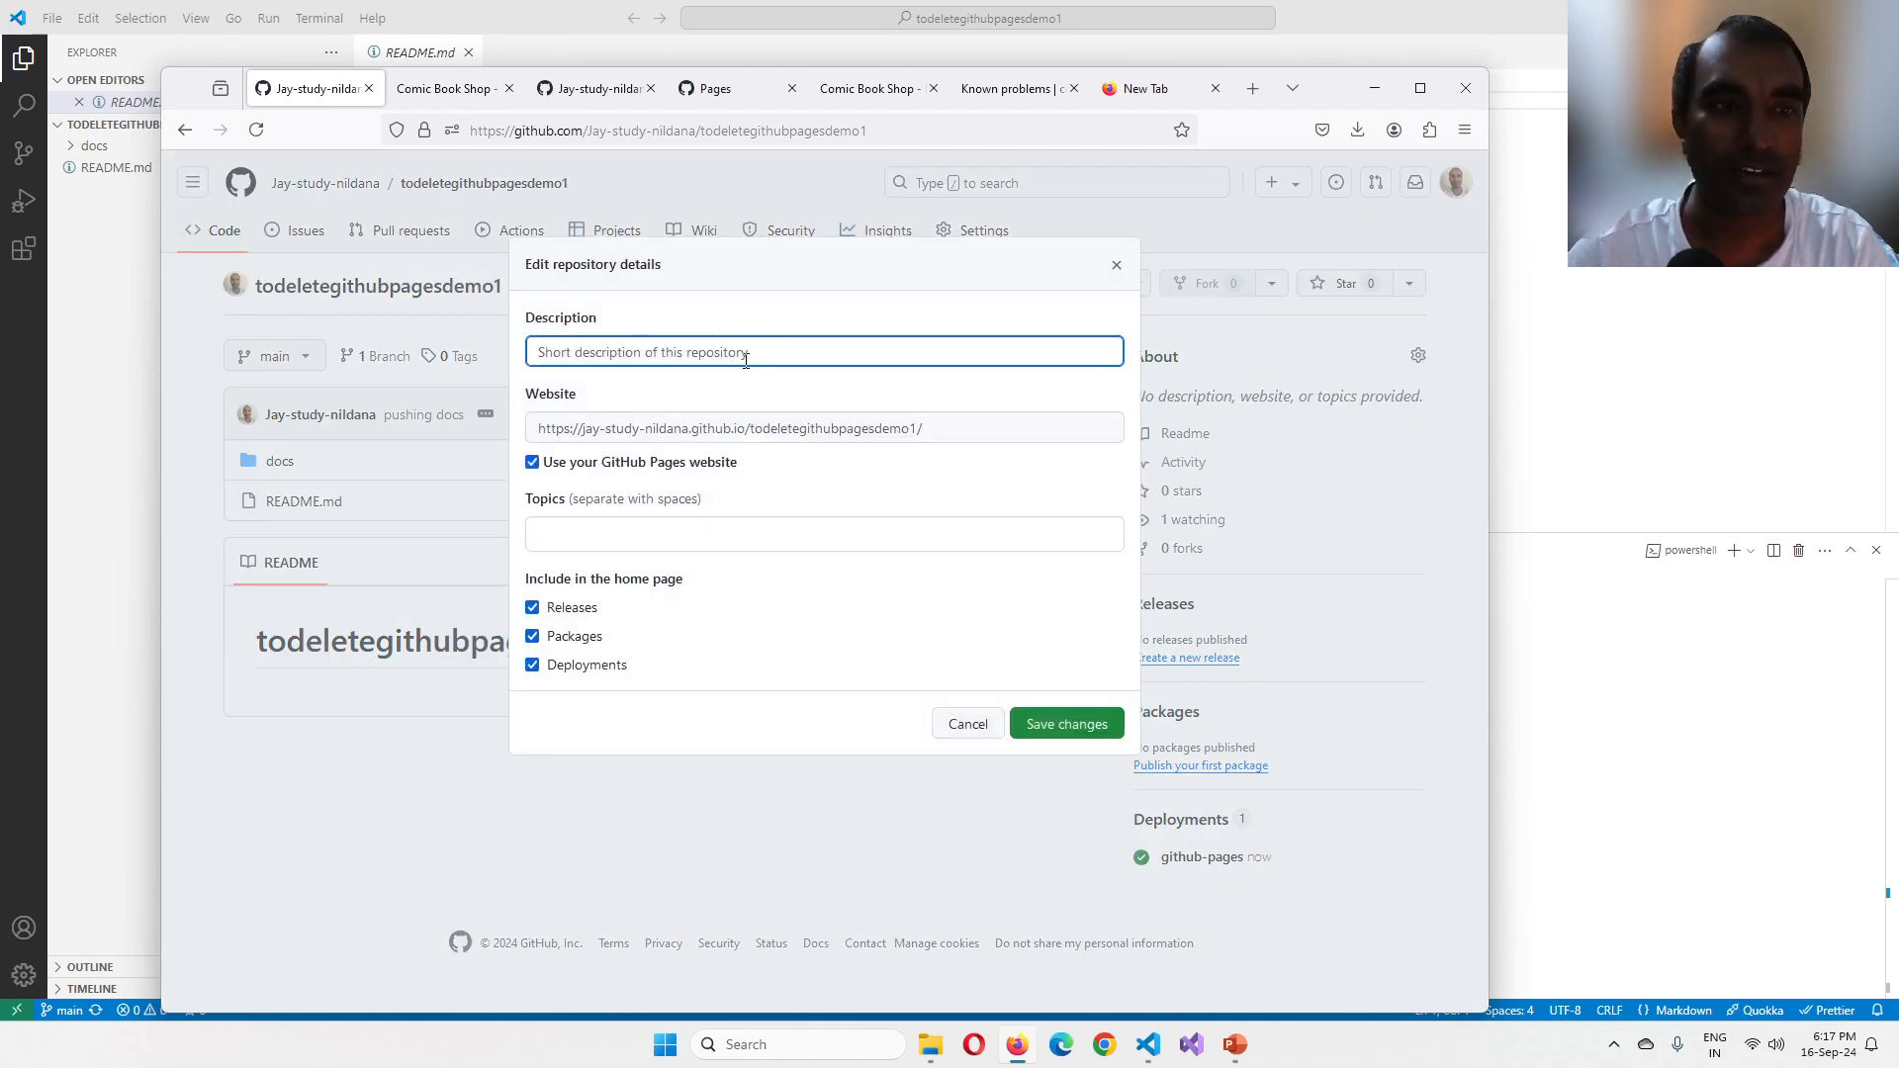
{"action": "type", "text": "for the"}
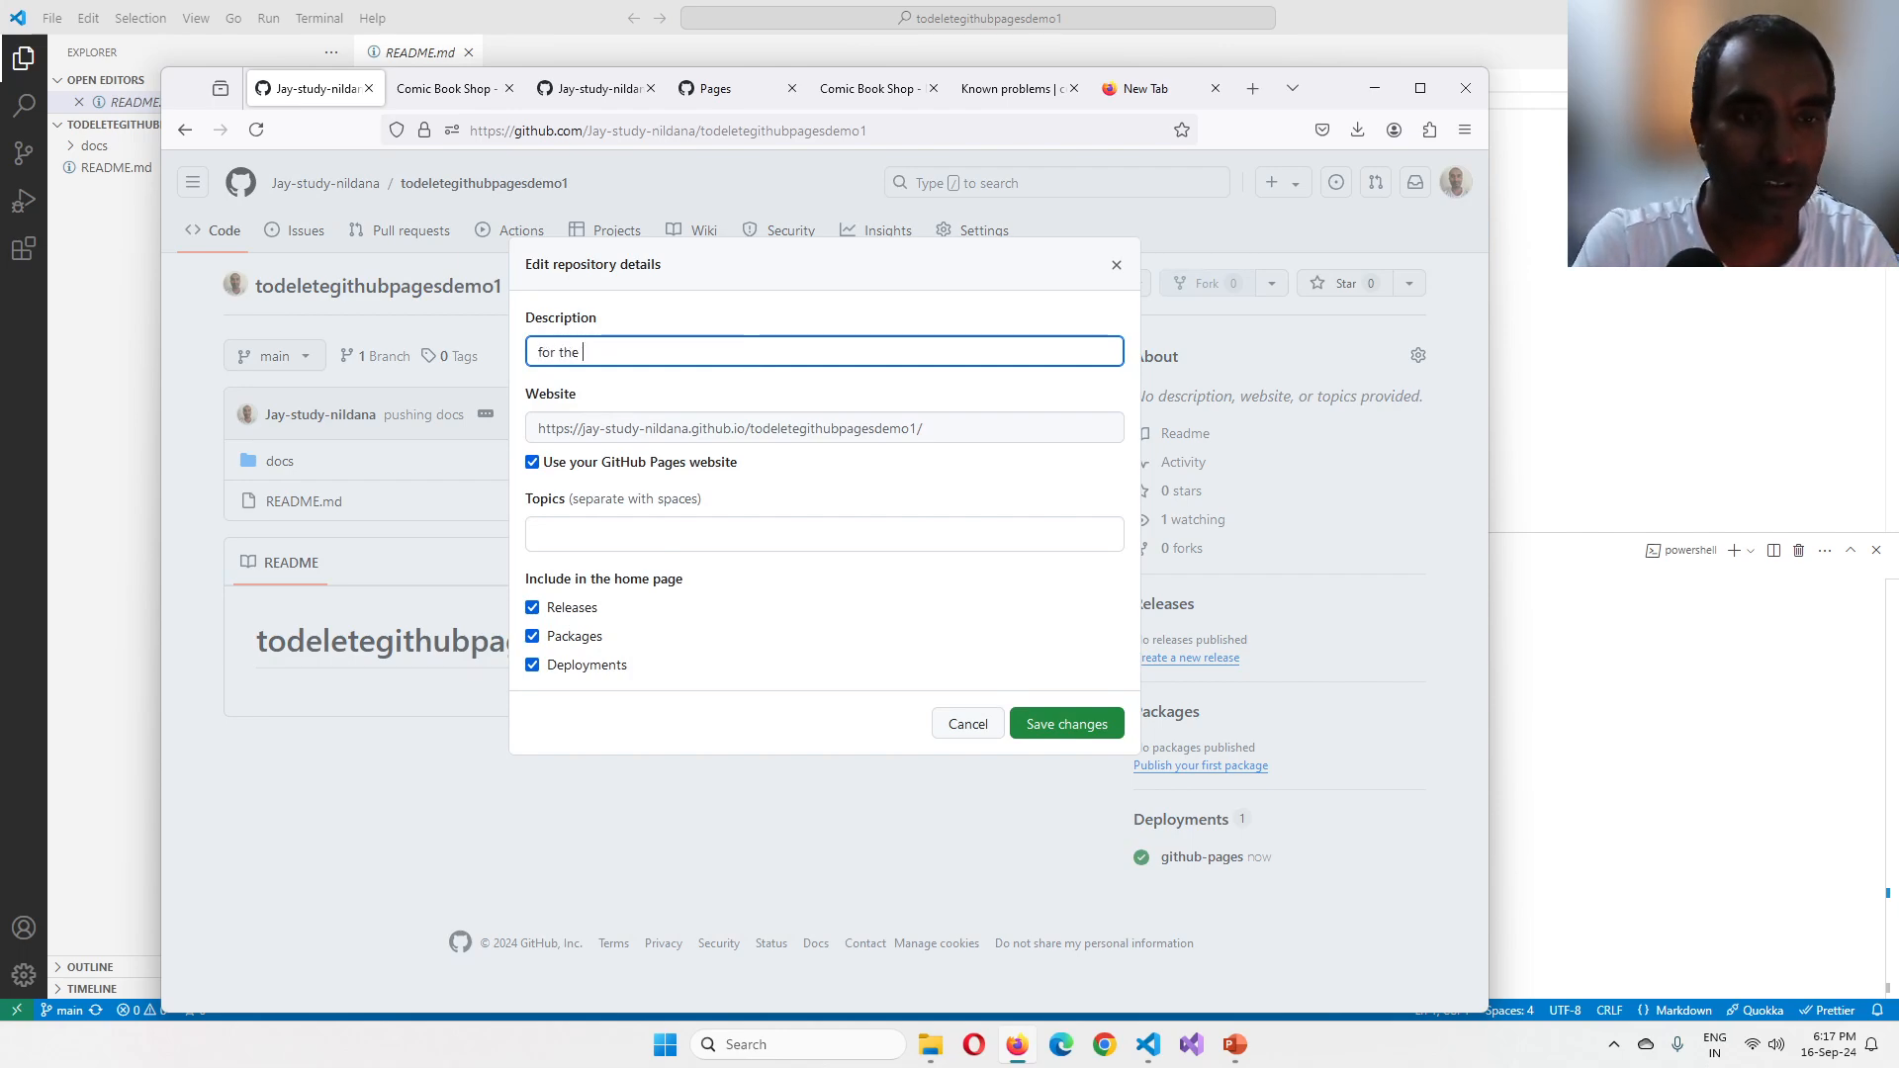
{"action": "type", "text": "video tutorial"}
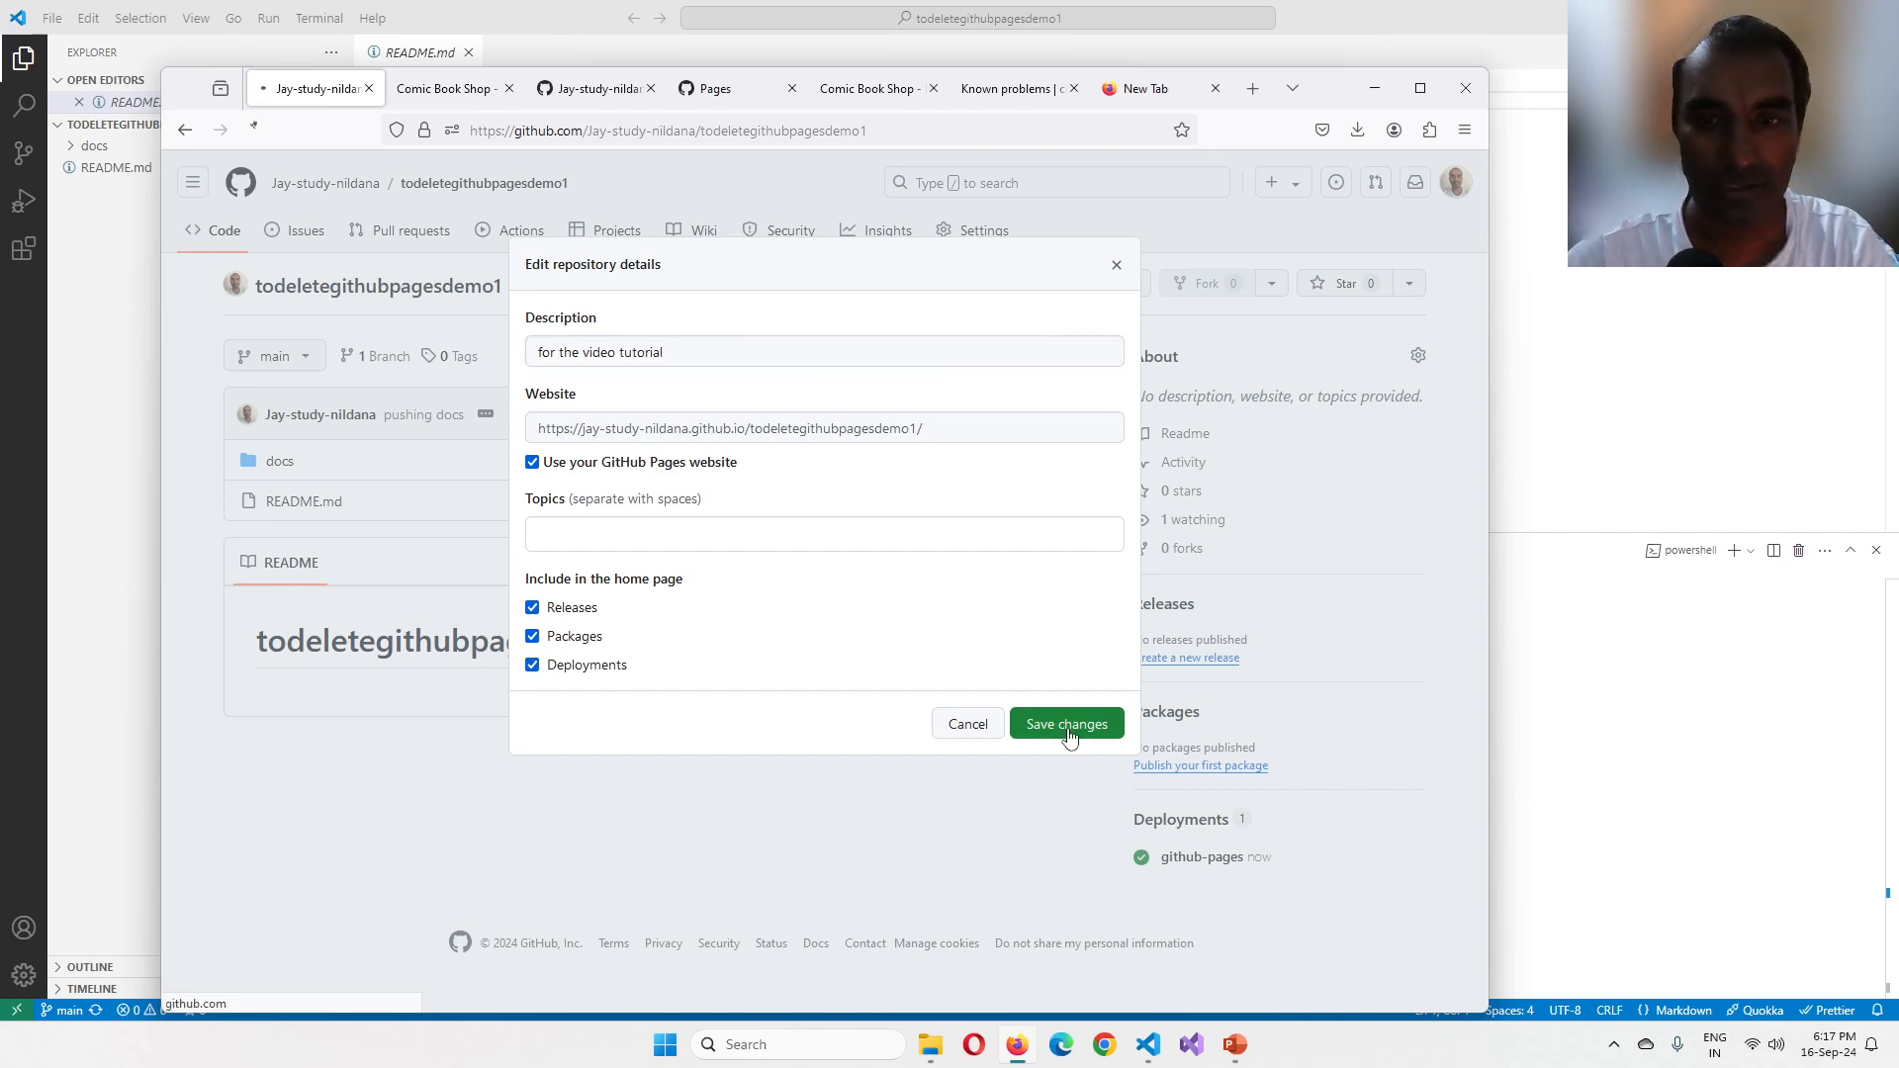
{"action": "left_click", "coordinate": [1064, 724]}
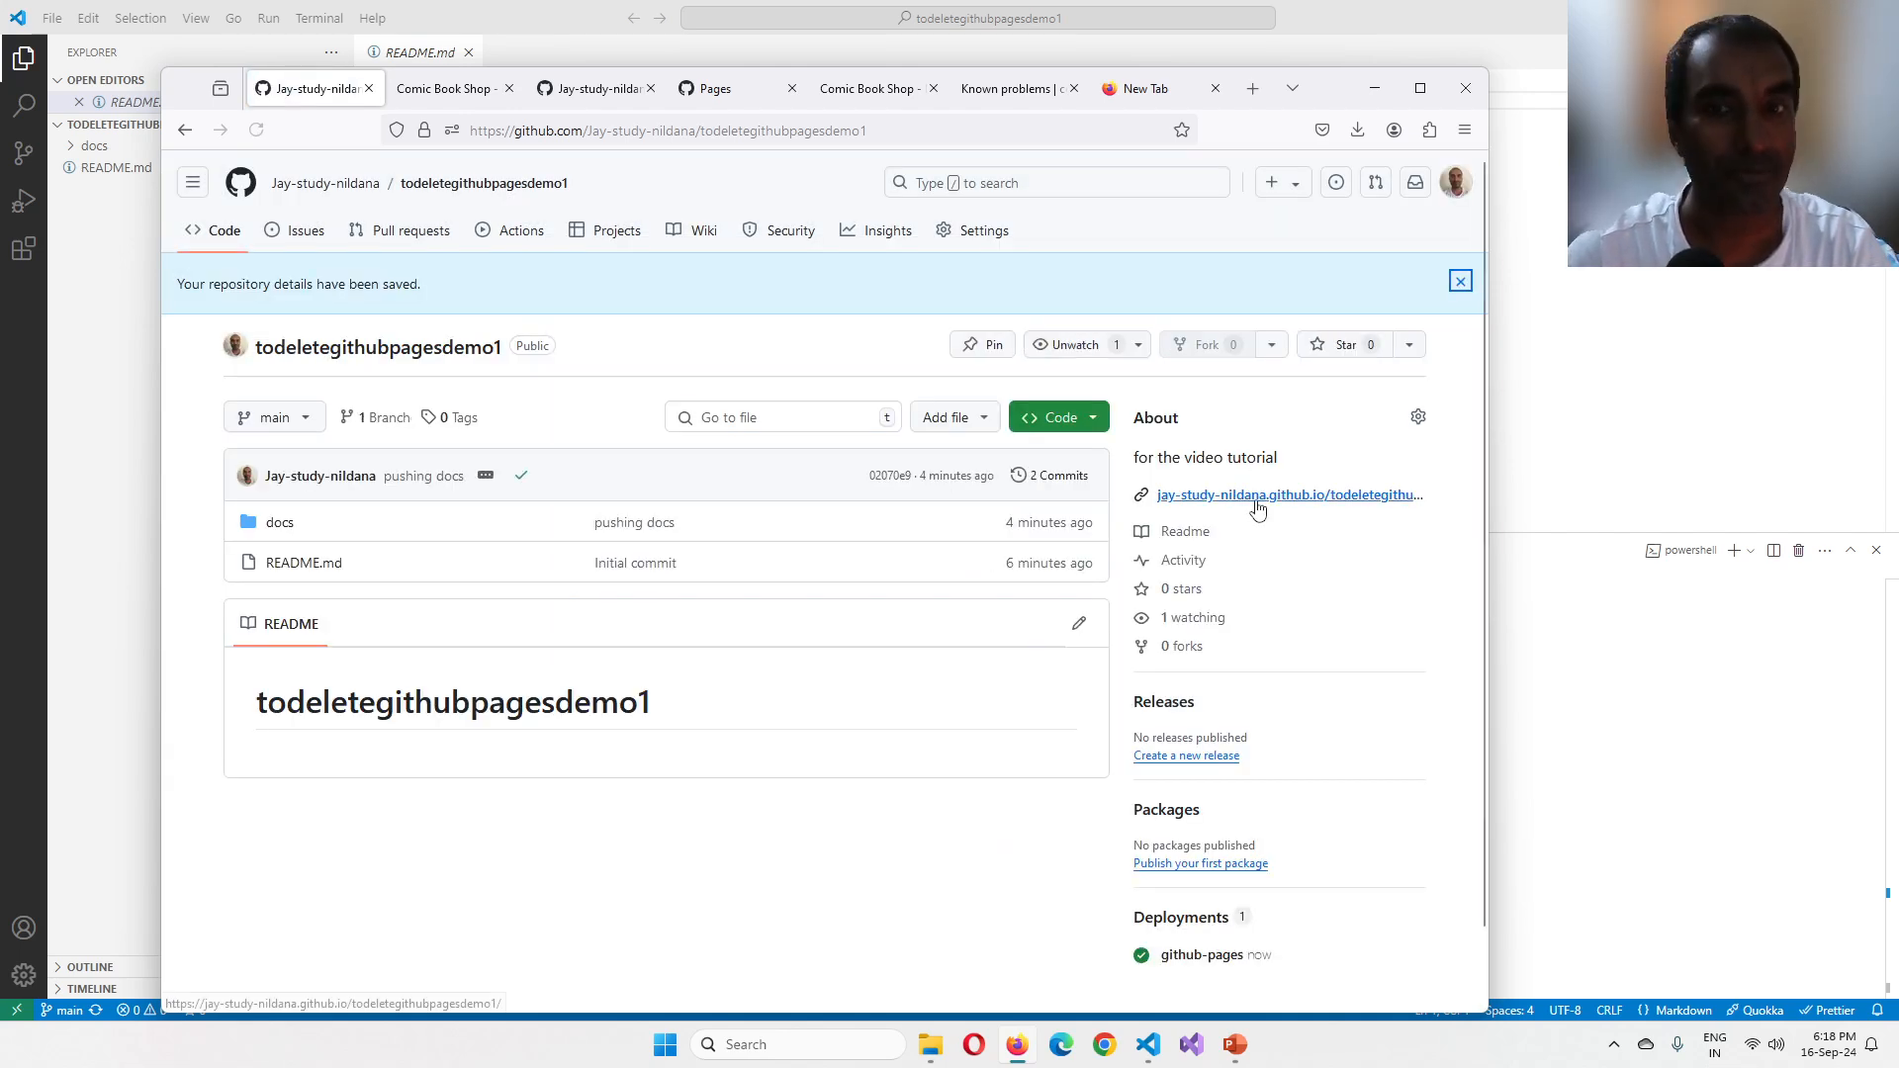
{"action": "scroll", "scroll_direction": "down", "scroll_amount": 3}
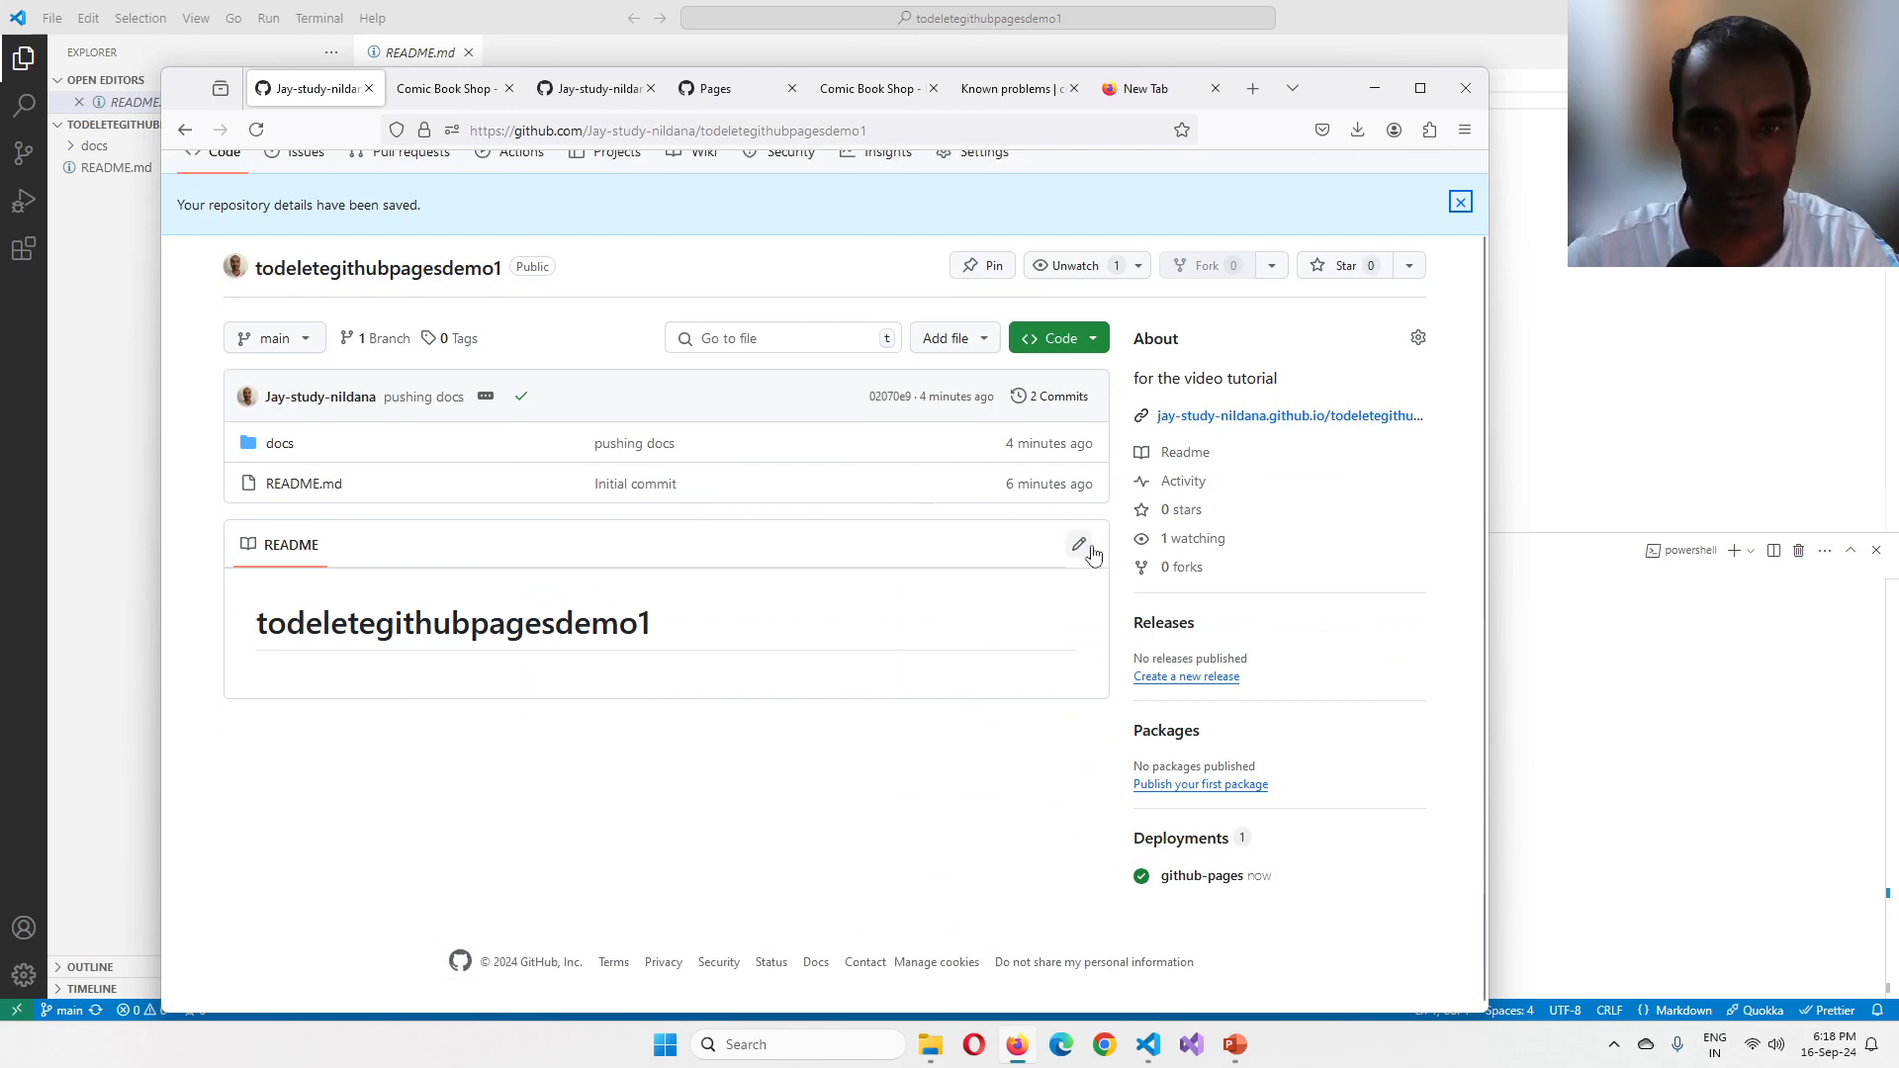
{"action": "left_click", "coordinate": [1077, 544]}
{"action": "type", "text": "docu"}
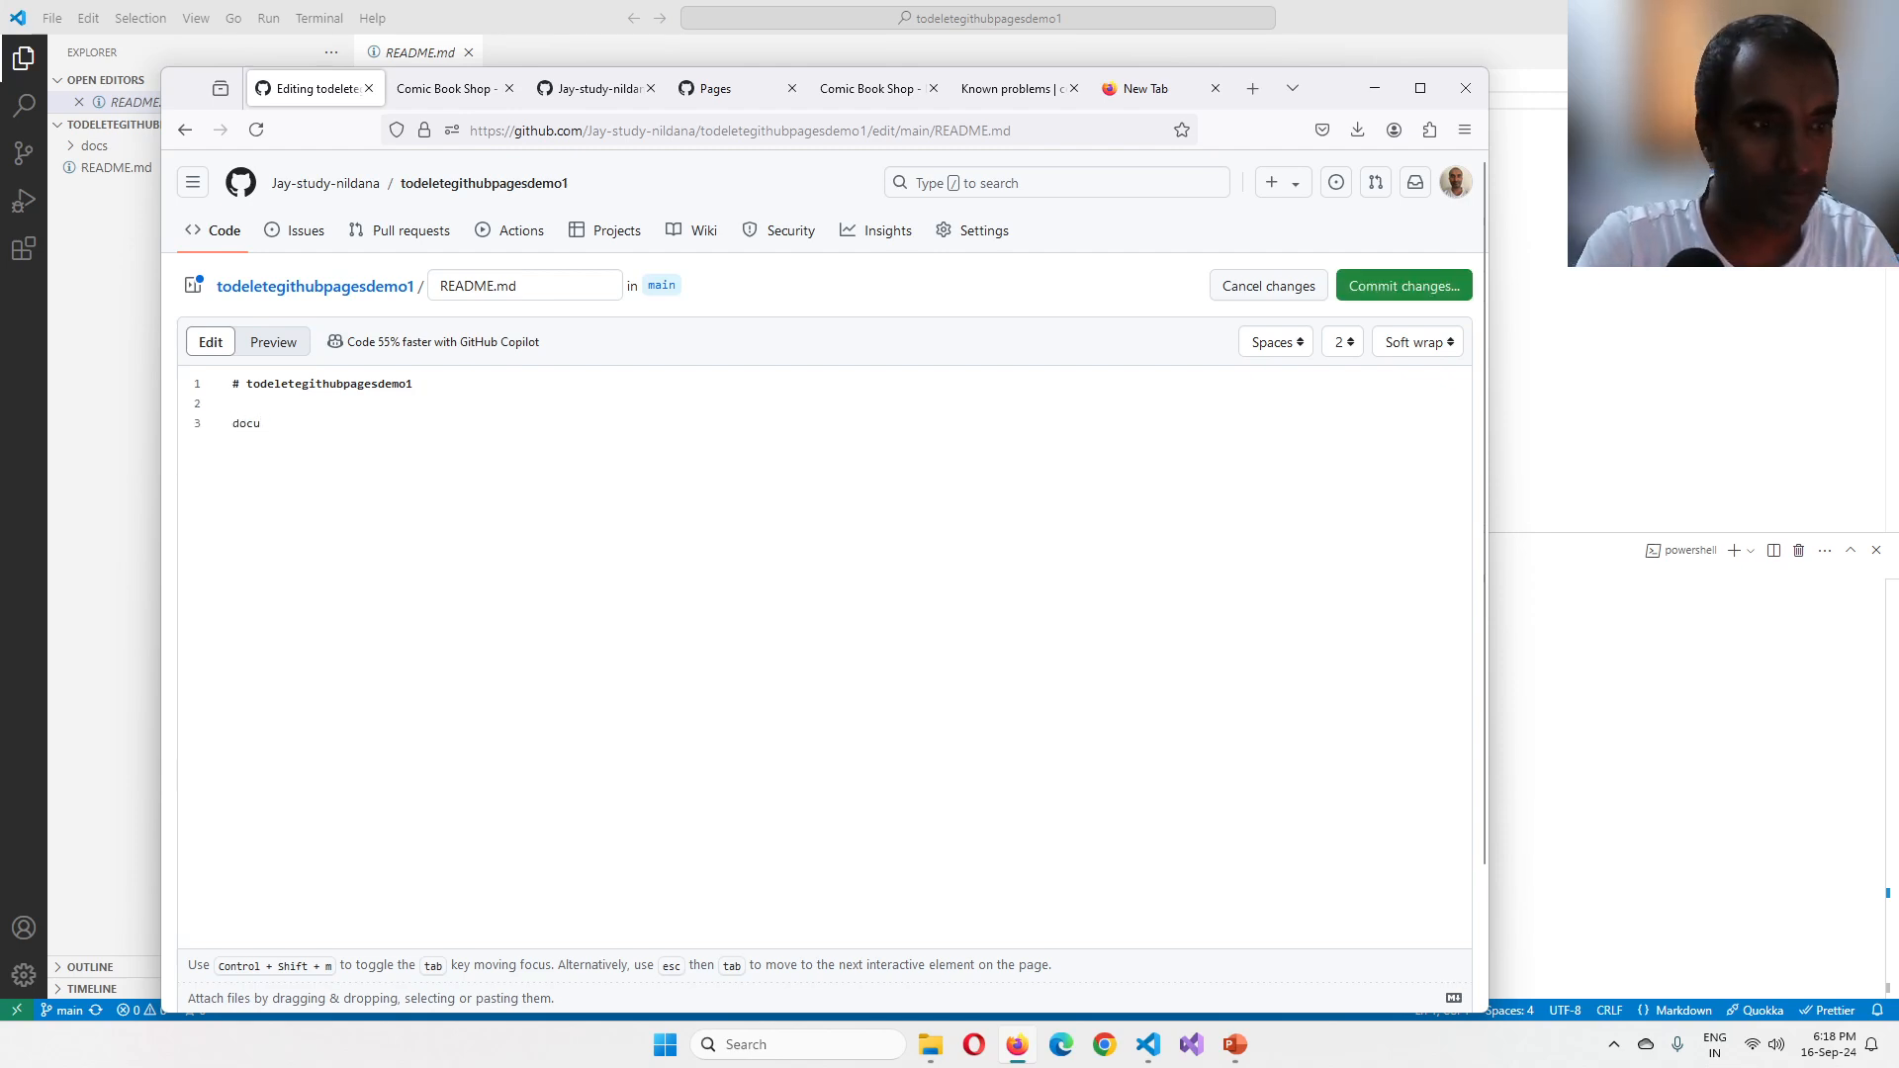
{"action": "type", "text": "men"}
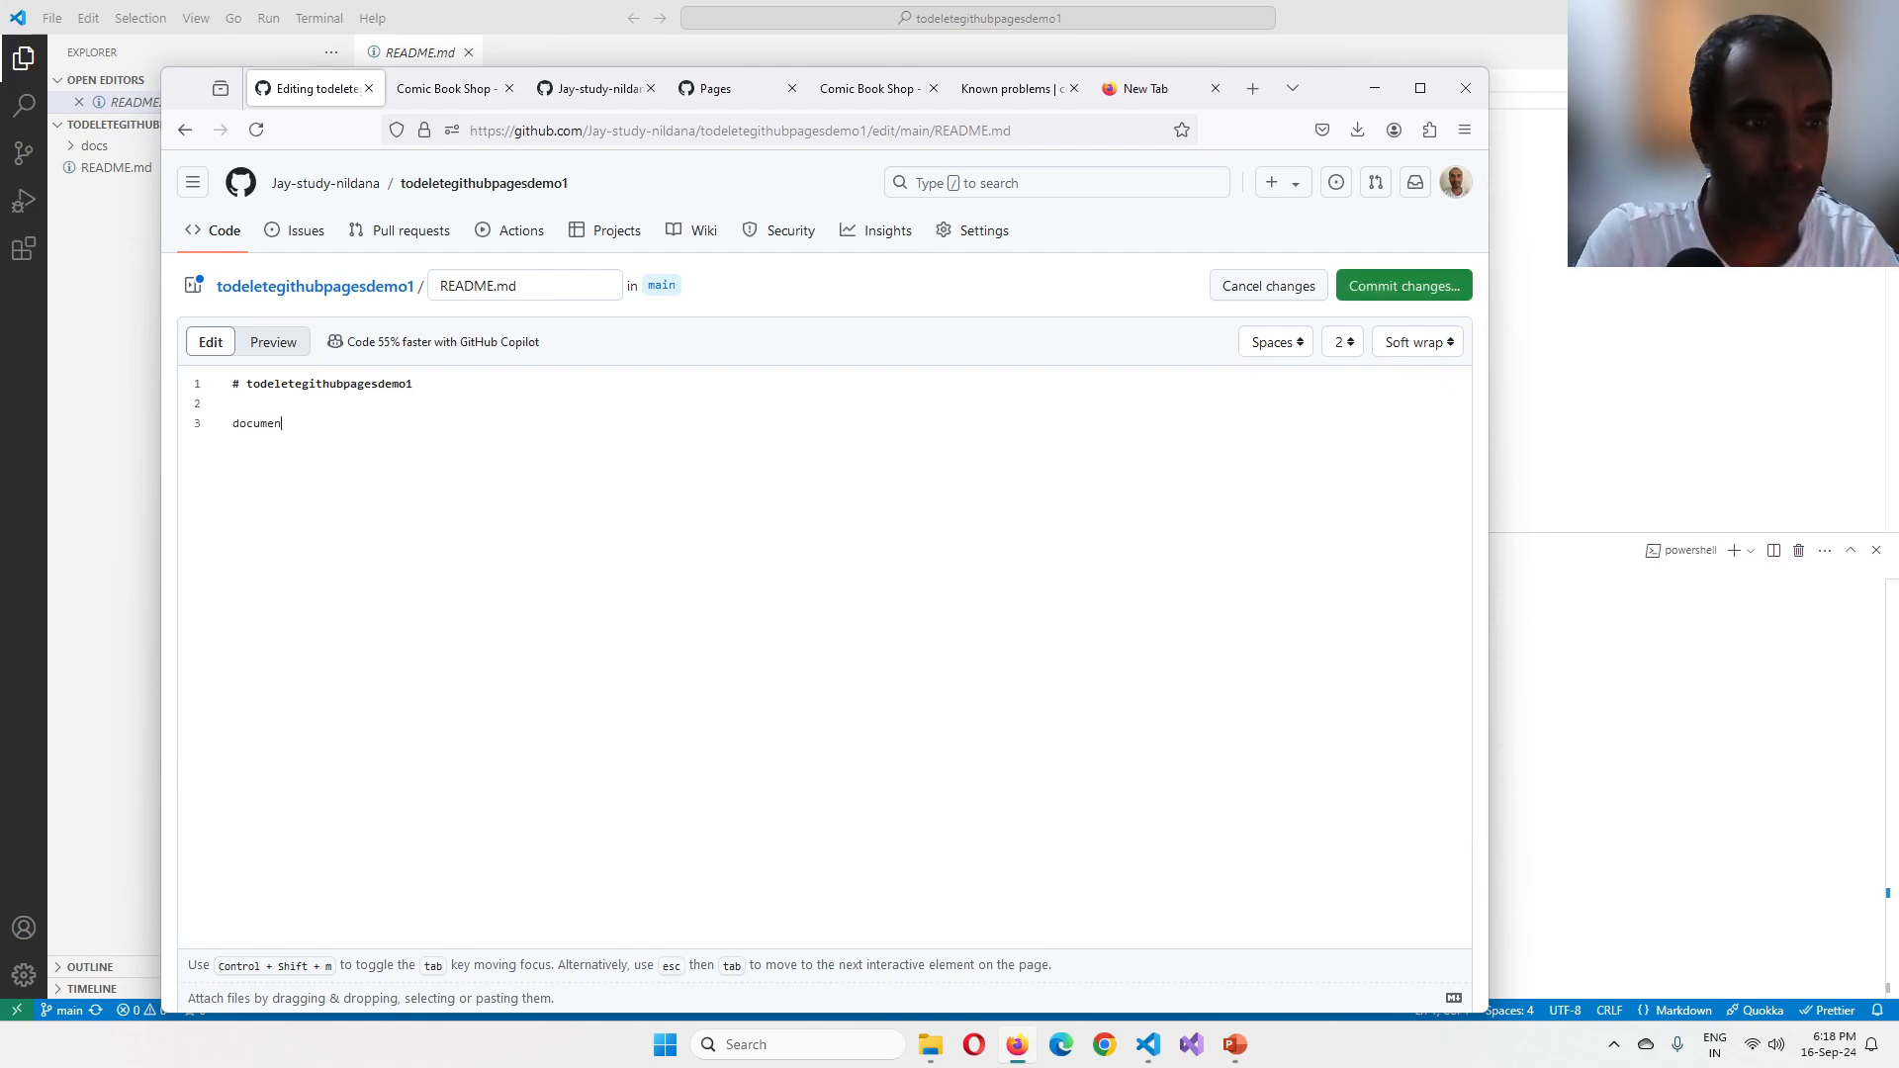
{"action": "type", "text": "tation is av"}
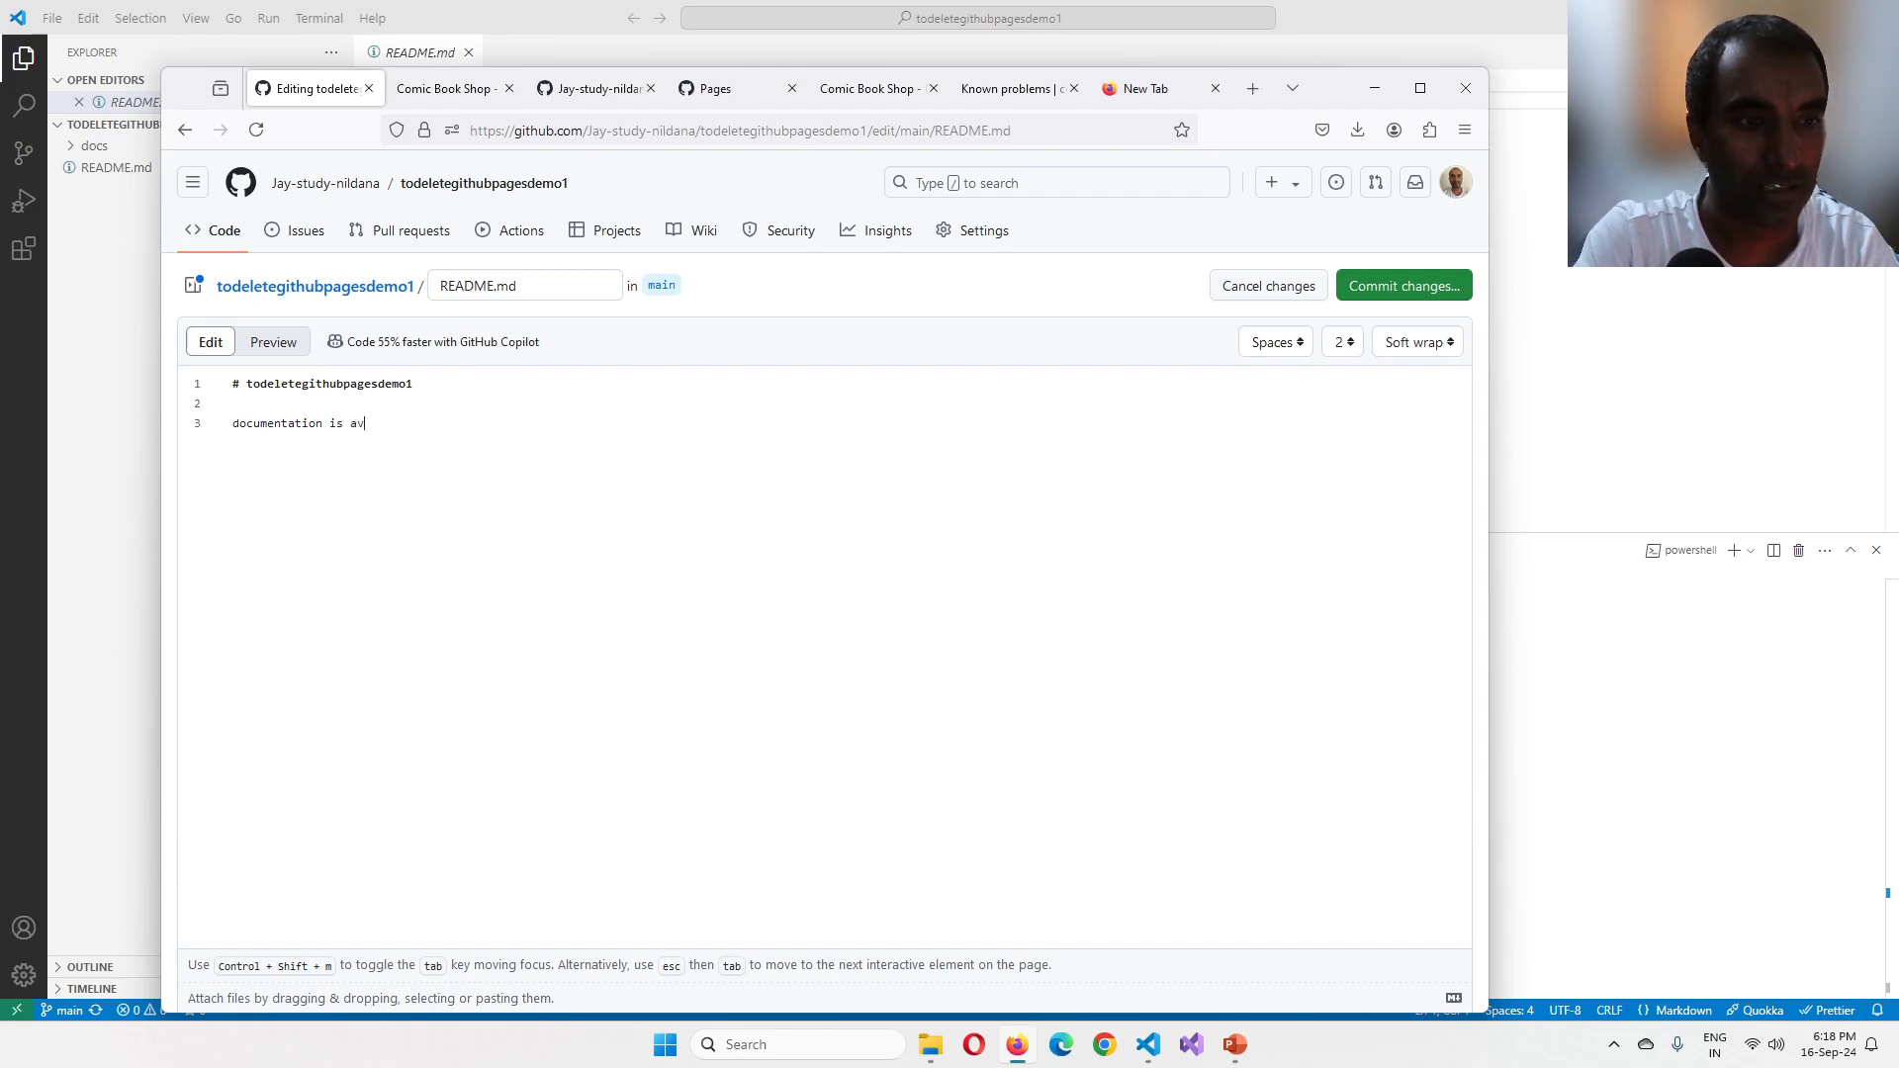
{"action": "type", "text": "ailable, here."}
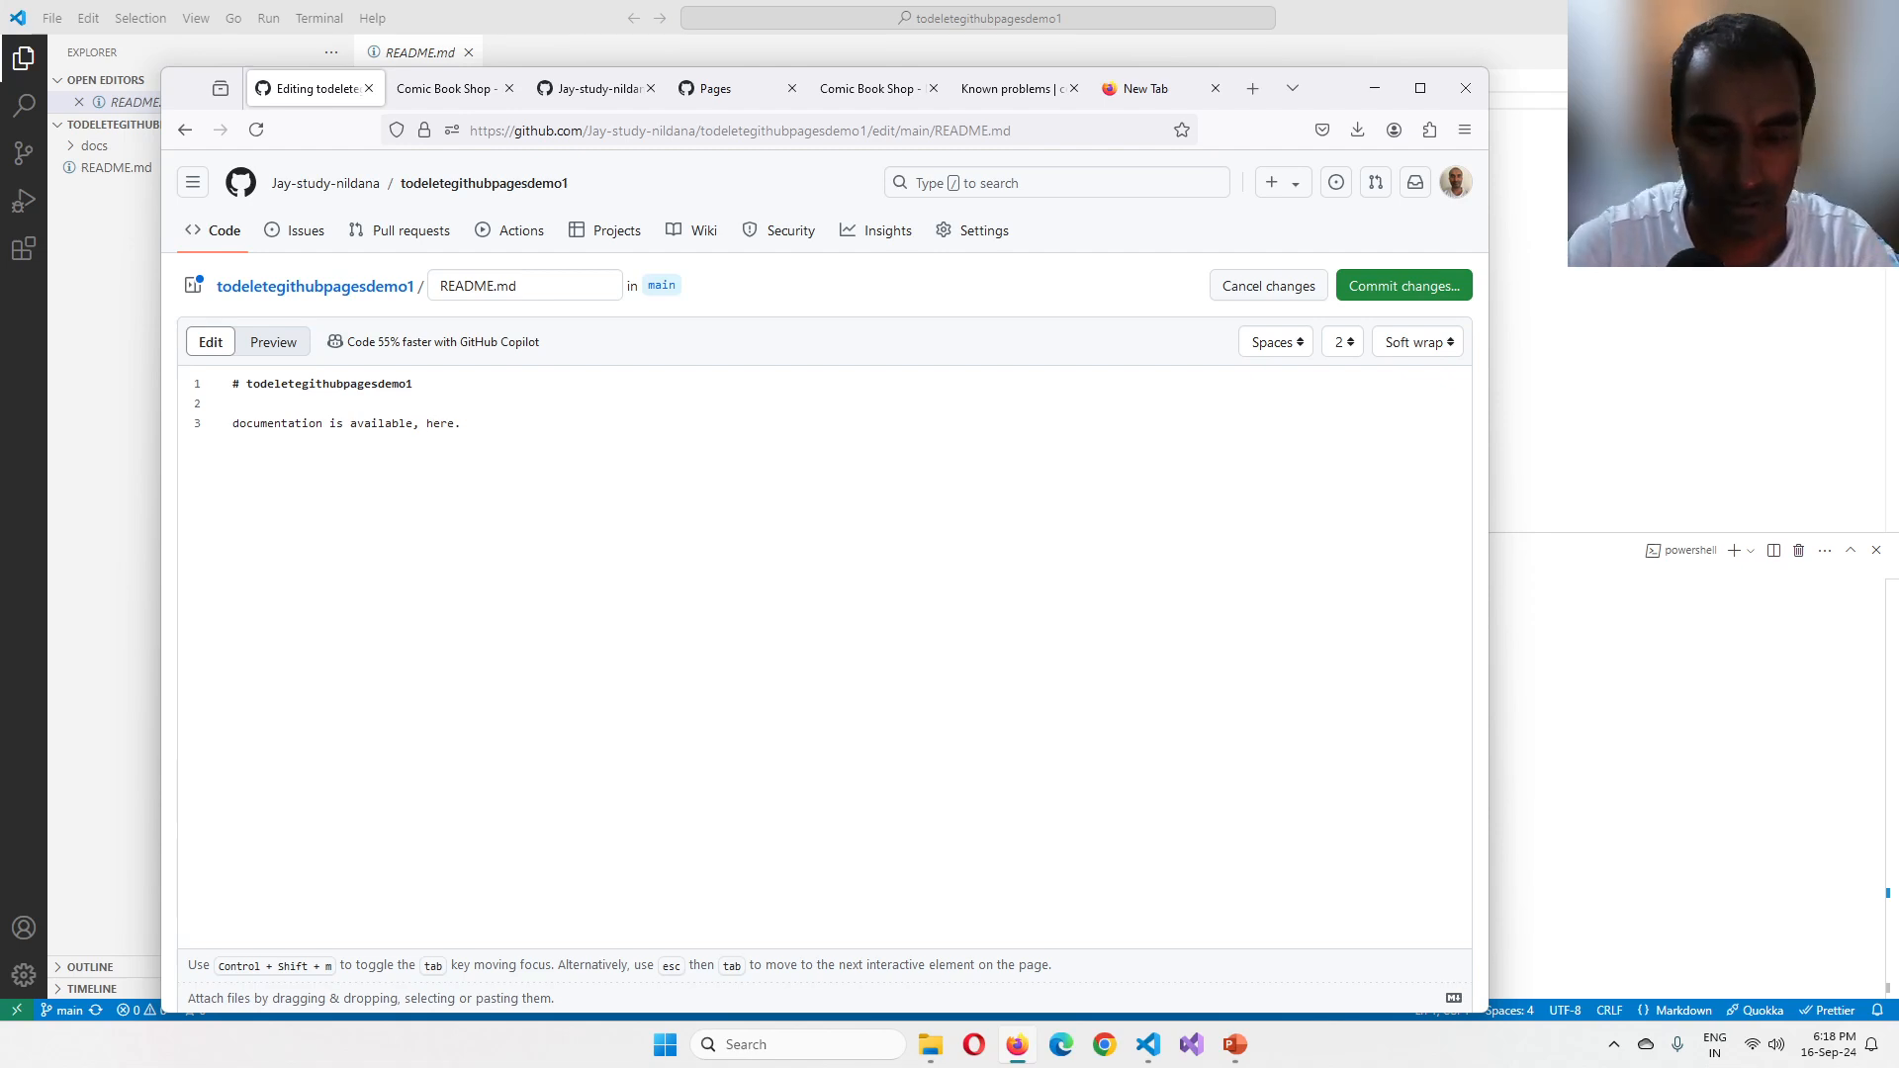
{"action": "type", "text": "[here]"}
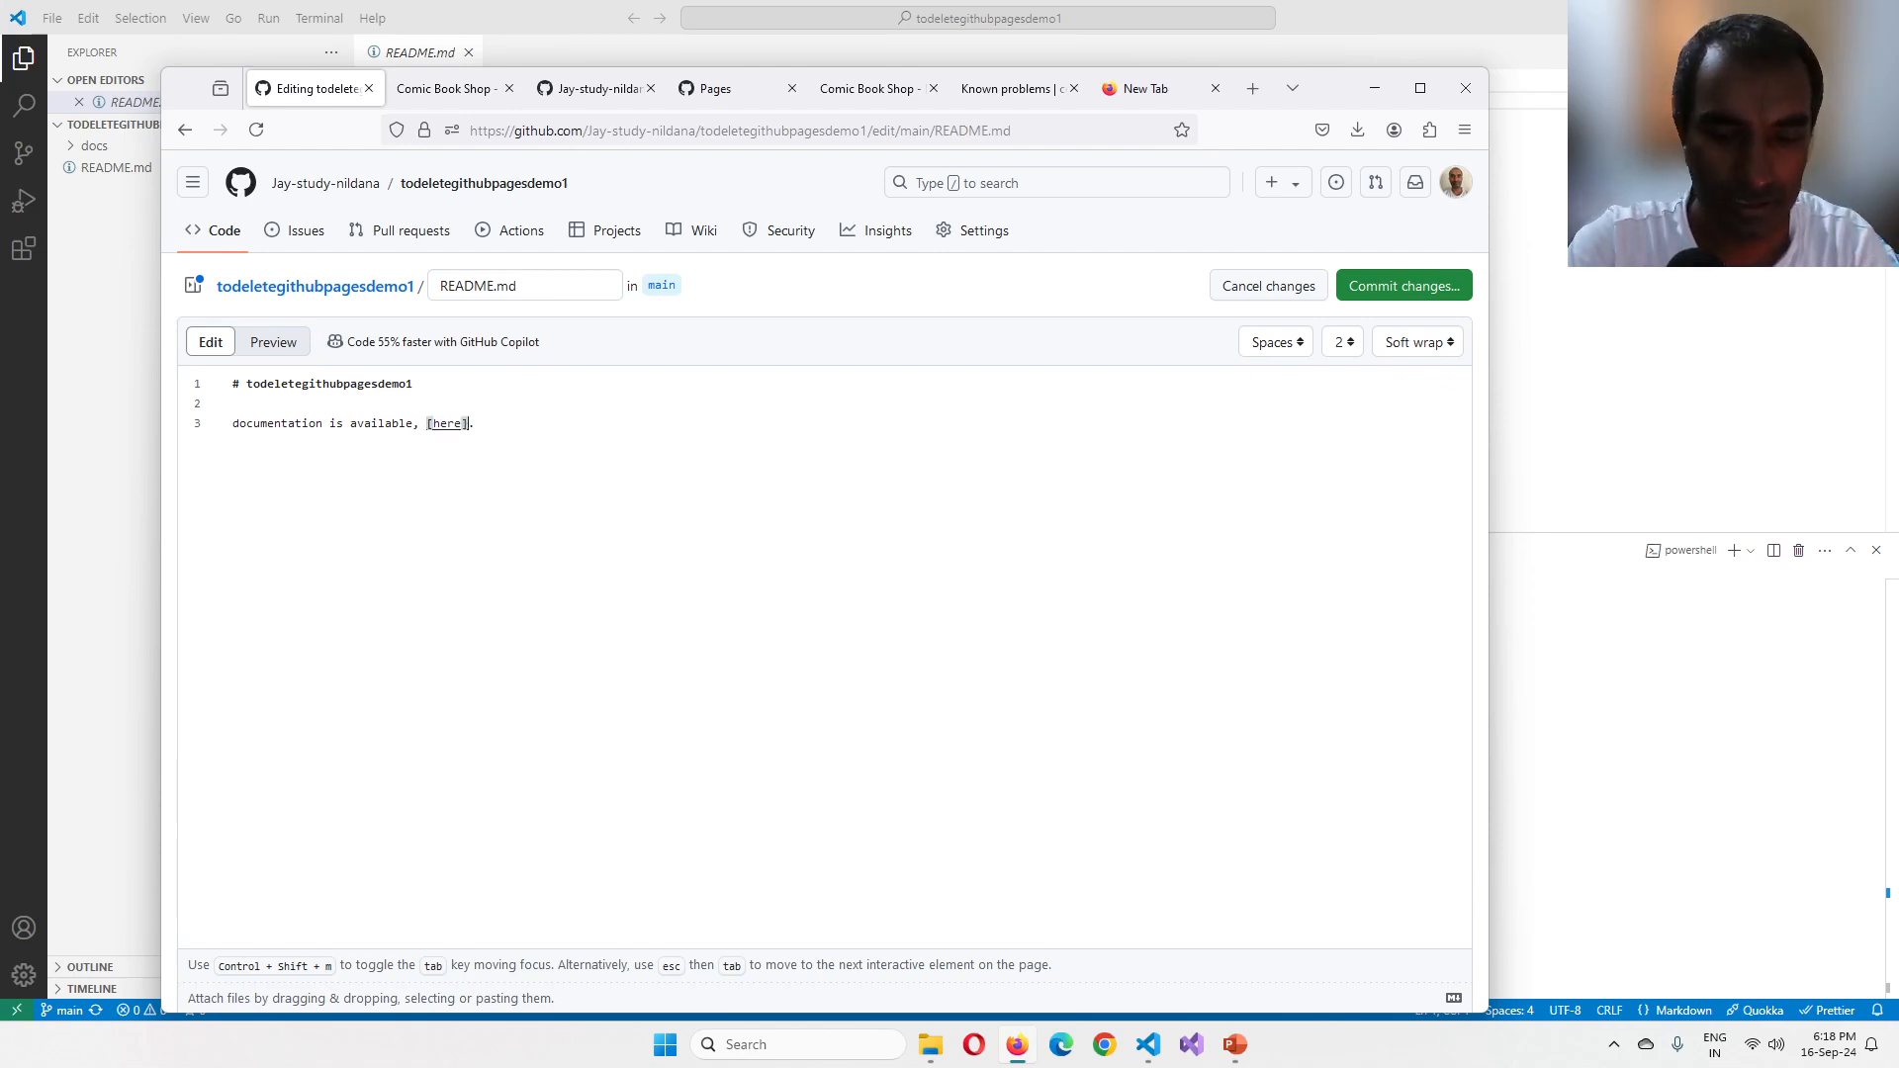
{"action": "type", "text": "(https://jay-study-nildana.github.io/todeletegithubpagesdemo1/."}
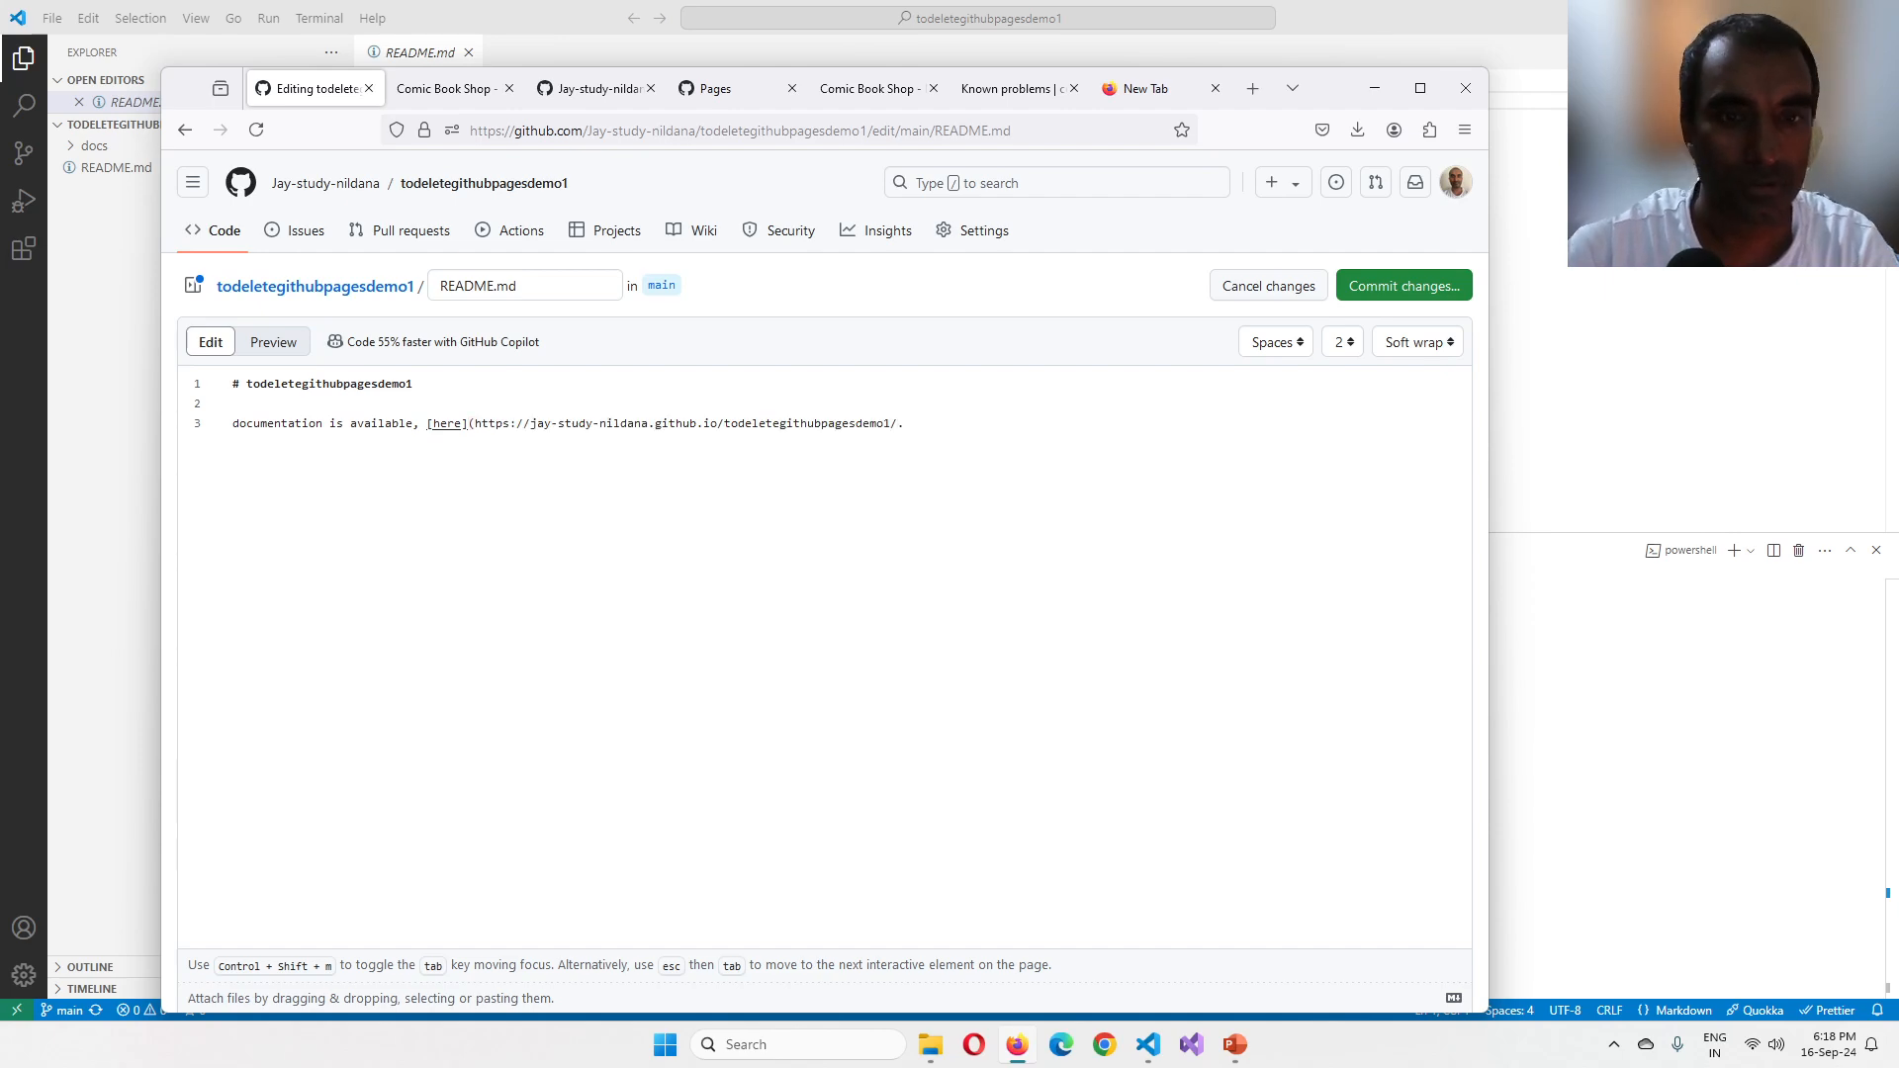
{"action": "left_click", "coordinate": [502, 423]}
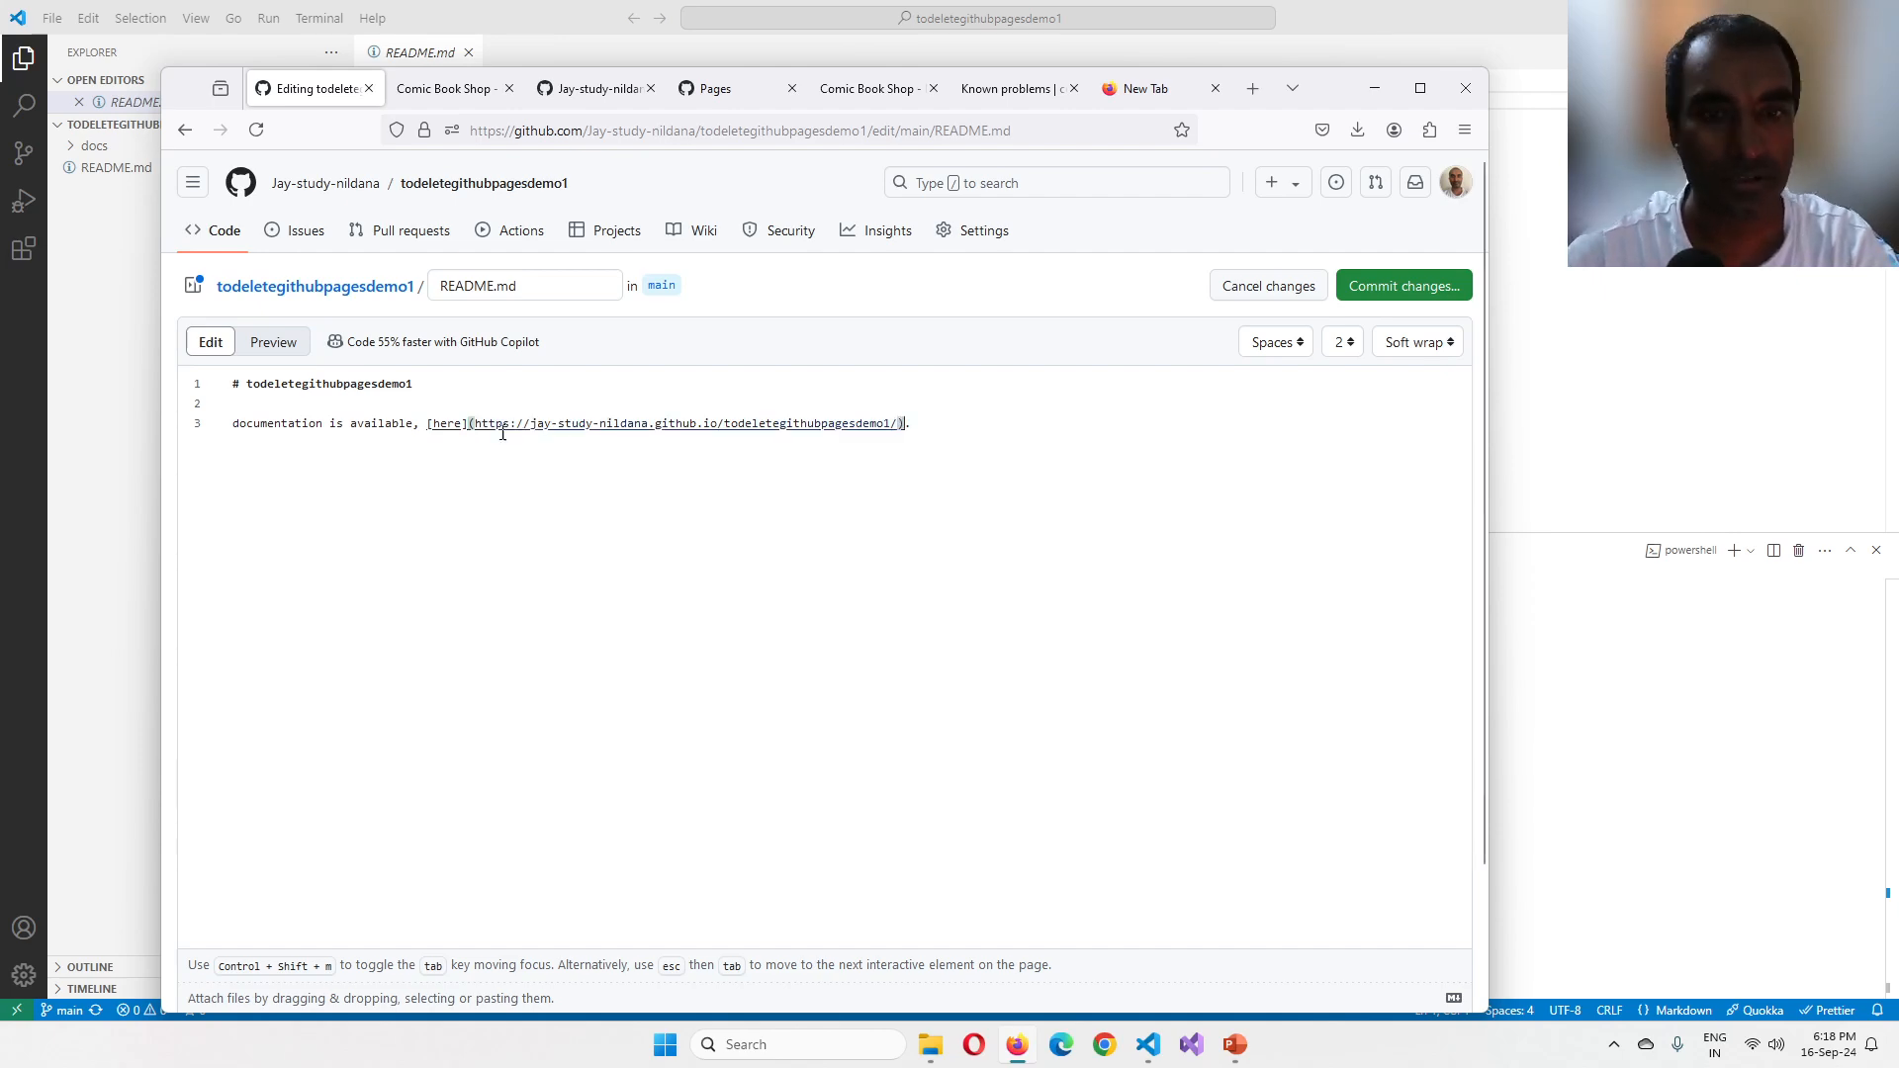
Step: Commit the README change to main and return to the repository overview
{"action": "left_click", "coordinate": [1401, 285]}
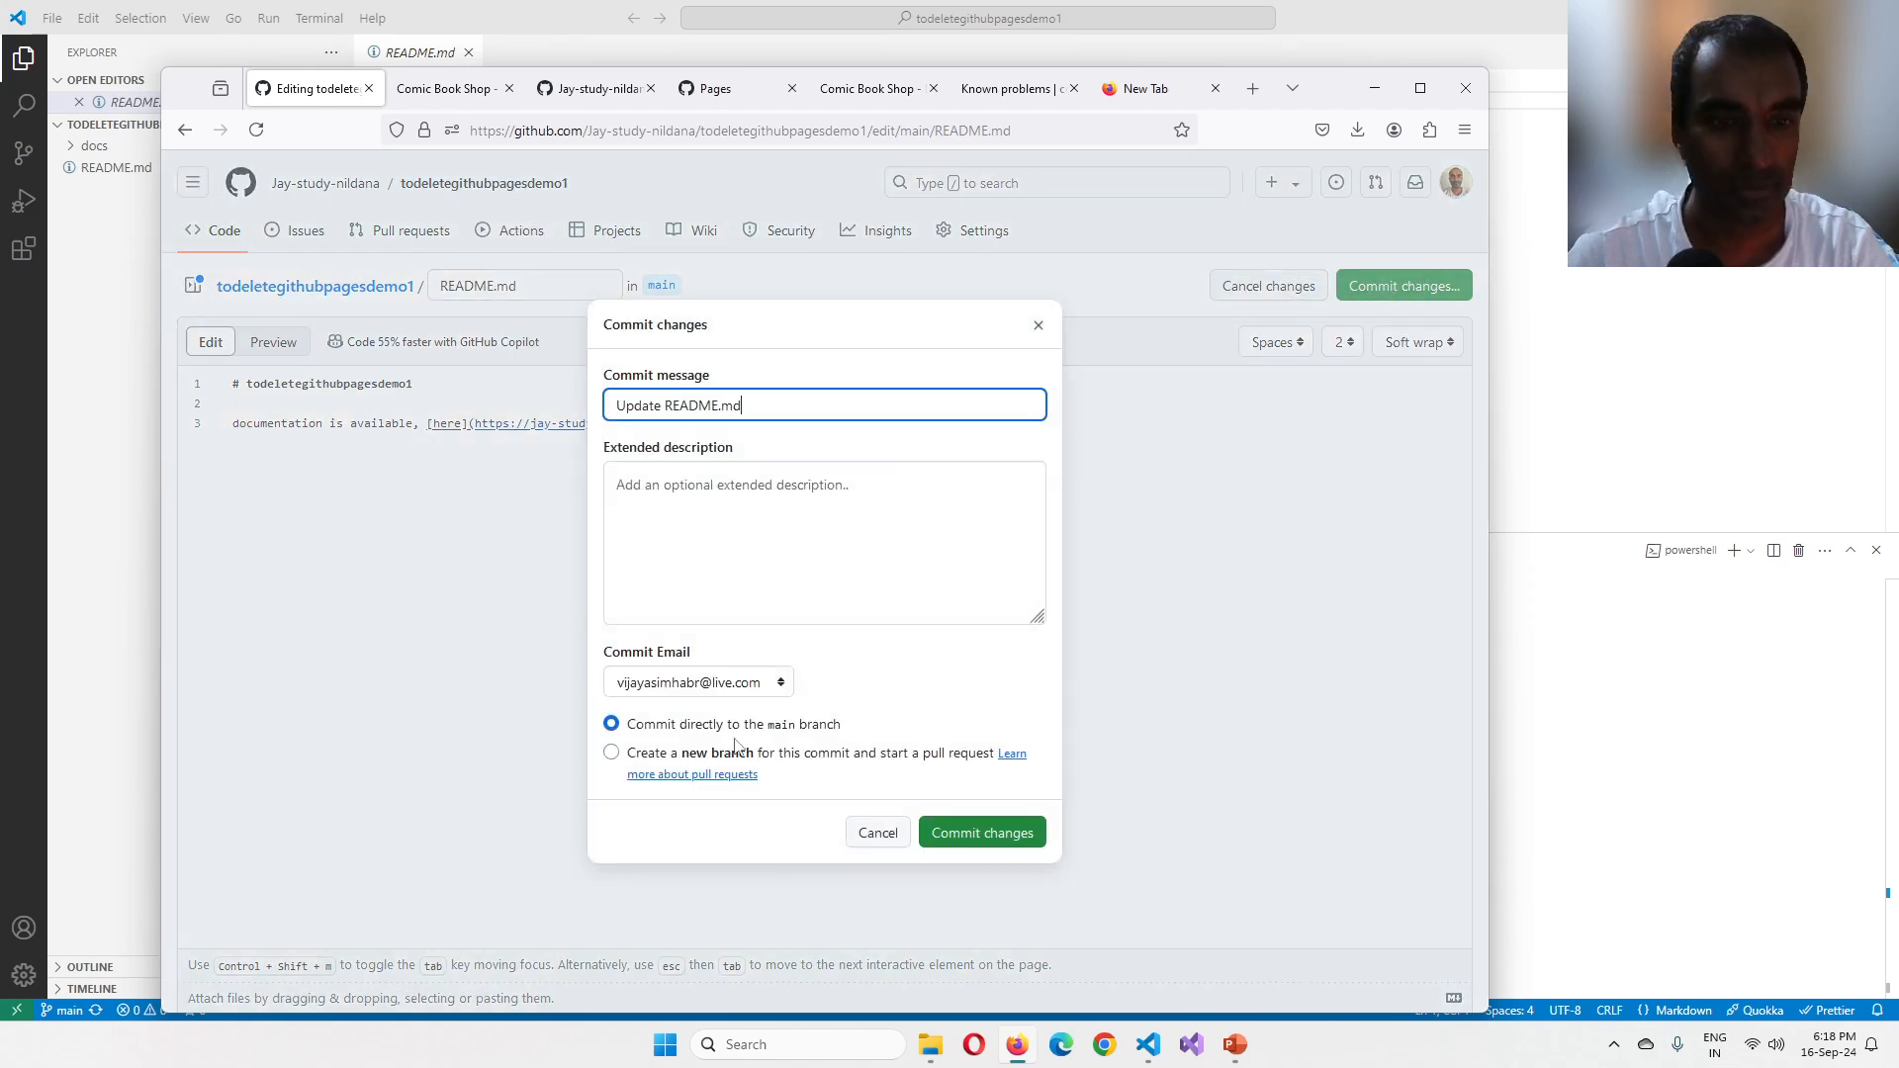
{"action": "left_click", "coordinate": [980, 833]}
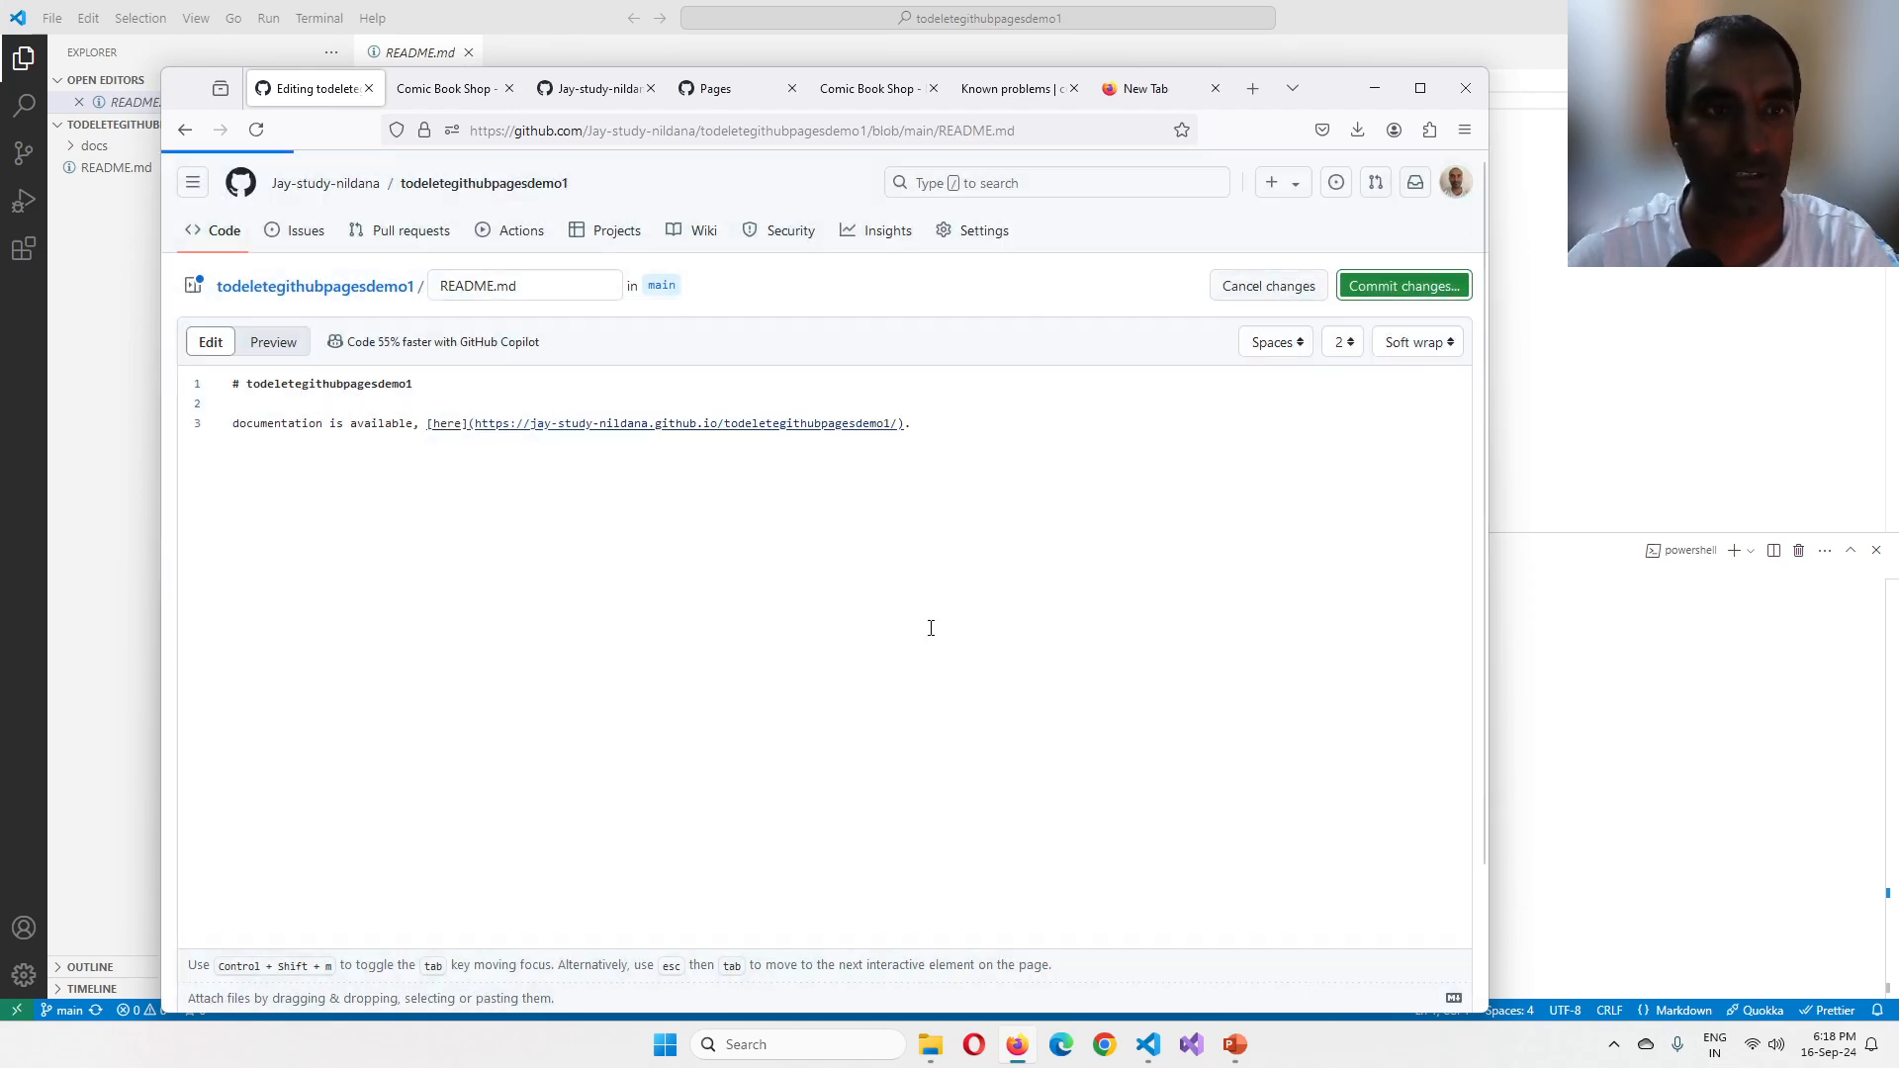
{"action": "left_click", "coordinate": [1401, 285]}
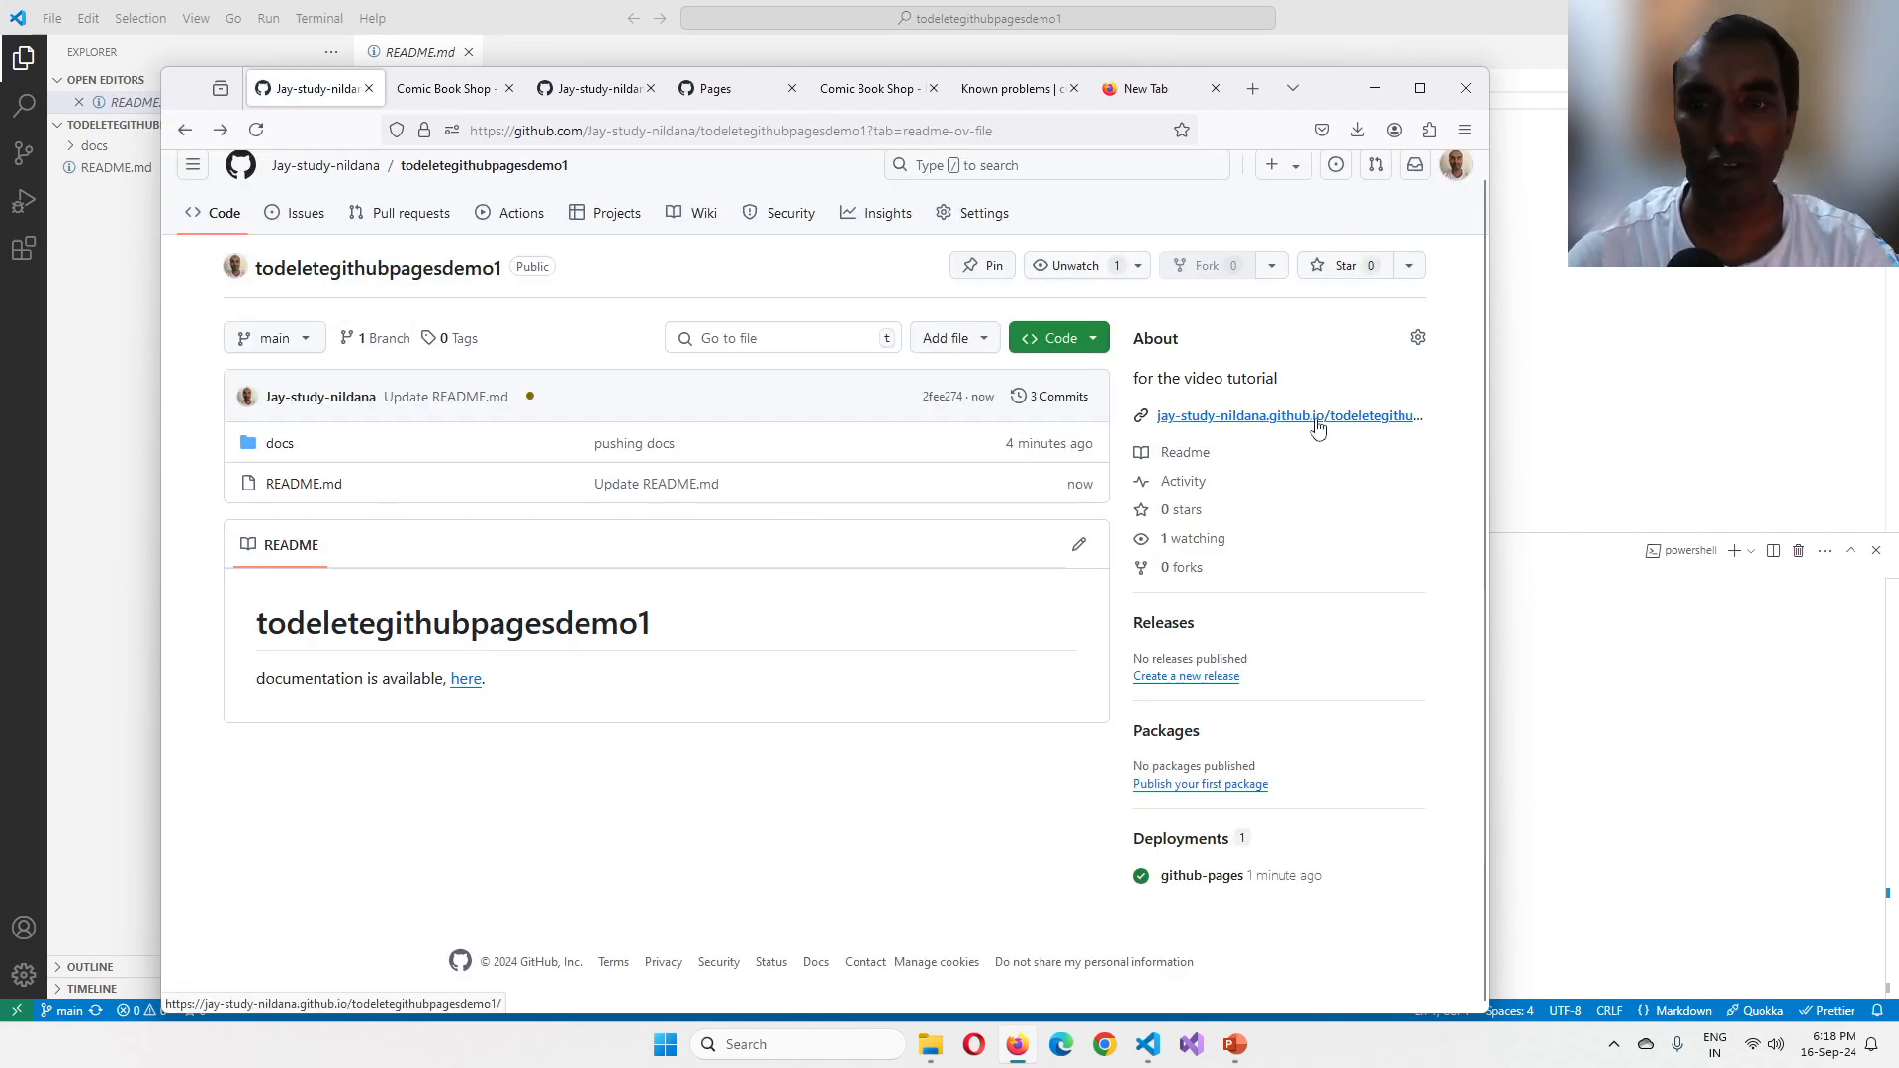
Step: View the live Comic Book Shop site from the About link, then return to the slide show
{"action": "left_click", "coordinate": [1288, 416]}
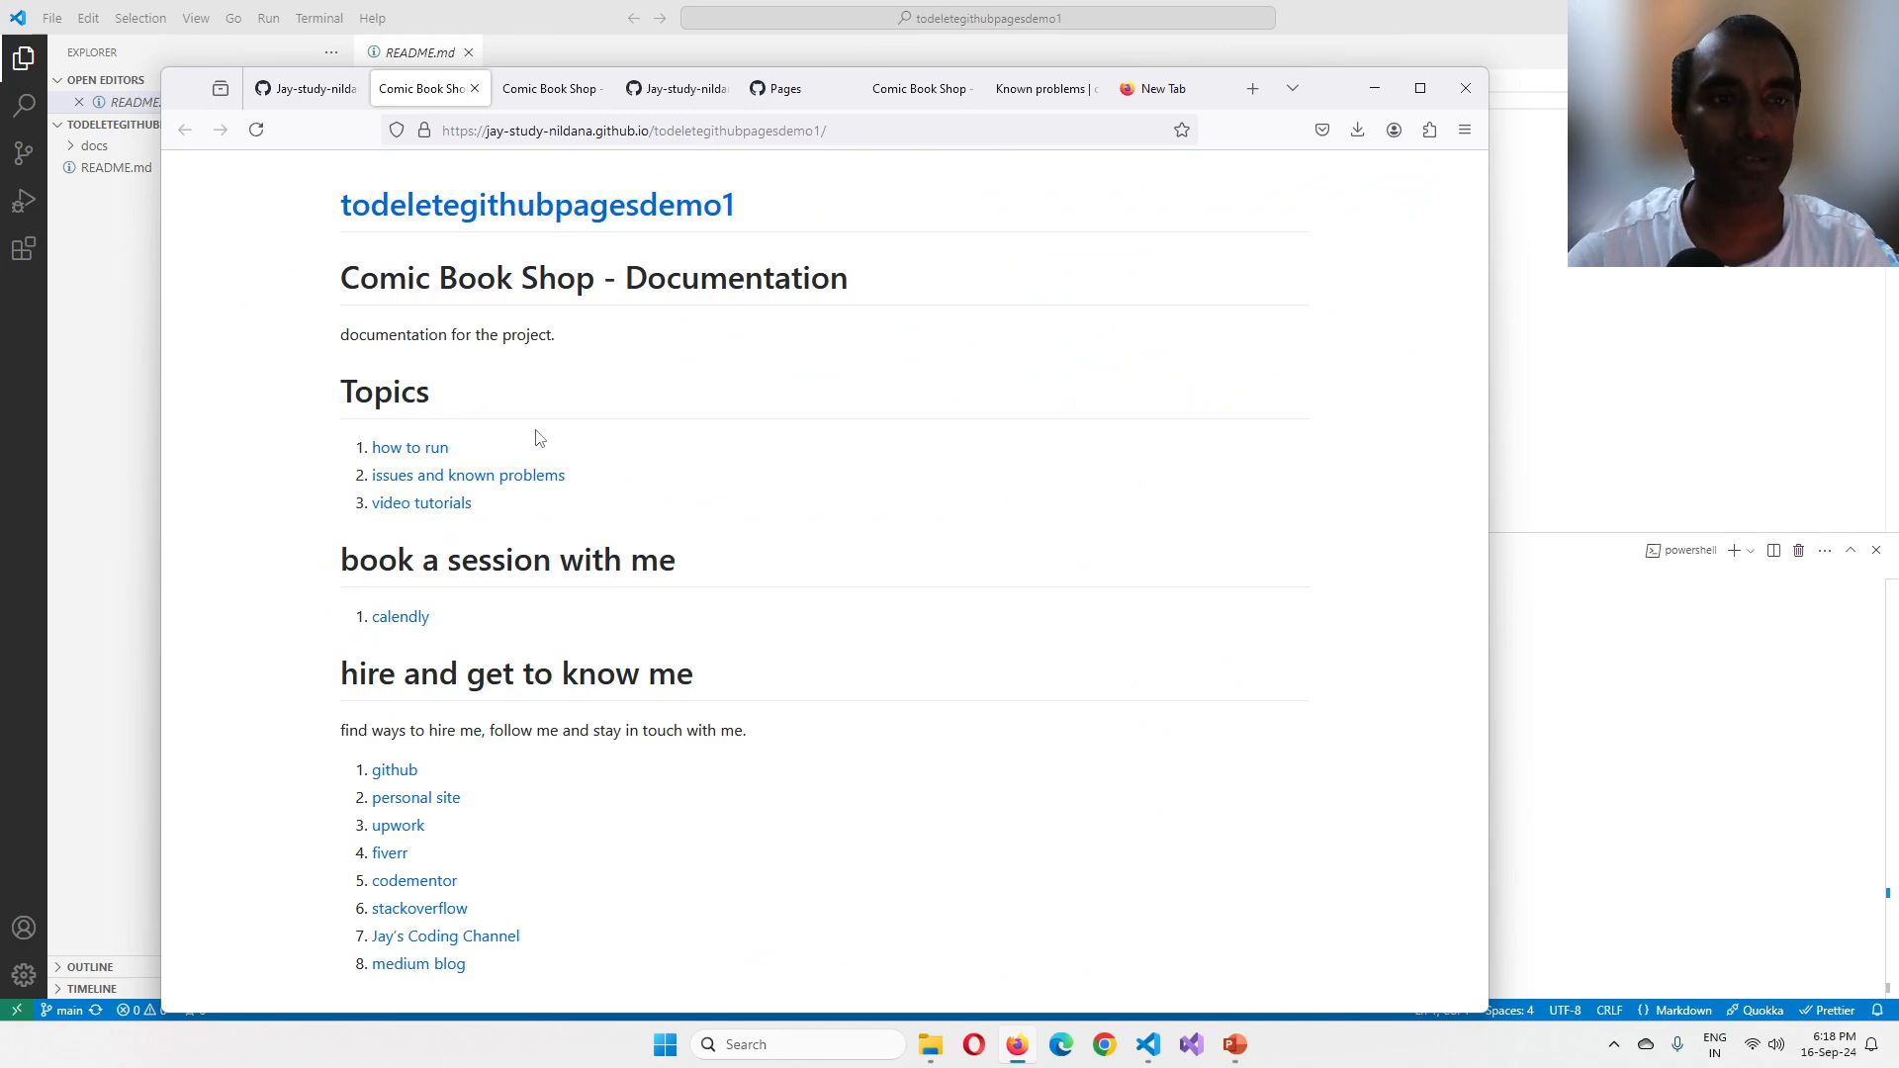
{"action": "mouse_move", "coordinate": [1463, 395]}
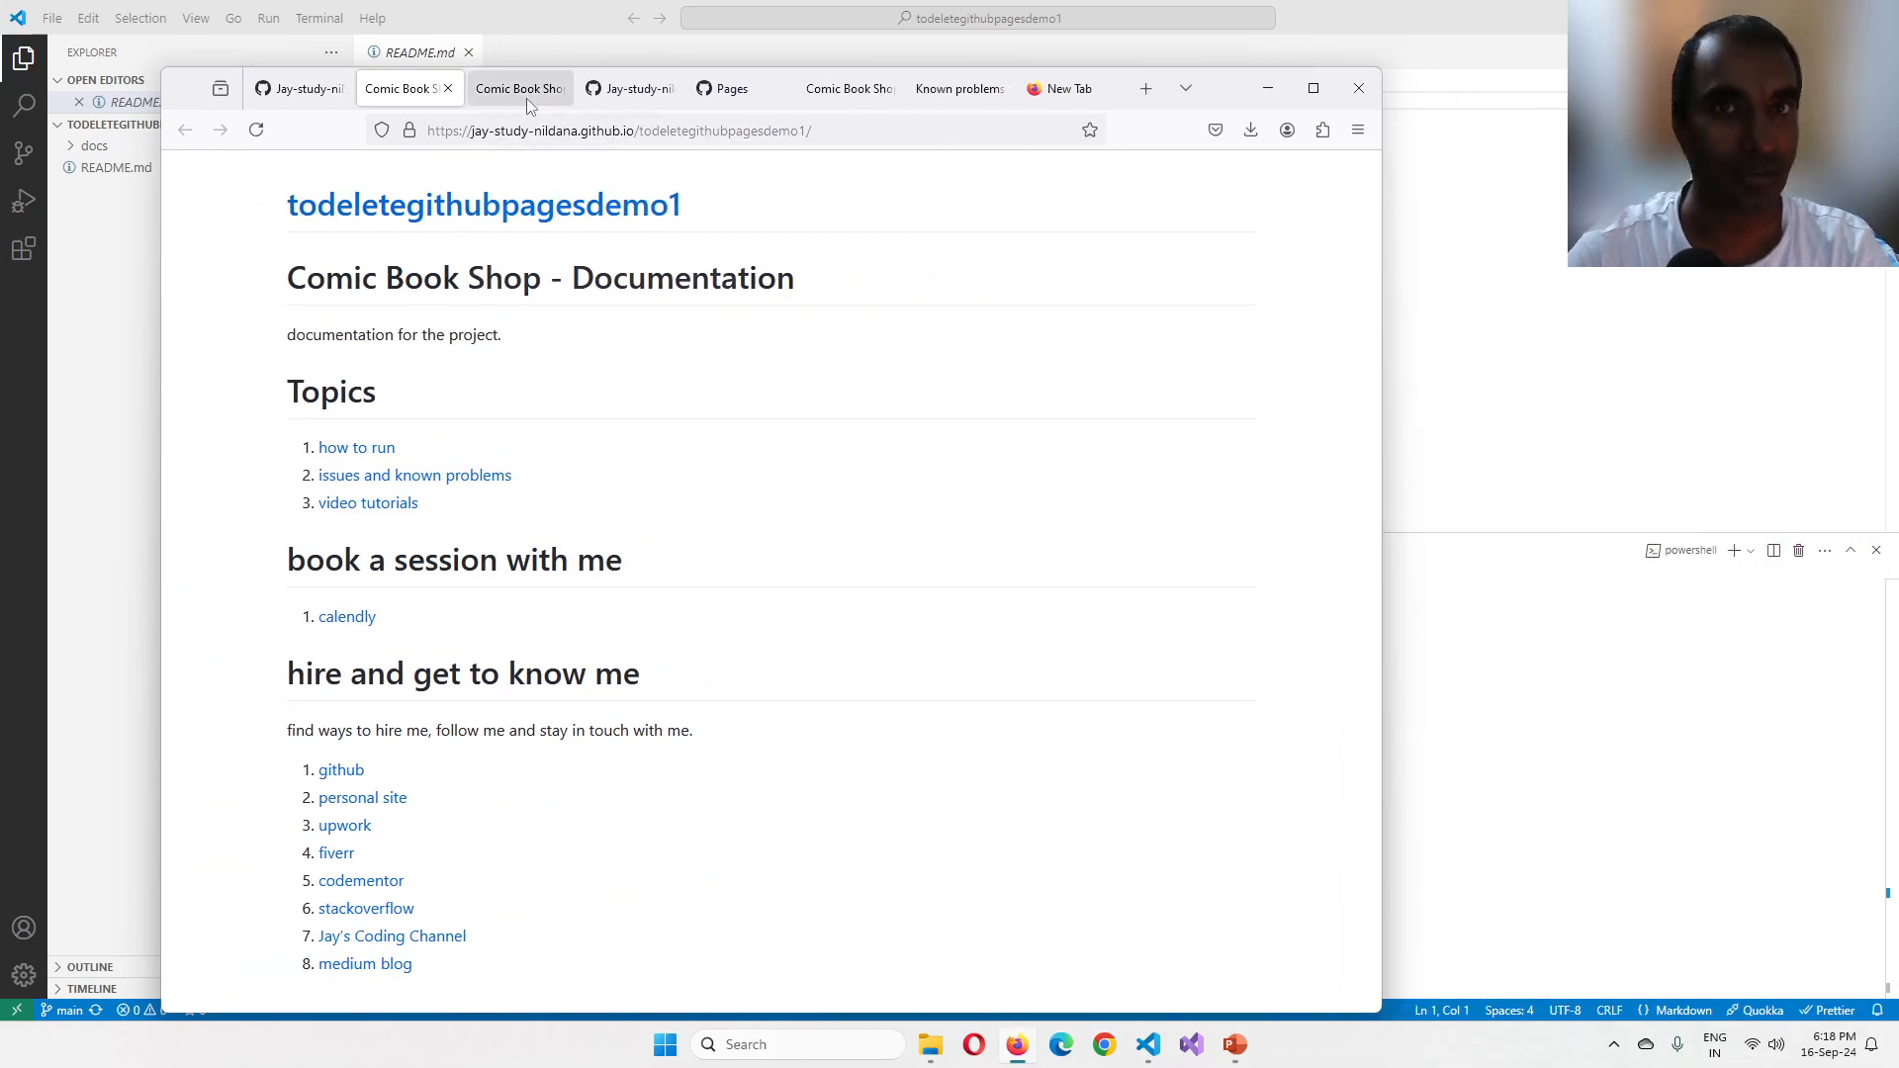
{"action": "mouse_move", "coordinate": [683, 566]}
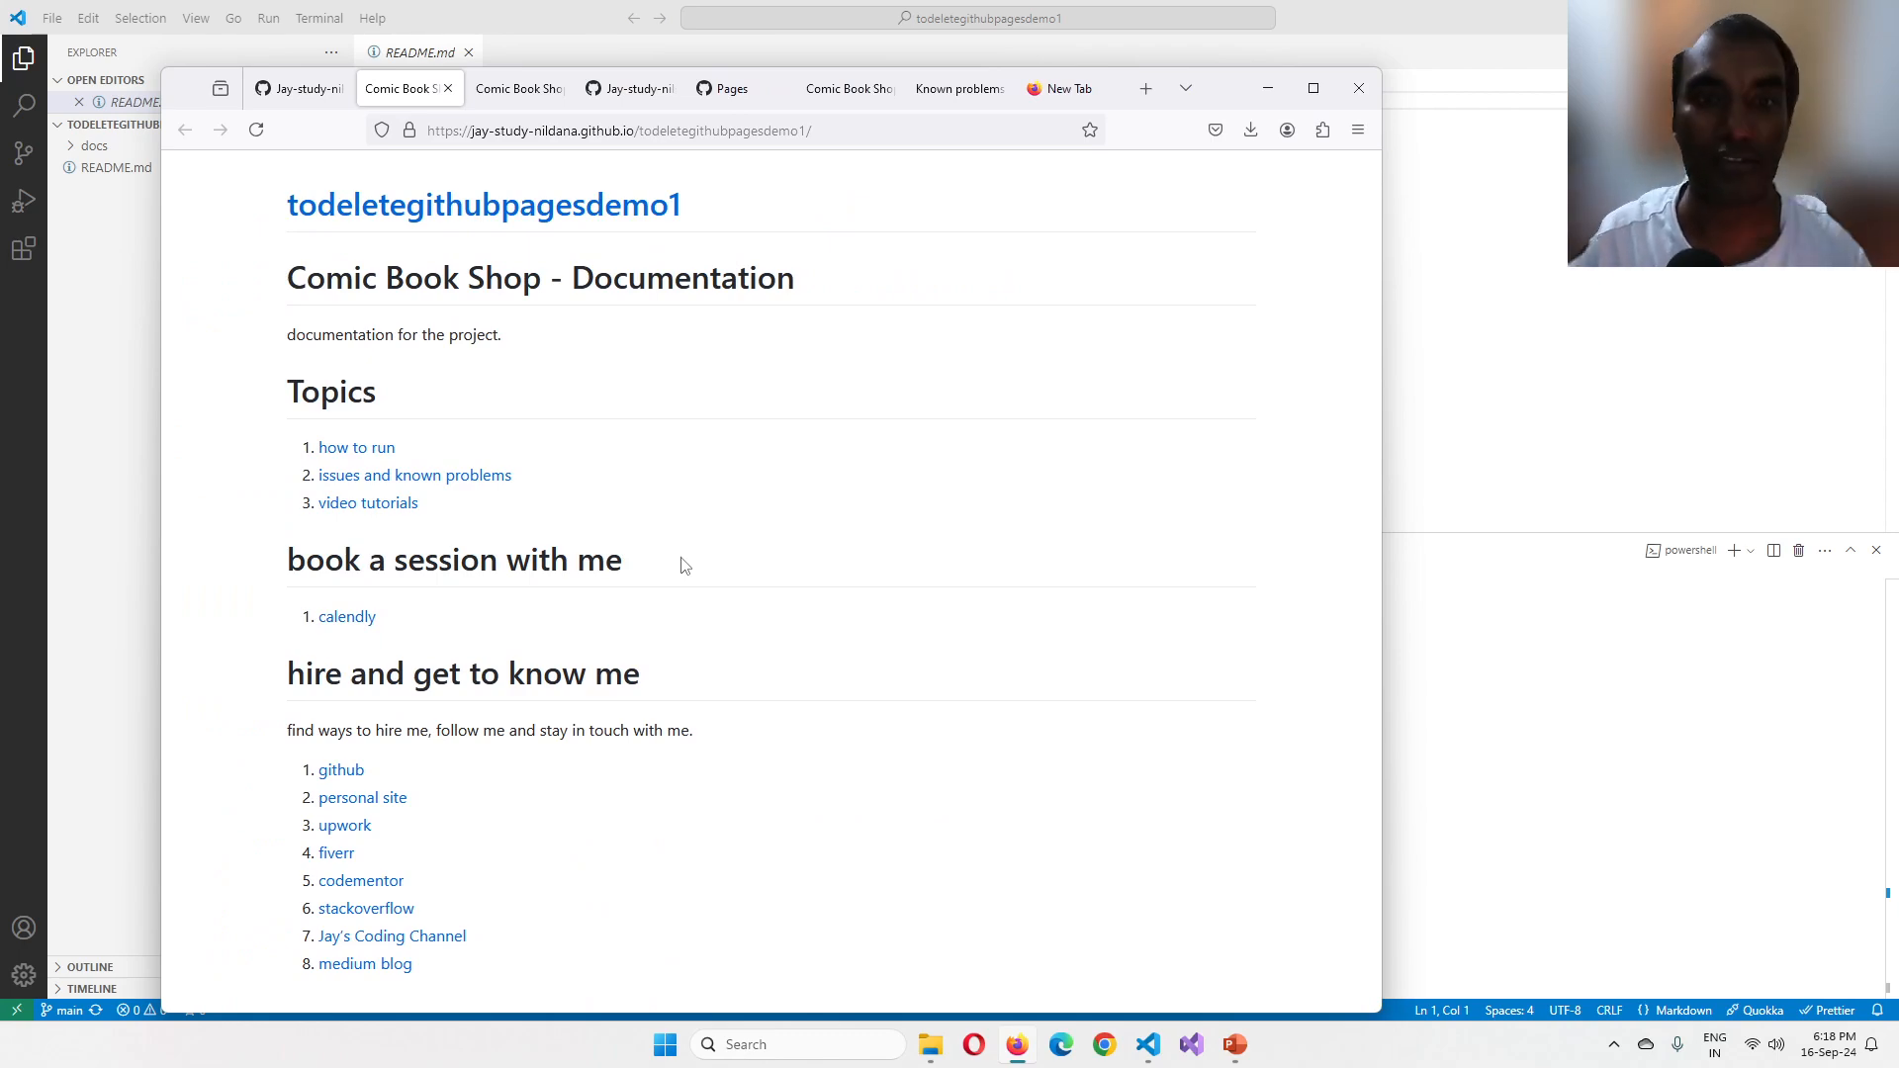
{"action": "mouse_move", "coordinate": [753, 534]}
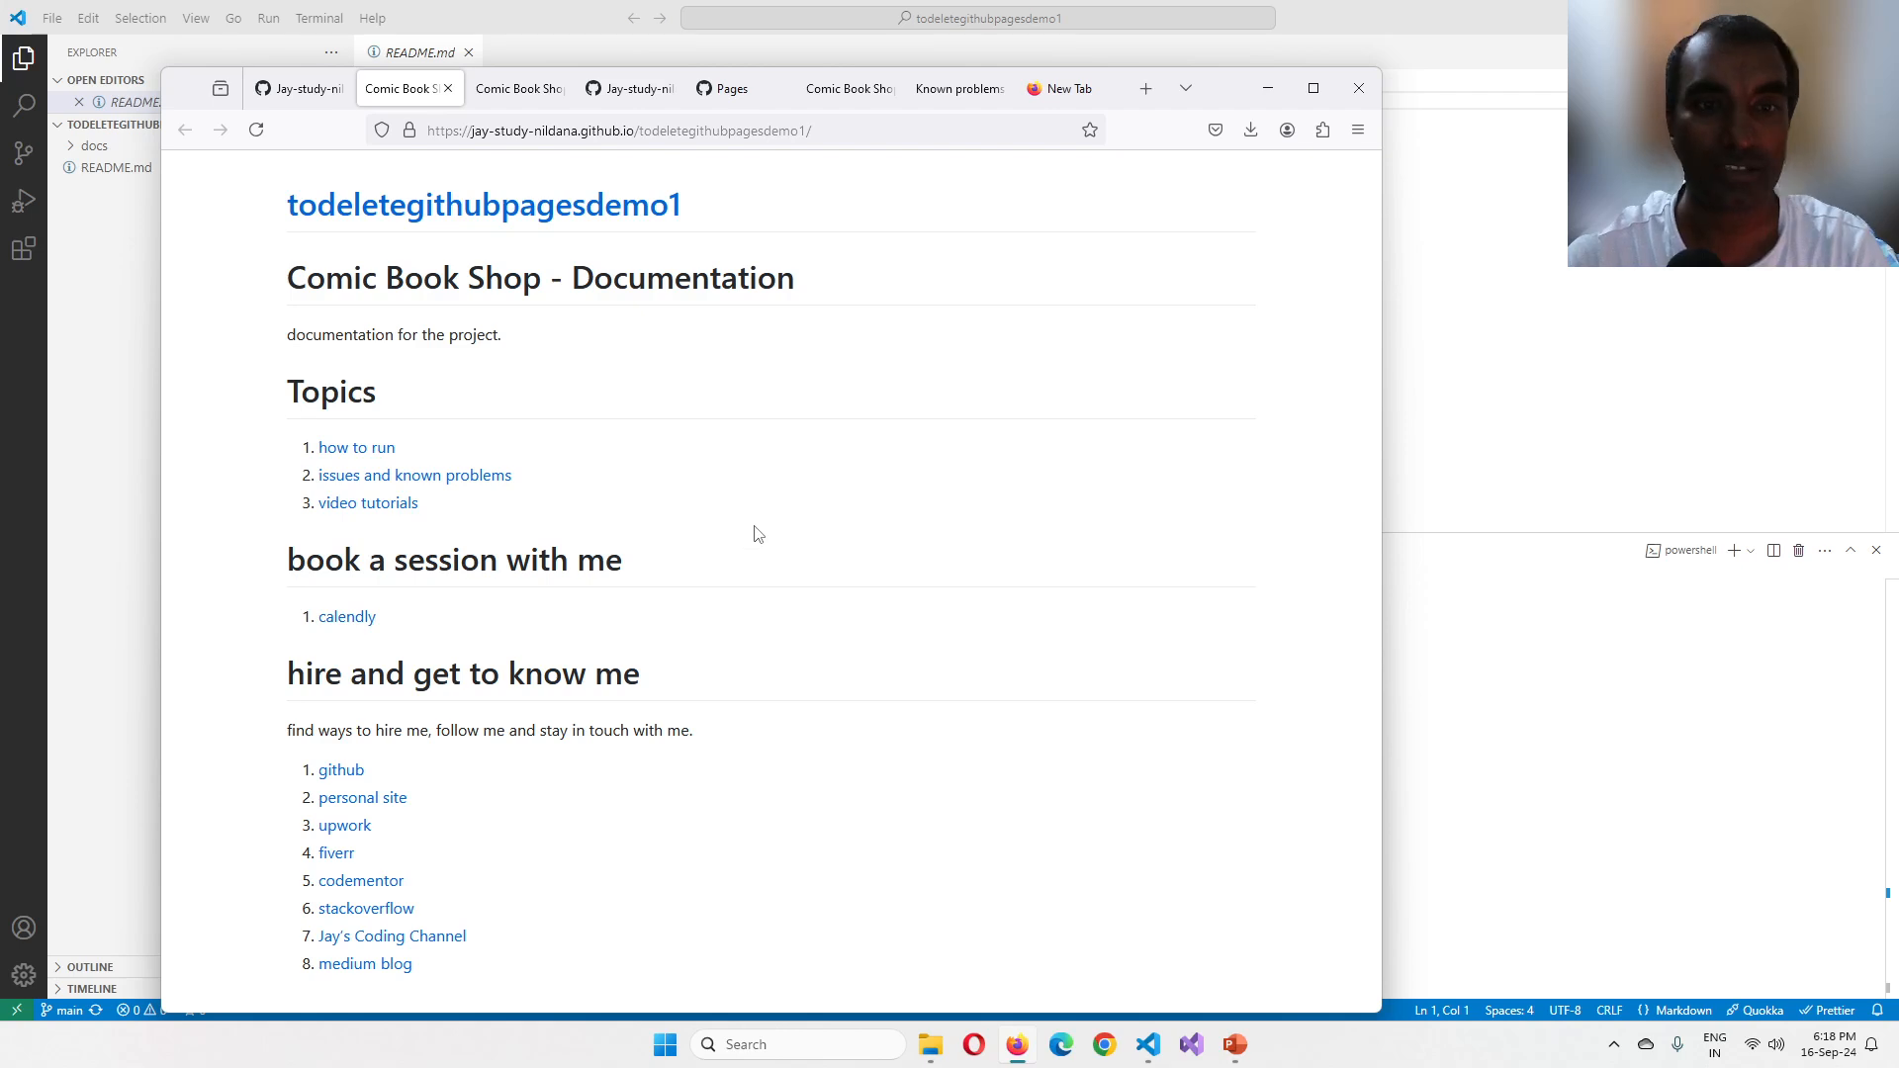
{"action": "mouse_move", "coordinate": [1235, 1045]}
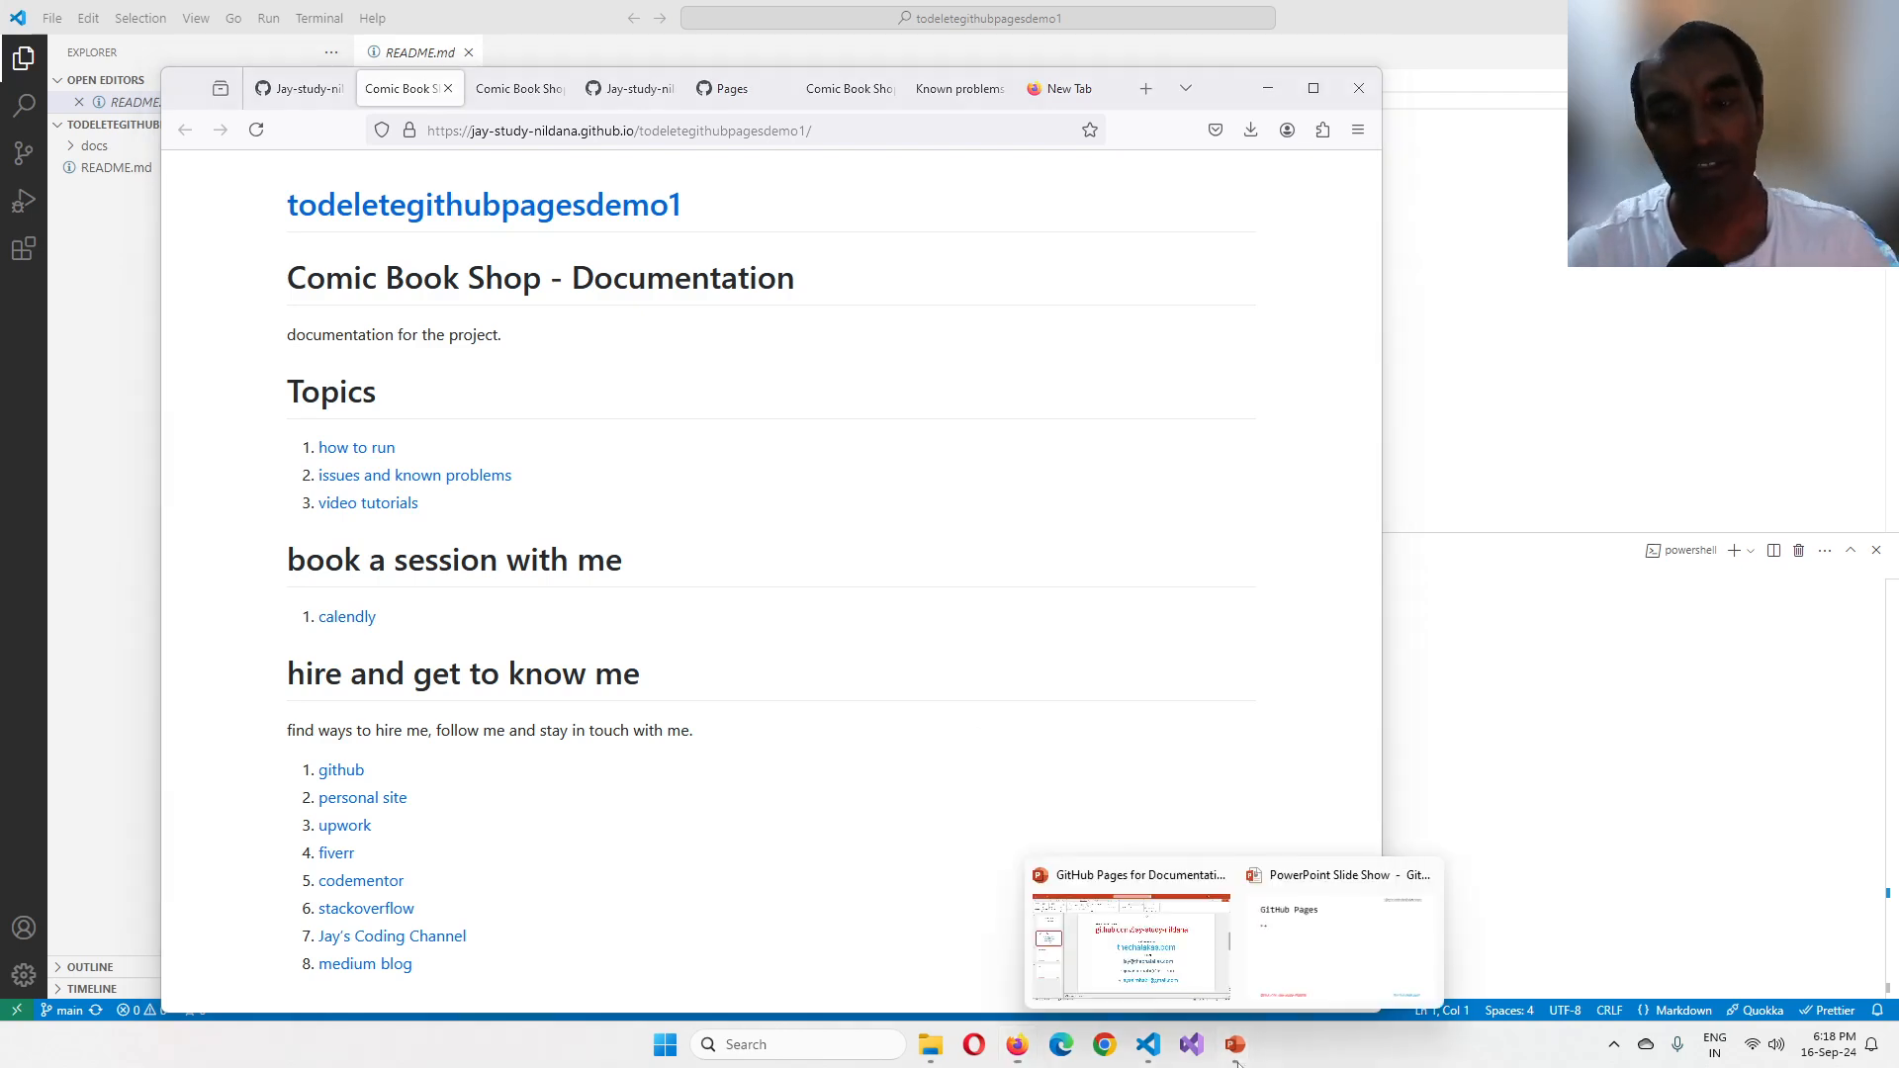
{"action": "left_click", "coordinate": [1337, 932]}
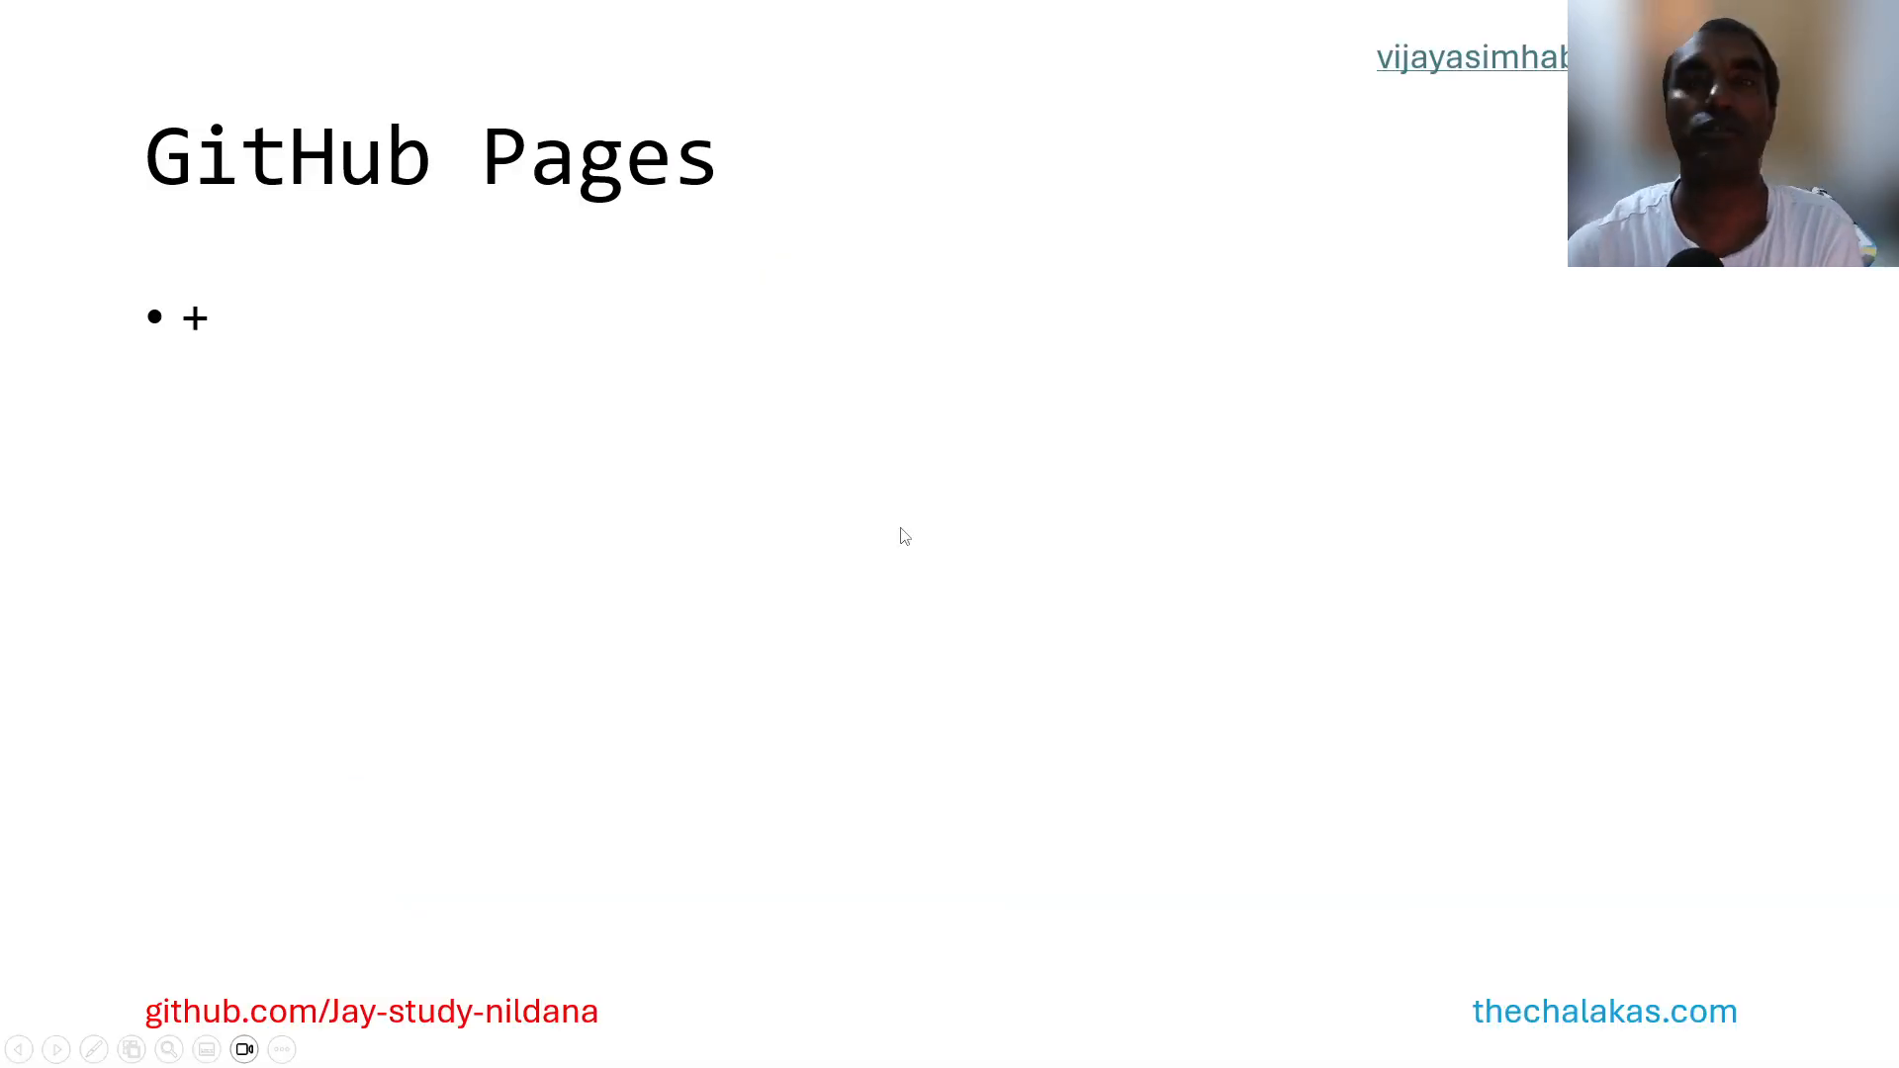